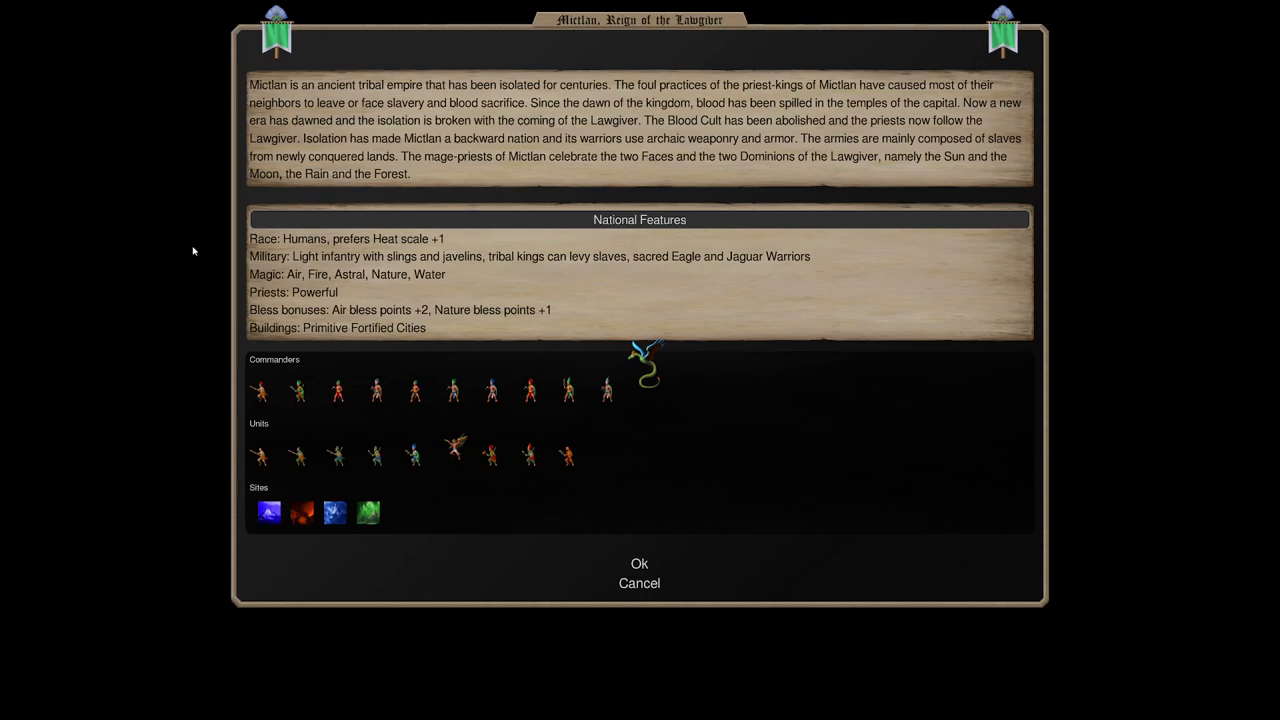
pyautogui.moveTo(488, 292)
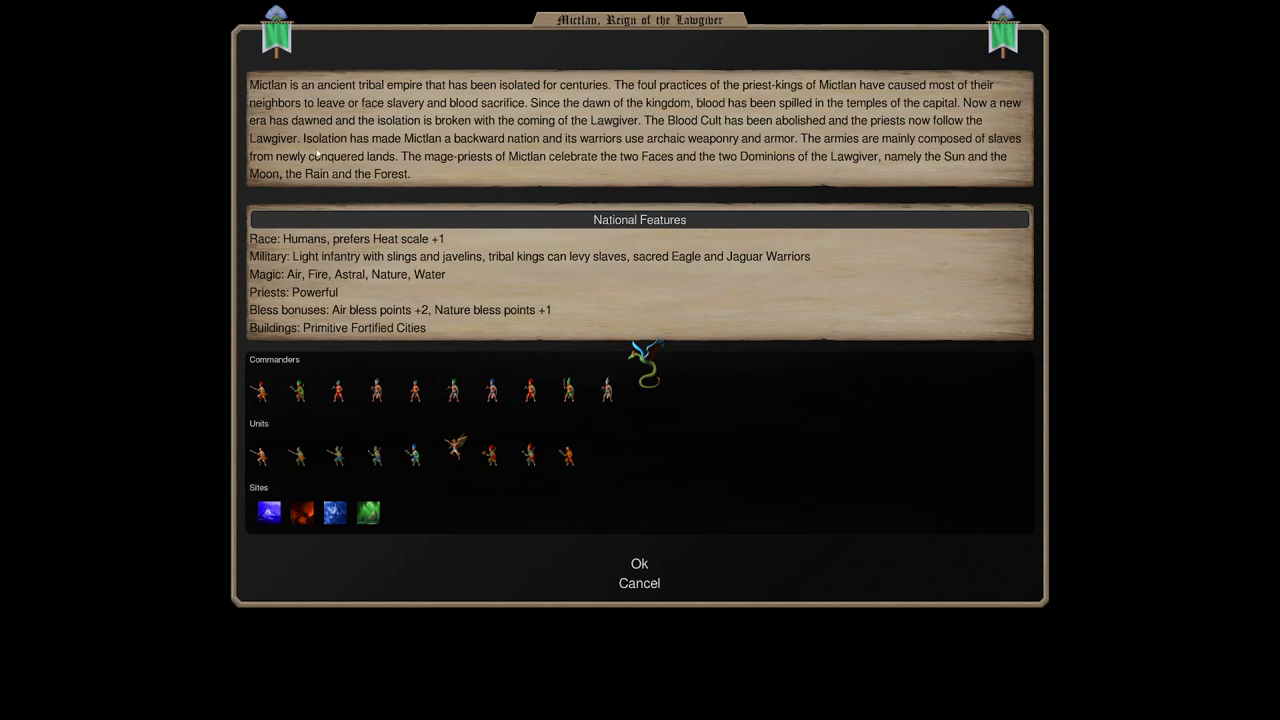
pyautogui.moveTo(418, 284)
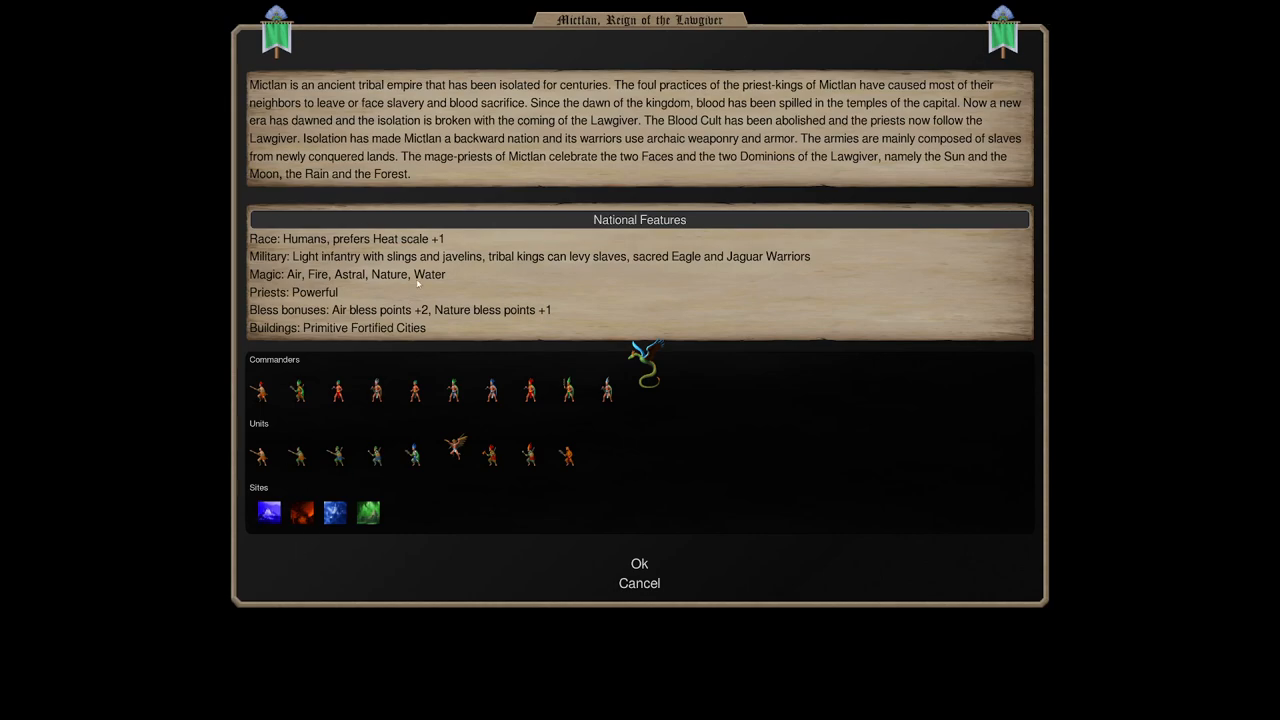
pyautogui.moveTo(492, 420)
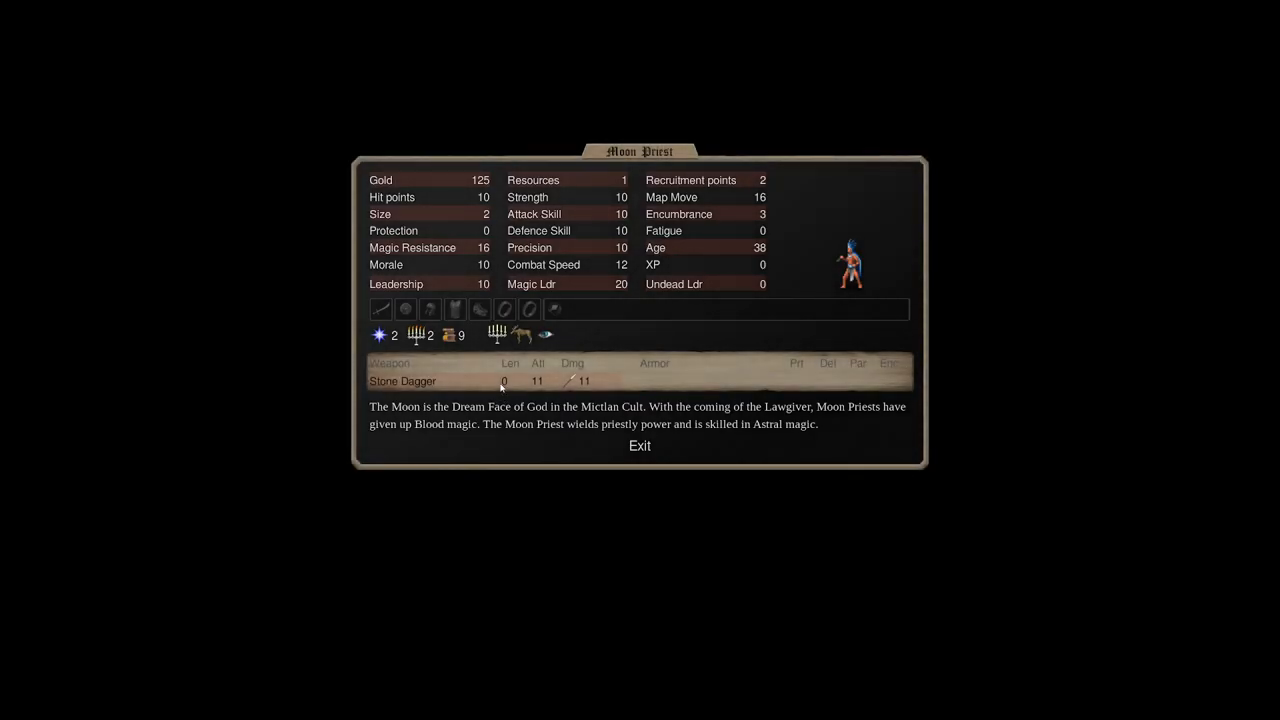
pyautogui.moveTo(380, 334)
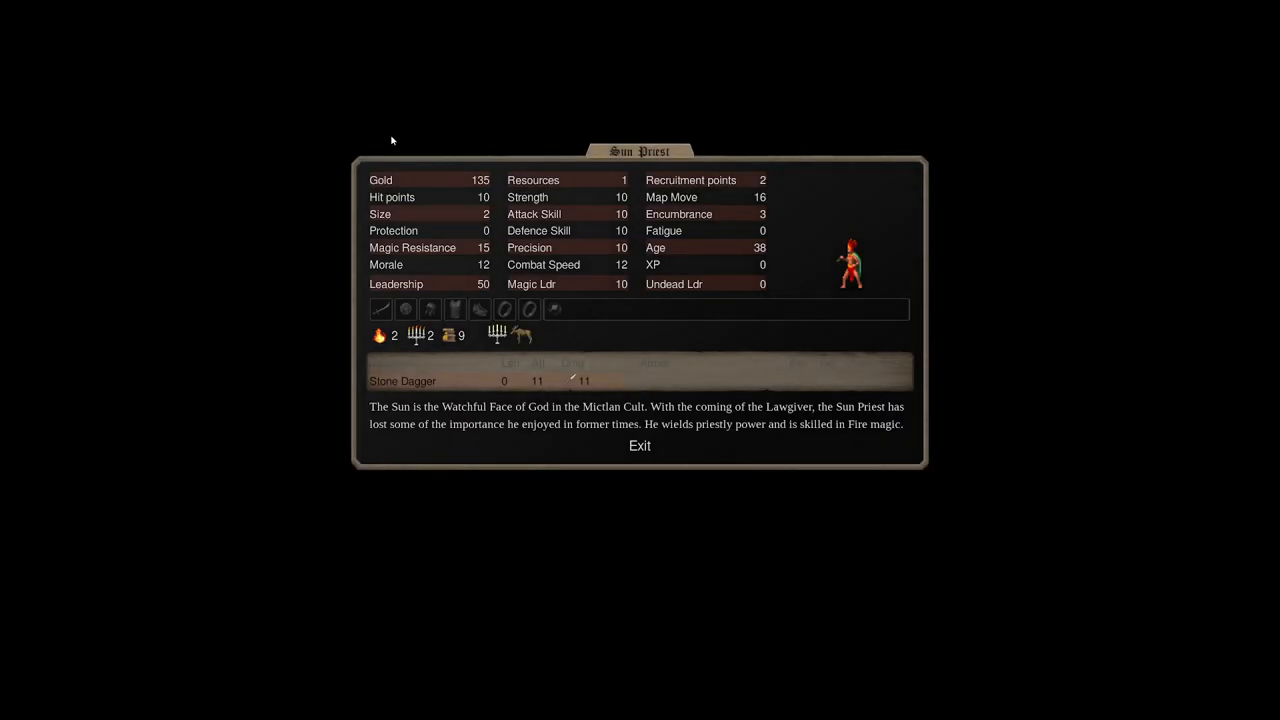
# Close the Sun Priest card, review the Priest King's details, then move on toward the Coatl.
pyautogui.click(640, 446)
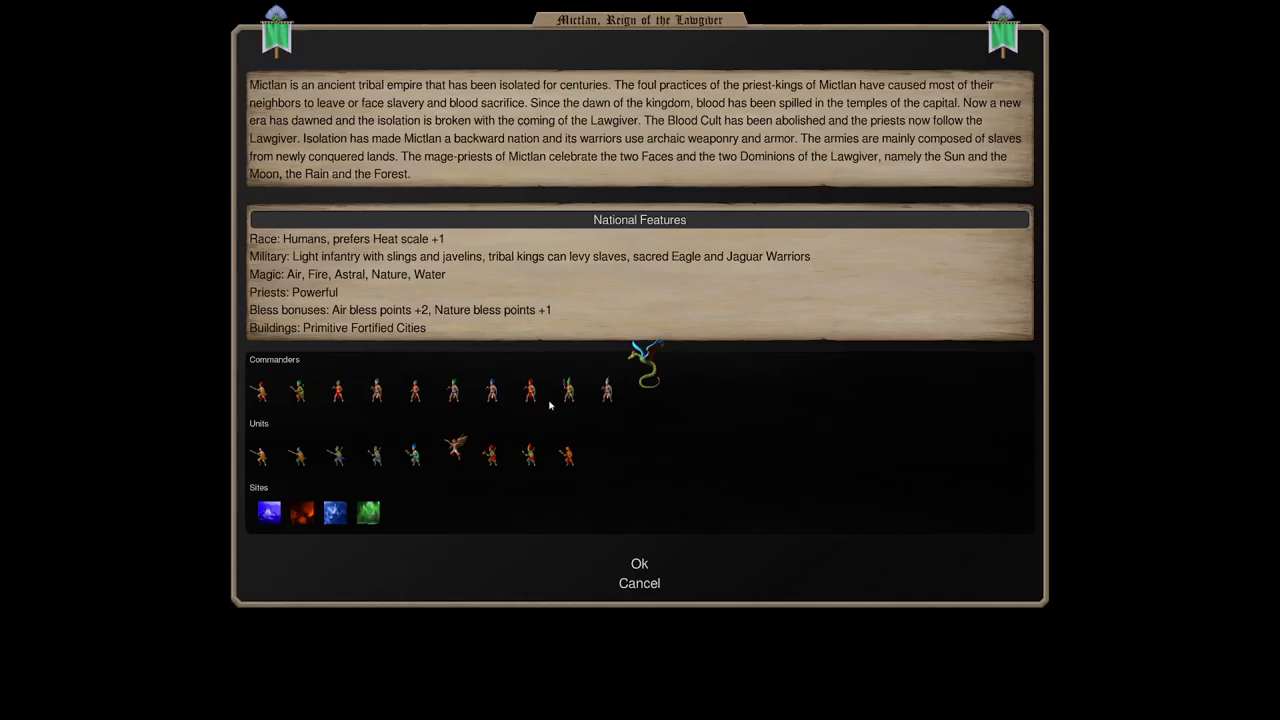
pyautogui.moveTo(596, 376)
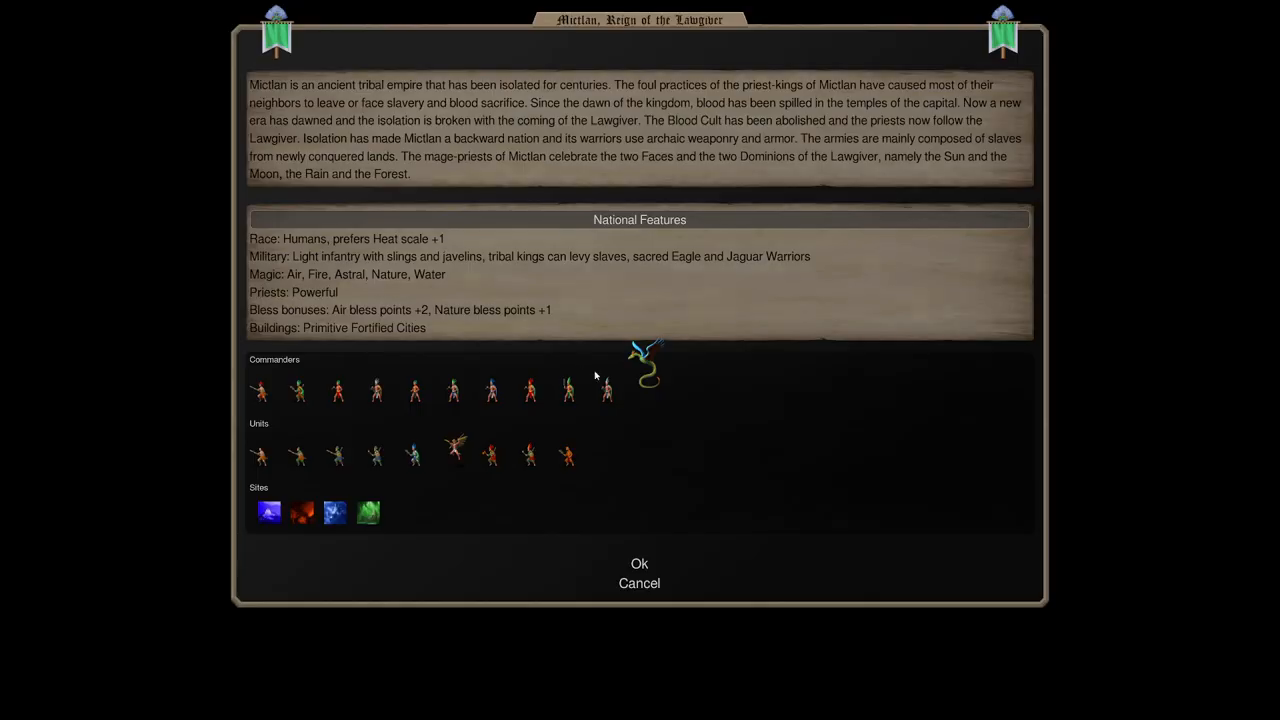
pyautogui.click(260, 390)
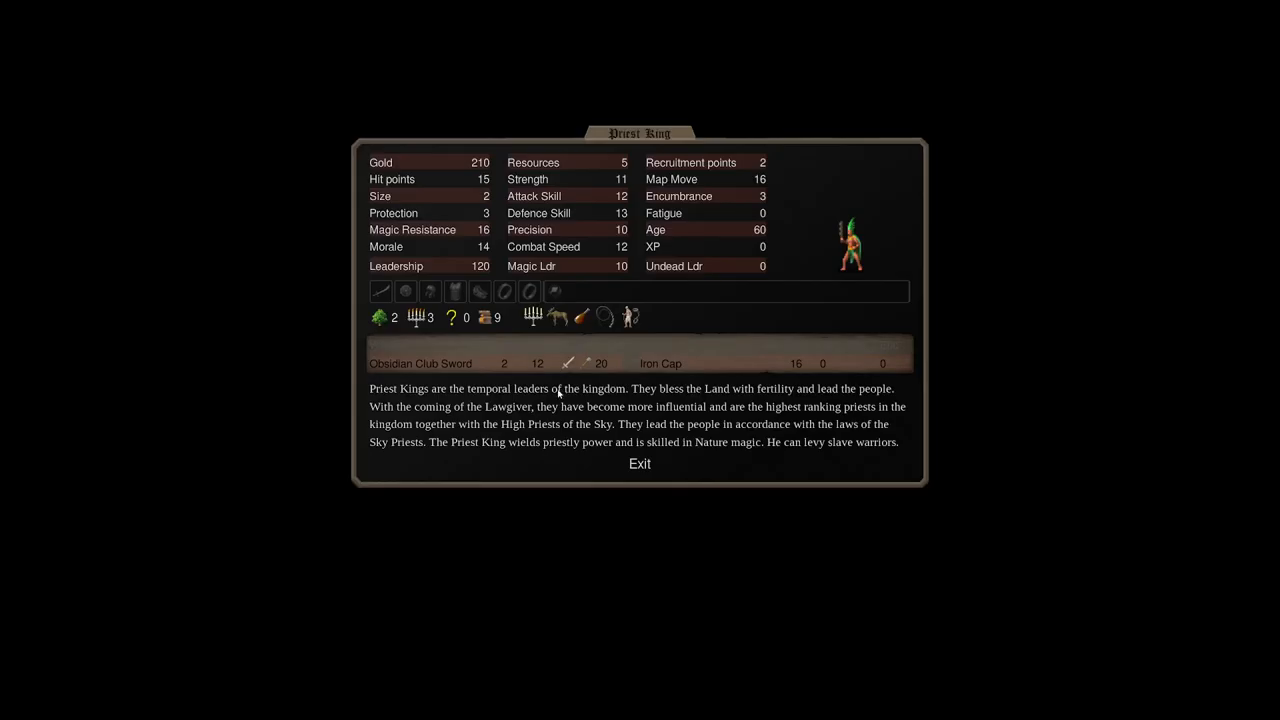
pyautogui.click(640, 464)
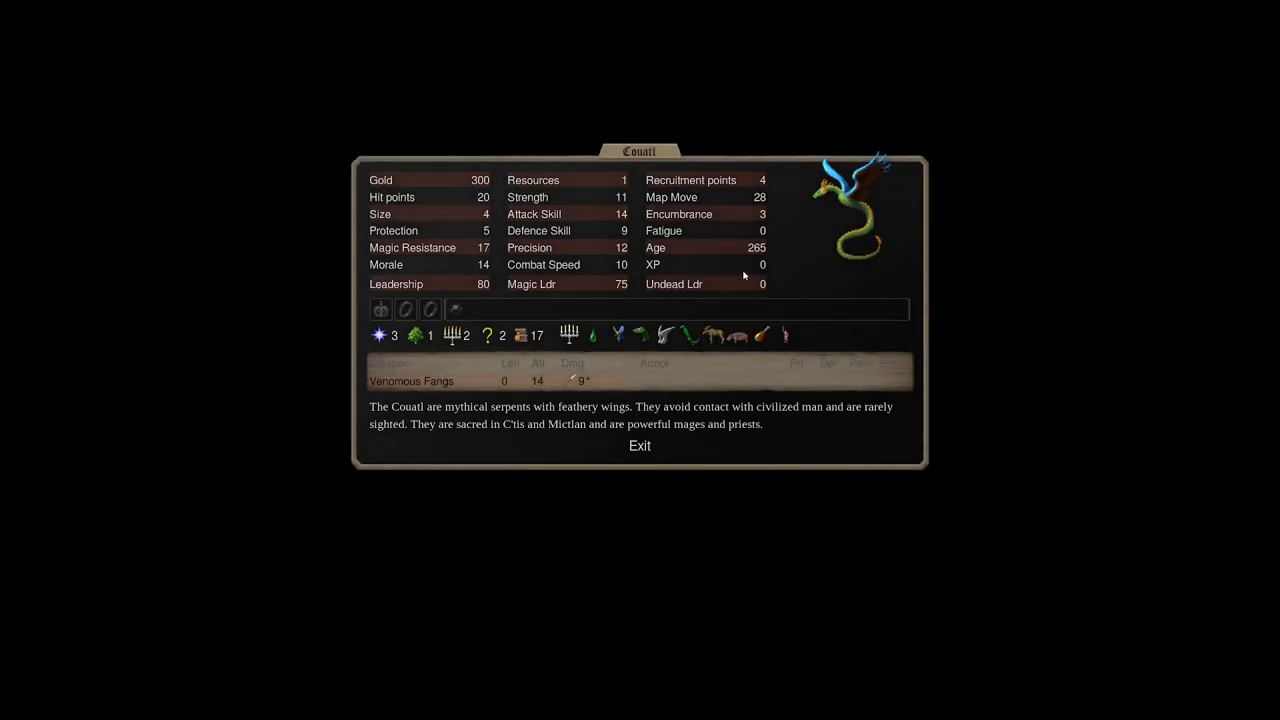
pyautogui.moveTo(416, 336)
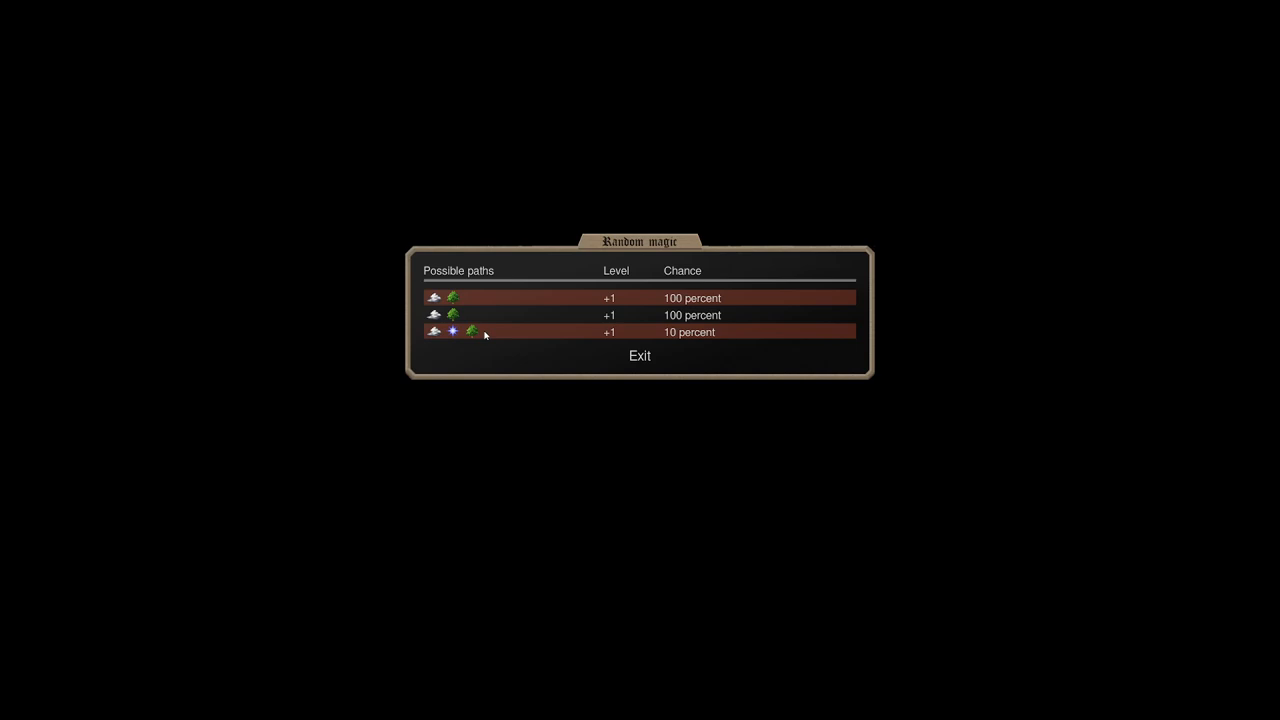
# Show the Coatl's random magic breakdown with its possible paths and chances.
pyautogui.click(640, 356)
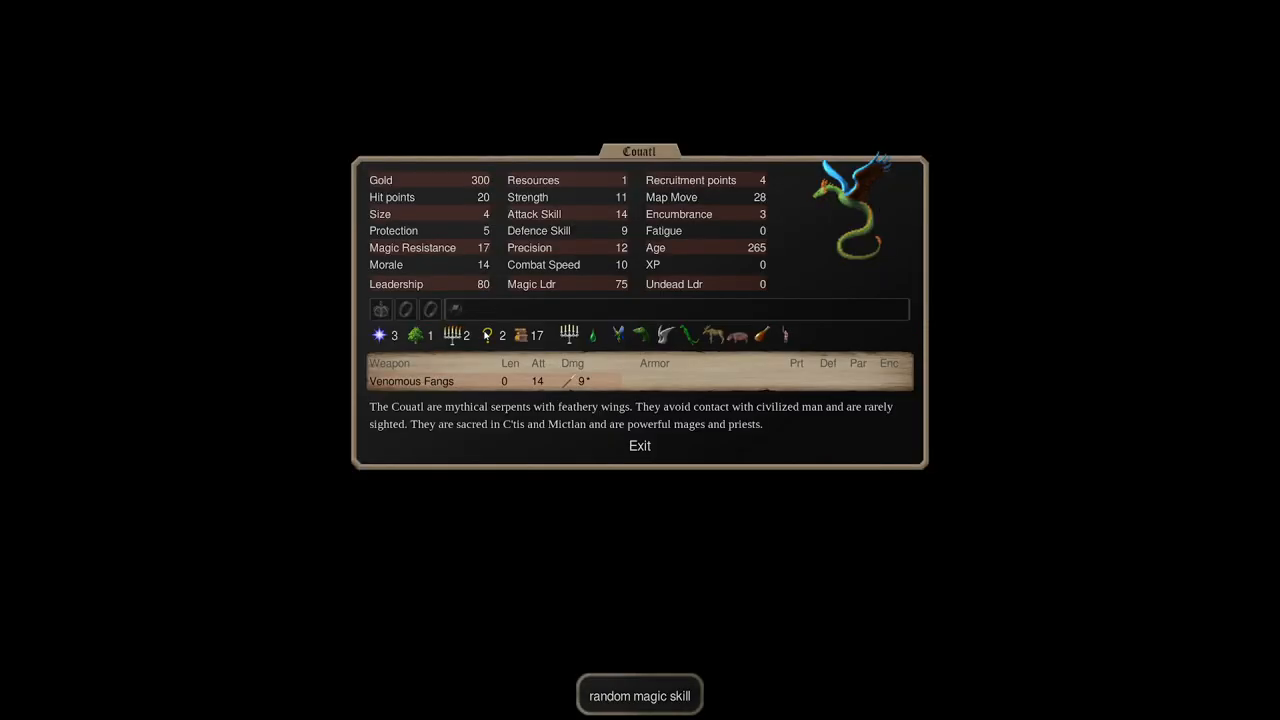
pyautogui.moveTo(838, 136)
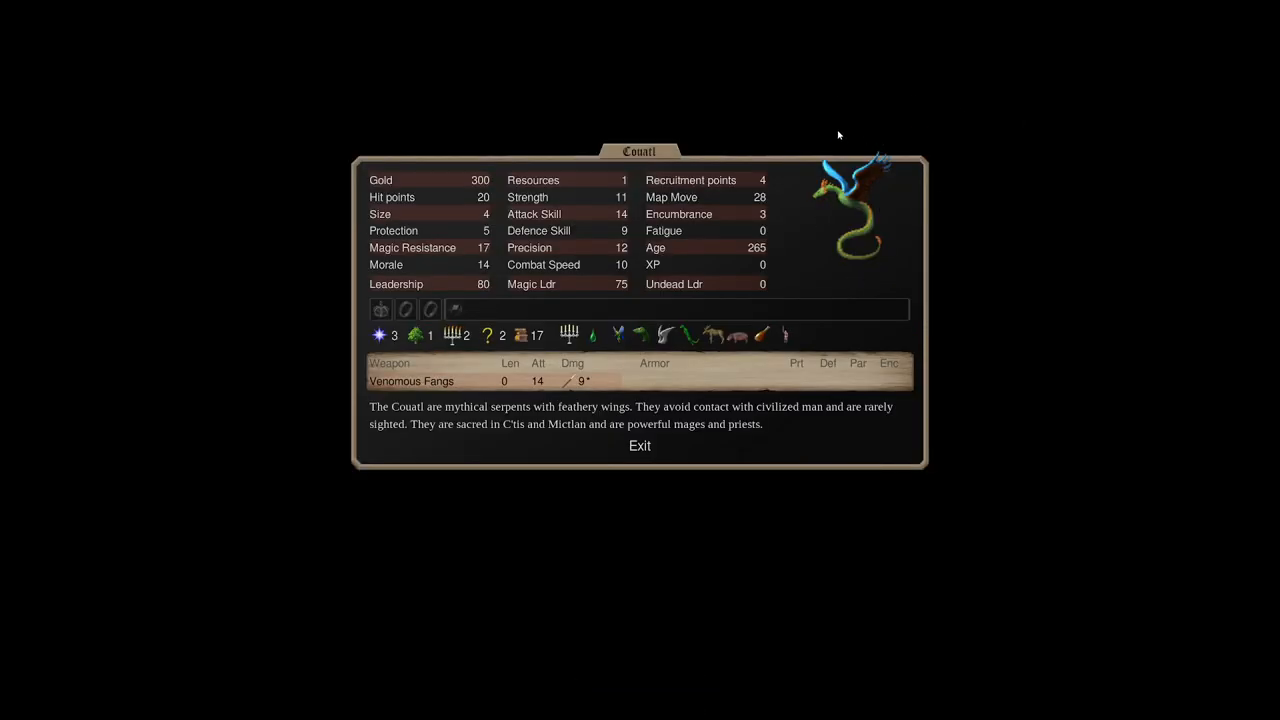
pyautogui.moveTo(720, 88)
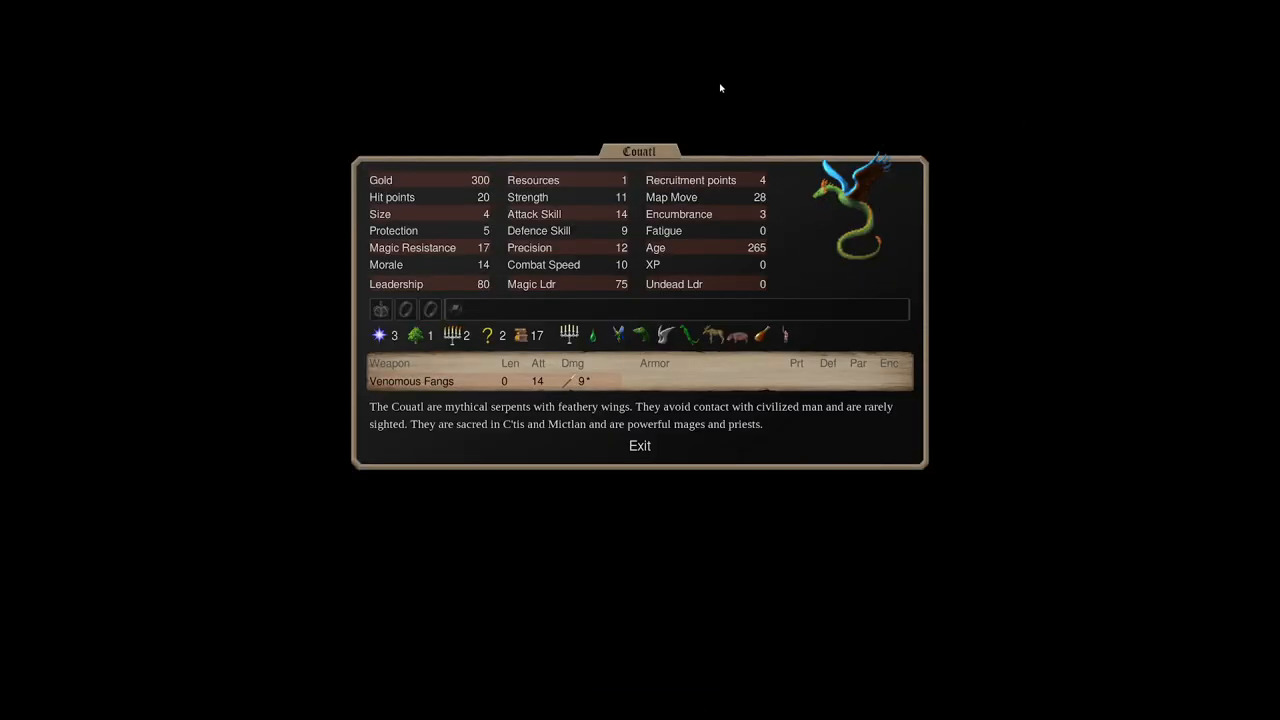
pyautogui.moveTo(412, 336)
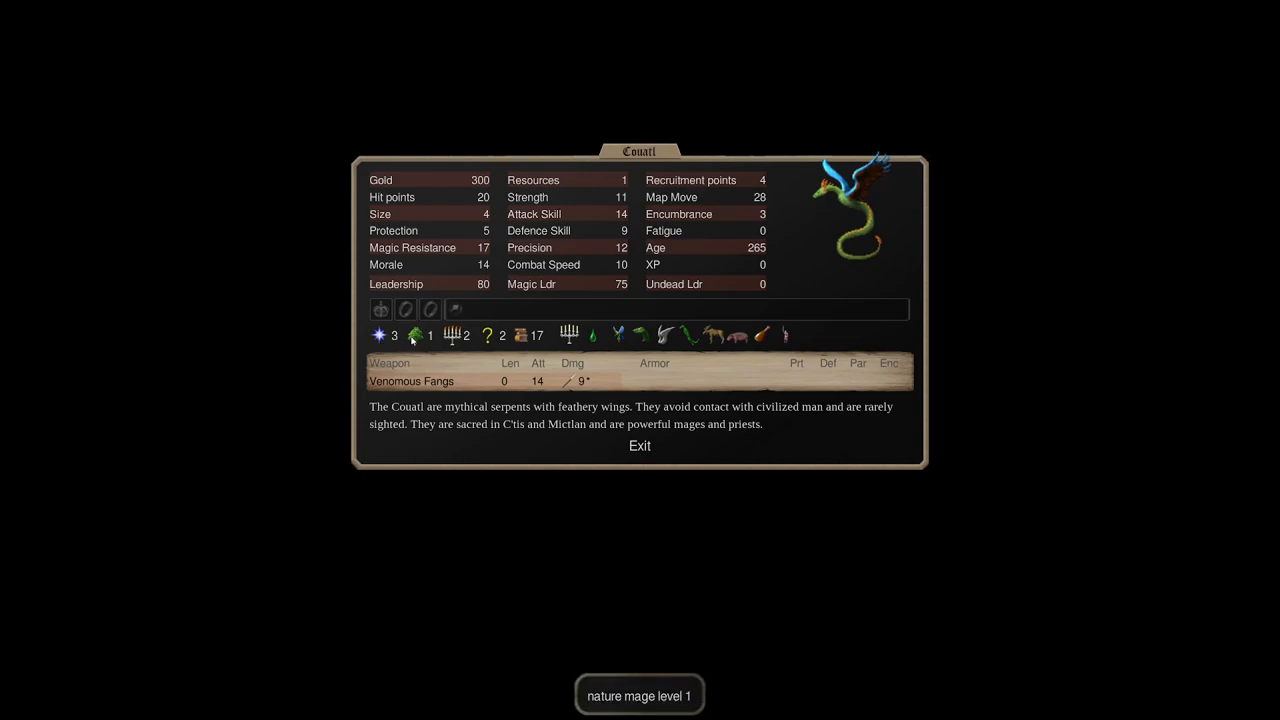
pyautogui.moveTo(420, 360)
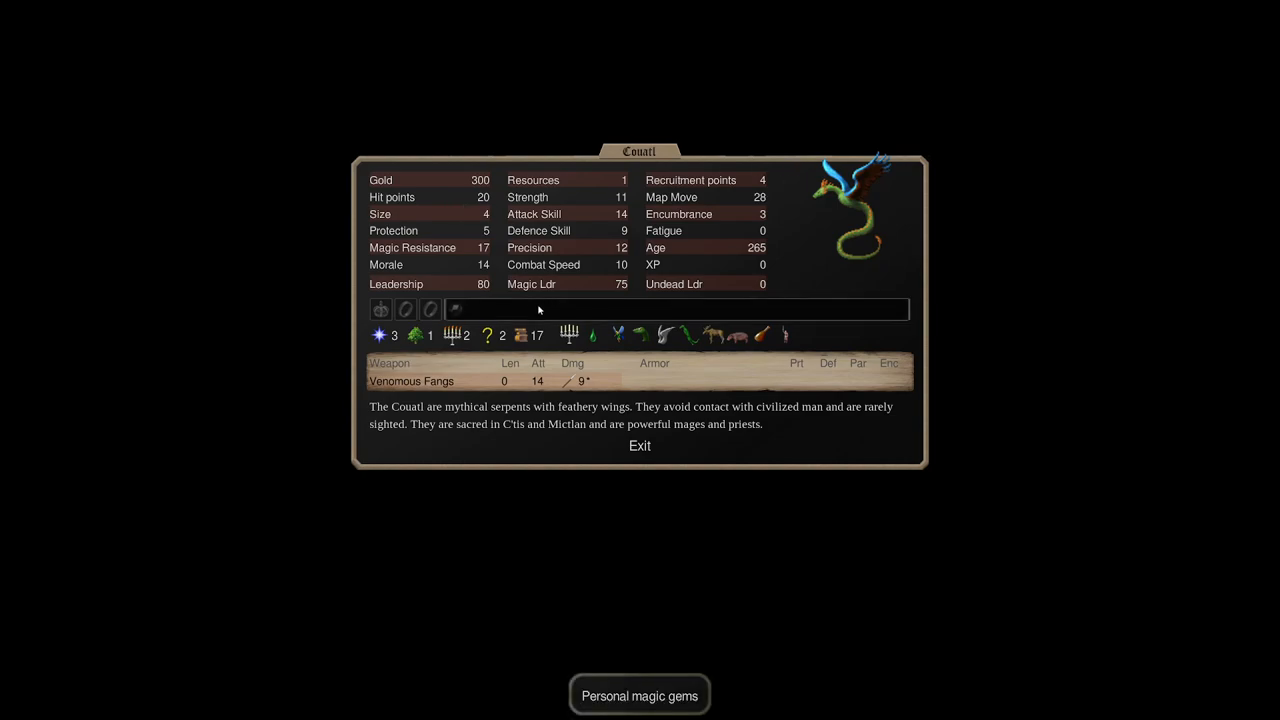
pyautogui.moveTo(420, 336)
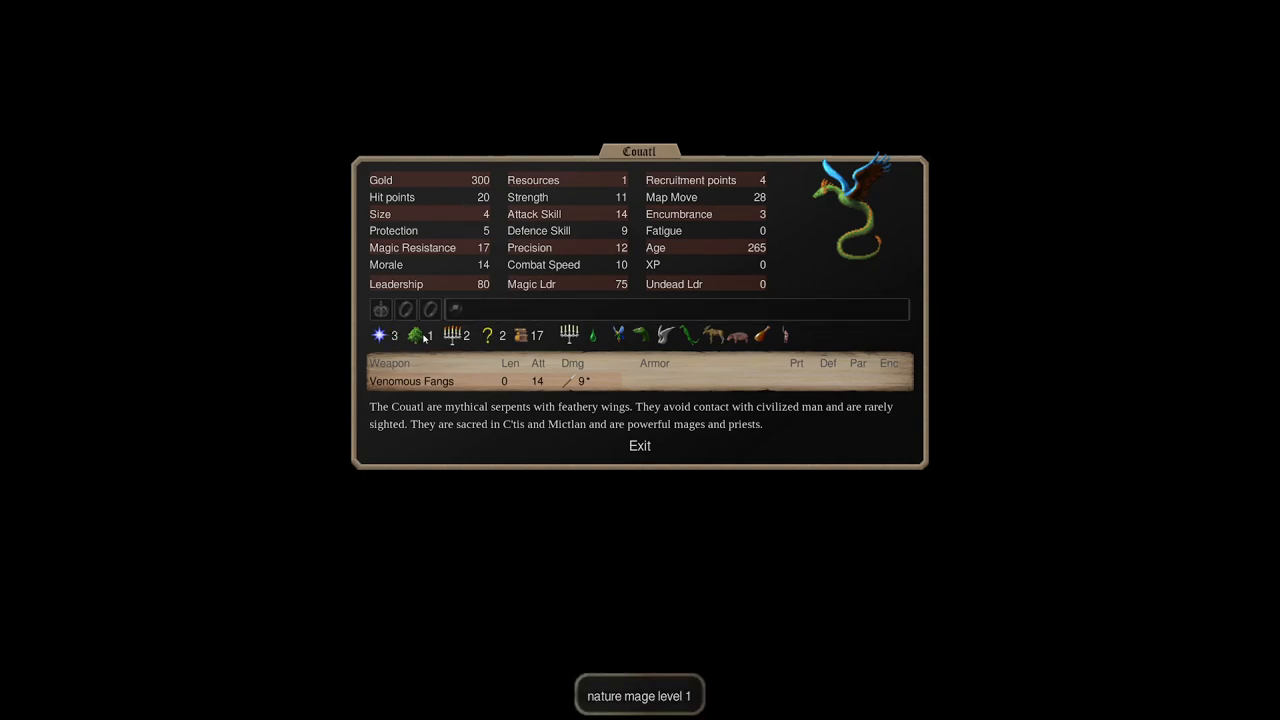
pyautogui.moveTo(380, 336)
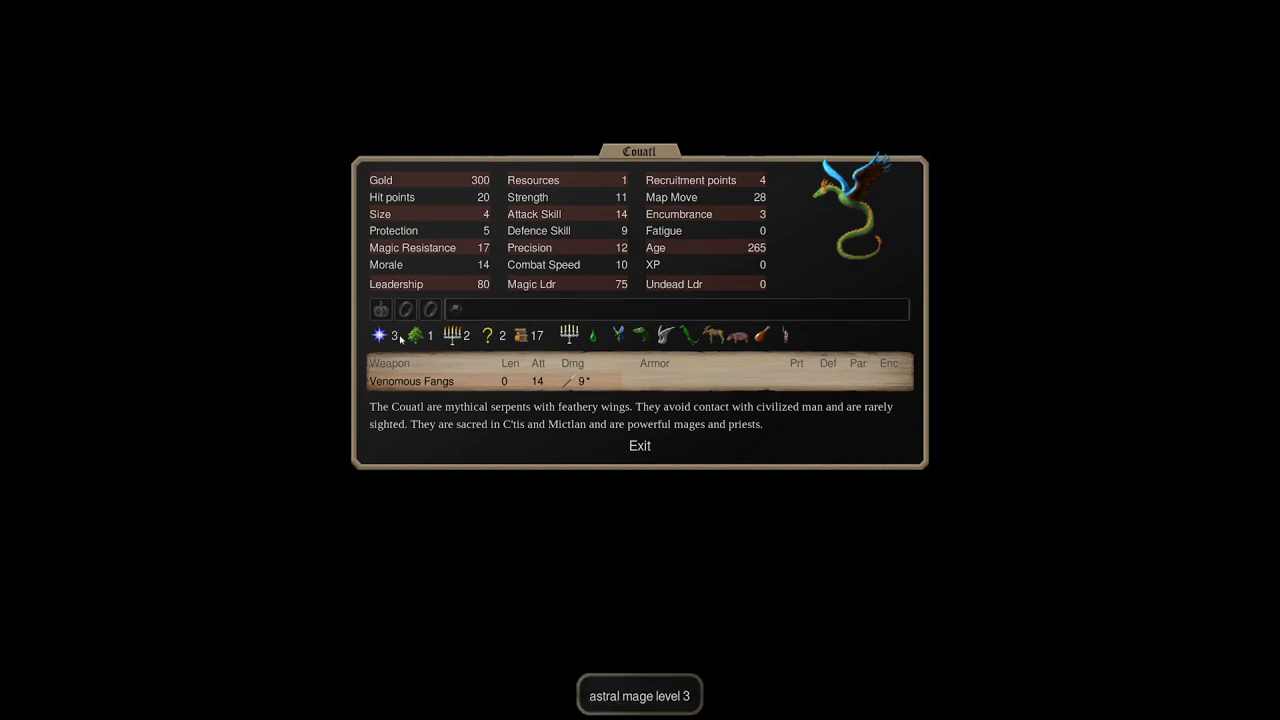
pyautogui.click(378, 334)
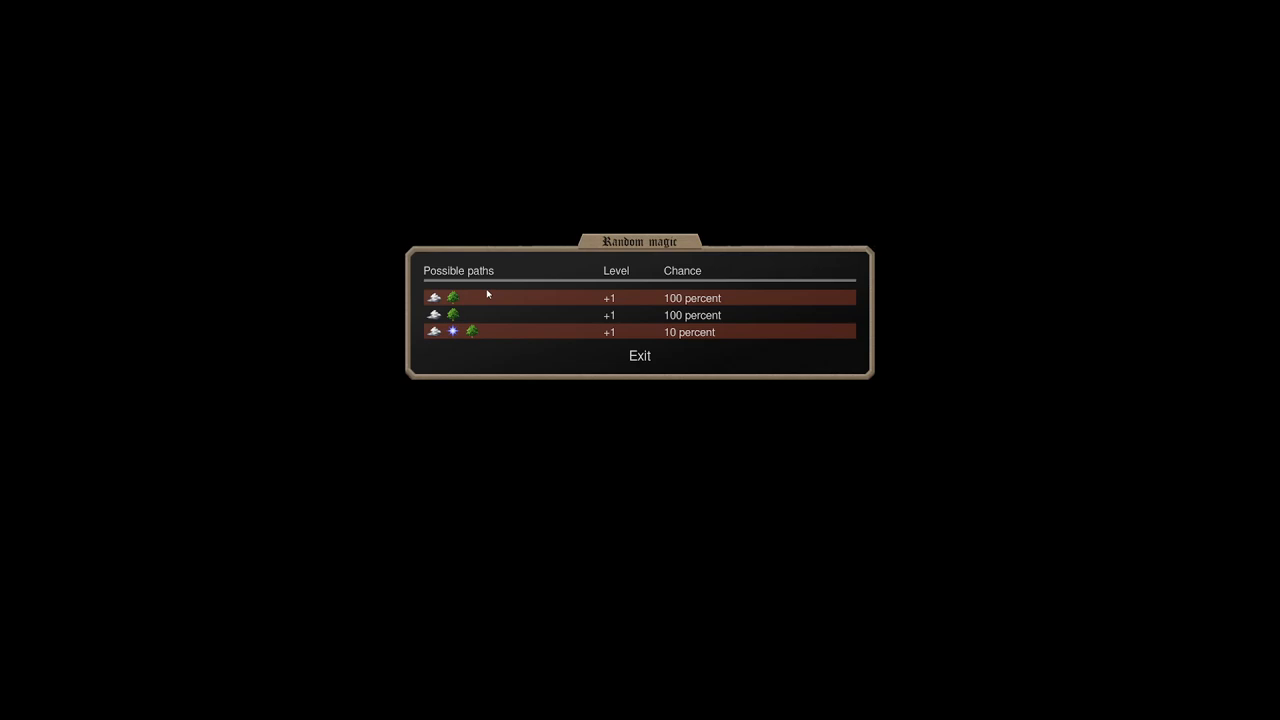
pyautogui.moveTo(310, 218)
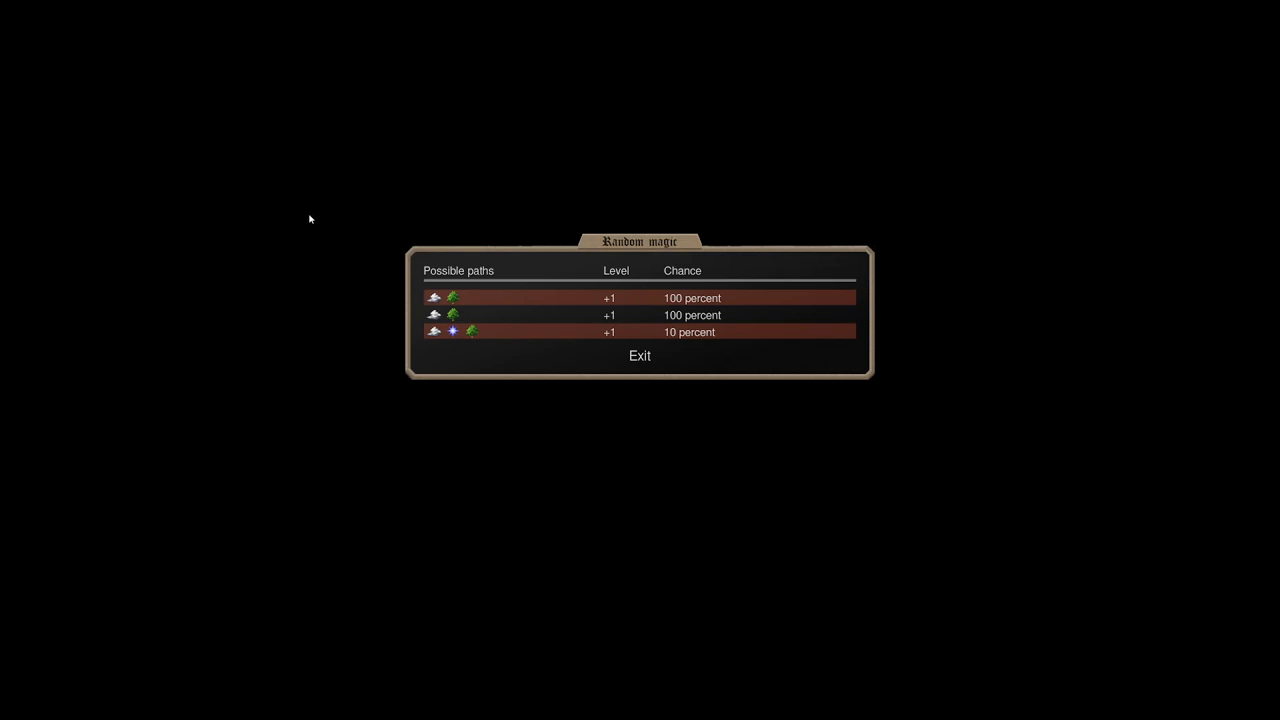
pyautogui.moveTo(448, 278)
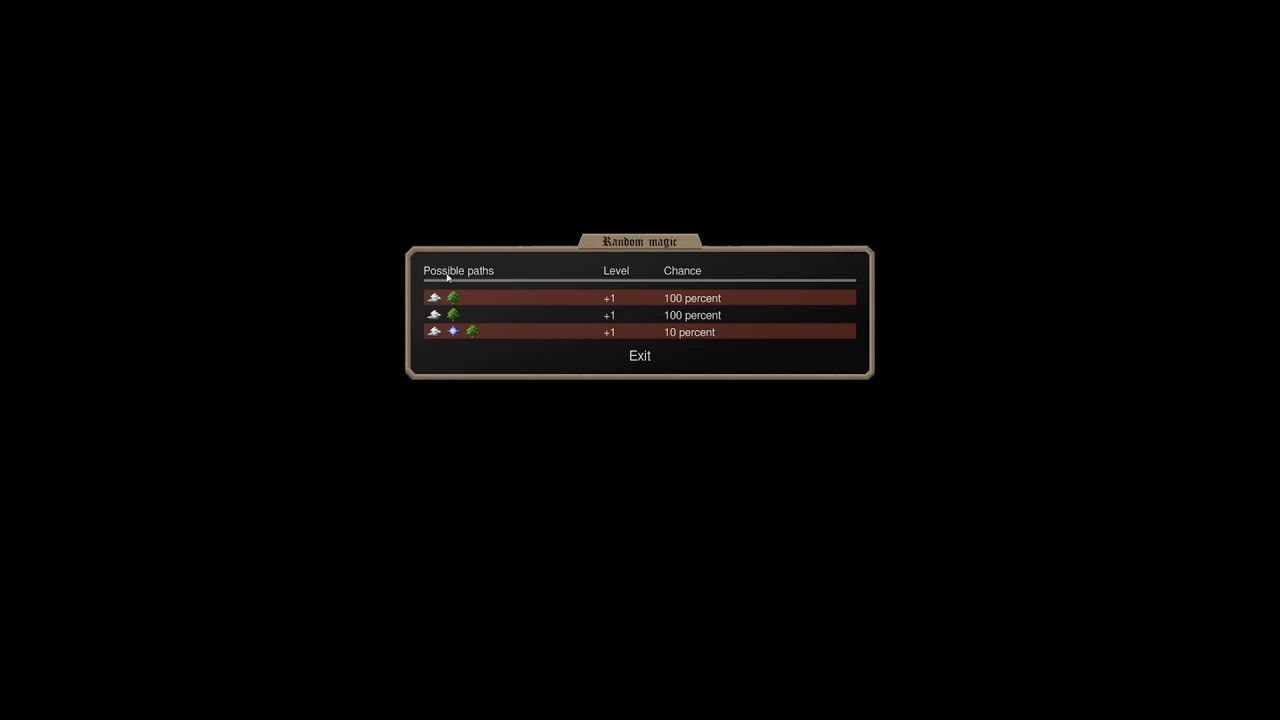
pyautogui.moveTo(452, 332)
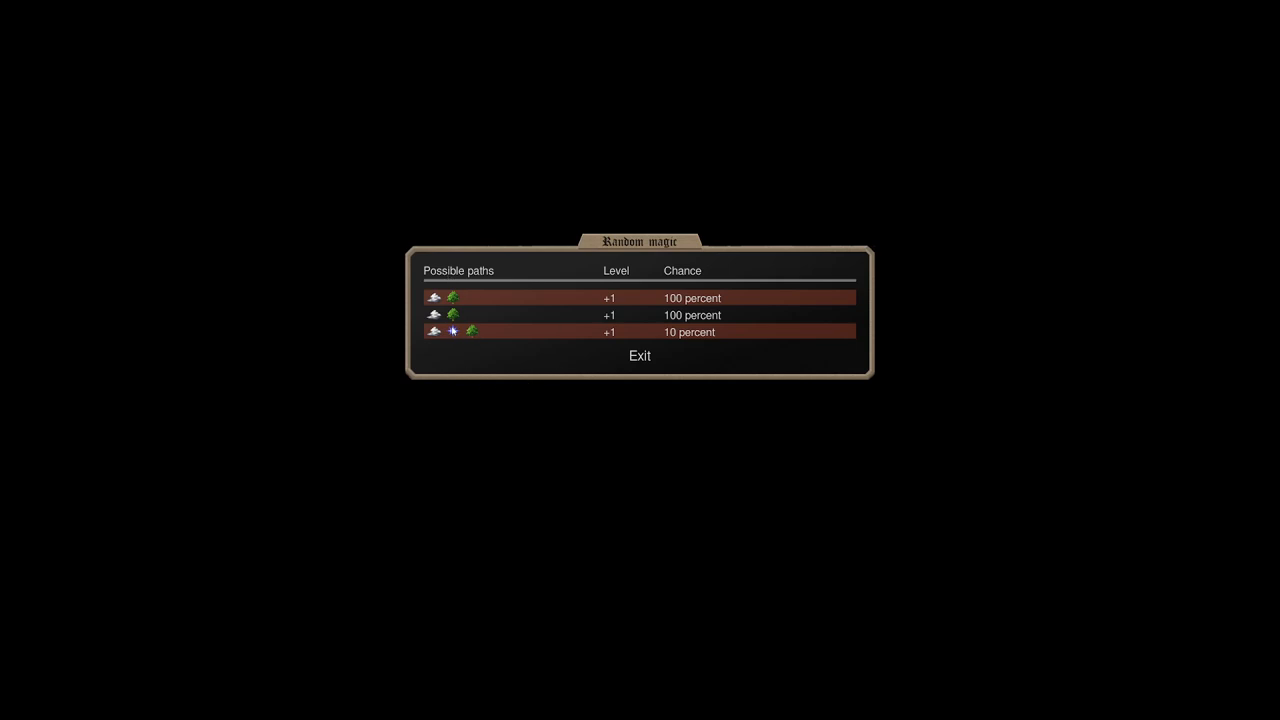
# Close the random magic odds and view the High Priest of the Sky's stat sheet.
pyautogui.click(640, 356)
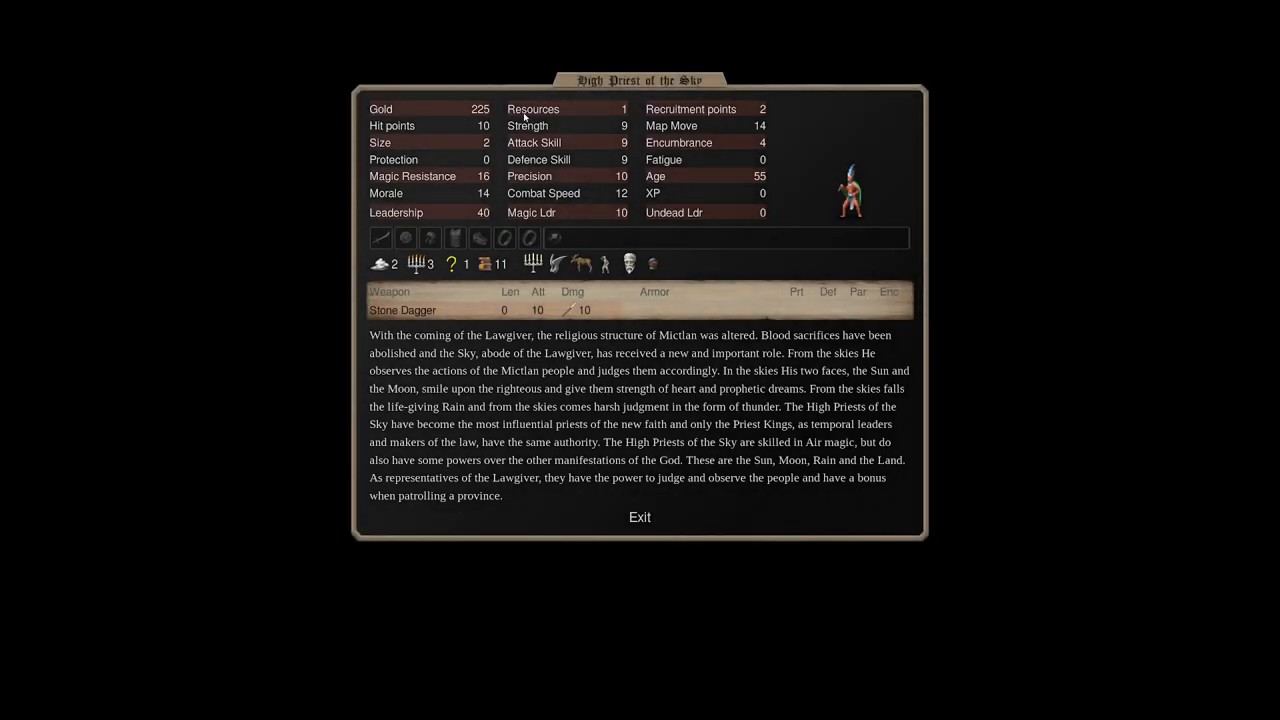
pyautogui.moveTo(412, 264)
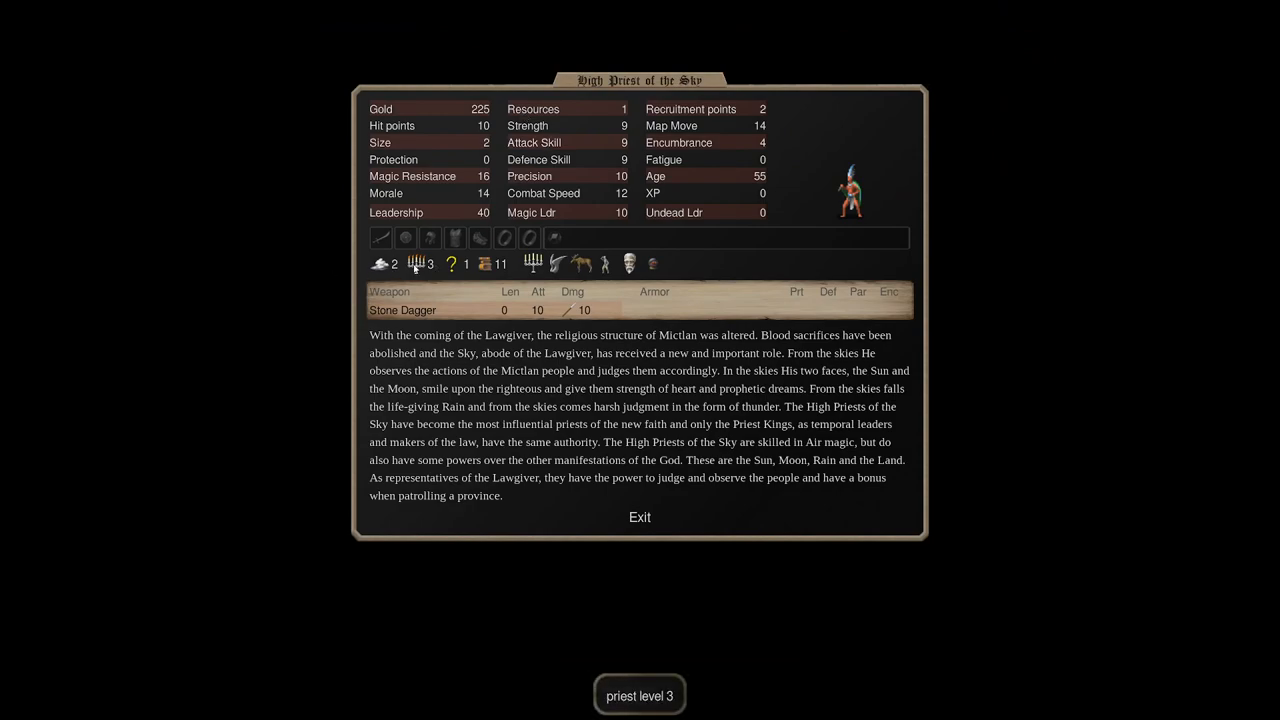
pyautogui.moveTo(556, 264)
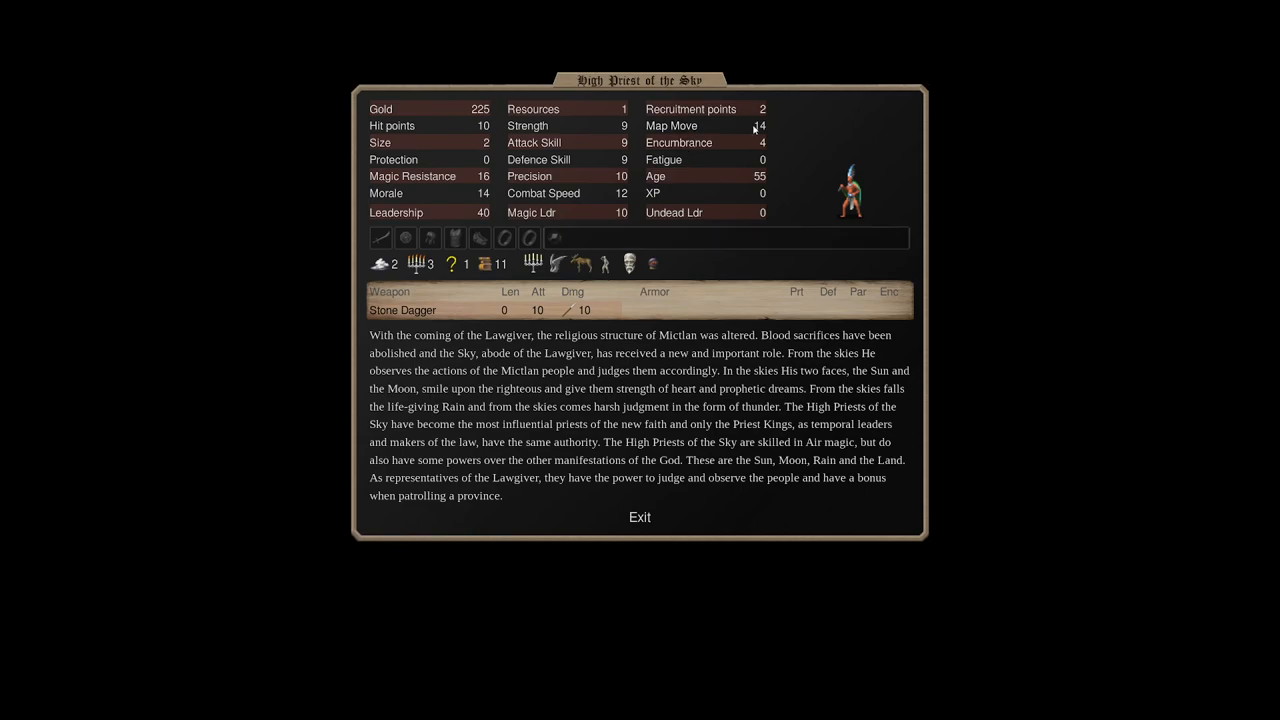
pyautogui.moveTo(686, 166)
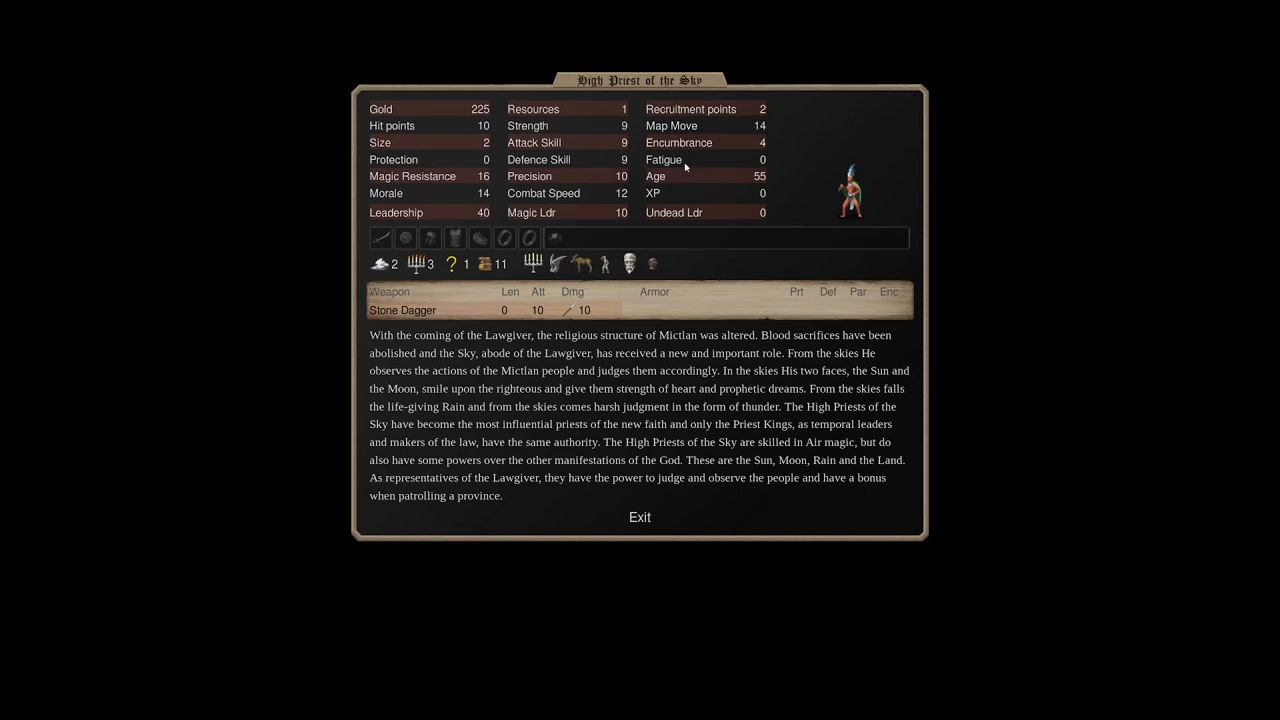
pyautogui.moveTo(464, 268)
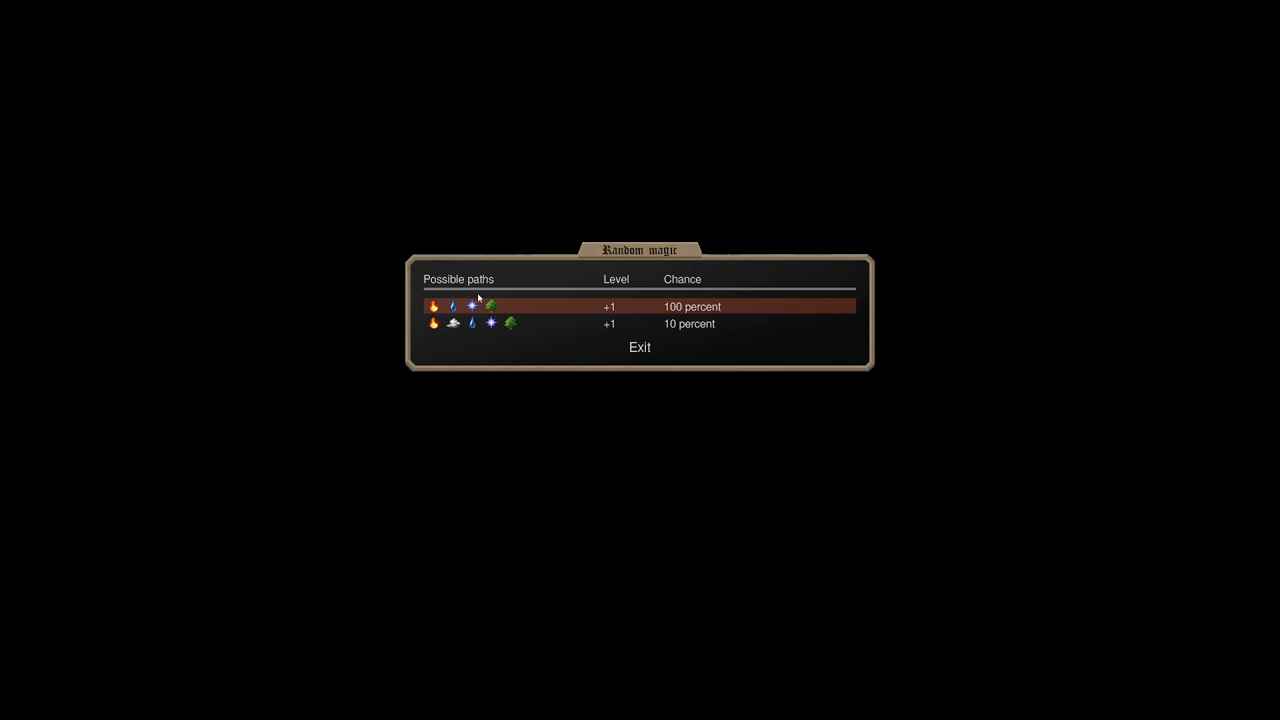
pyautogui.moveTo(476, 304)
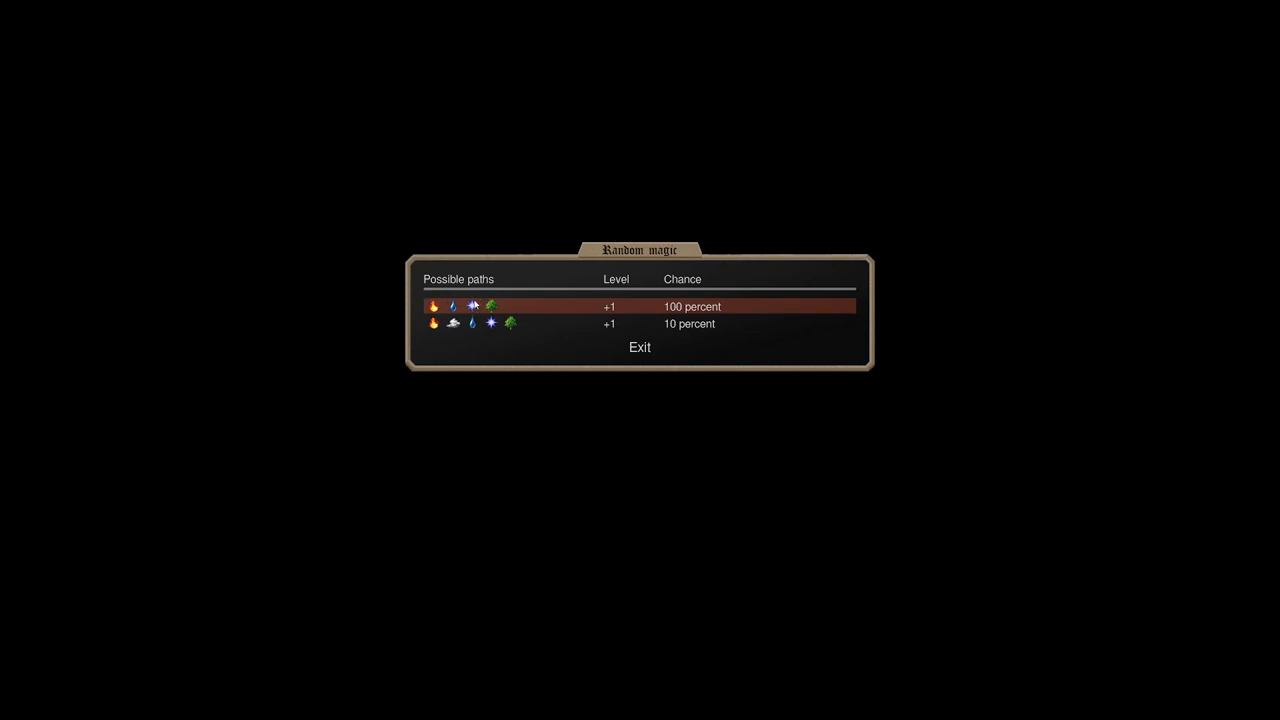
pyautogui.moveTo(464, 344)
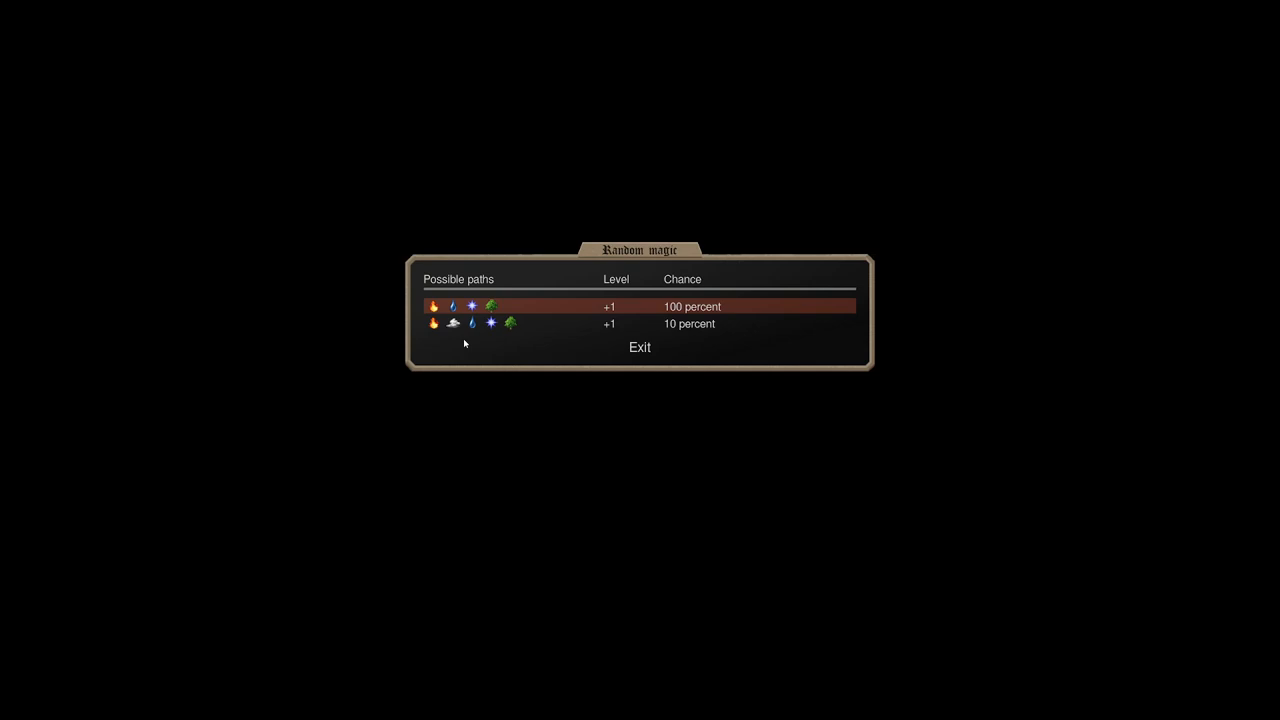
pyautogui.moveTo(496, 308)
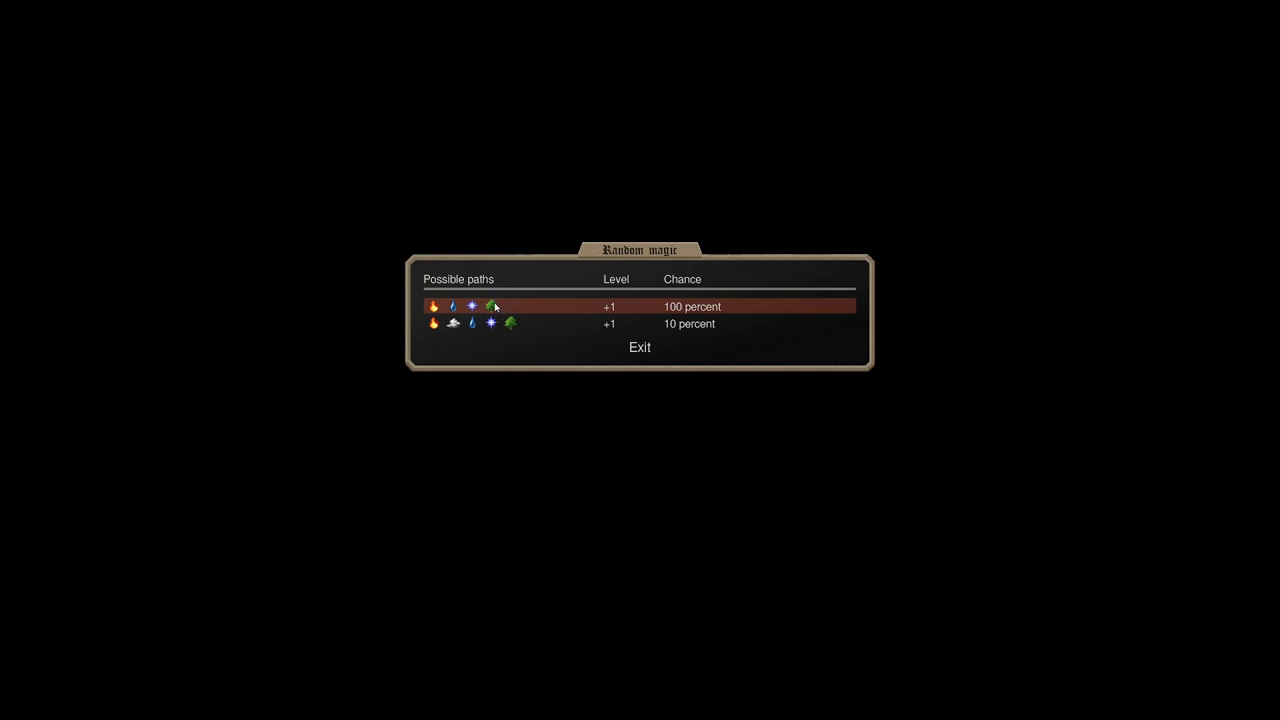
pyautogui.moveTo(466, 386)
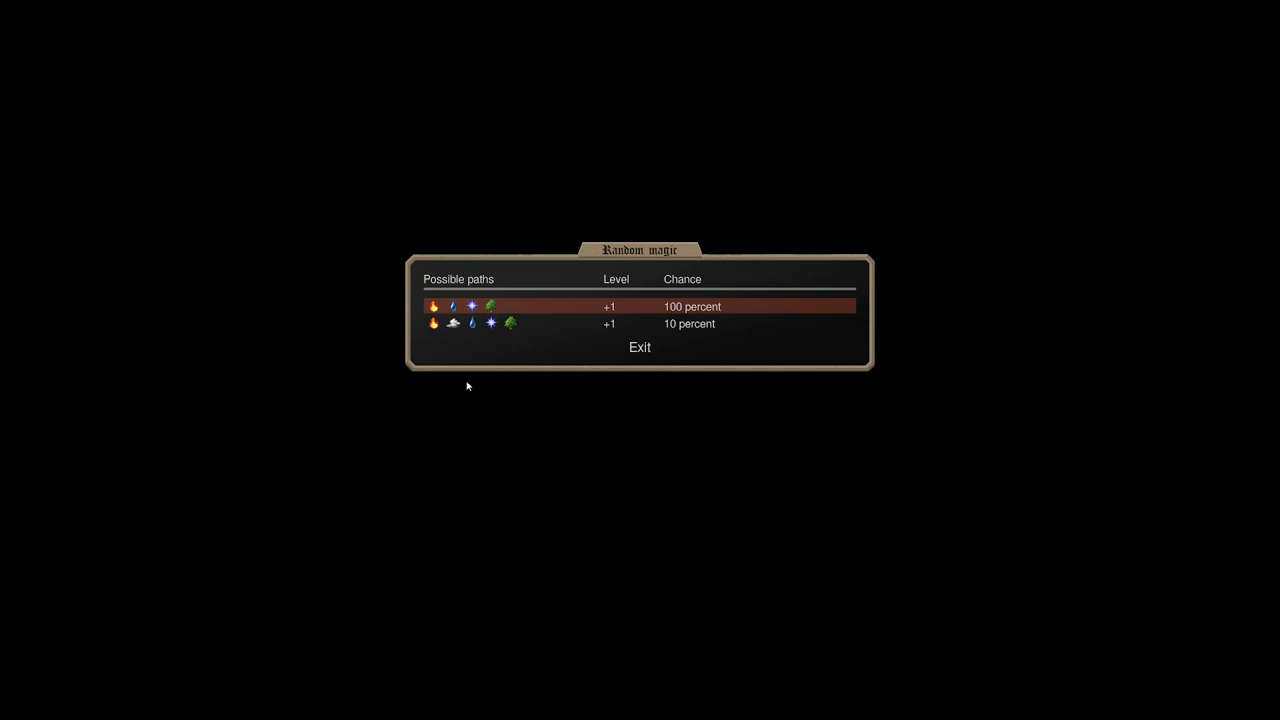
pyautogui.click(640, 348)
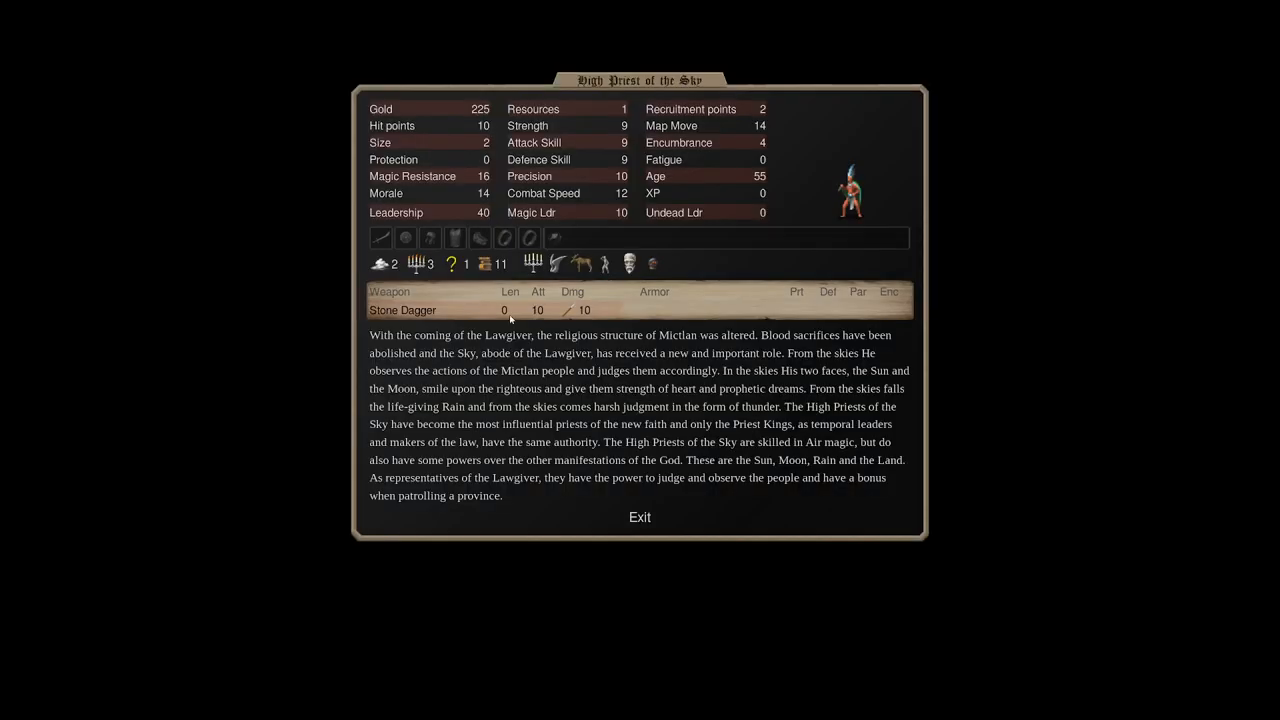
pyautogui.moveTo(556, 292)
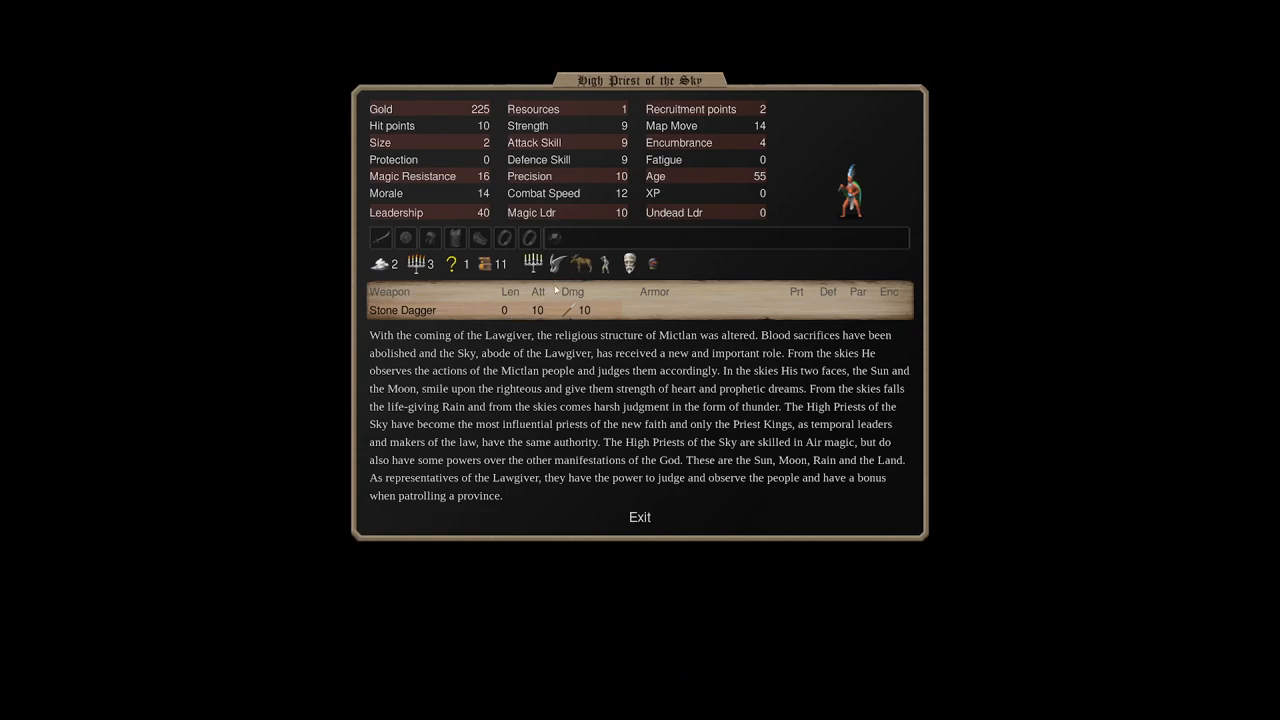
pyautogui.moveTo(538, 310)
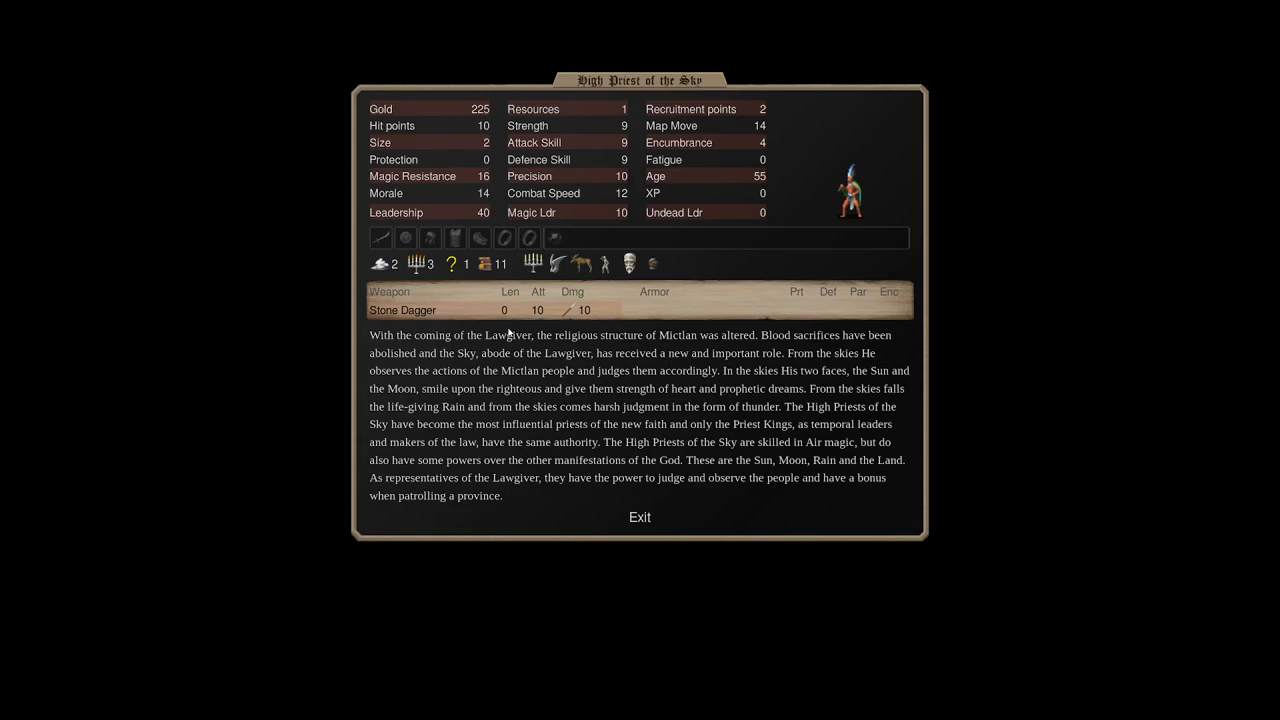
# View the Nahualli's details: astral and nature magic, research 11, supply bonus, spirit sight.
pyautogui.click(640, 516)
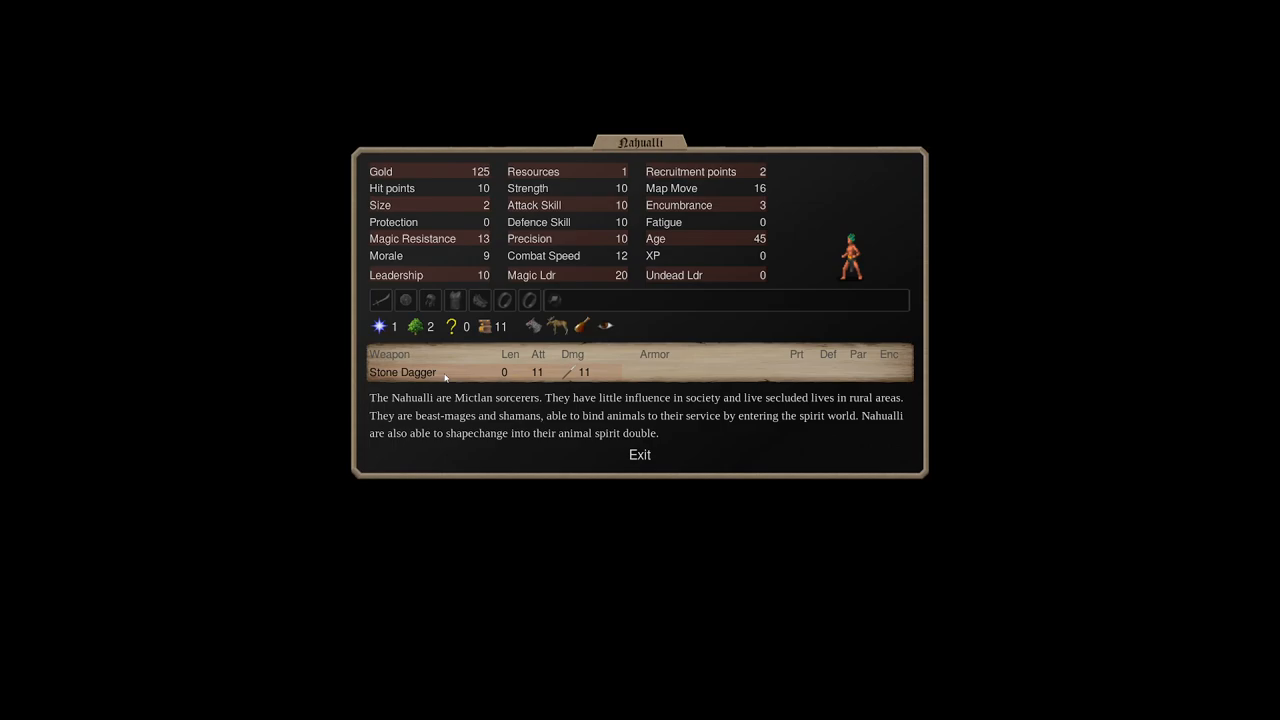
pyautogui.moveTo(380, 326)
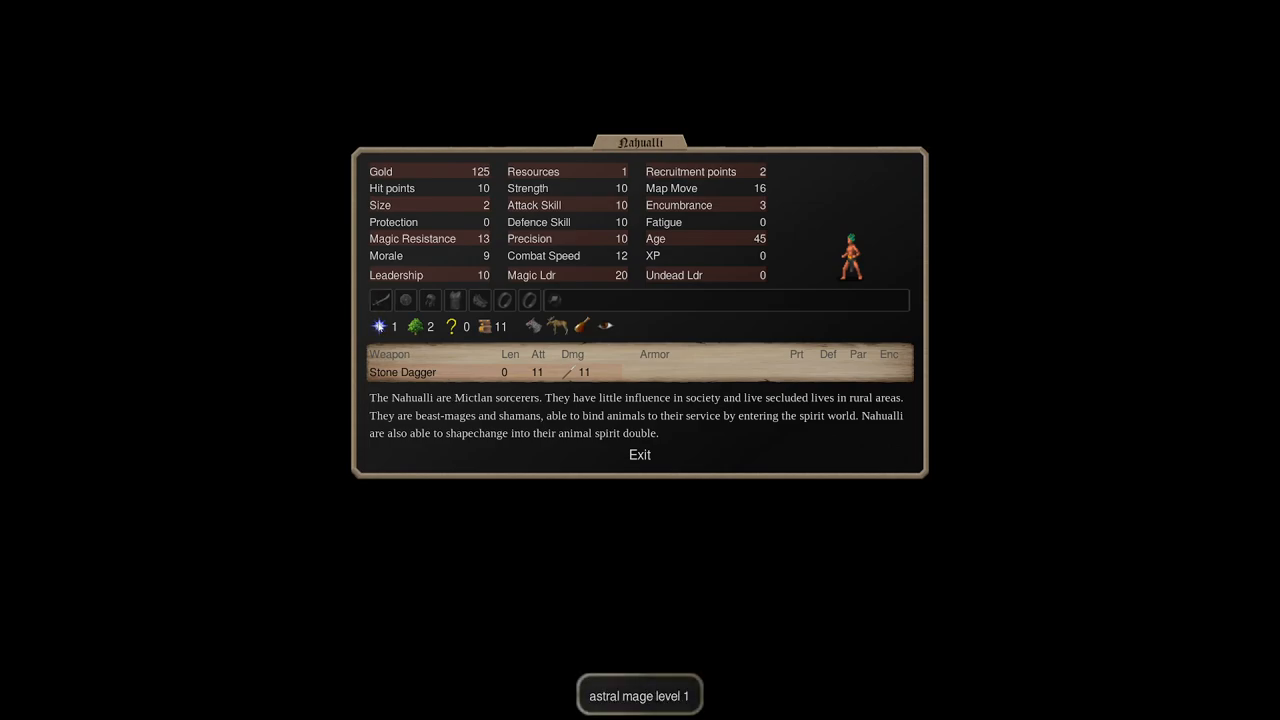
pyautogui.moveTo(414, 326)
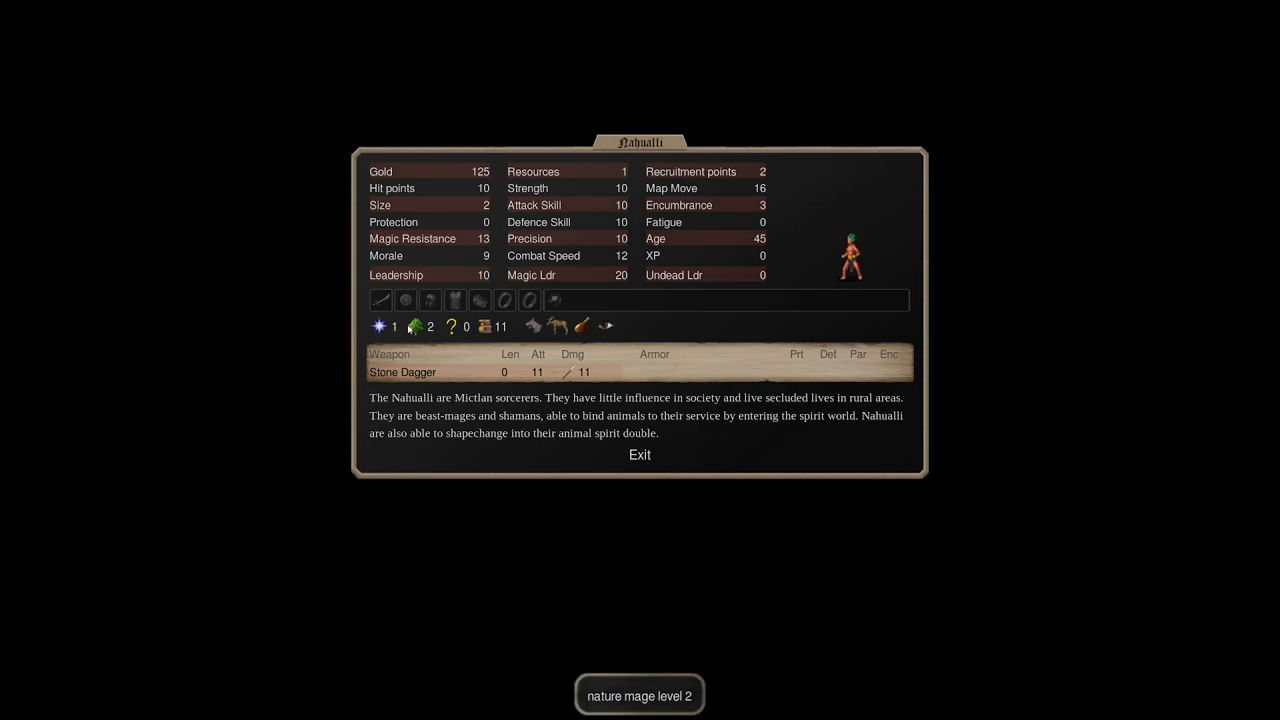
pyautogui.moveTo(488, 326)
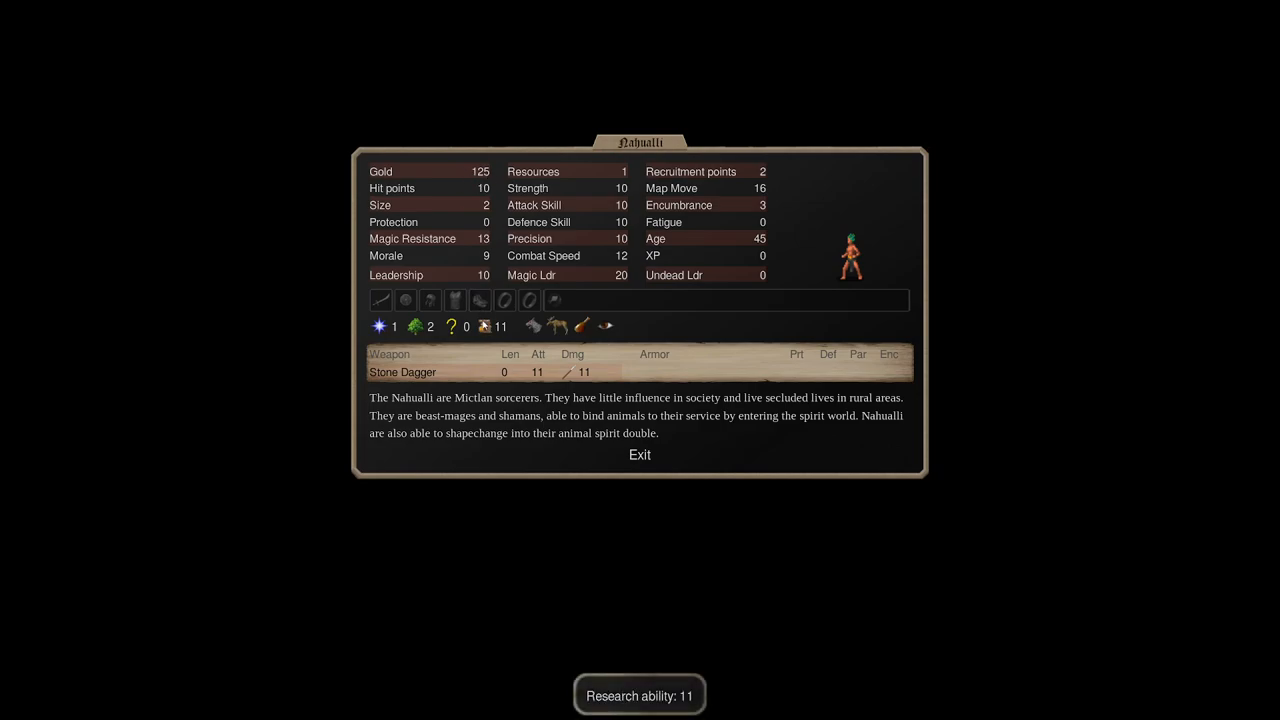
pyautogui.moveTo(484, 172)
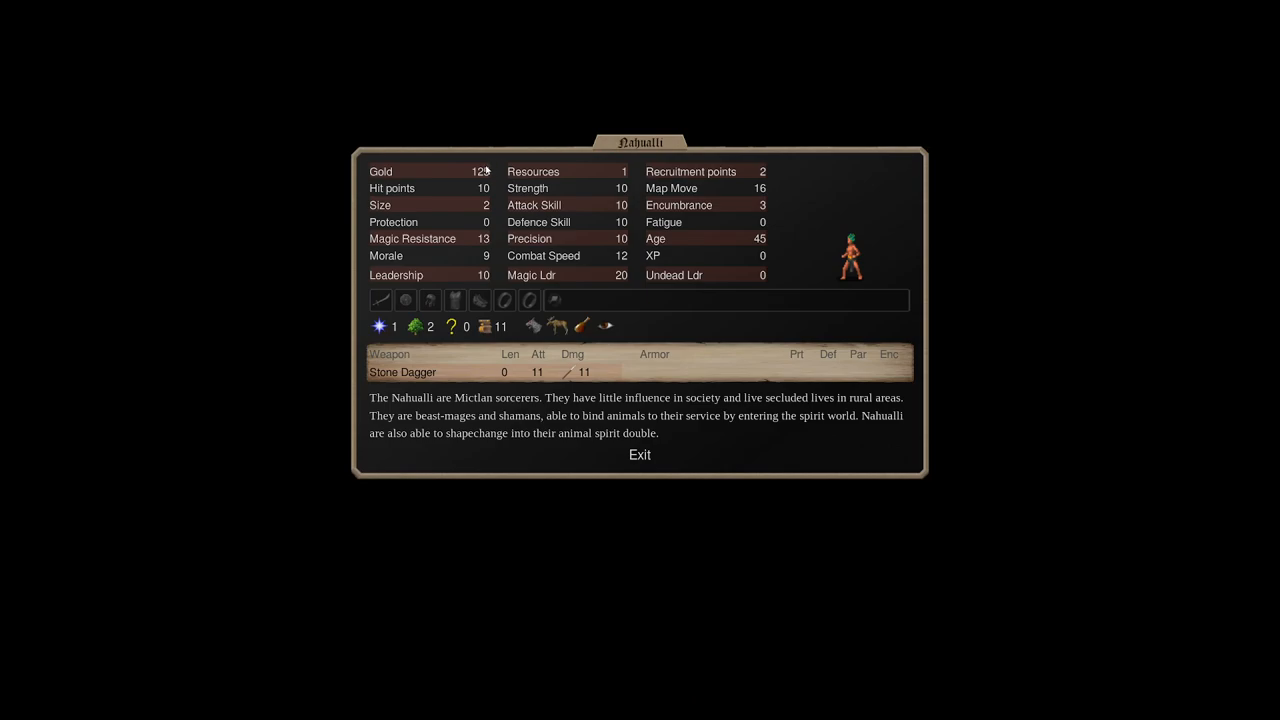
pyautogui.moveTo(582, 326)
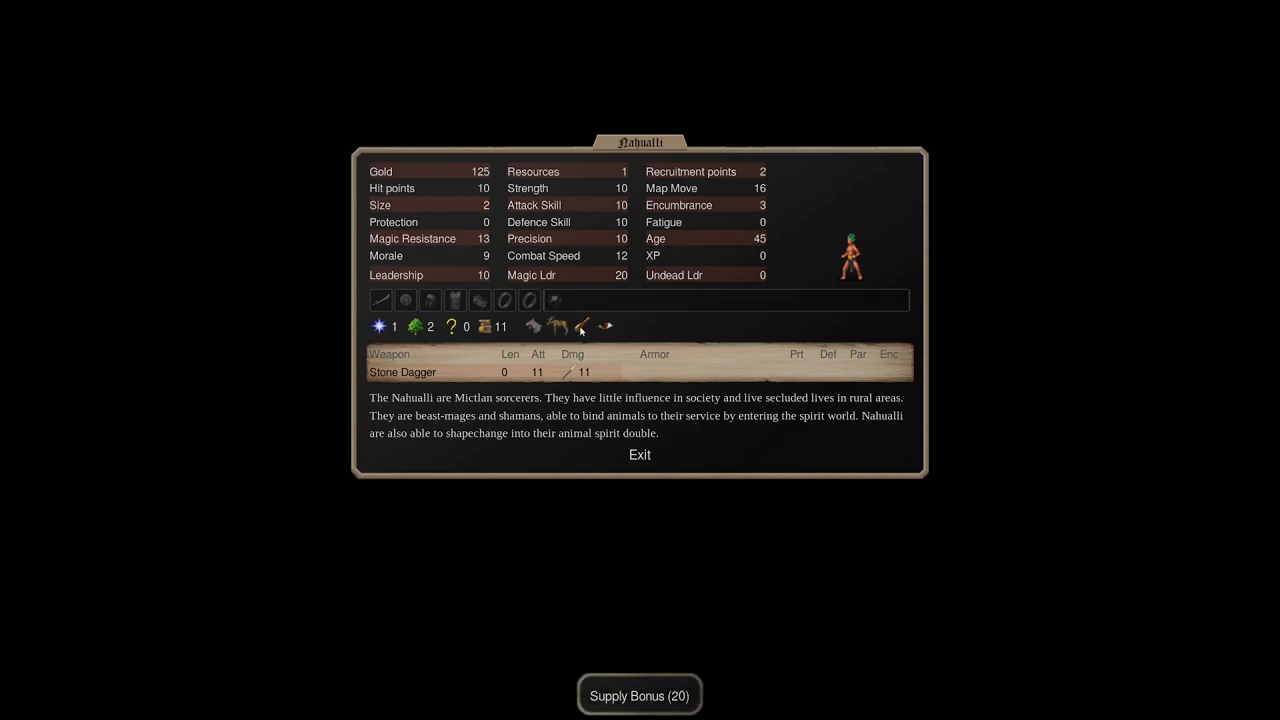
pyautogui.moveTo(604, 326)
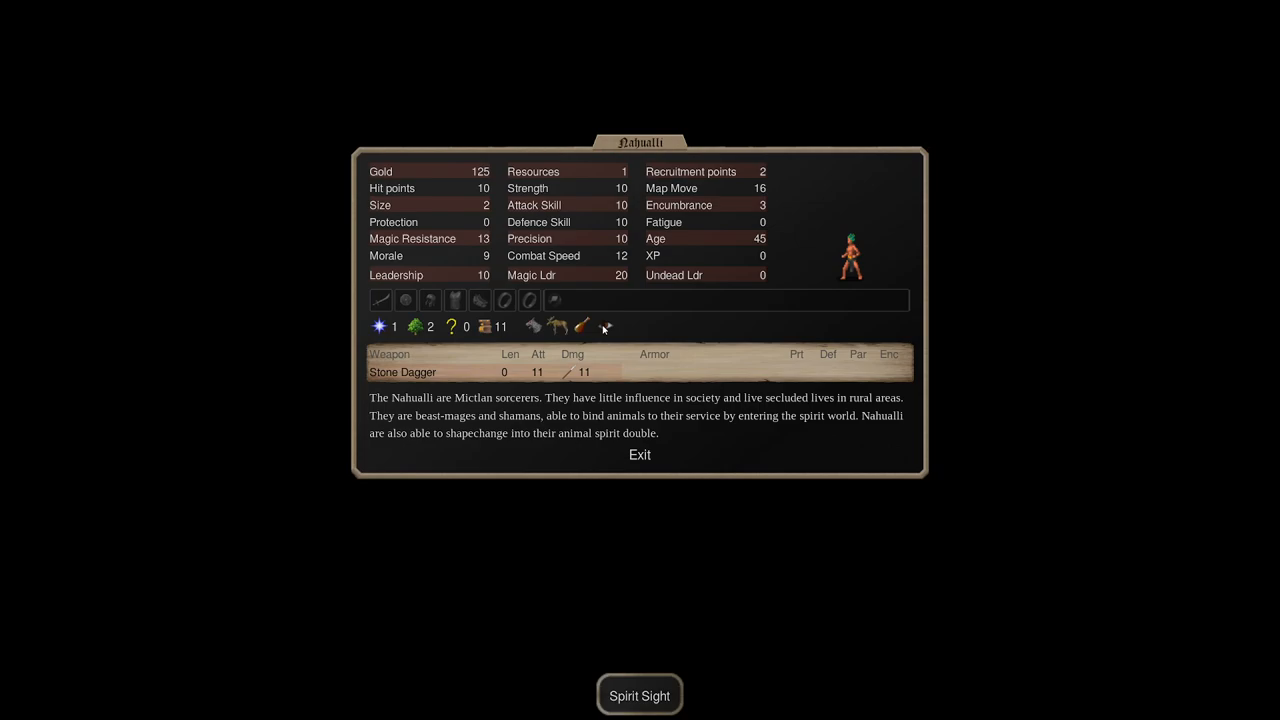
pyautogui.moveTo(536, 328)
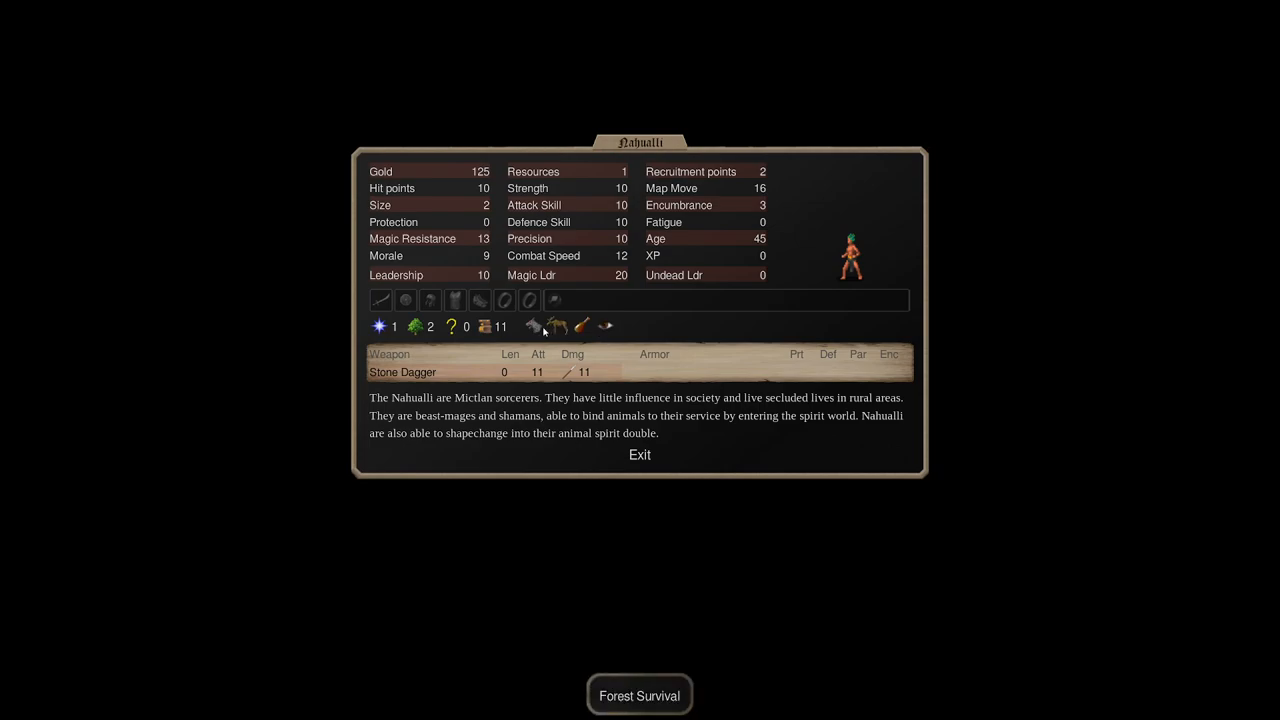
pyautogui.click(534, 326)
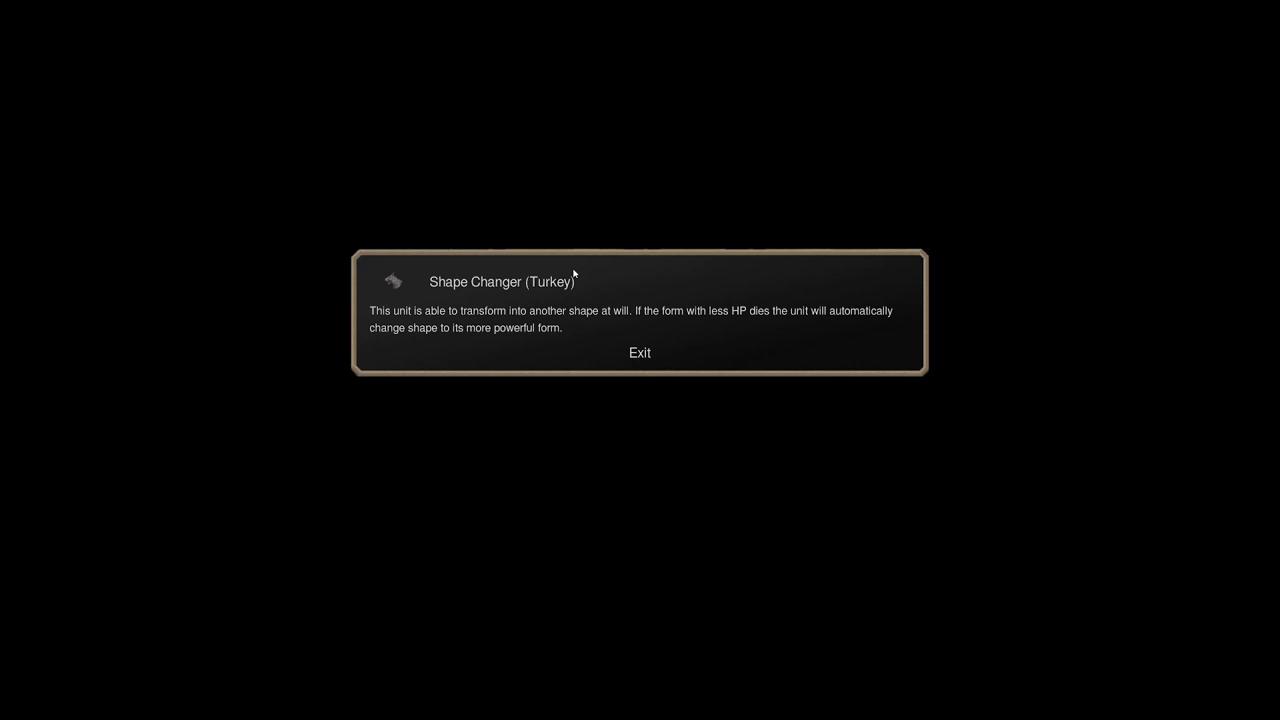
pyautogui.moveTo(724, 244)
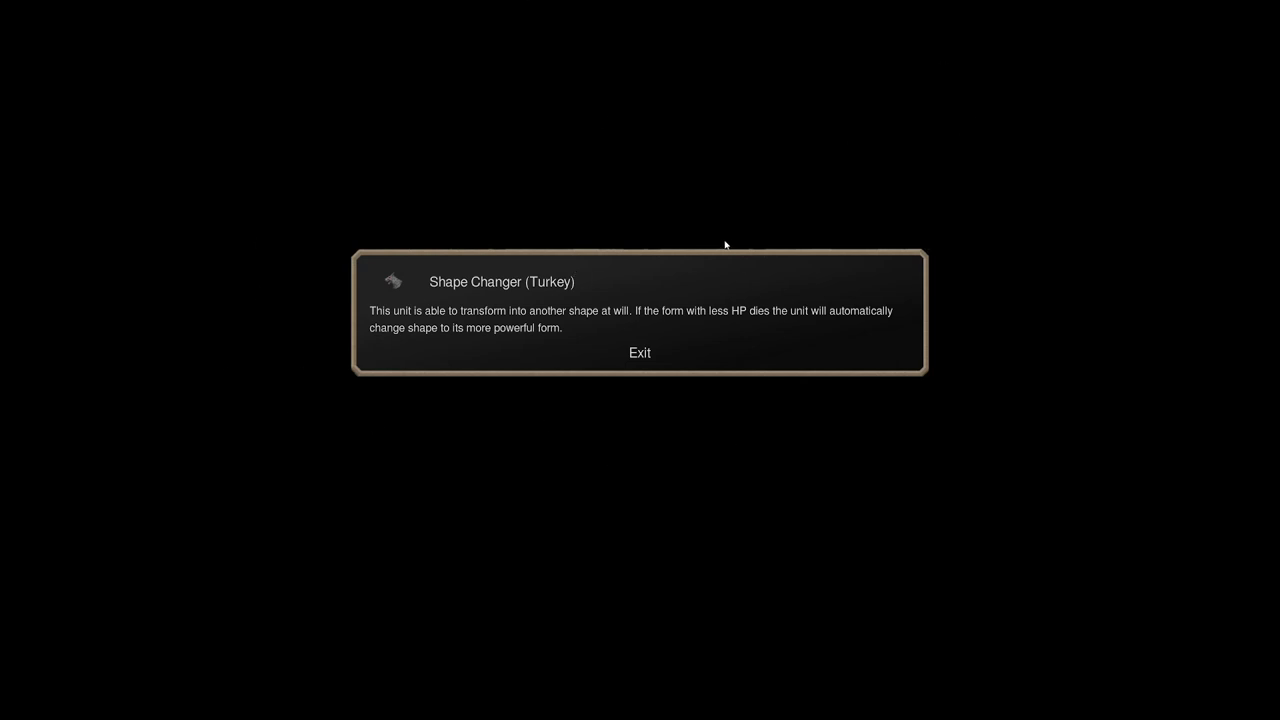
pyautogui.click(640, 352)
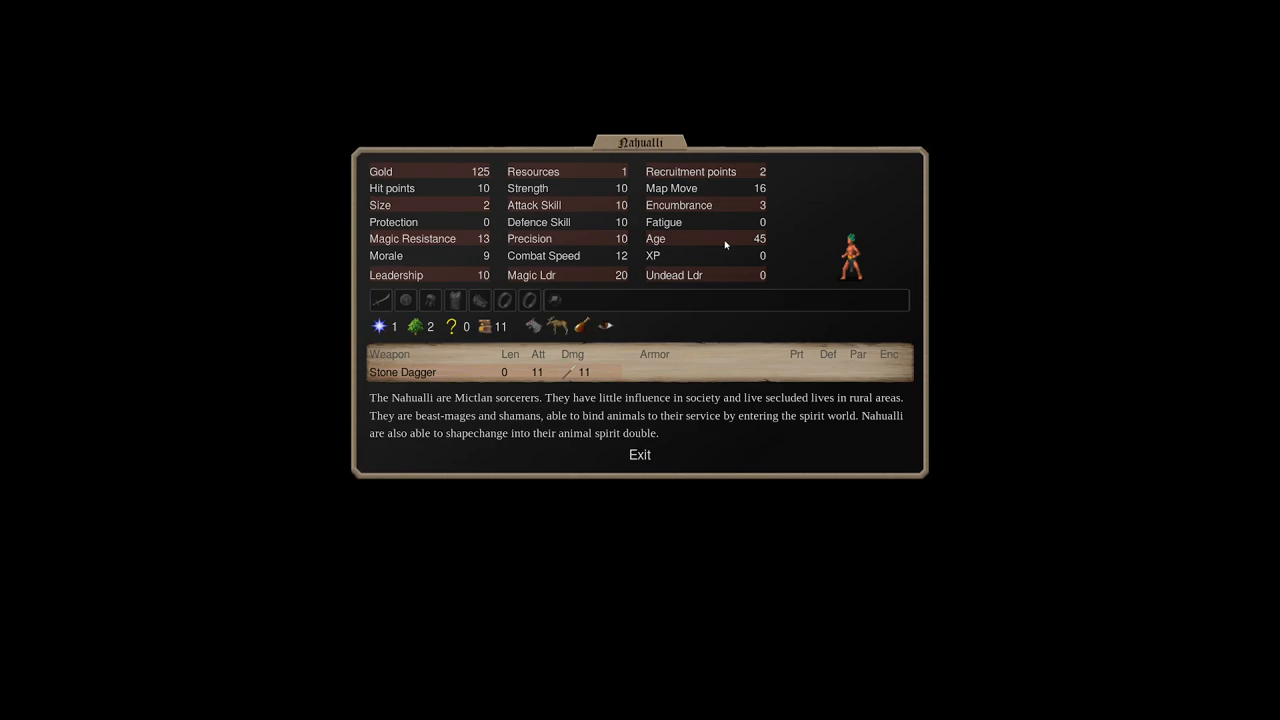
# View the Sky Priest's details: air magic, priest level, patrol bonus and fortune telling.
pyautogui.click(640, 454)
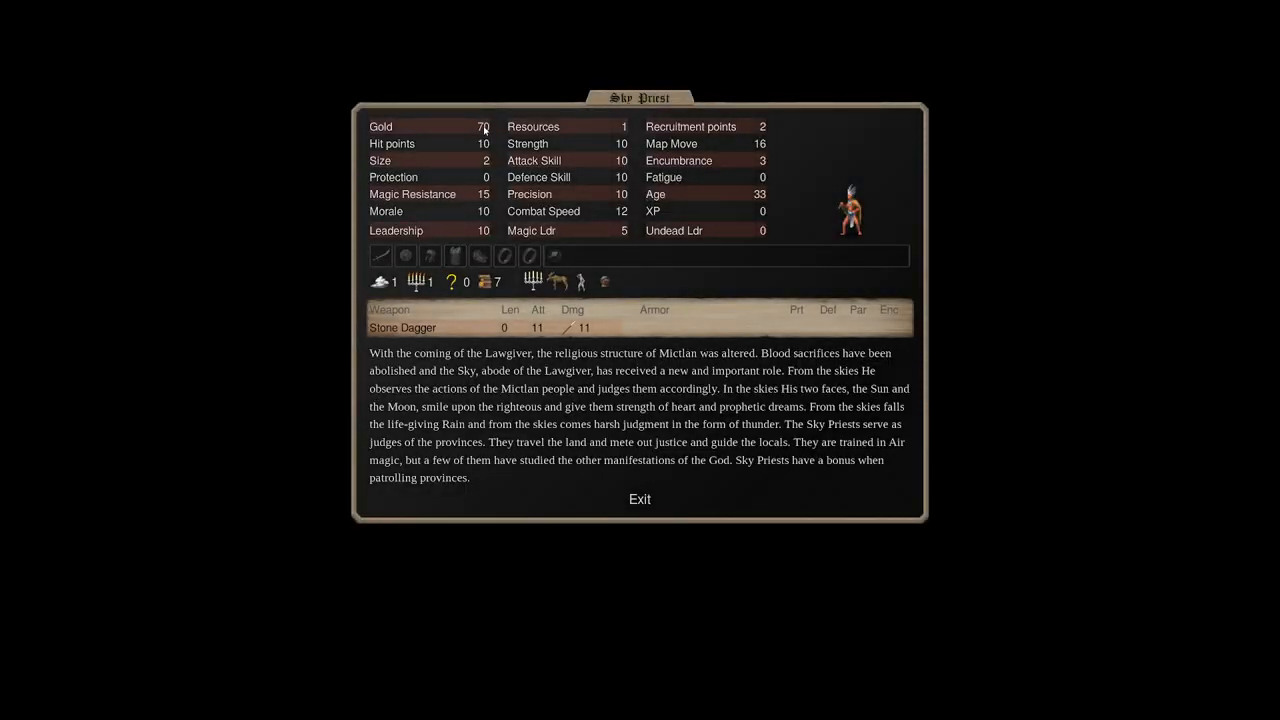
pyautogui.moveTo(580, 280)
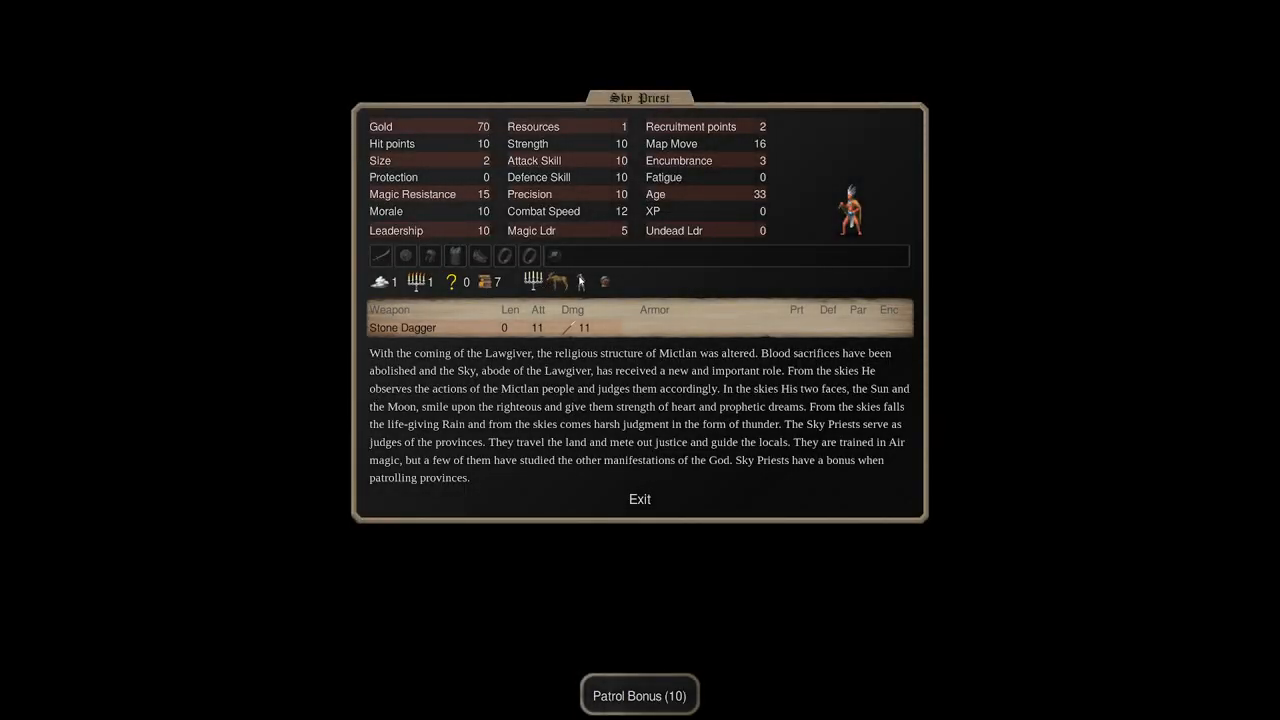
pyautogui.moveTo(604, 282)
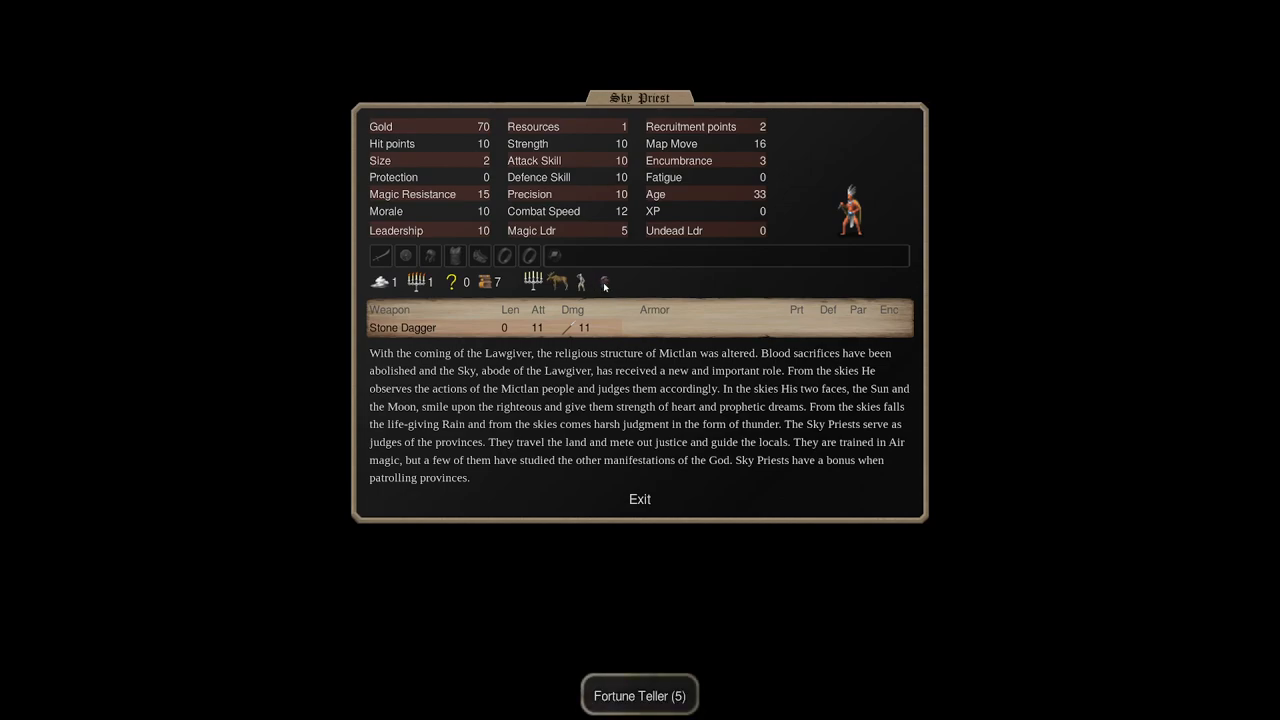
pyautogui.moveTo(604, 284)
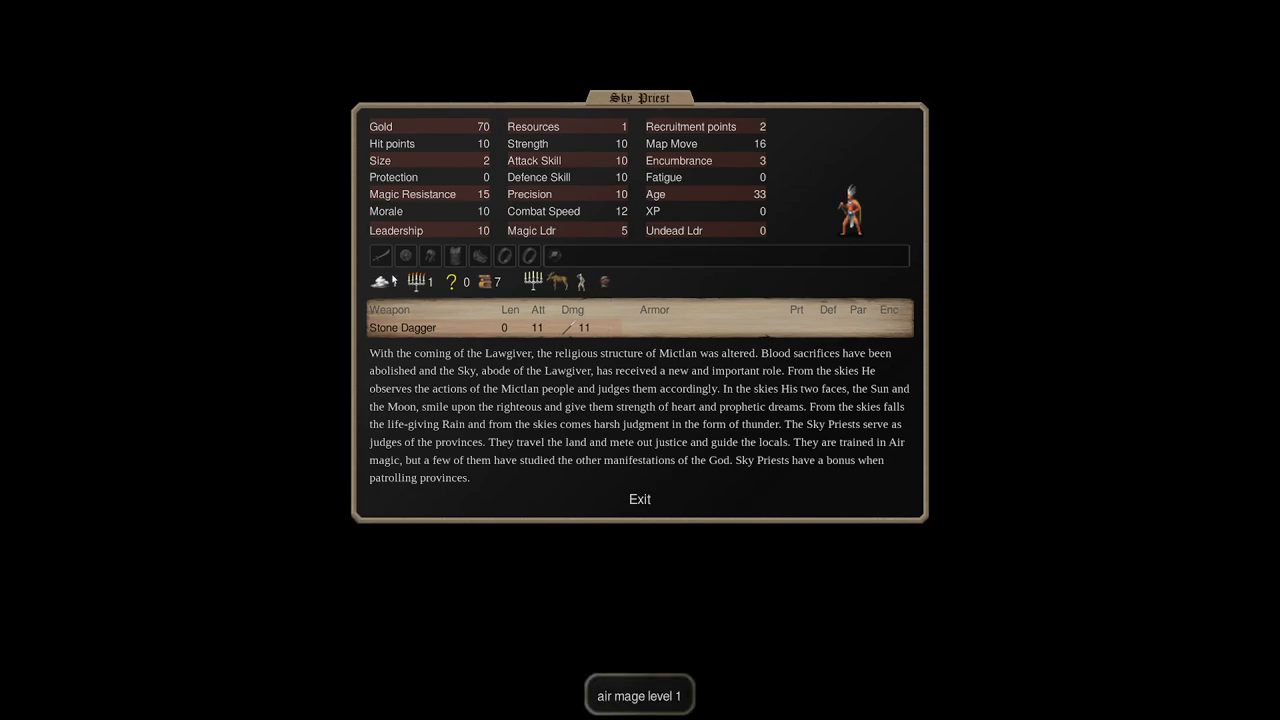
pyautogui.moveTo(384, 280)
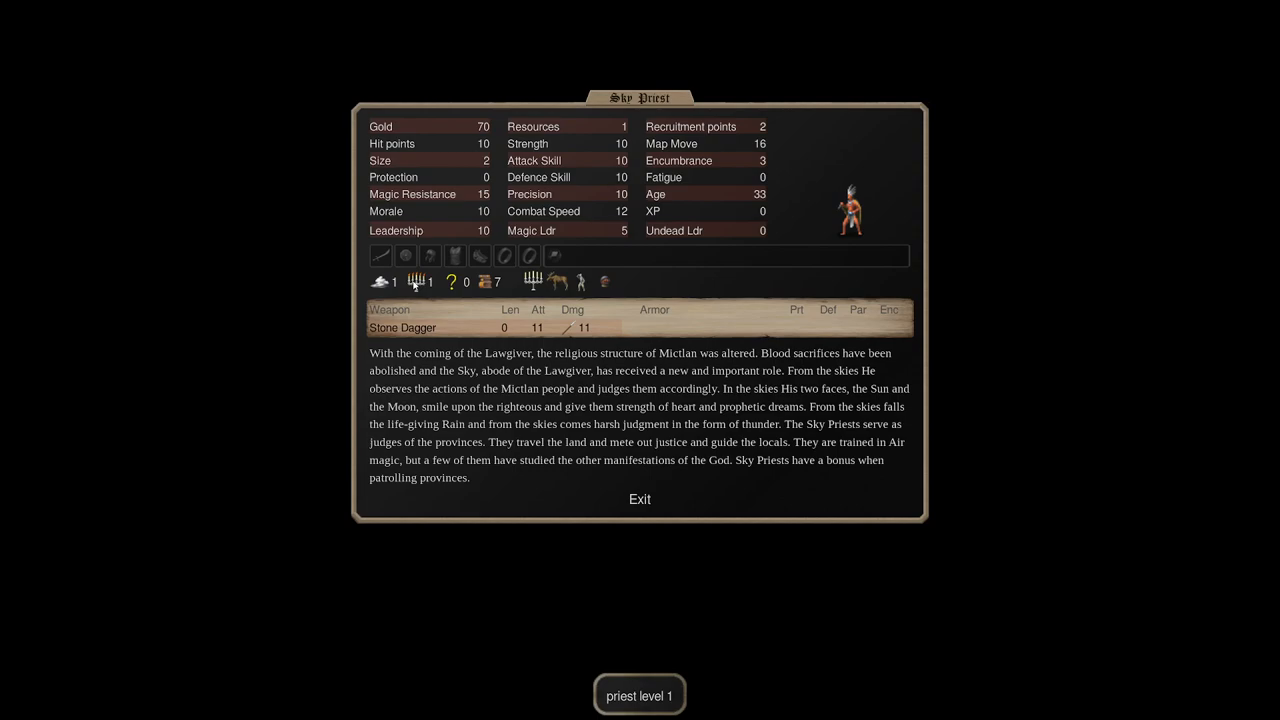
pyautogui.moveTo(450, 282)
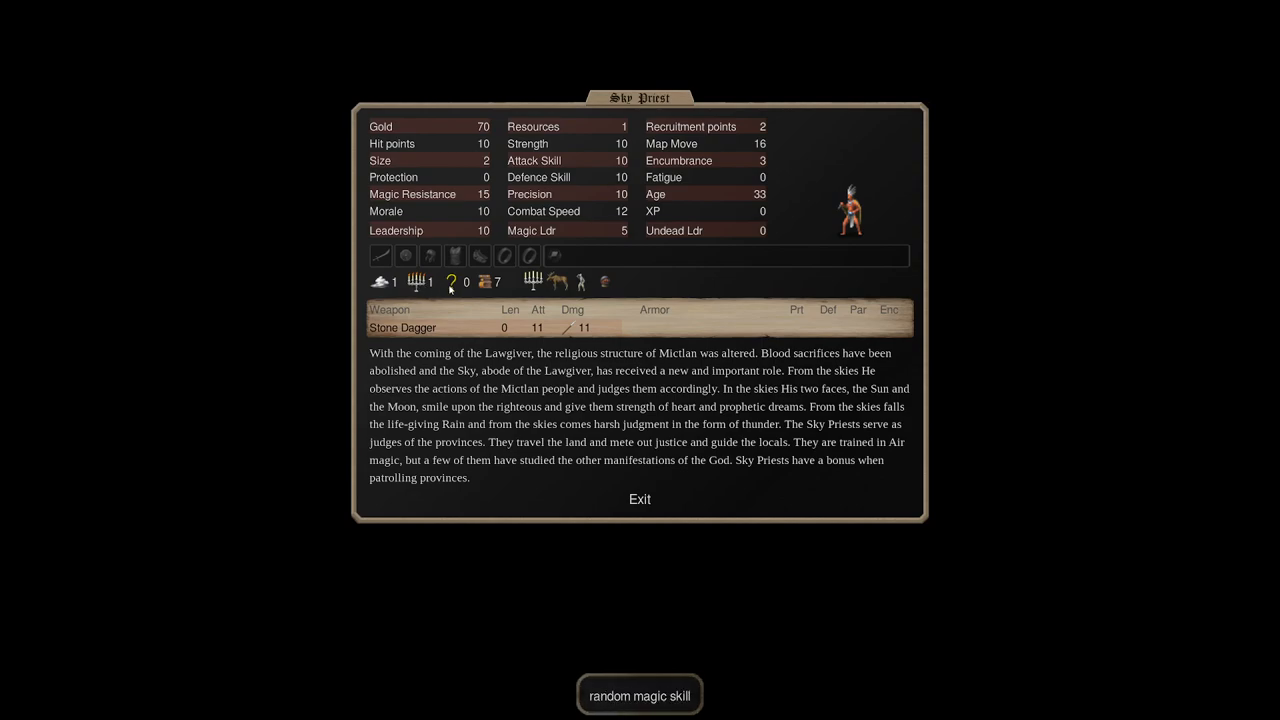
# Show the Sky Priest's random magic odds: 10 percent chance of +1 in one of four paths.
pyautogui.click(640, 696)
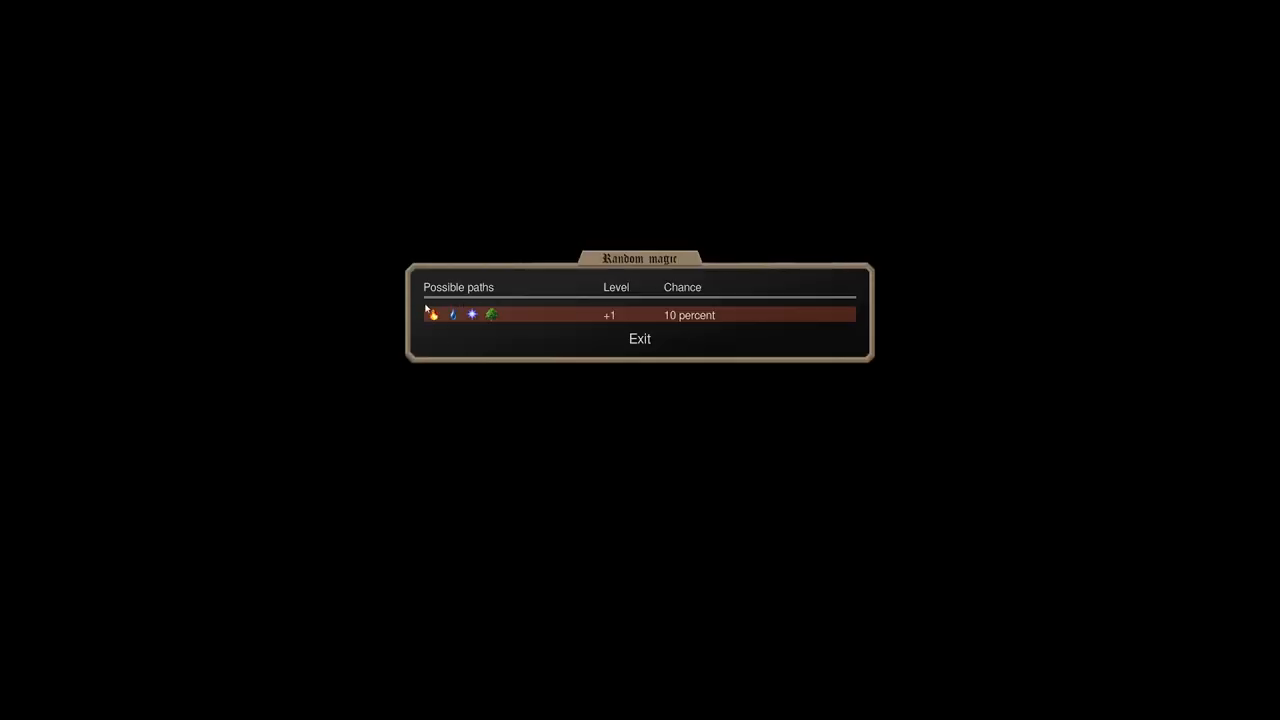
pyautogui.moveTo(444, 320)
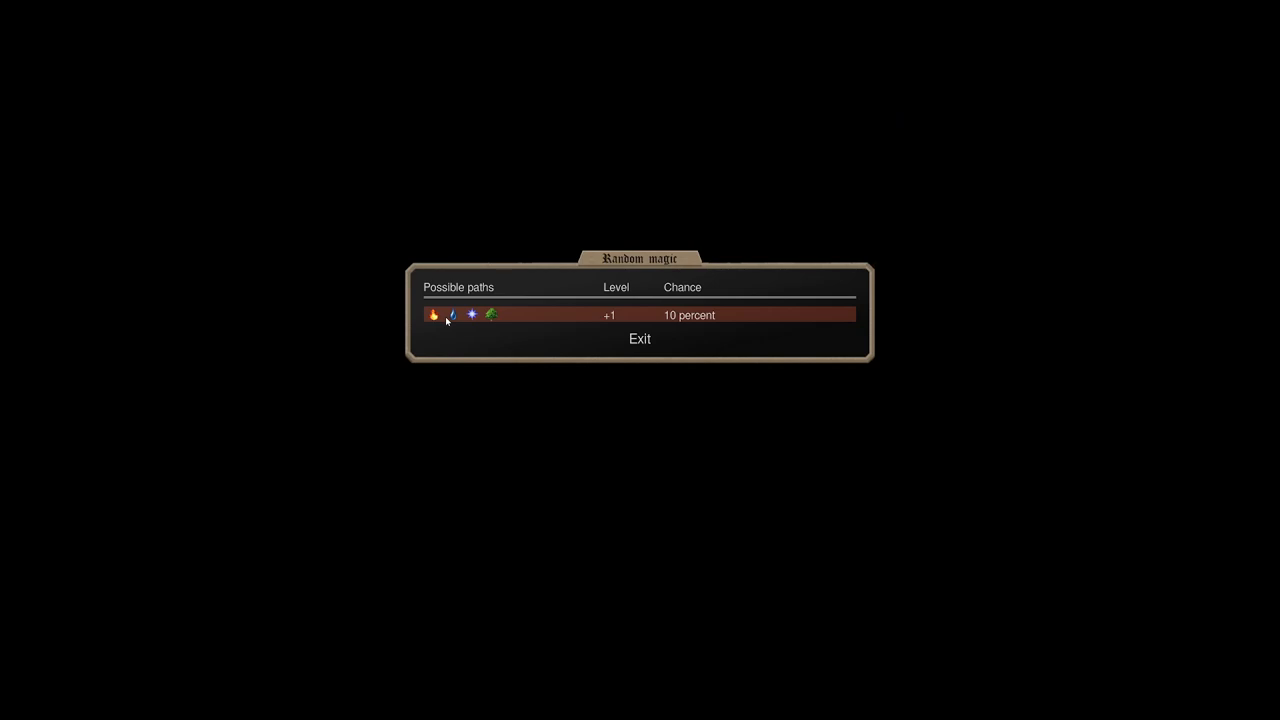
pyautogui.moveTo(448, 260)
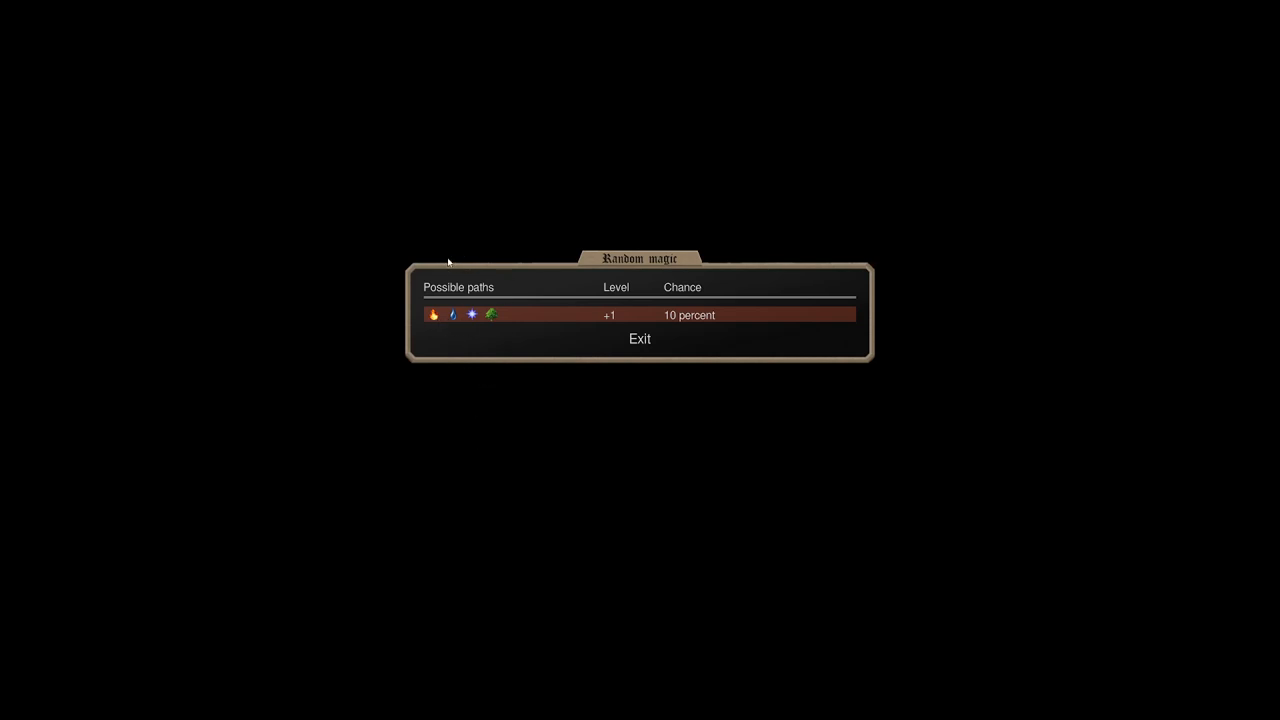
pyautogui.moveTo(470, 236)
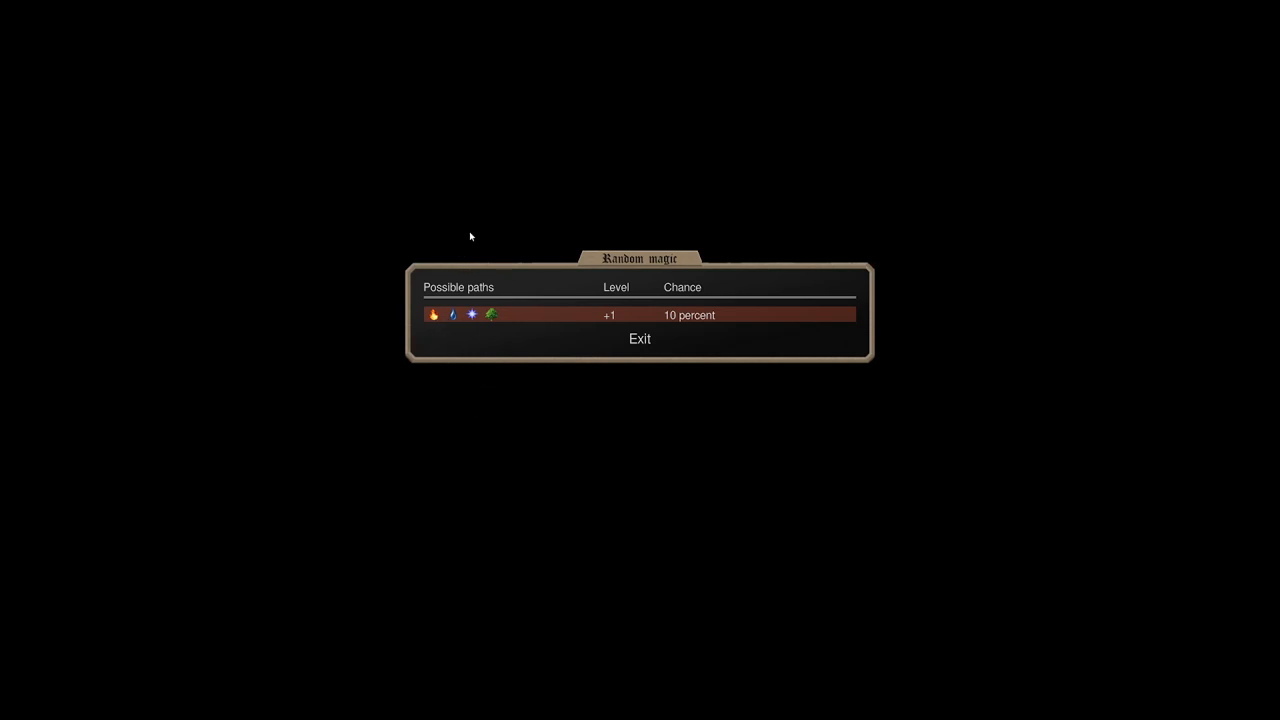
pyautogui.moveTo(432, 326)
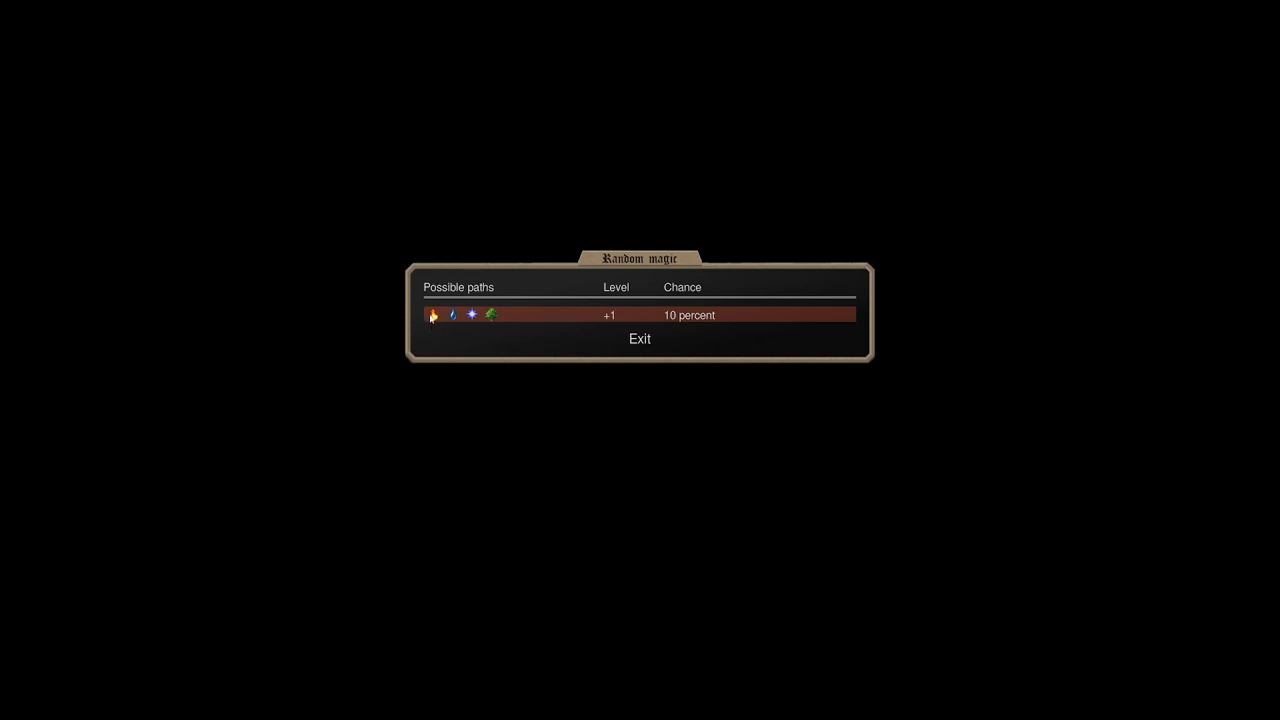
pyautogui.moveTo(456, 400)
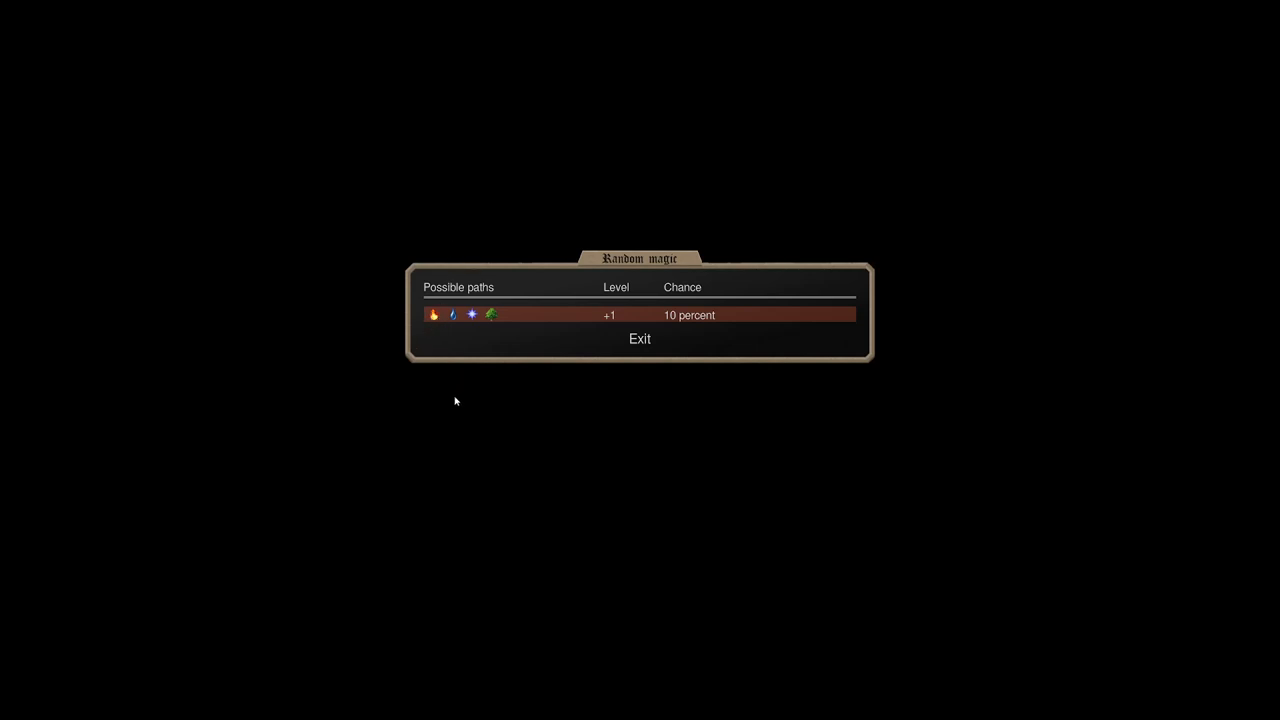
pyautogui.moveTo(476, 328)
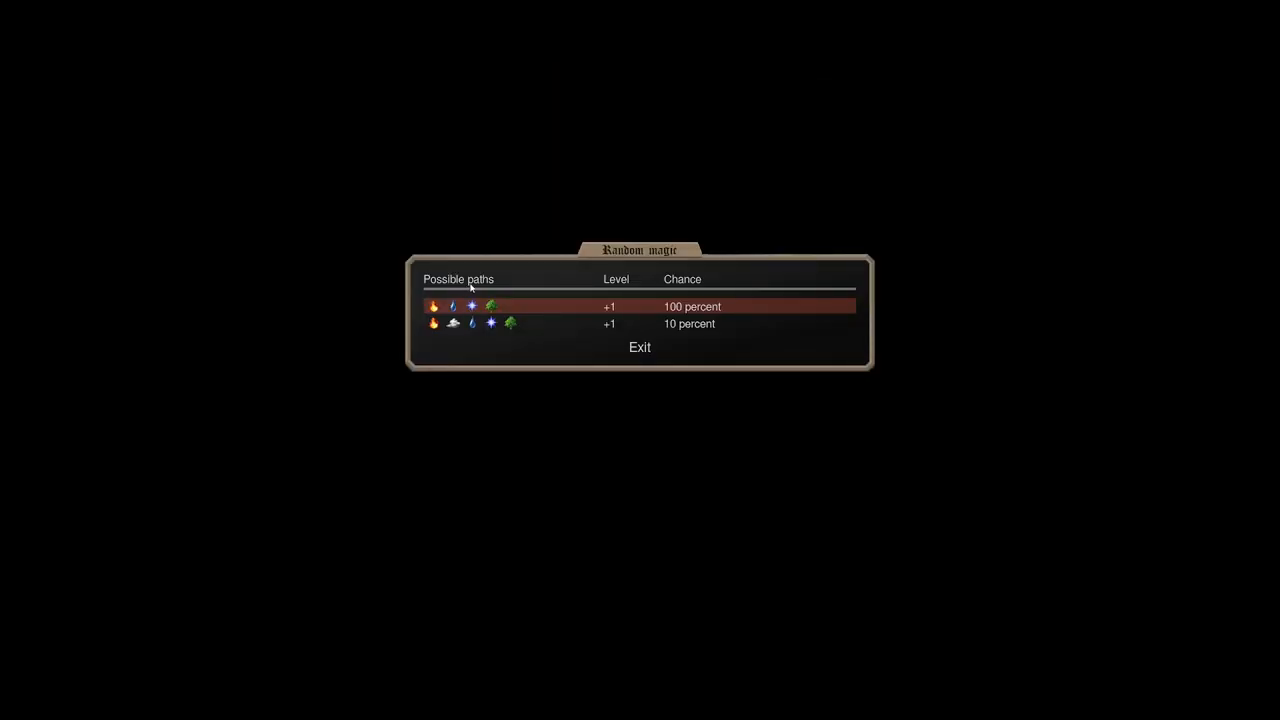
pyautogui.click(640, 348)
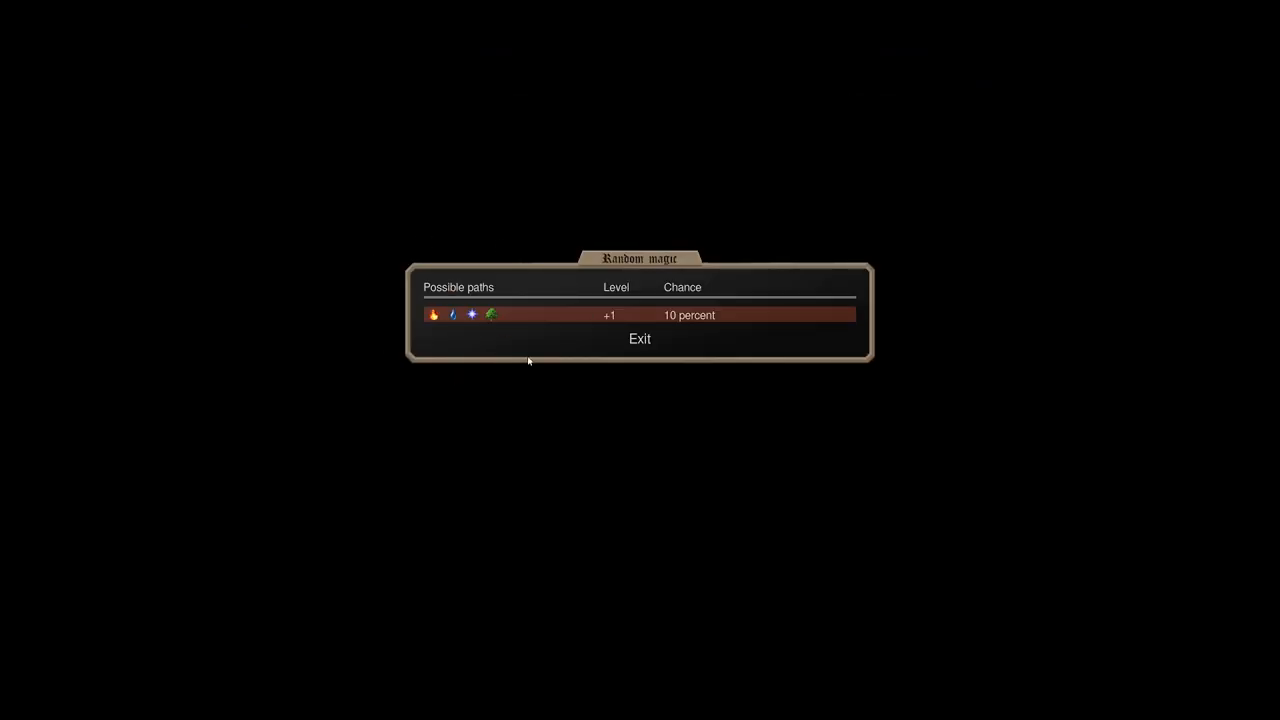
# Close the random magic odds and return to the Sky Priest's sheet with research 7.
pyautogui.click(640, 338)
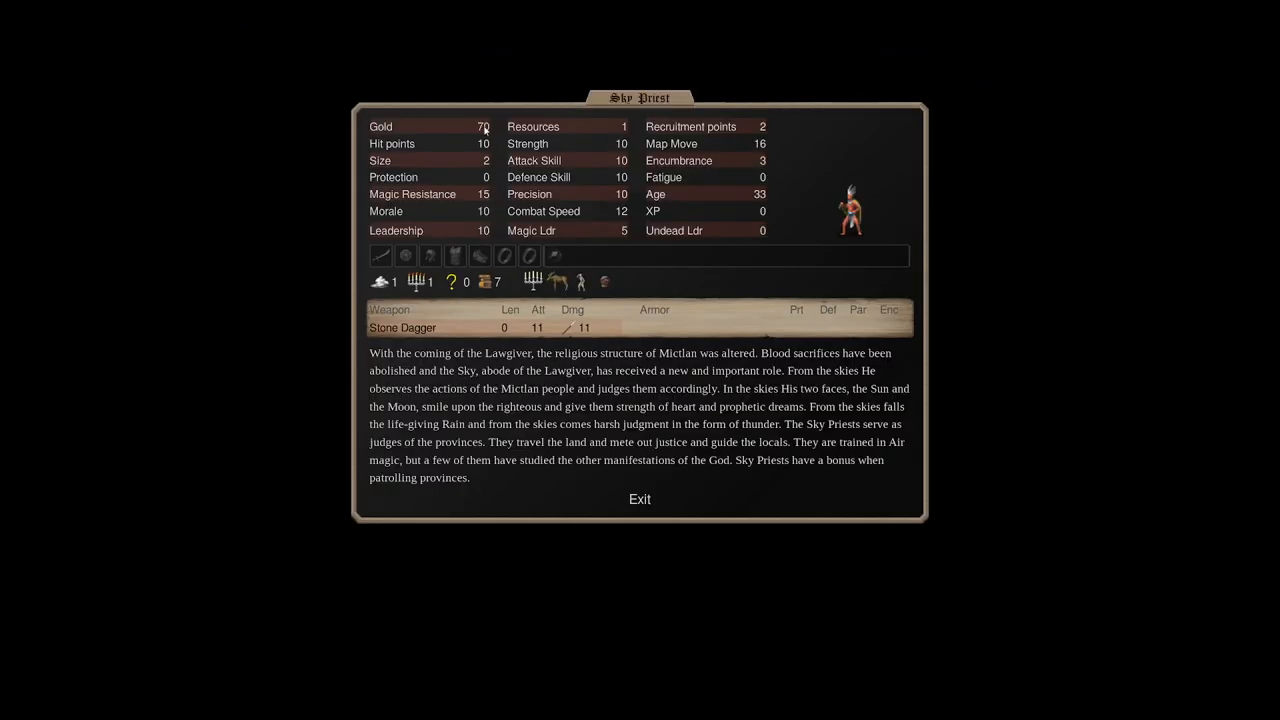
pyautogui.moveTo(484, 280)
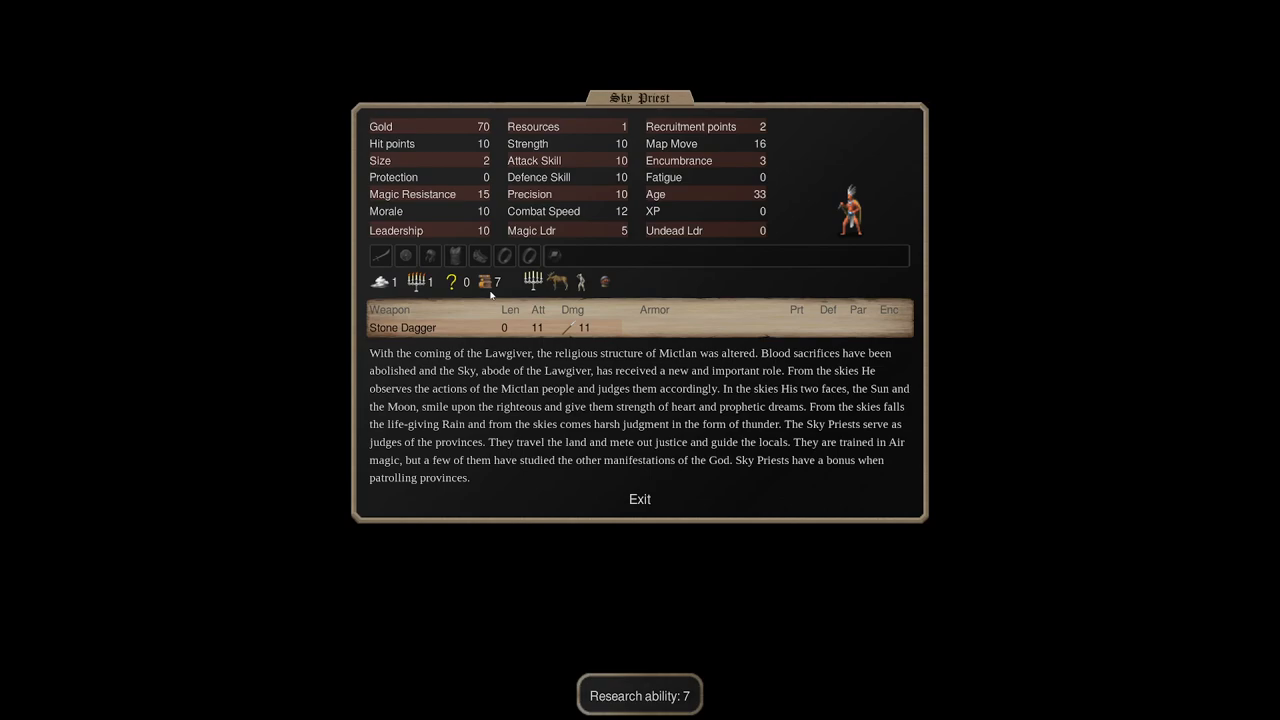
pyautogui.moveTo(452, 280)
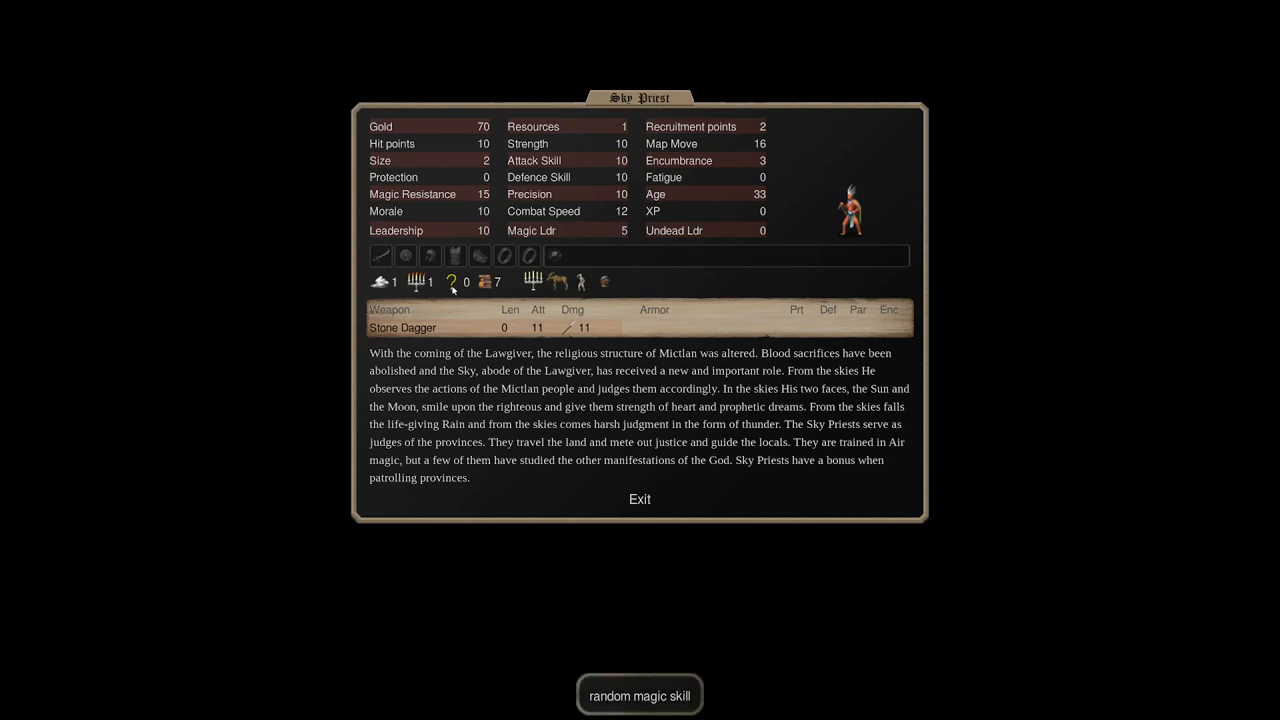
pyautogui.moveTo(408, 472)
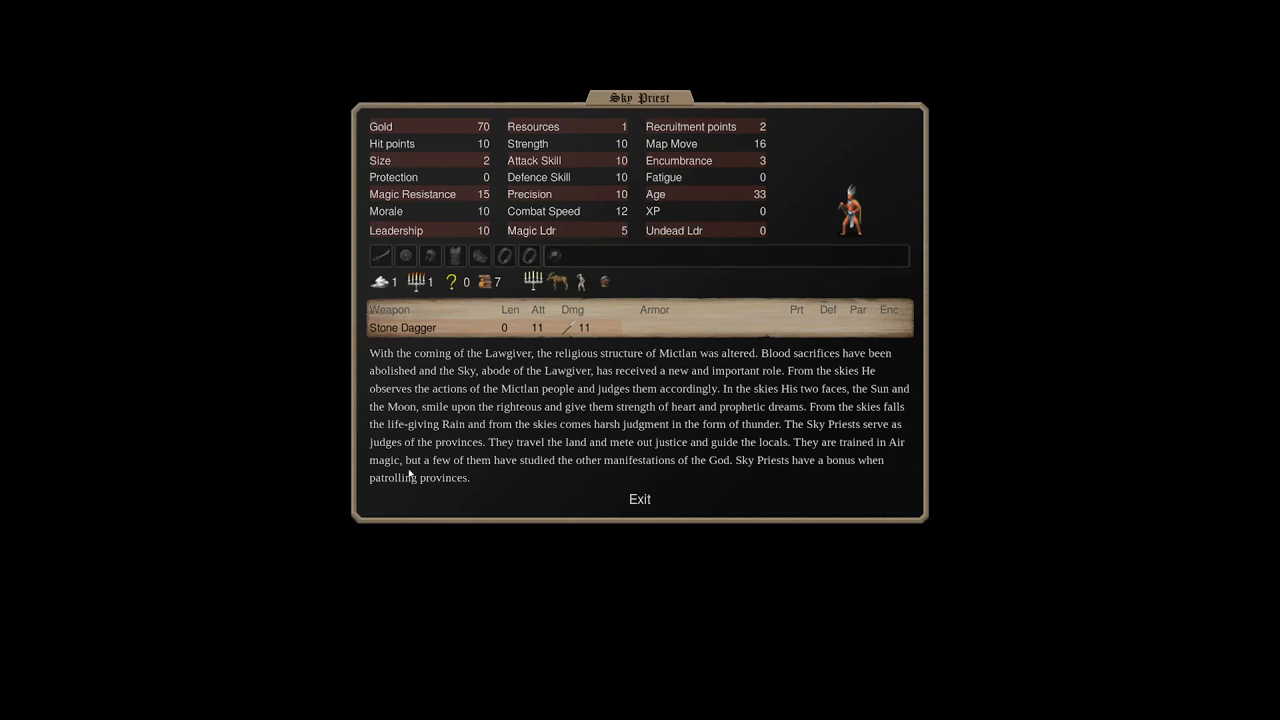
# Close the Sky Priest's sheet and return to Mictlan's national overview.
pyautogui.click(640, 500)
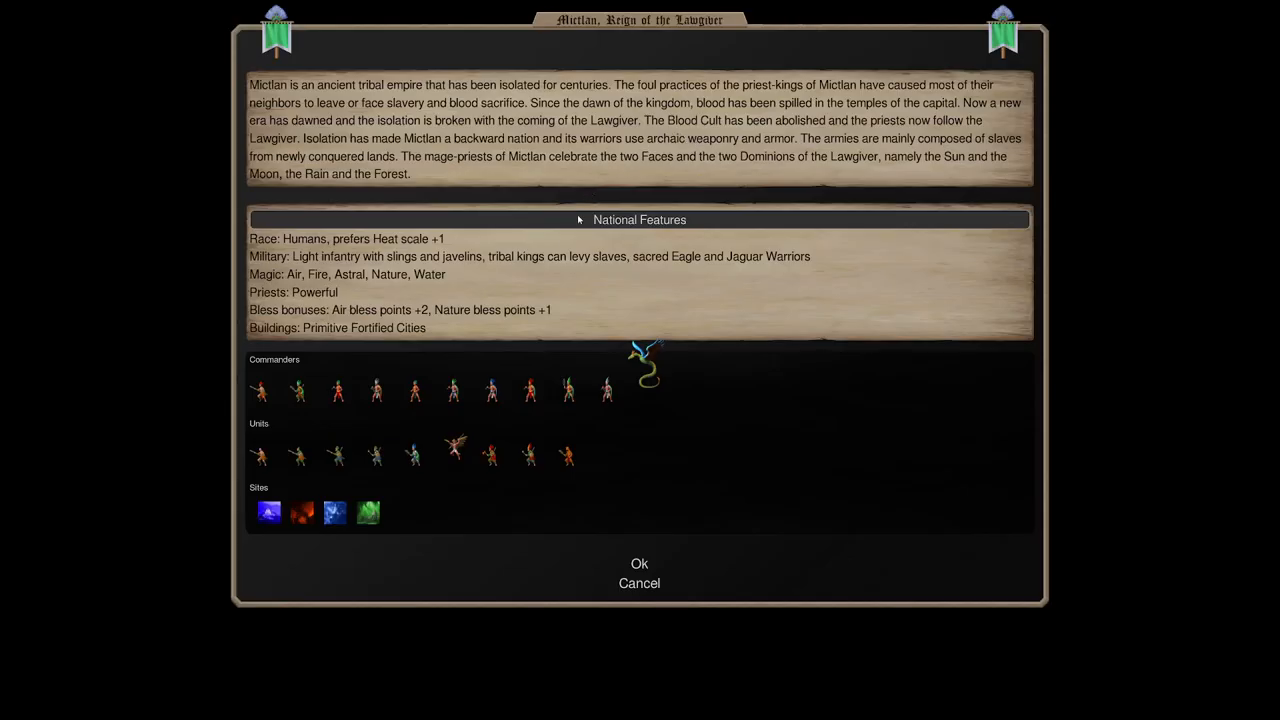
pyautogui.moveTo(412, 390)
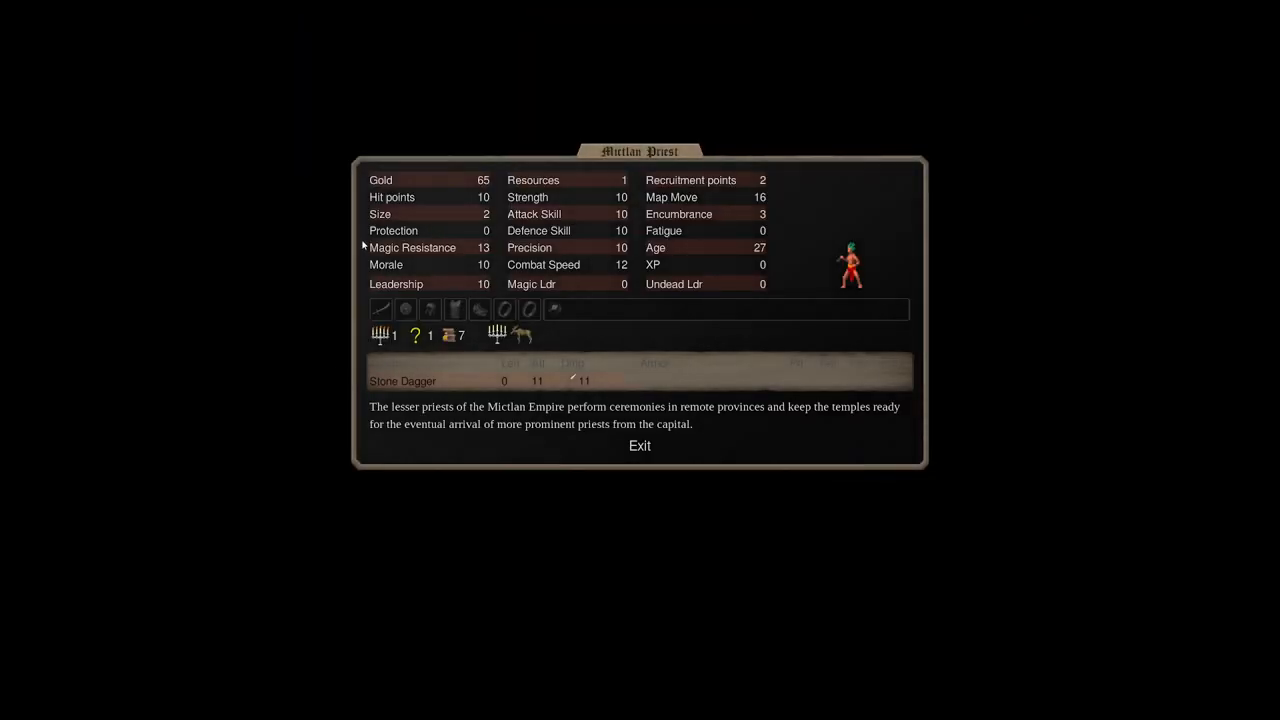
pyautogui.moveTo(448, 336)
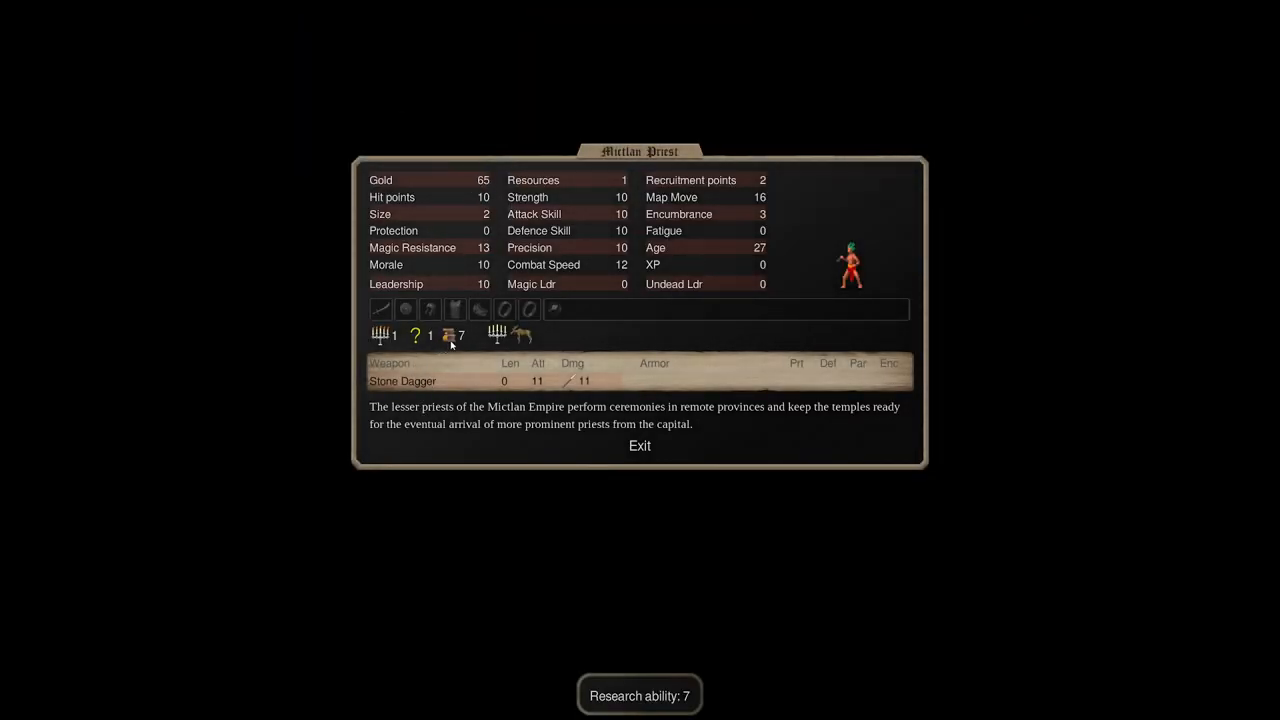
# Show the Mictlan Priest's random magic: one path at +1 level with 100 percent chance.
pyautogui.click(448, 336)
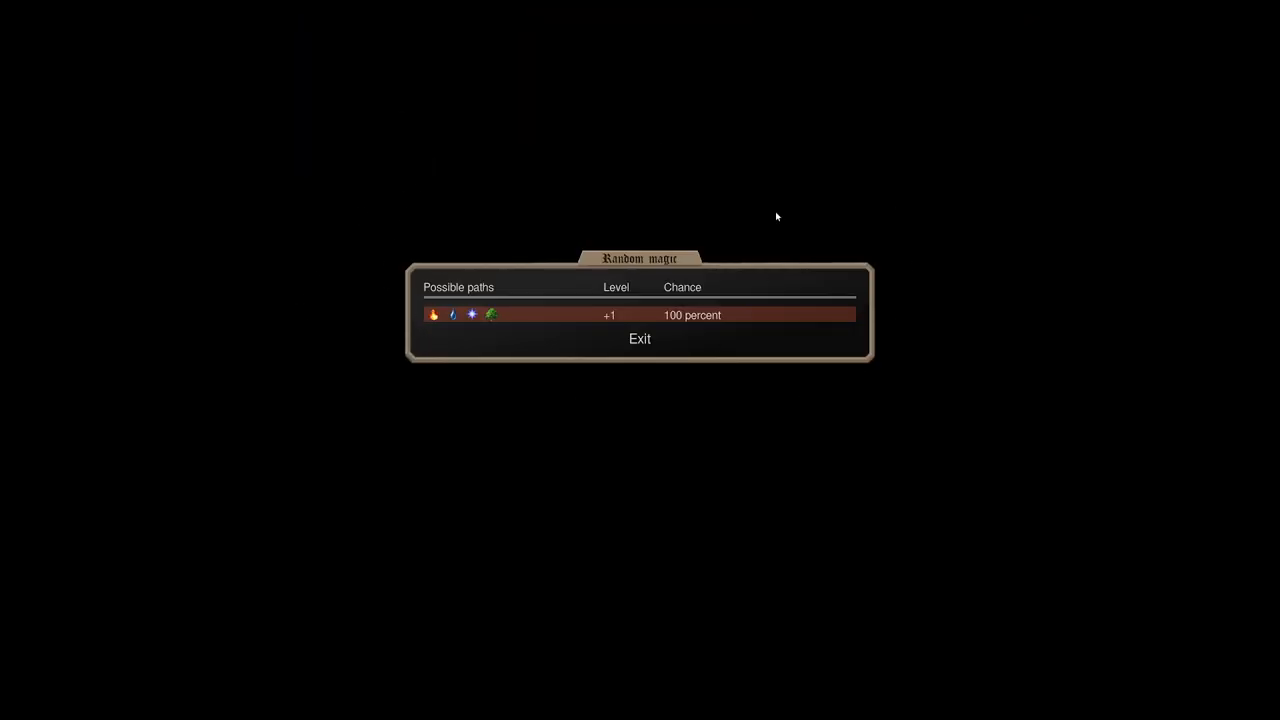
pyautogui.moveTo(438, 252)
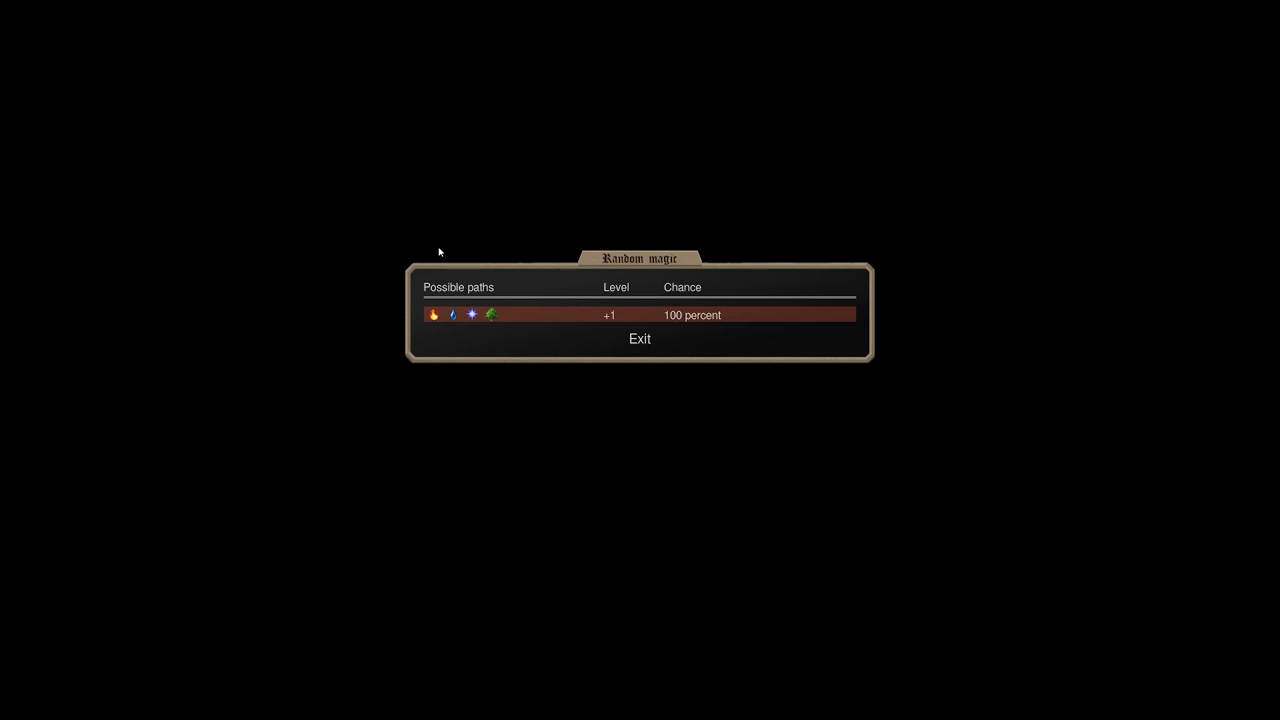
pyautogui.moveTo(464, 316)
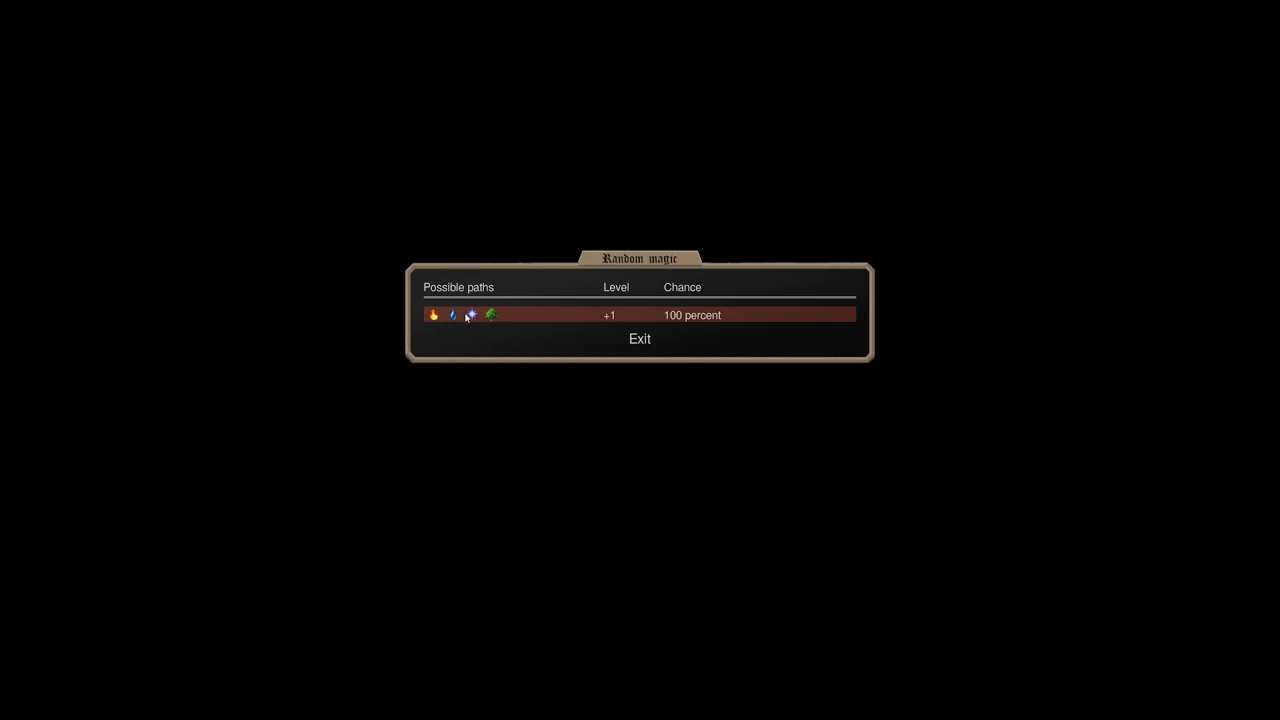
pyautogui.moveTo(564, 340)
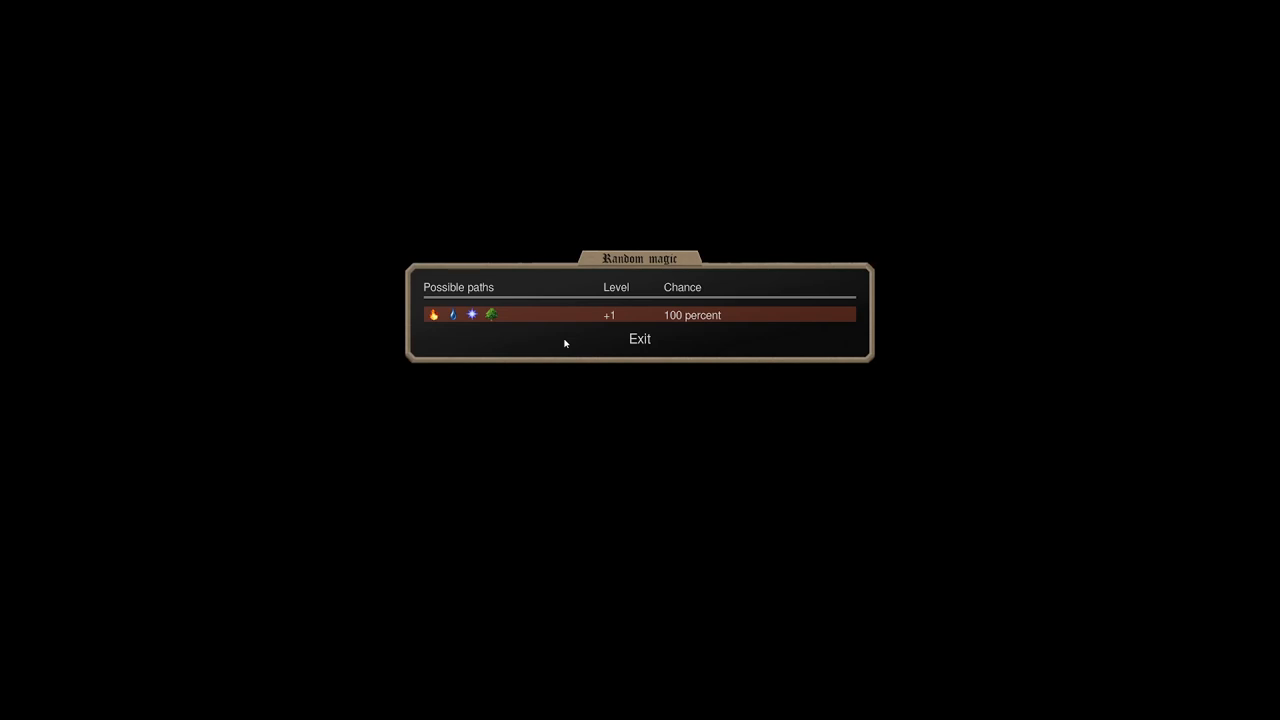
# Return to Mictlan's overview and view the Rain Priest's stats and description.
pyautogui.click(640, 338)
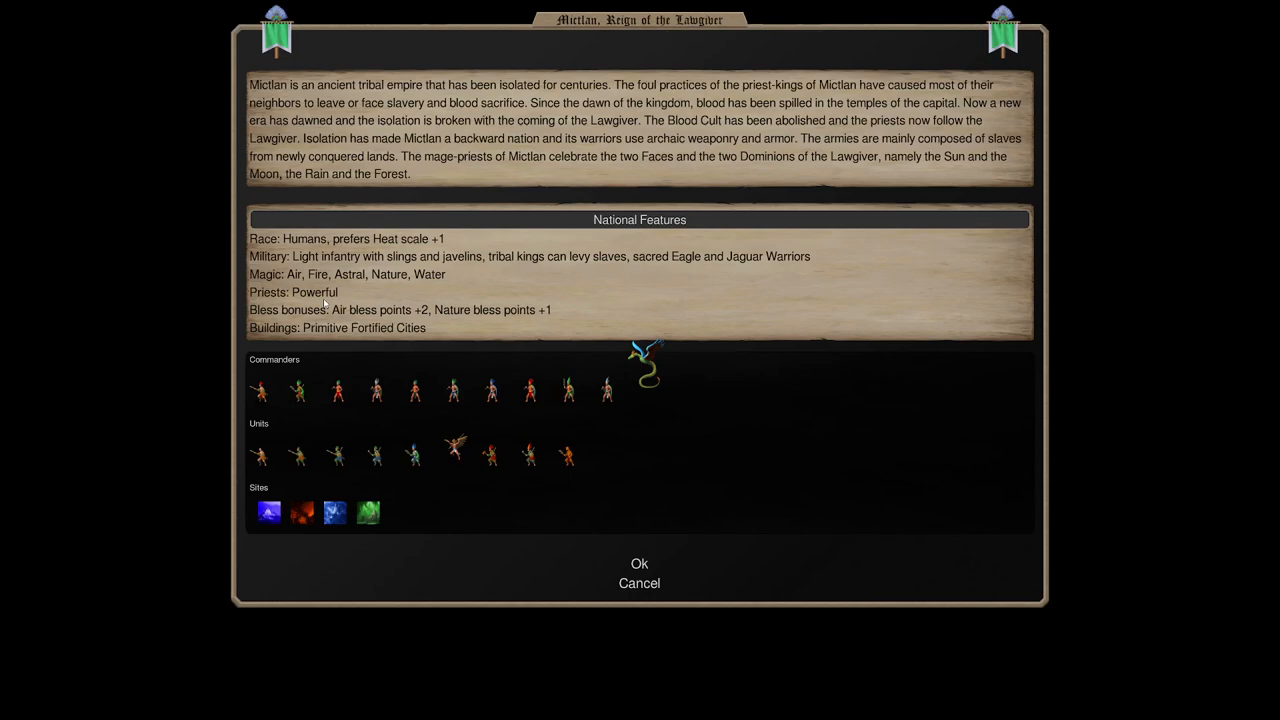
pyautogui.moveTo(392, 408)
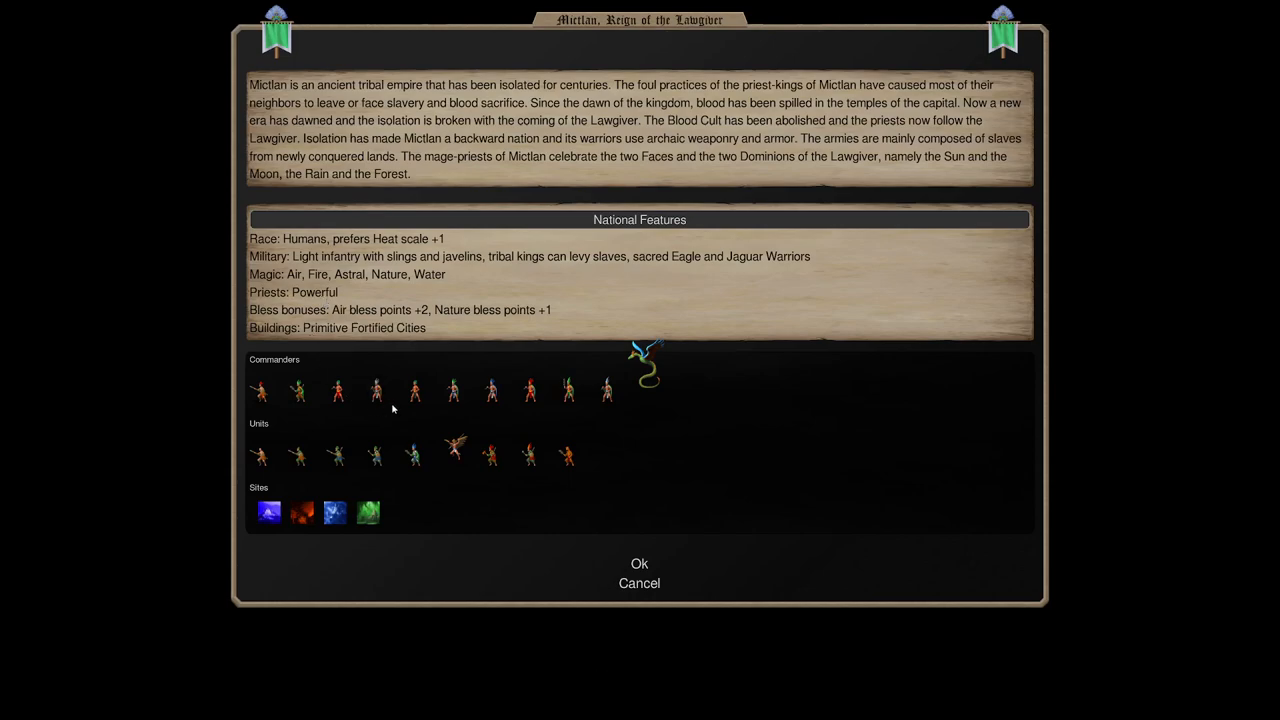
pyautogui.click(568, 390)
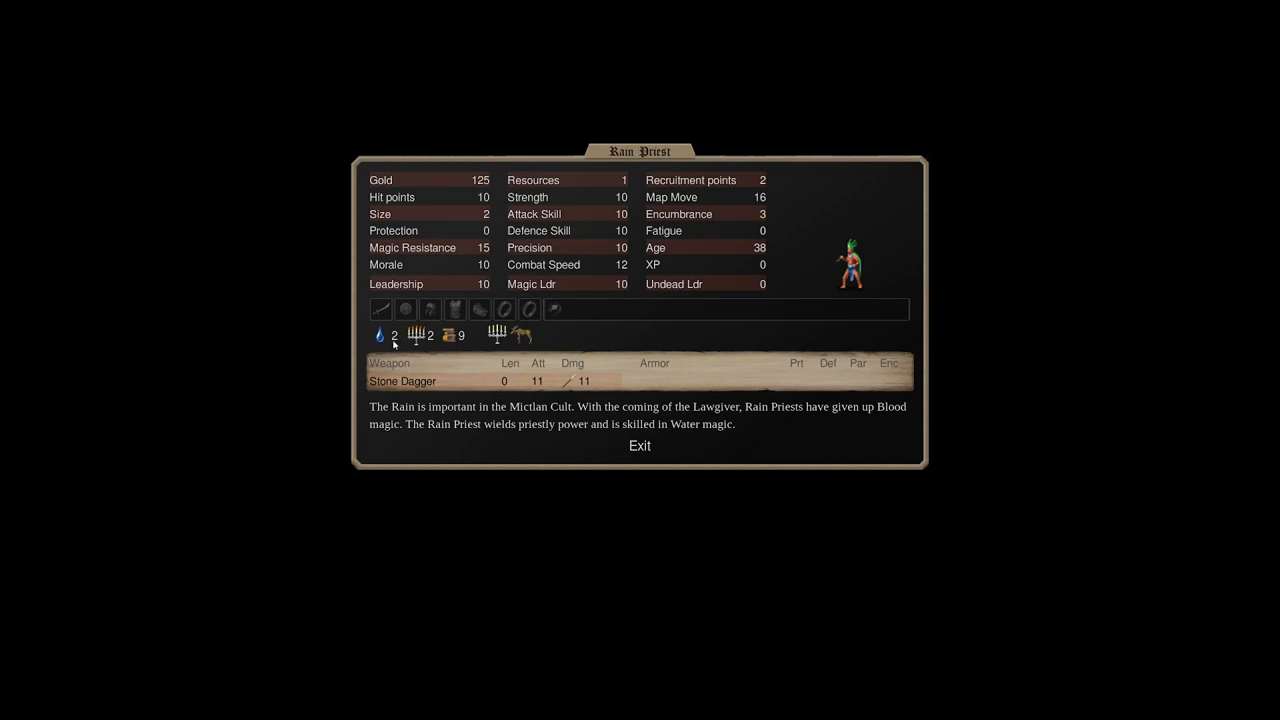
pyautogui.moveTo(716, 180)
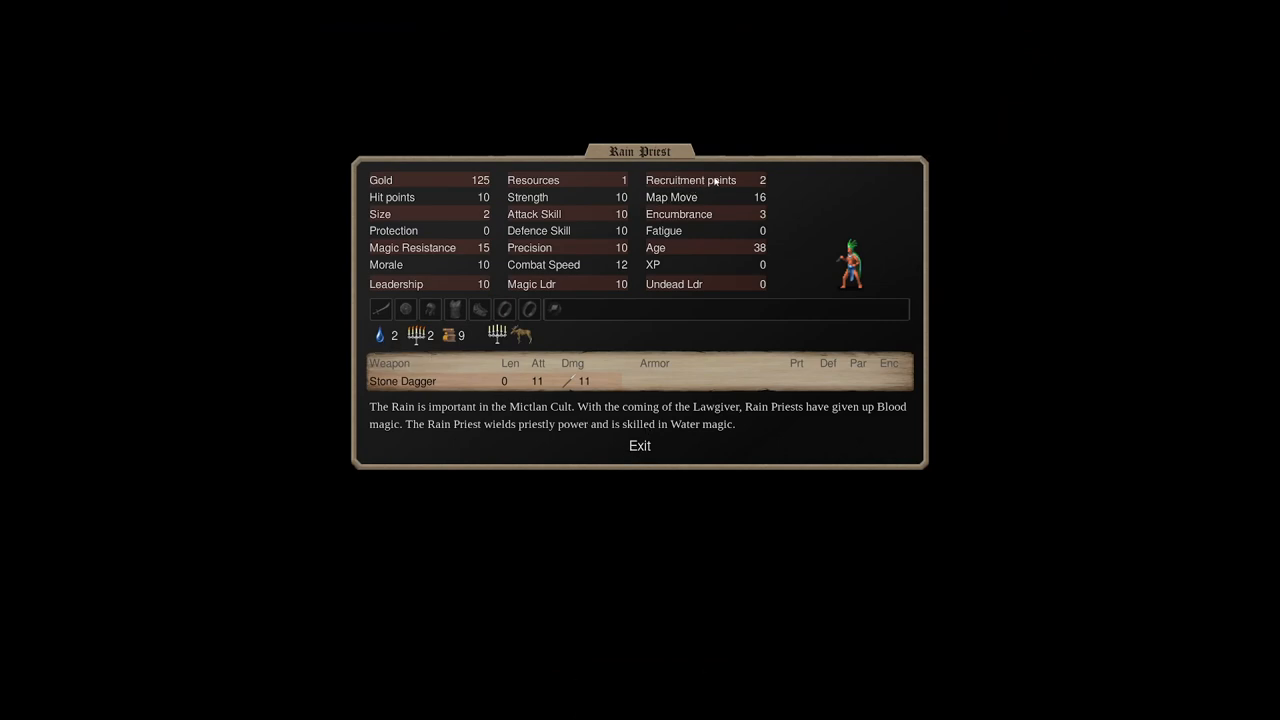
pyautogui.moveTo(696, 202)
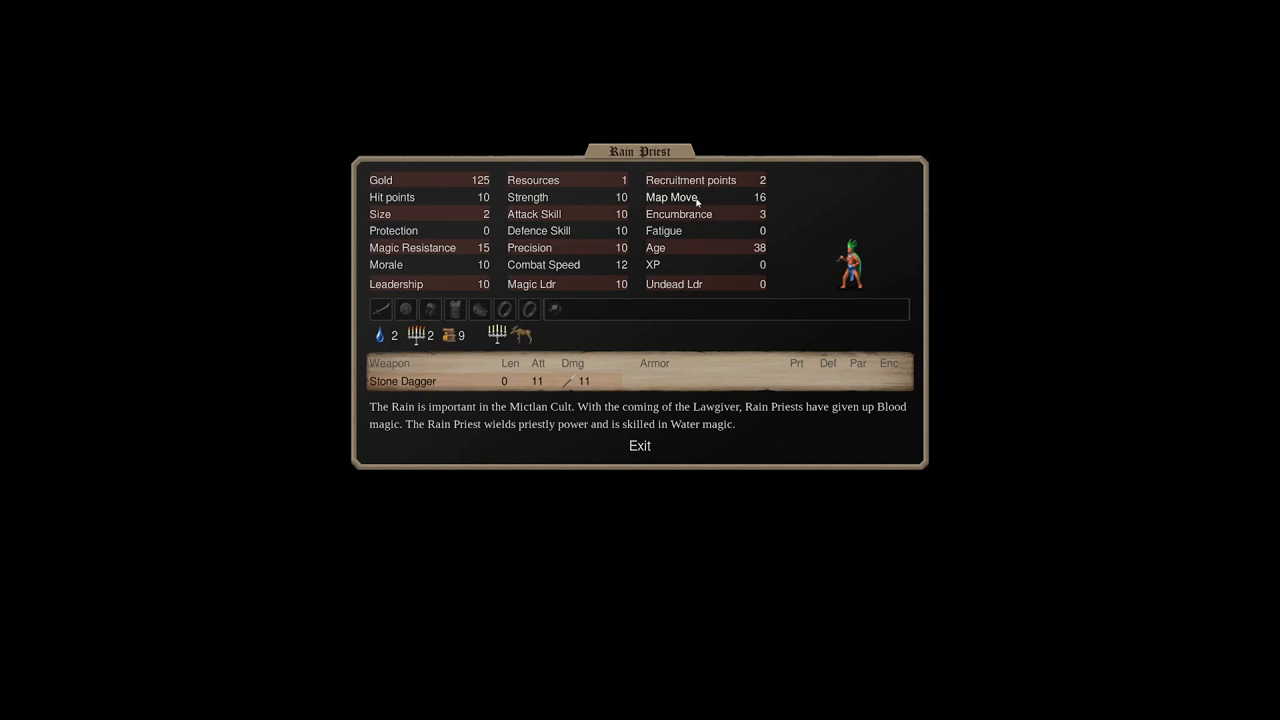
pyautogui.moveTo(612, 176)
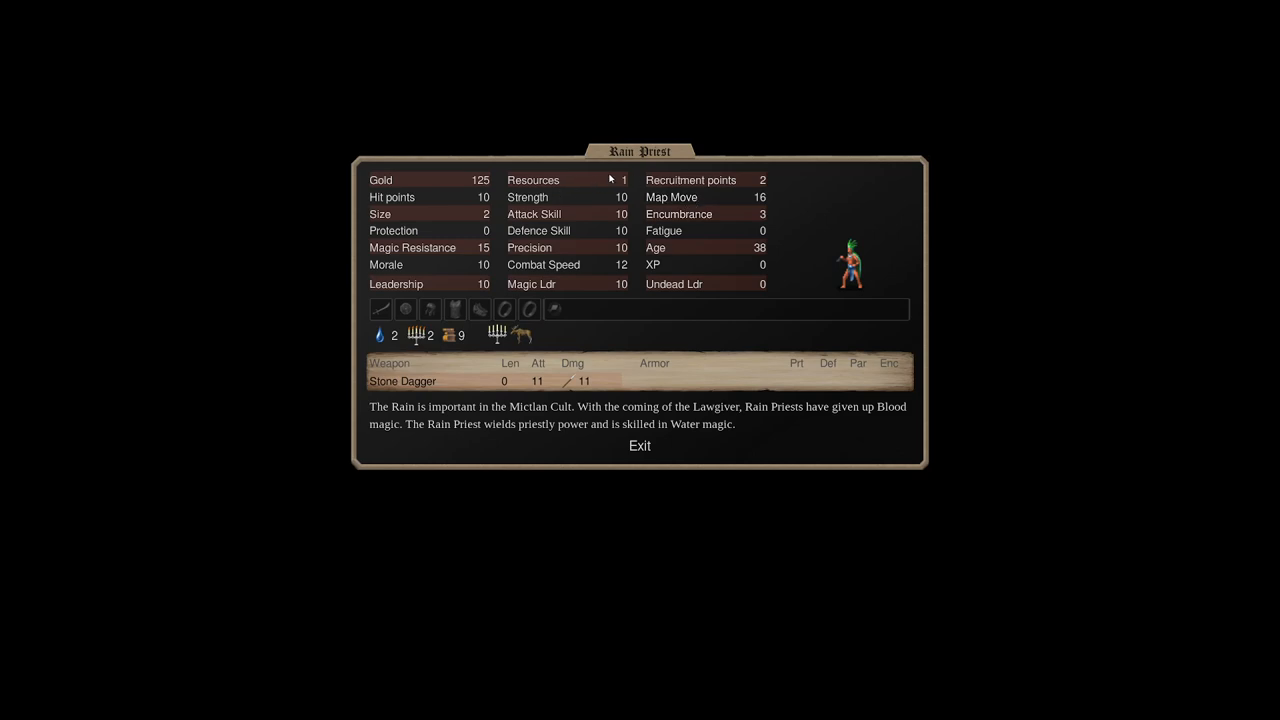
pyautogui.moveTo(436, 328)
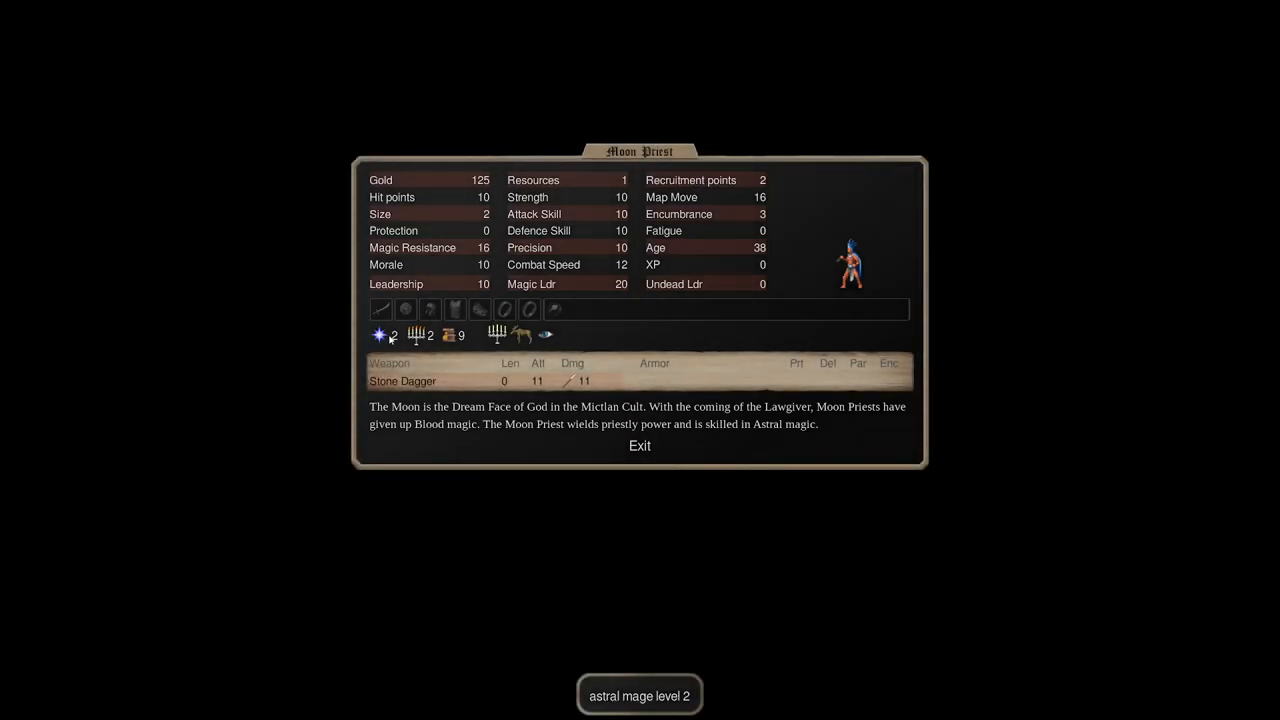
pyautogui.moveTo(404, 308)
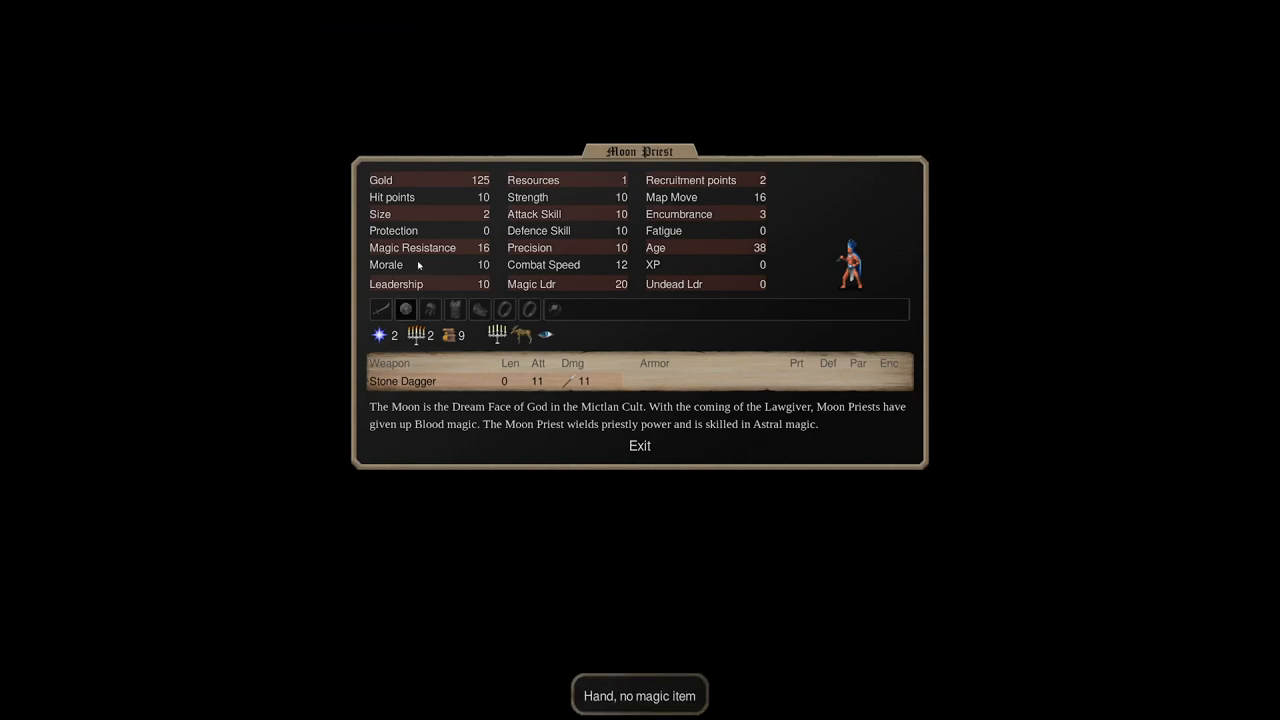
pyautogui.moveTo(796, 424)
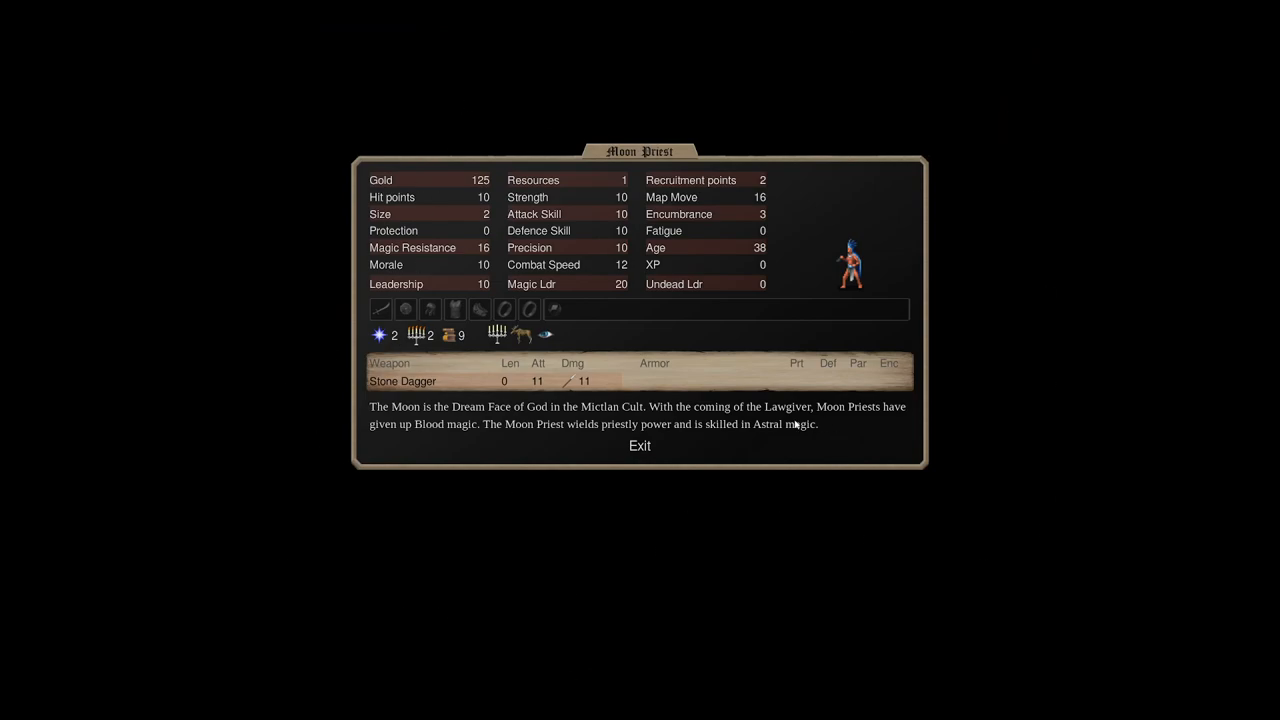
pyautogui.moveTo(912, 500)
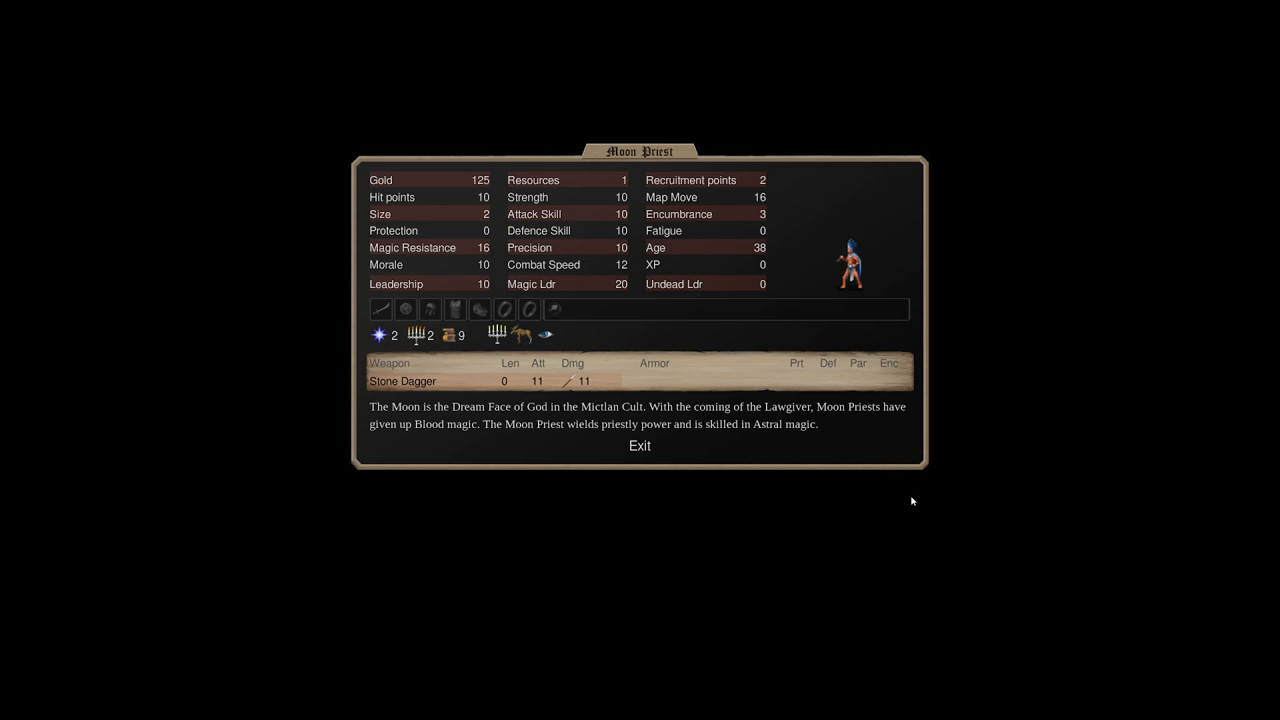
pyautogui.moveTo(992, 504)
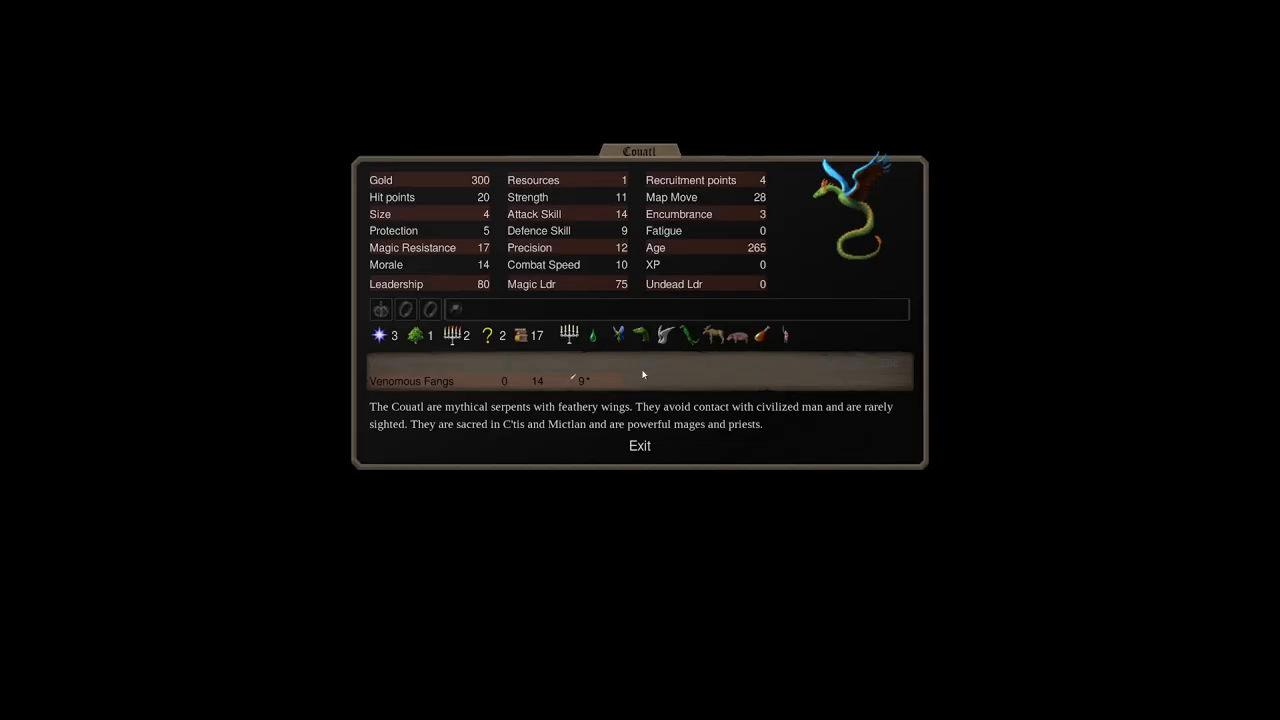
# Switch to the Nahualli's sheet, then return to the Moon Priest's stats and description.
pyautogui.click(640, 444)
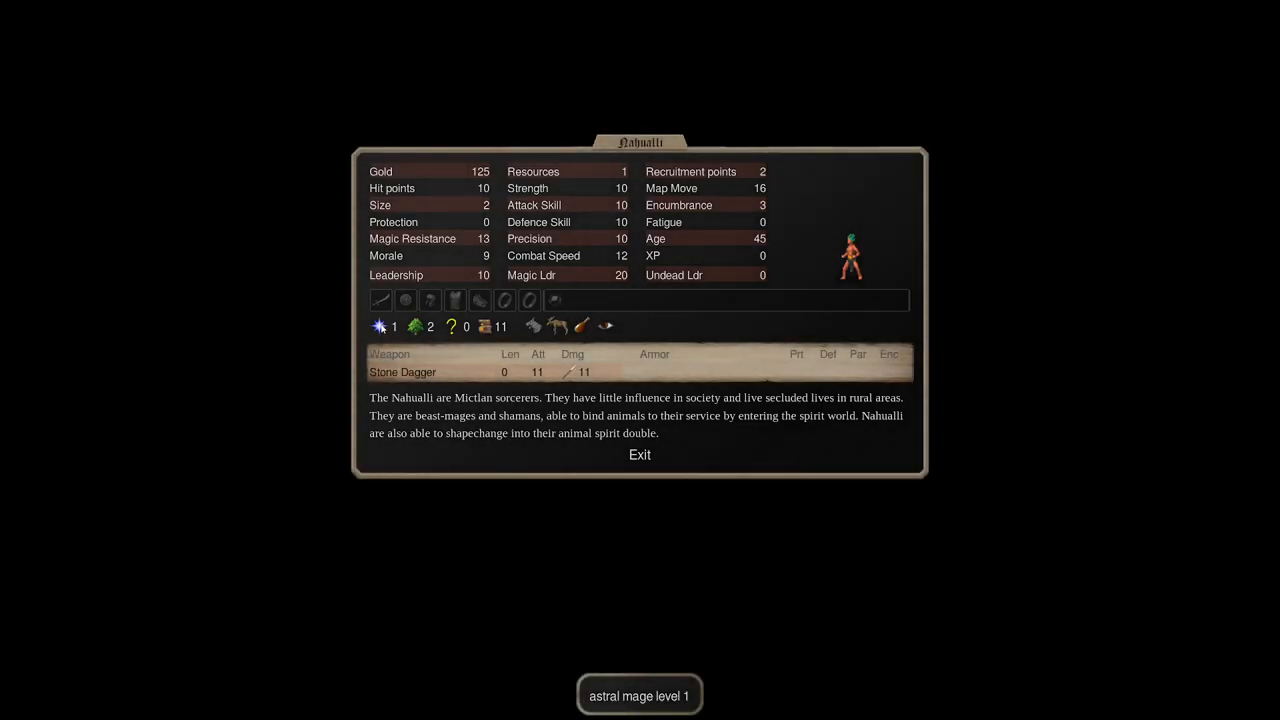
pyautogui.click(640, 454)
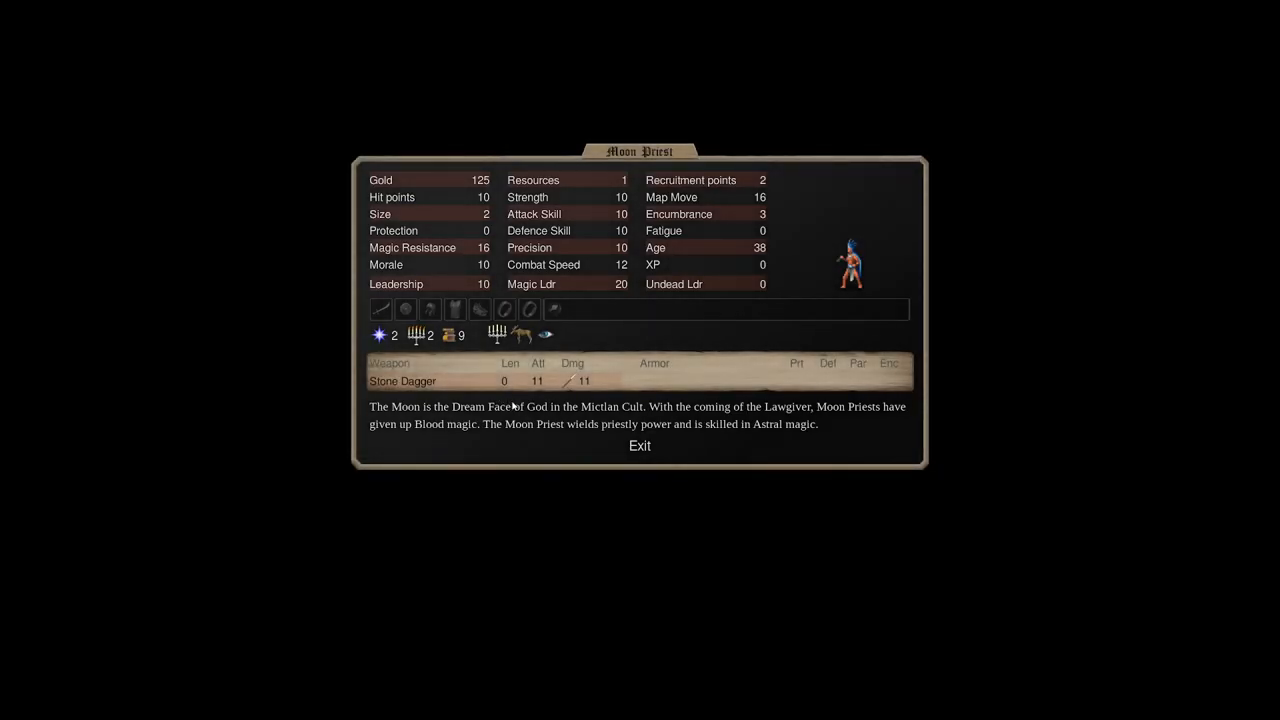
pyautogui.moveTo(556, 384)
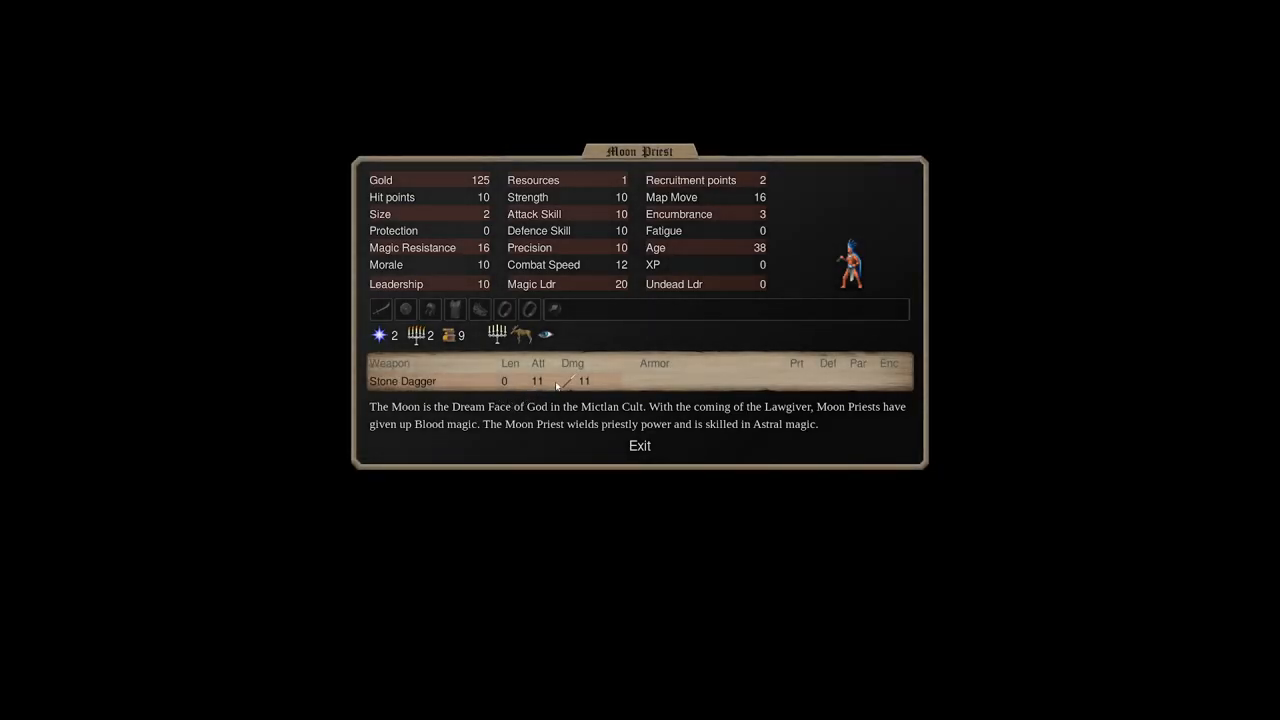
pyautogui.moveTo(284, 144)
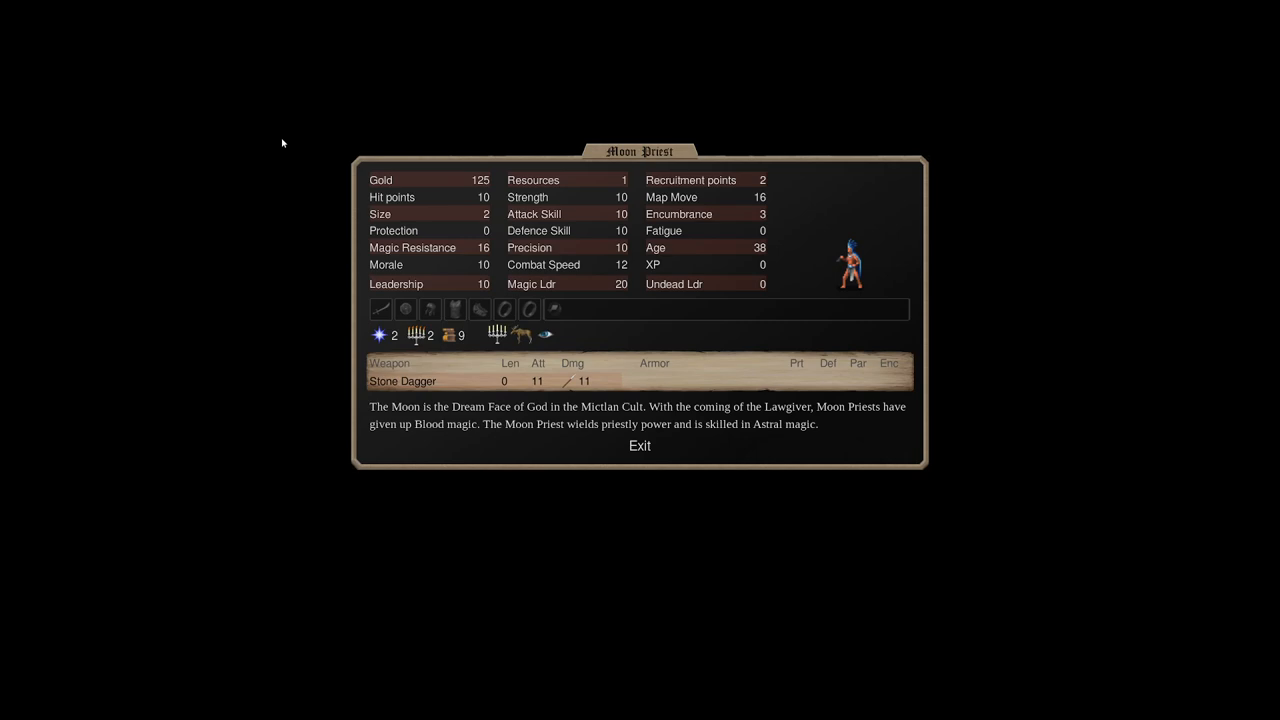
pyautogui.moveTo(392, 352)
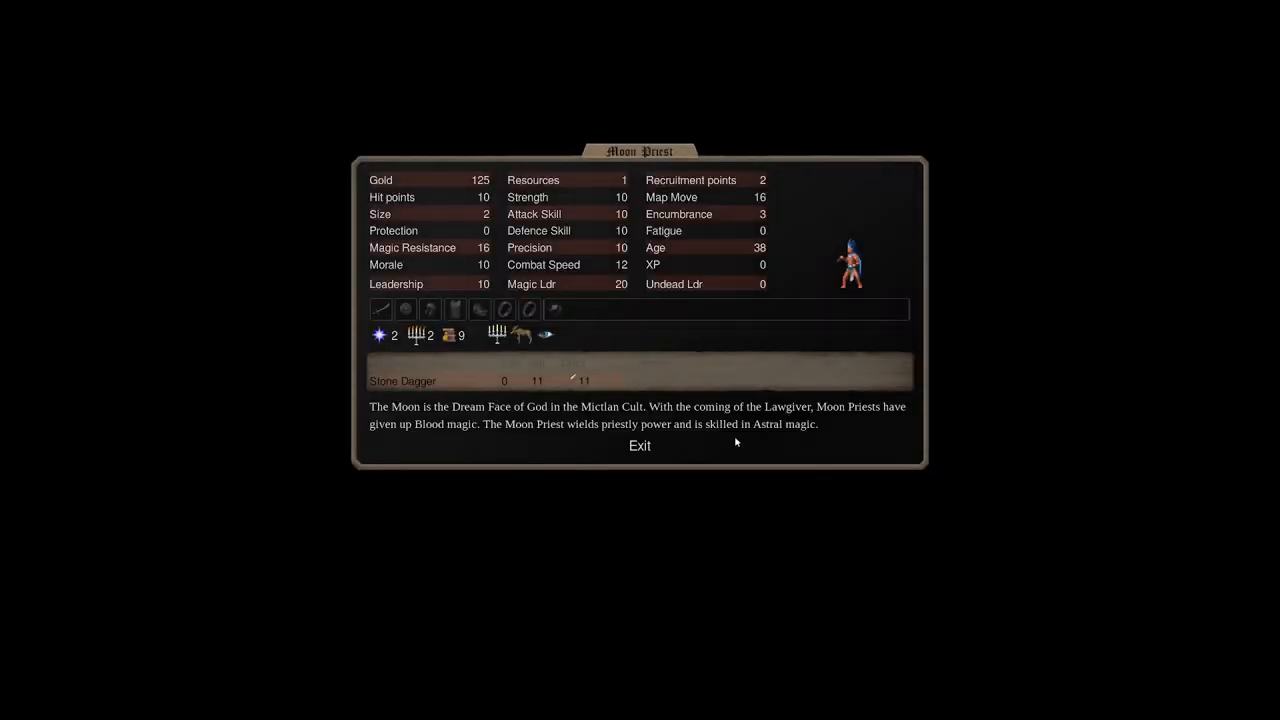
# Leave the Moon Priest and review the Sun Priest's stats including its leadership breakdown.
pyautogui.click(640, 444)
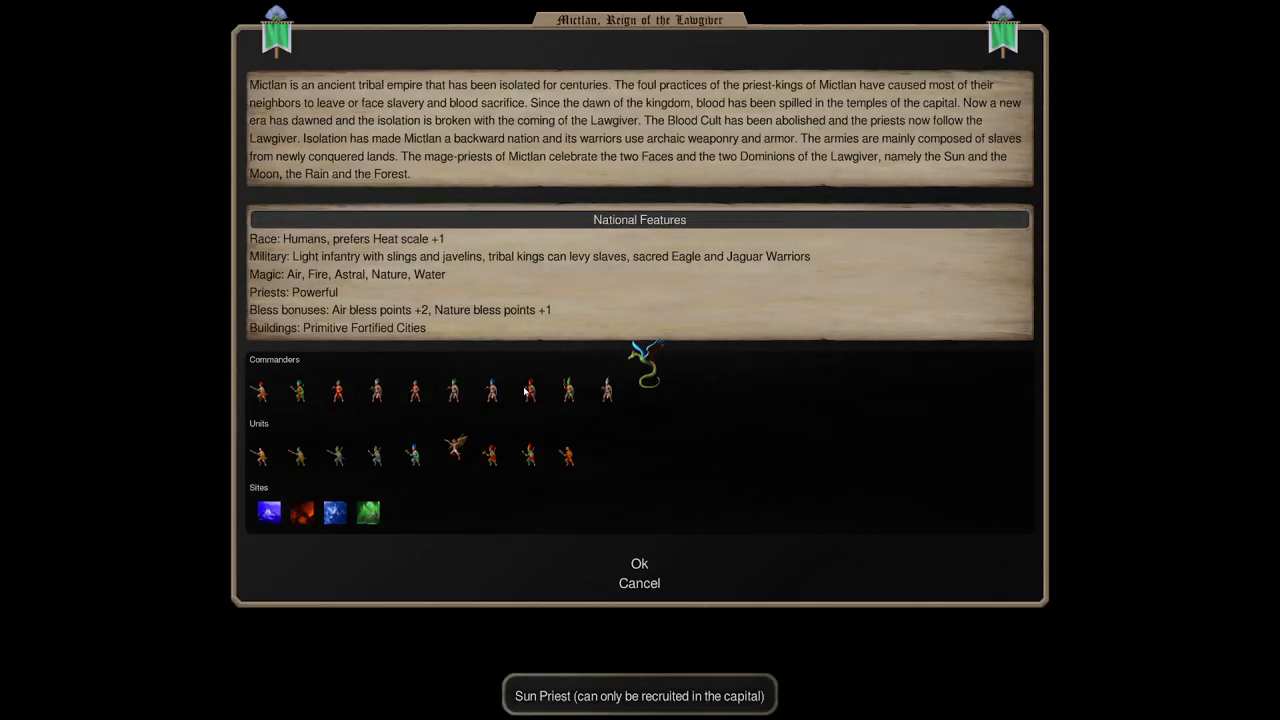
pyautogui.click(528, 390)
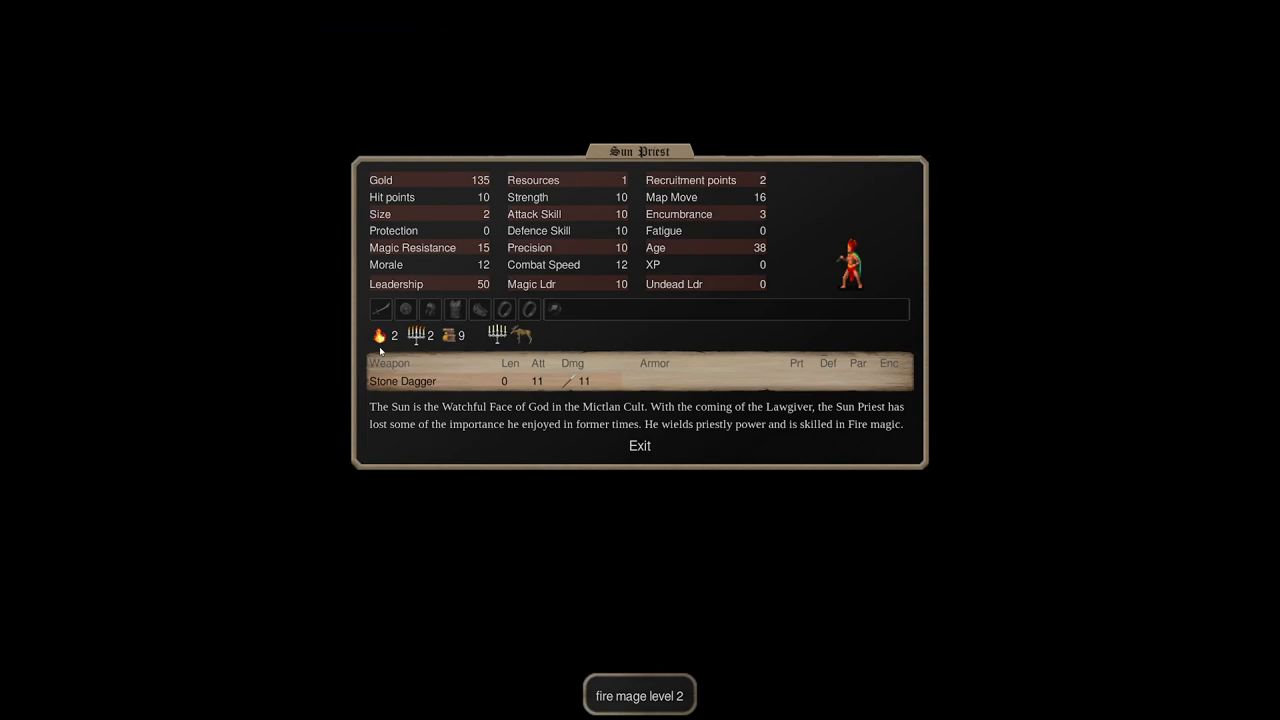
pyautogui.click(396, 284)
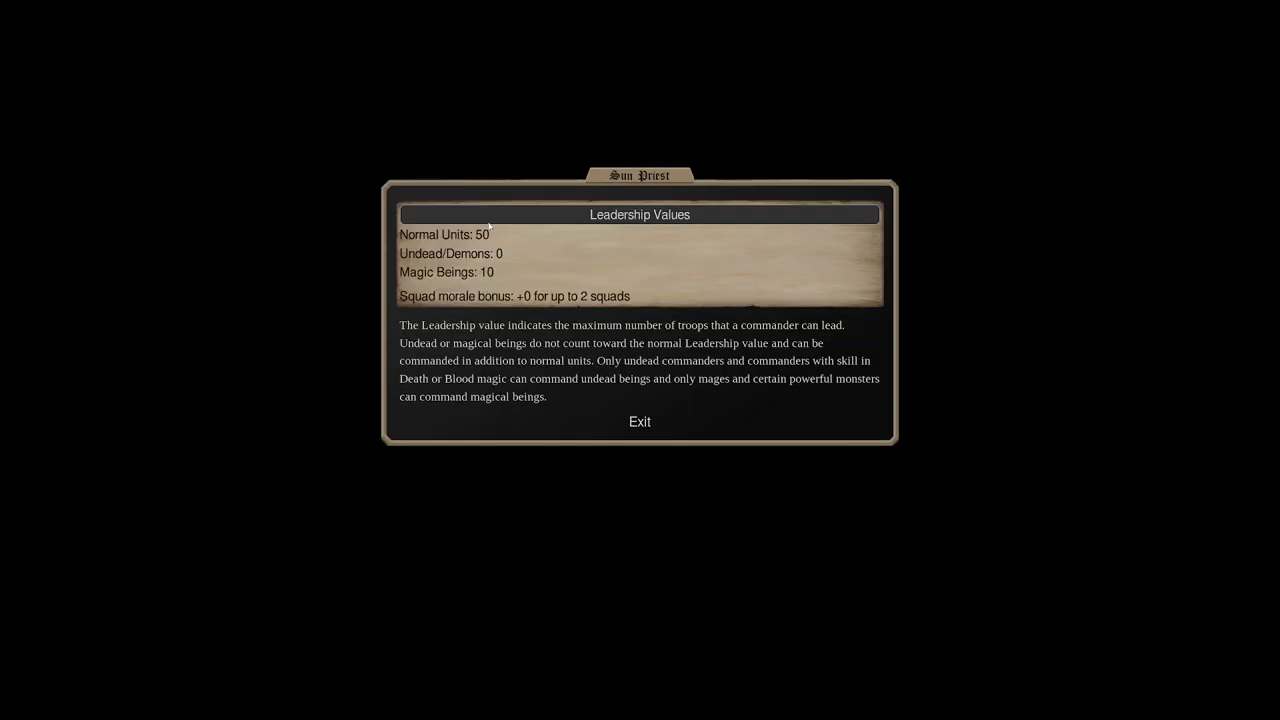
pyautogui.click(640, 420)
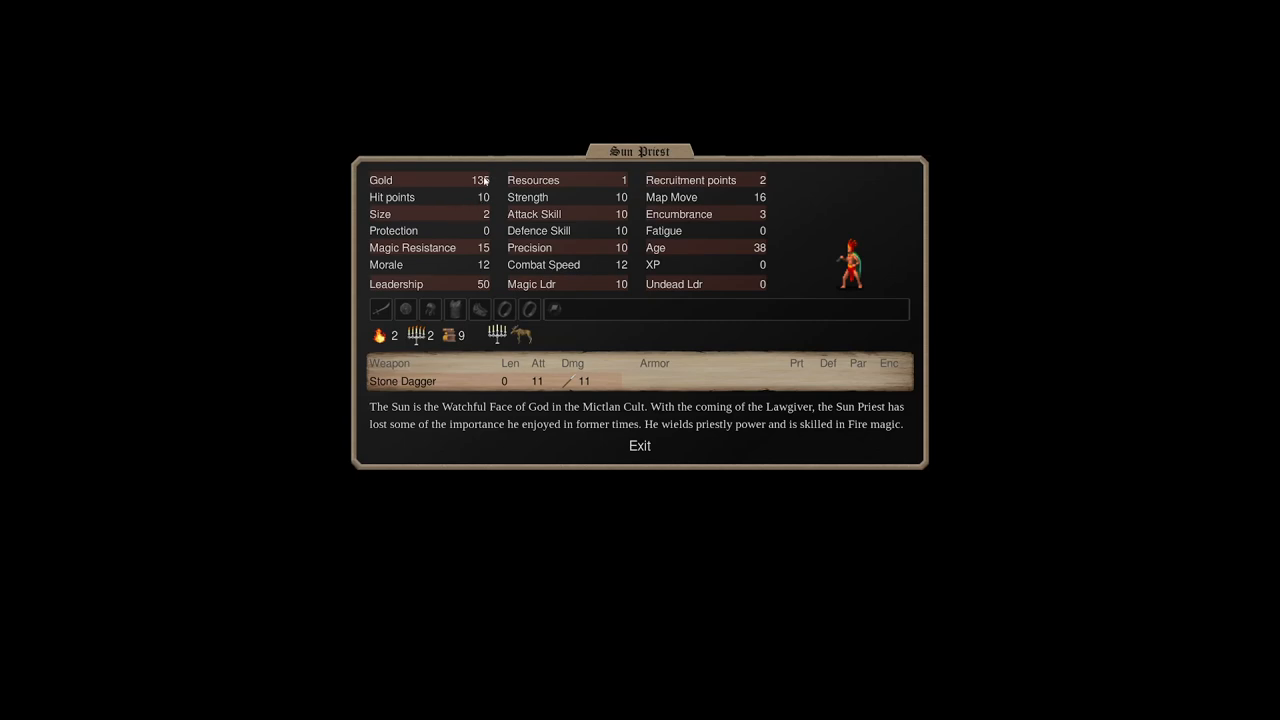
pyautogui.moveTo(504, 190)
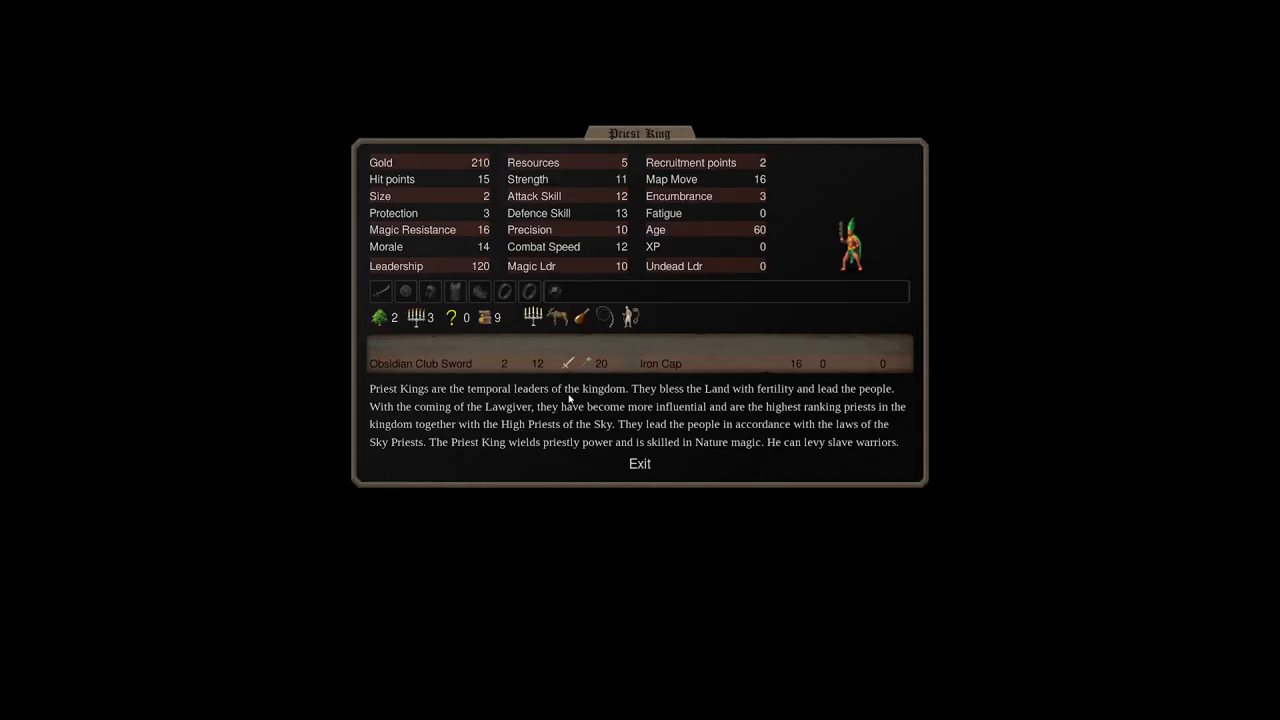
# Close the Priest King sheet and bring up the Tribal King's stats and description.
pyautogui.click(640, 464)
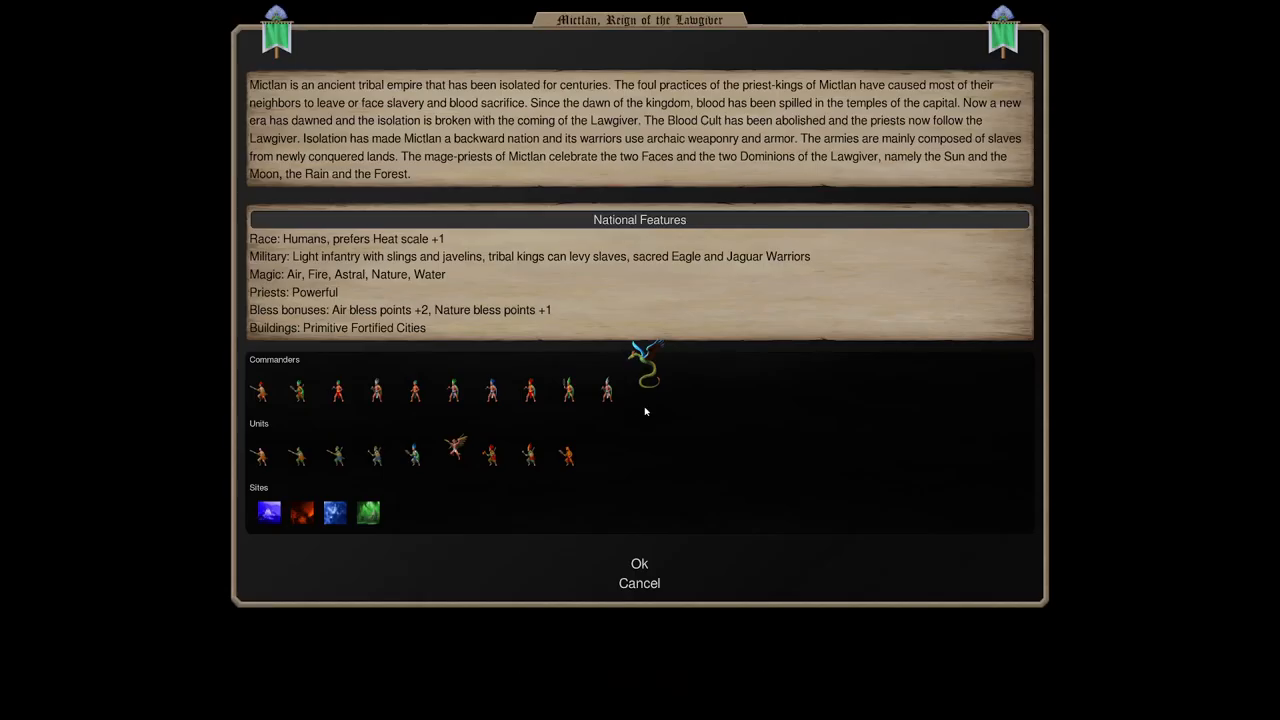
pyautogui.moveTo(678, 374)
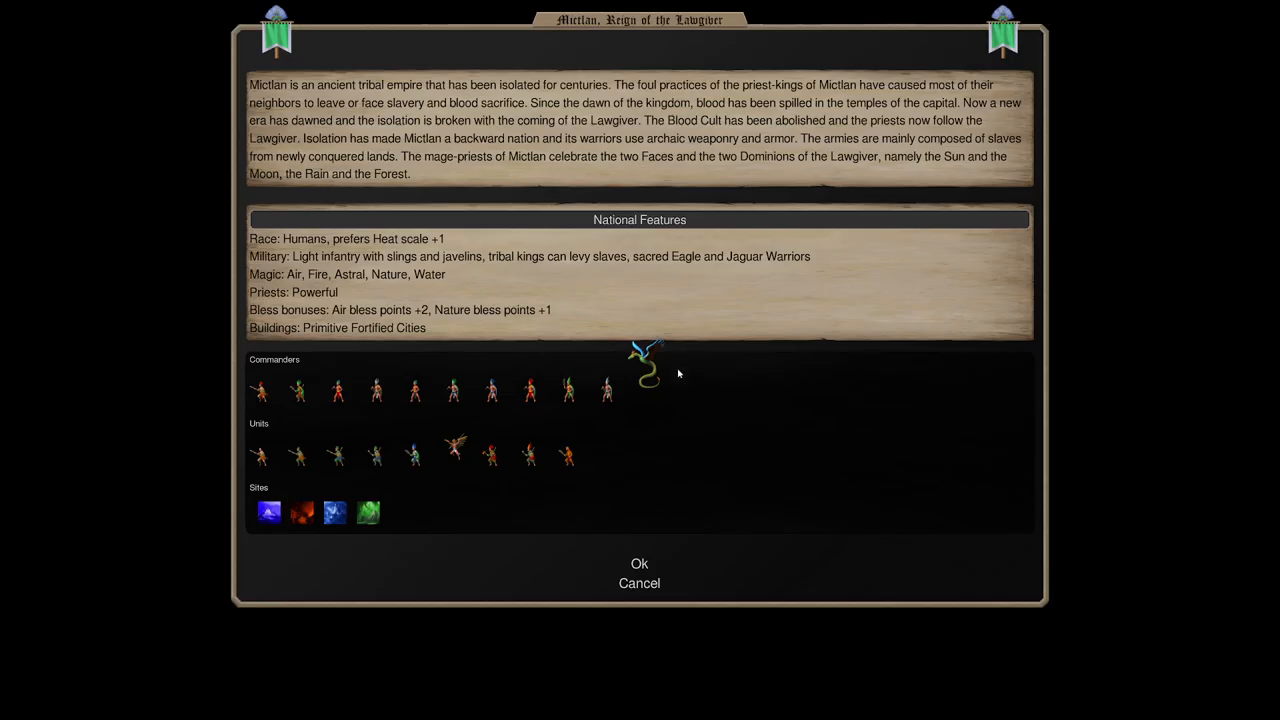
pyautogui.moveTo(616, 288)
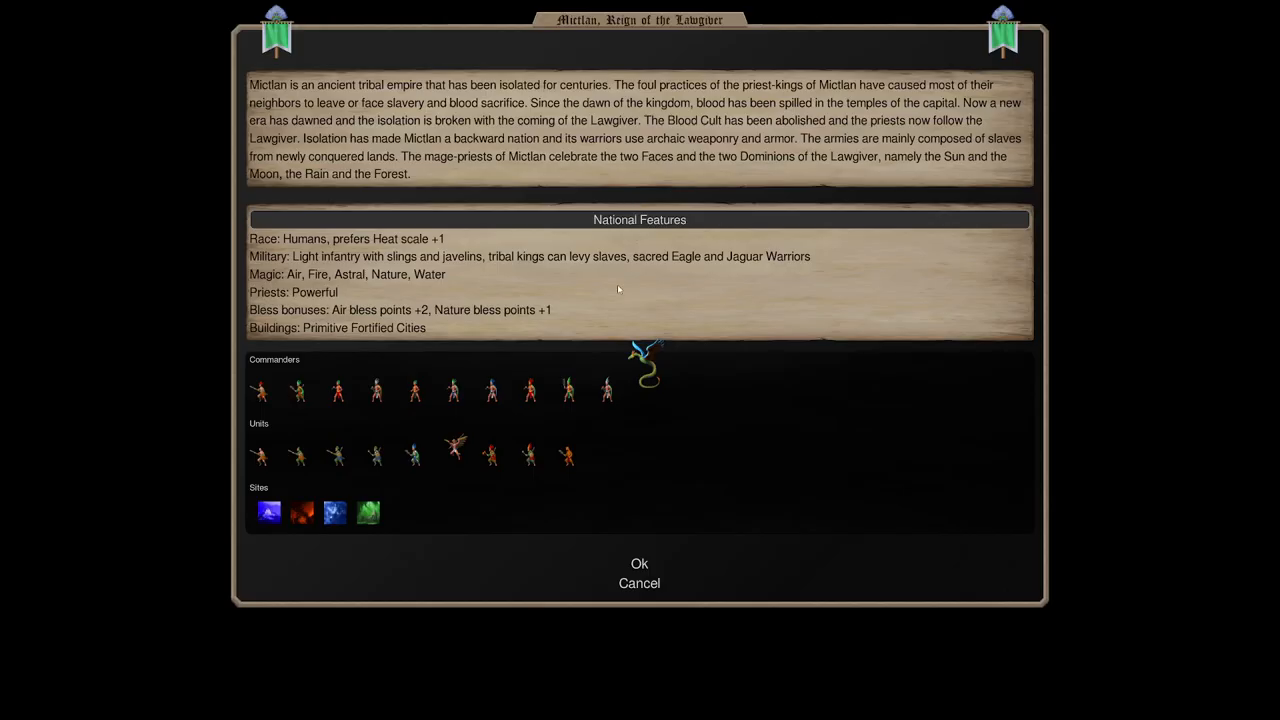
pyautogui.click(568, 390)
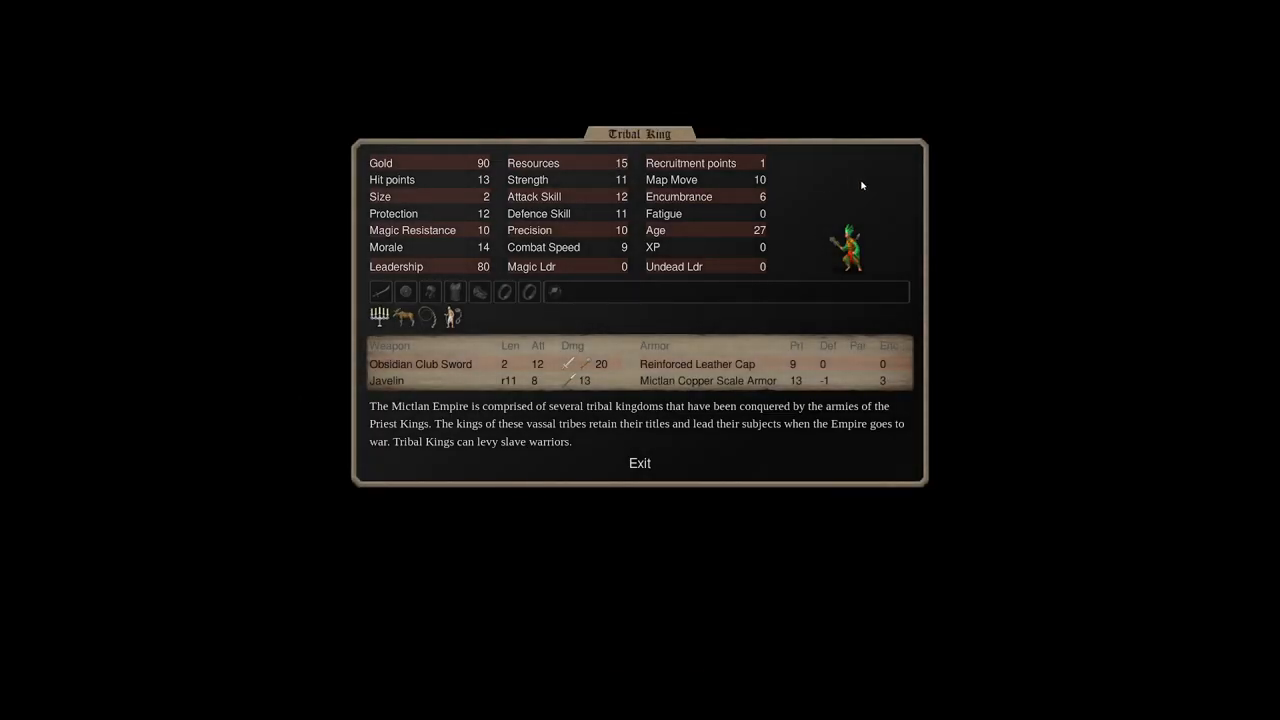
pyautogui.moveTo(404, 290)
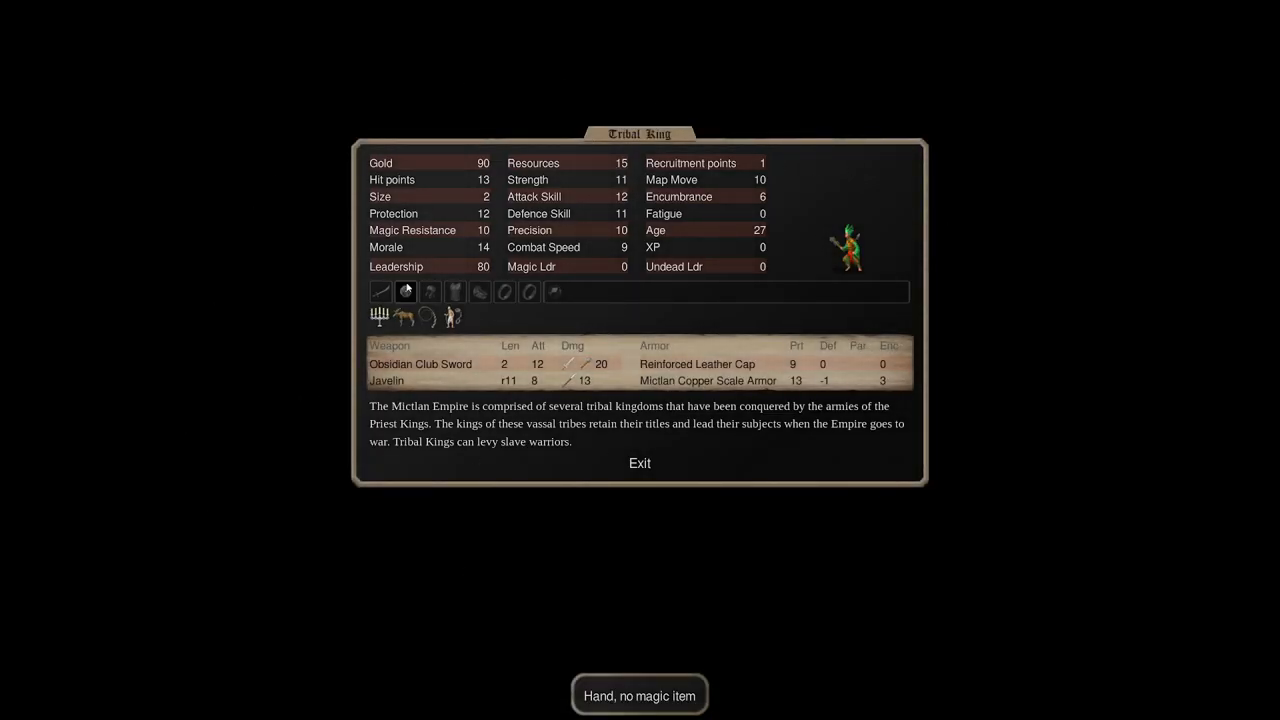
pyautogui.moveTo(804, 114)
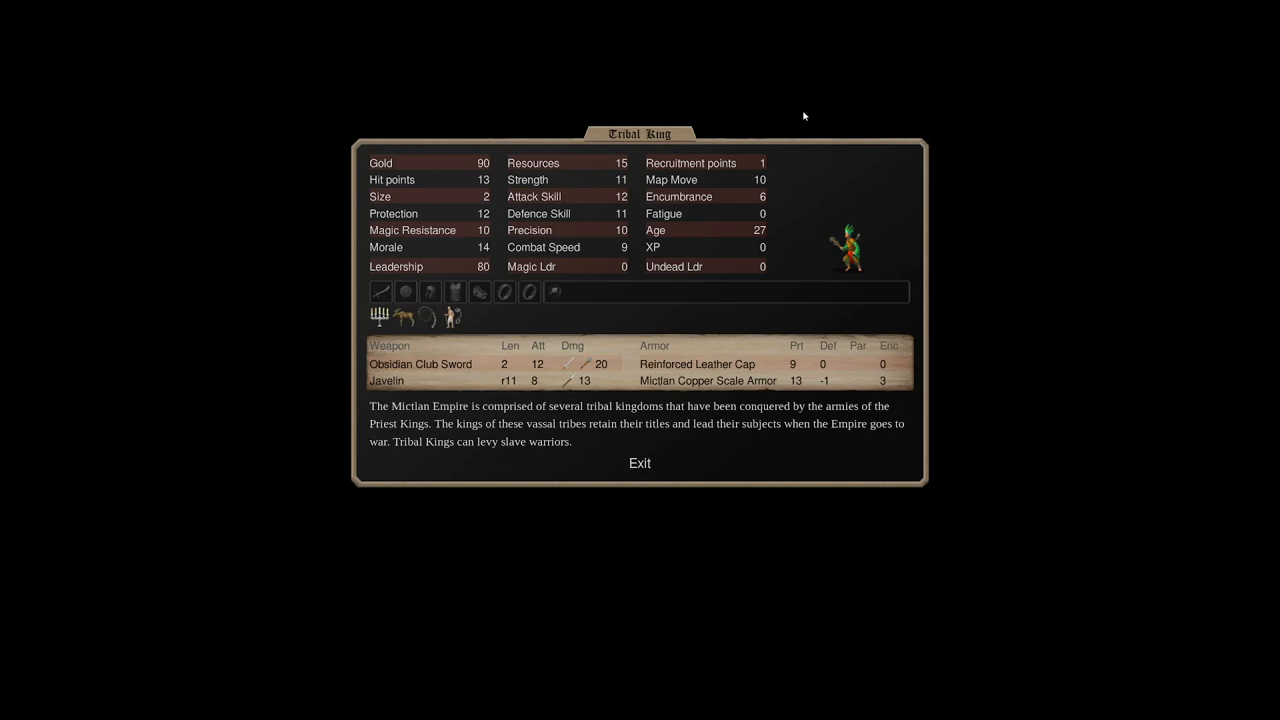
pyautogui.click(640, 464)
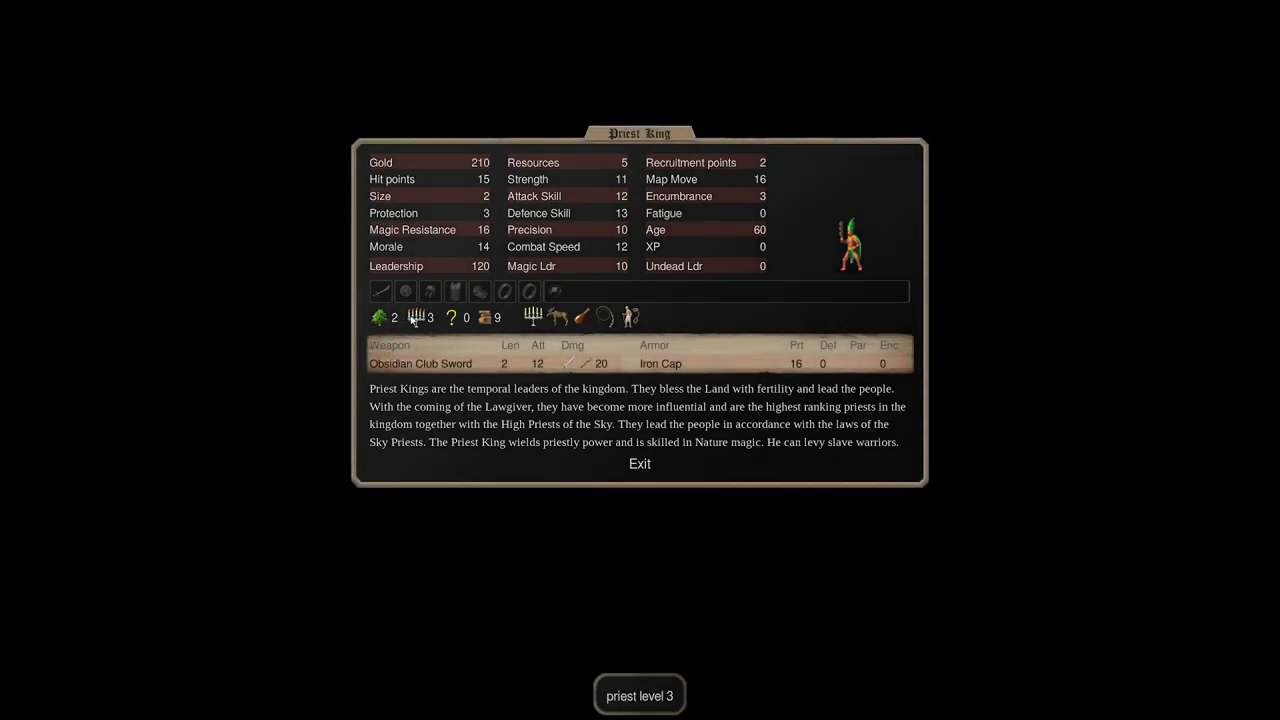
pyautogui.click(396, 264)
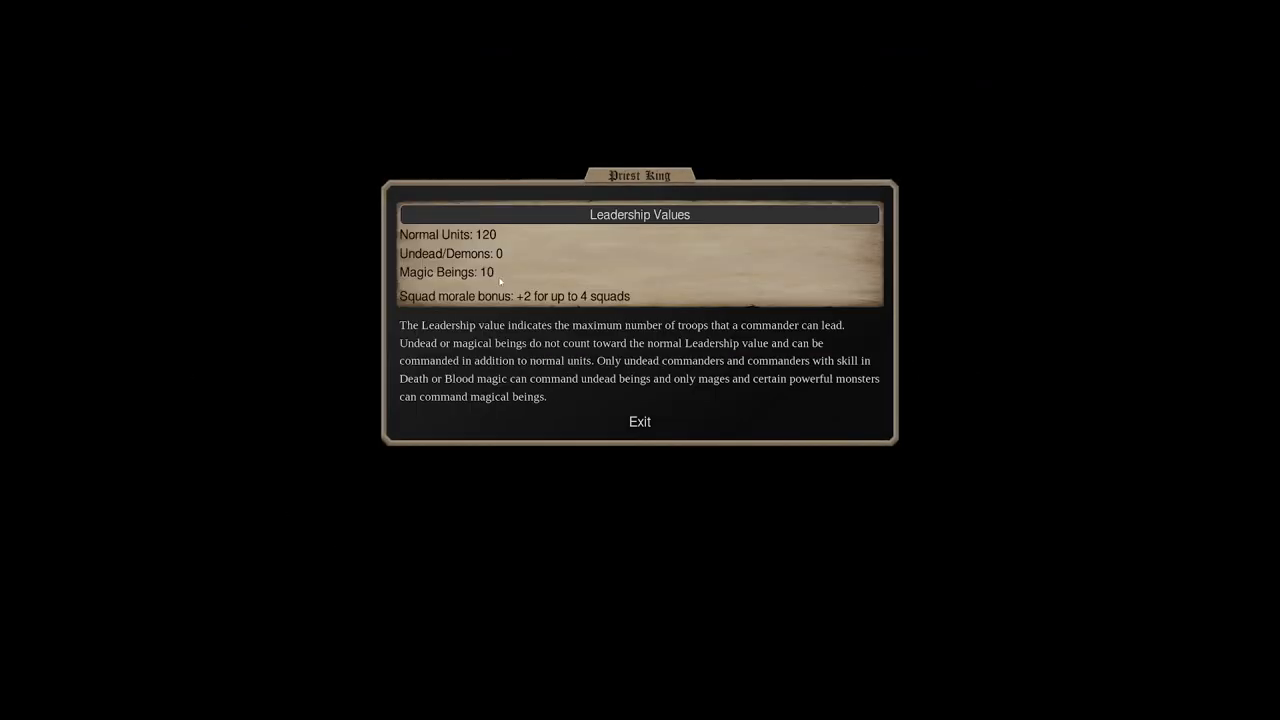
pyautogui.click(640, 420)
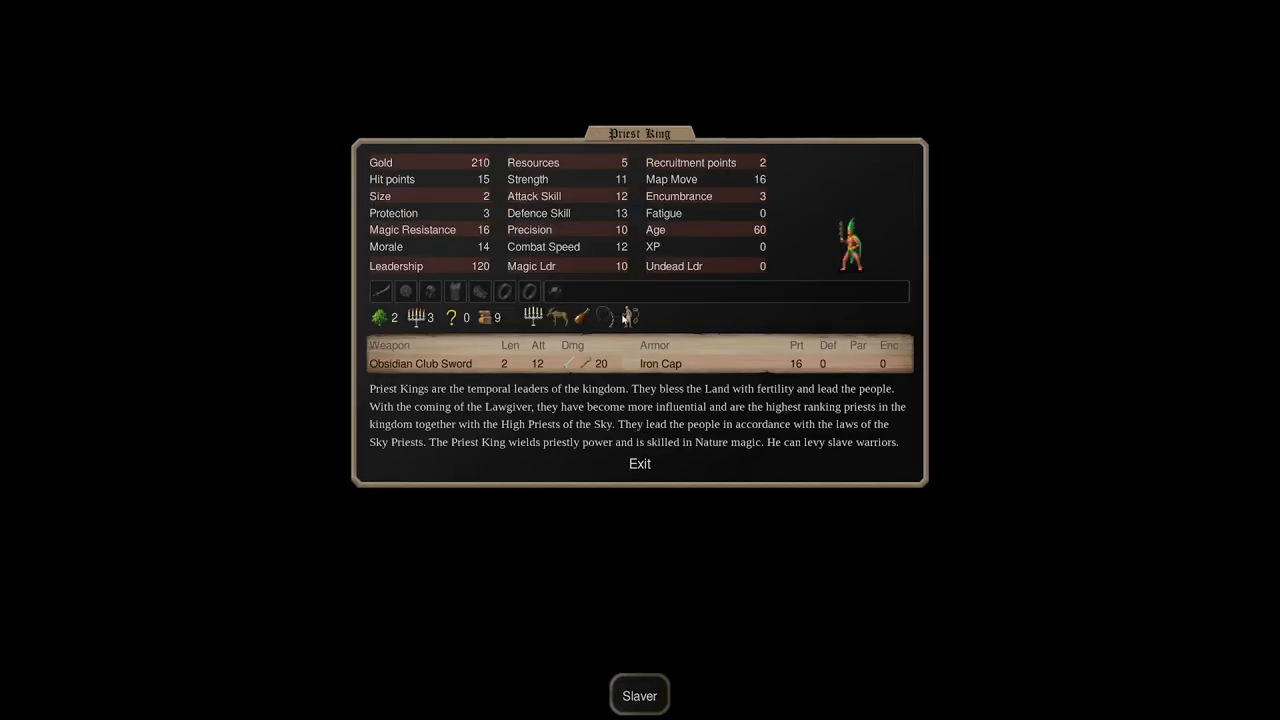
pyautogui.moveTo(612, 318)
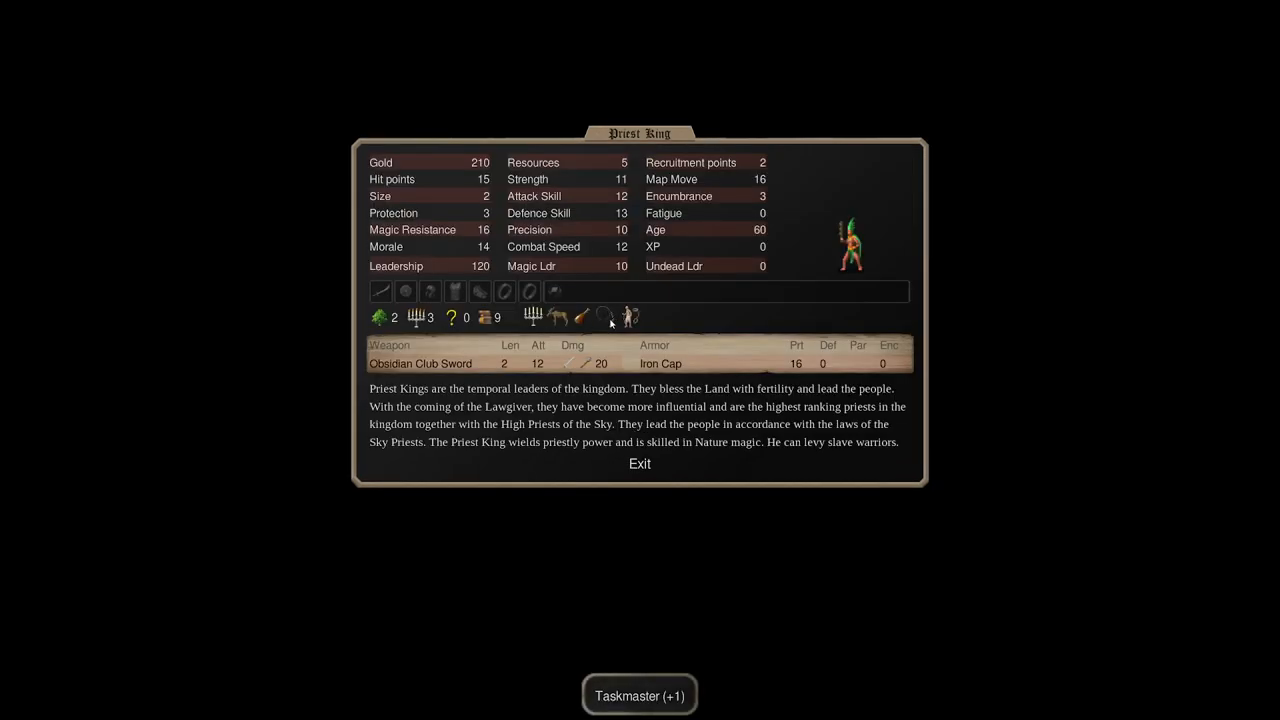
pyautogui.moveTo(630, 316)
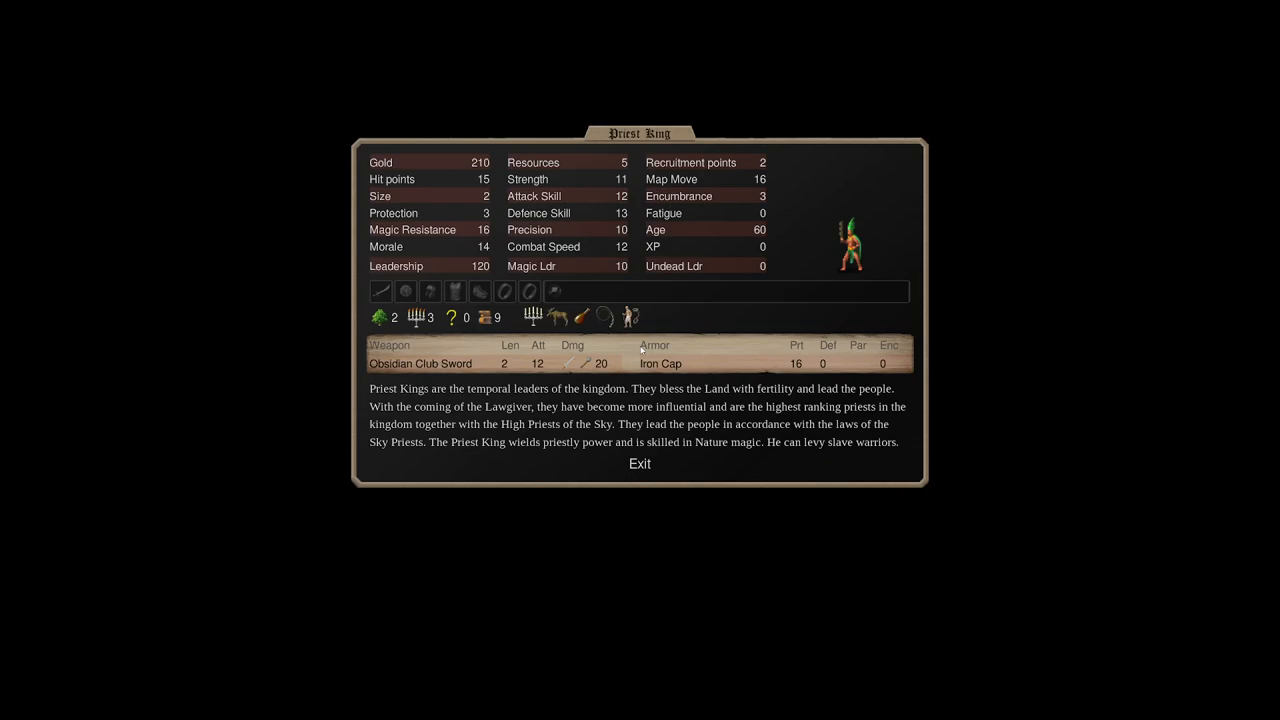
pyautogui.moveTo(710, 368)
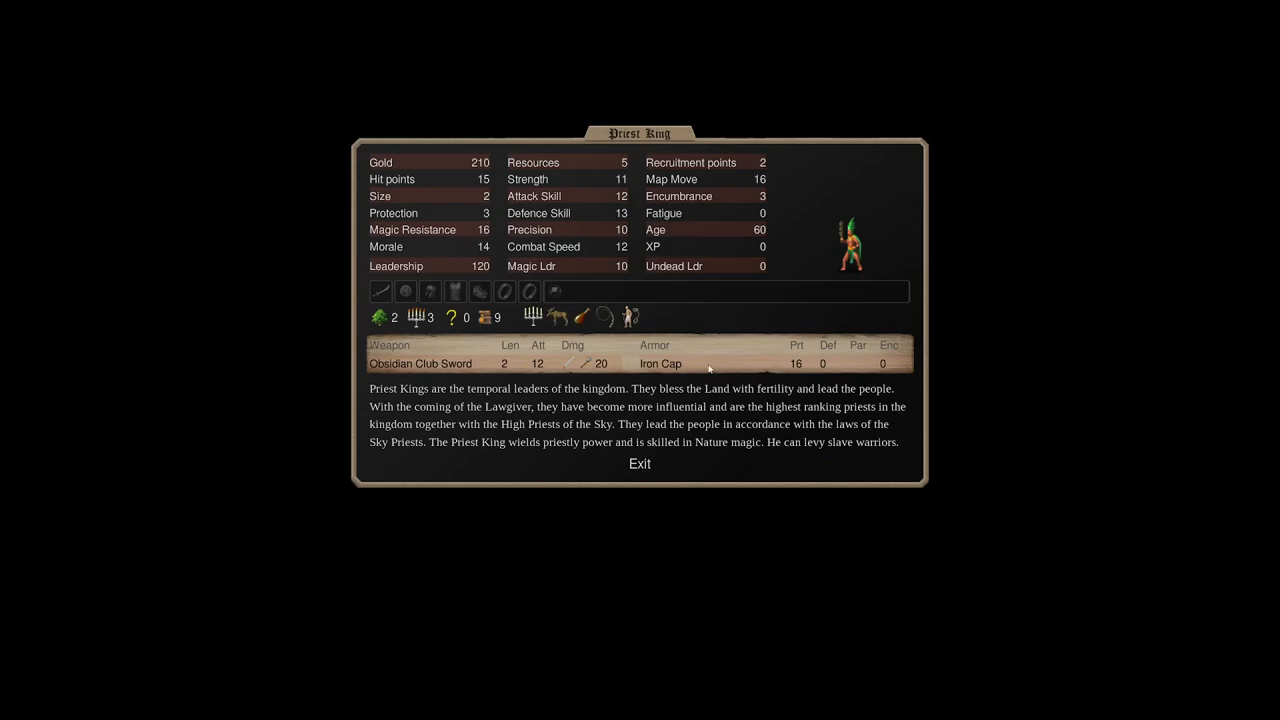
pyautogui.moveTo(452, 316)
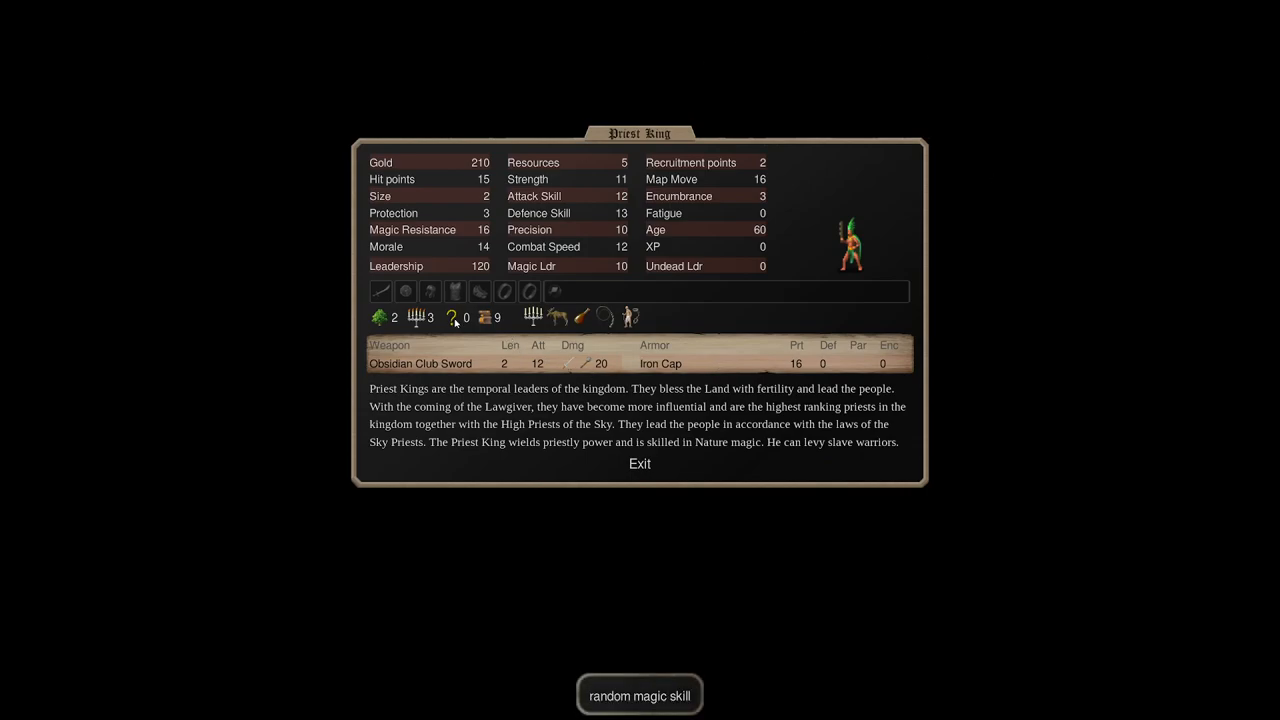
pyautogui.click(640, 696)
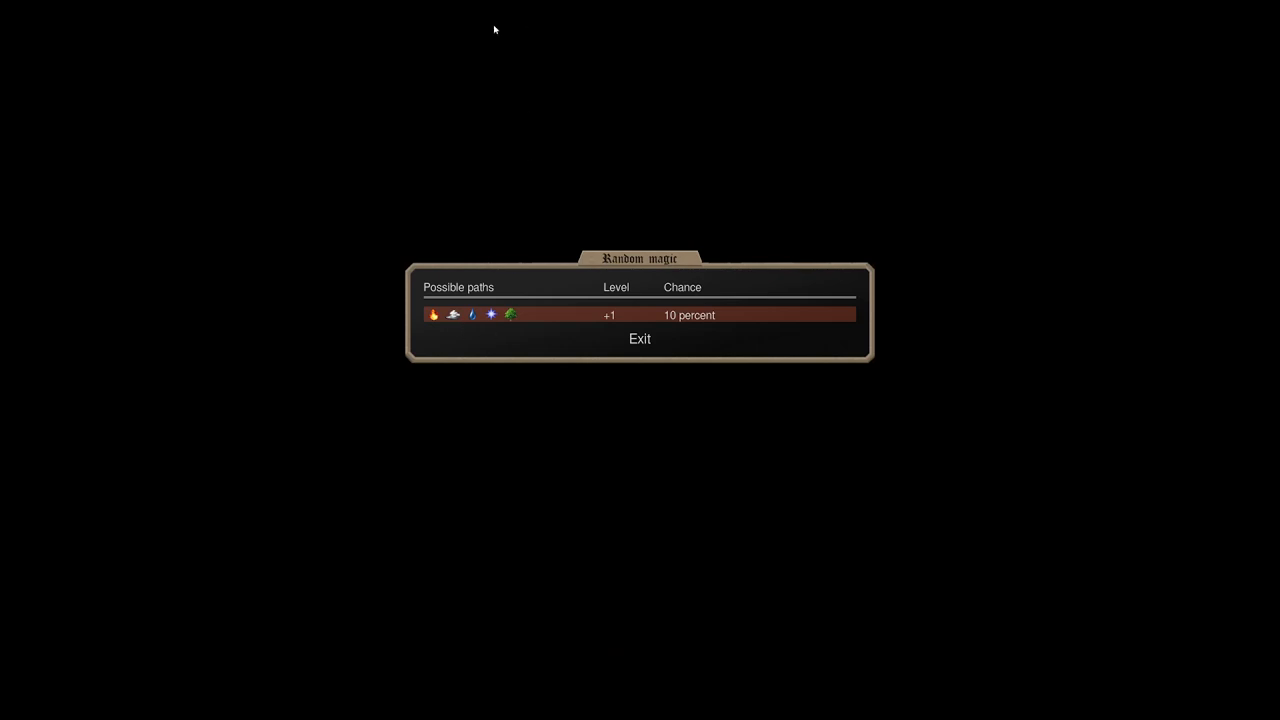
pyautogui.moveTo(528, 296)
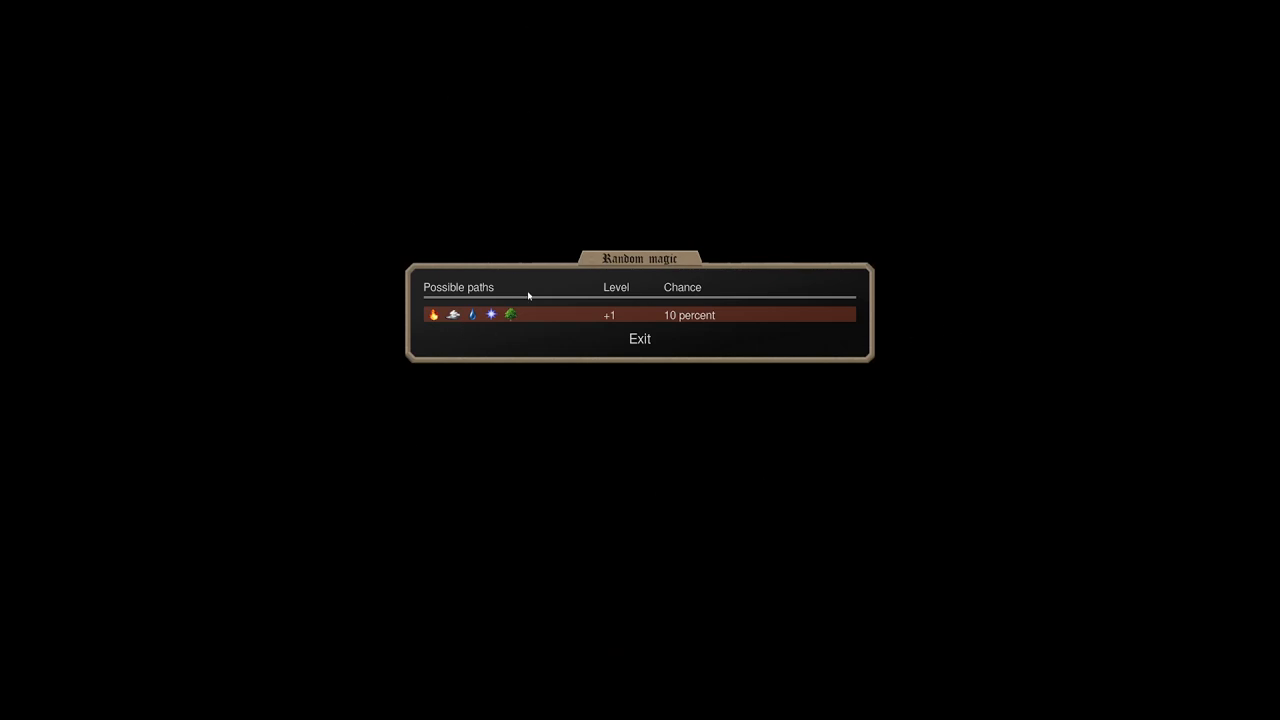
pyautogui.moveTo(476, 316)
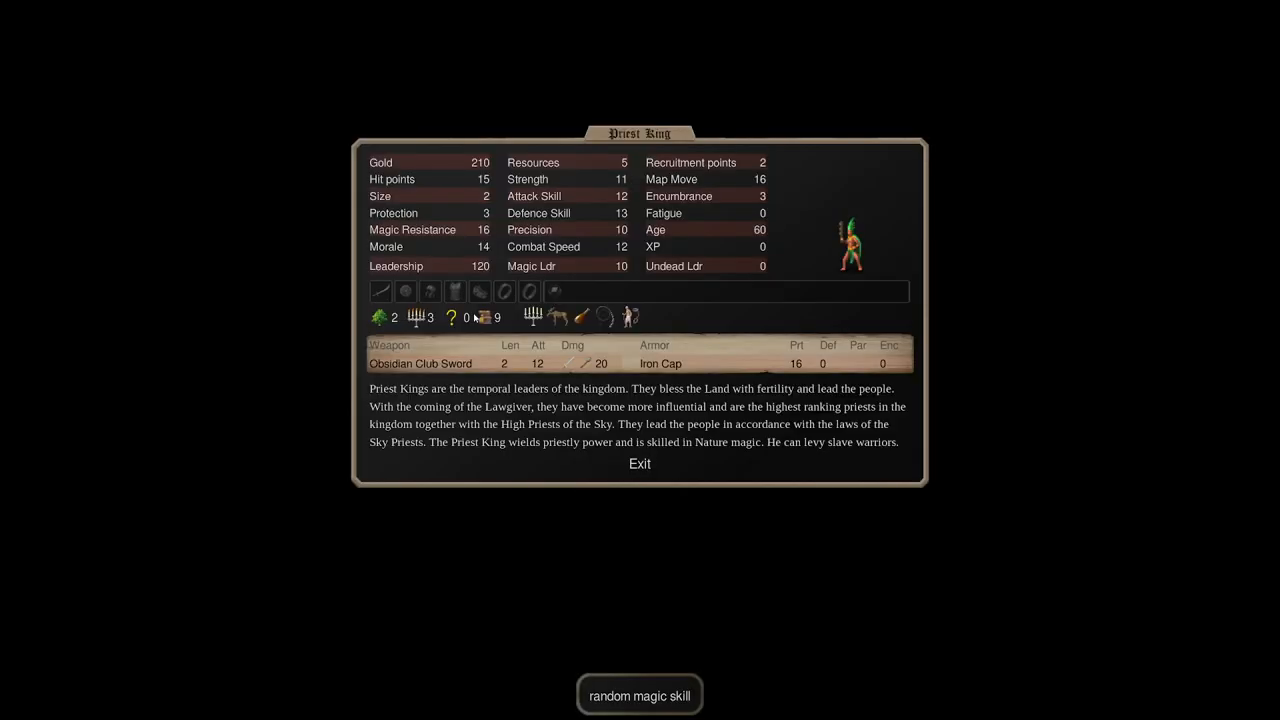
pyautogui.moveTo(464, 318)
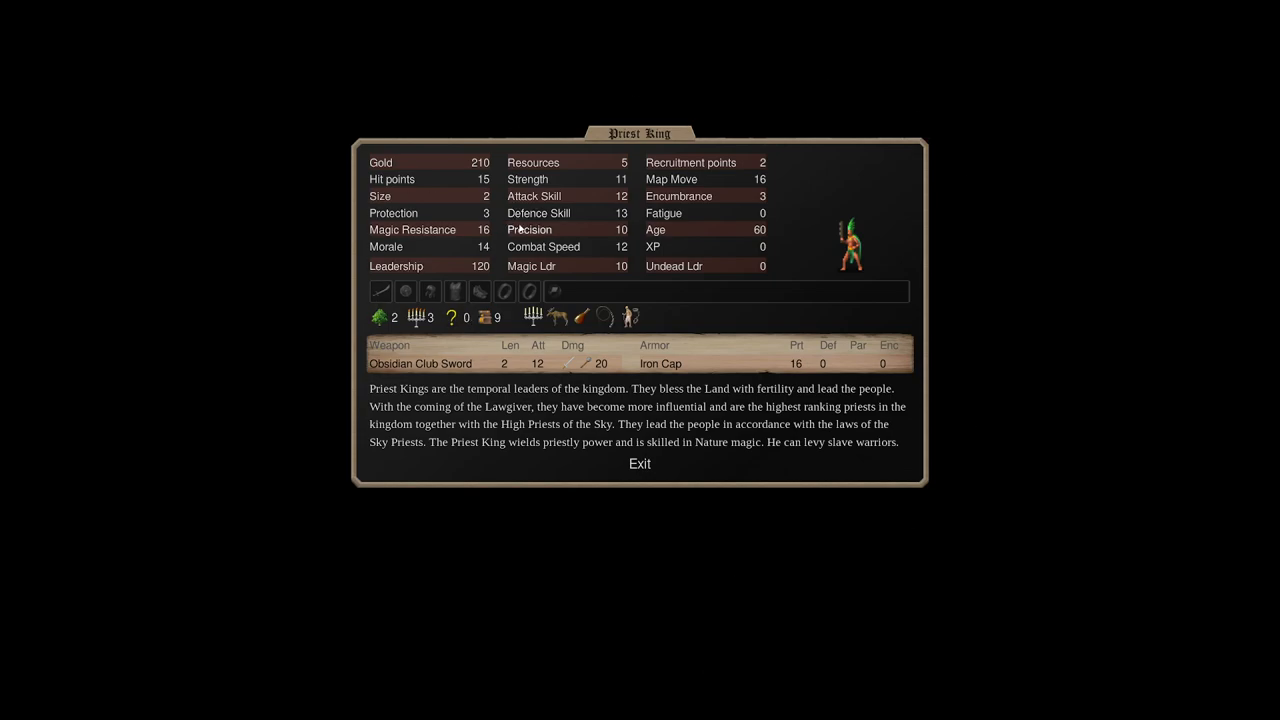
# Close the Priest King sheet, reopen it briefly, and return to Mictlan's nation overview.
pyautogui.click(640, 464)
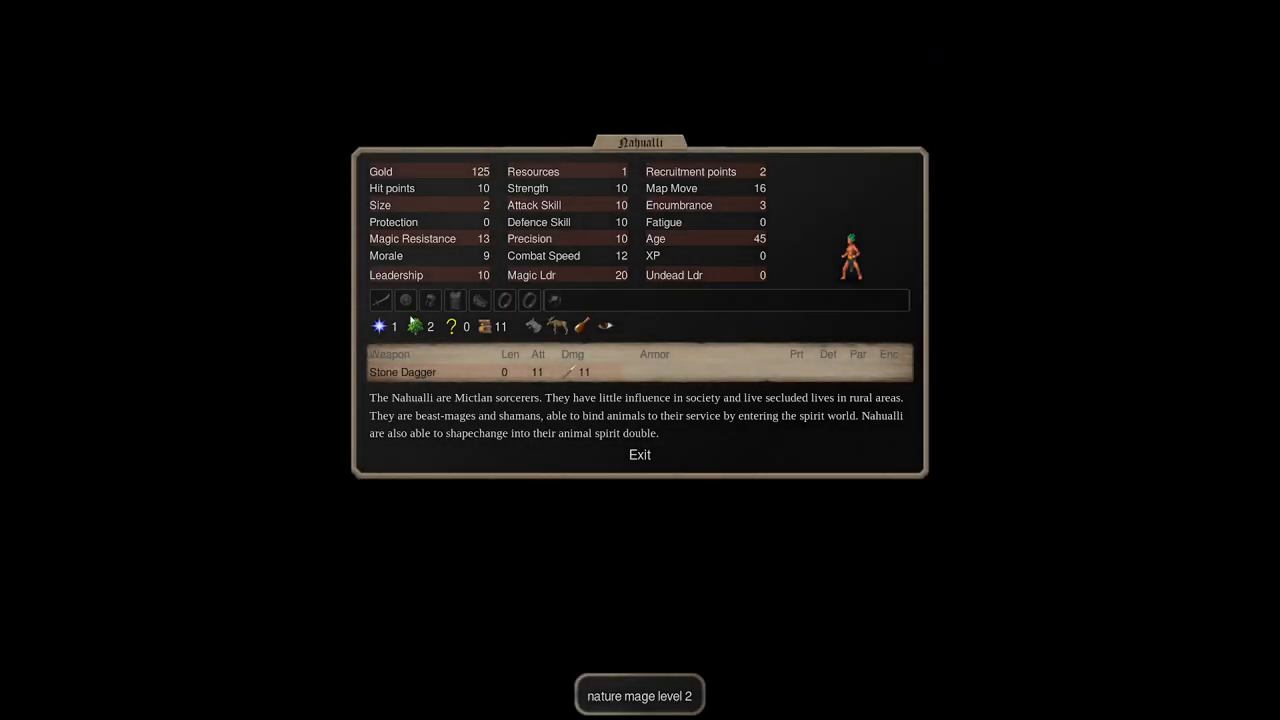
pyautogui.moveTo(404, 300)
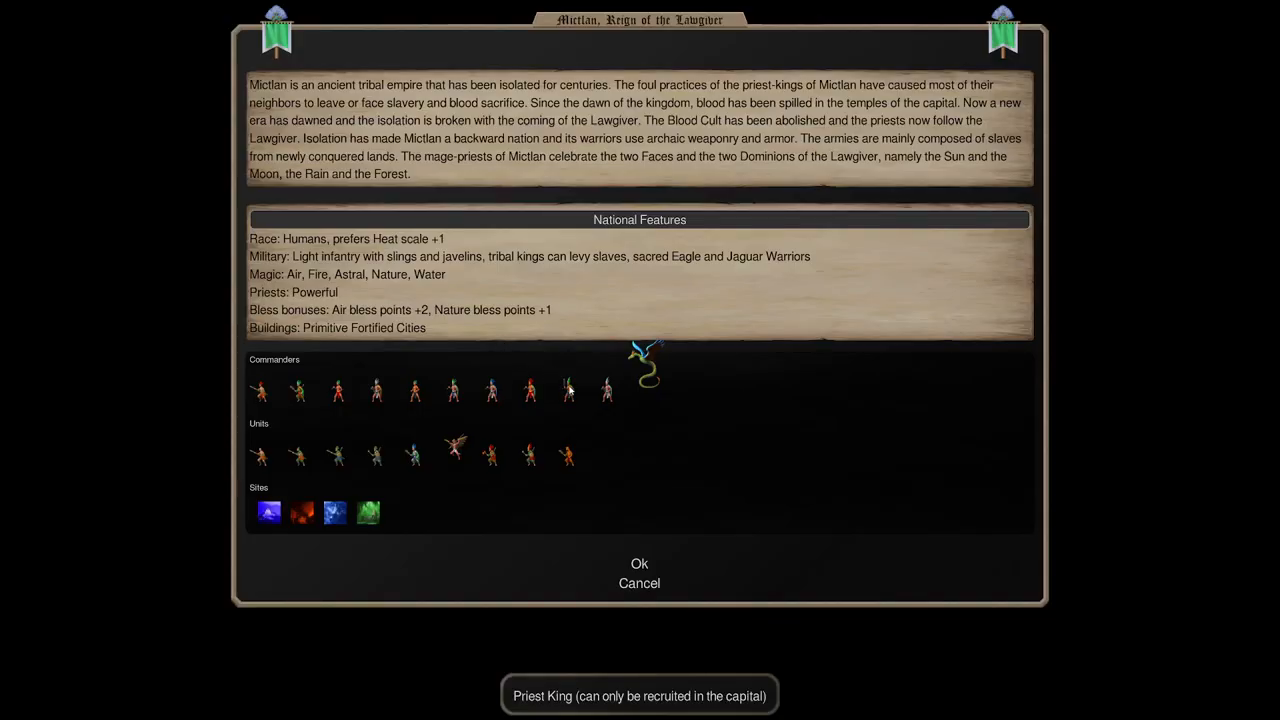
pyautogui.moveTo(568, 380)
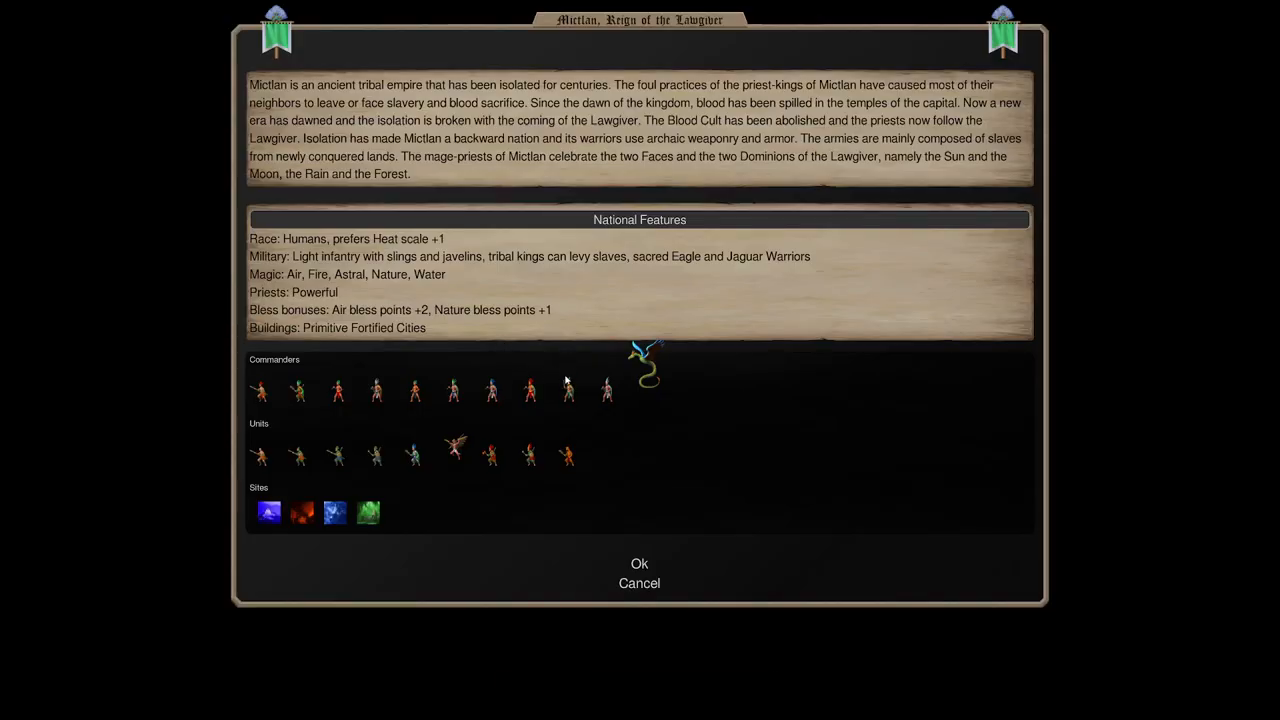
pyautogui.moveTo(492, 390)
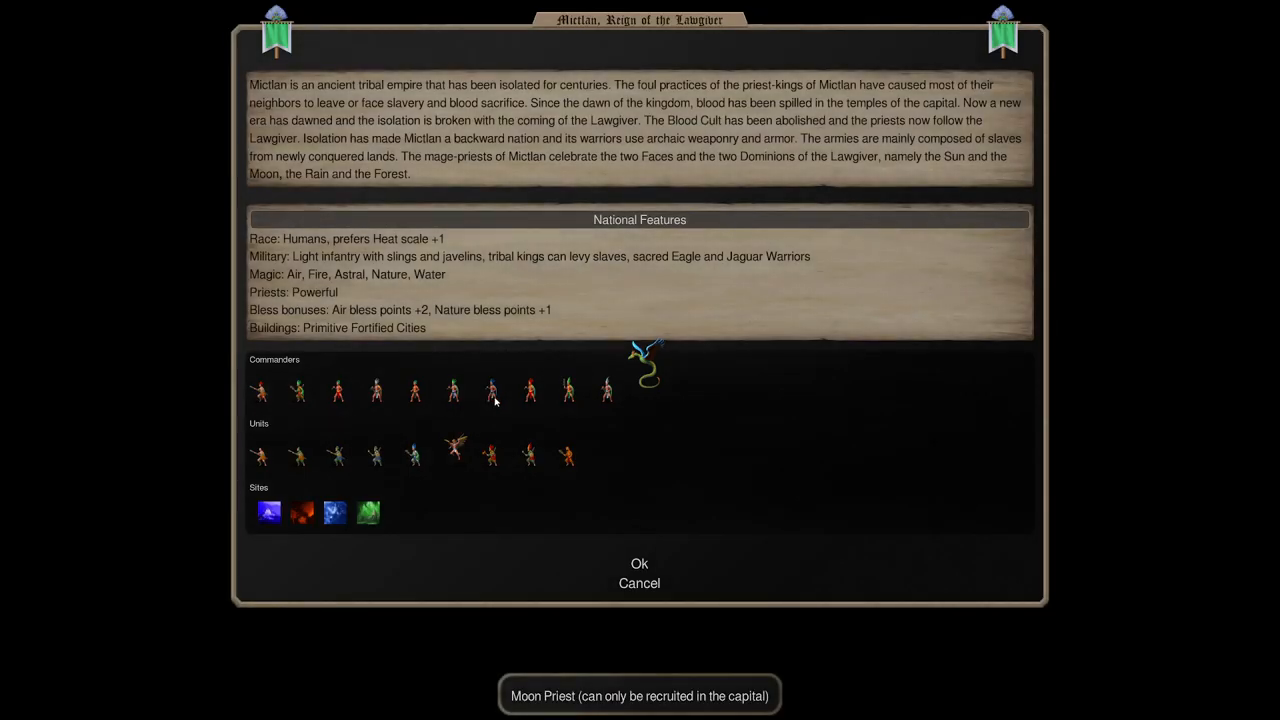
pyautogui.click(260, 390)
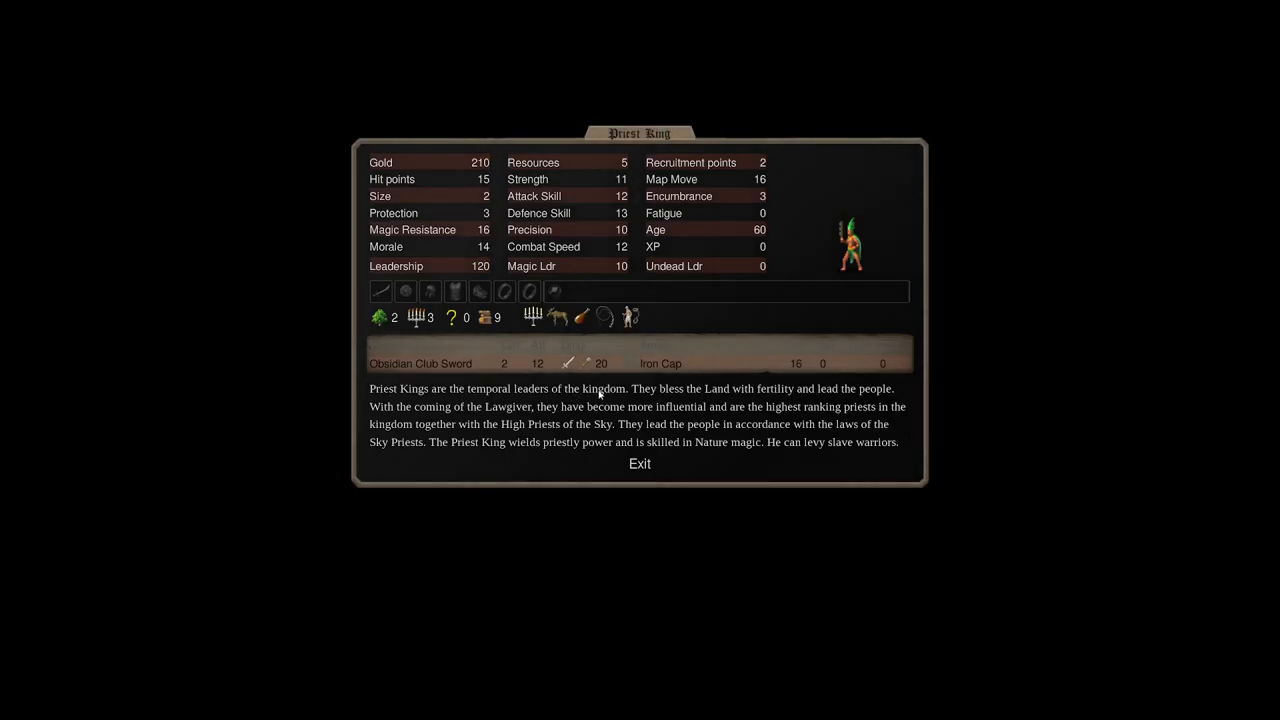
pyautogui.click(640, 464)
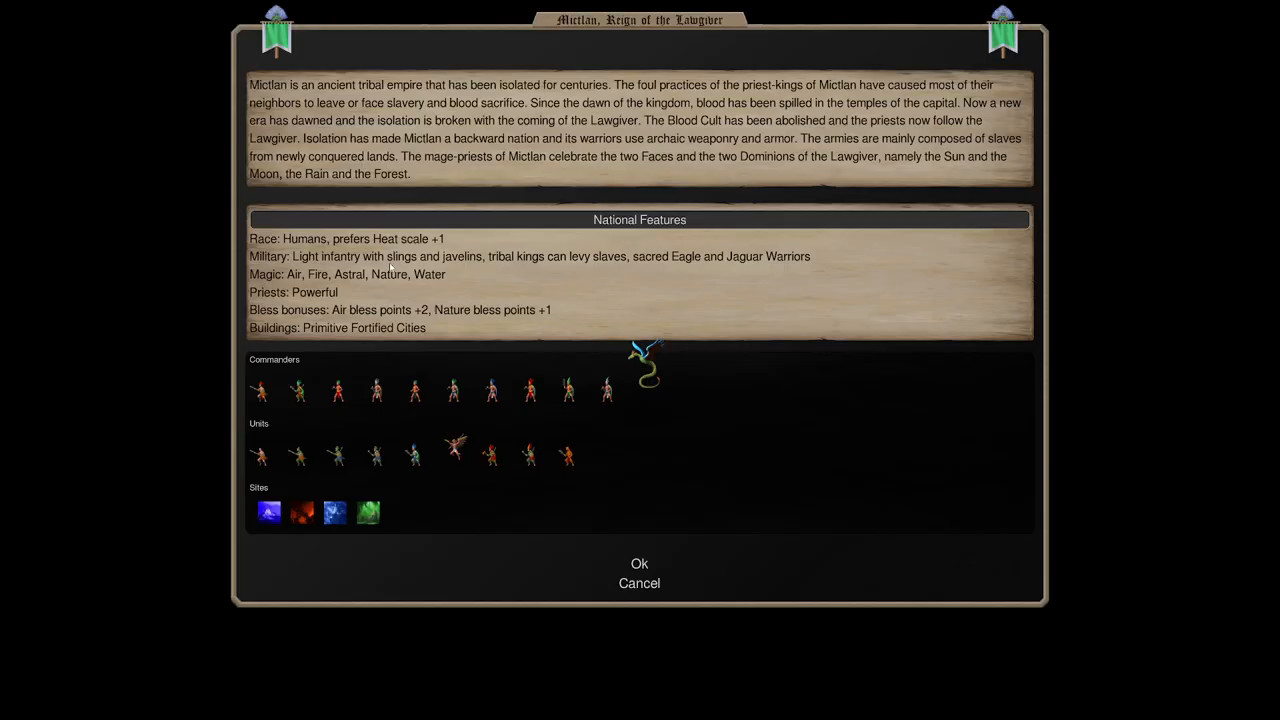
pyautogui.moveTo(552, 392)
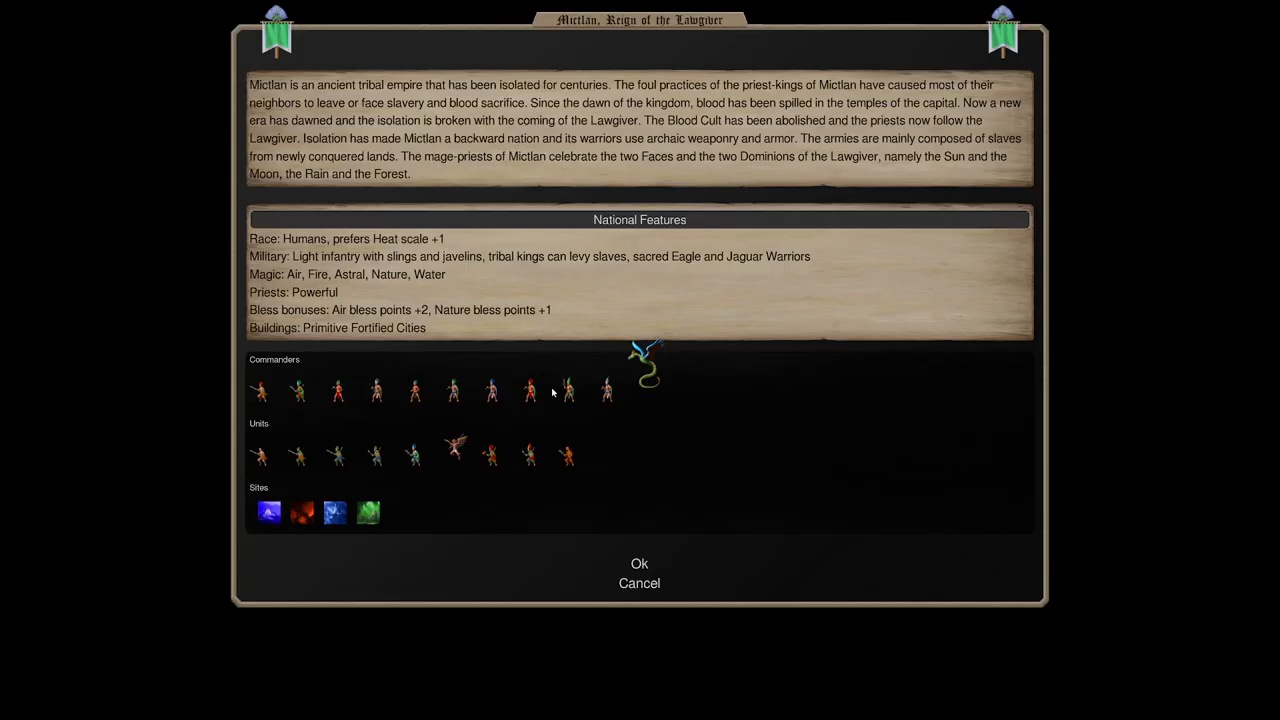
pyautogui.moveTo(548, 380)
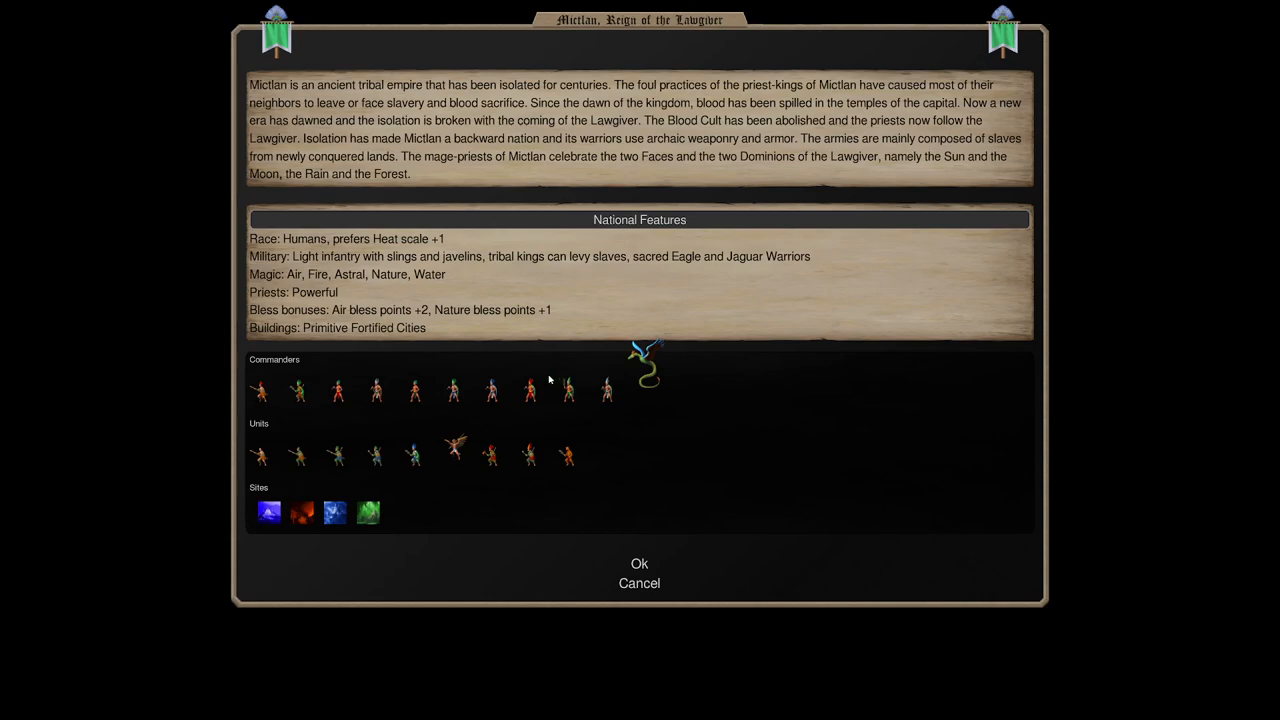
pyautogui.moveTo(280, 390)
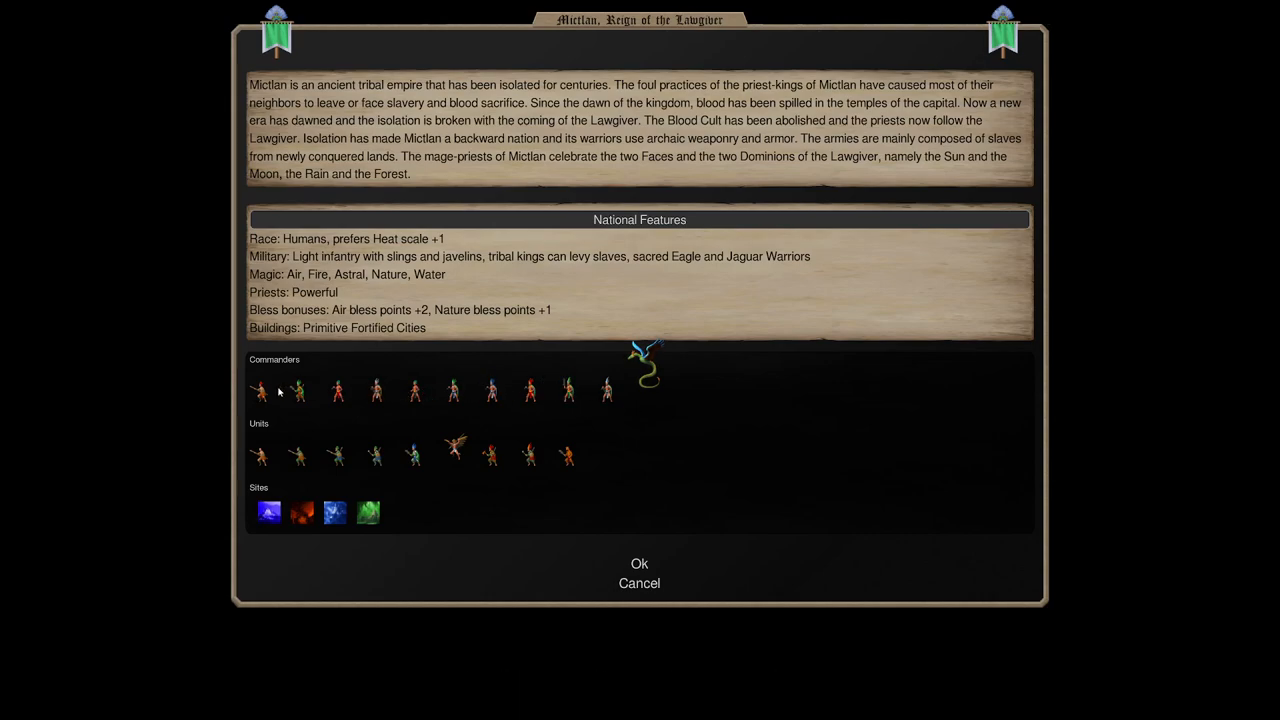
pyautogui.moveTo(296, 366)
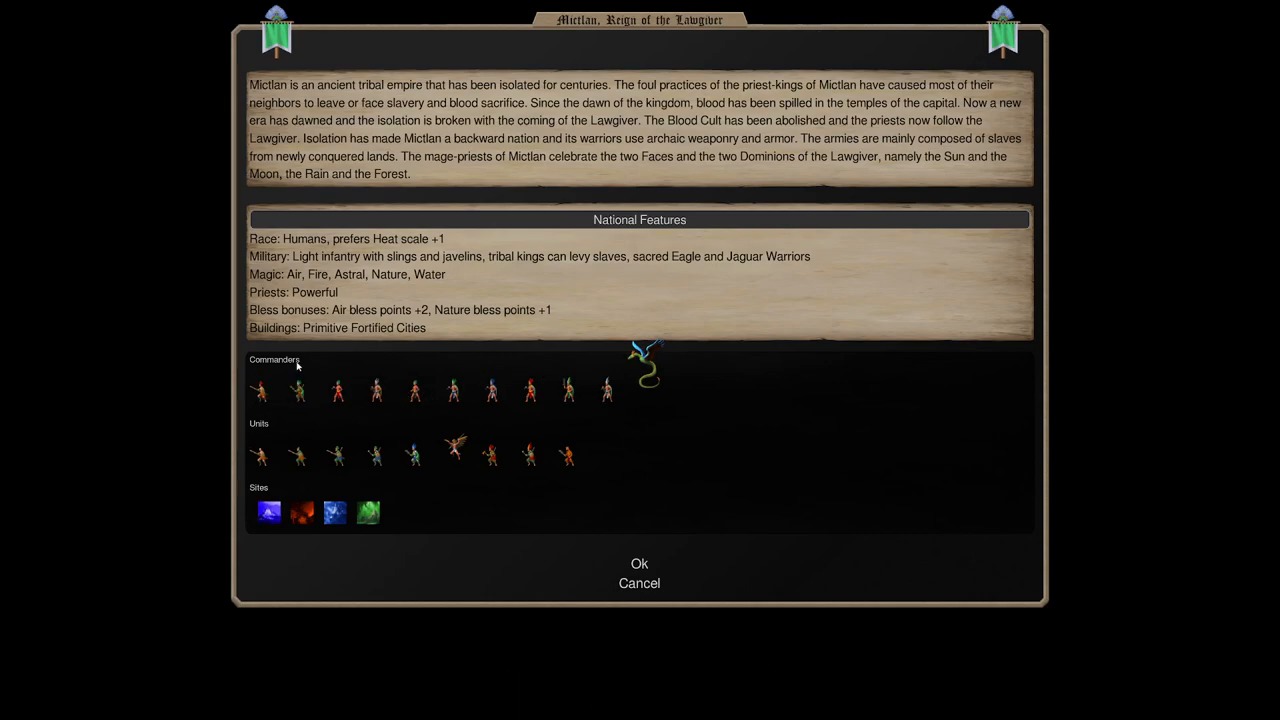
pyautogui.moveTo(376, 390)
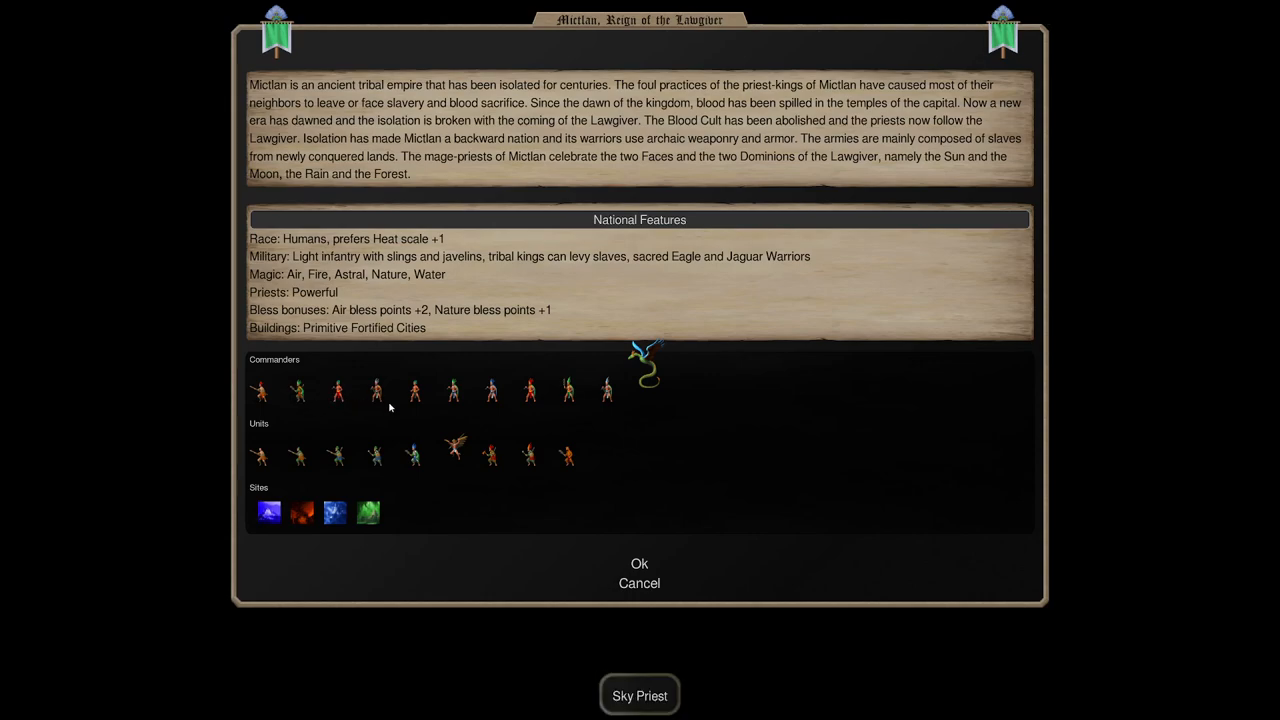
pyautogui.moveTo(754, 418)
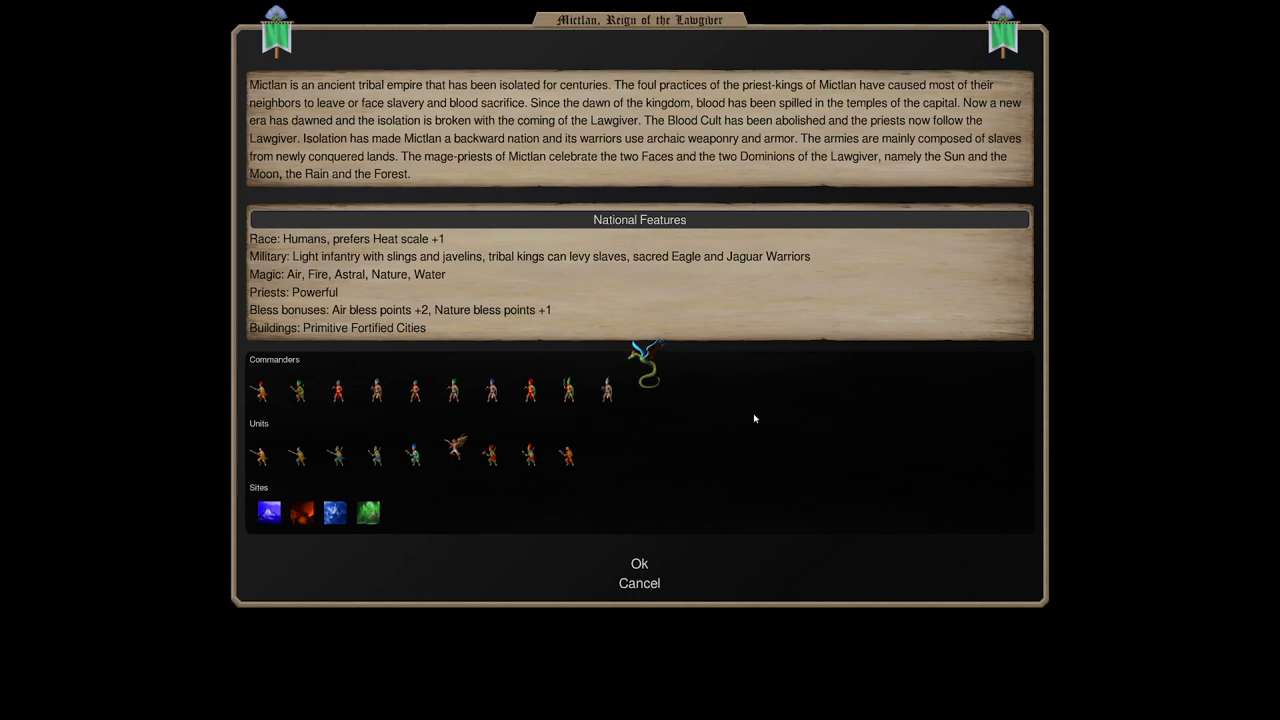
pyautogui.moveTo(692, 426)
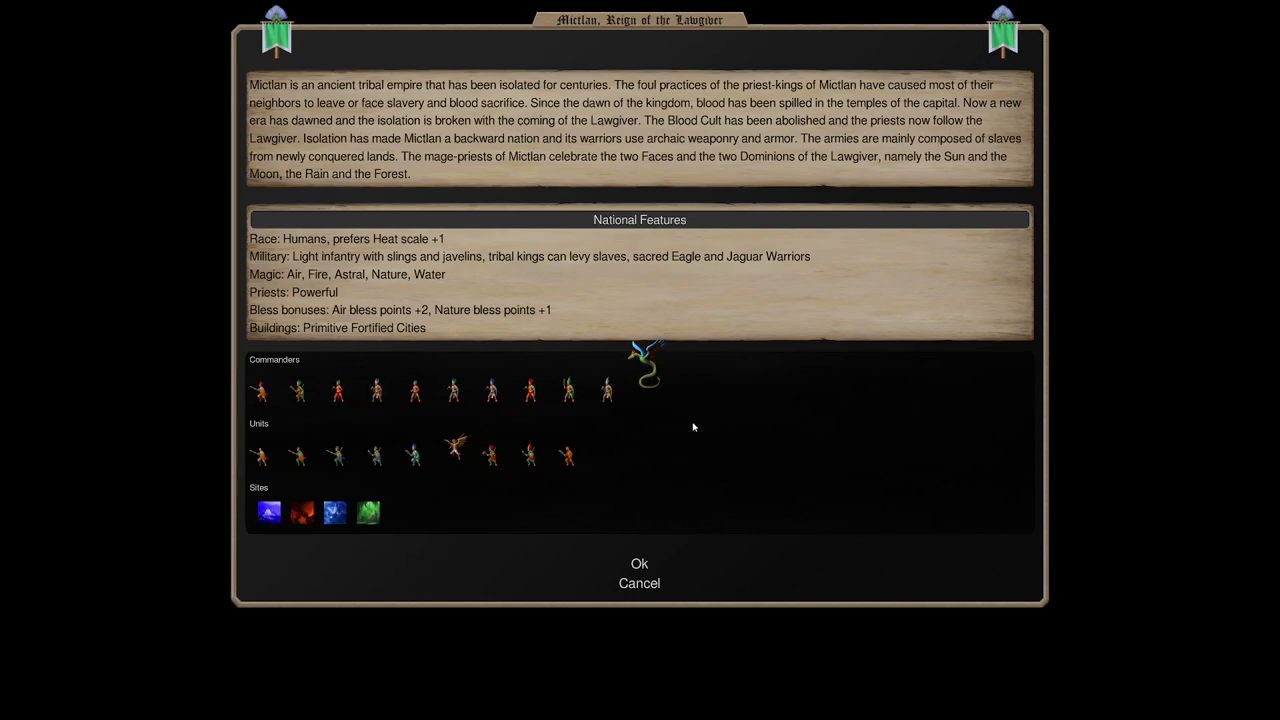
pyautogui.moveTo(626, 390)
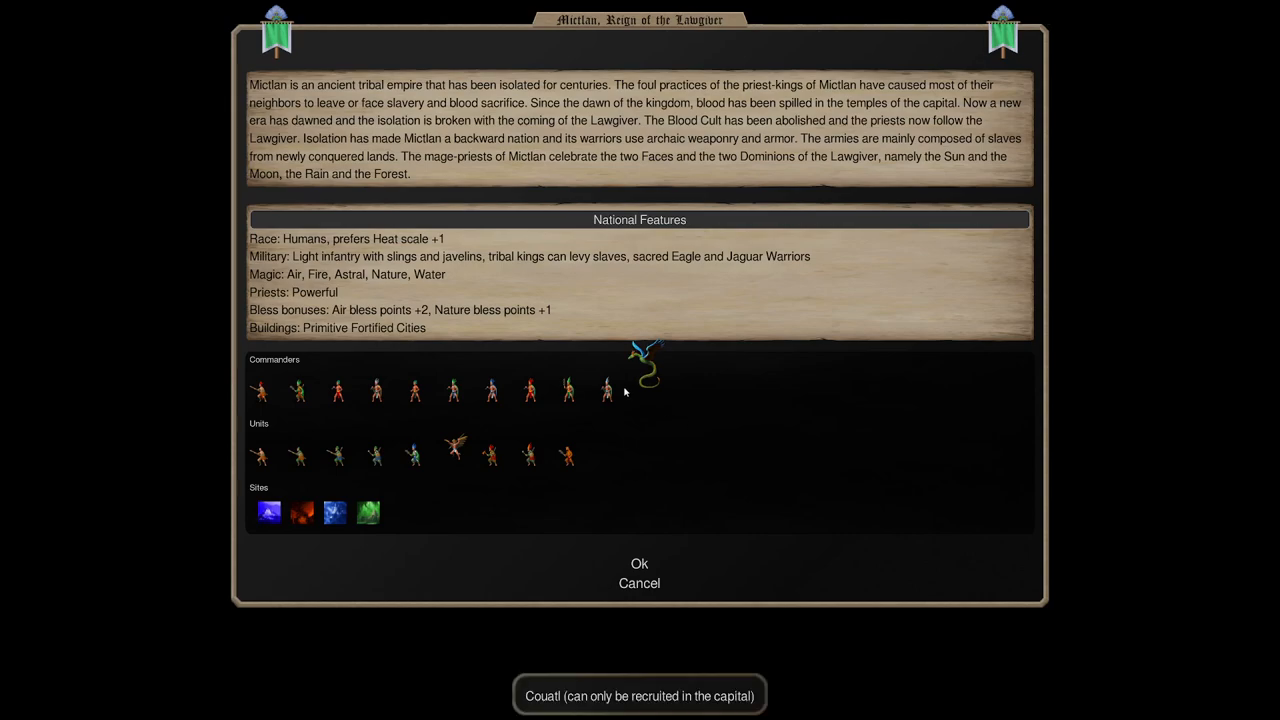
pyautogui.moveTo(608, 390)
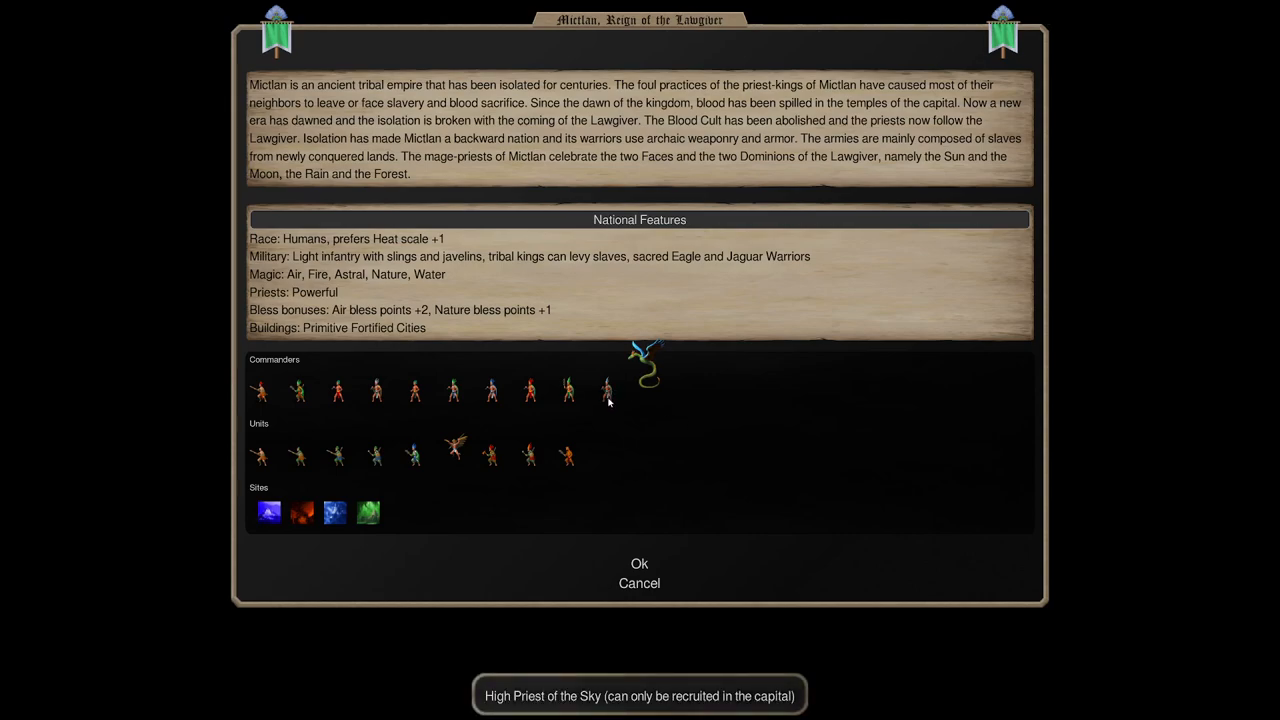
pyautogui.moveTo(612, 404)
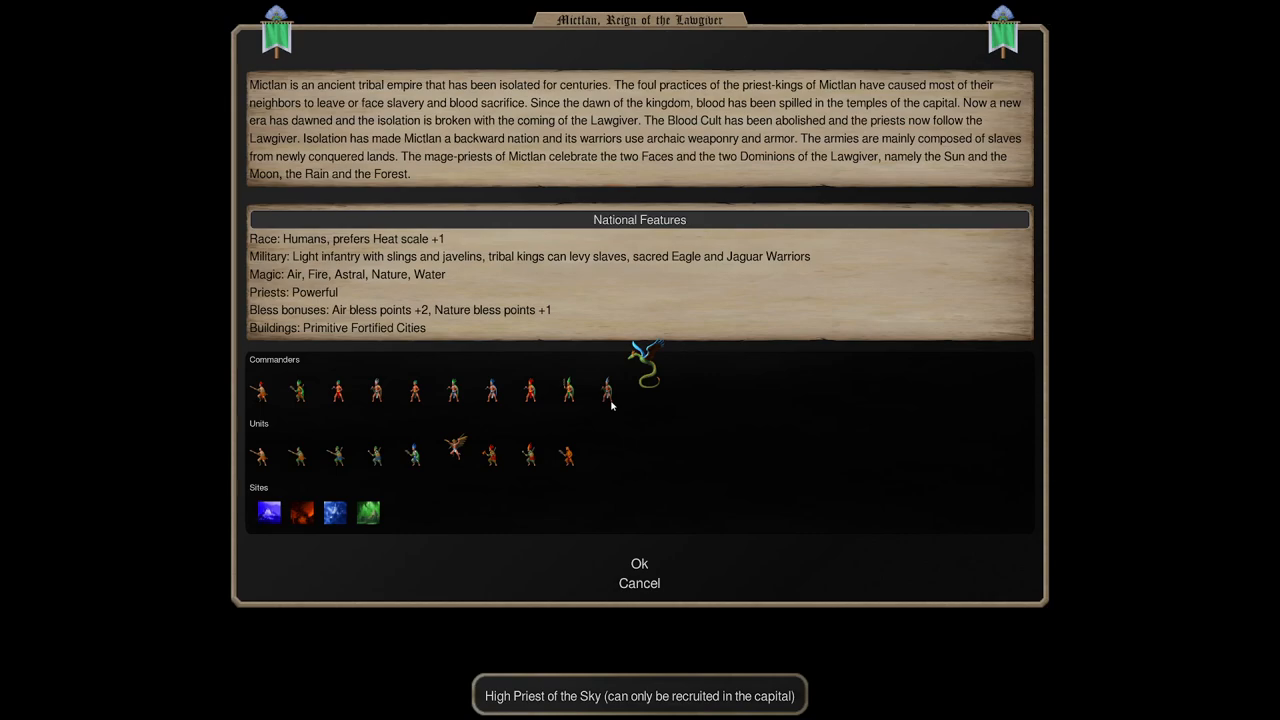
pyautogui.moveTo(540, 402)
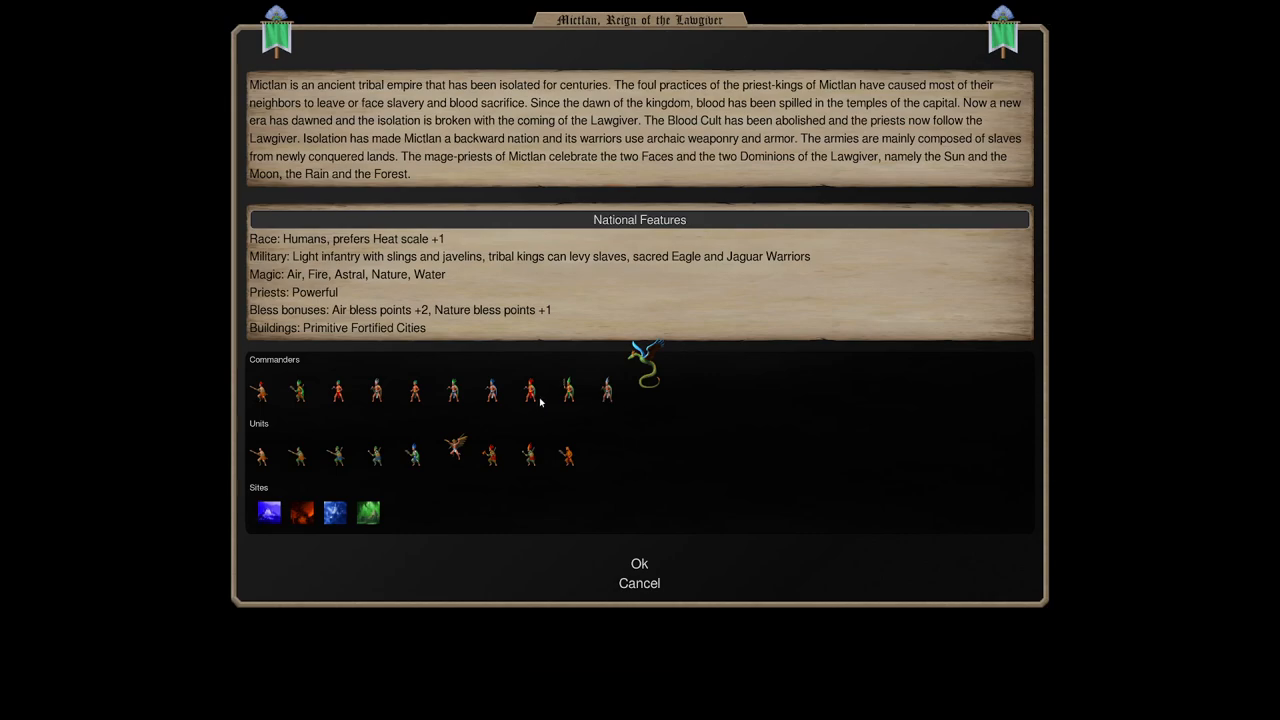
pyautogui.click(568, 390)
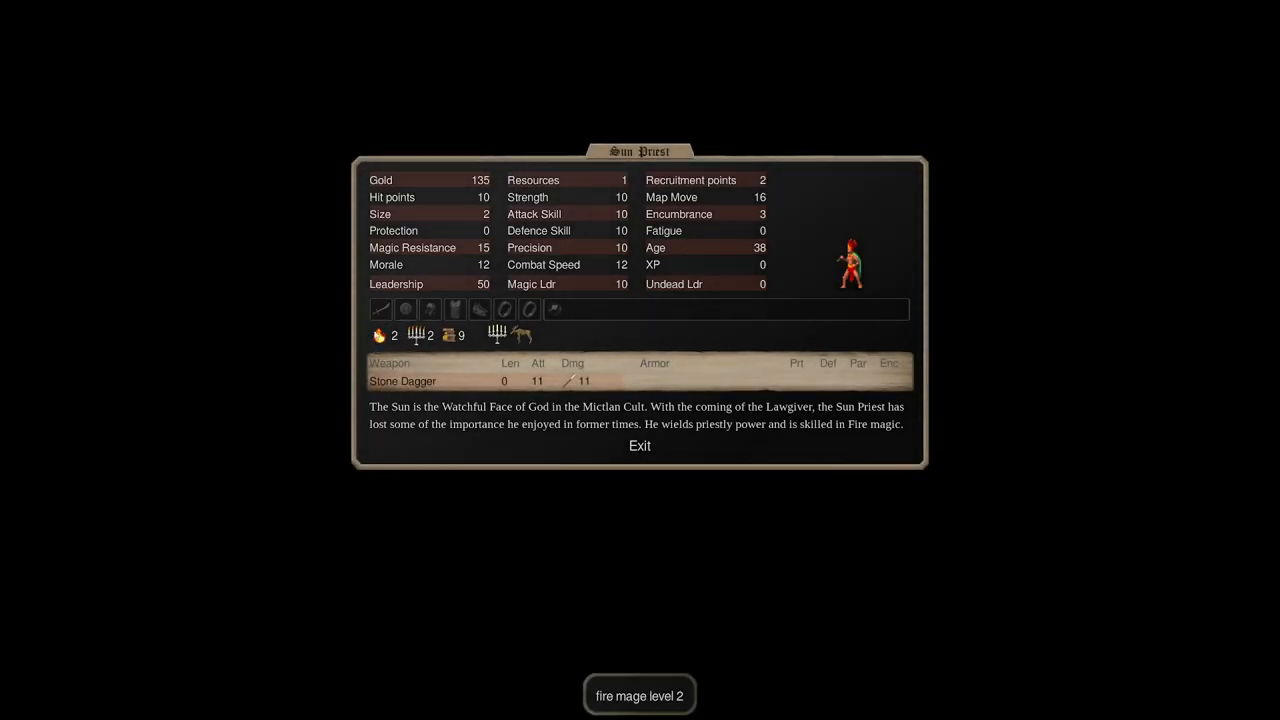
pyautogui.click(640, 444)
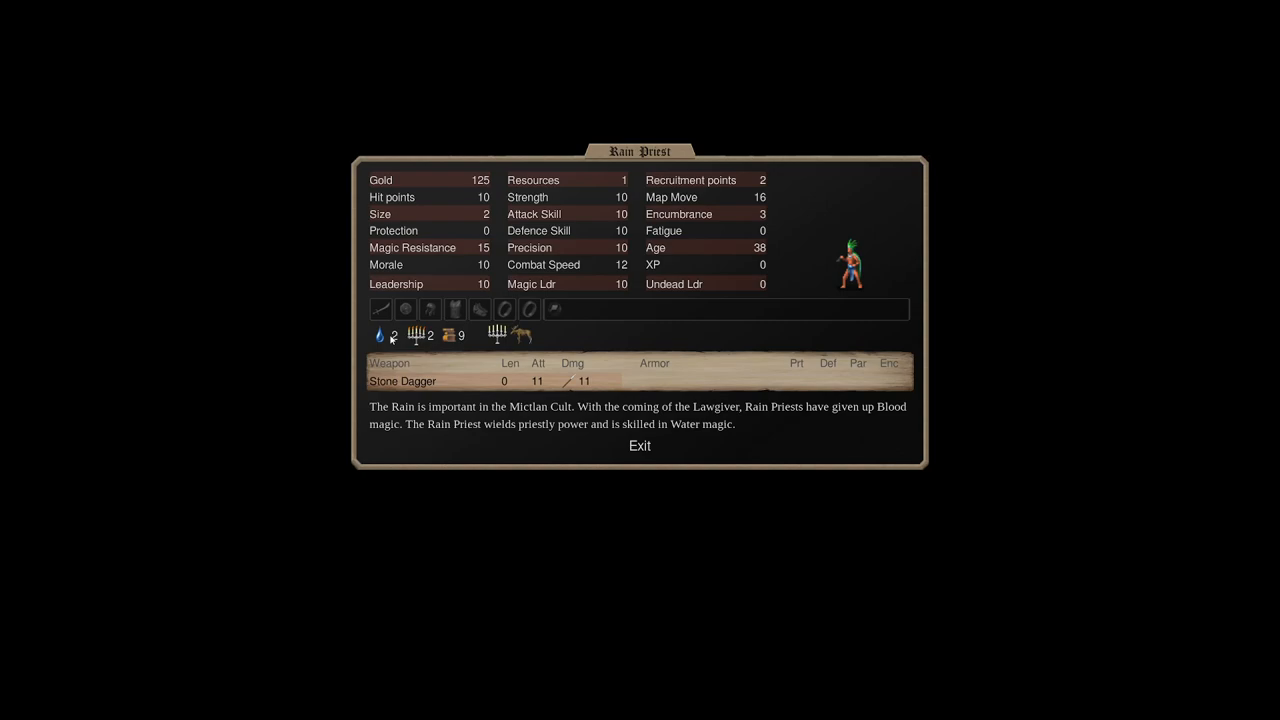
pyautogui.click(640, 446)
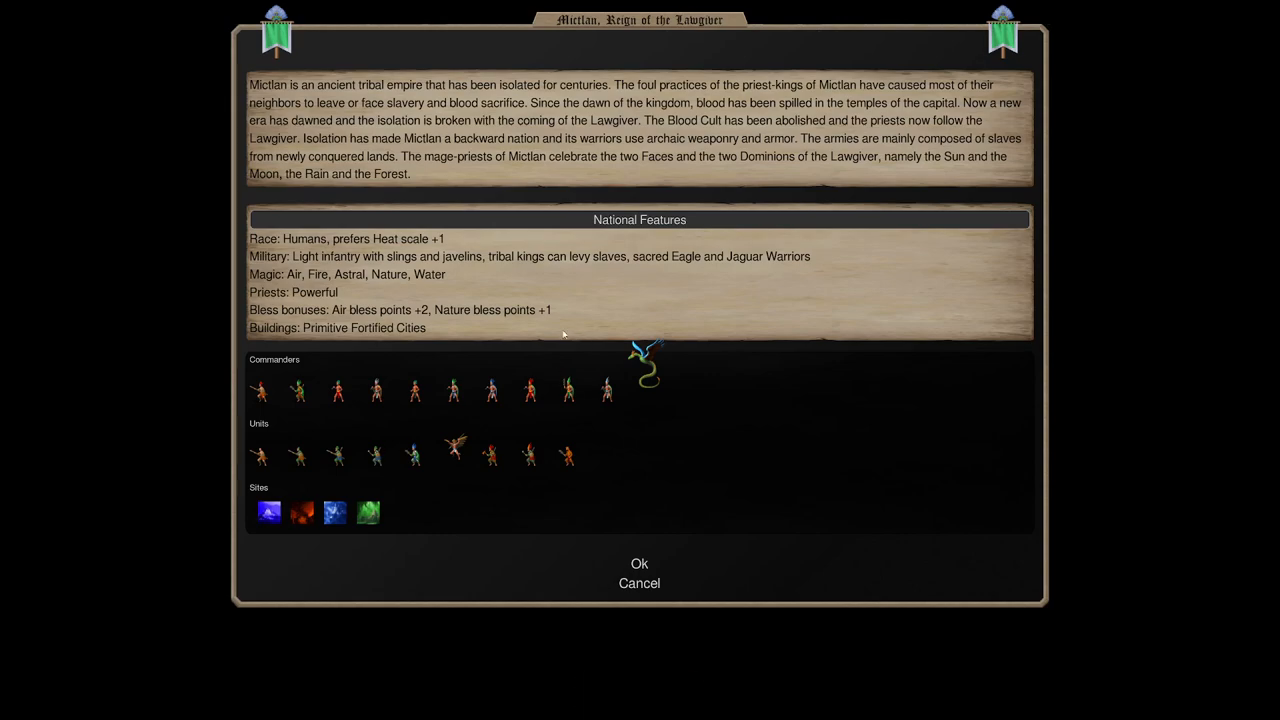
pyautogui.moveTo(570, 390)
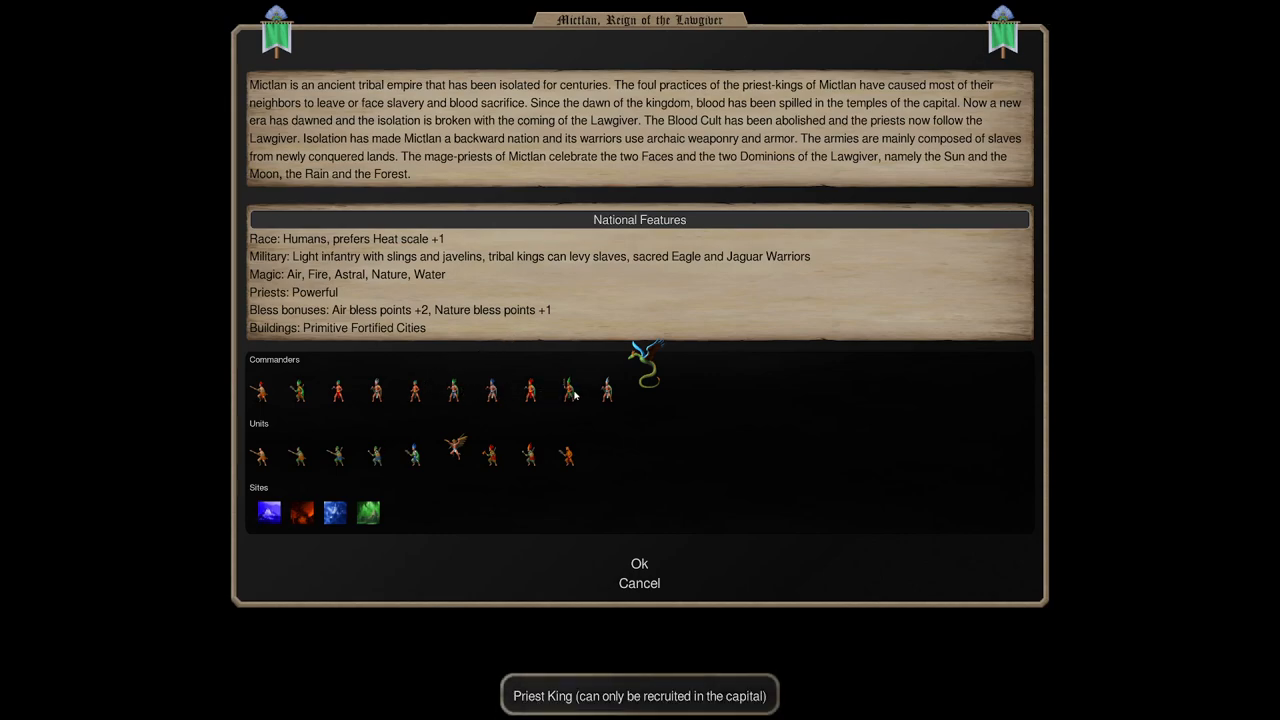
pyautogui.moveTo(530, 390)
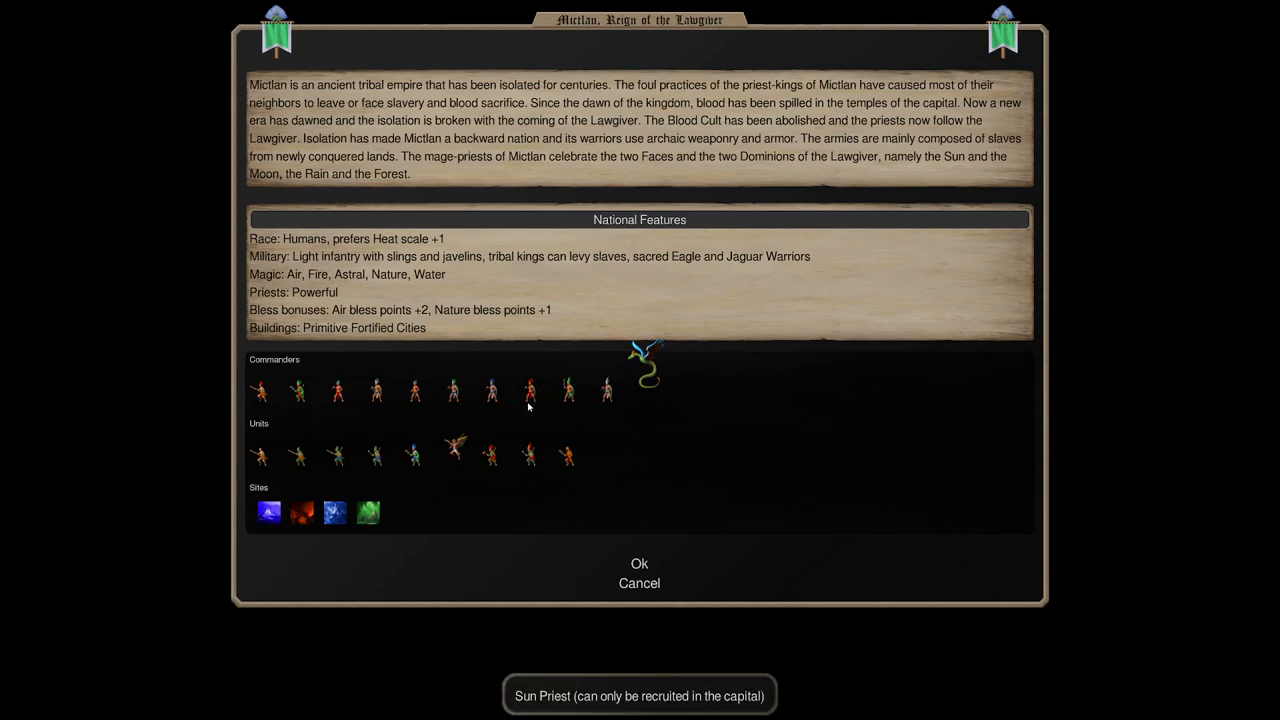
pyautogui.moveTo(512, 378)
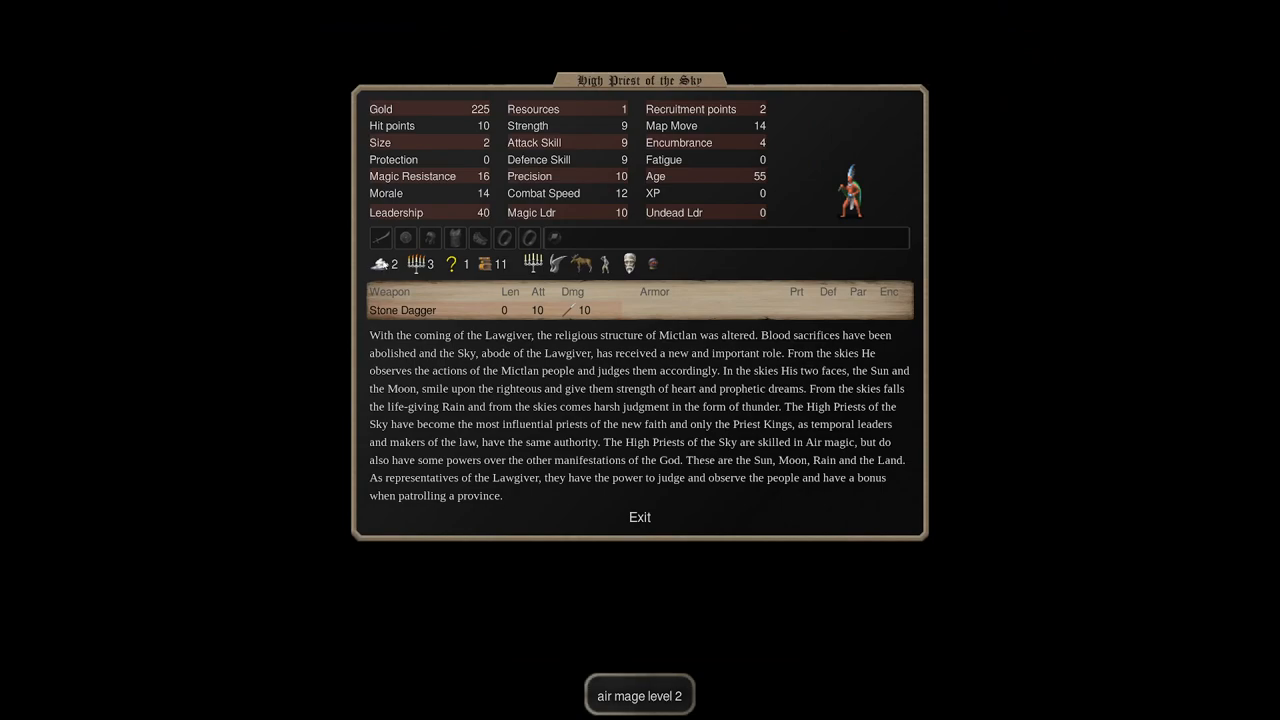
pyautogui.moveTo(420, 264)
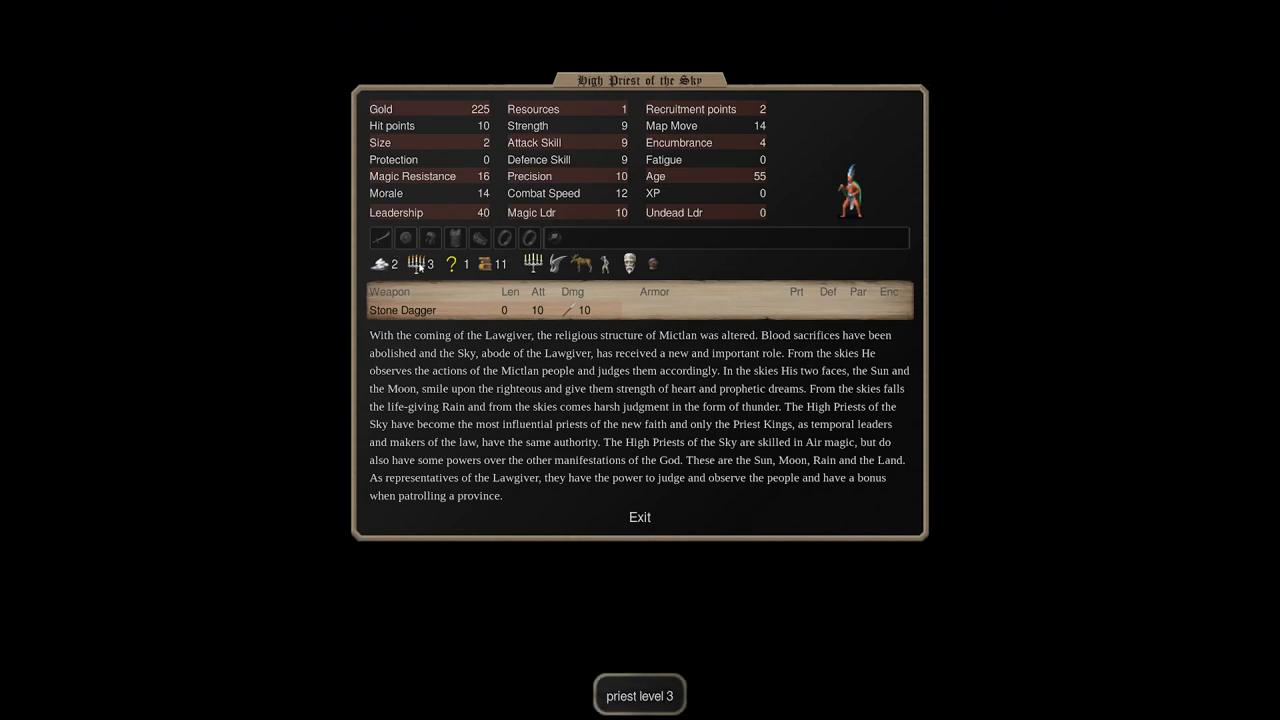
pyautogui.moveTo(904, 8)
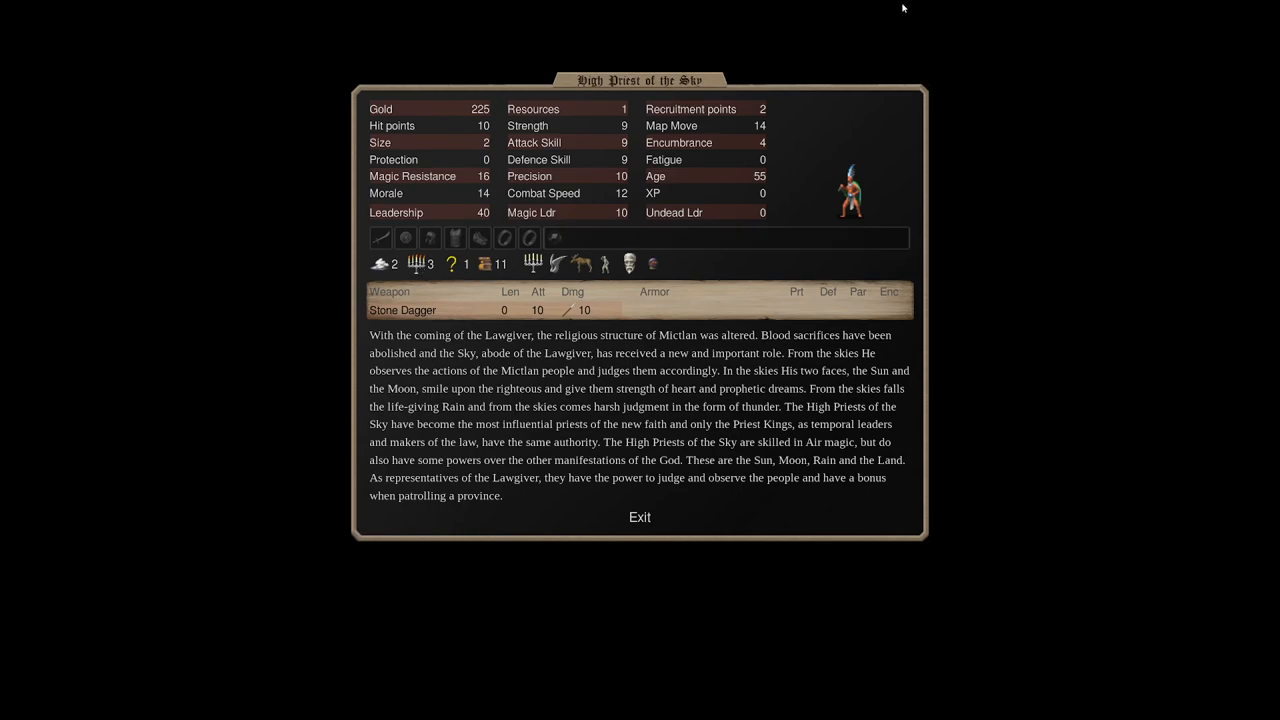
# Close the High Priest of the Sky sheet, landing on the Couatl's stats.
pyautogui.click(640, 516)
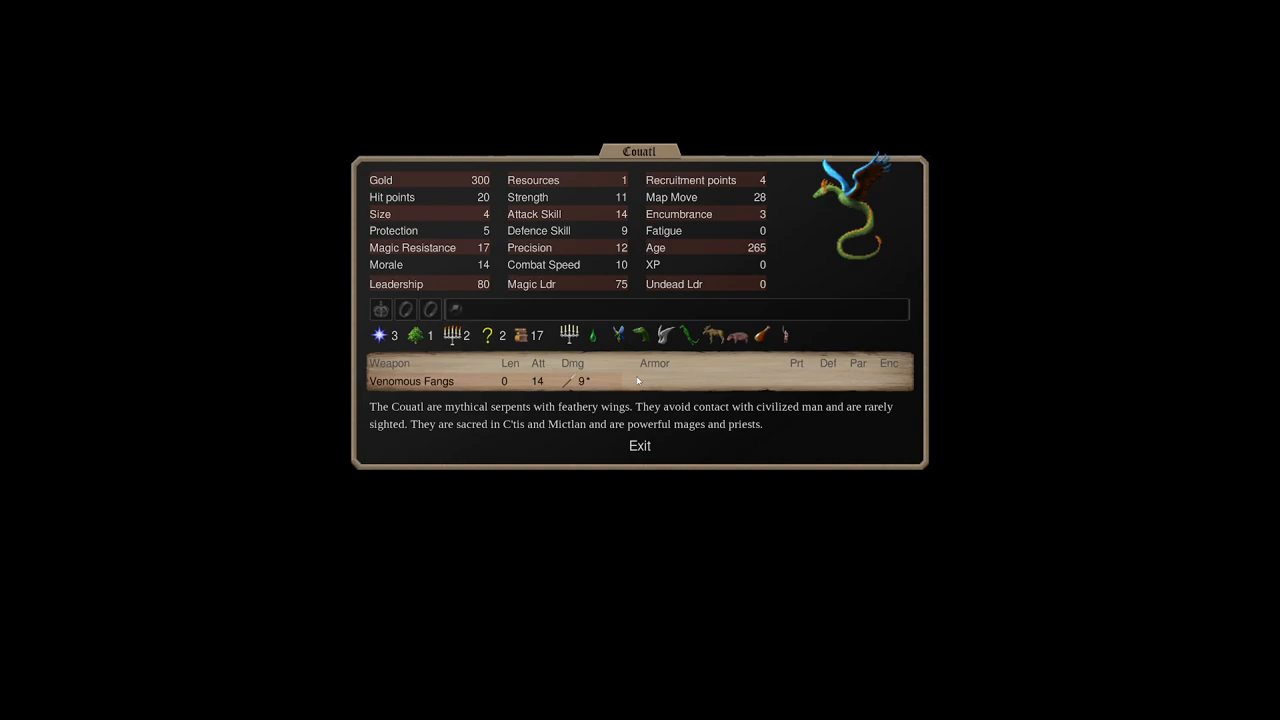
pyautogui.moveTo(918, 128)
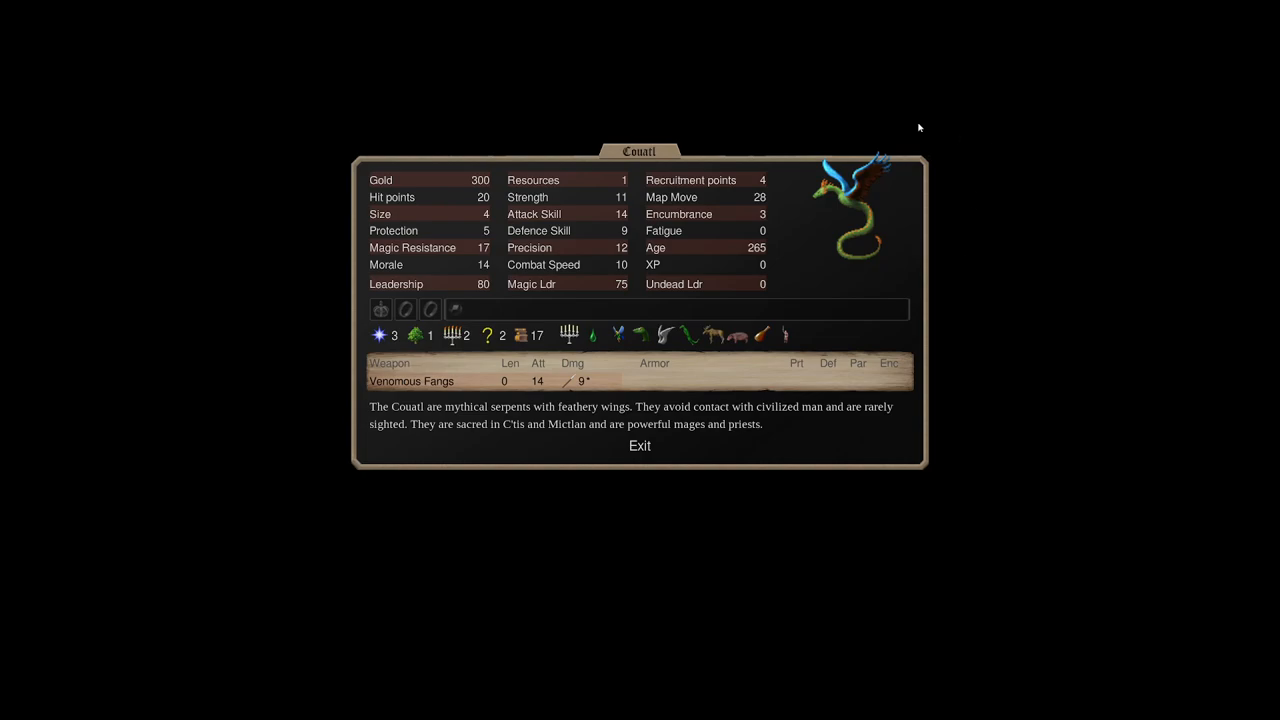
pyautogui.moveTo(512, 288)
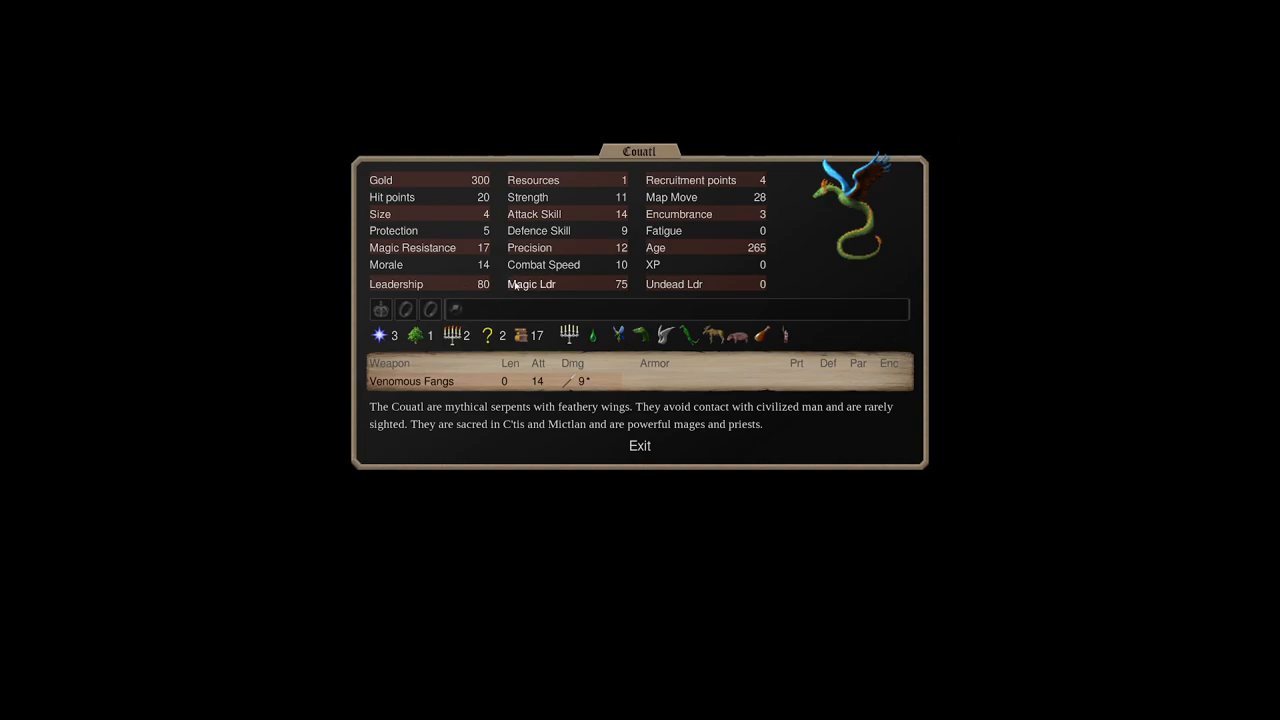
pyautogui.moveTo(380, 308)
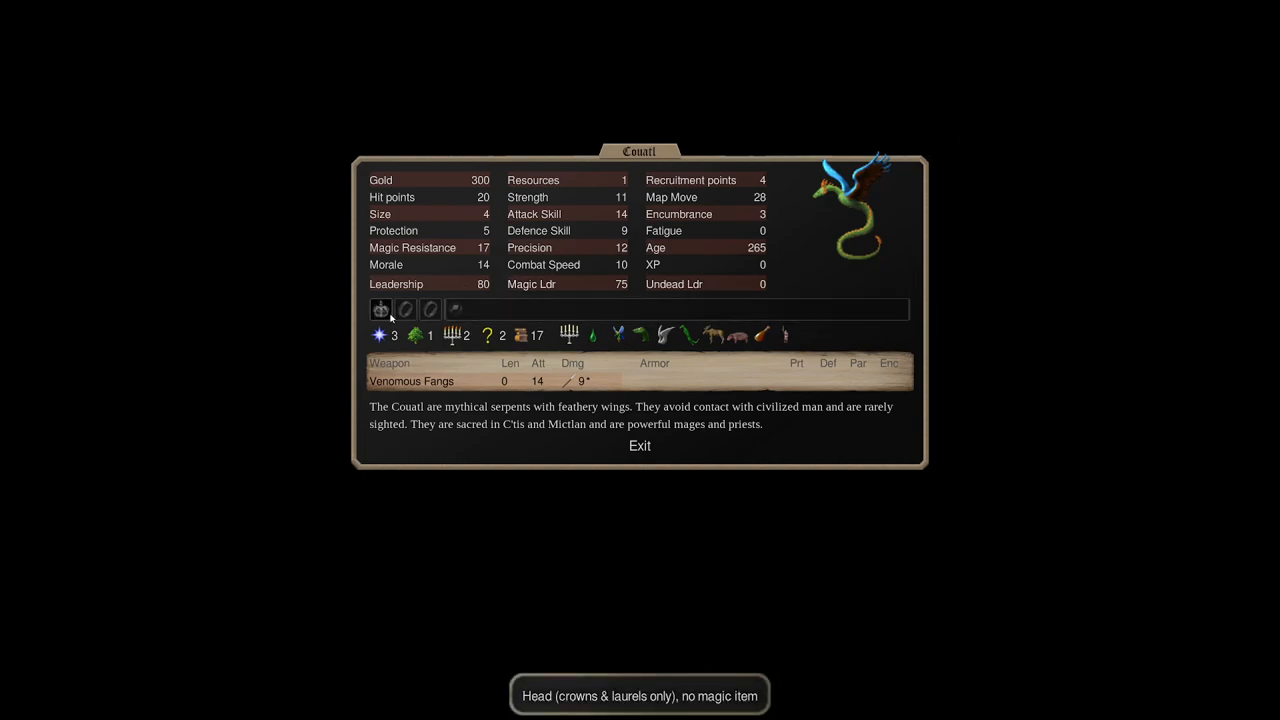
pyautogui.moveTo(450, 284)
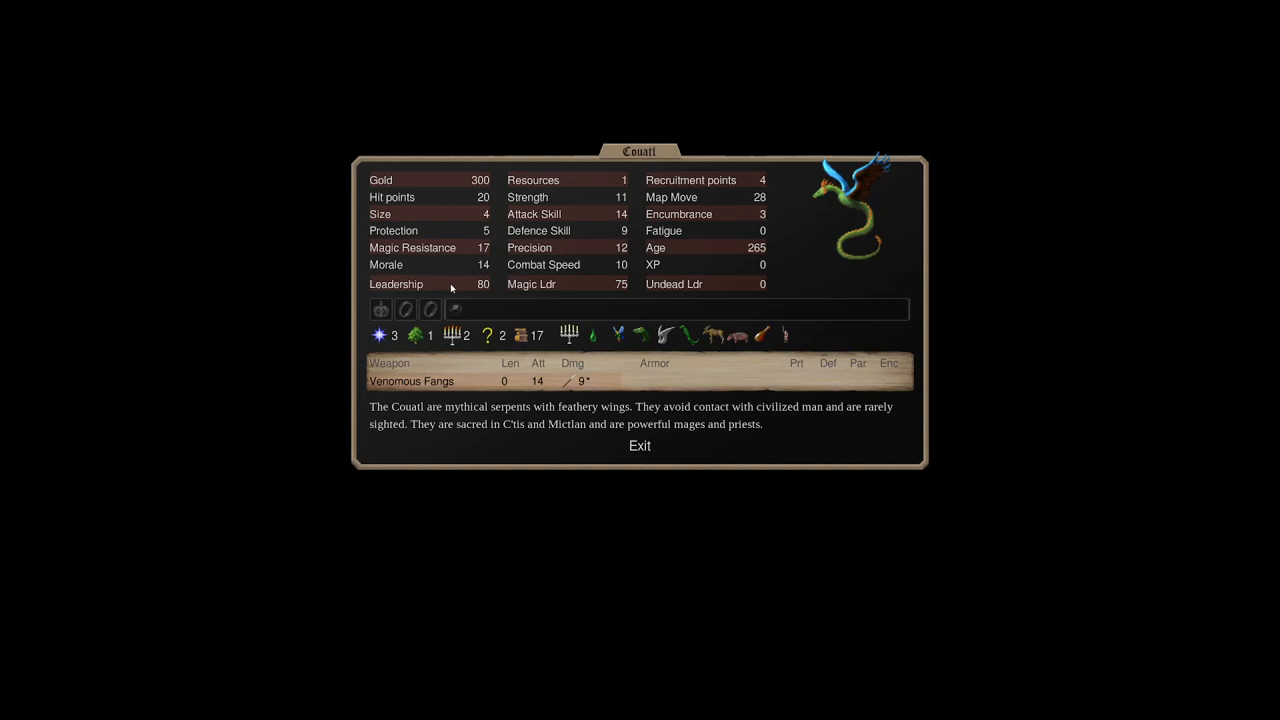
pyautogui.moveTo(736, 388)
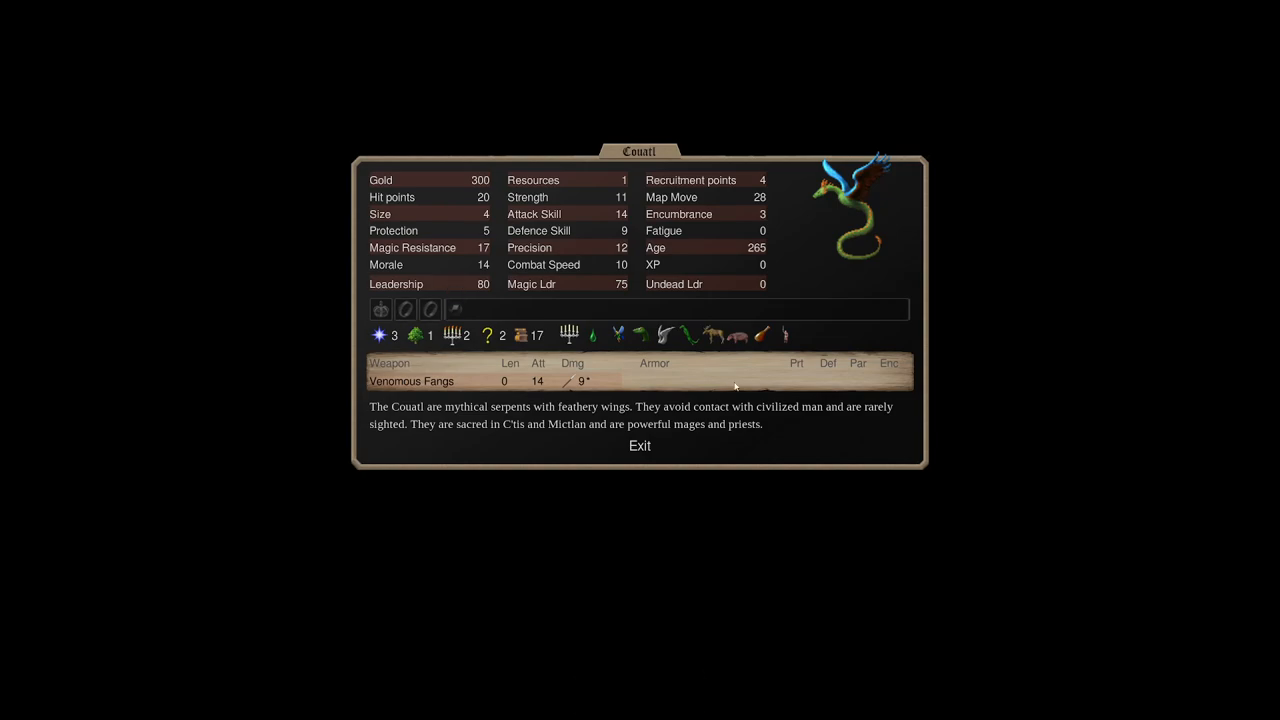
pyautogui.moveTo(788, 248)
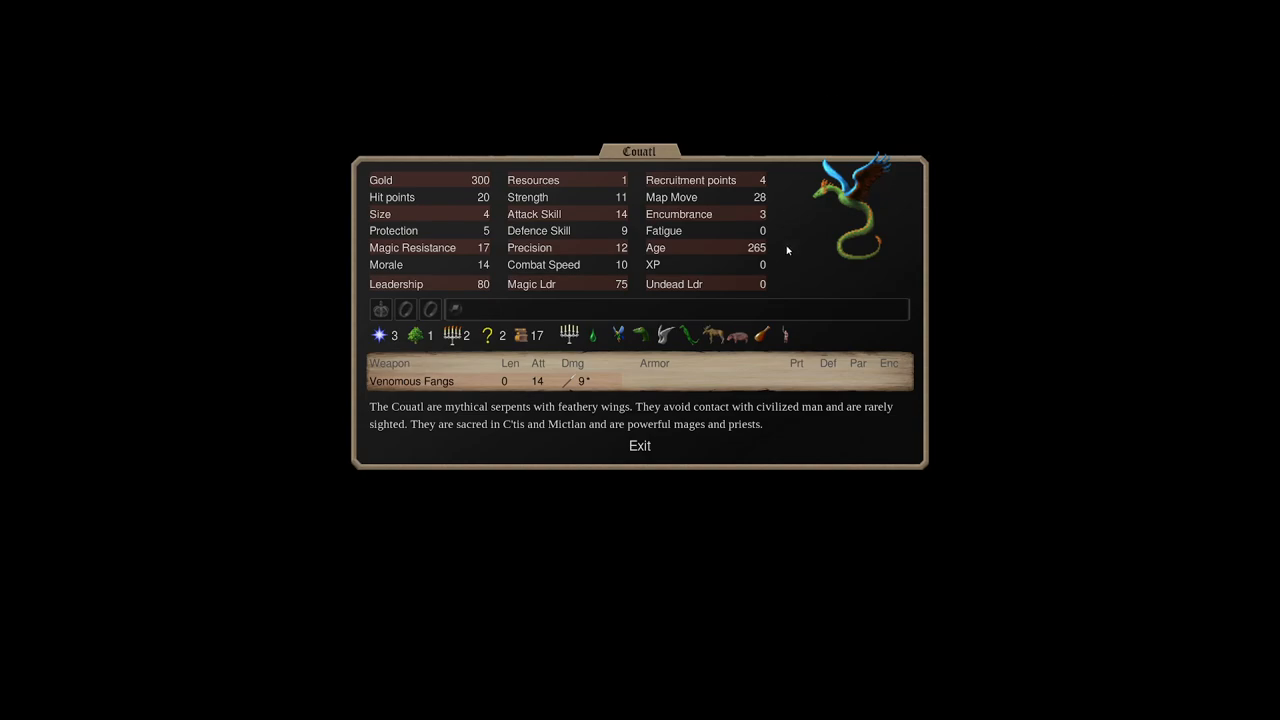
pyautogui.moveTo(624, 500)
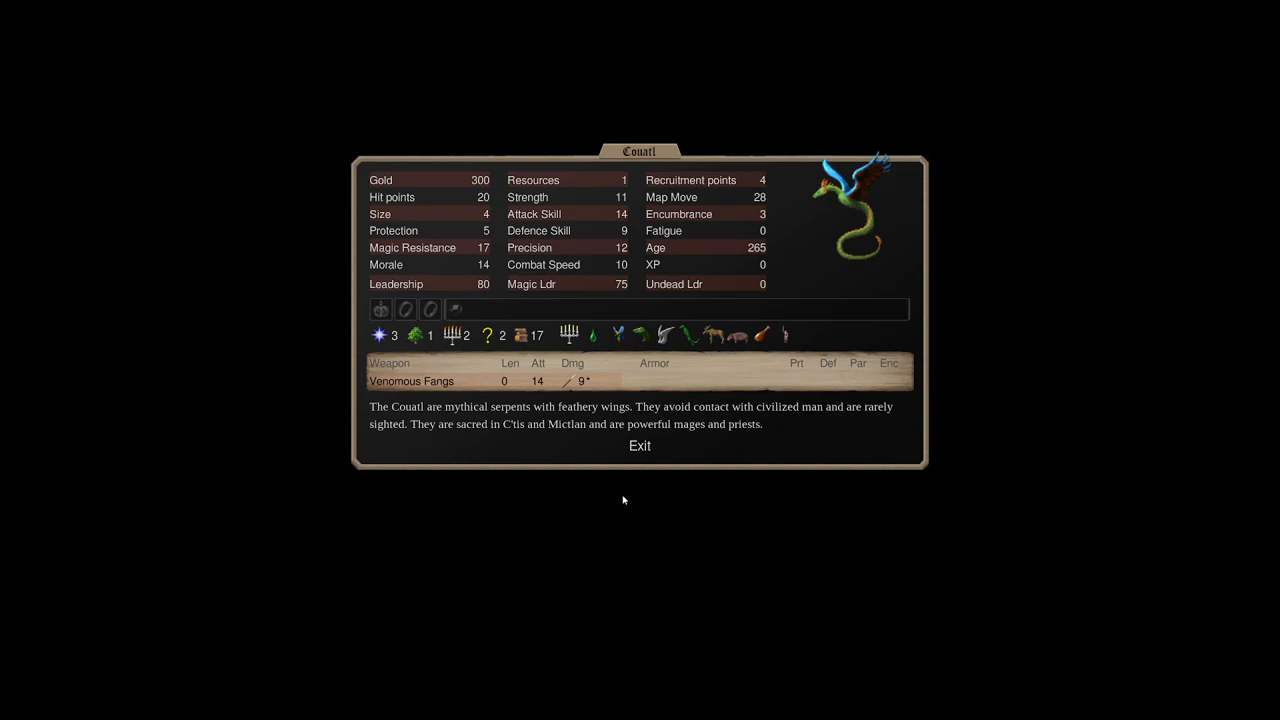
pyautogui.moveTo(410, 486)
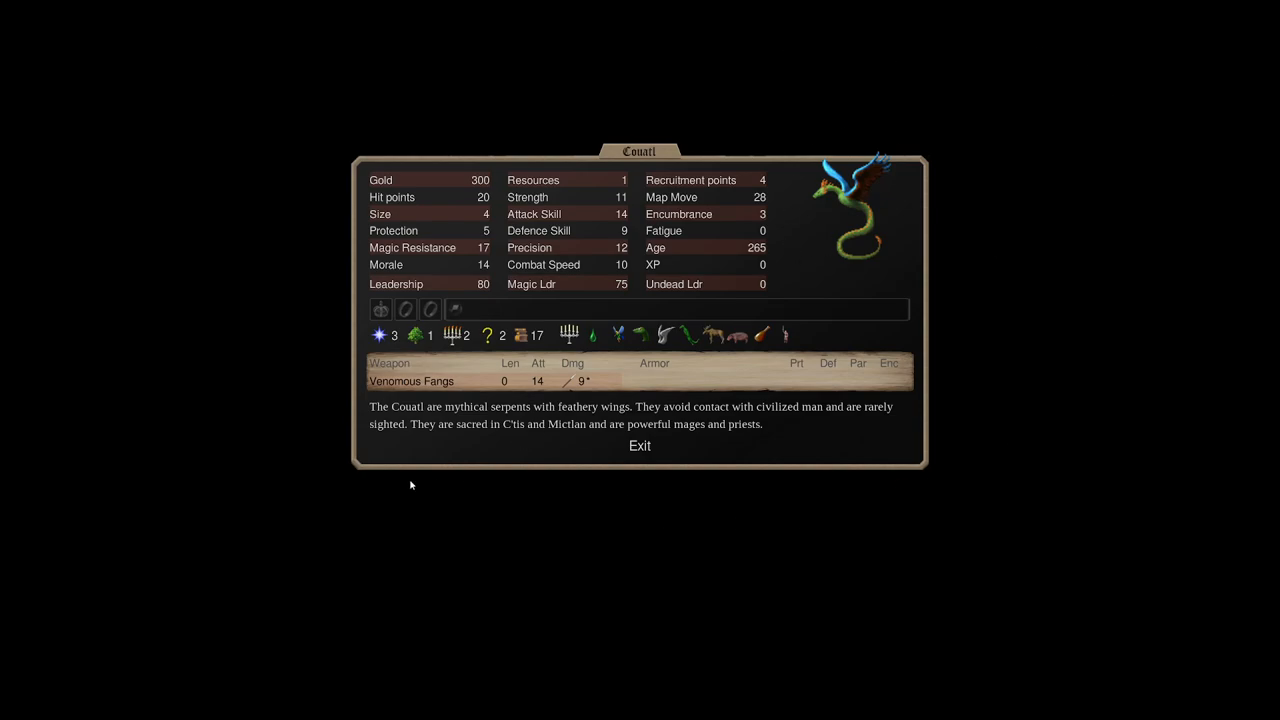
pyautogui.moveTo(604, 224)
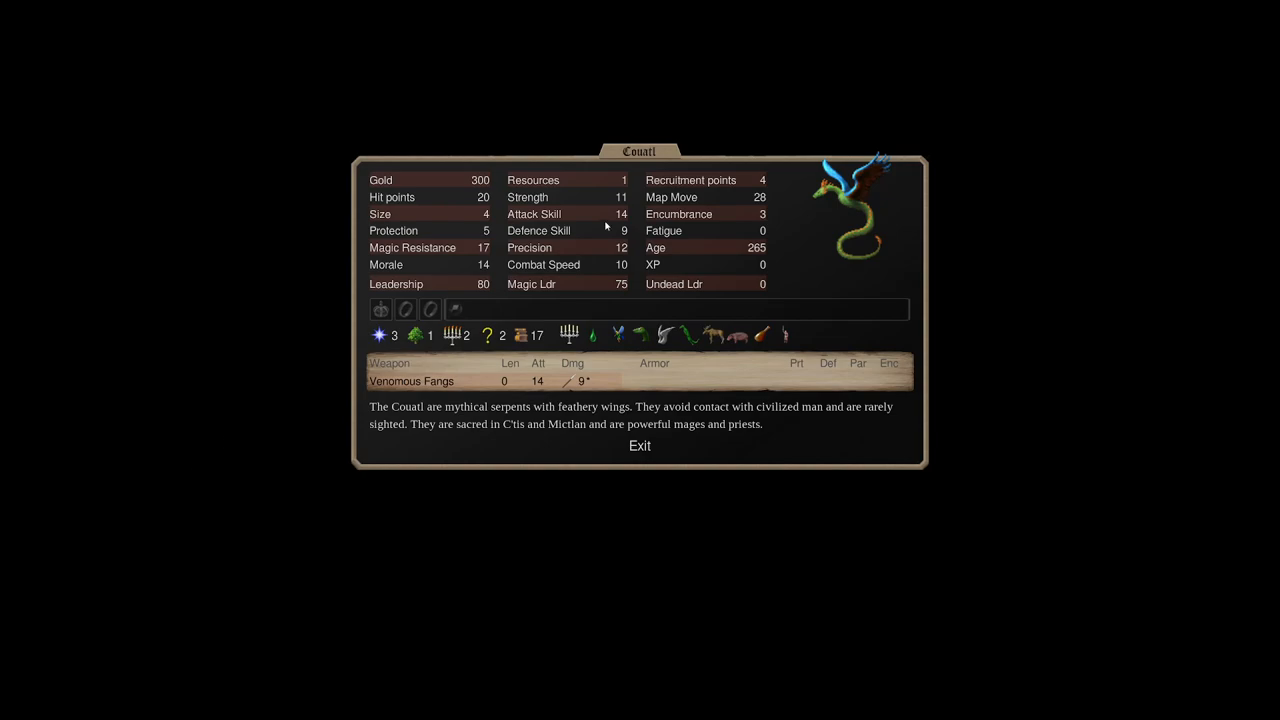
pyautogui.moveTo(758, 336)
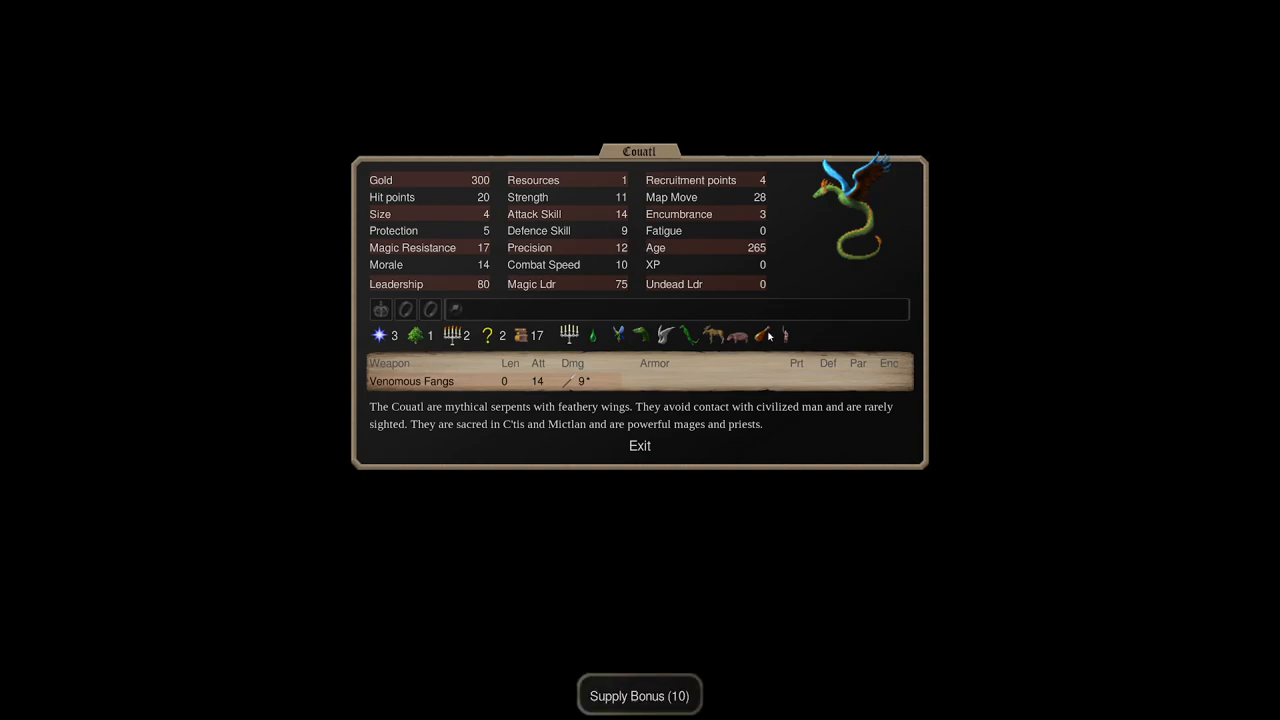
pyautogui.moveTo(944, 236)
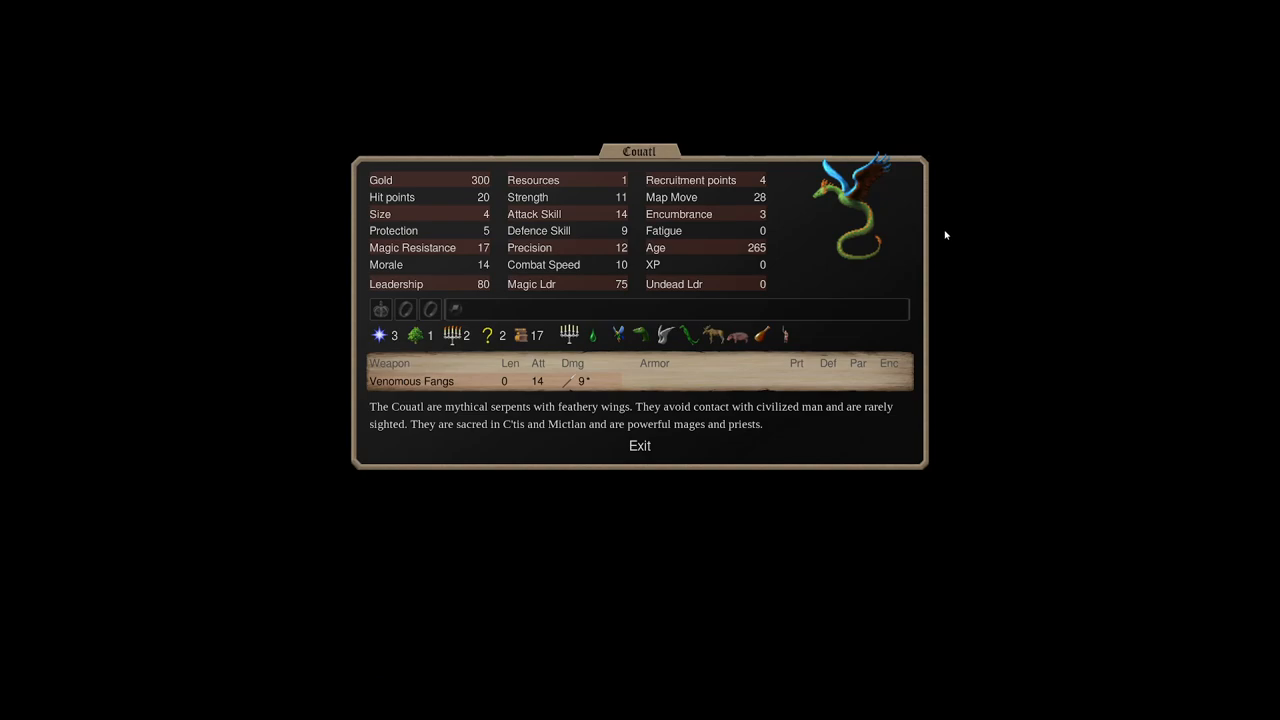
pyautogui.moveTo(478, 340)
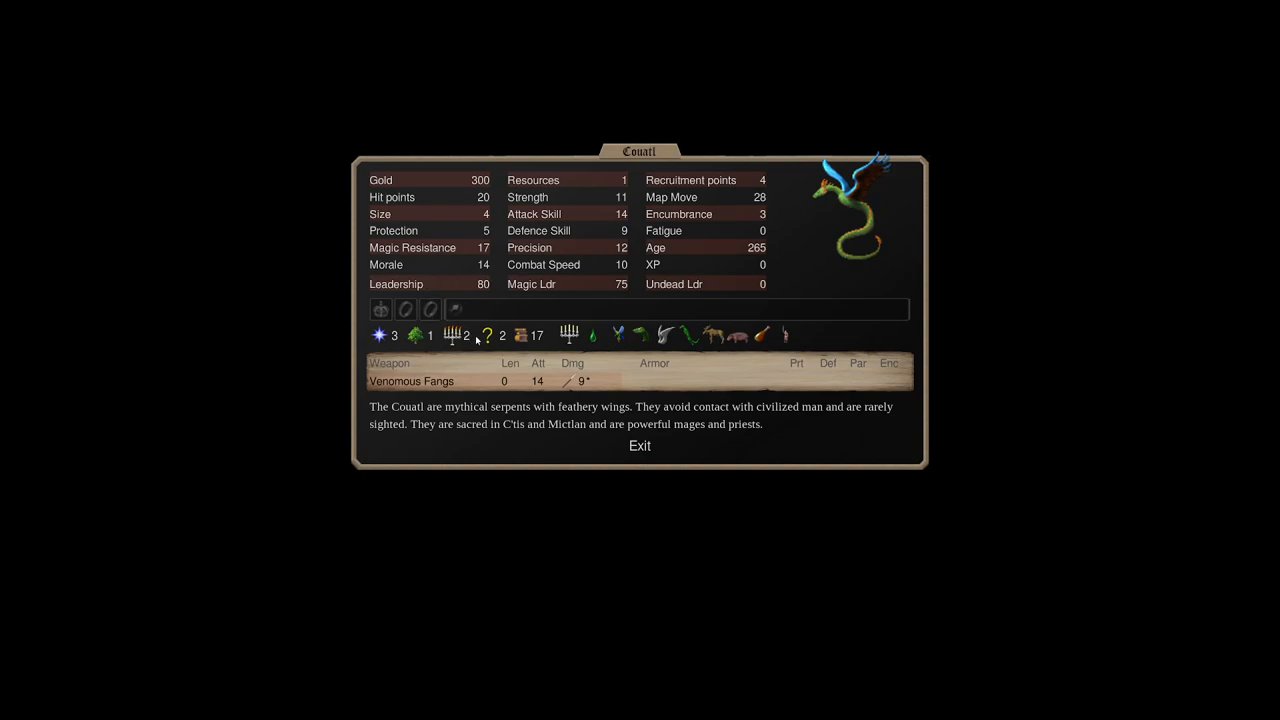
pyautogui.moveTo(470, 196)
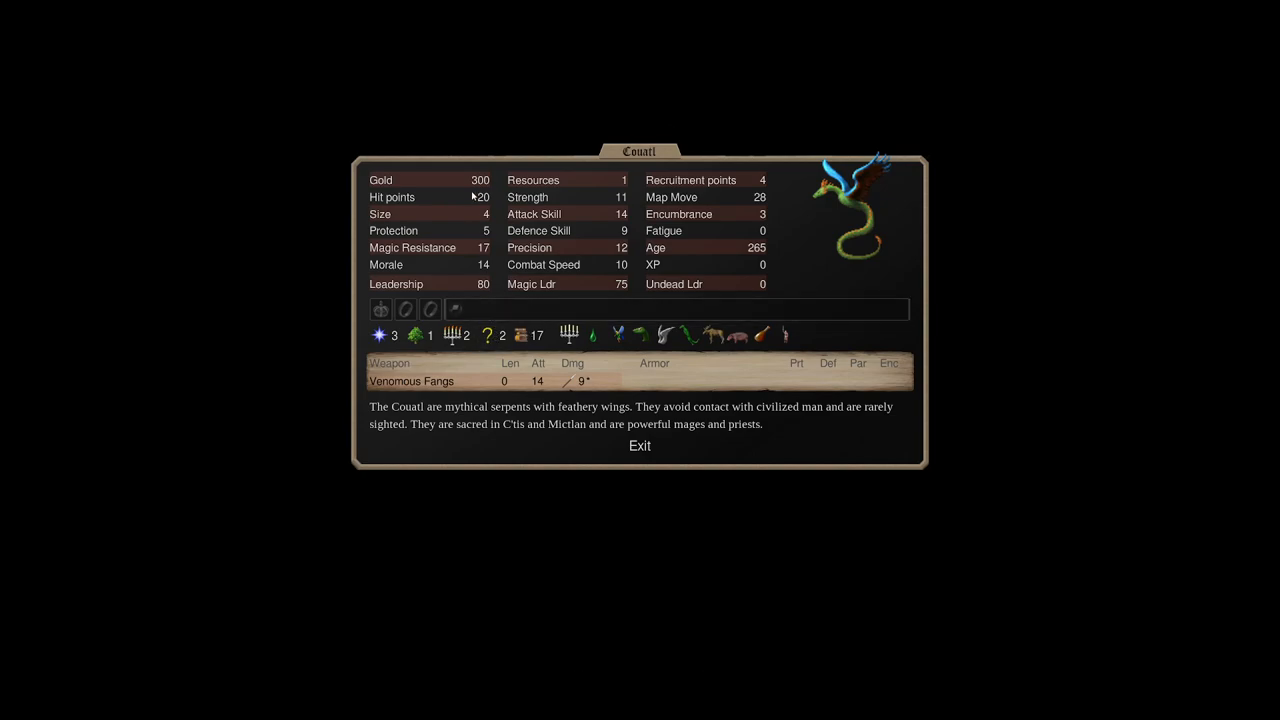
# Close the Couatl sheet, recheck the High Priest of the Sky, and return to the nation overview.
pyautogui.click(640, 446)
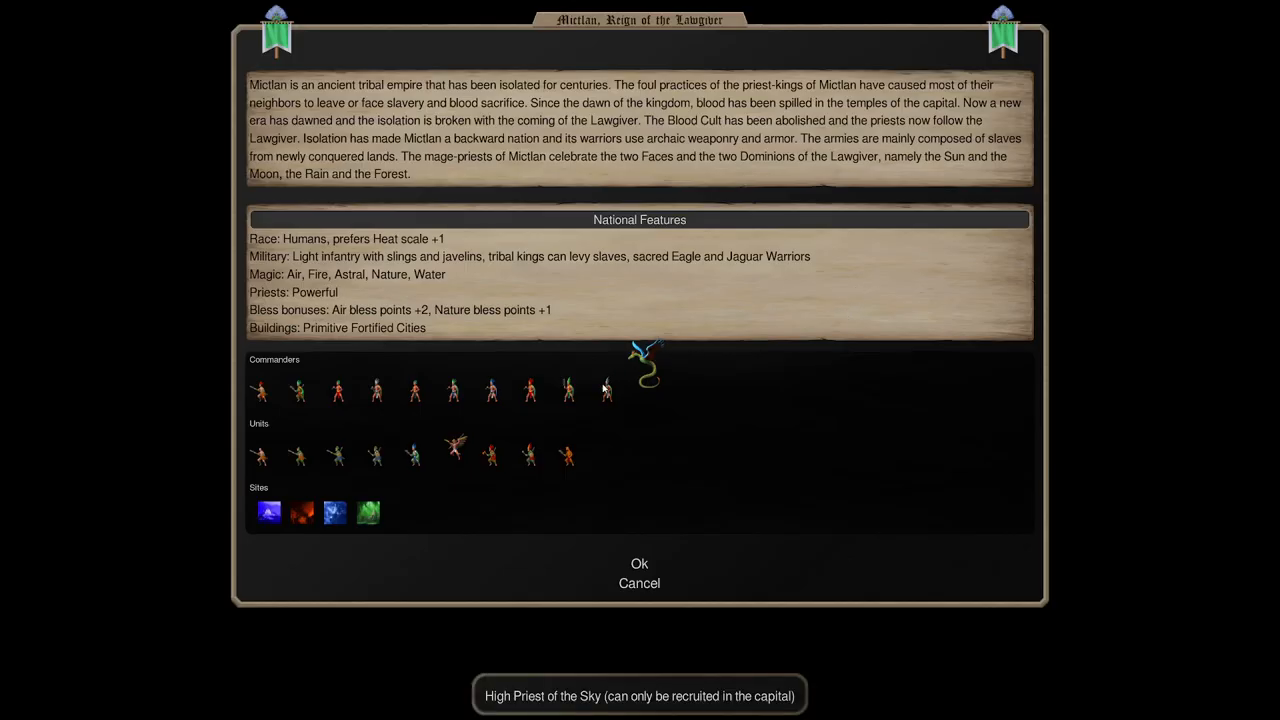
pyautogui.click(606, 390)
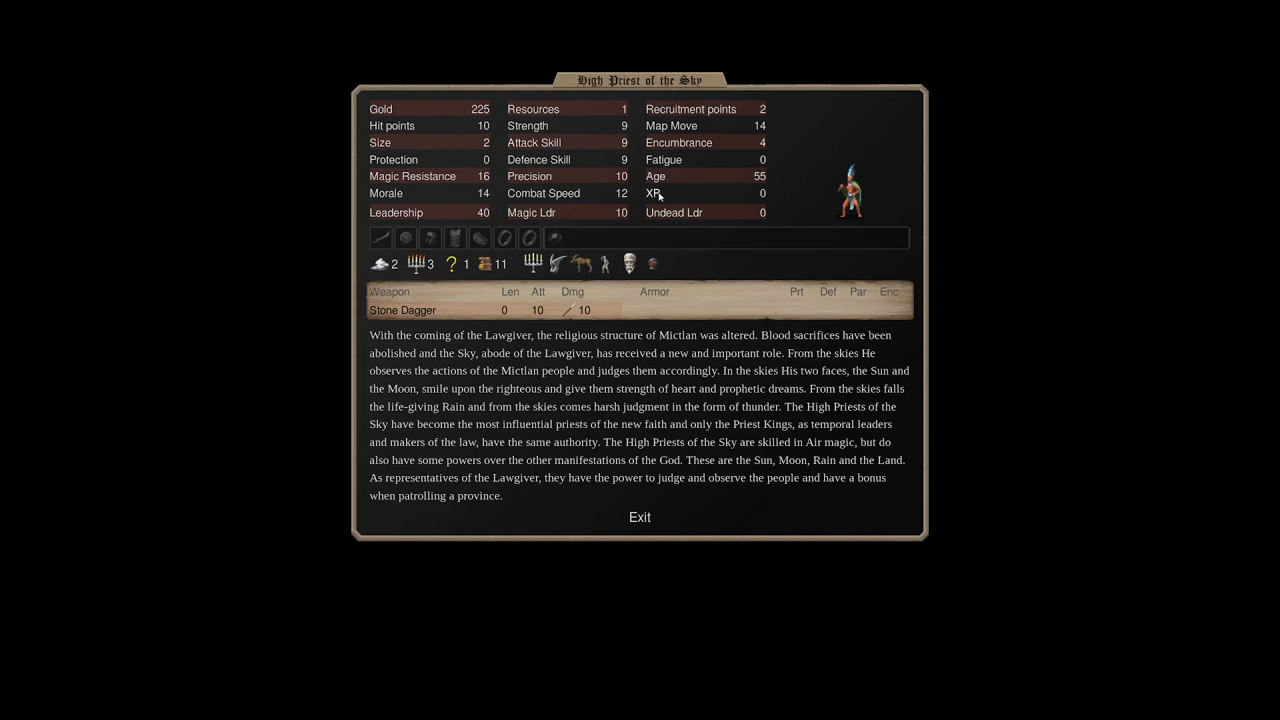
pyautogui.click(640, 516)
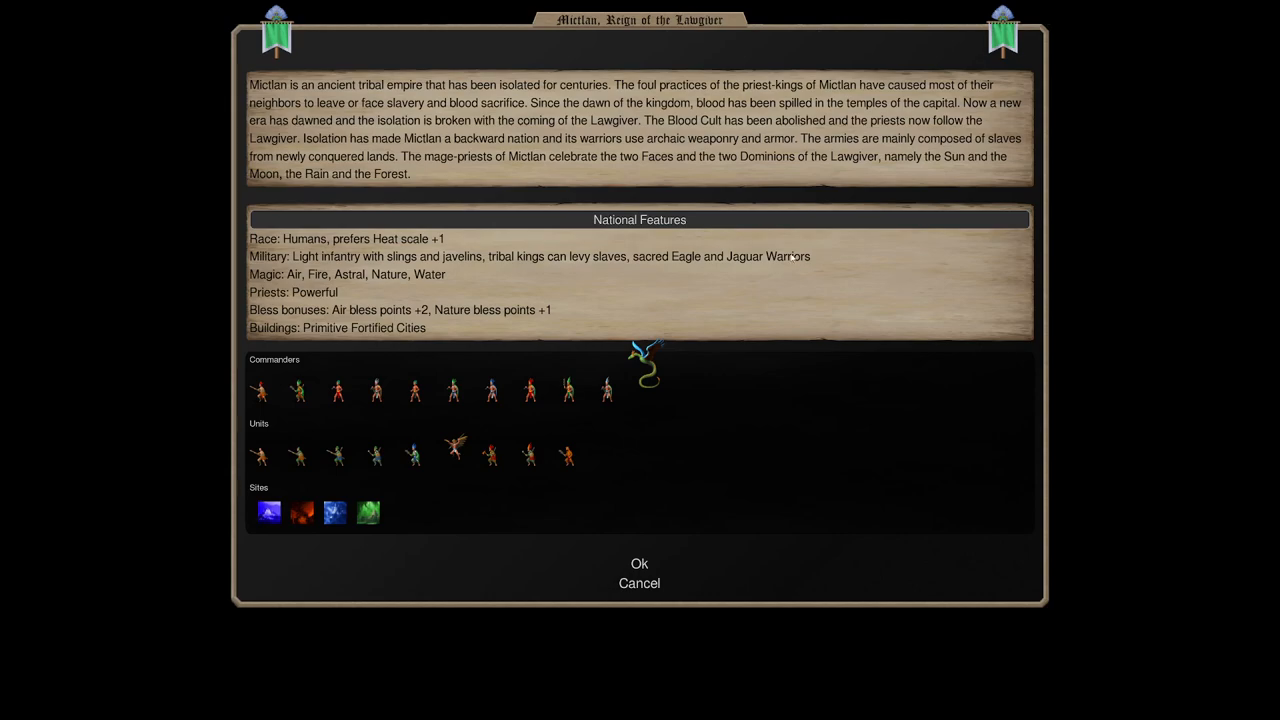
pyautogui.moveTo(336, 456)
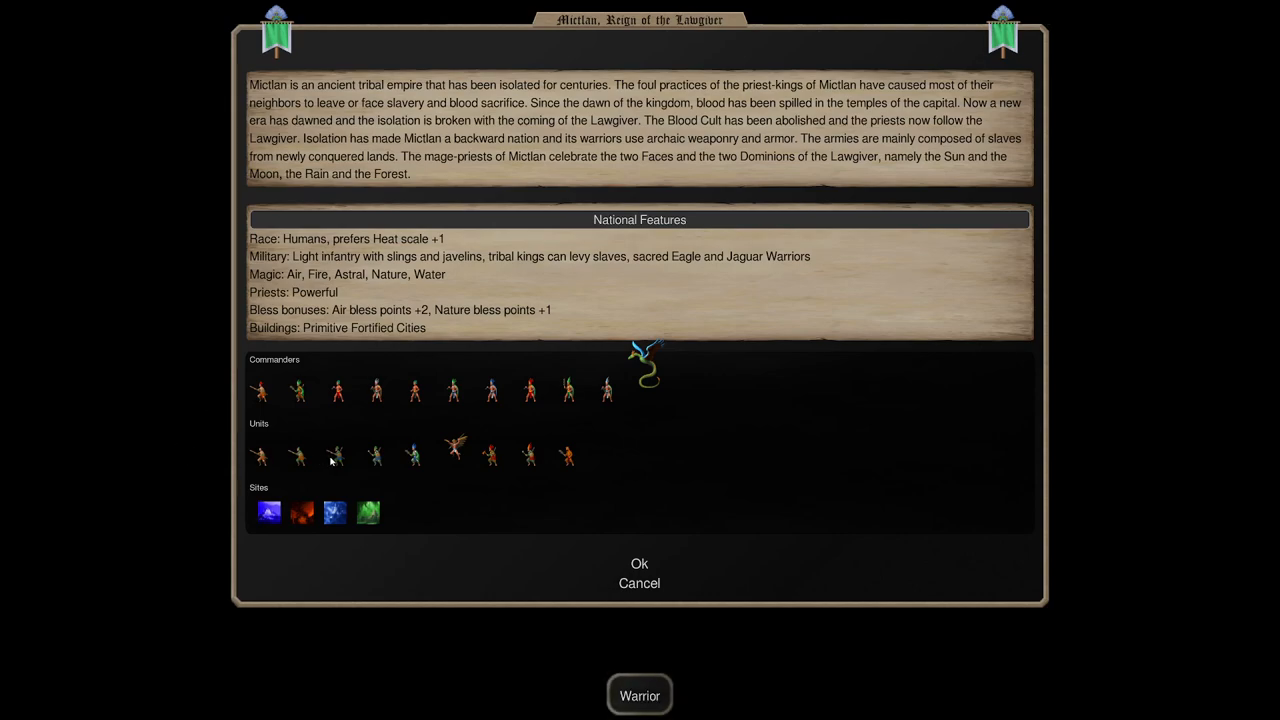
pyautogui.moveTo(296, 460)
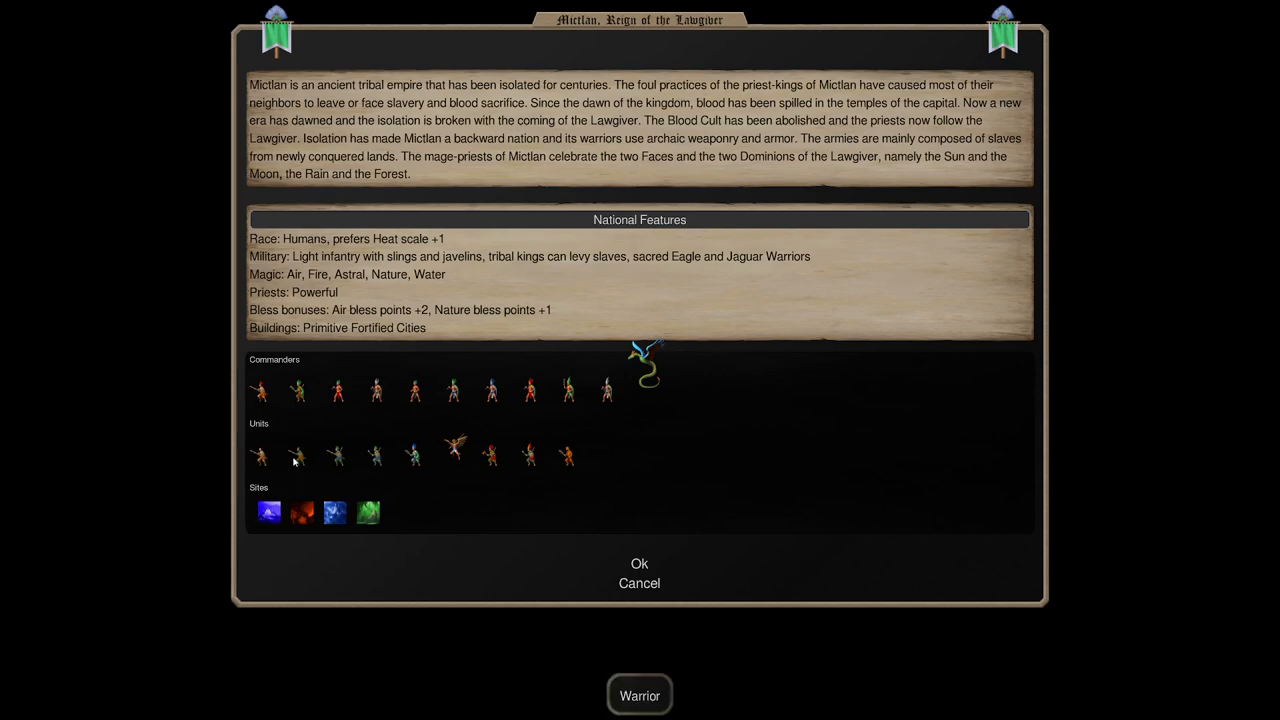
# Bring up the Warrior unit's stats with spear, sling and hide shield from the units row.
pyautogui.click(260, 456)
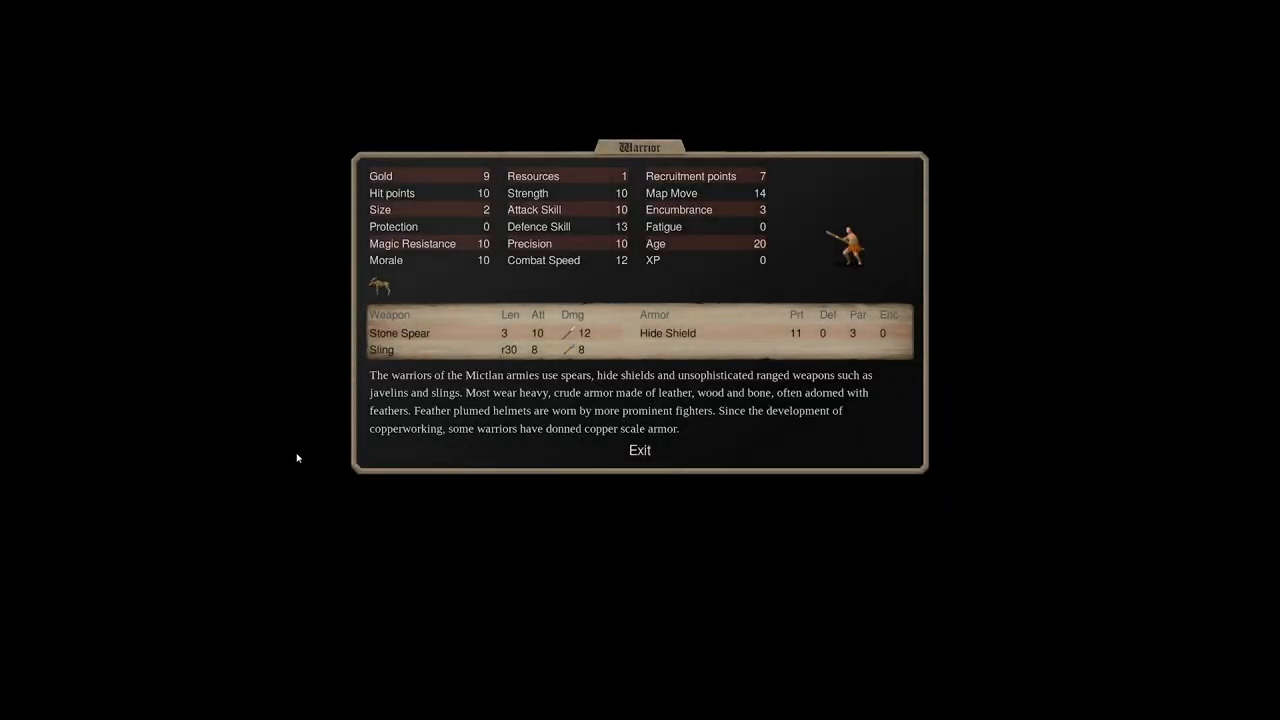
pyautogui.moveTo(326, 462)
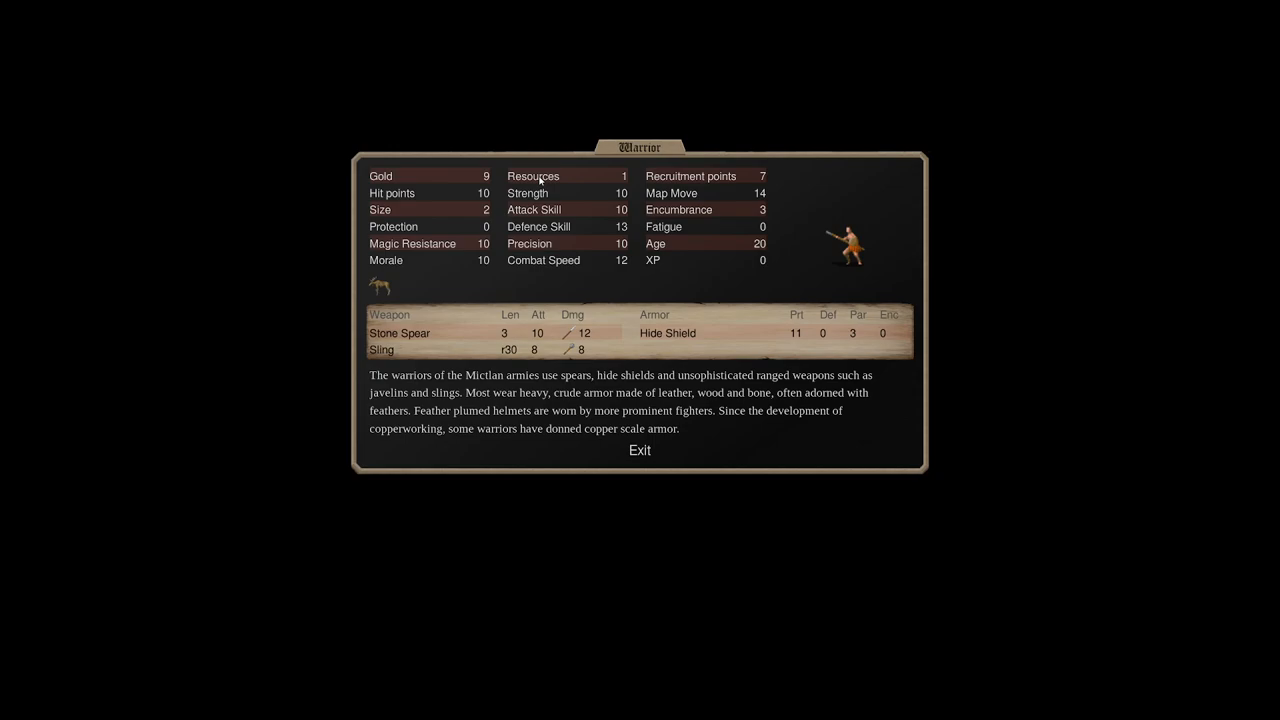
pyautogui.moveTo(740, 220)
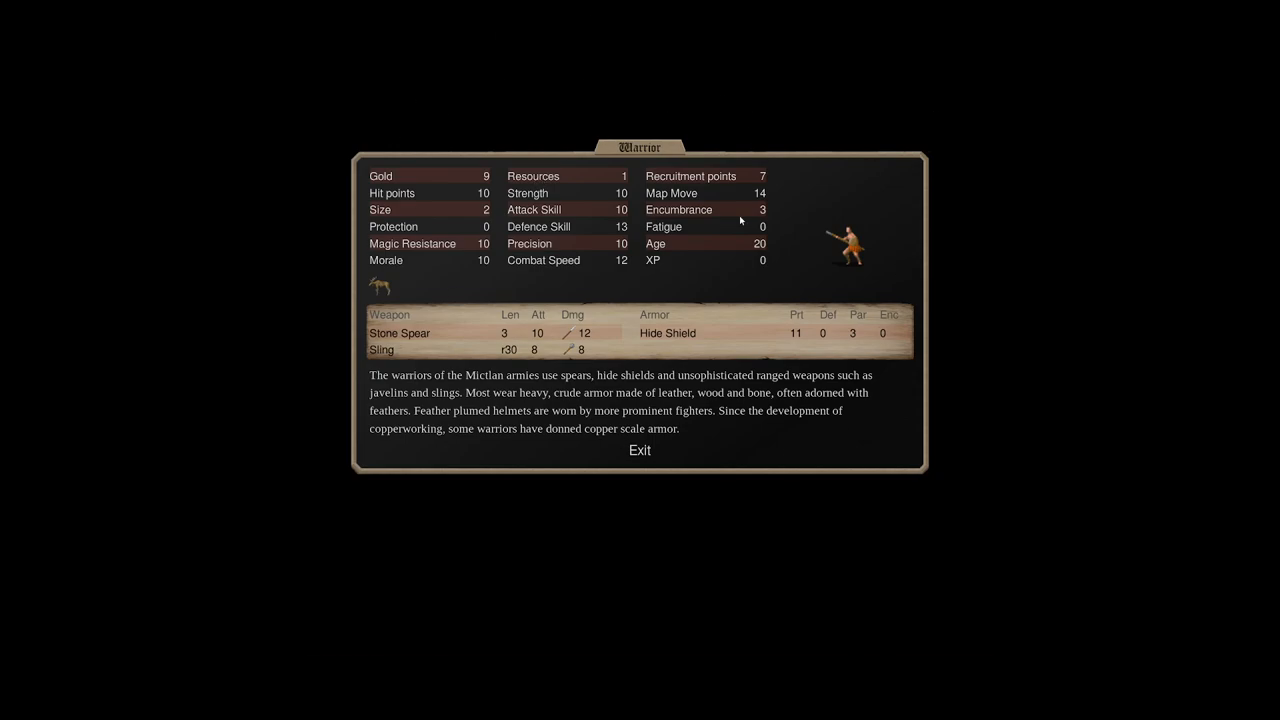
pyautogui.moveTo(690, 176)
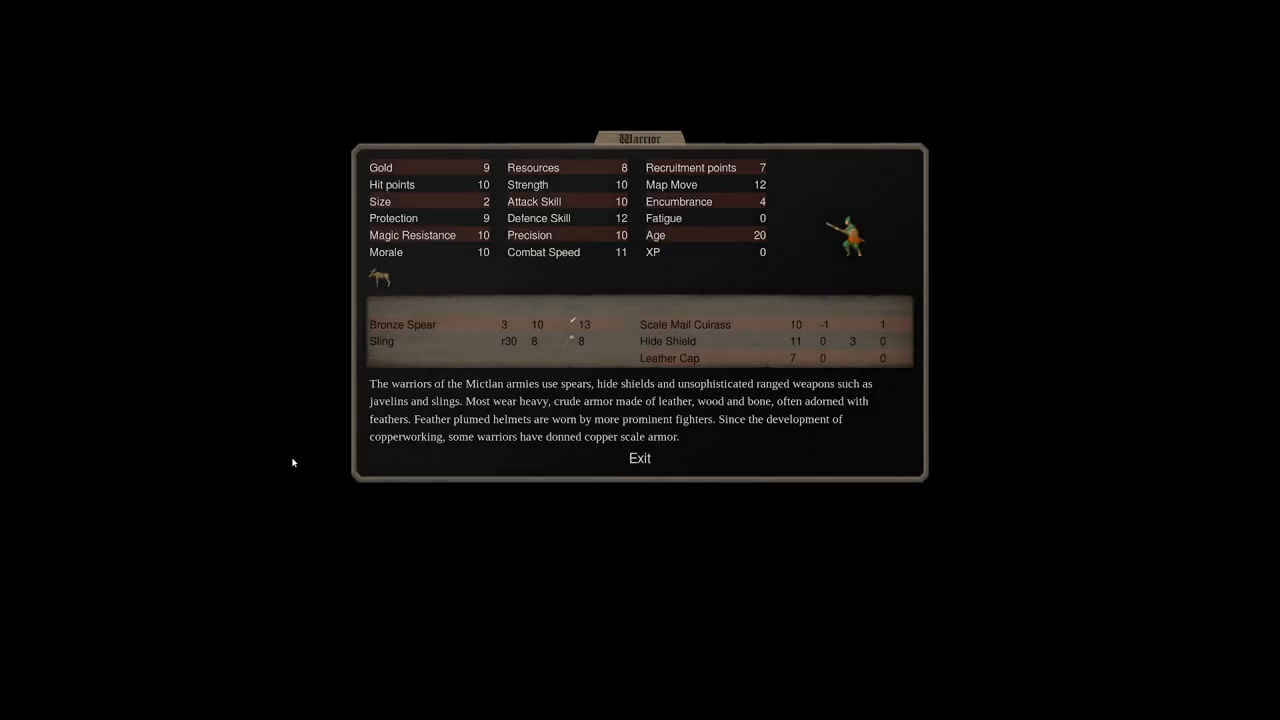
pyautogui.moveTo(996, 184)
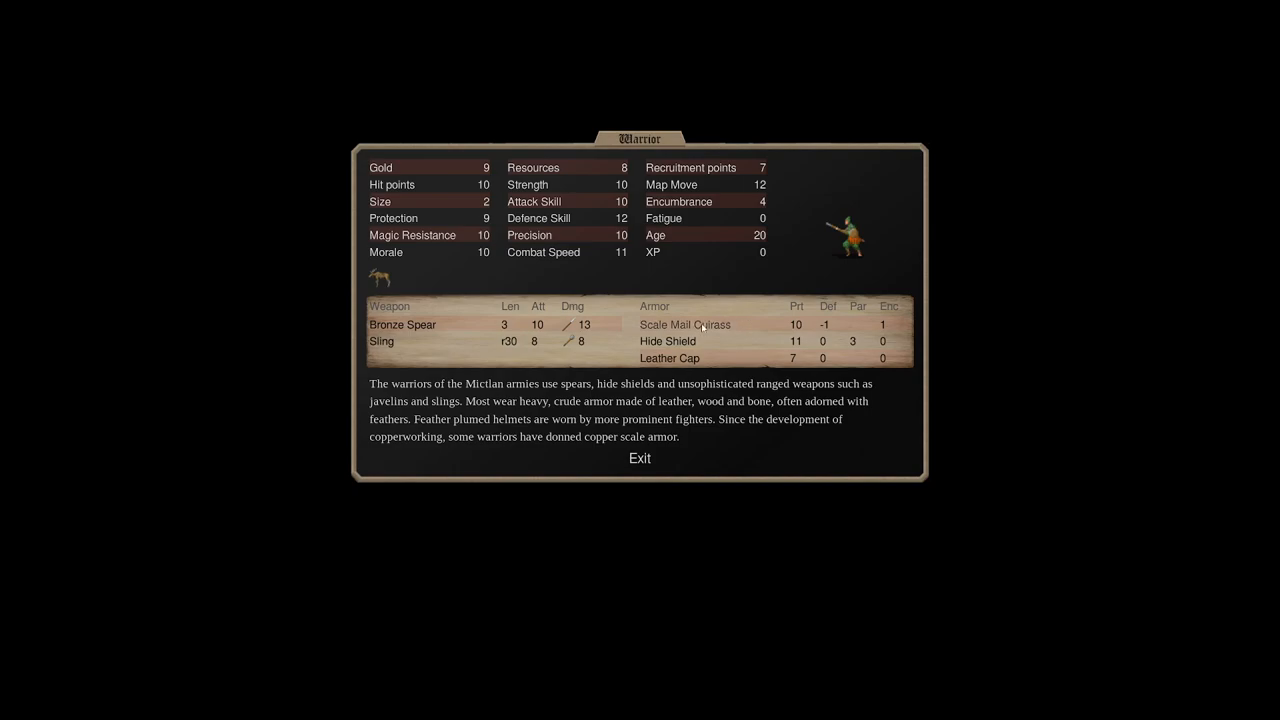
pyautogui.moveTo(512, 176)
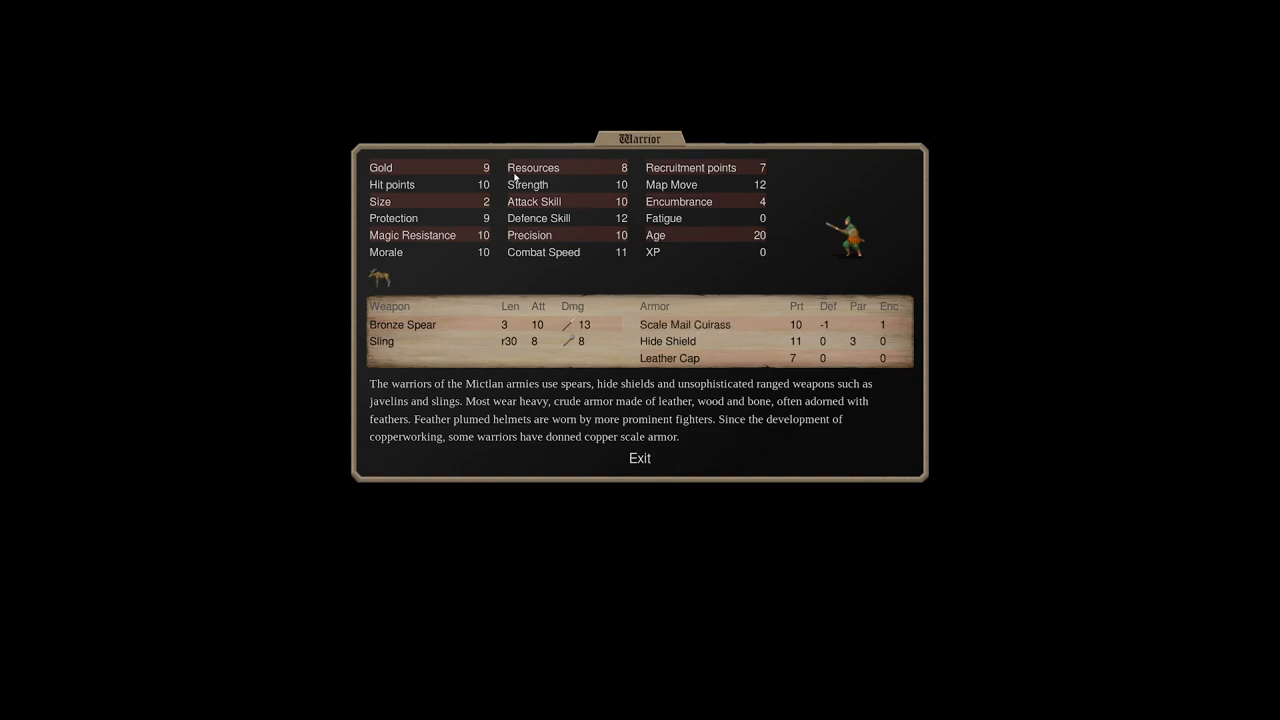
# Cycle the Warrior sheet to the mace, javelin and scale mail hauberk variant.
pyautogui.click(640, 458)
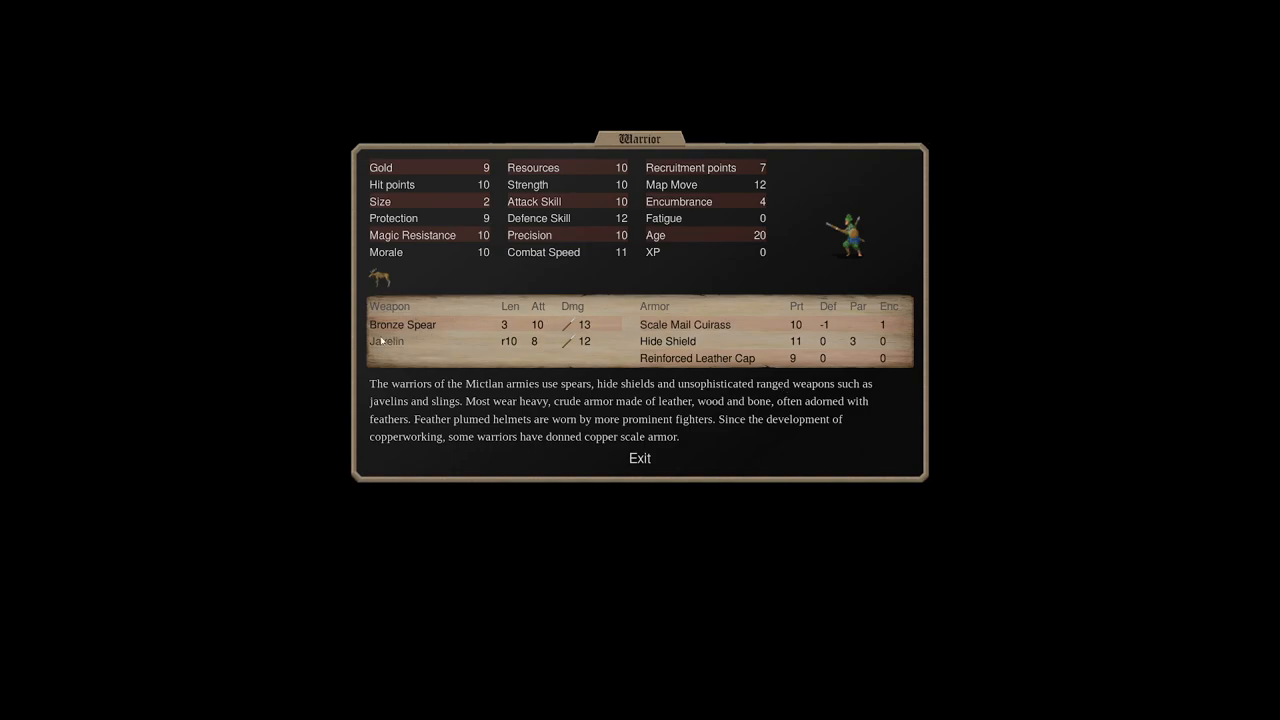
pyautogui.moveTo(504, 330)
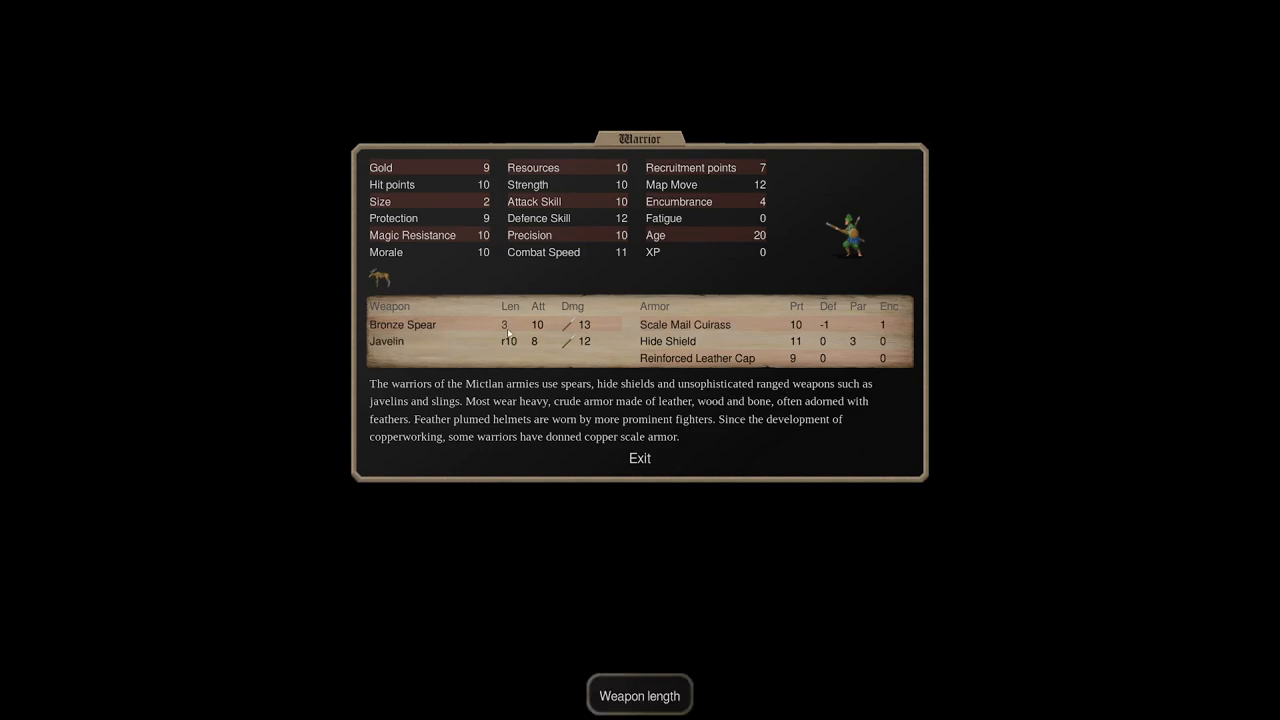
pyautogui.moveTo(886, 192)
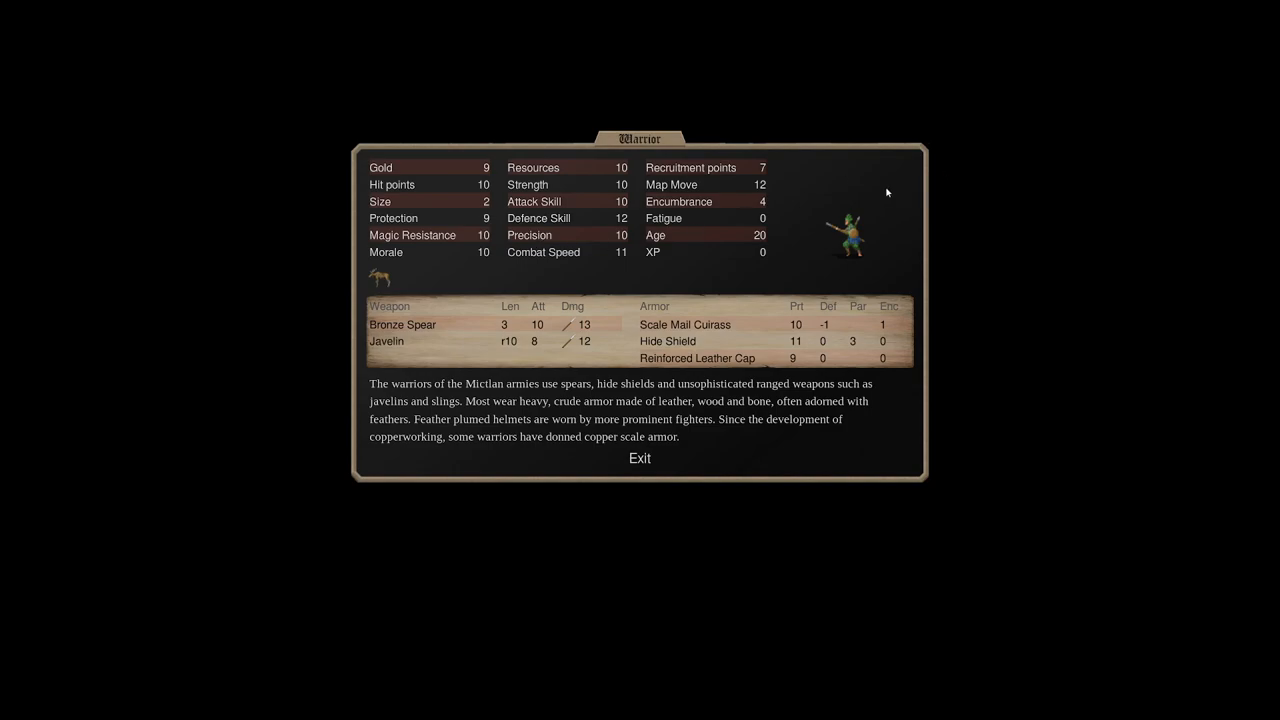
pyautogui.moveTo(492, 168)
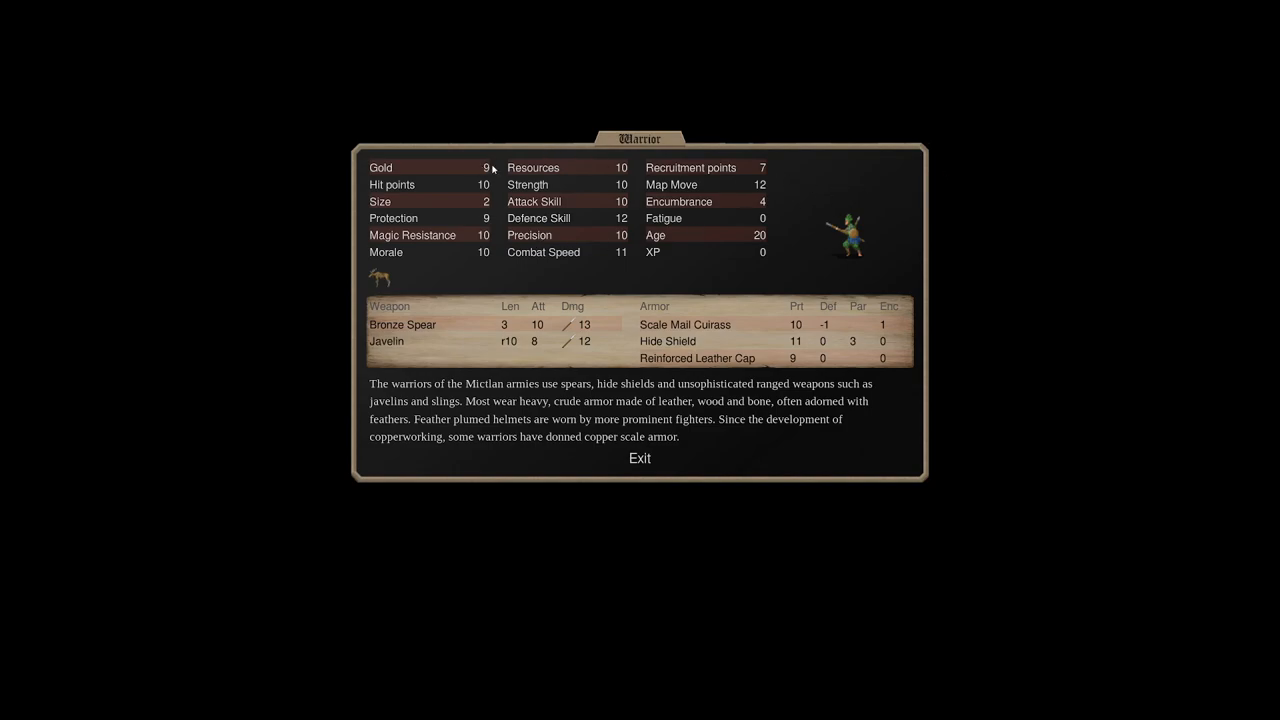
pyautogui.moveTo(784, 168)
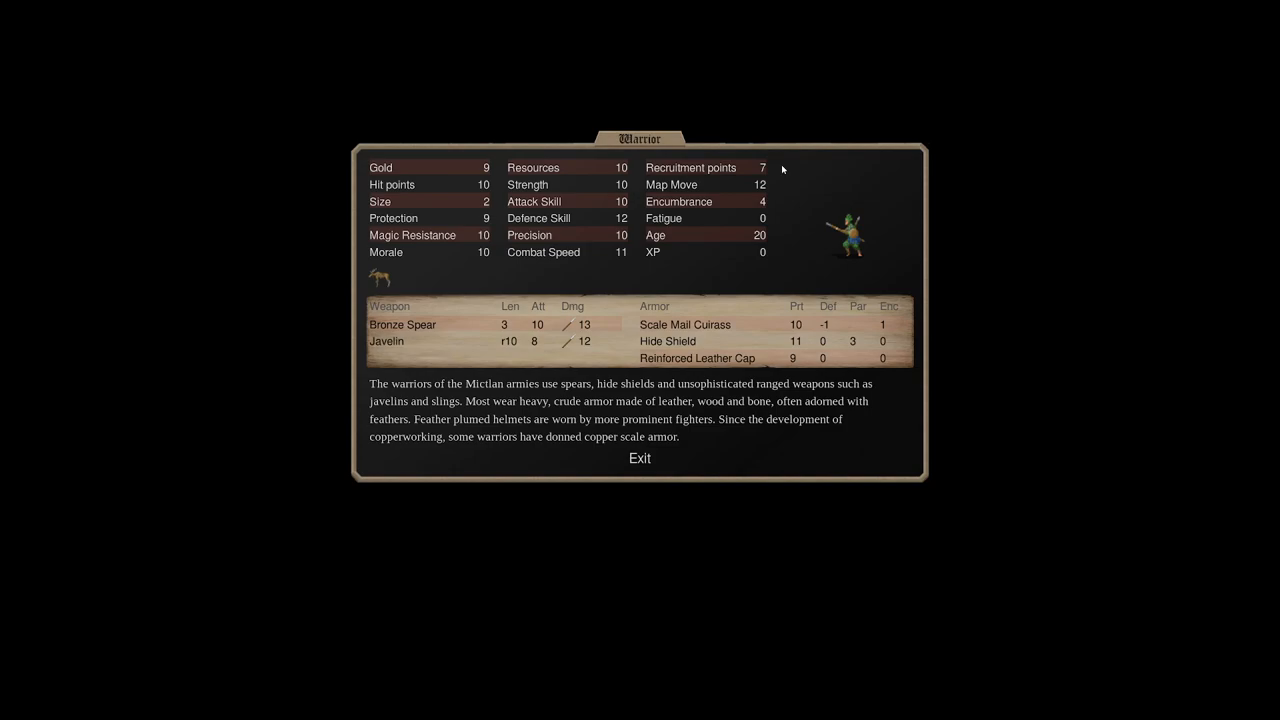
pyautogui.click(640, 458)
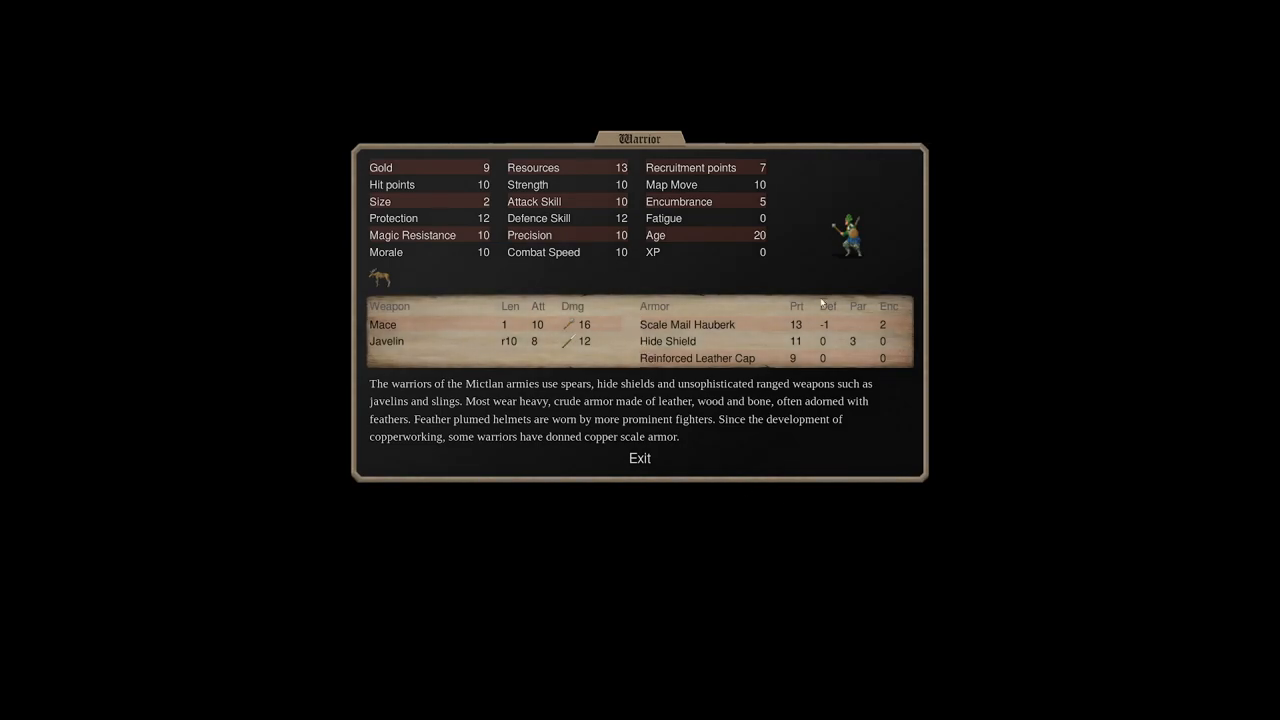
pyautogui.moveTo(792, 220)
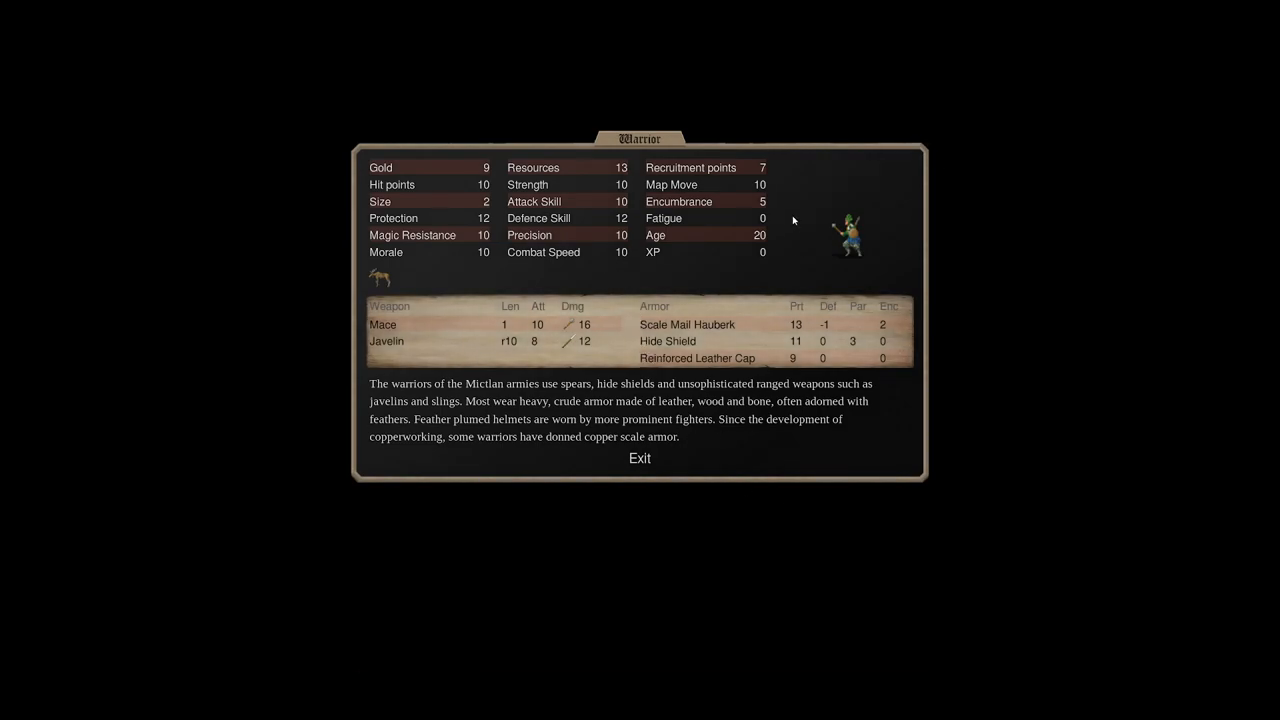
pyautogui.moveTo(676, 164)
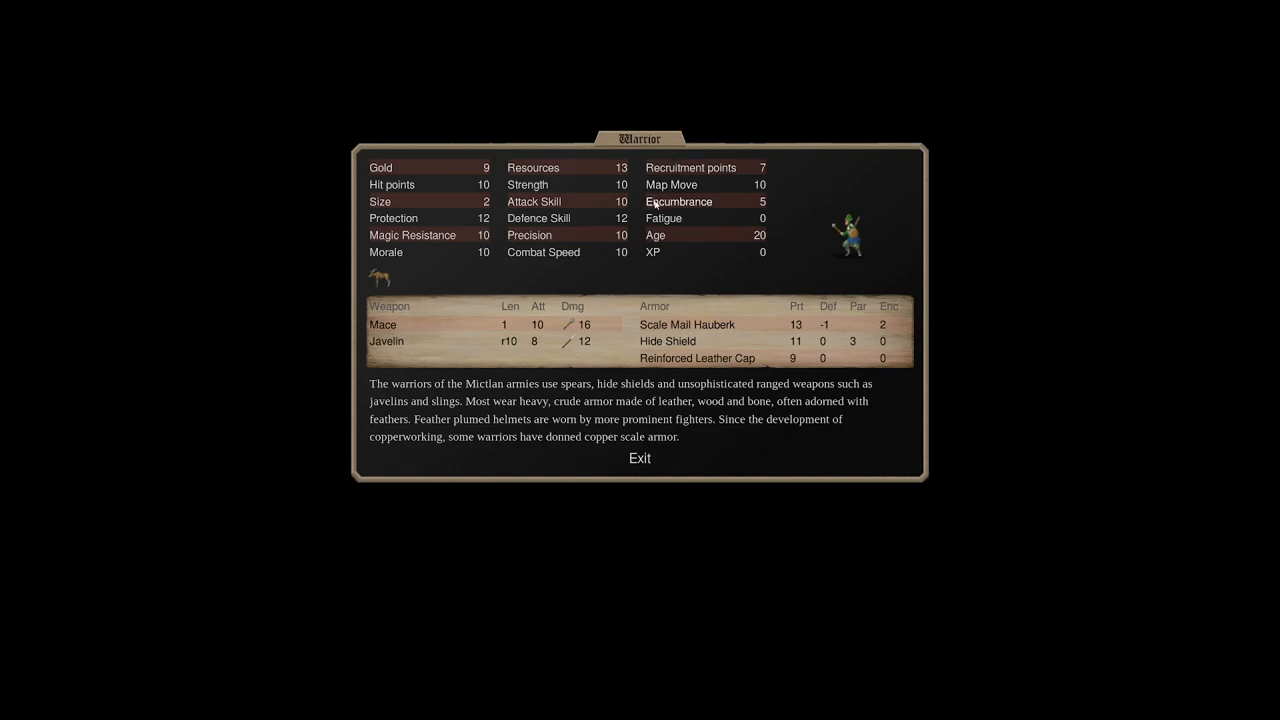
pyautogui.moveTo(676, 286)
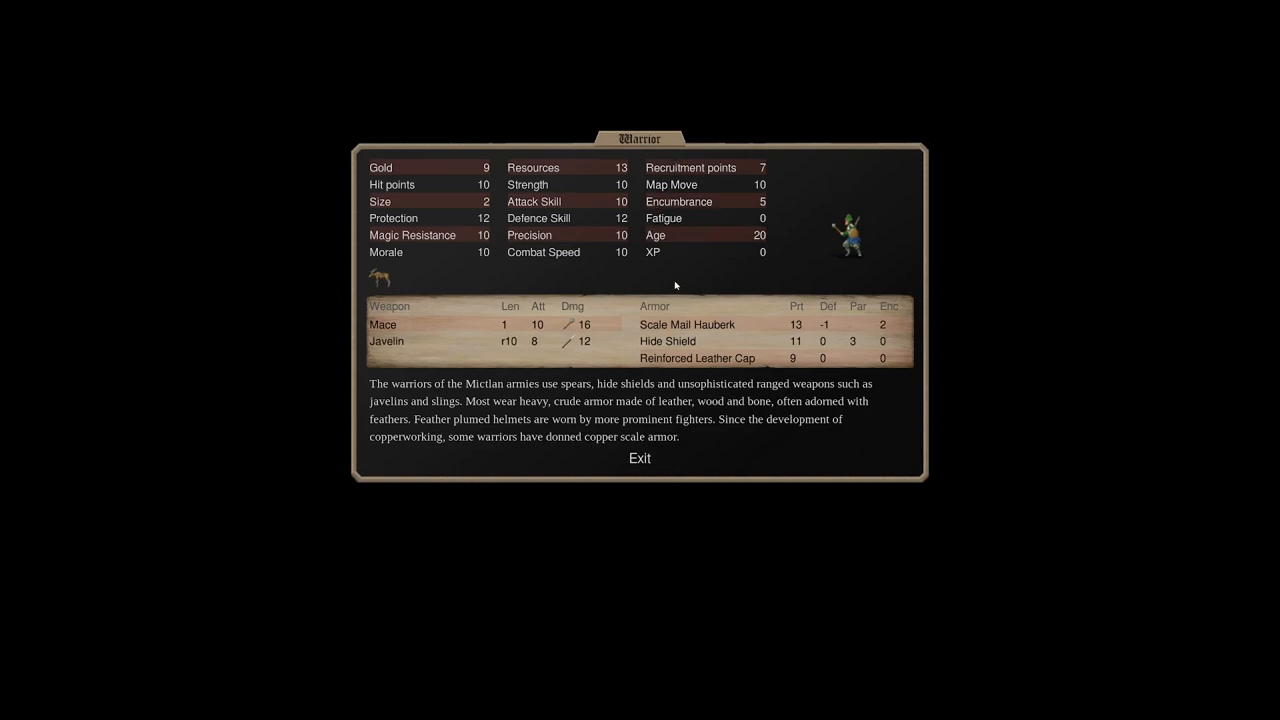
pyautogui.moveTo(488, 168)
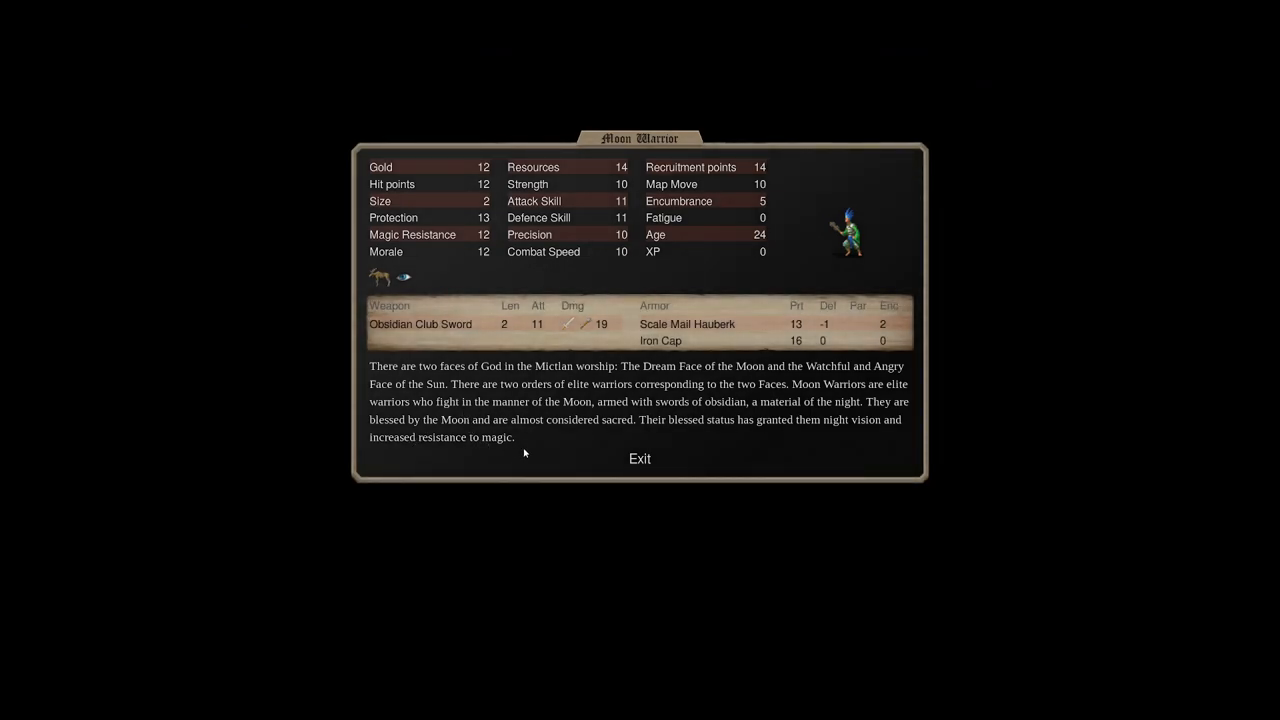
pyautogui.moveTo(732, 176)
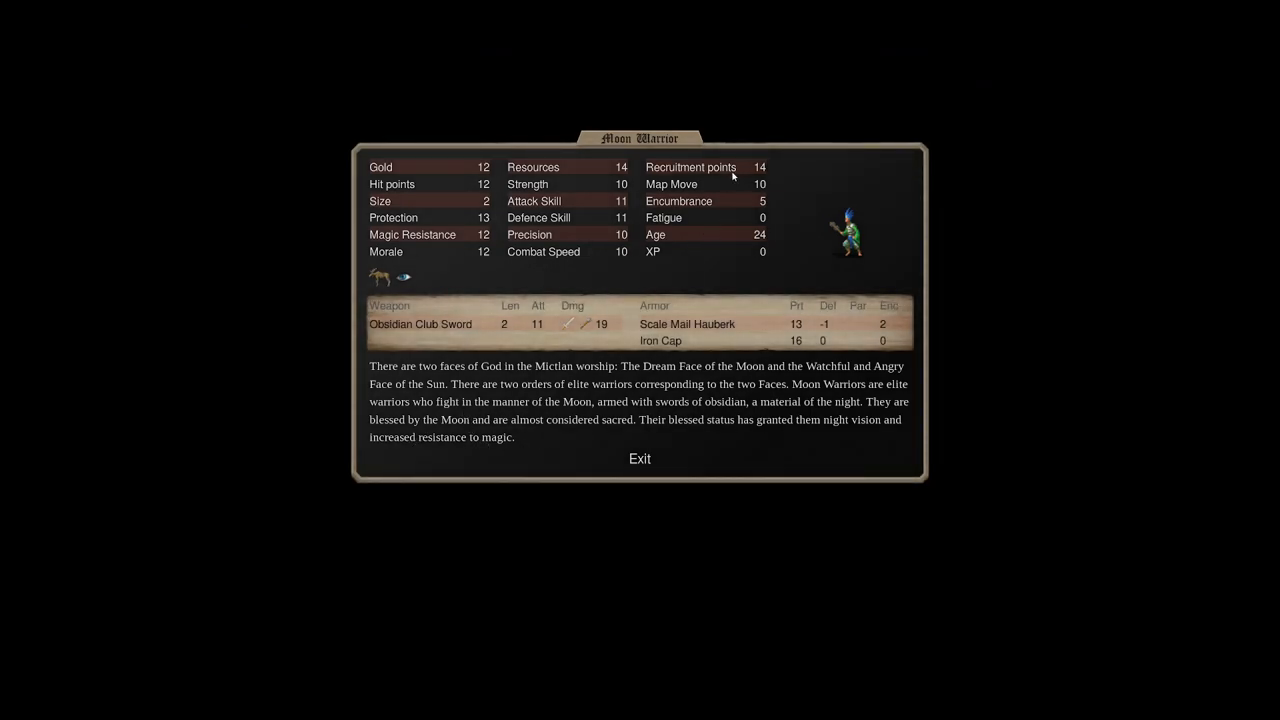
pyautogui.moveTo(484, 166)
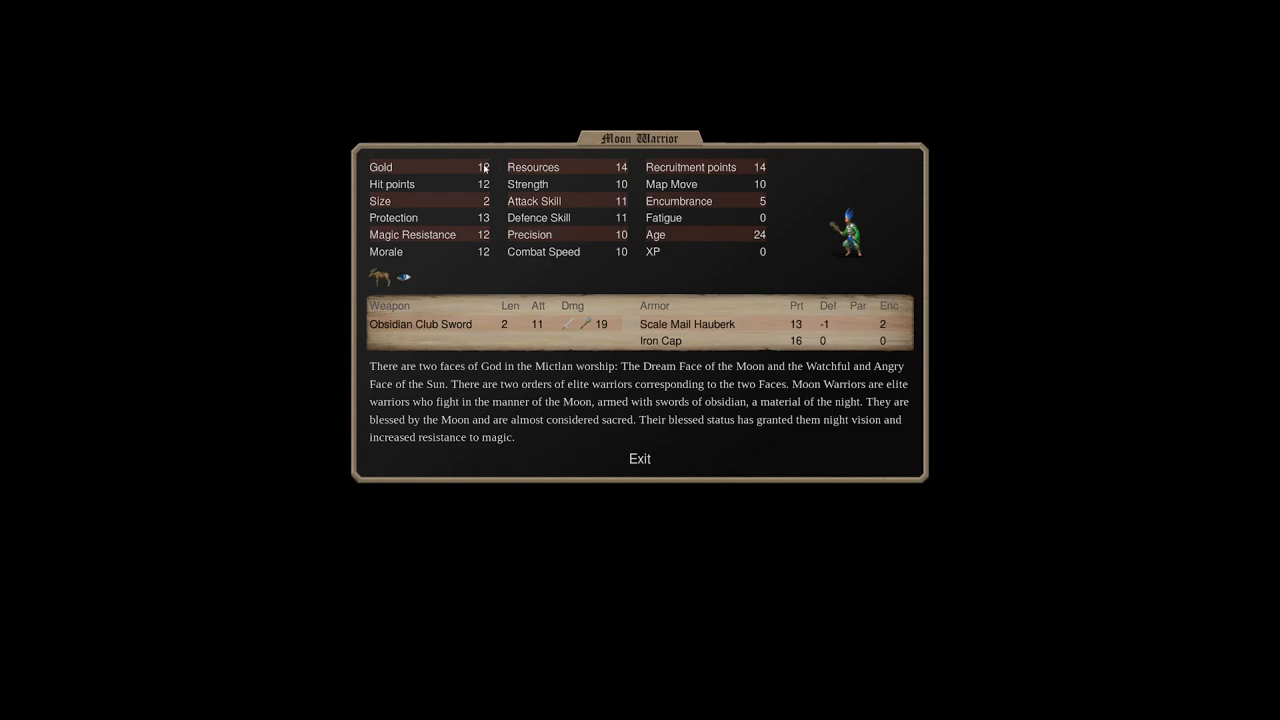
pyautogui.moveTo(620, 216)
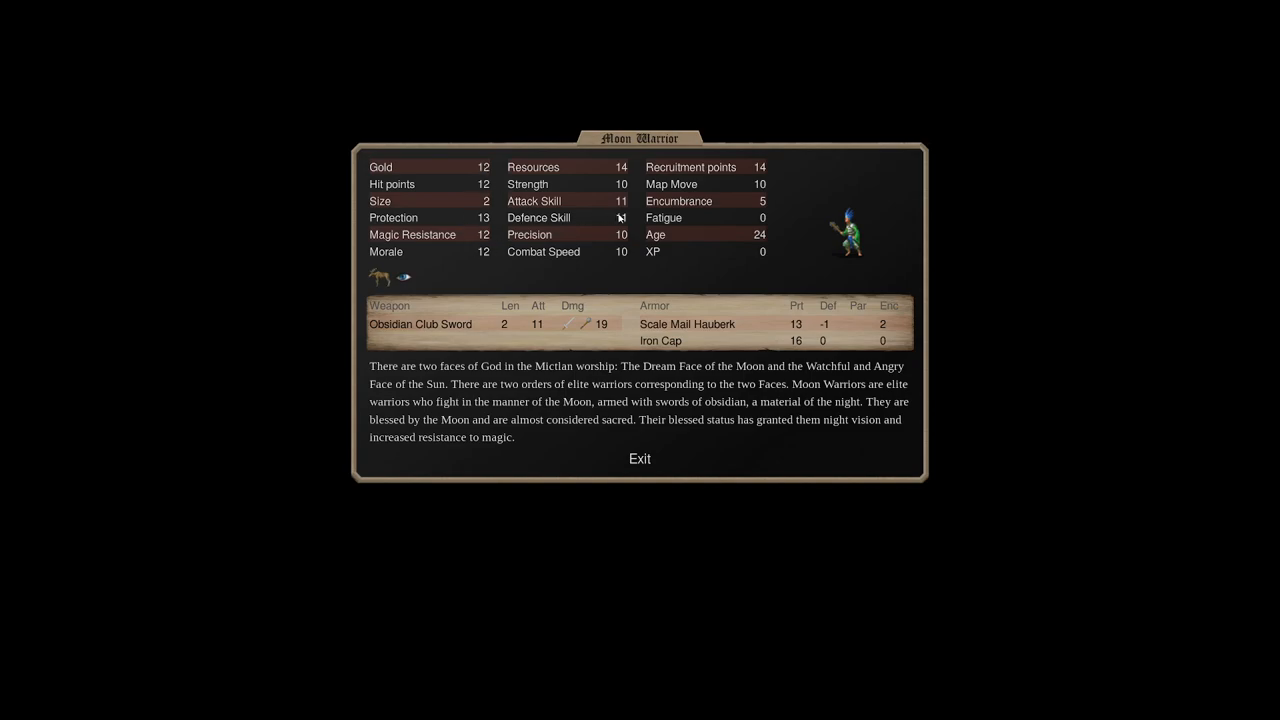
pyautogui.moveTo(600, 326)
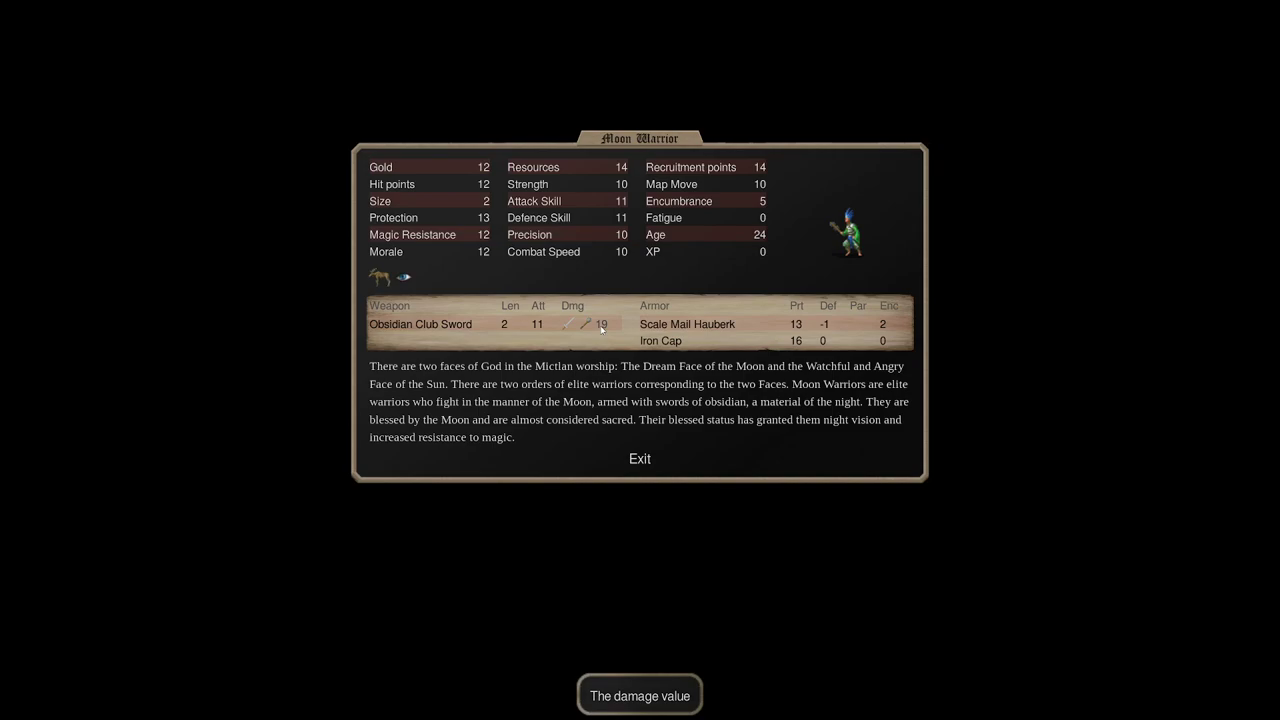
pyautogui.moveTo(892, 336)
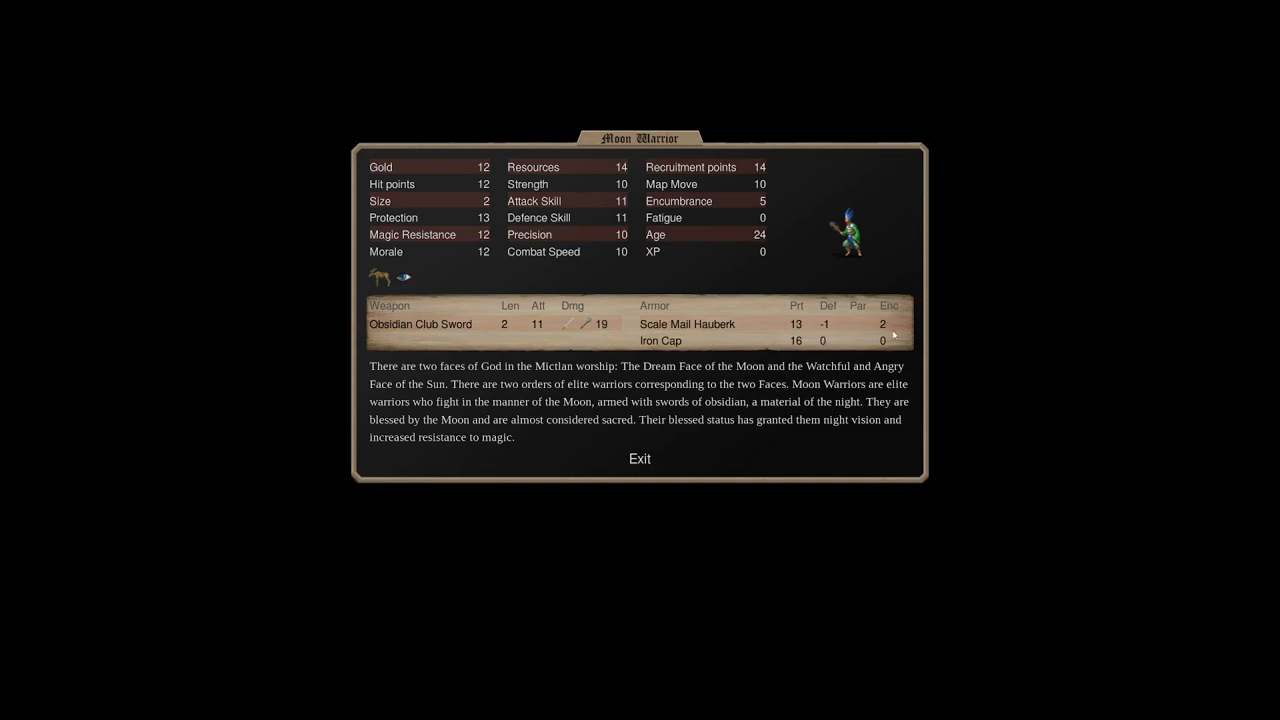
pyautogui.moveTo(732, 324)
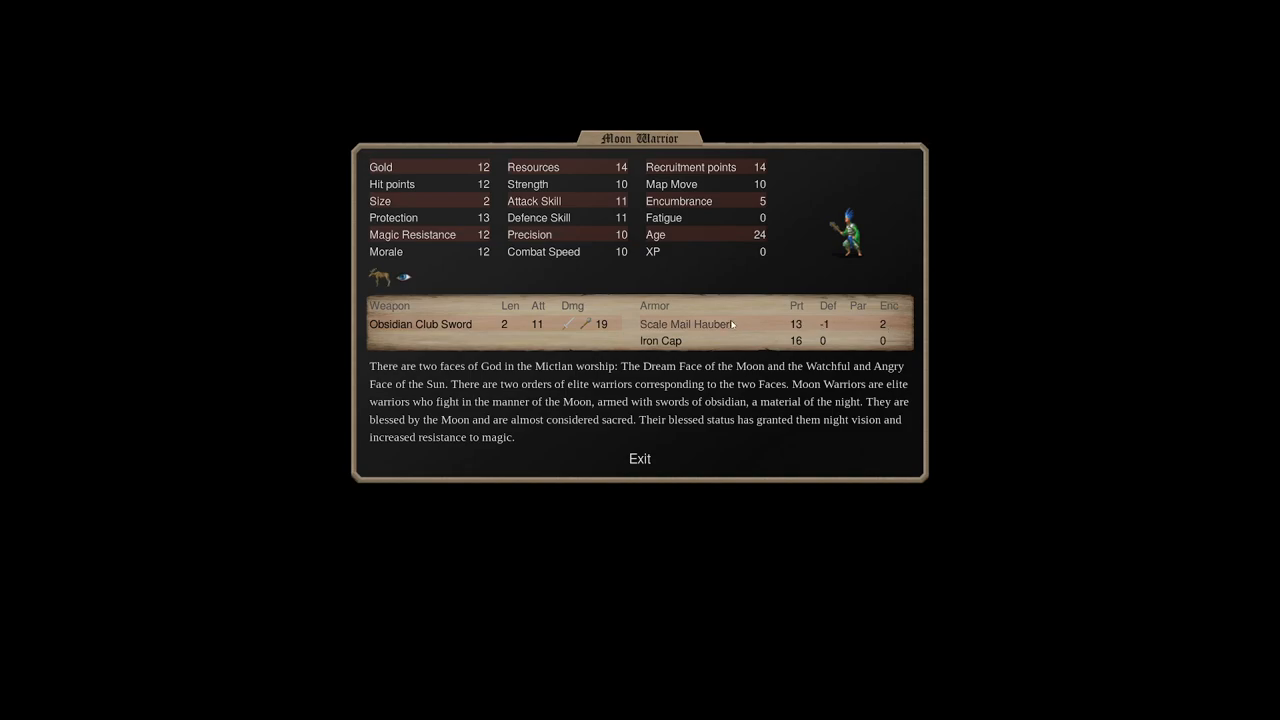
pyautogui.moveTo(380, 278)
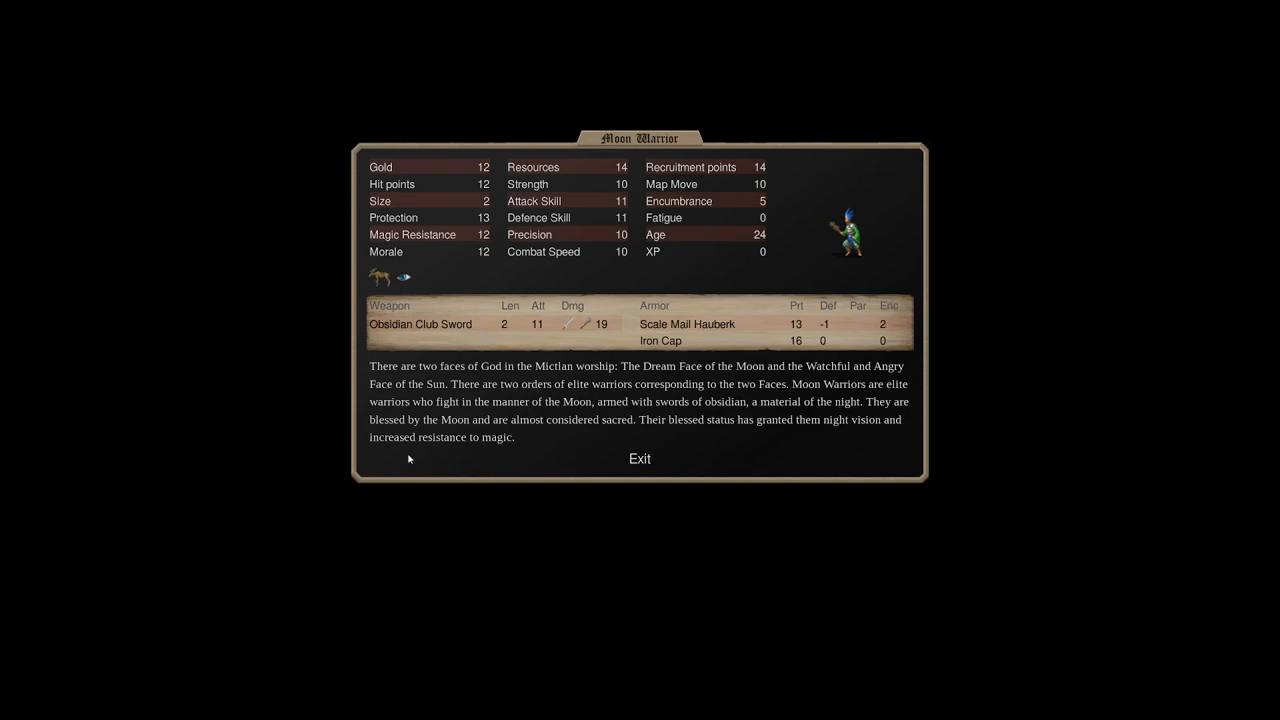
pyautogui.moveTo(968, 212)
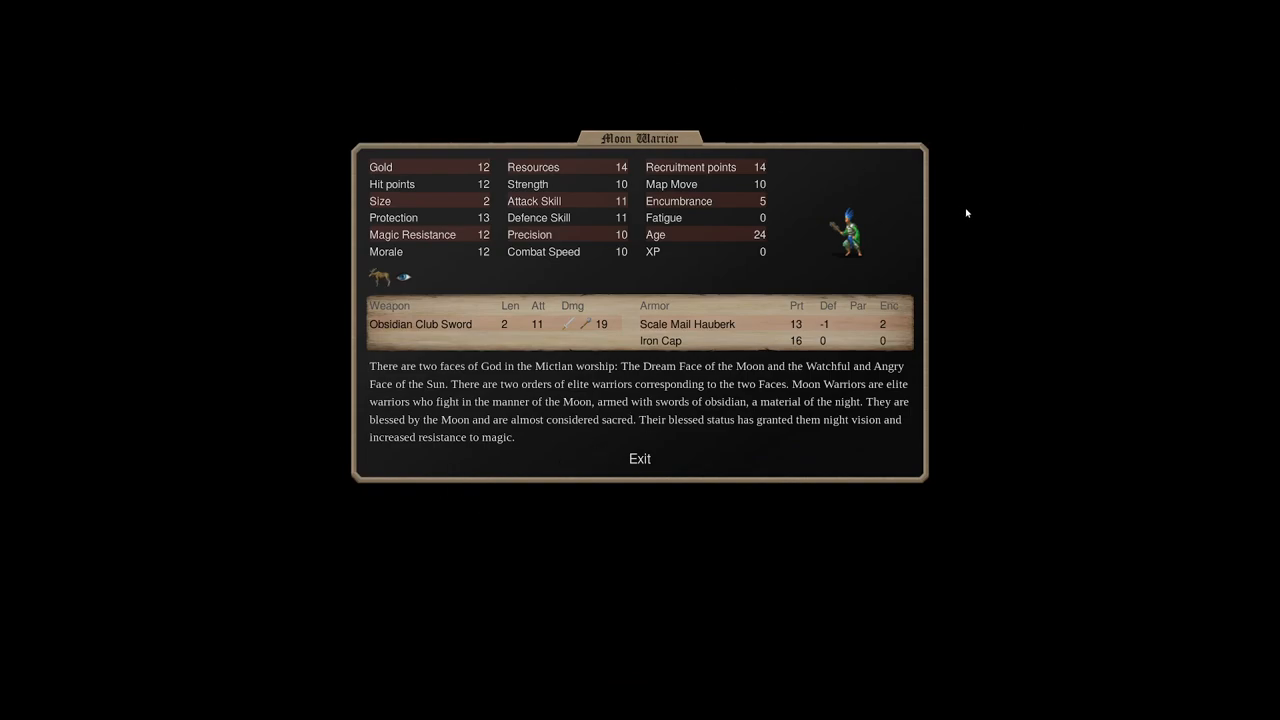
pyautogui.moveTo(824, 248)
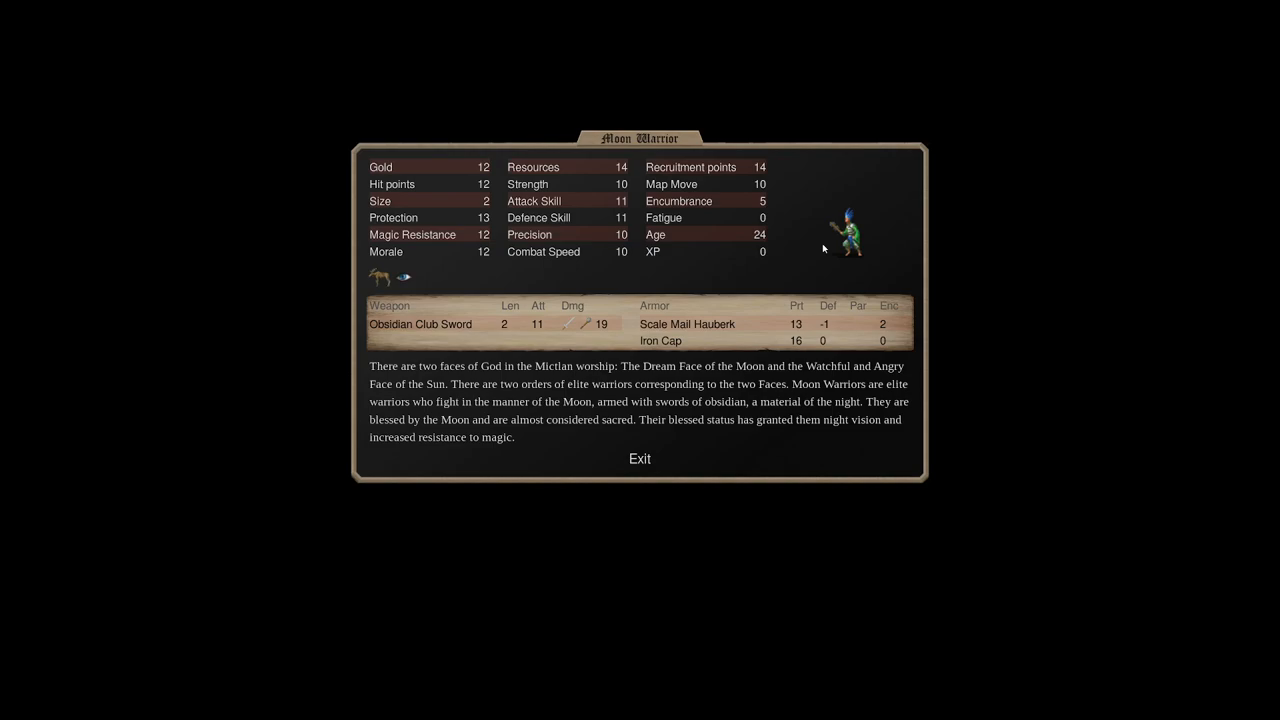
pyautogui.moveTo(712, 348)
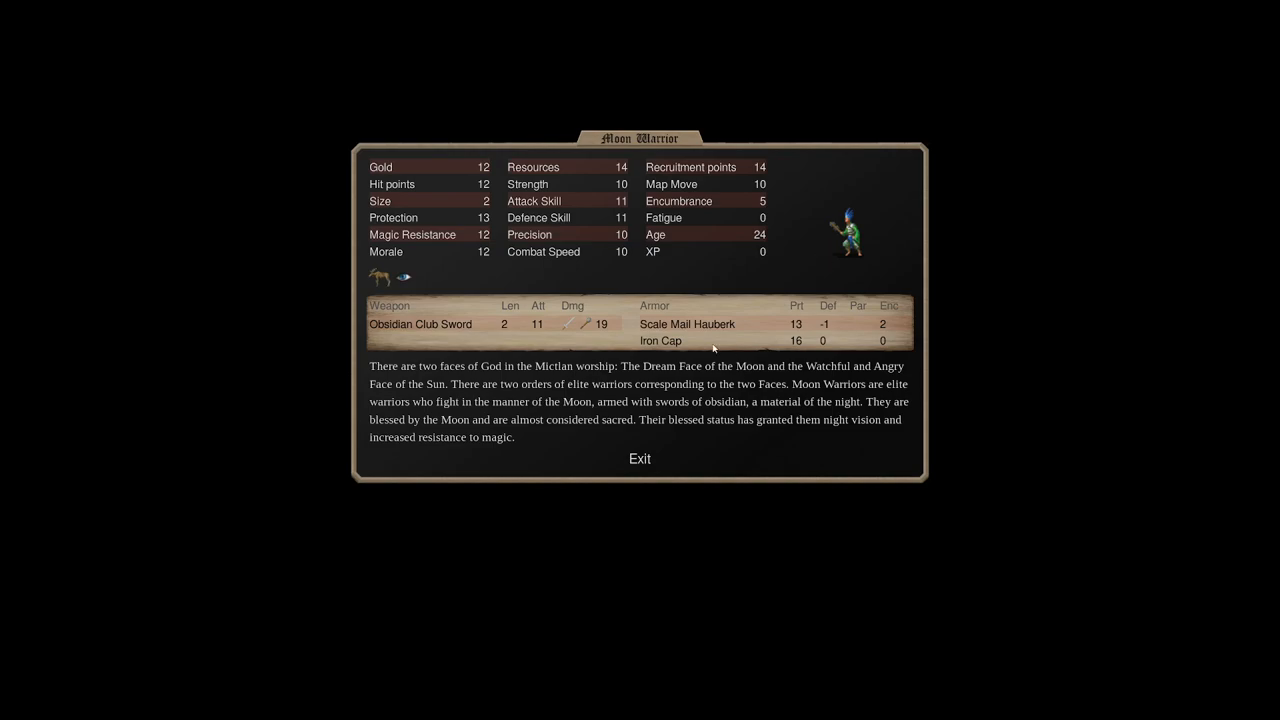
# Leave the Moon Warrior, bring up the Feathered Warrior and read its Standard ability explanation.
pyautogui.click(640, 458)
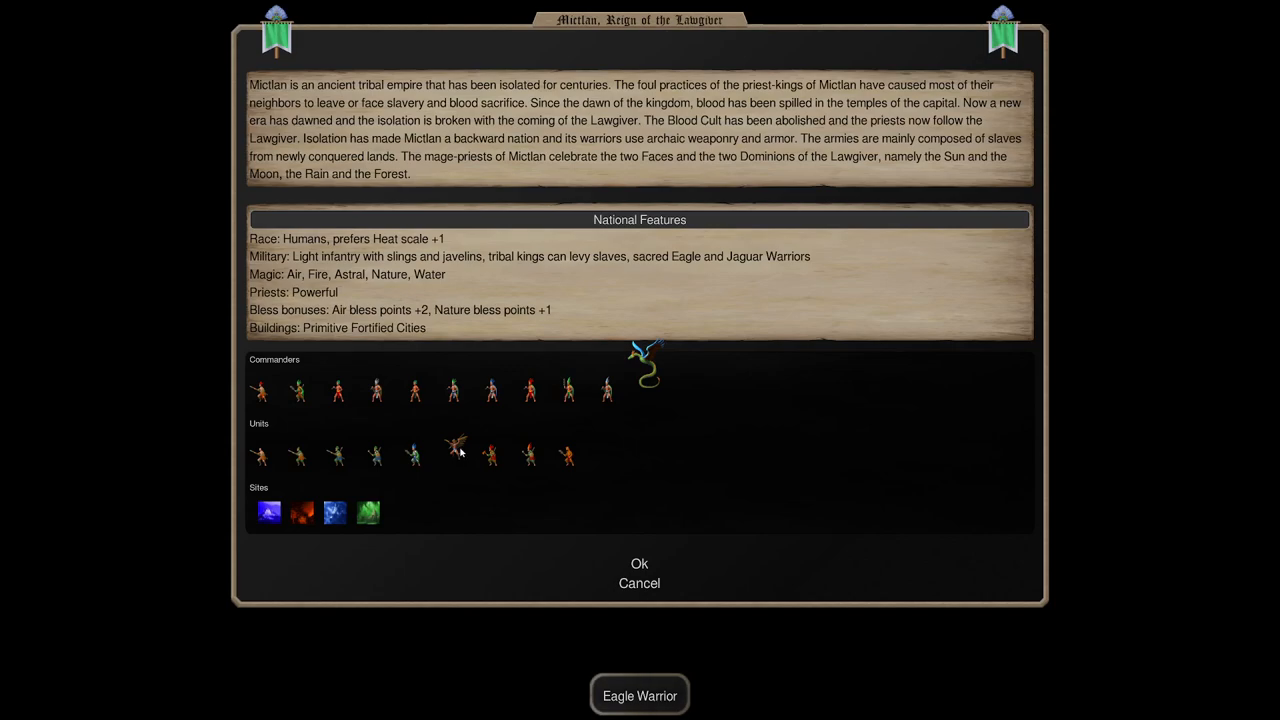
pyautogui.click(456, 444)
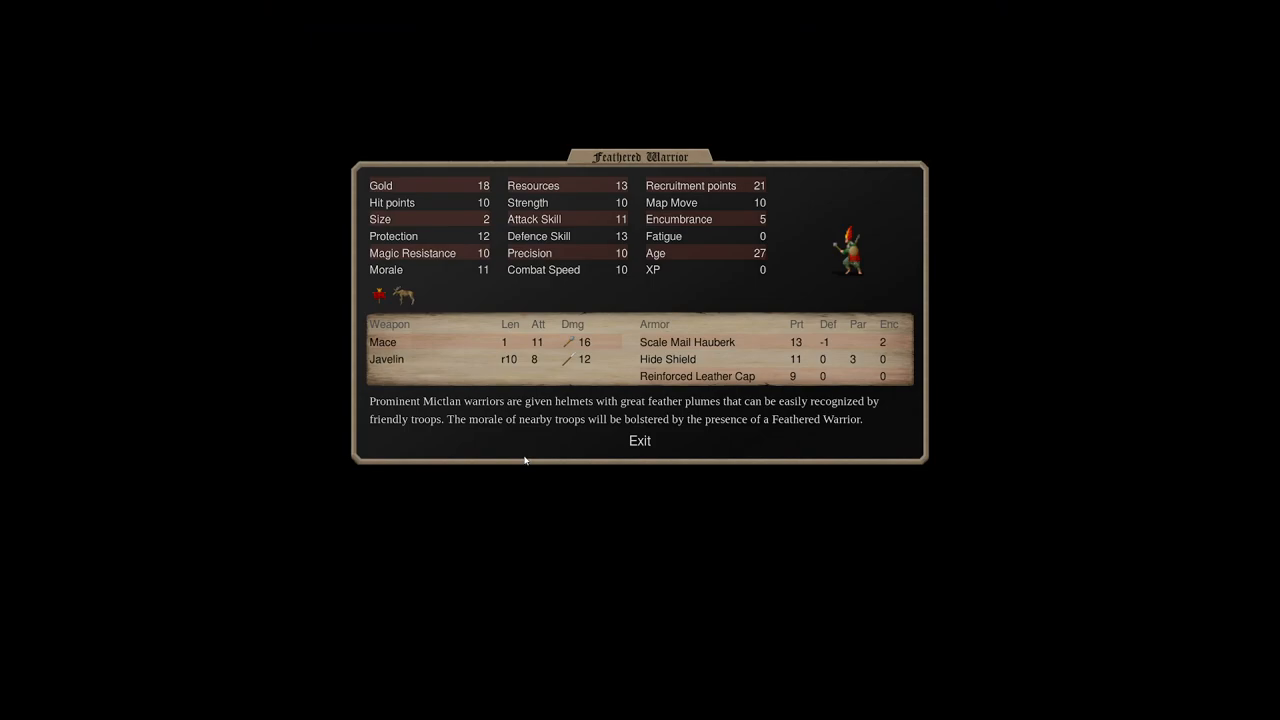
pyautogui.moveTo(392, 300)
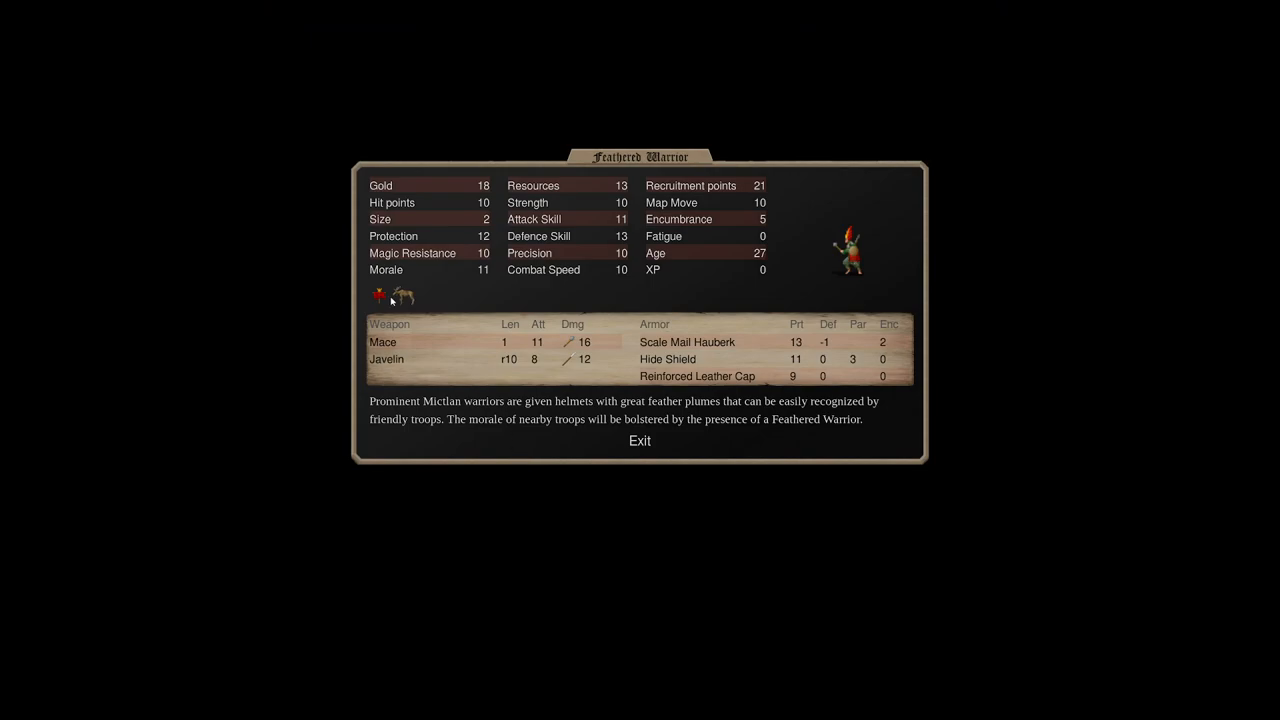
pyautogui.click(378, 296)
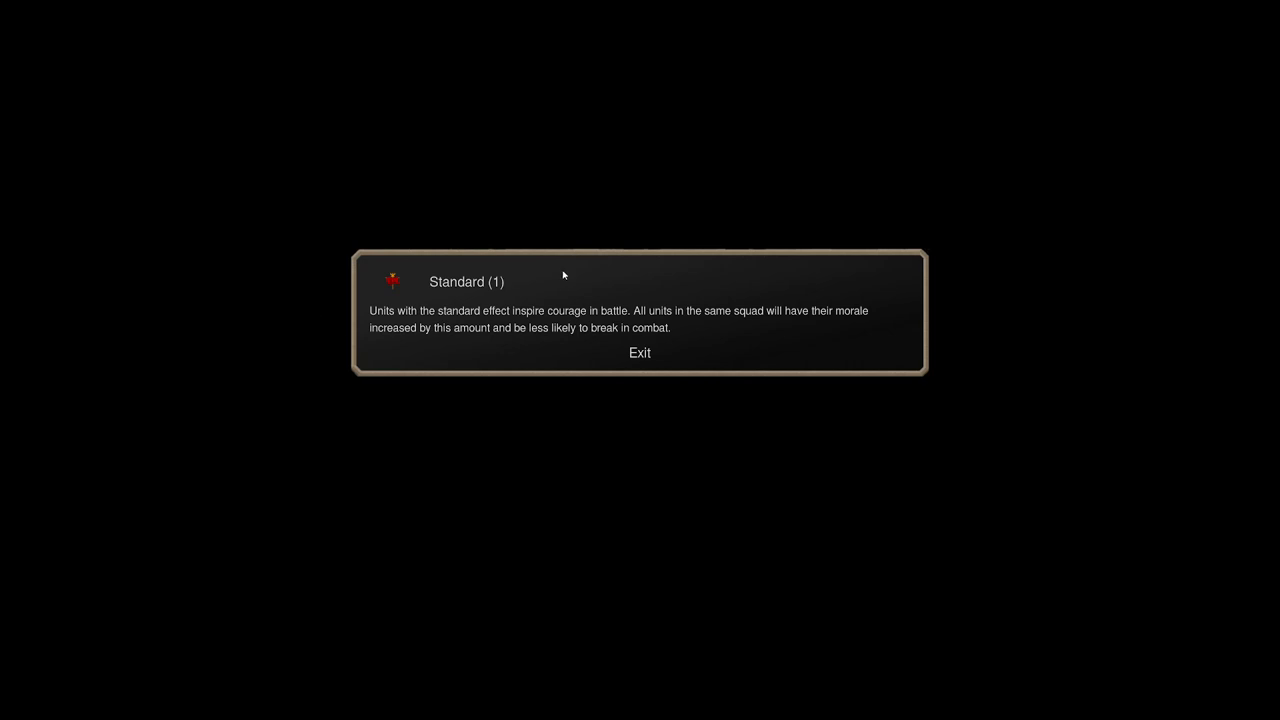
pyautogui.click(638, 352)
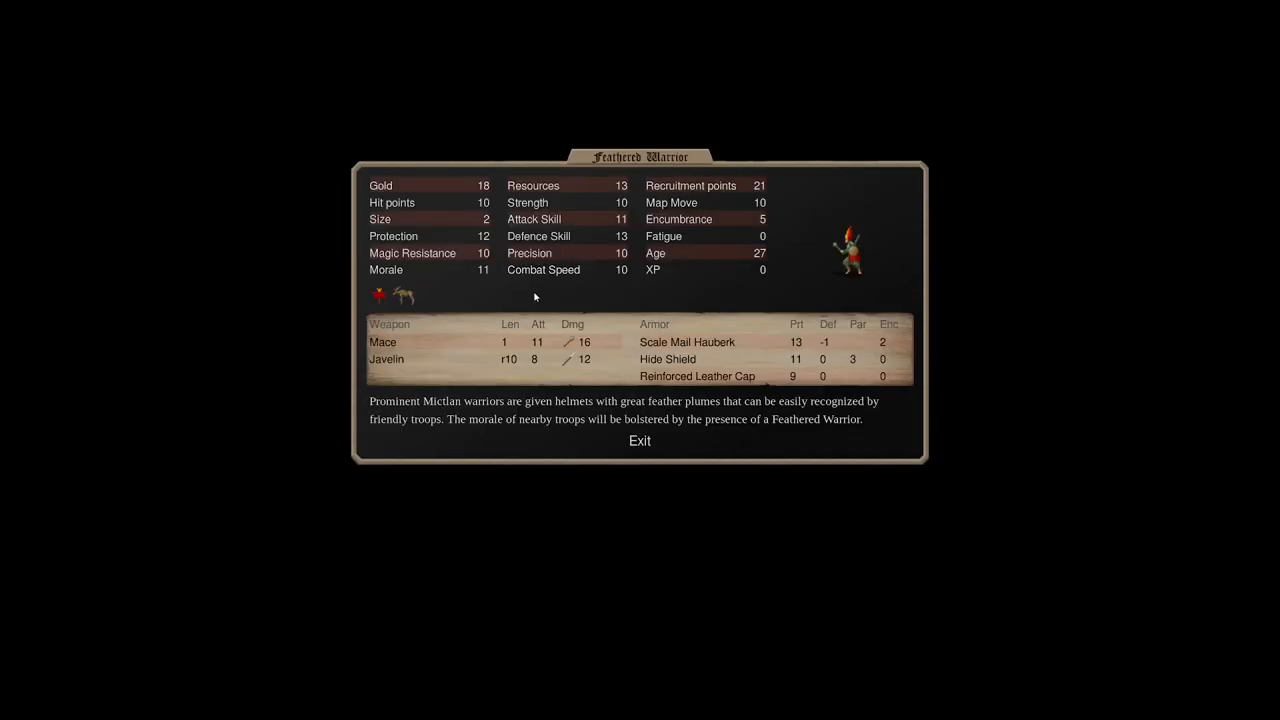
pyautogui.moveTo(488, 296)
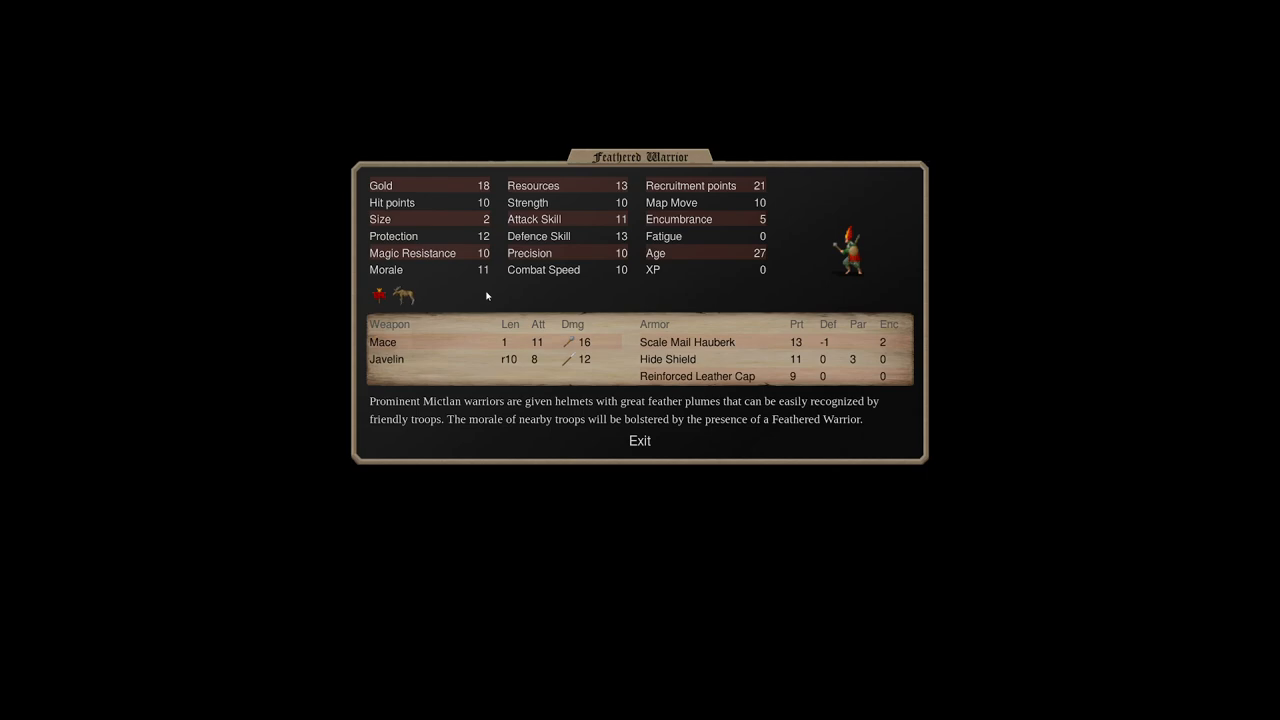
pyautogui.moveTo(370, 296)
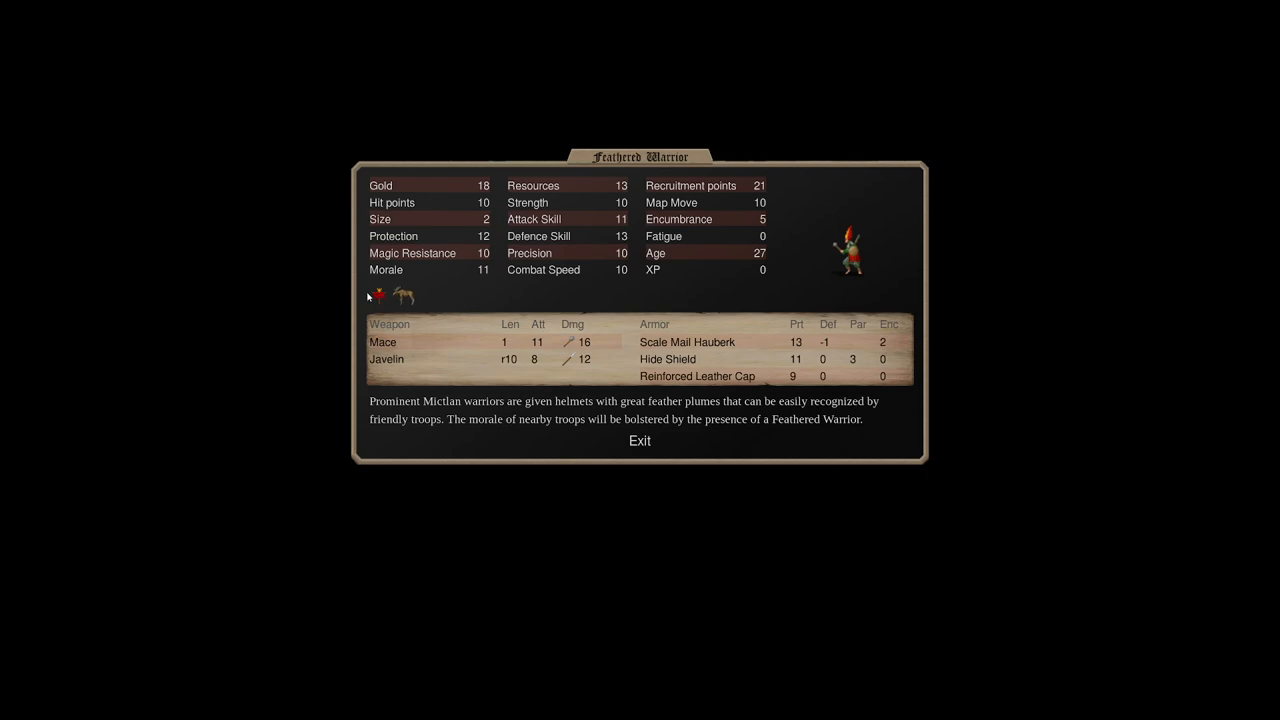
pyautogui.moveTo(366, 296)
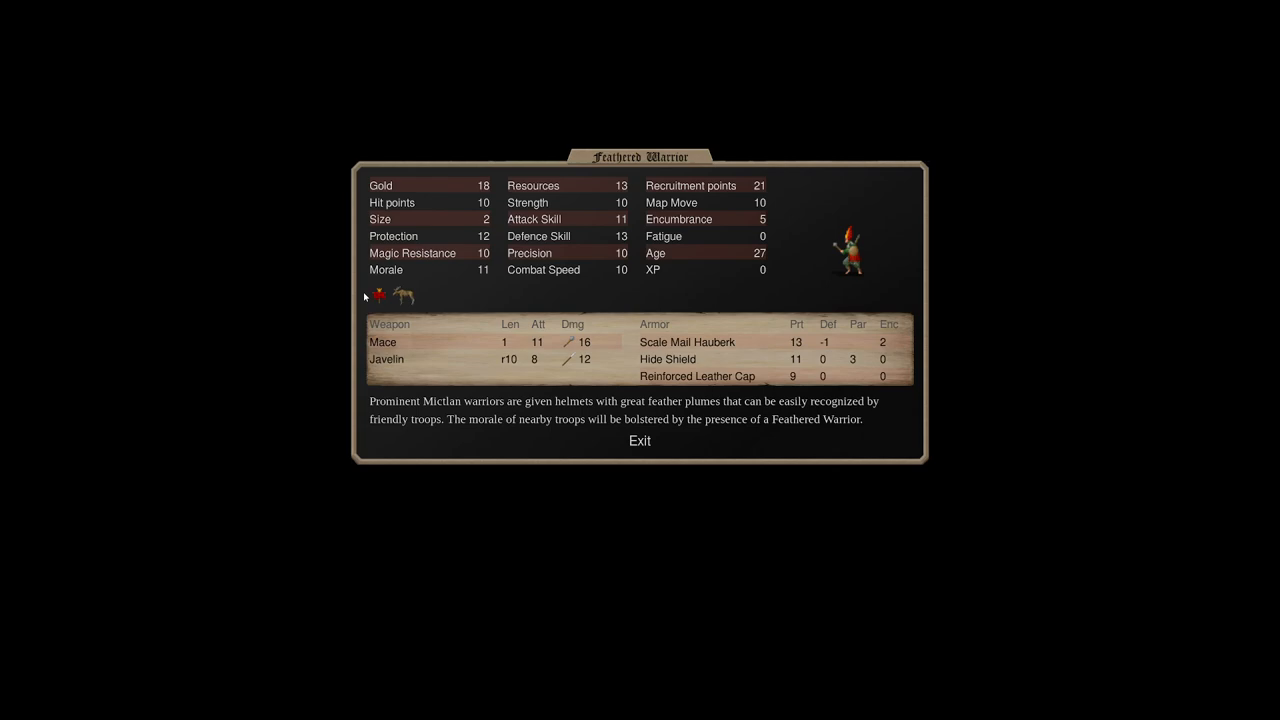
pyautogui.moveTo(850, 420)
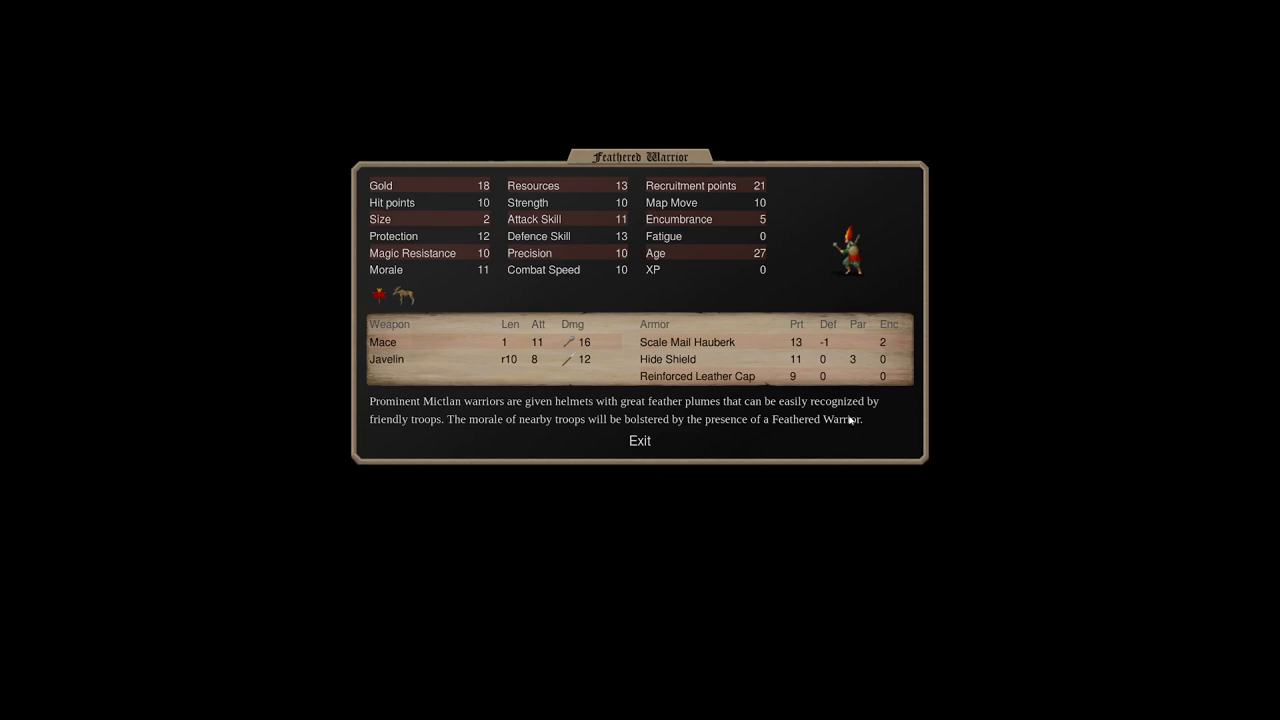
pyautogui.moveTo(404, 236)
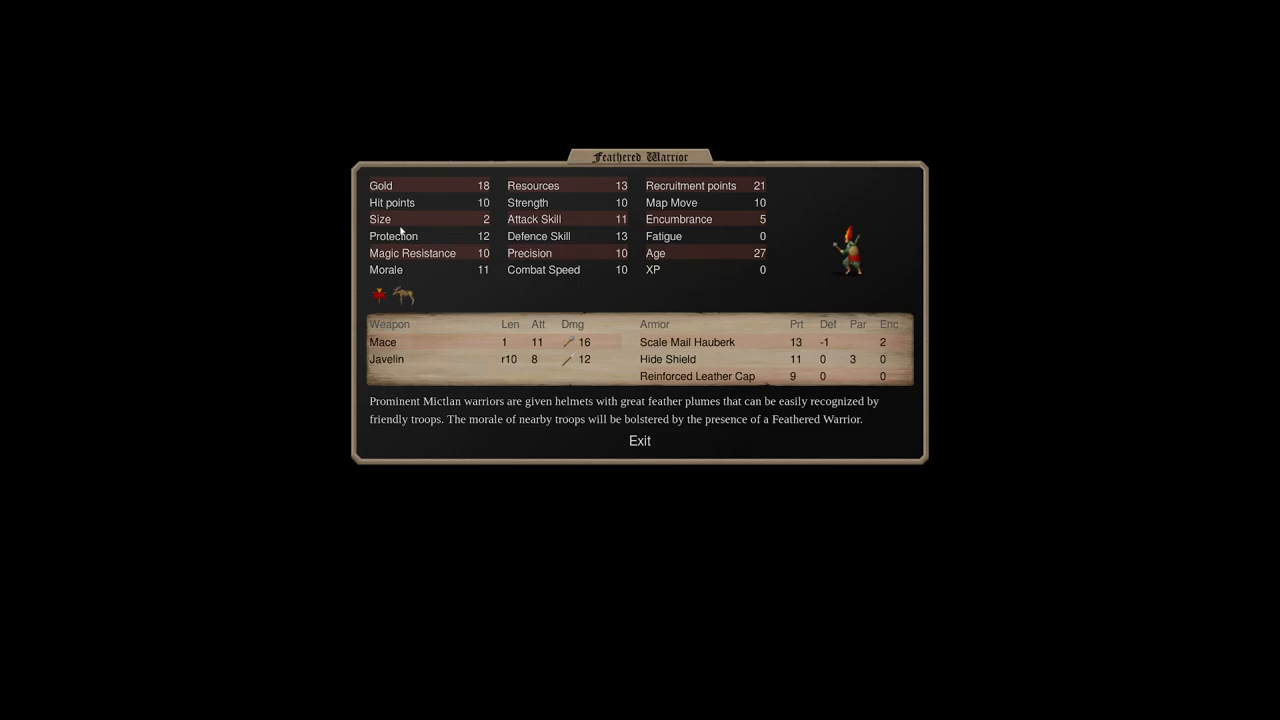
# Close the Feathered Warrior and the Map Move explanation, then bring up the Sun Warrior's sheet.
pyautogui.click(640, 440)
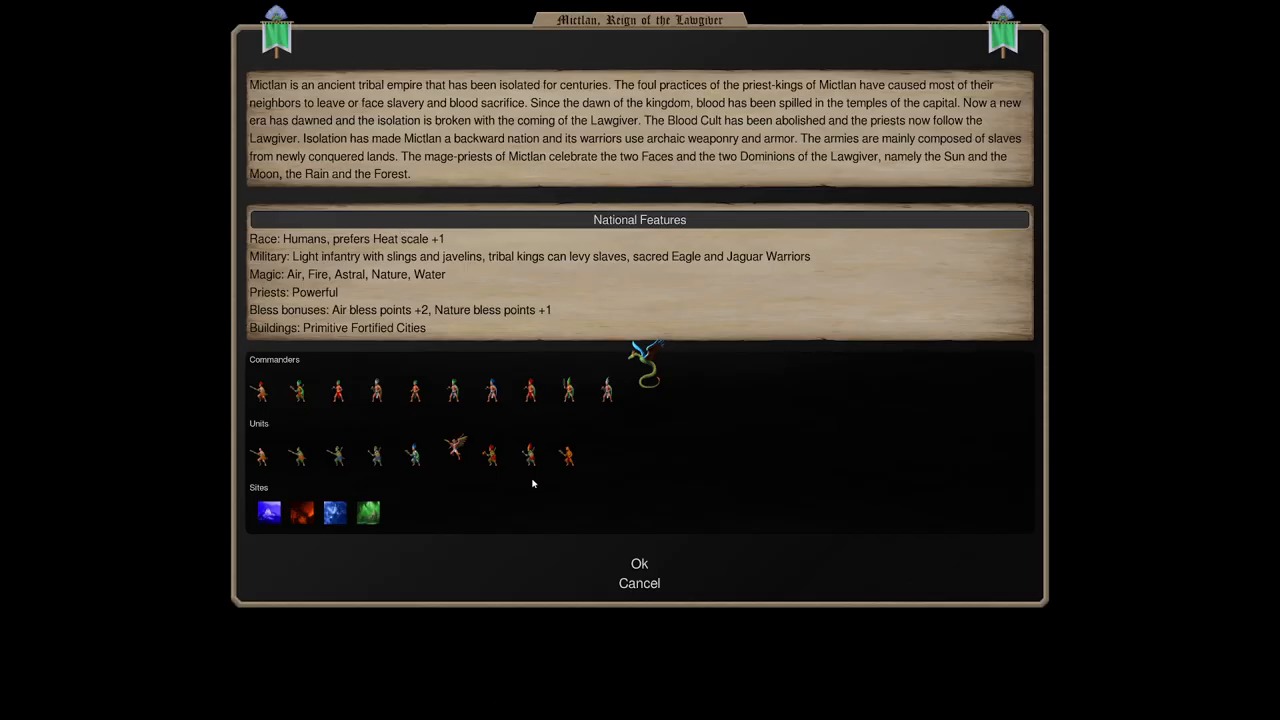
pyautogui.moveTo(484, 488)
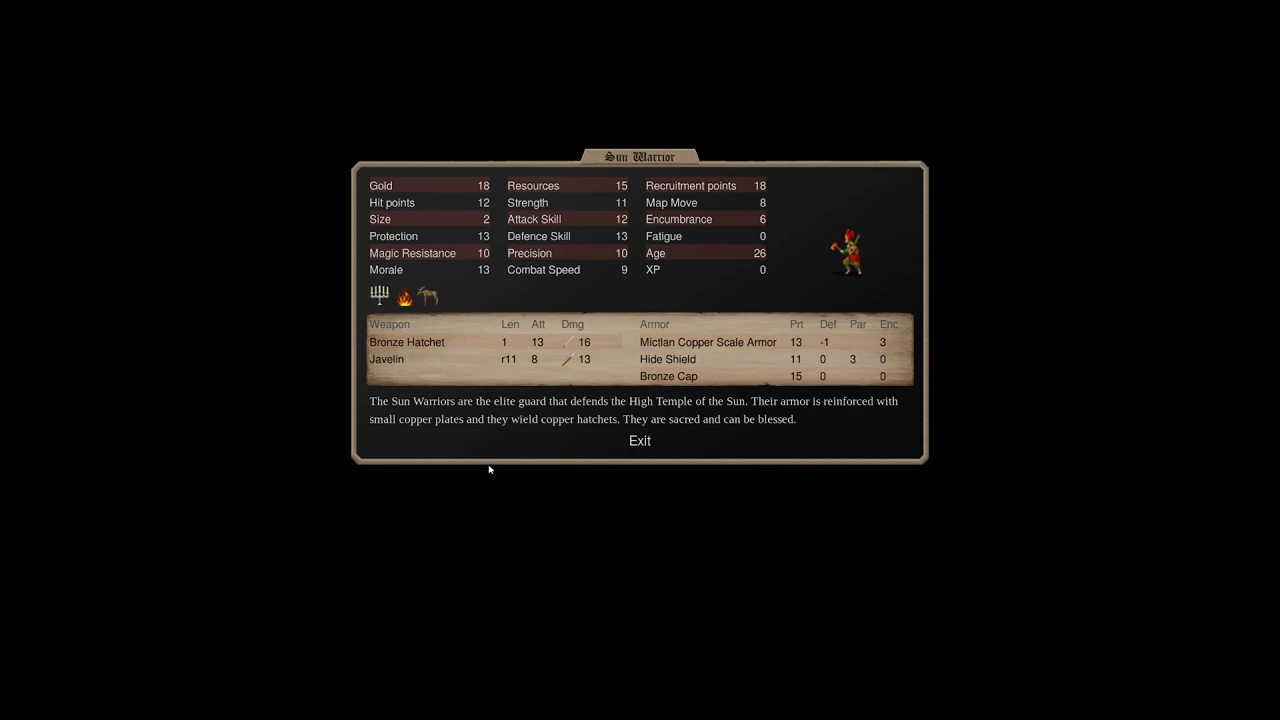
pyautogui.moveTo(568, 232)
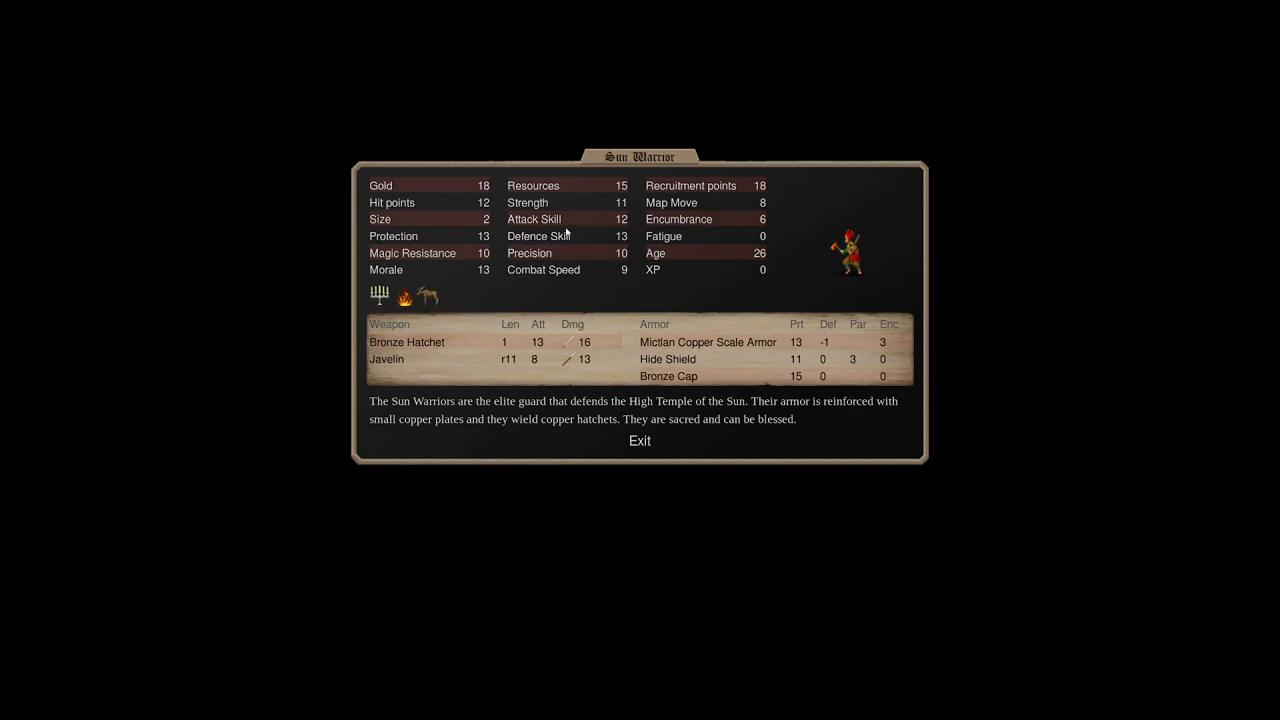
pyautogui.moveTo(668, 218)
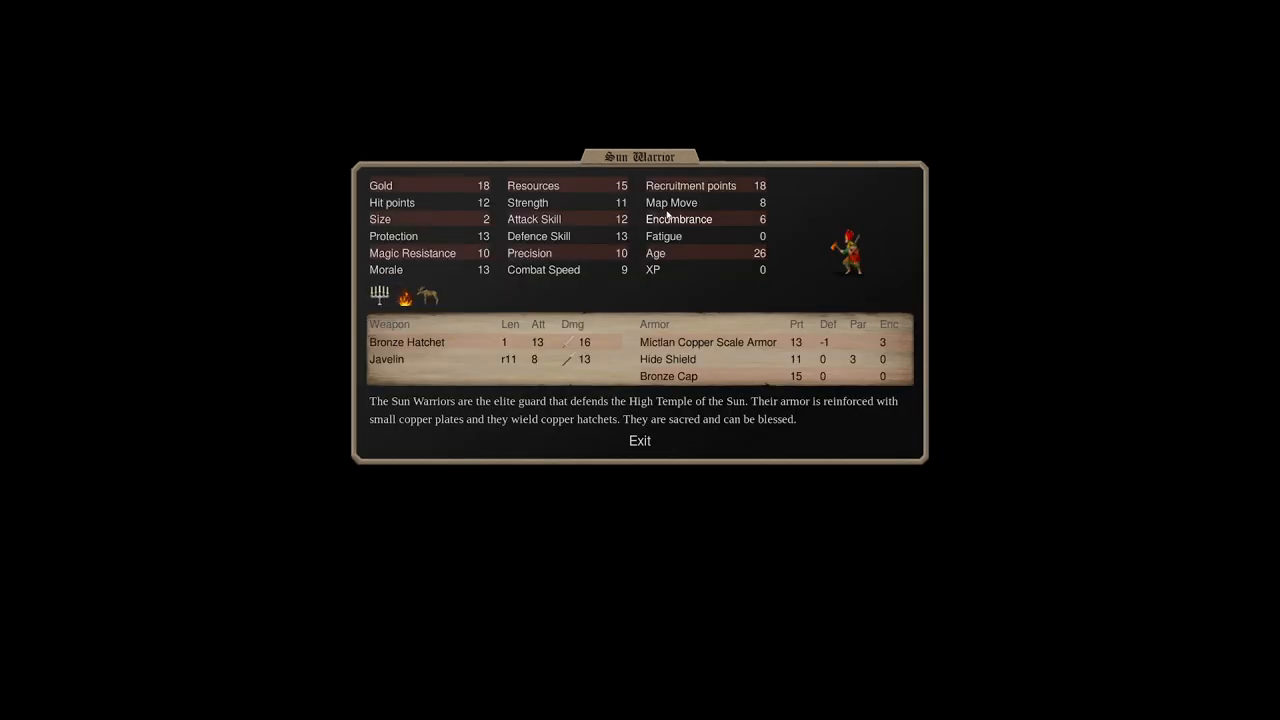
pyautogui.moveTo(644, 204)
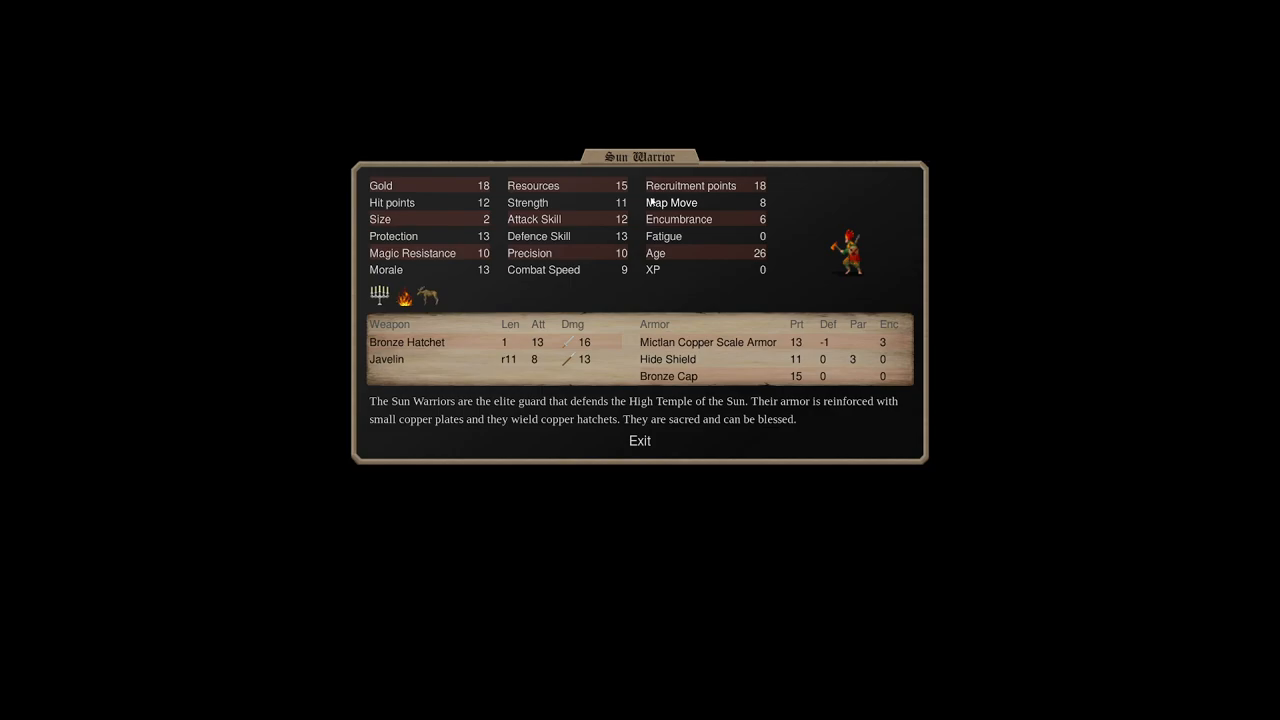
pyautogui.moveTo(636, 204)
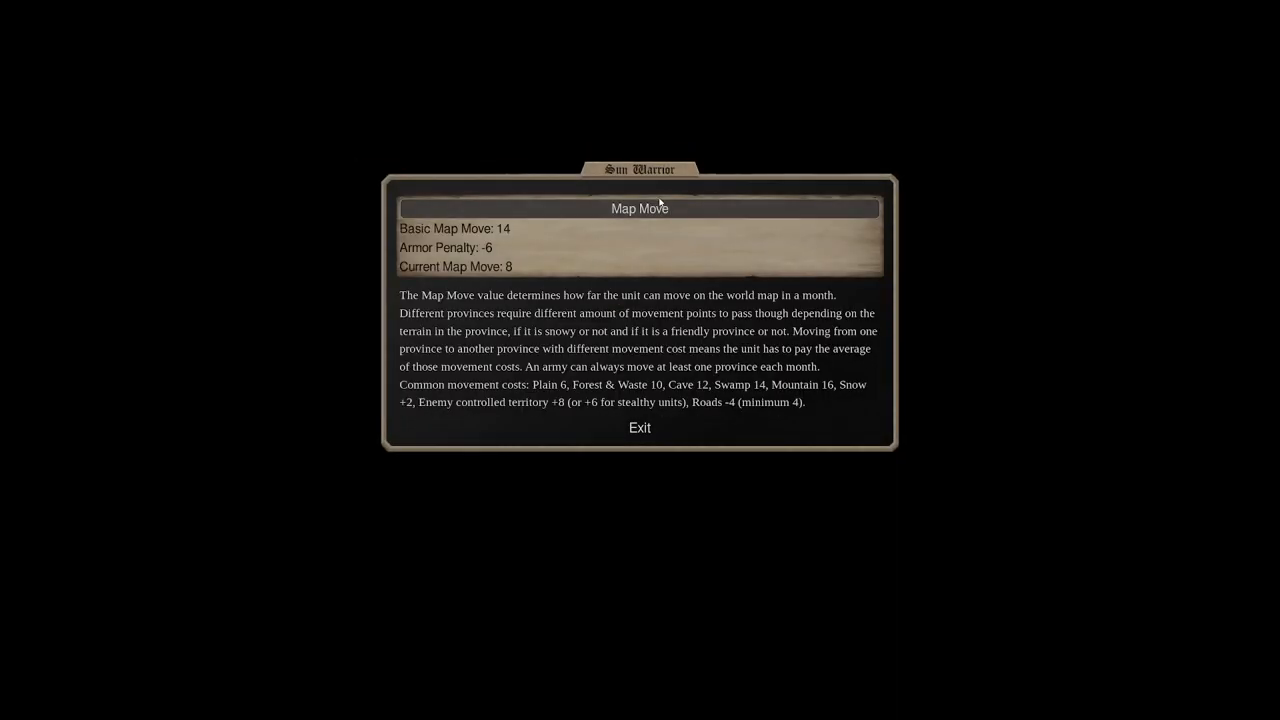
pyautogui.click(640, 428)
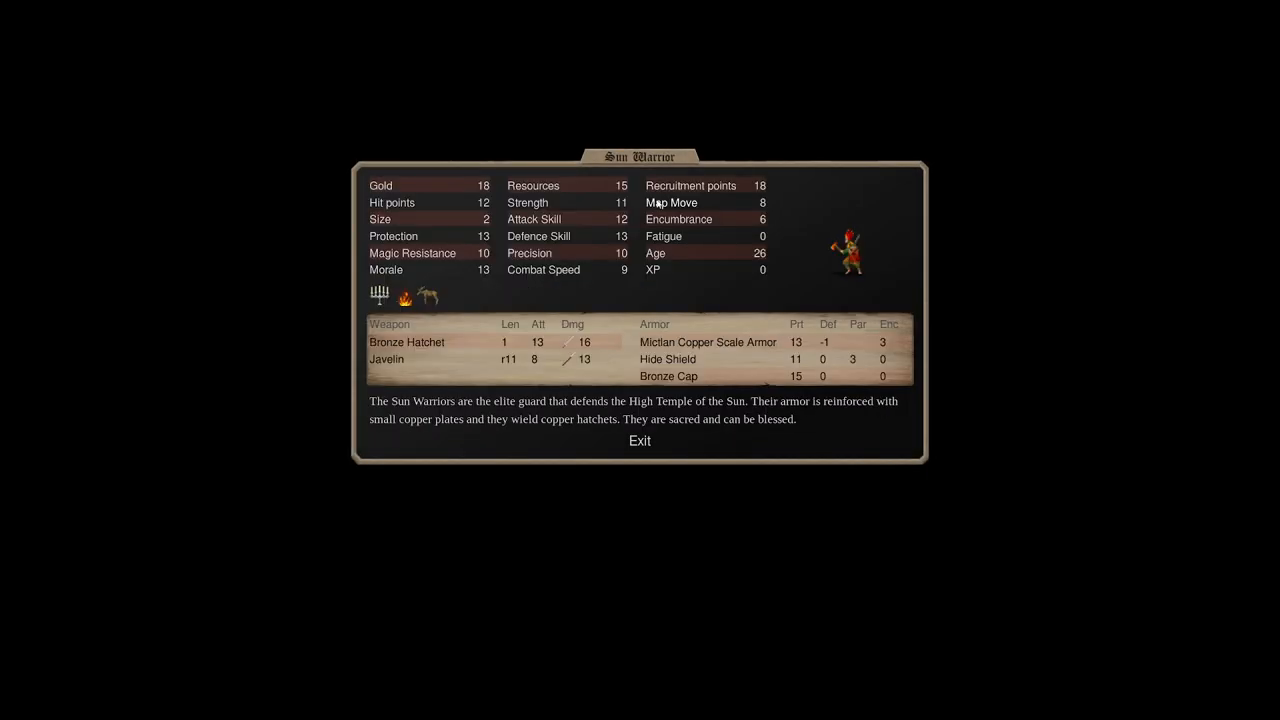
pyautogui.moveTo(538, 244)
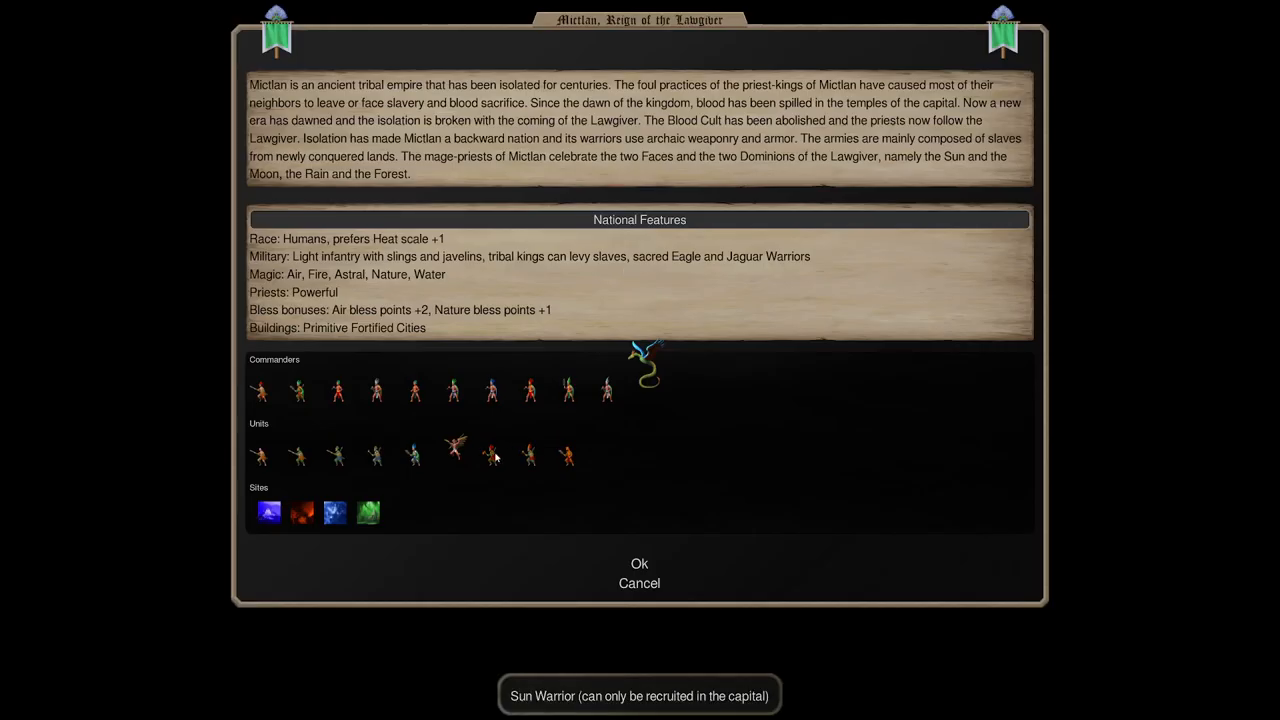
pyautogui.click(492, 456)
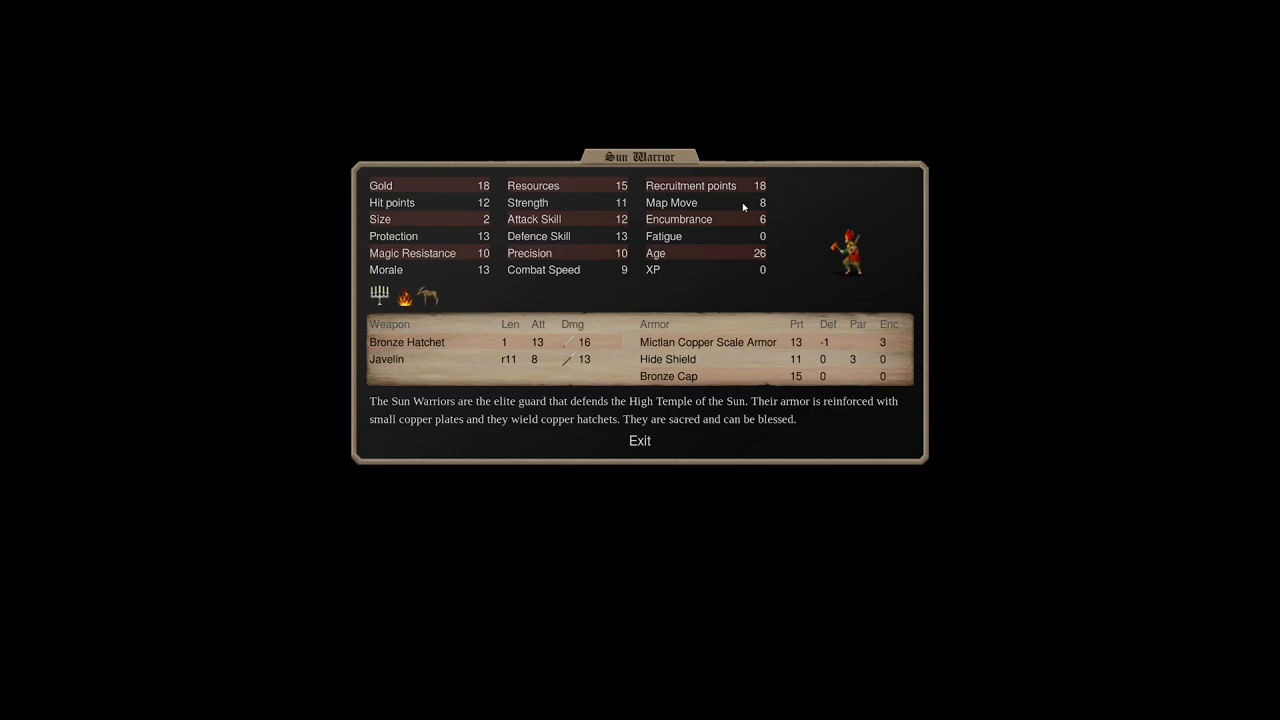
pyautogui.moveTo(582, 238)
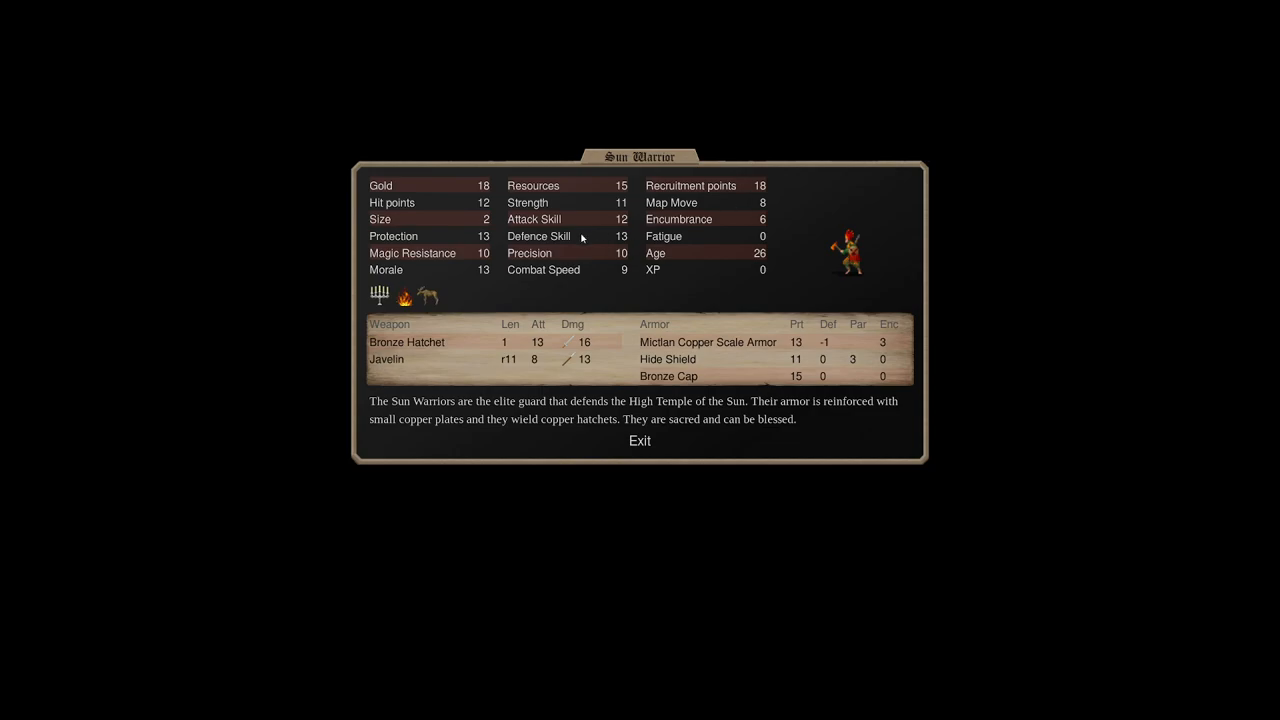
pyautogui.moveTo(568, 264)
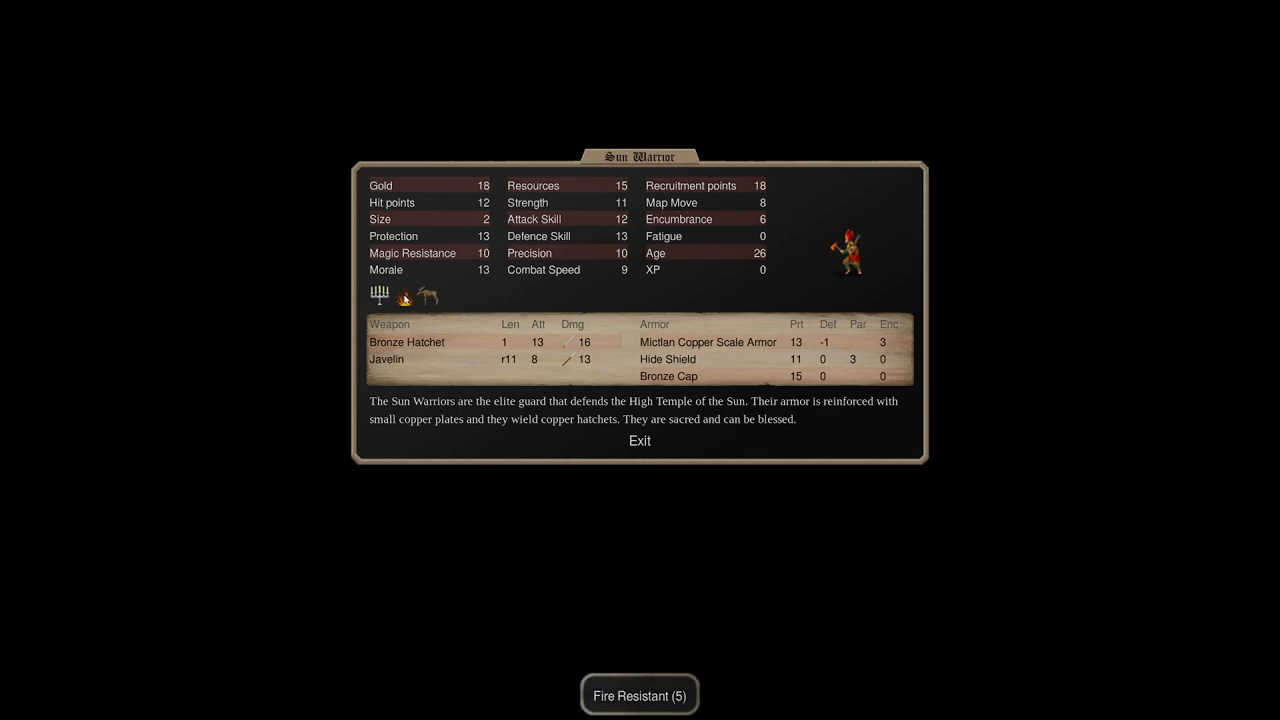
pyautogui.moveTo(478, 324)
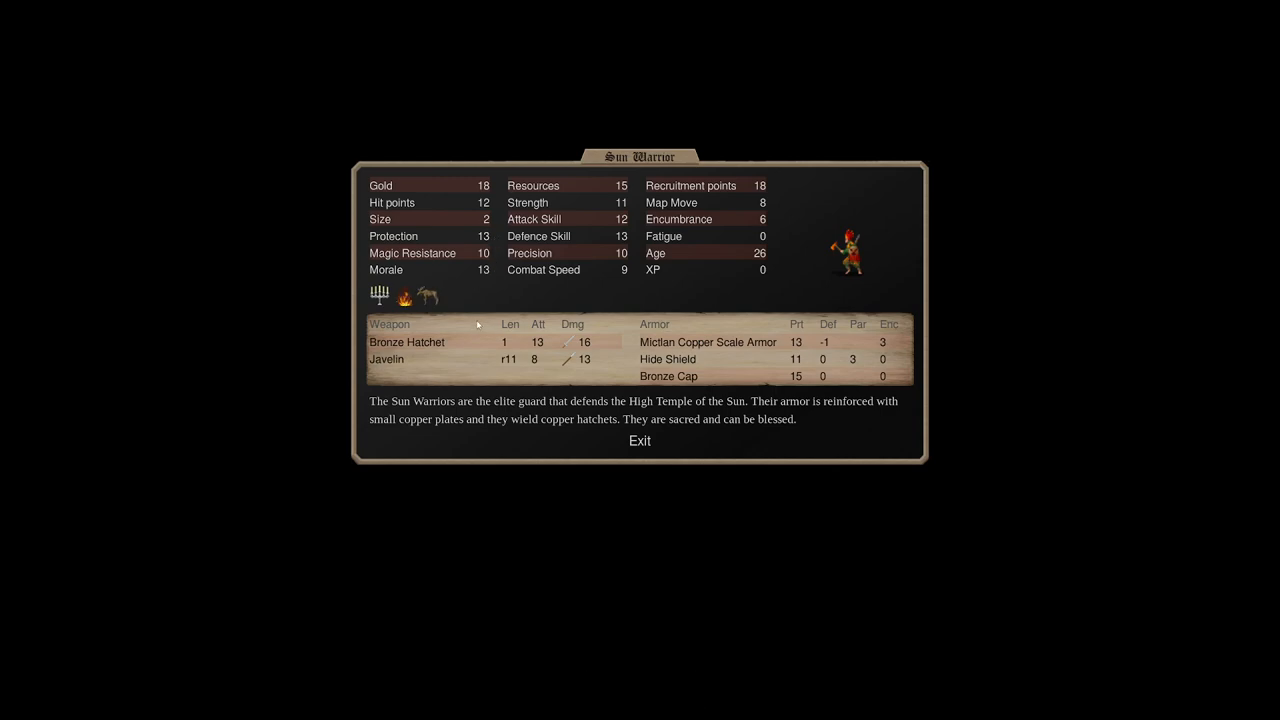
pyautogui.moveTo(590, 342)
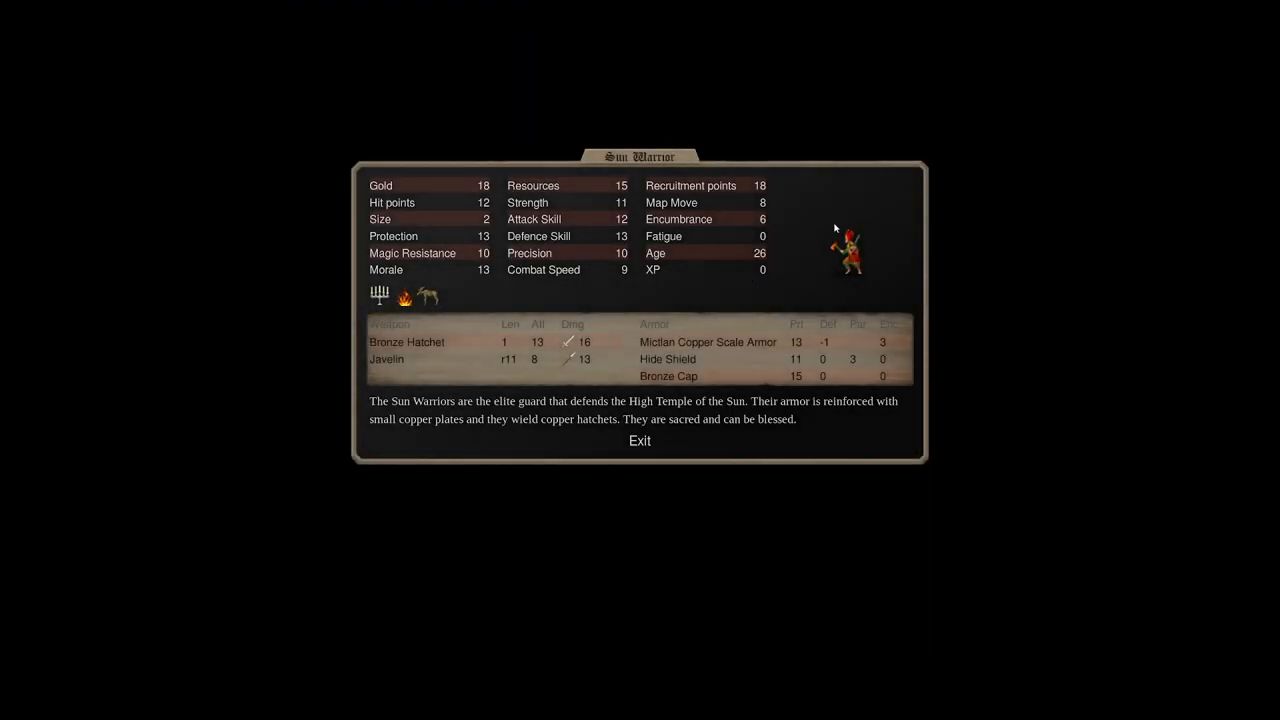
# Close the Sun Warrior sheet and settle on the Jaguar Warrior's stats, obsidian club sword and description.
pyautogui.click(640, 440)
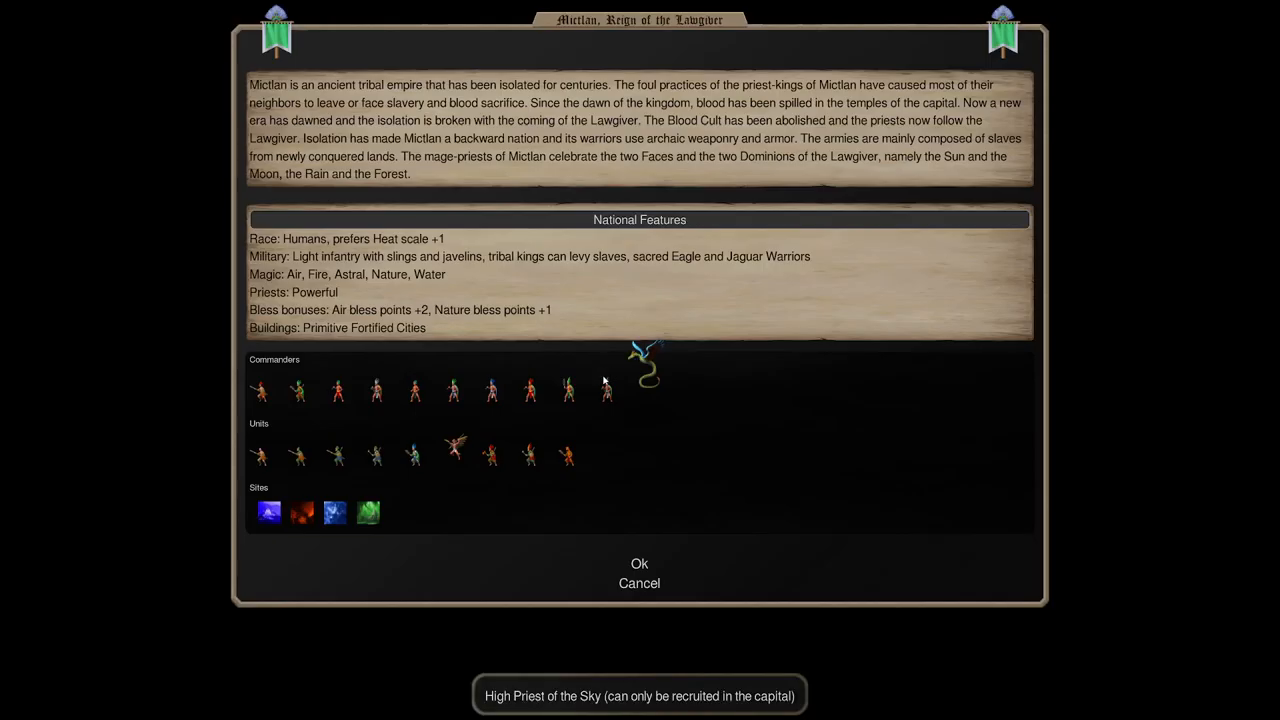
pyautogui.moveTo(496, 478)
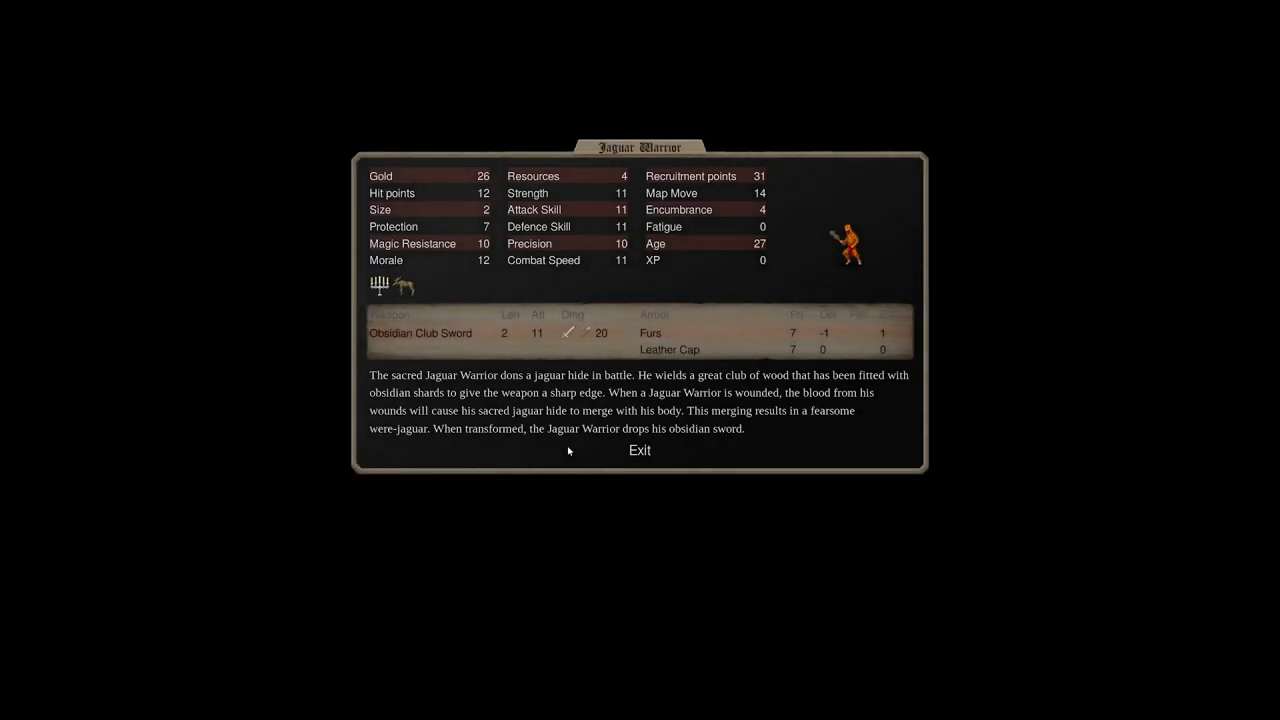
pyautogui.click(640, 450)
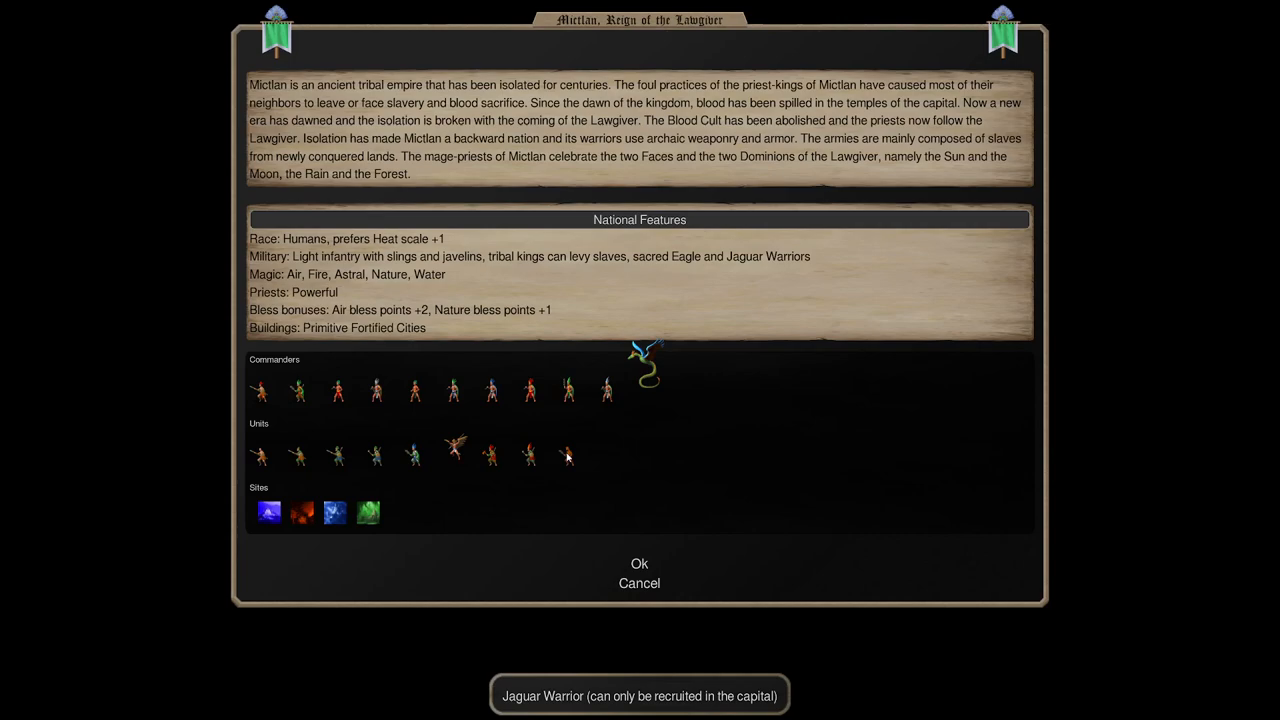
pyautogui.click(568, 456)
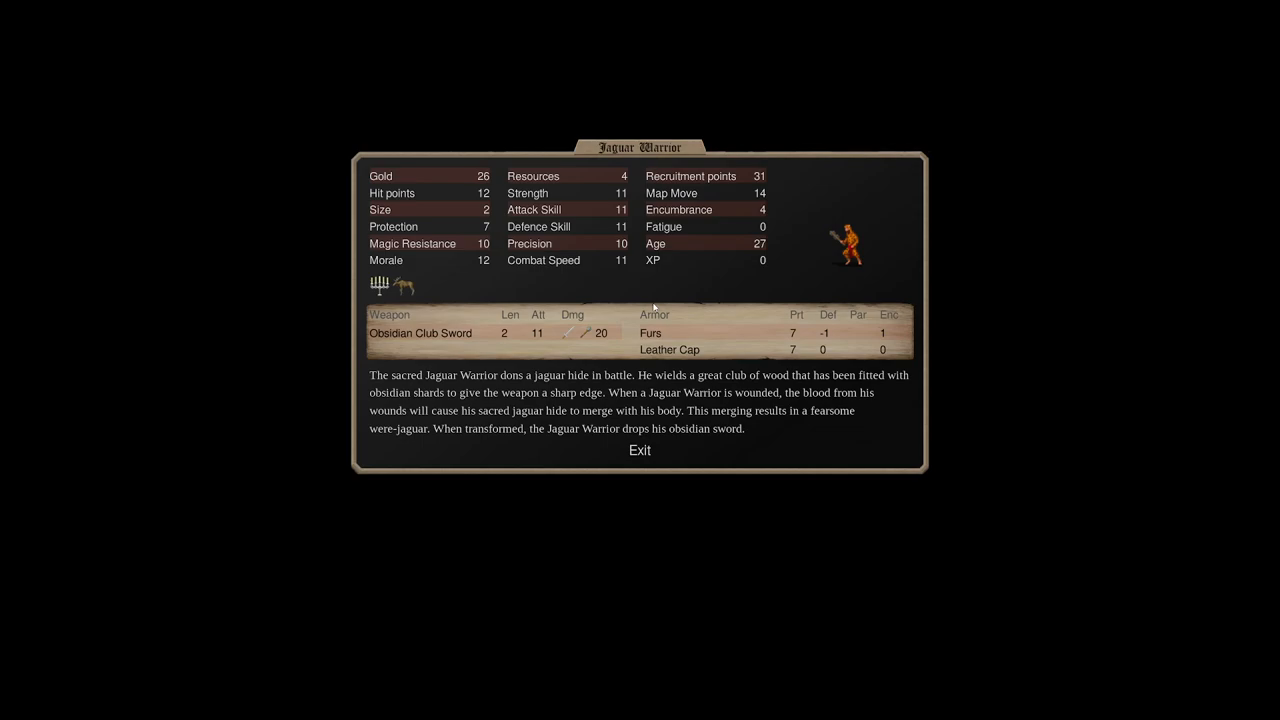
pyautogui.moveTo(576, 332)
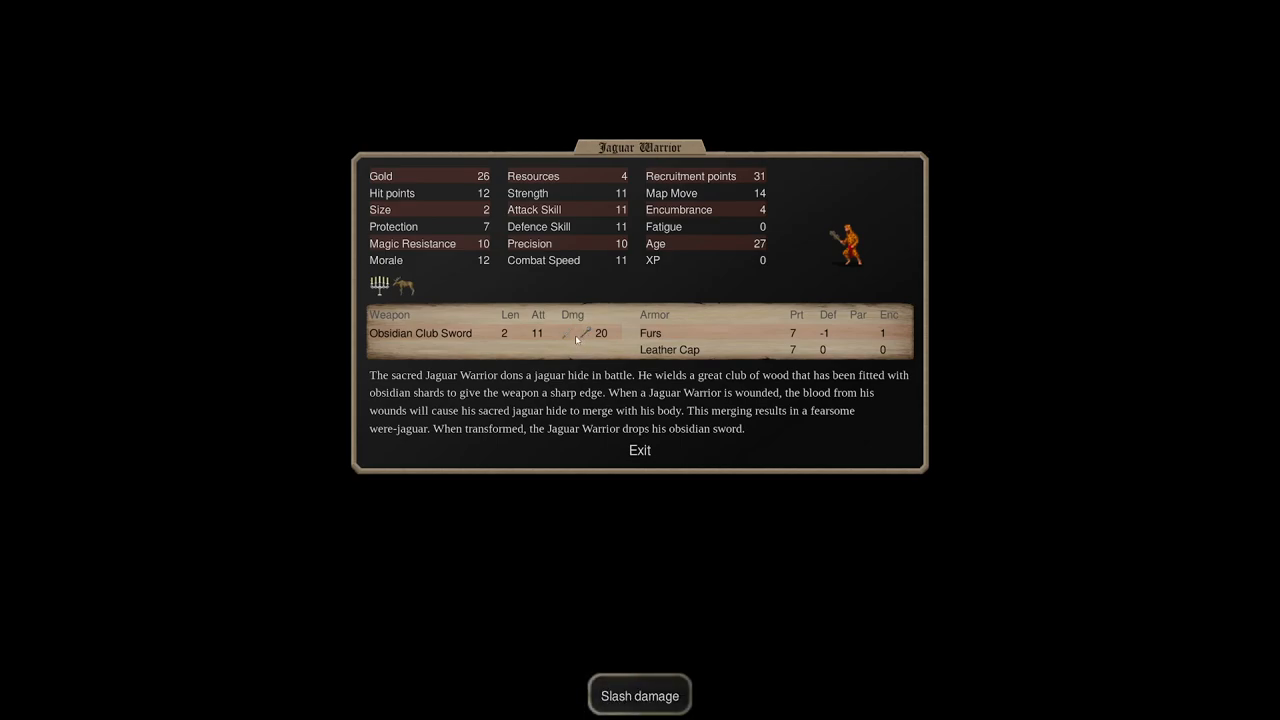
pyautogui.moveTo(536, 332)
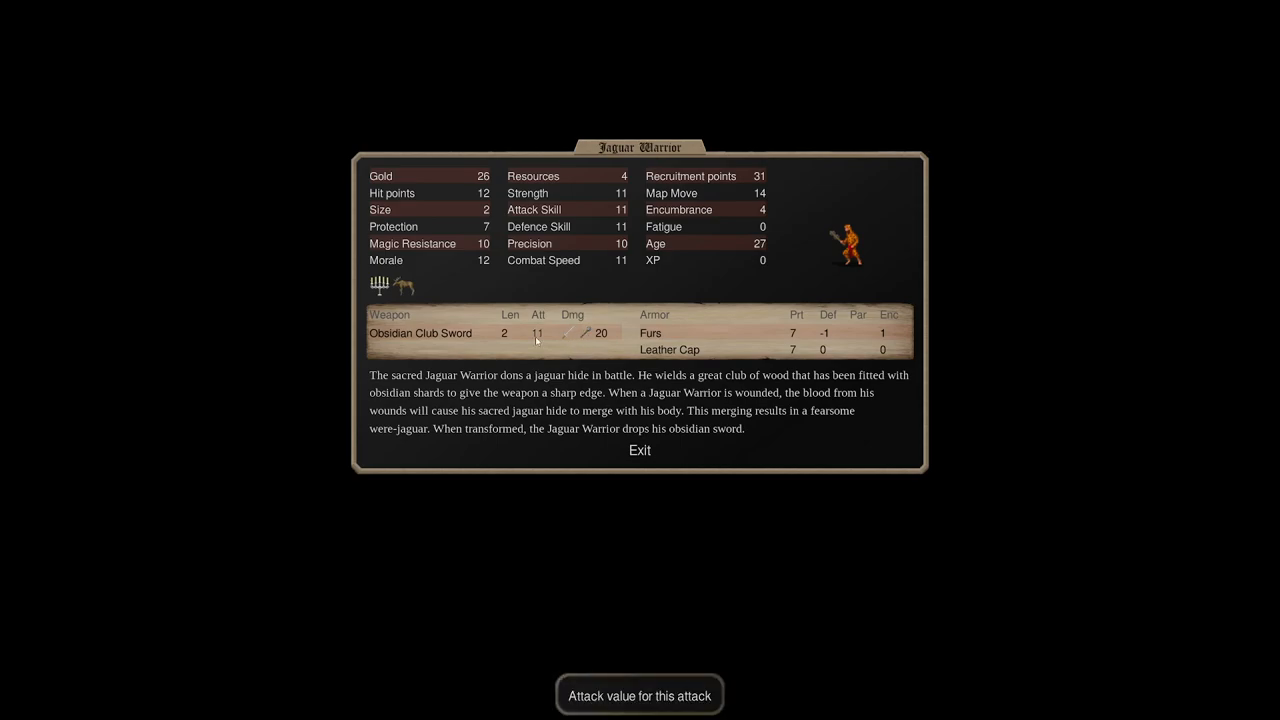
pyautogui.moveTo(580, 338)
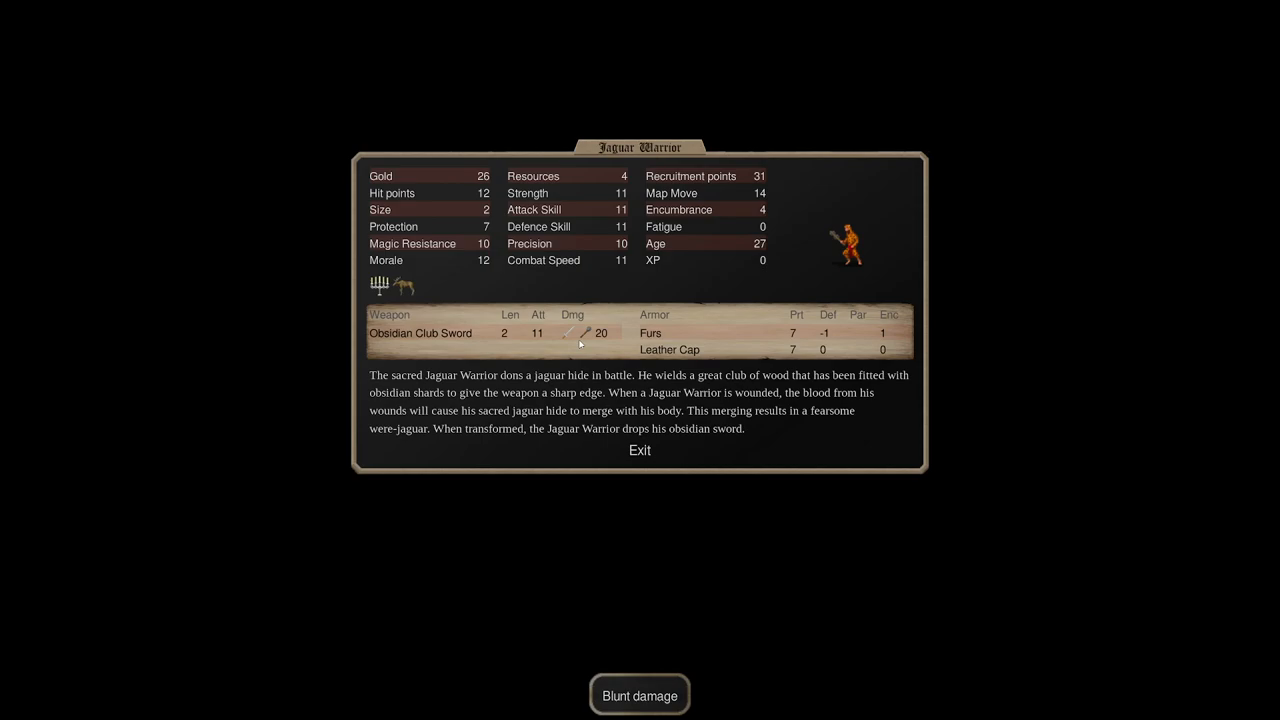
pyautogui.moveTo(658, 312)
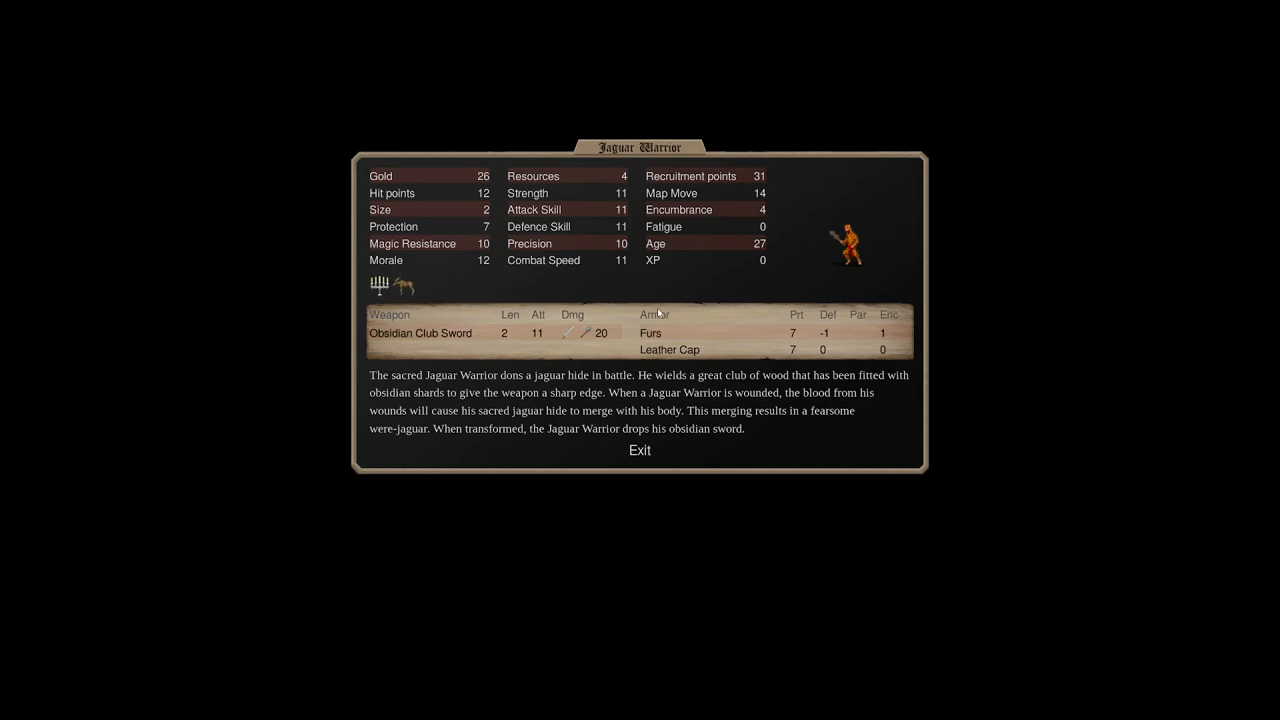
pyautogui.moveTo(502, 168)
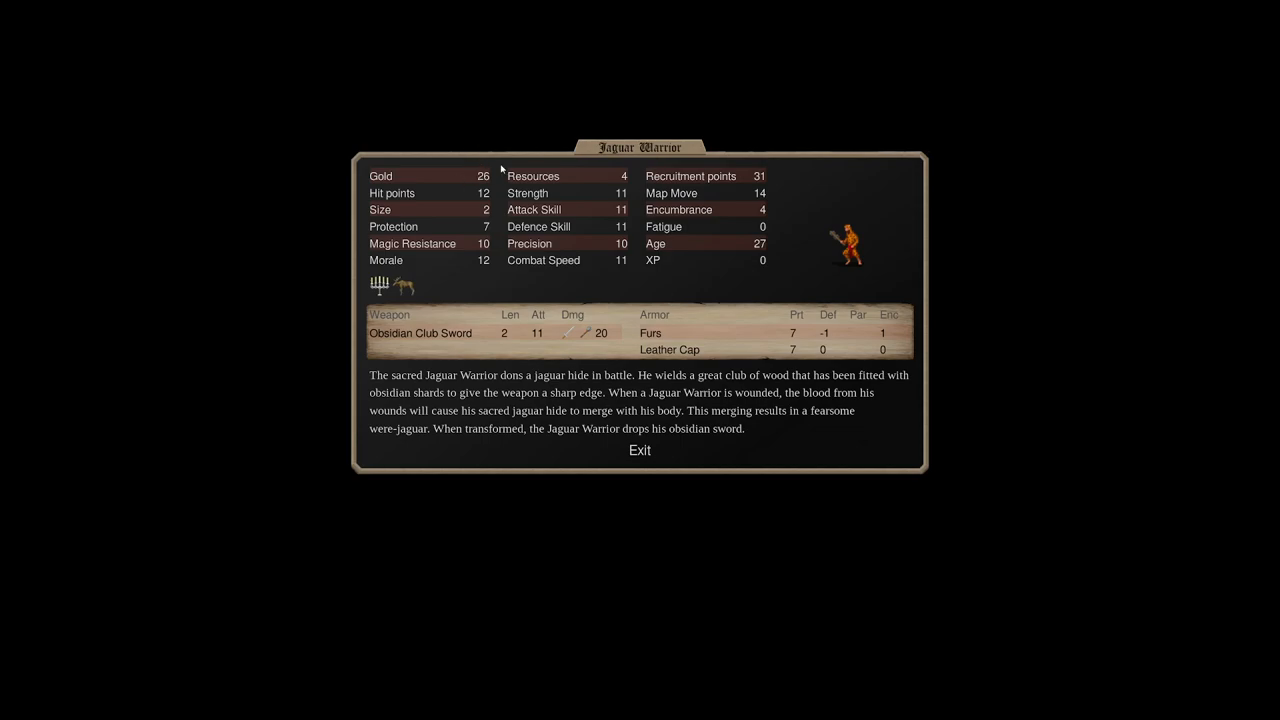
pyautogui.moveTo(552, 184)
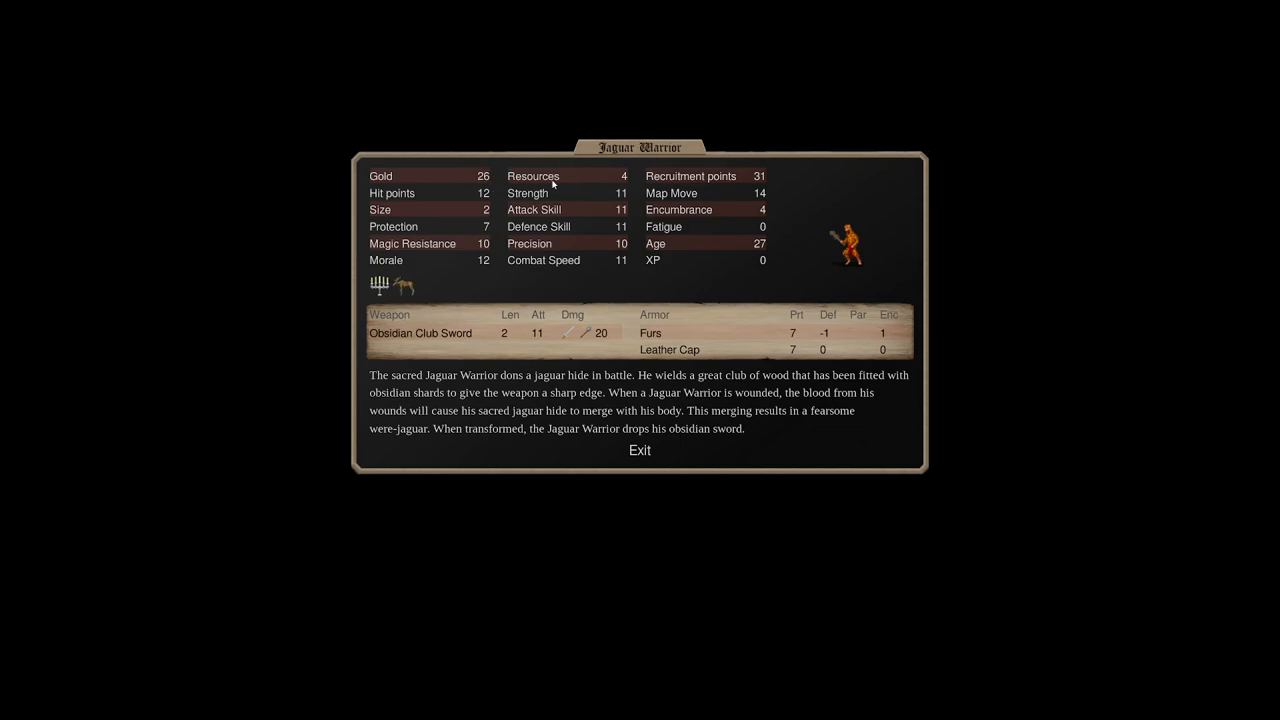
pyautogui.moveTo(640, 170)
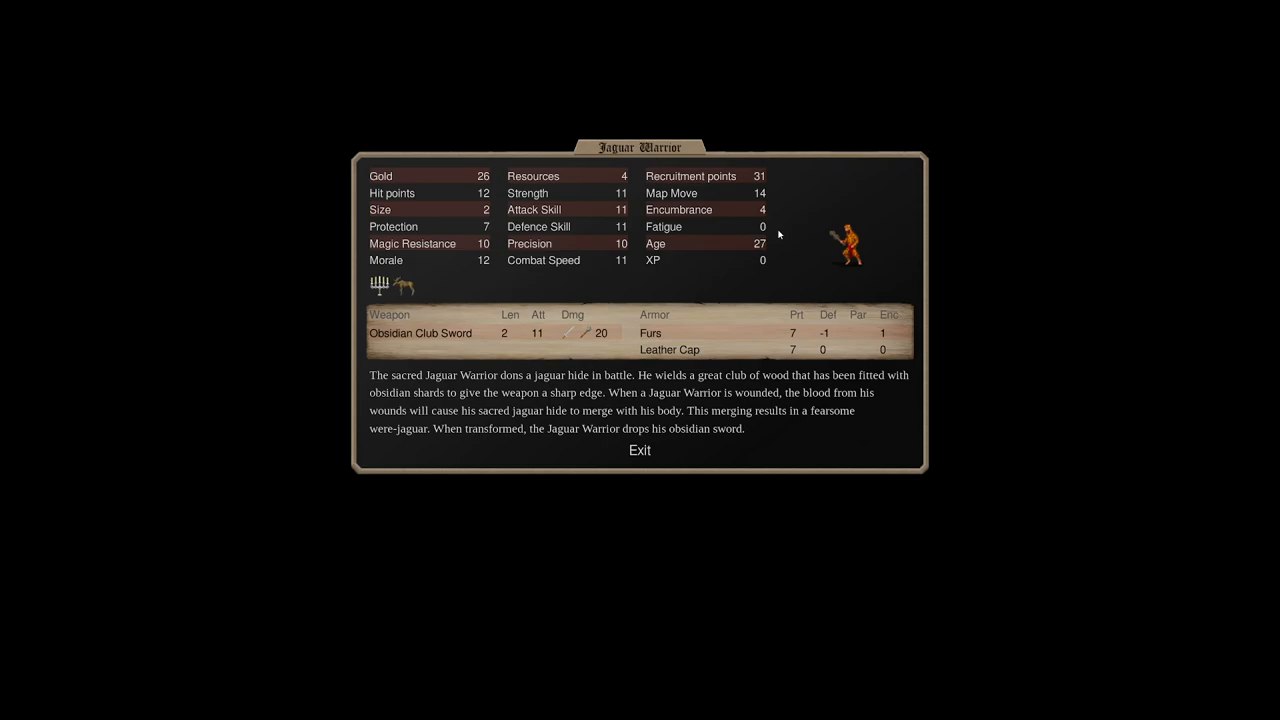
pyautogui.moveTo(648, 190)
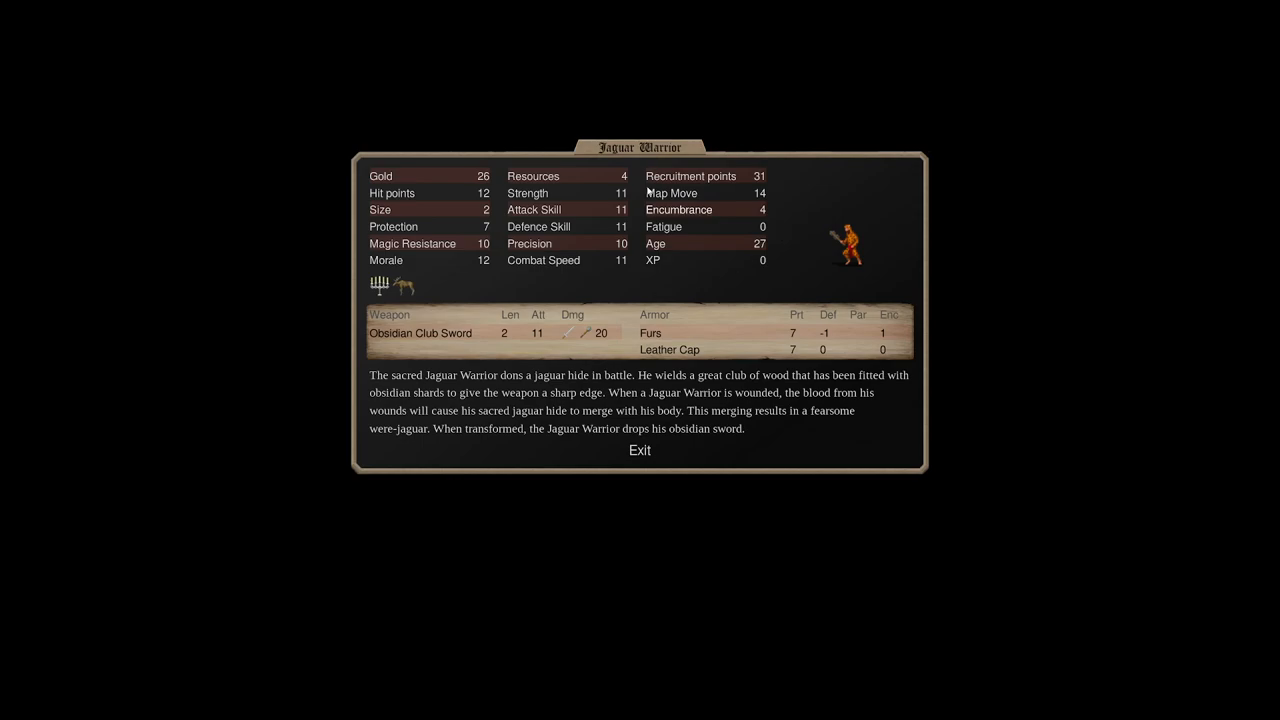
pyautogui.moveTo(664, 172)
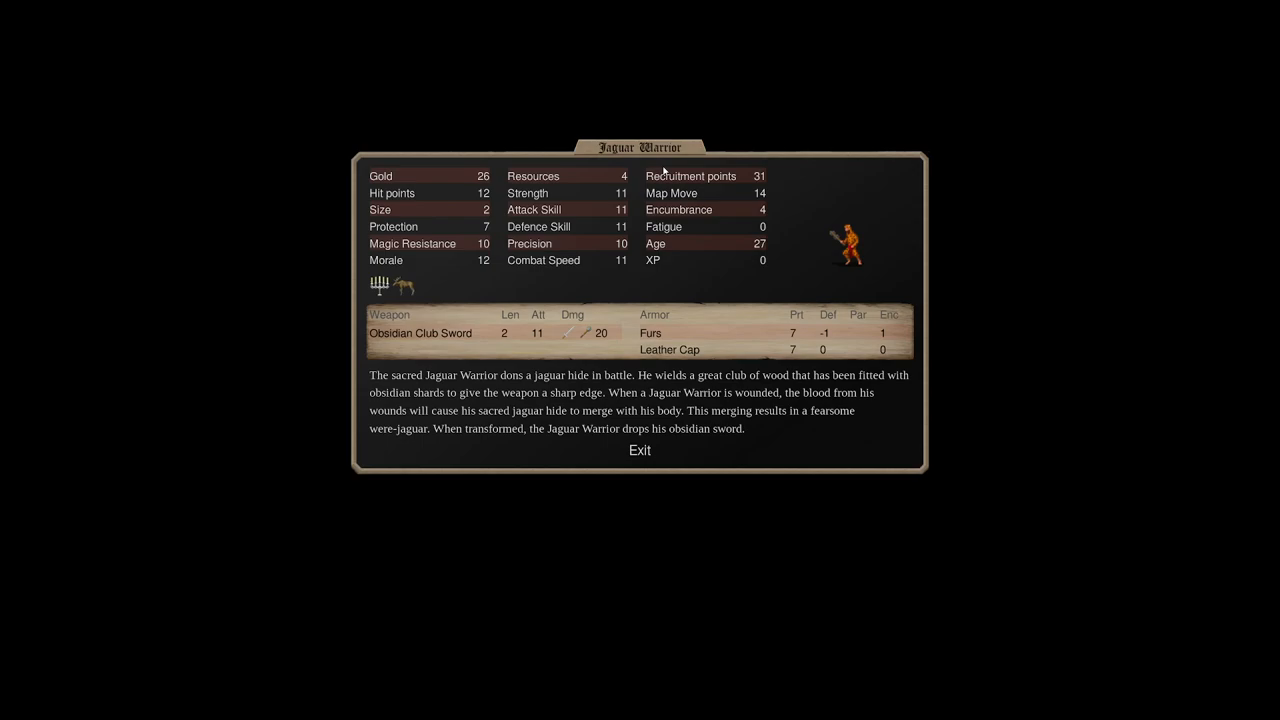
pyautogui.moveTo(924, 228)
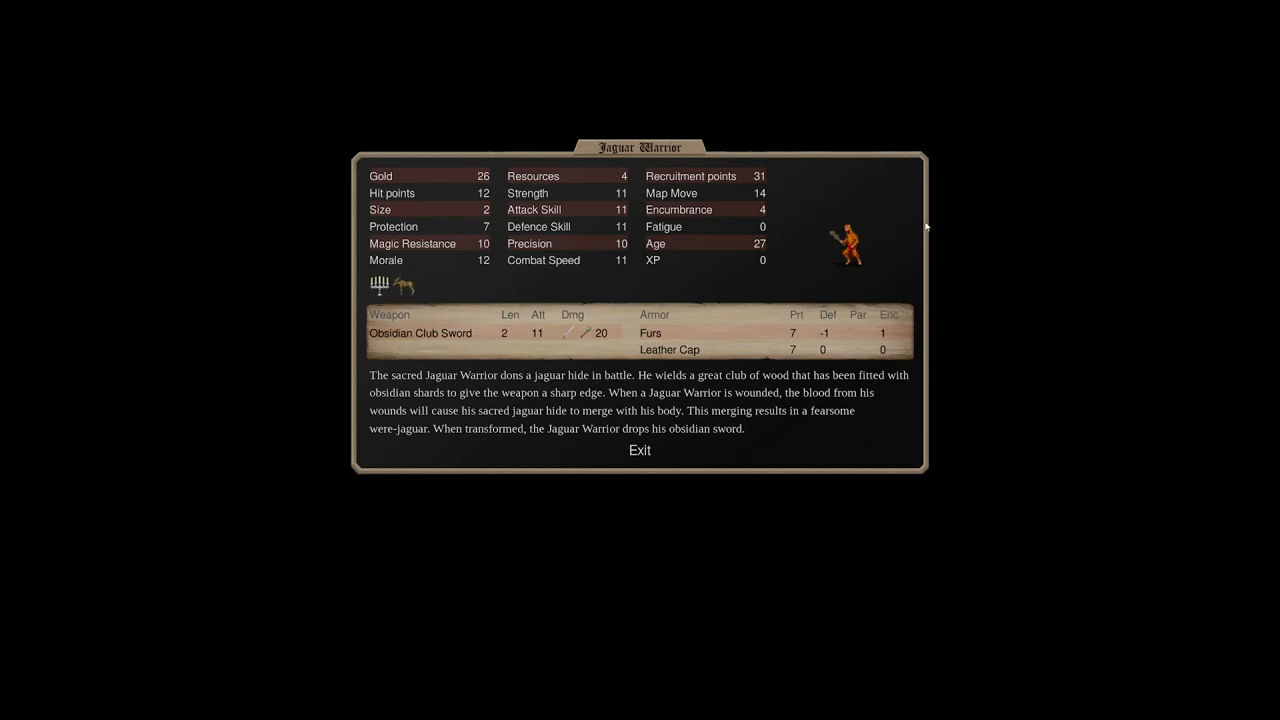
pyautogui.moveTo(602, 336)
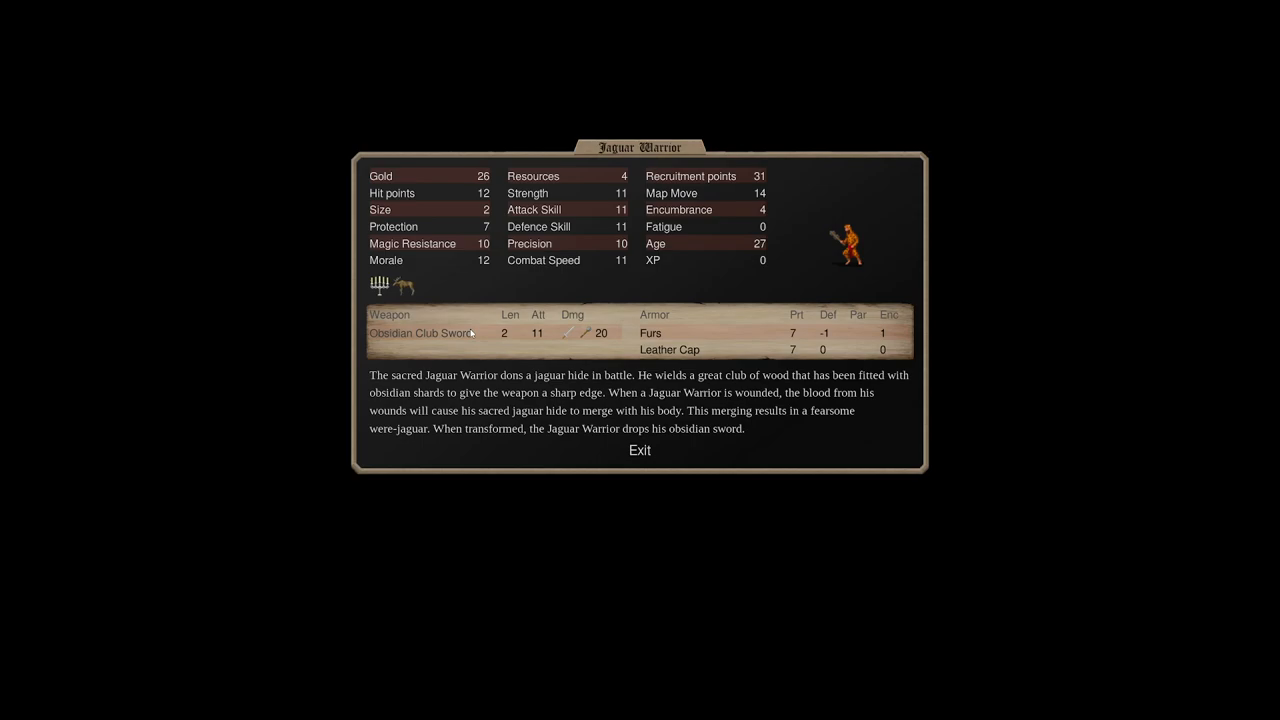
pyautogui.moveTo(828, 270)
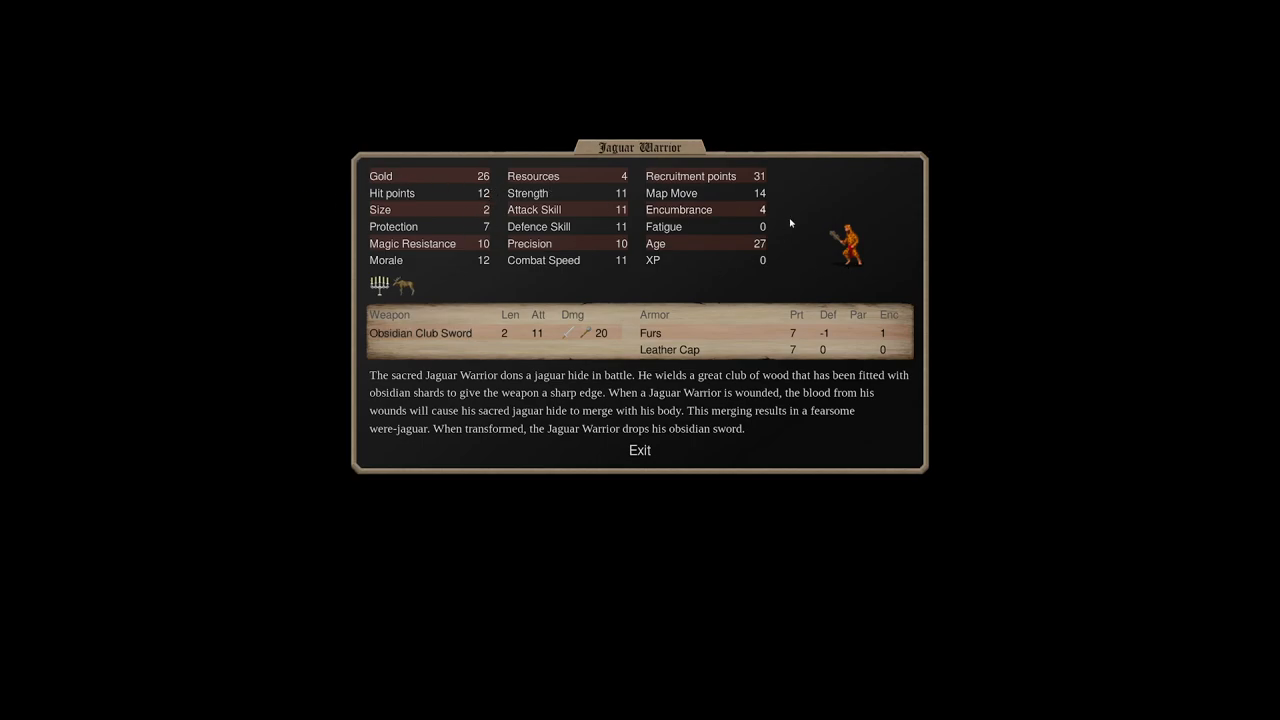
pyautogui.moveTo(850, 262)
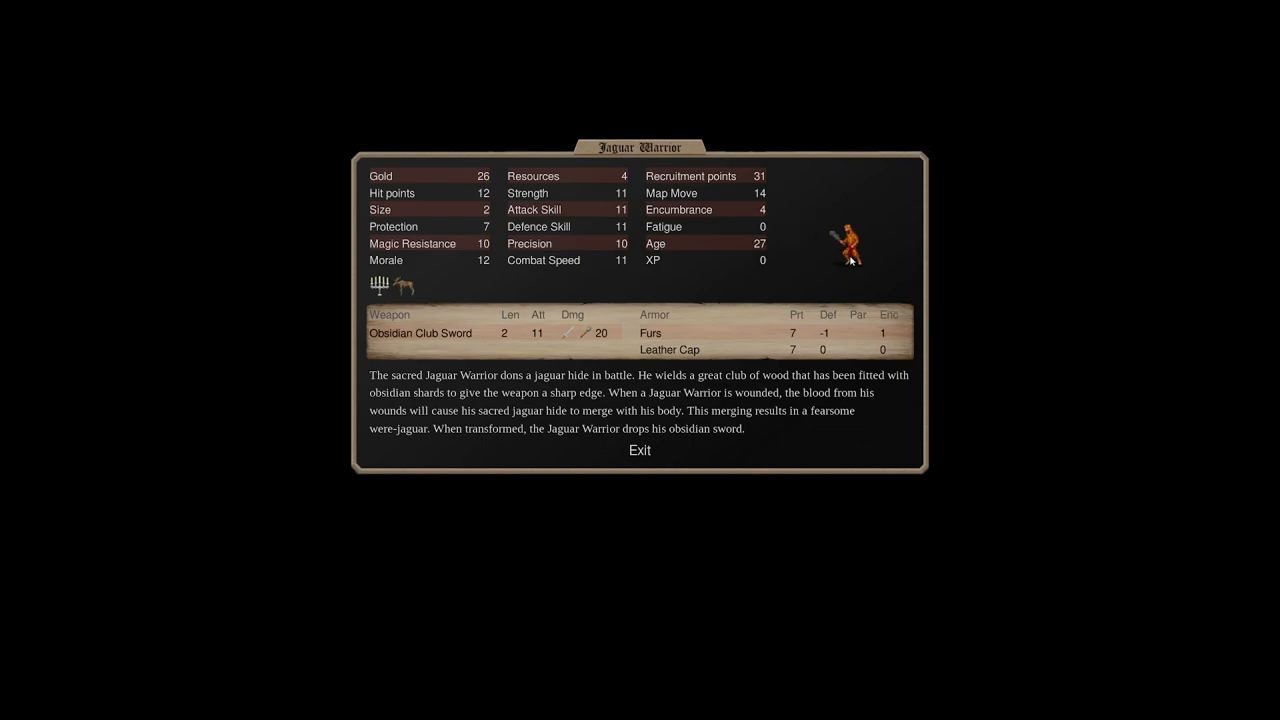
pyautogui.moveTo(848, 264)
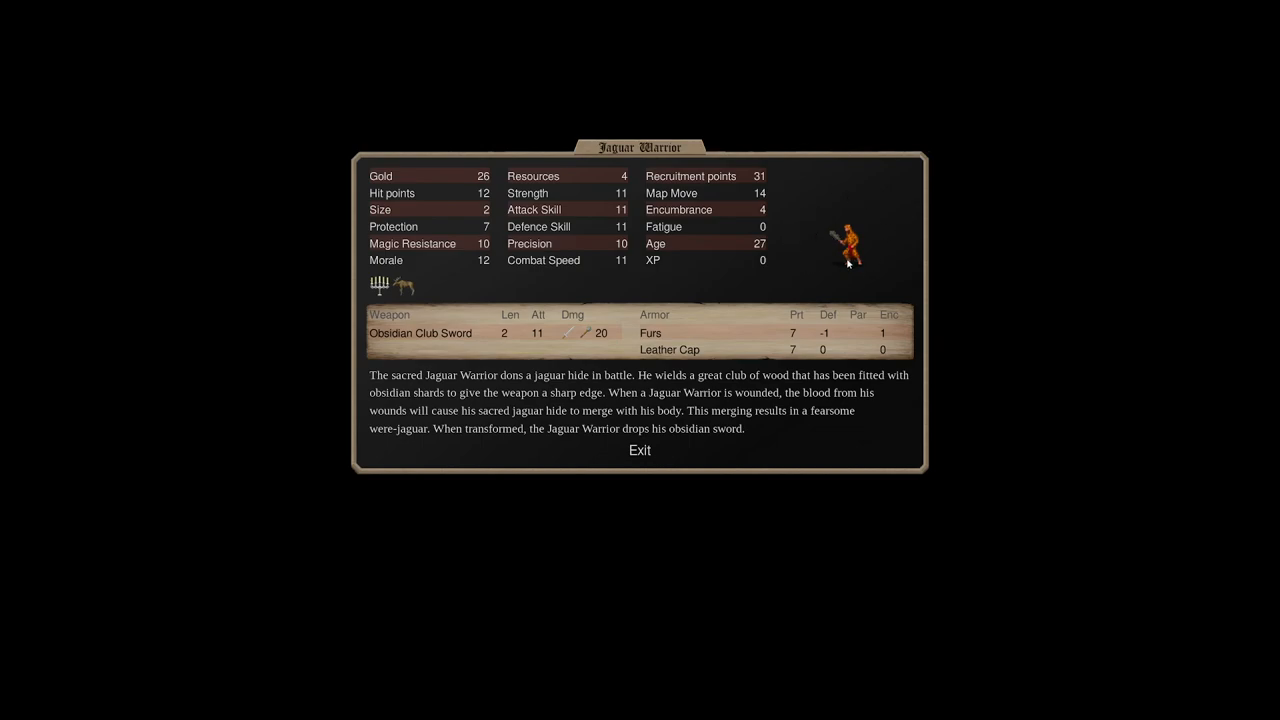
pyautogui.moveTo(904, 260)
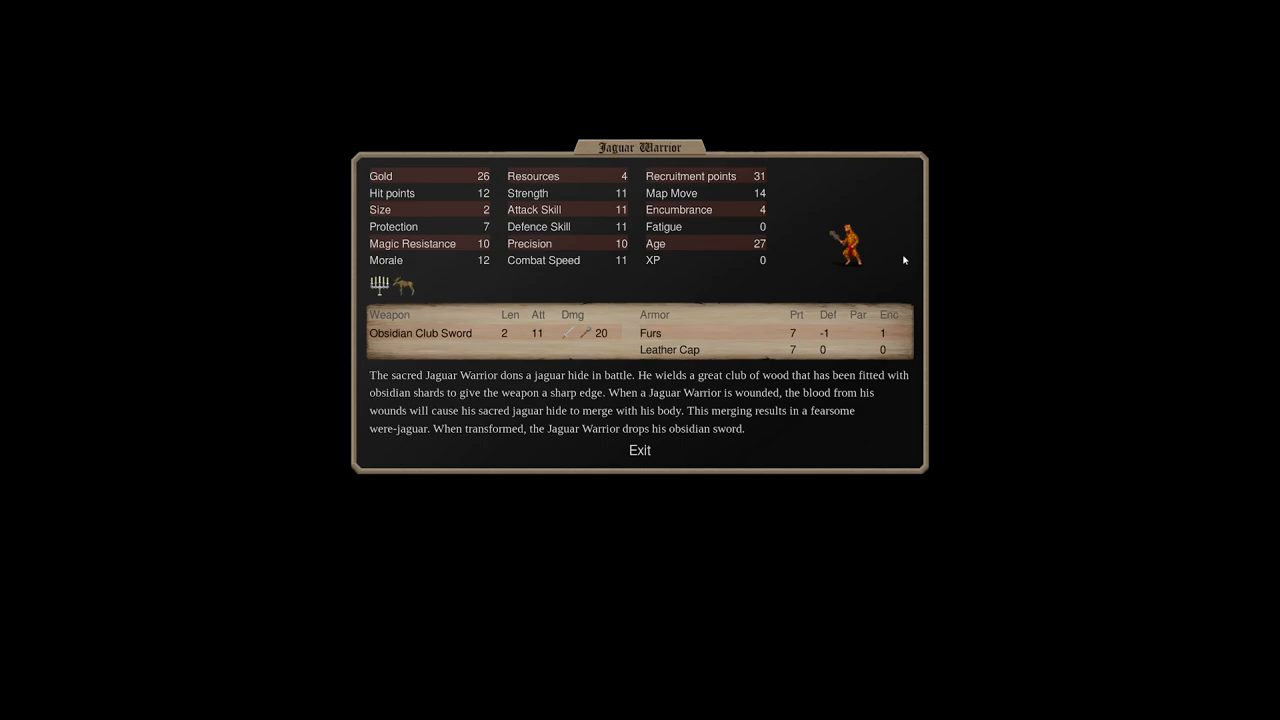
pyautogui.moveTo(638, 198)
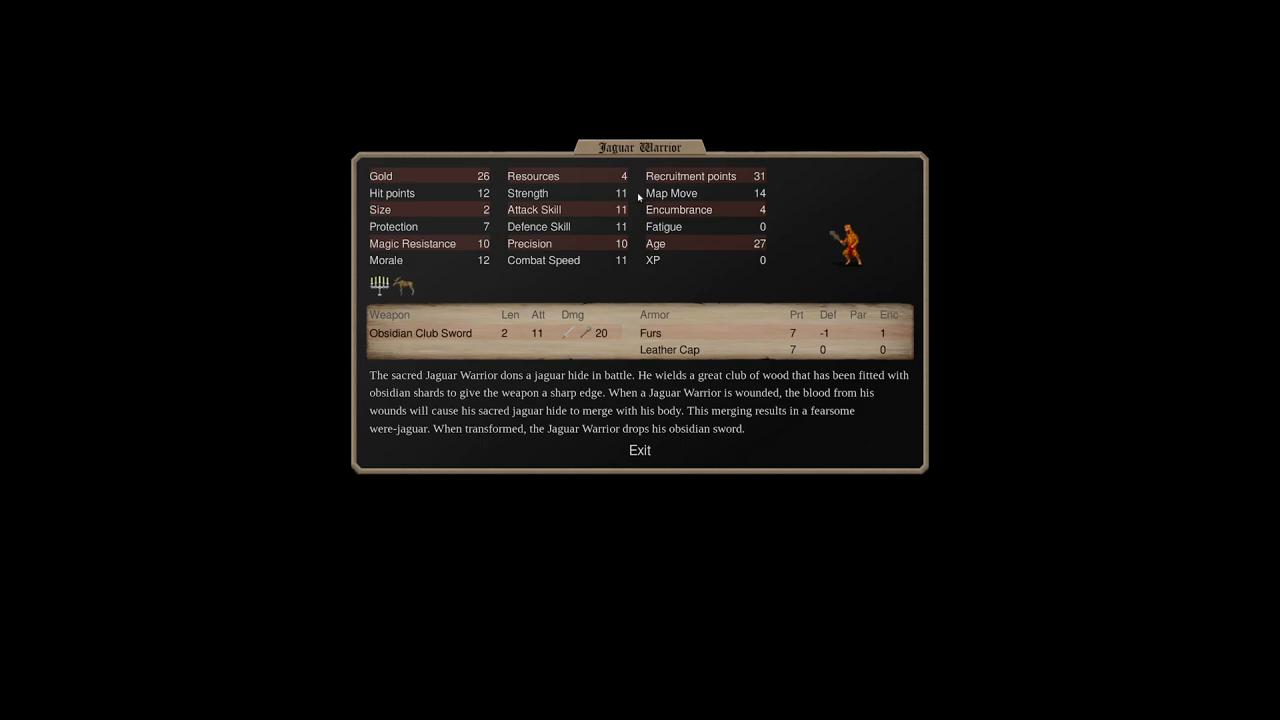
pyautogui.moveTo(548, 510)
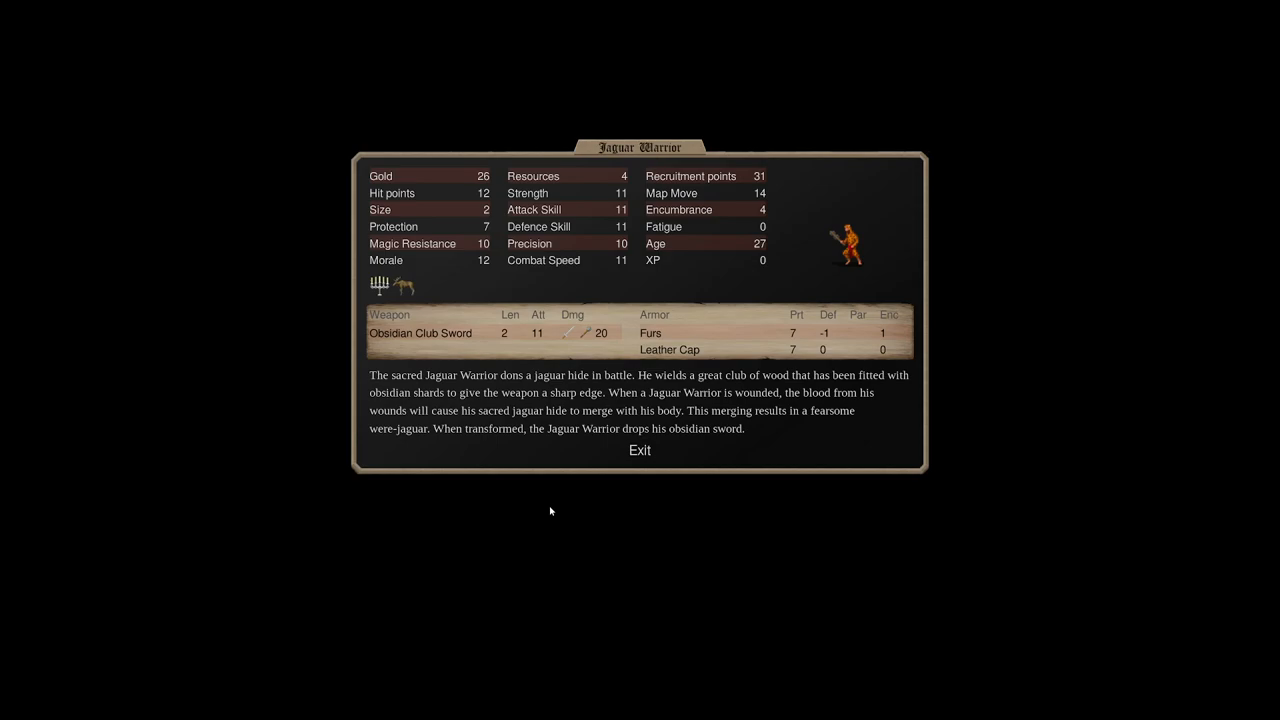
pyautogui.moveTo(428, 480)
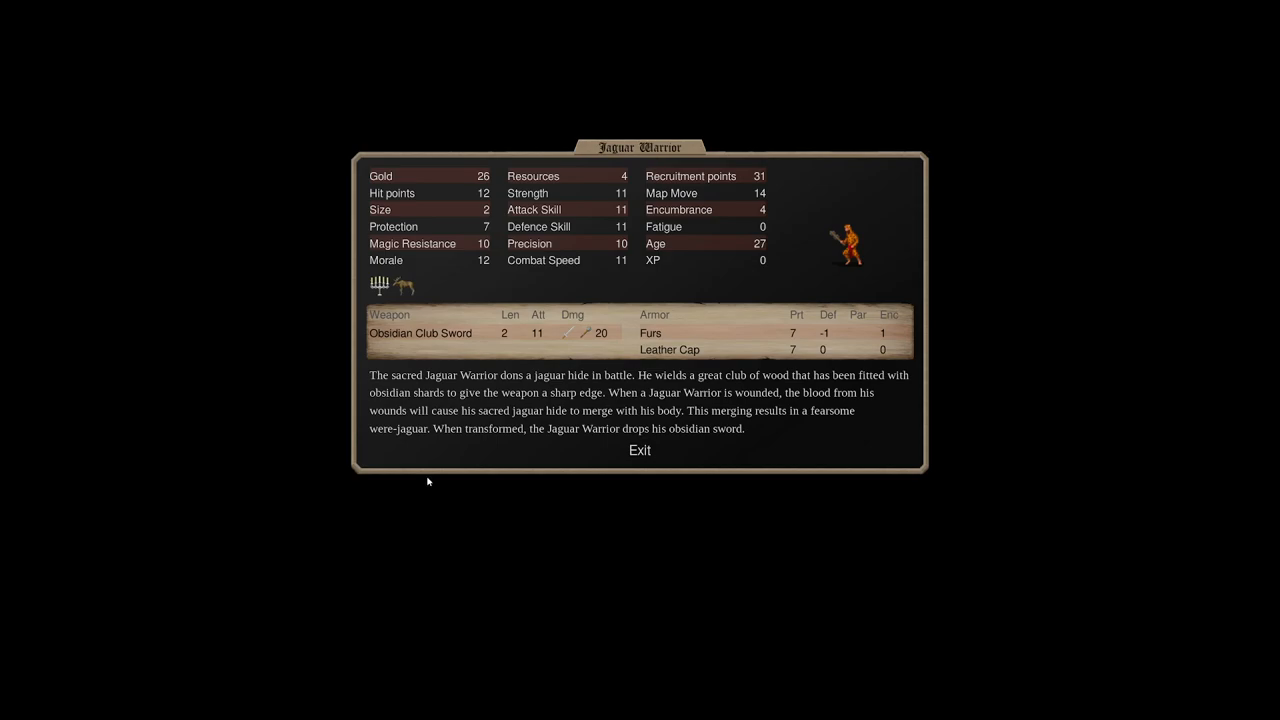
pyautogui.moveTo(908, 36)
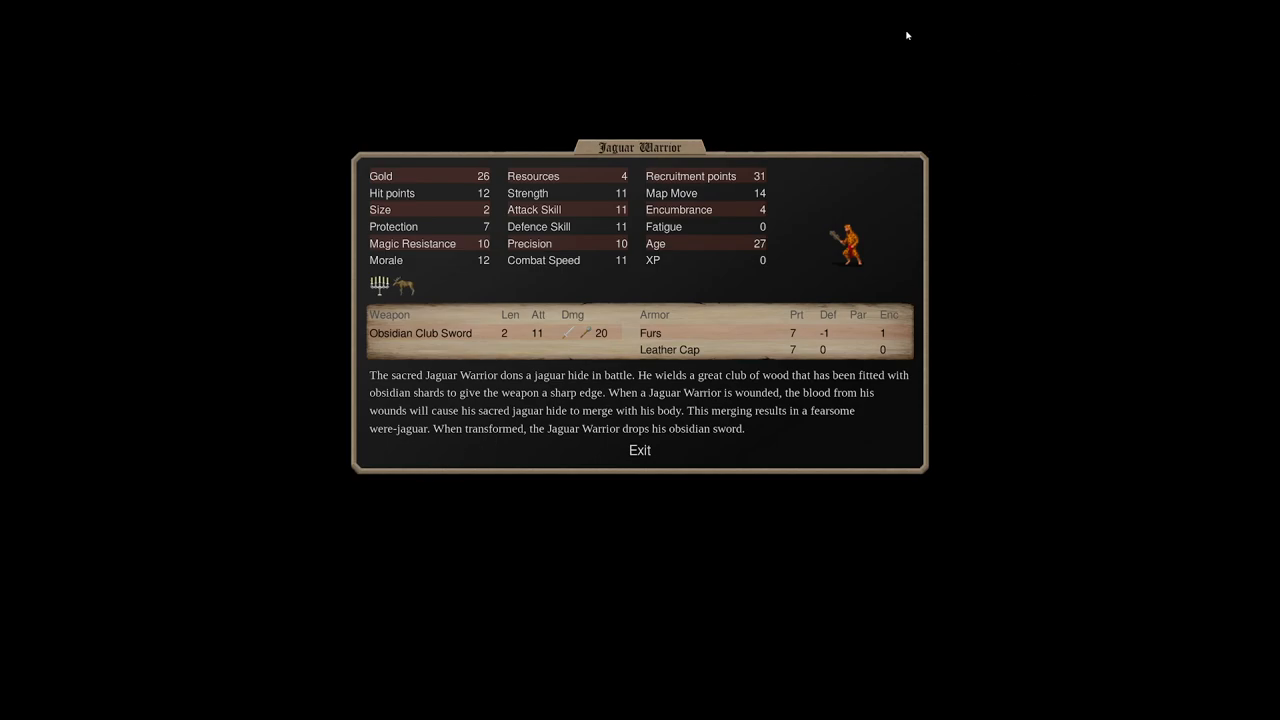
pyautogui.moveTo(856, 248)
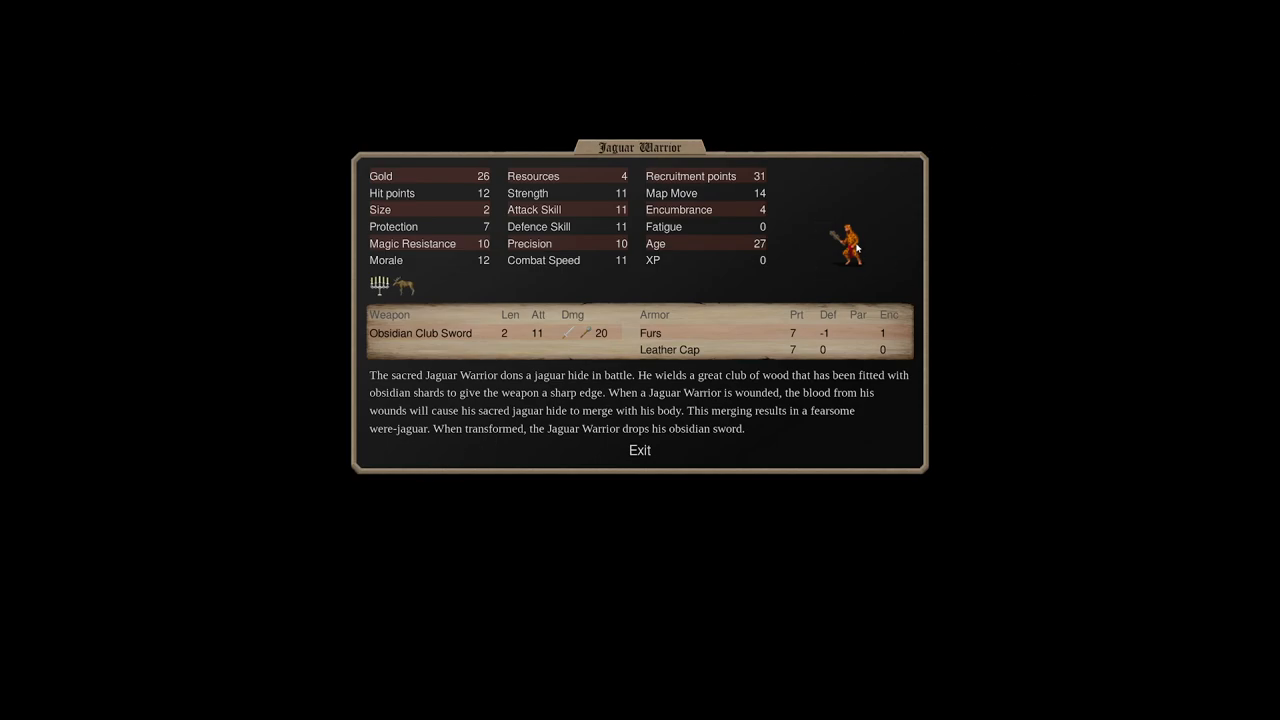
pyautogui.moveTo(568, 240)
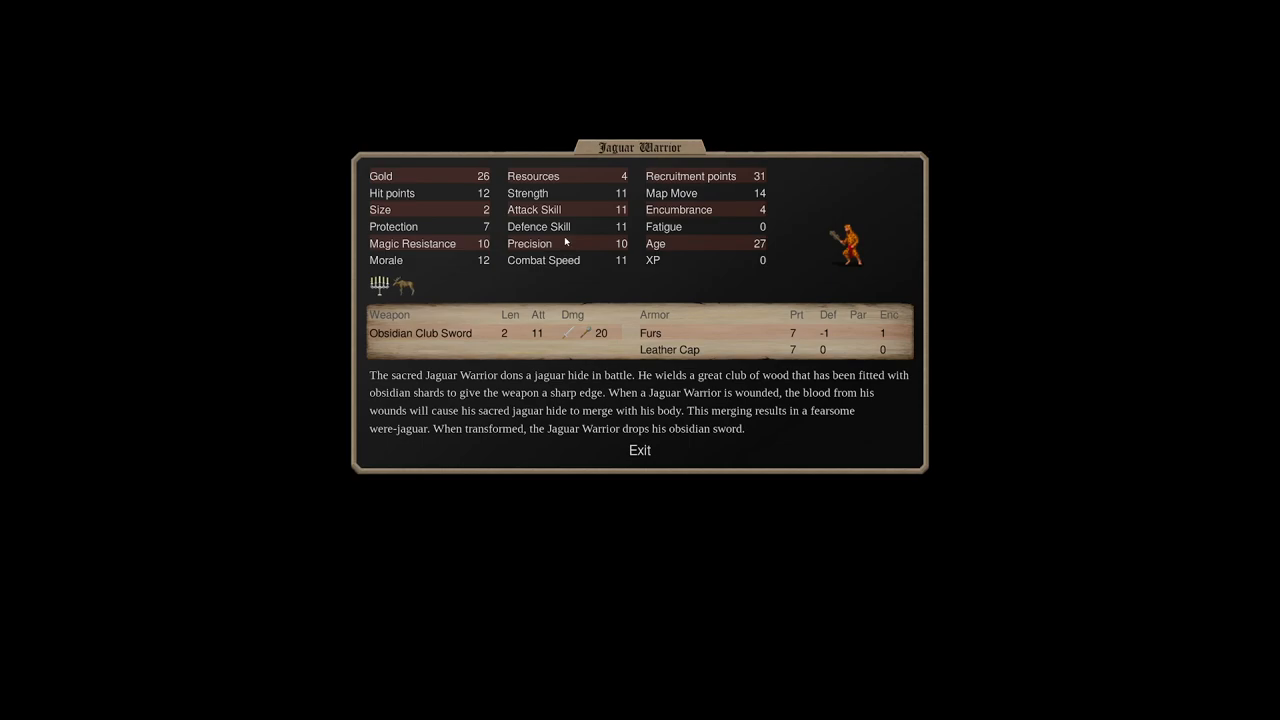
pyautogui.moveTo(730, 264)
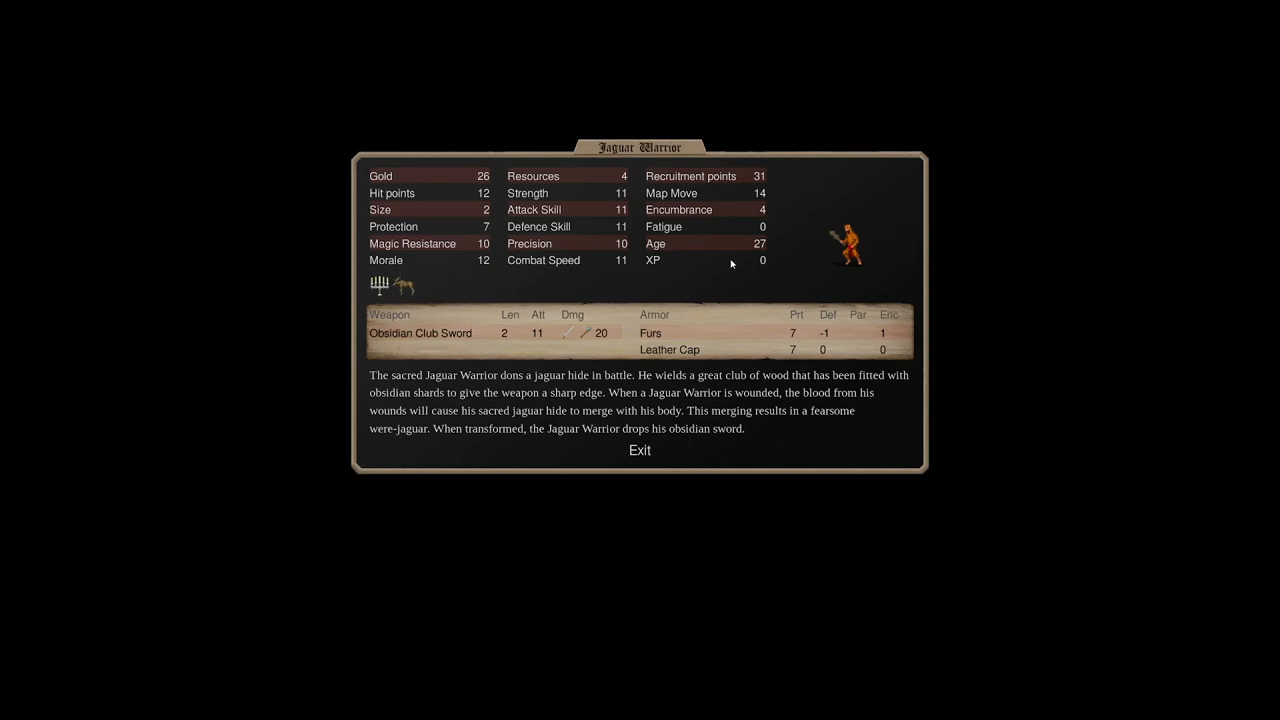
pyautogui.moveTo(970, 236)
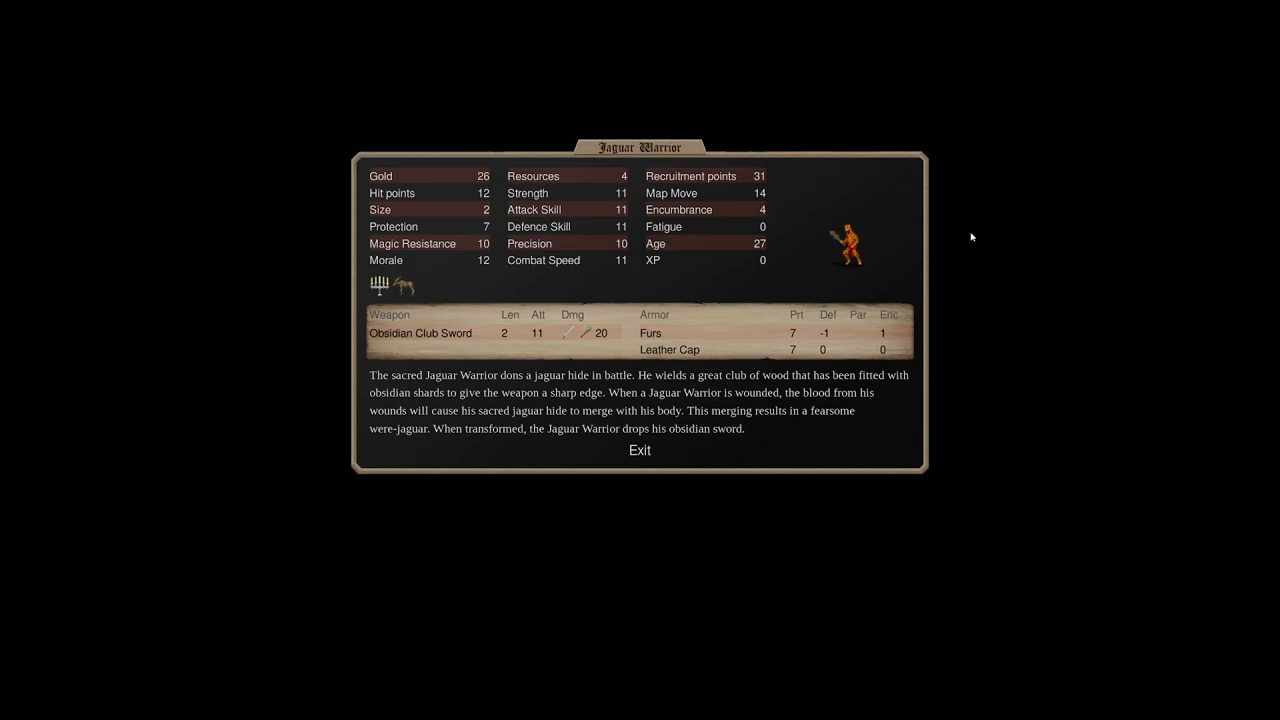
pyautogui.moveTo(738, 206)
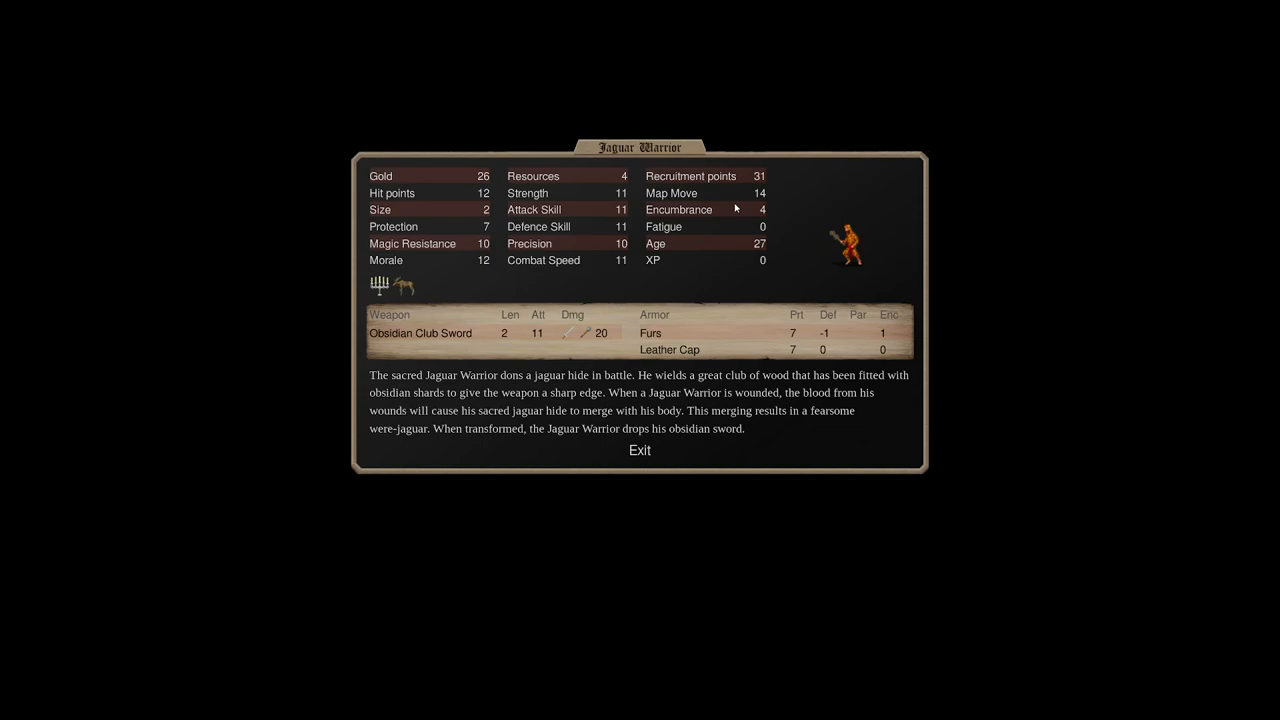
# Swap the Jaguar Warrior card for the Eagle Warrior's stats from the Units row.
pyautogui.click(640, 450)
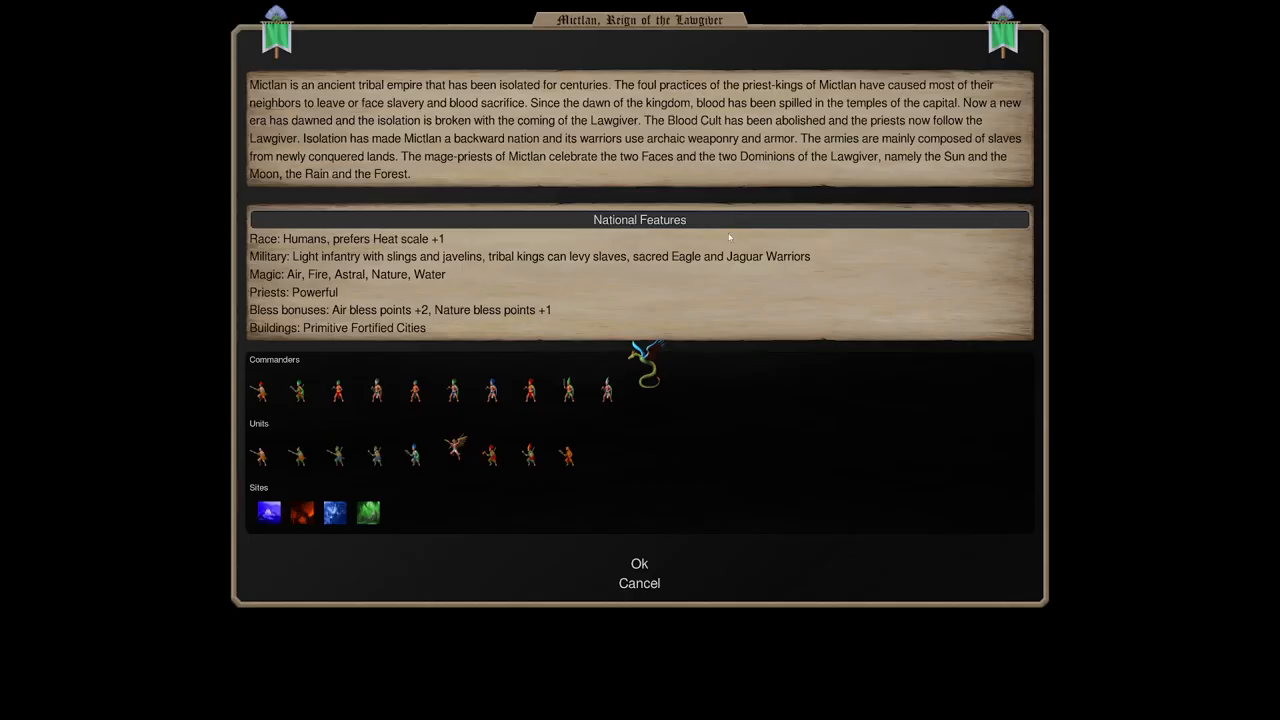
pyautogui.click(454, 456)
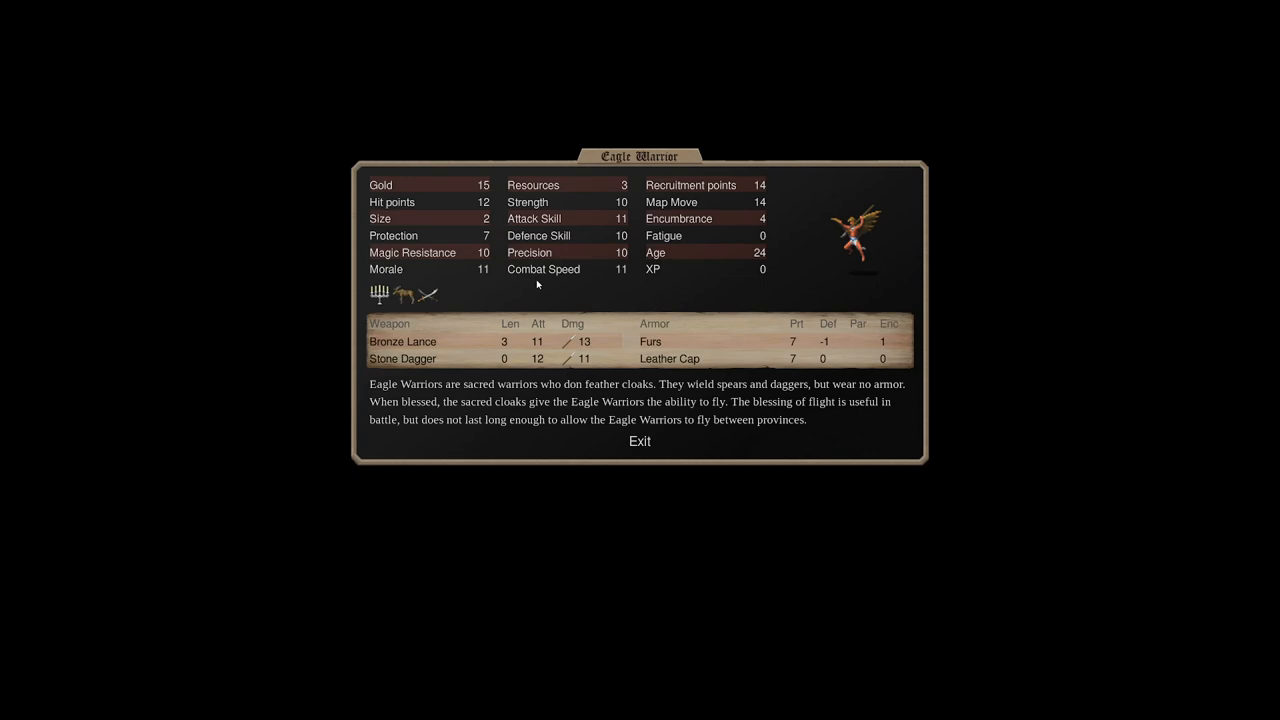
pyautogui.click(640, 442)
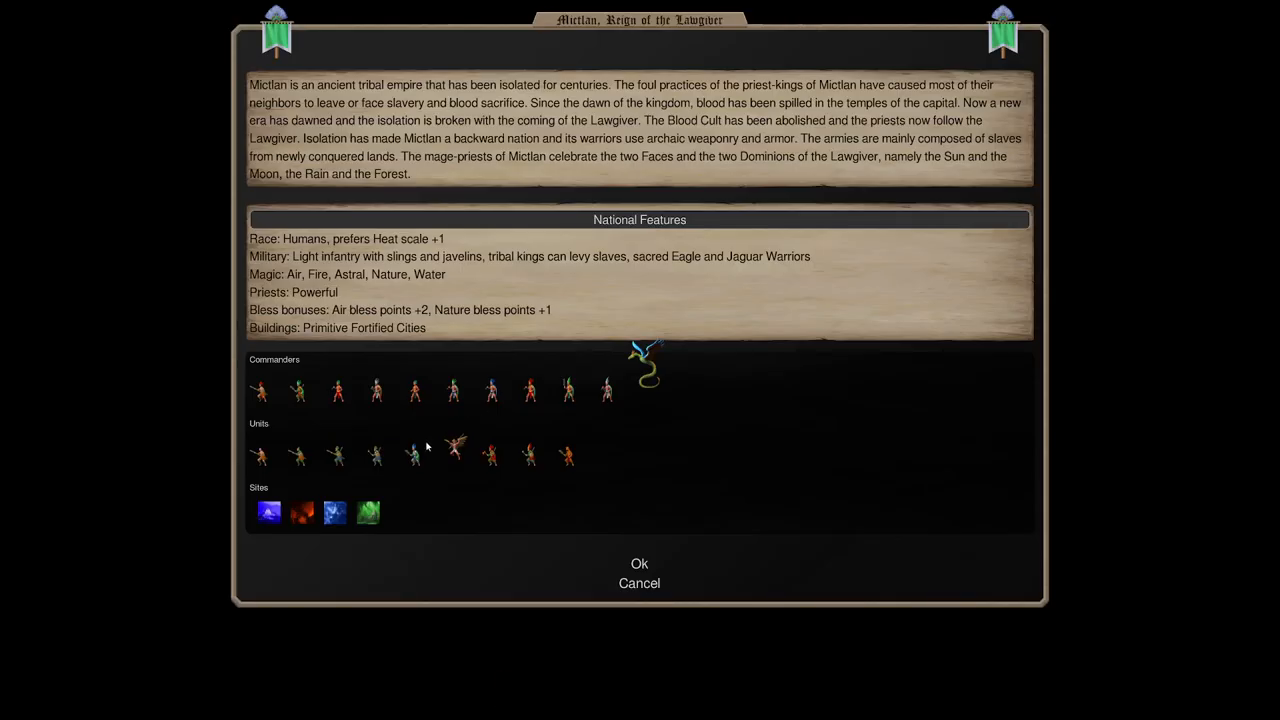
pyautogui.click(456, 456)
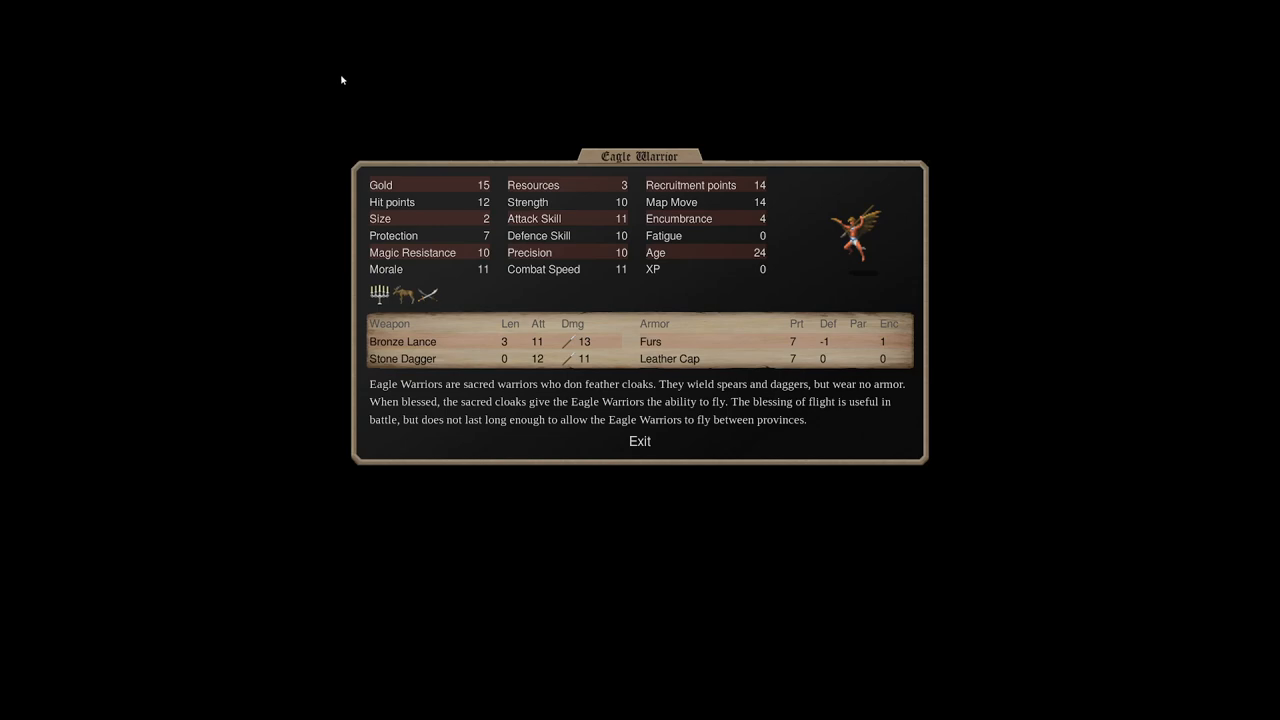
pyautogui.moveTo(406, 374)
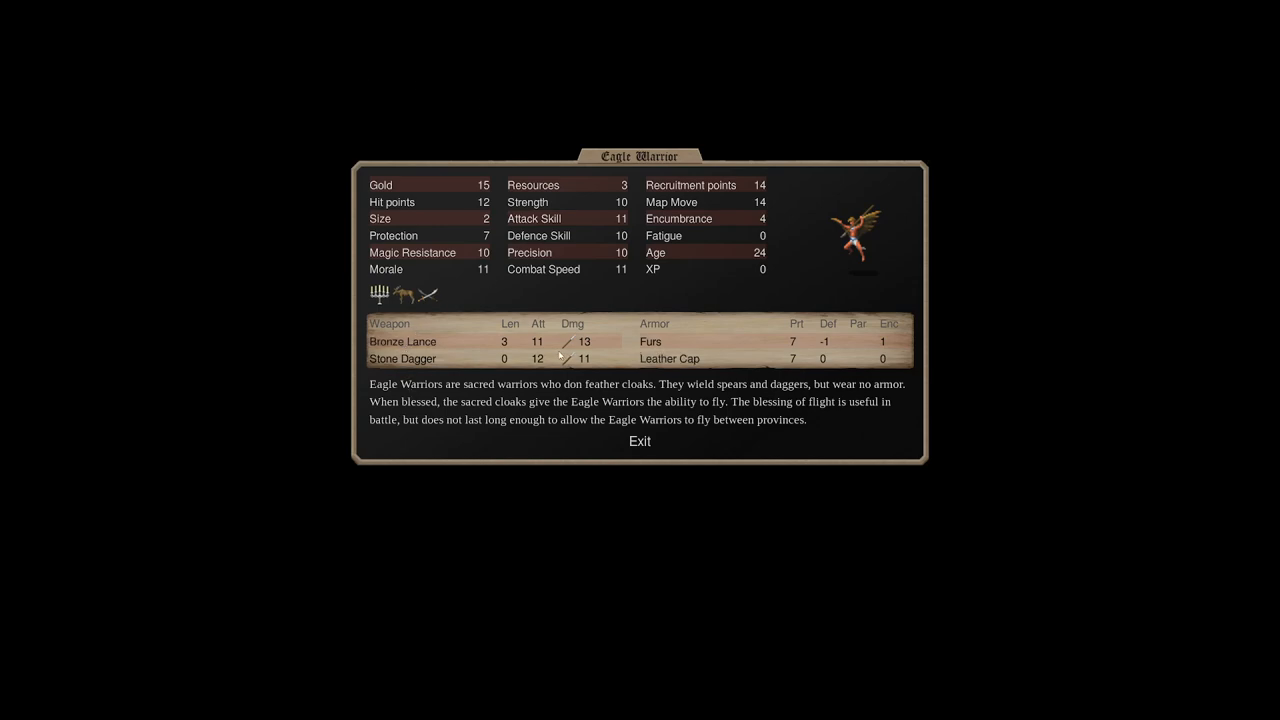
pyautogui.moveTo(564, 352)
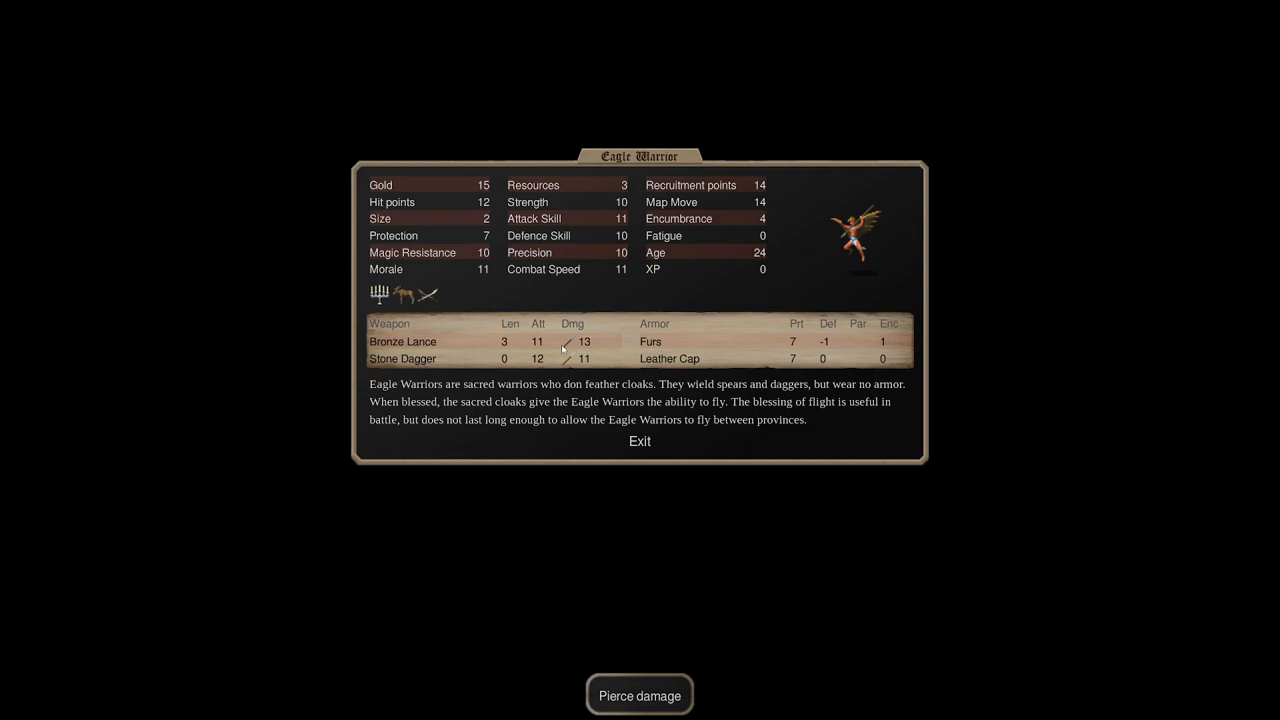
pyautogui.moveTo(730, 196)
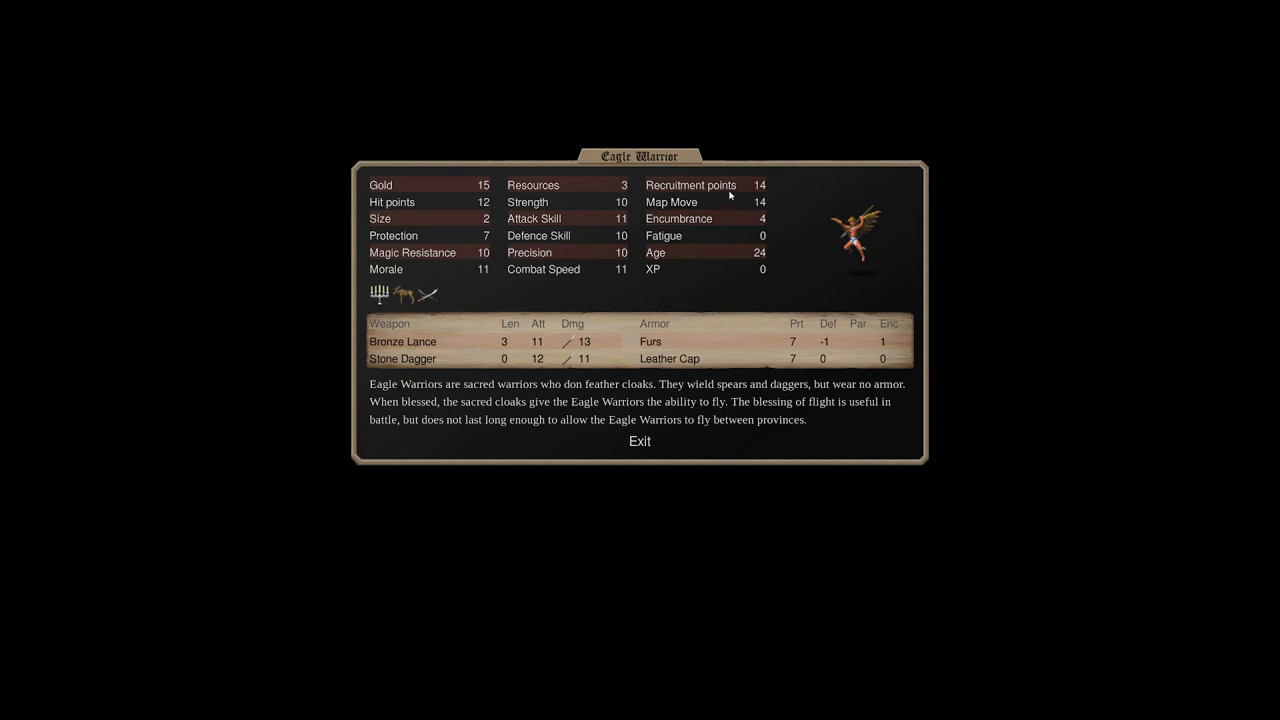
pyautogui.moveTo(718, 208)
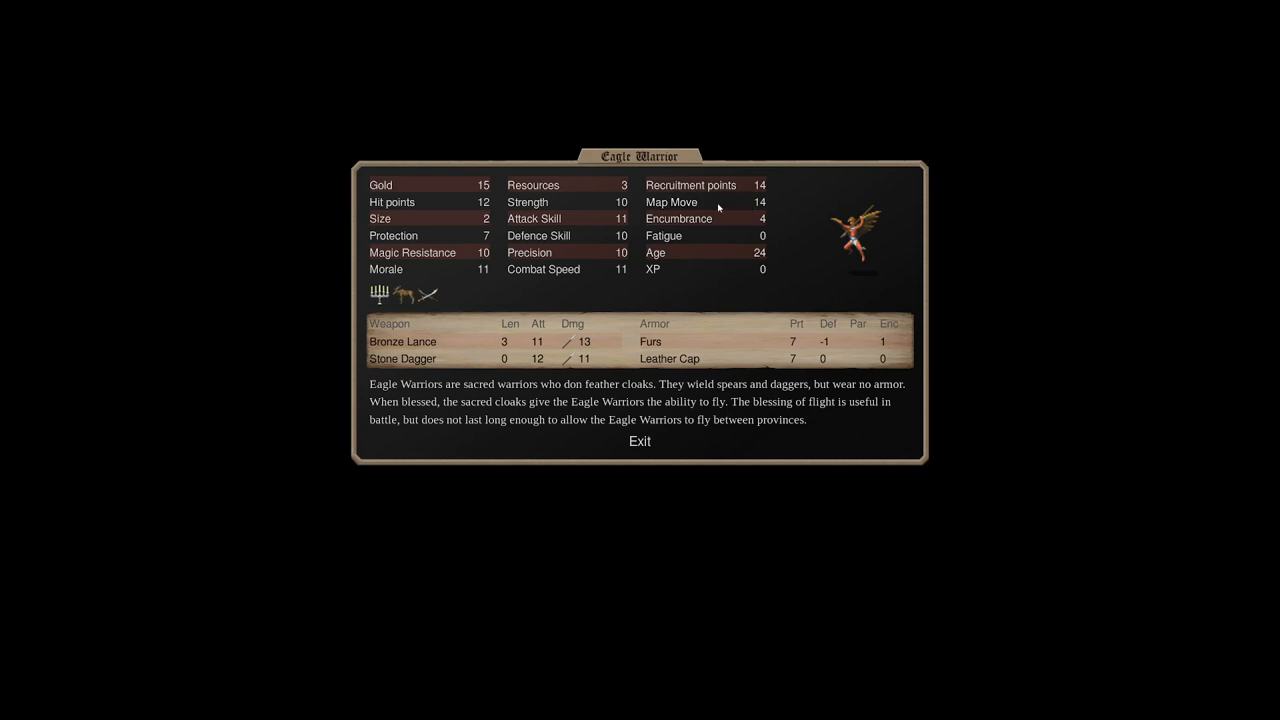
pyautogui.moveTo(484, 192)
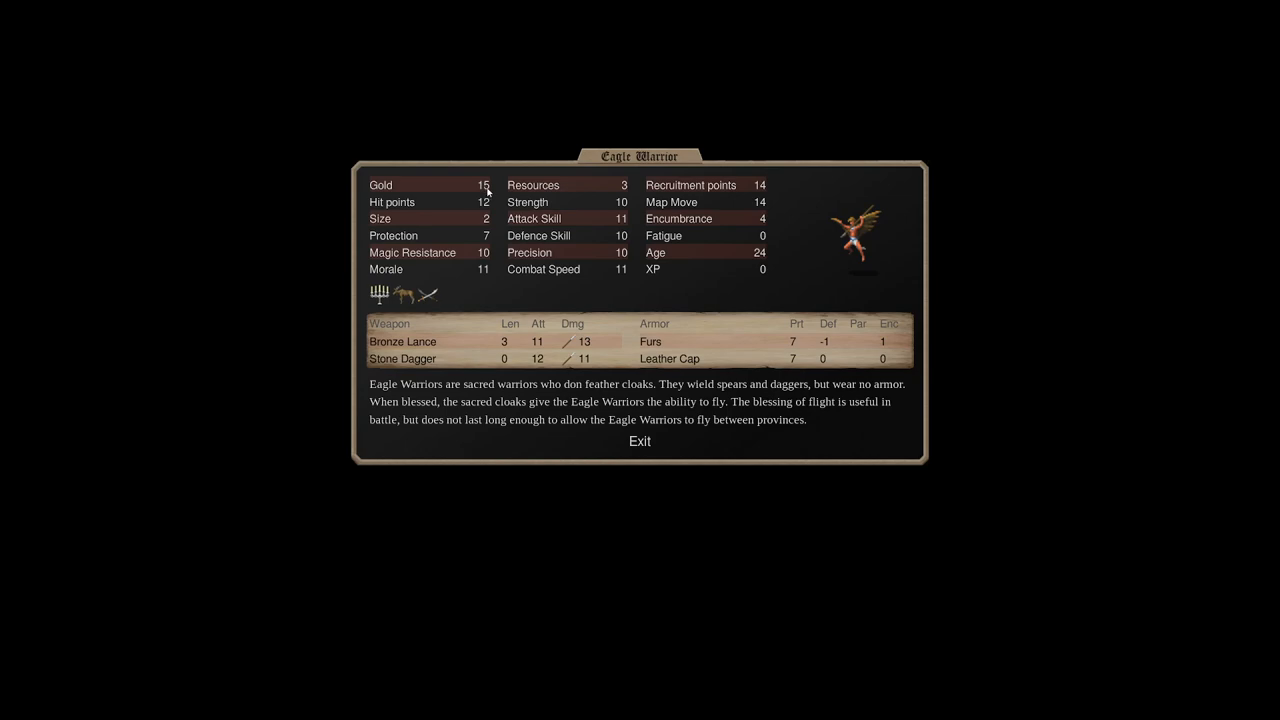
pyautogui.moveTo(564, 202)
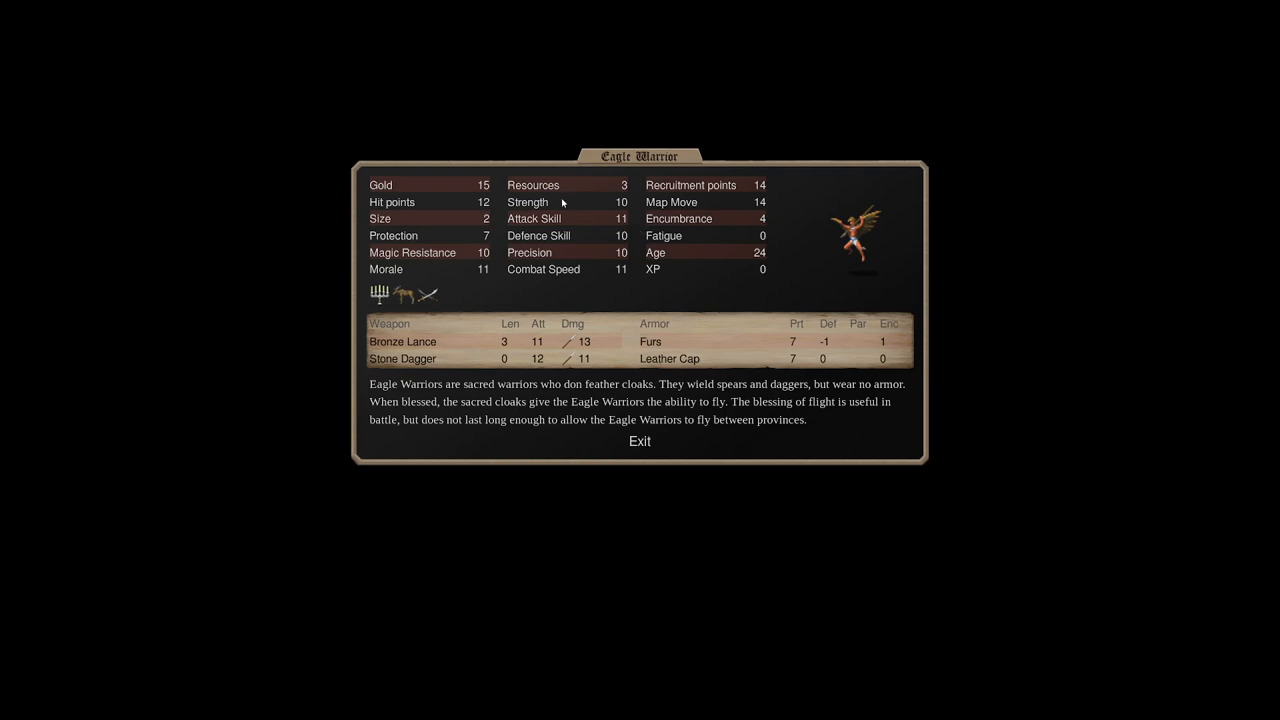
pyautogui.moveTo(624, 184)
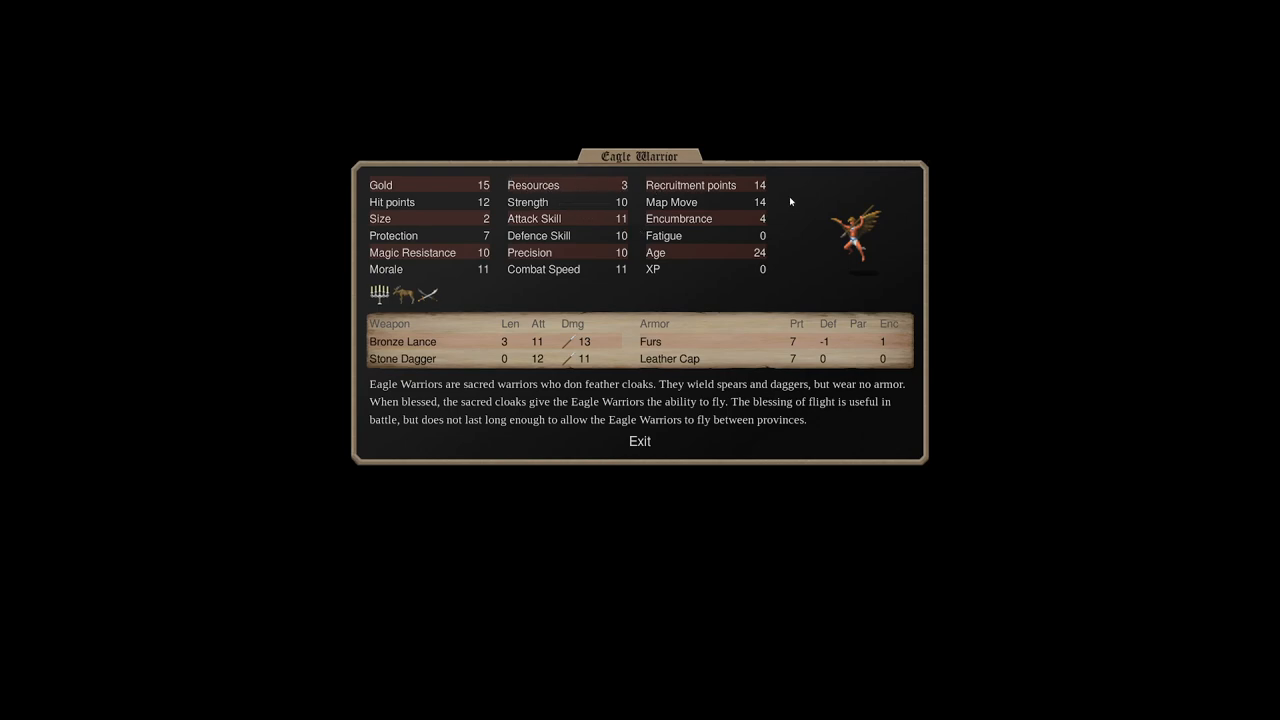
pyautogui.moveTo(766, 186)
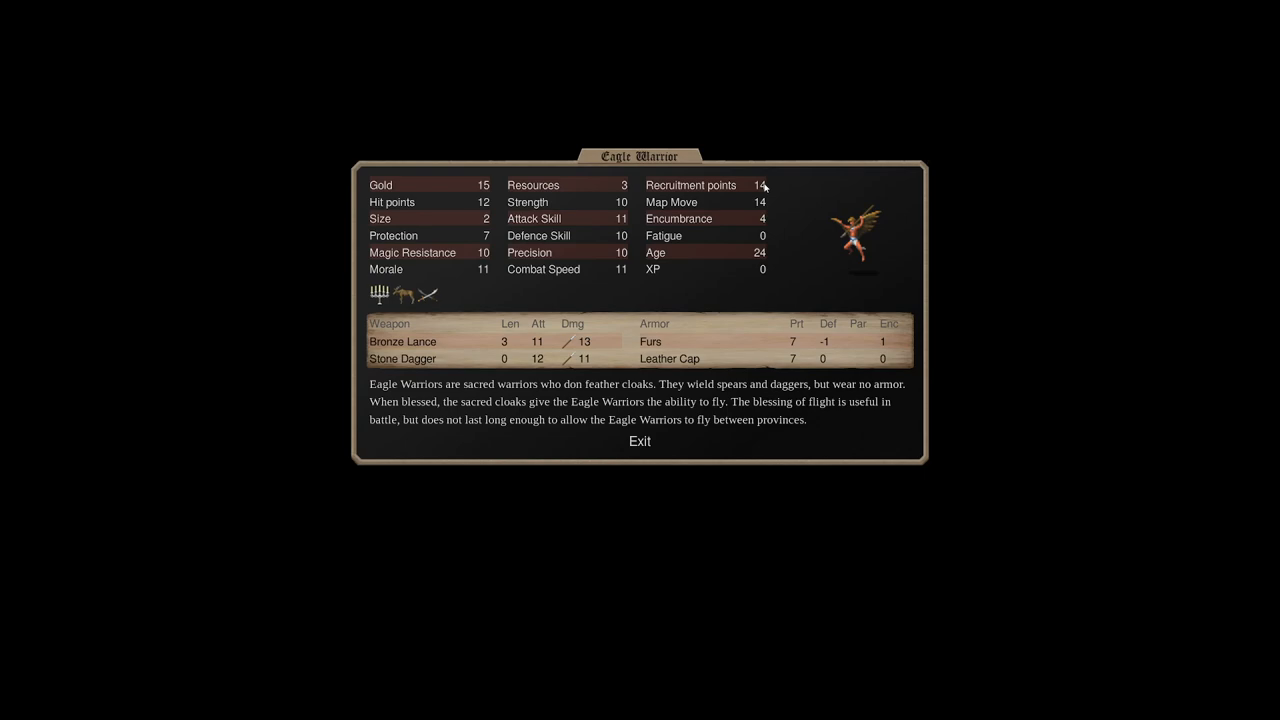
pyautogui.moveTo(784, 156)
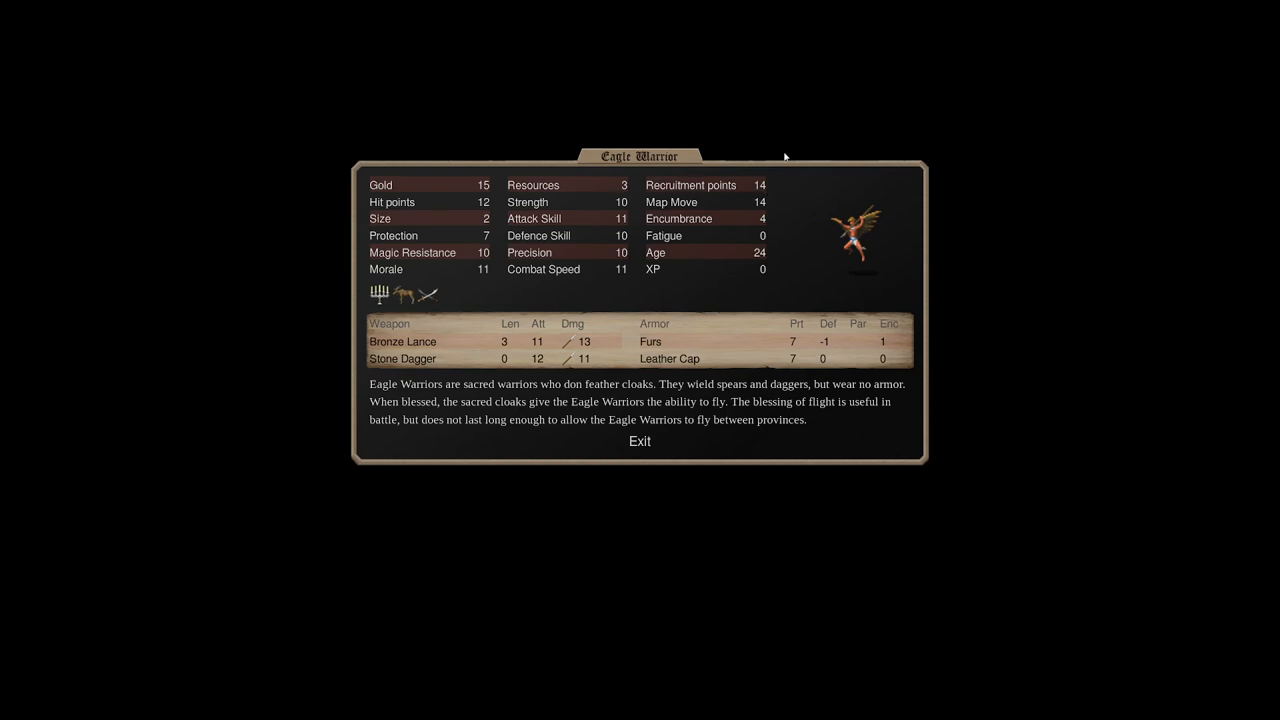
pyautogui.moveTo(838, 180)
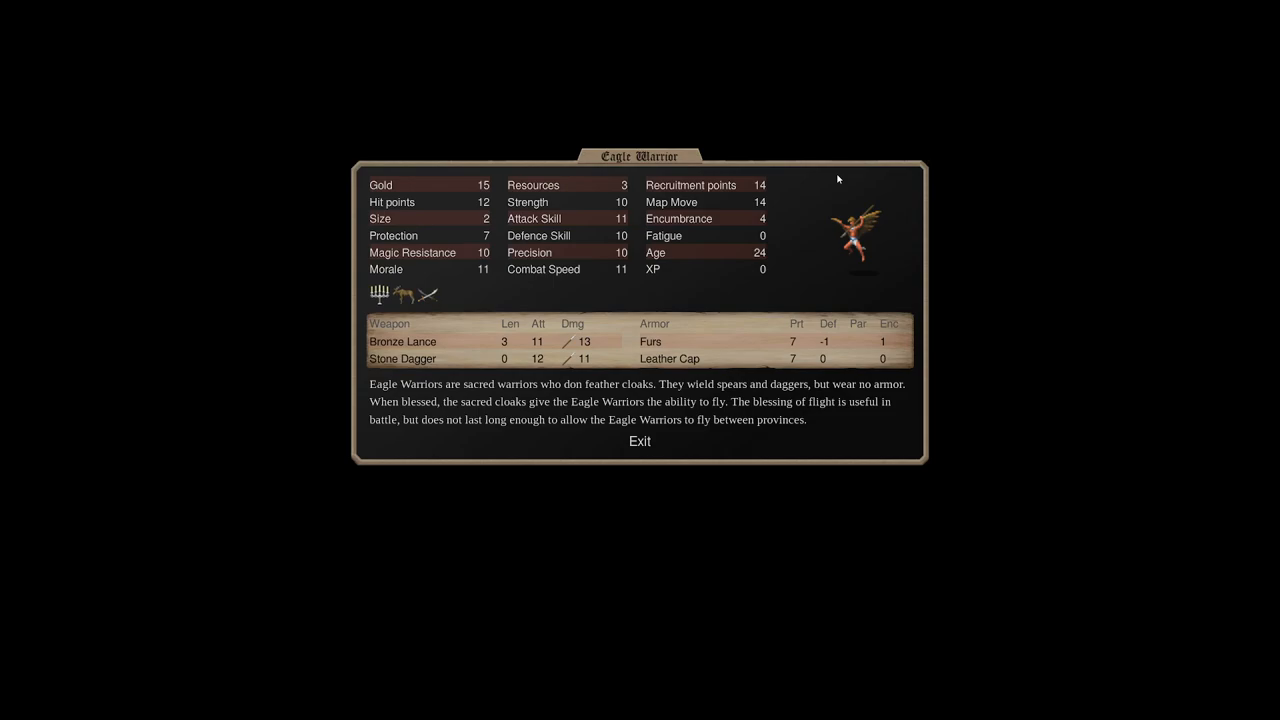
pyautogui.moveTo(498, 284)
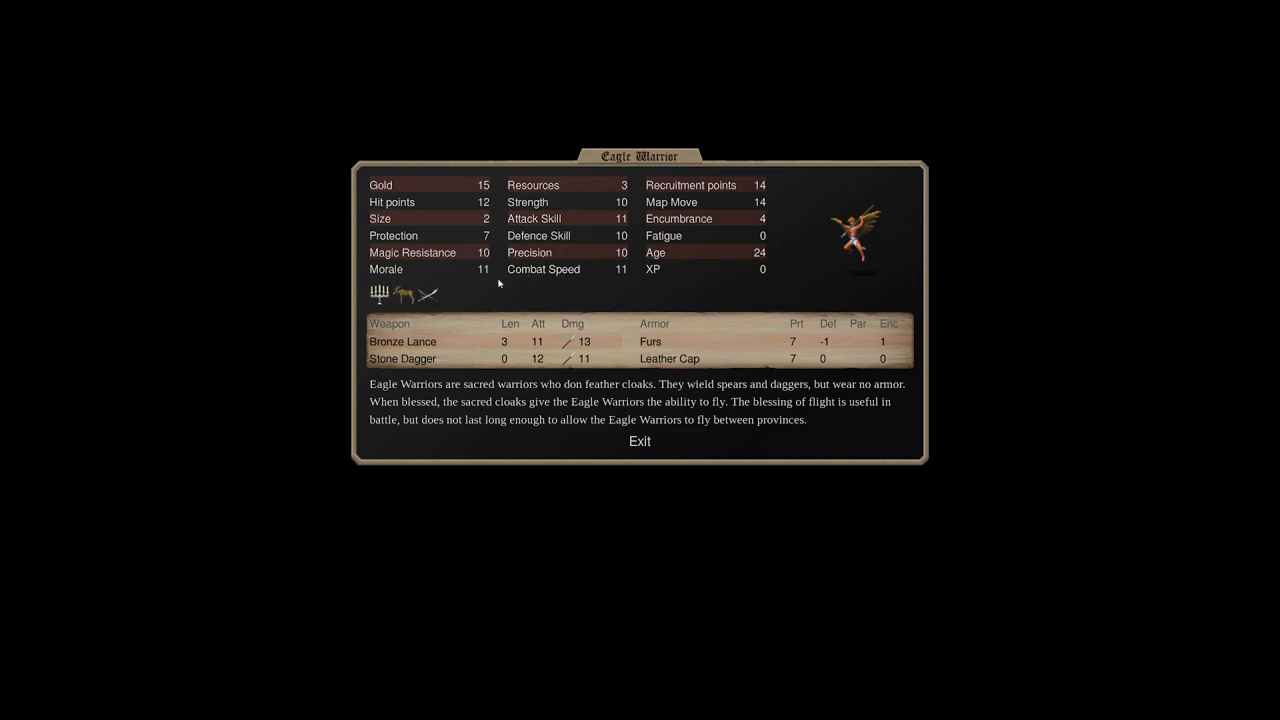
pyautogui.moveTo(440, 264)
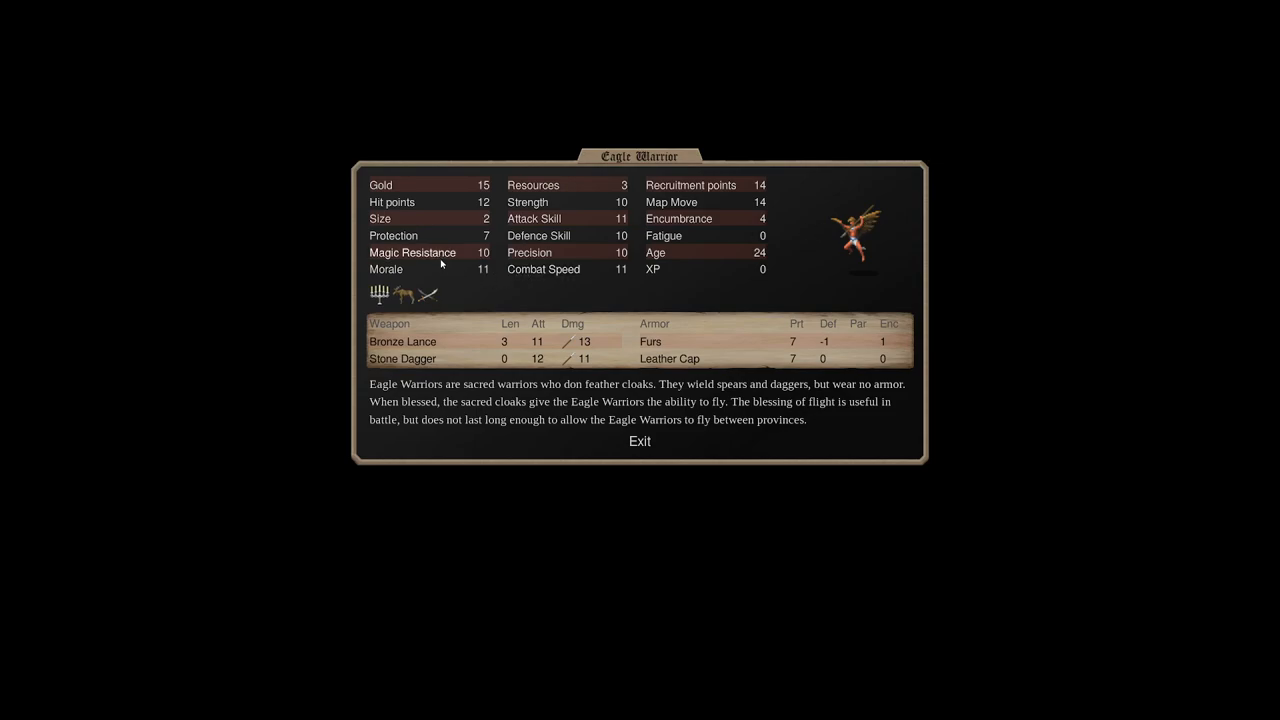
pyautogui.moveTo(476, 276)
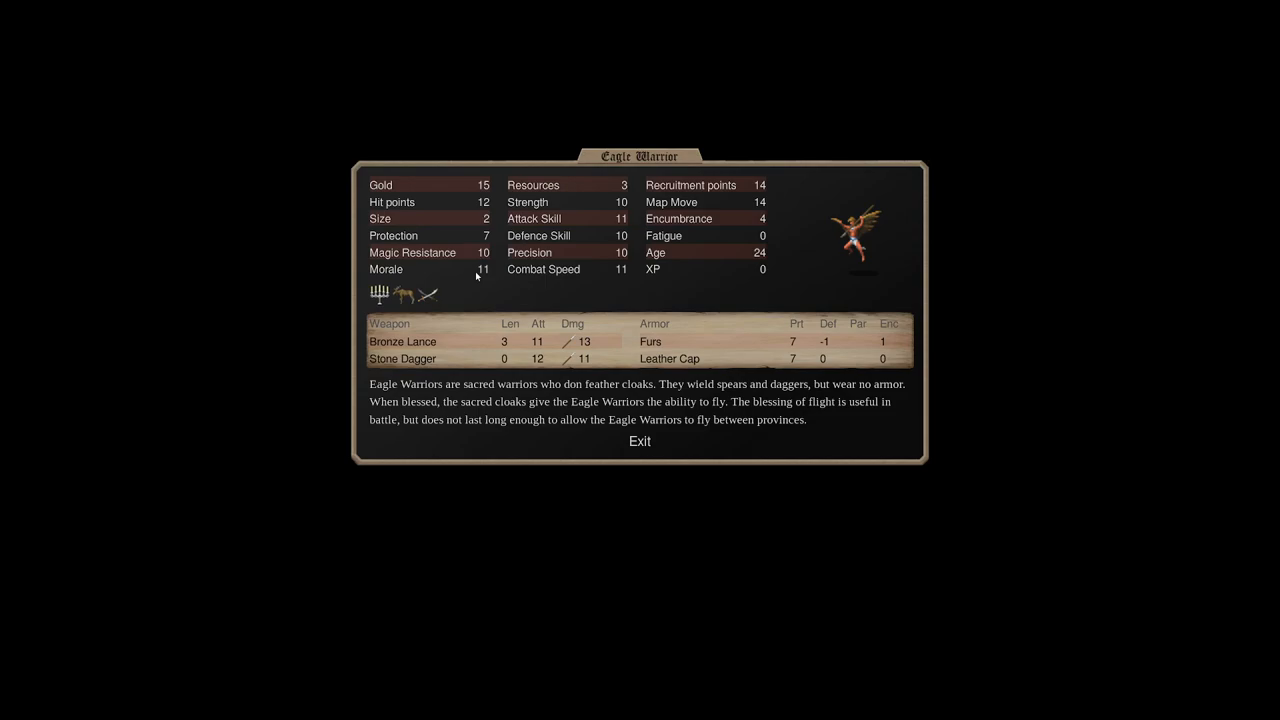
pyautogui.moveTo(480, 288)
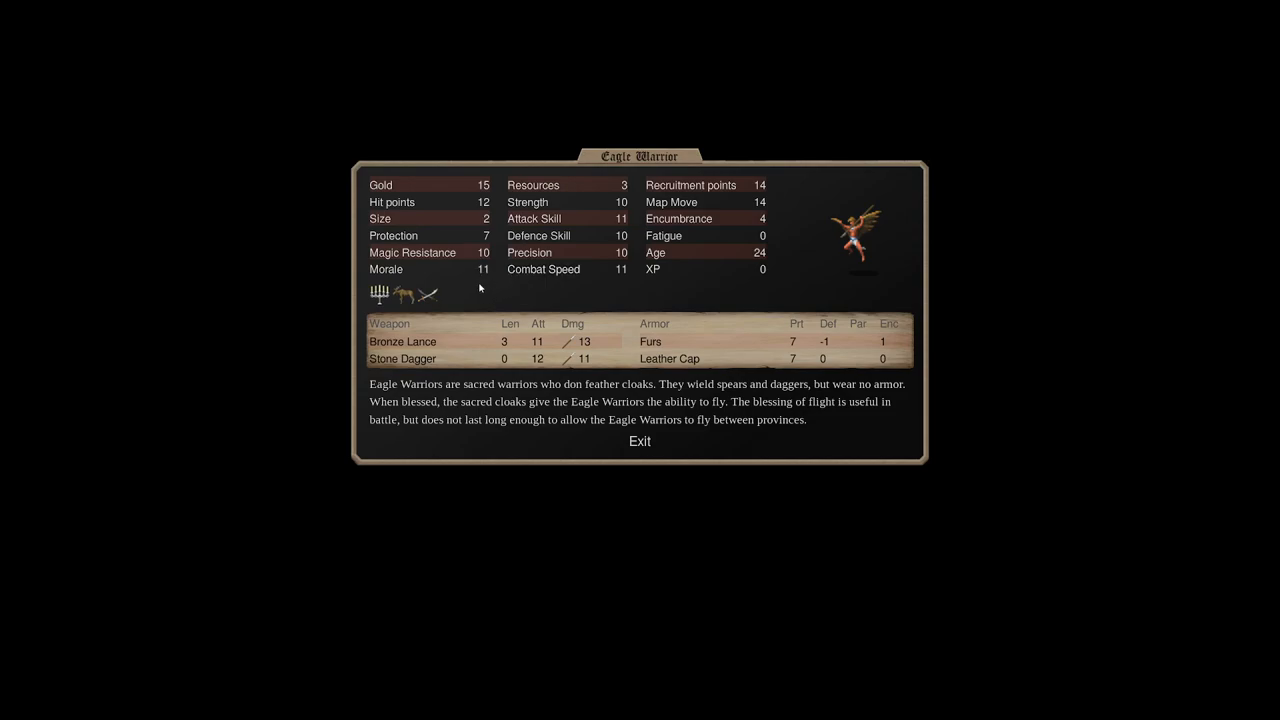
pyautogui.click(404, 340)
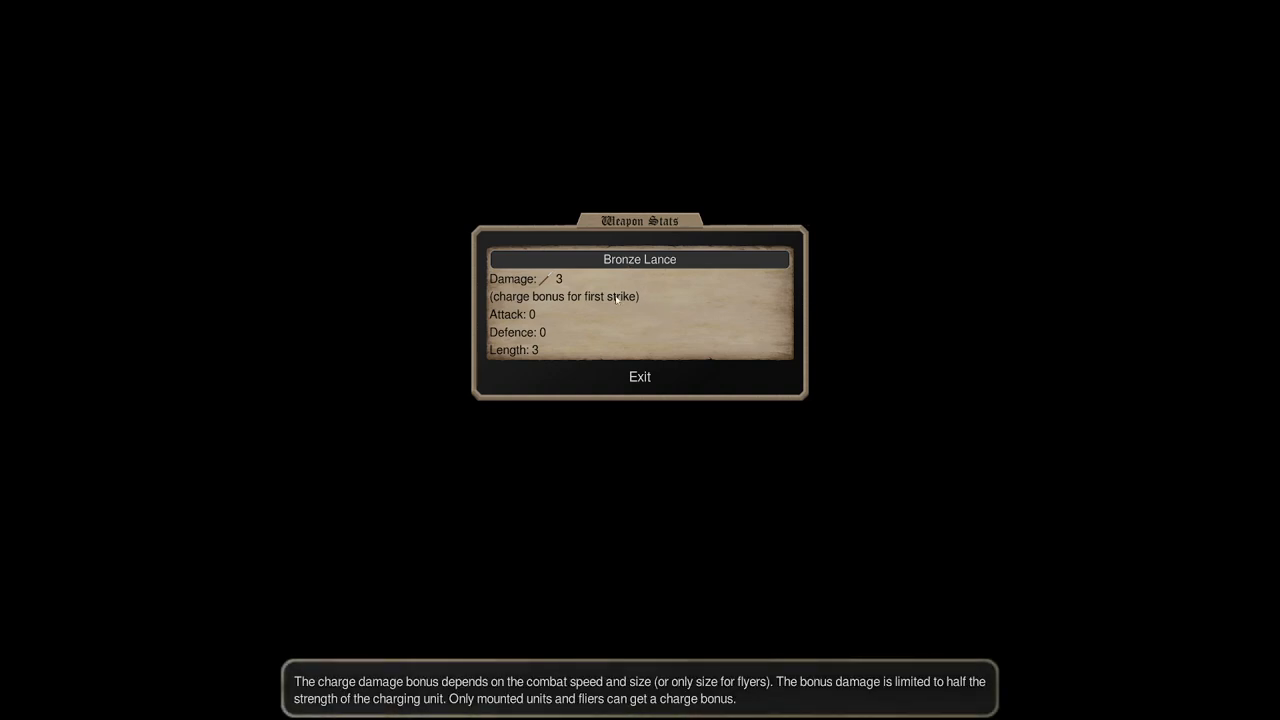
pyautogui.click(640, 376)
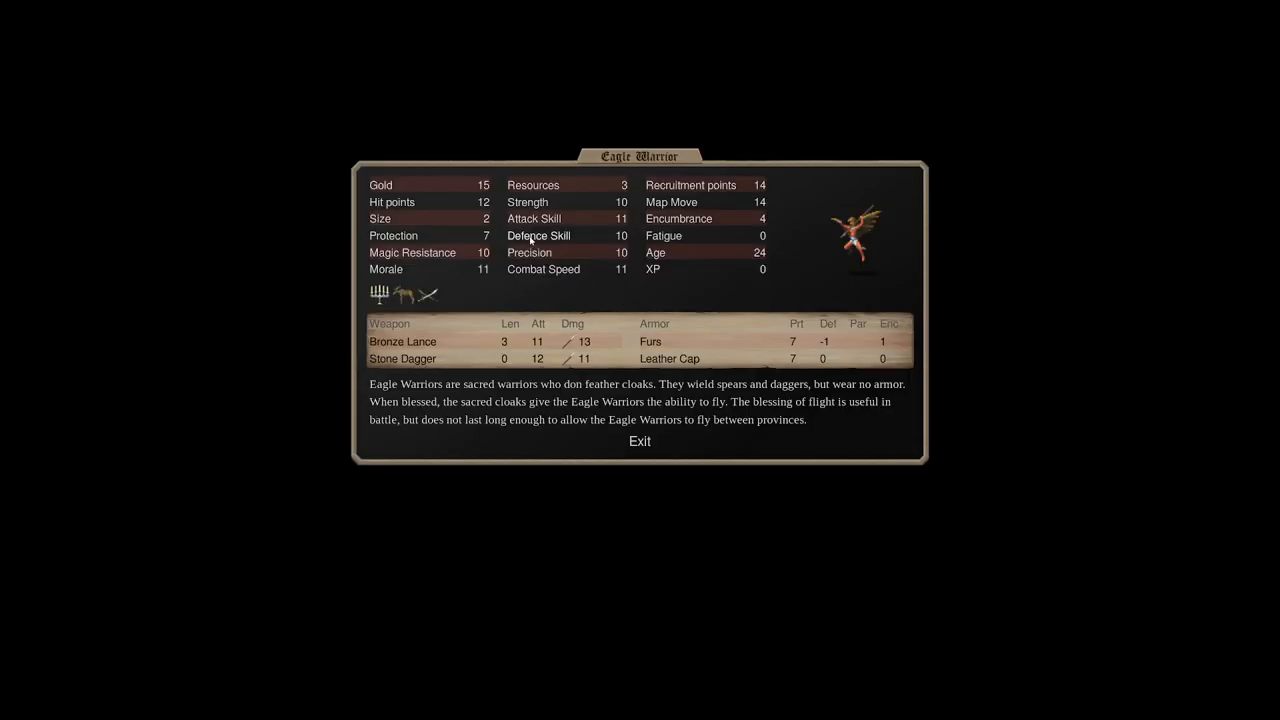
pyautogui.moveTo(470, 350)
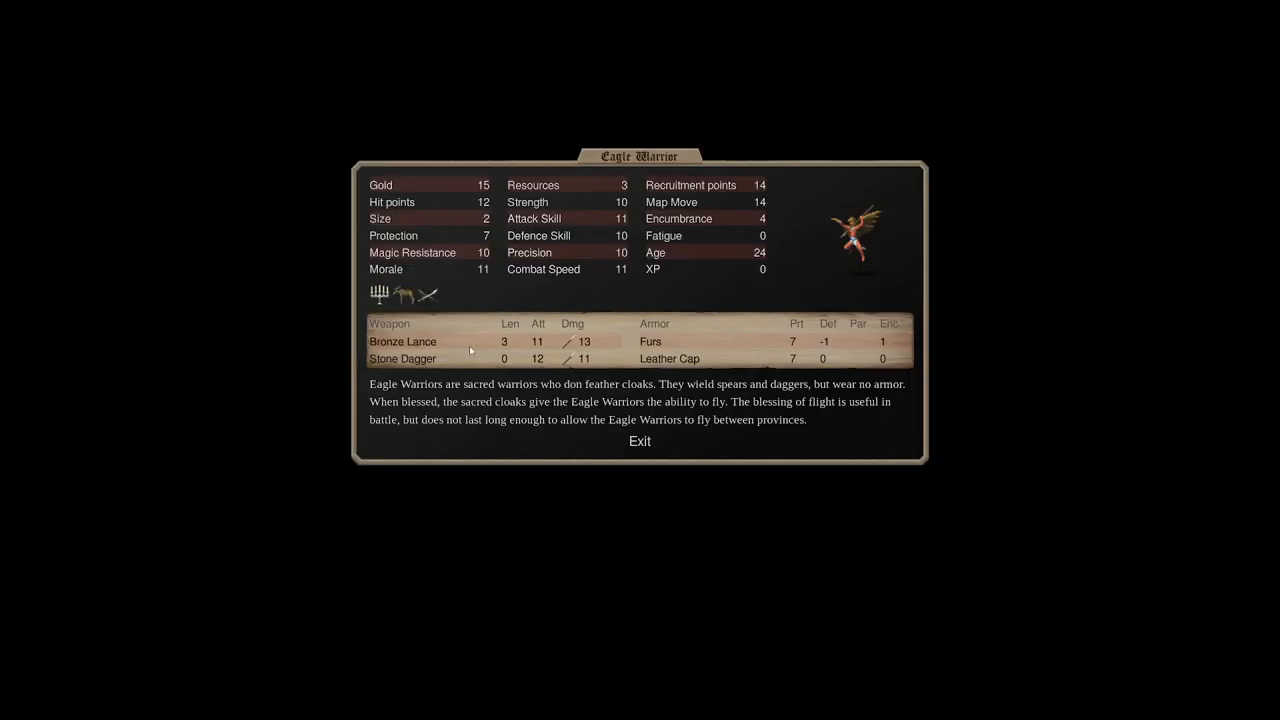
pyautogui.moveTo(588, 200)
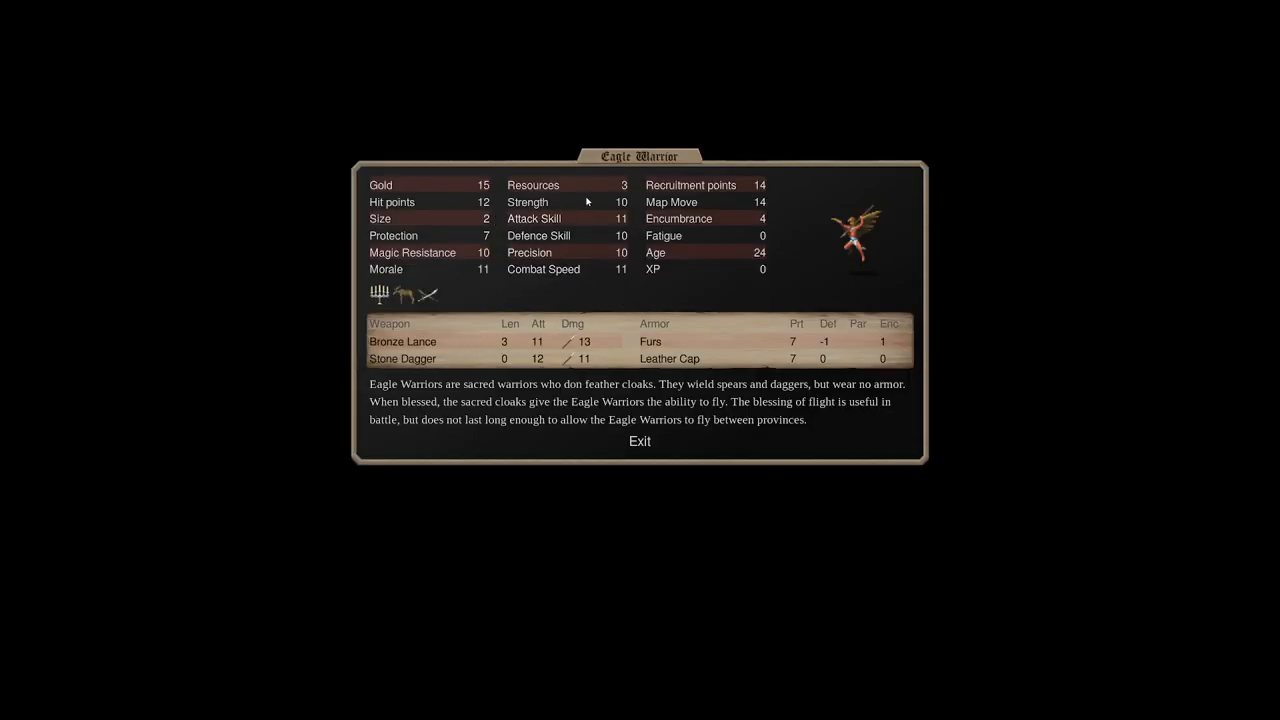
pyautogui.moveTo(606, 280)
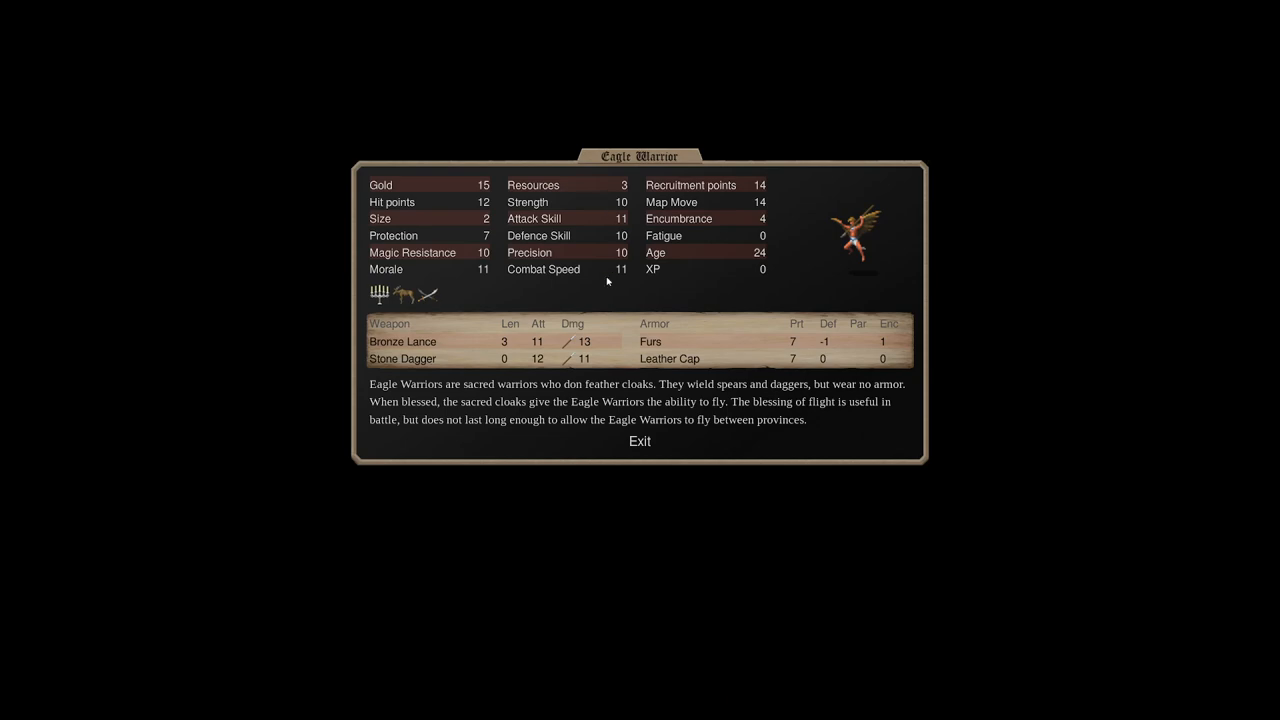
pyautogui.moveTo(770, 228)
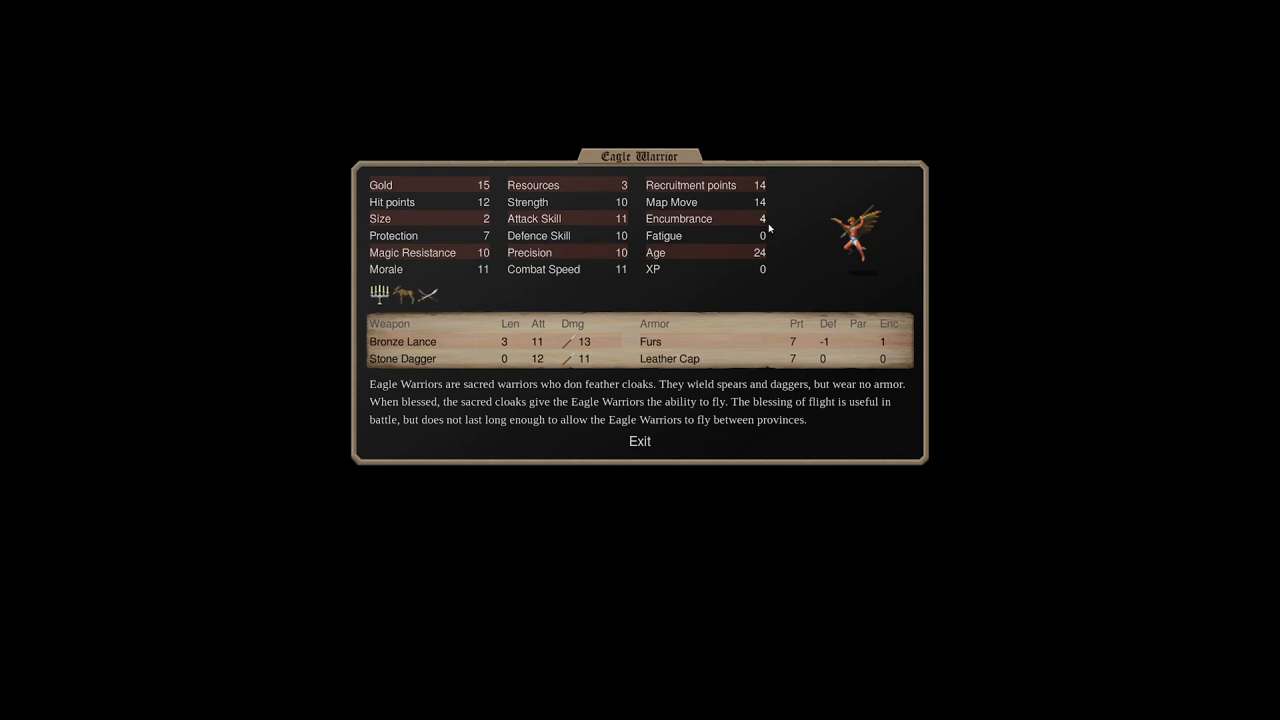
pyautogui.moveTo(482, 218)
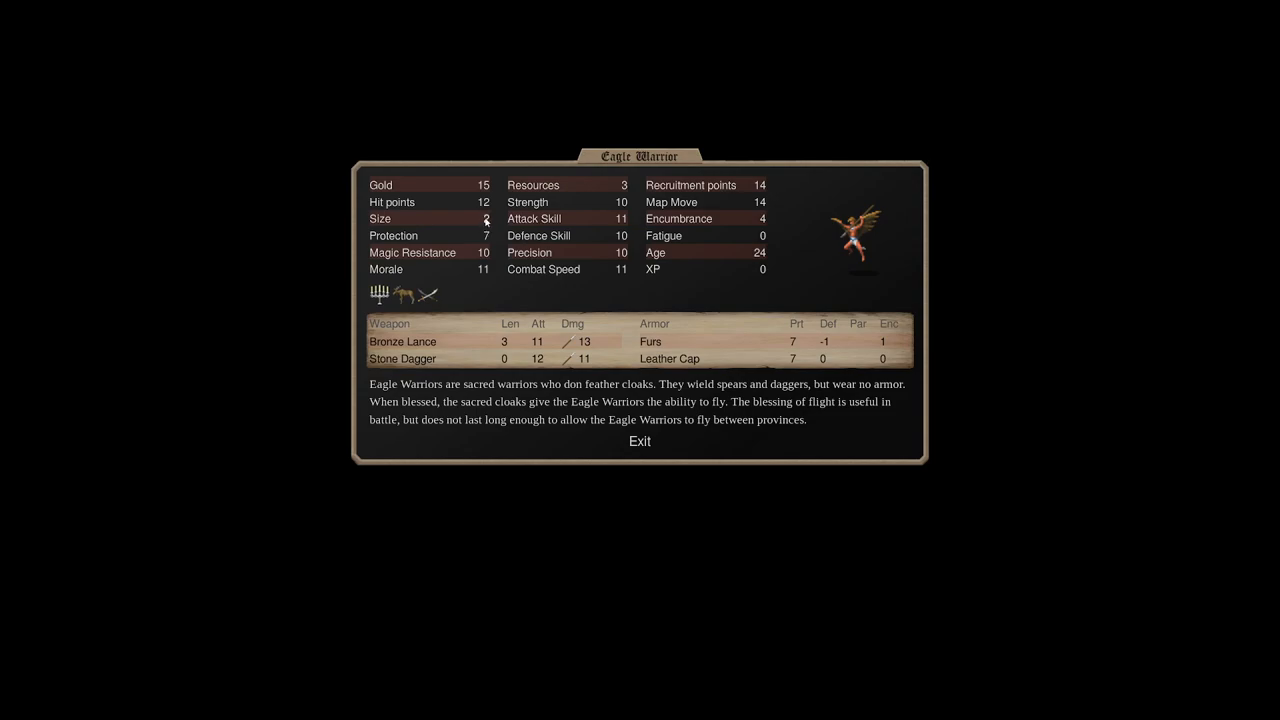
pyautogui.moveTo(500, 212)
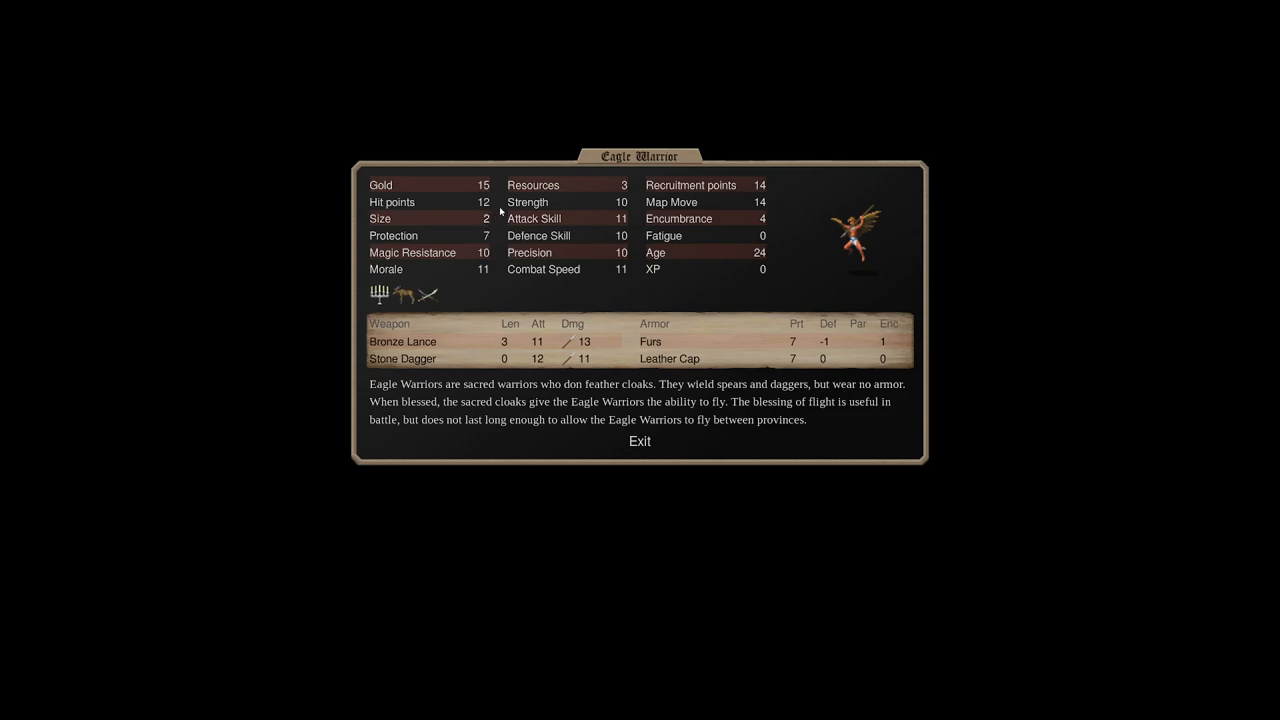
pyautogui.moveTo(776, 156)
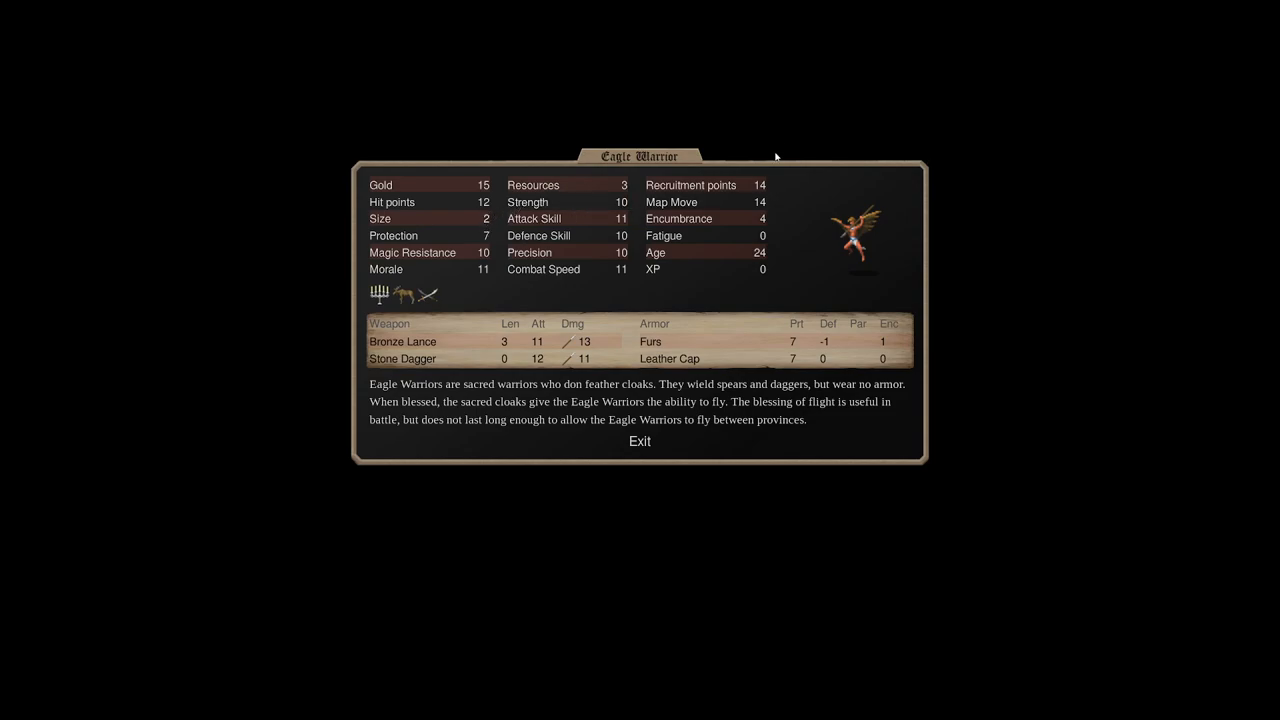
pyautogui.moveTo(832, 162)
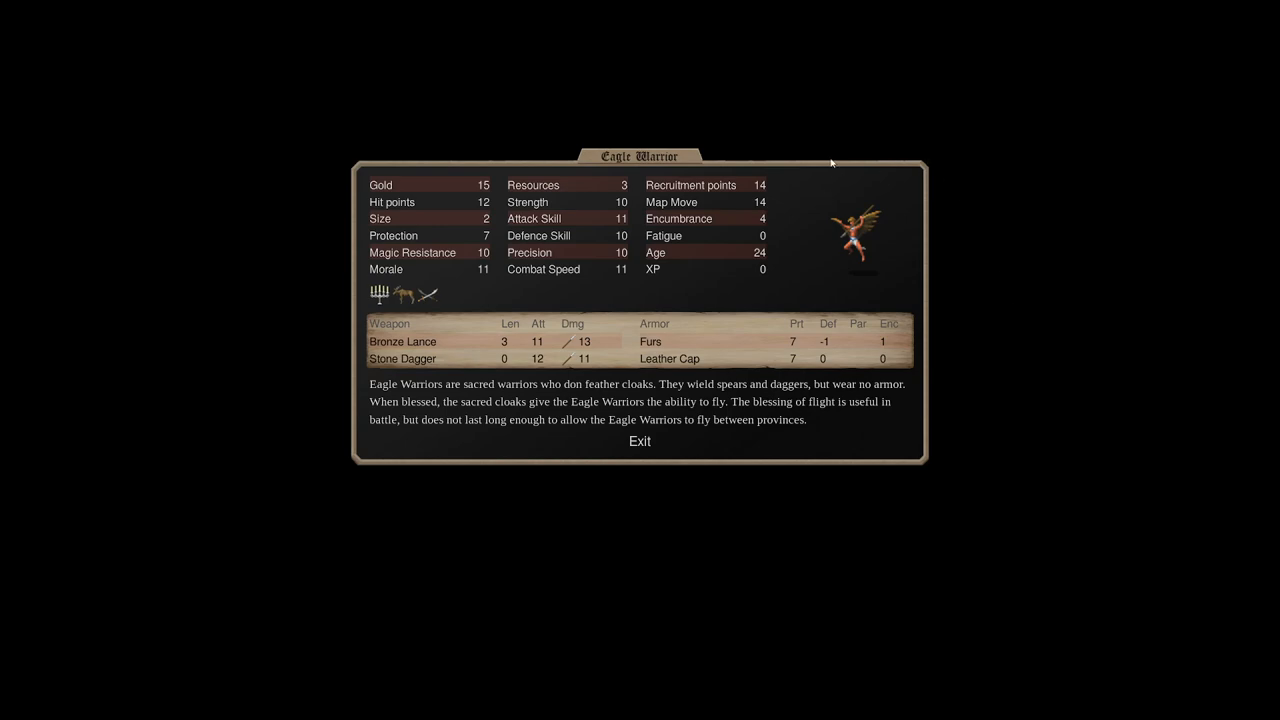
pyautogui.moveTo(554, 272)
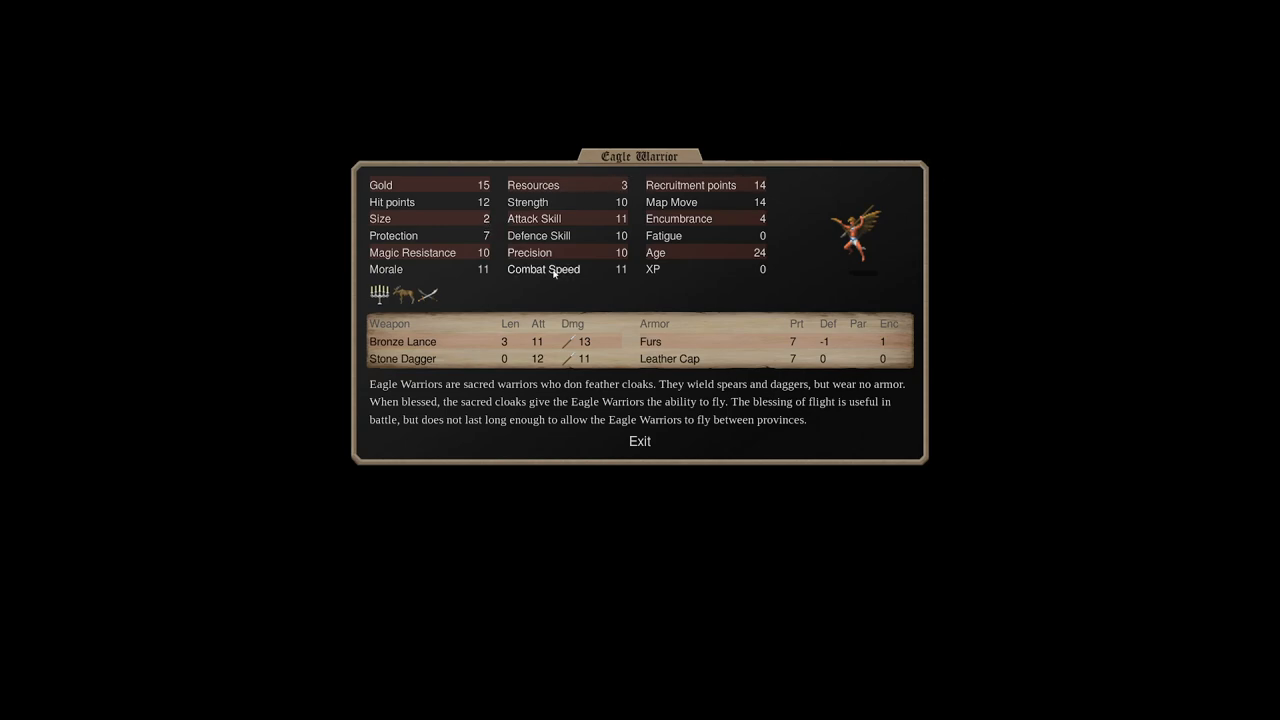
pyautogui.moveTo(632, 206)
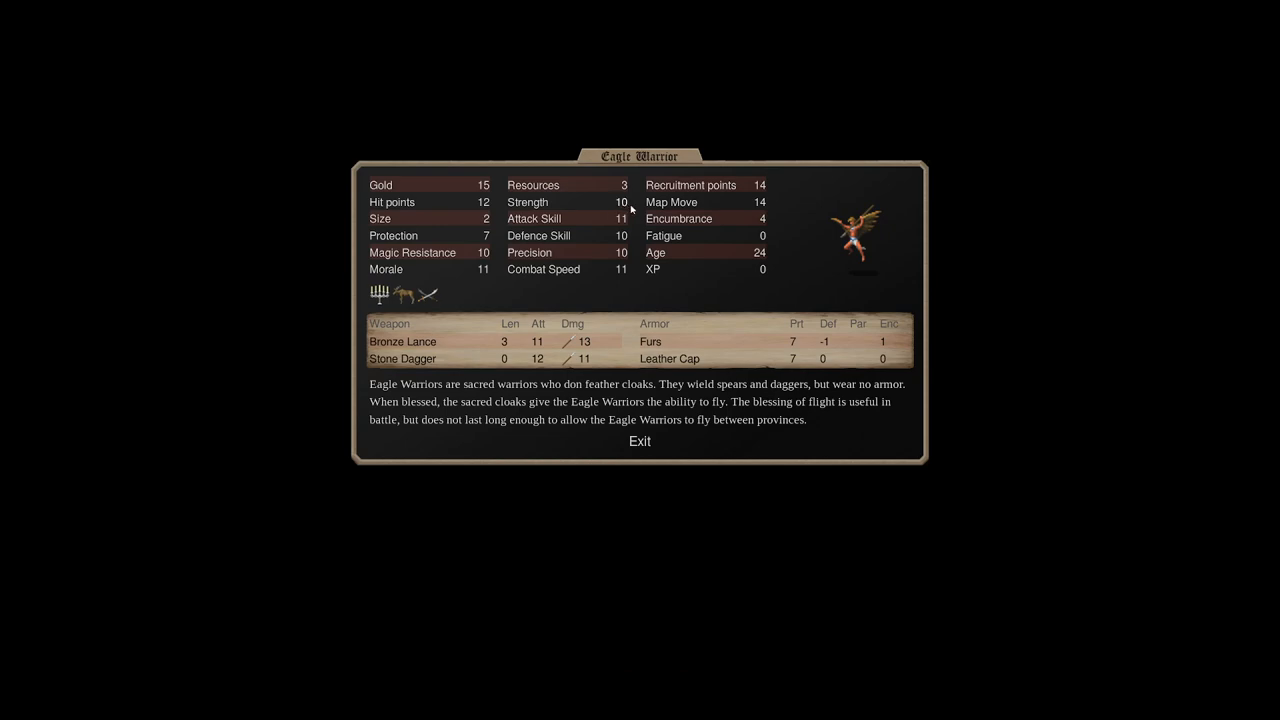
pyautogui.moveTo(624, 206)
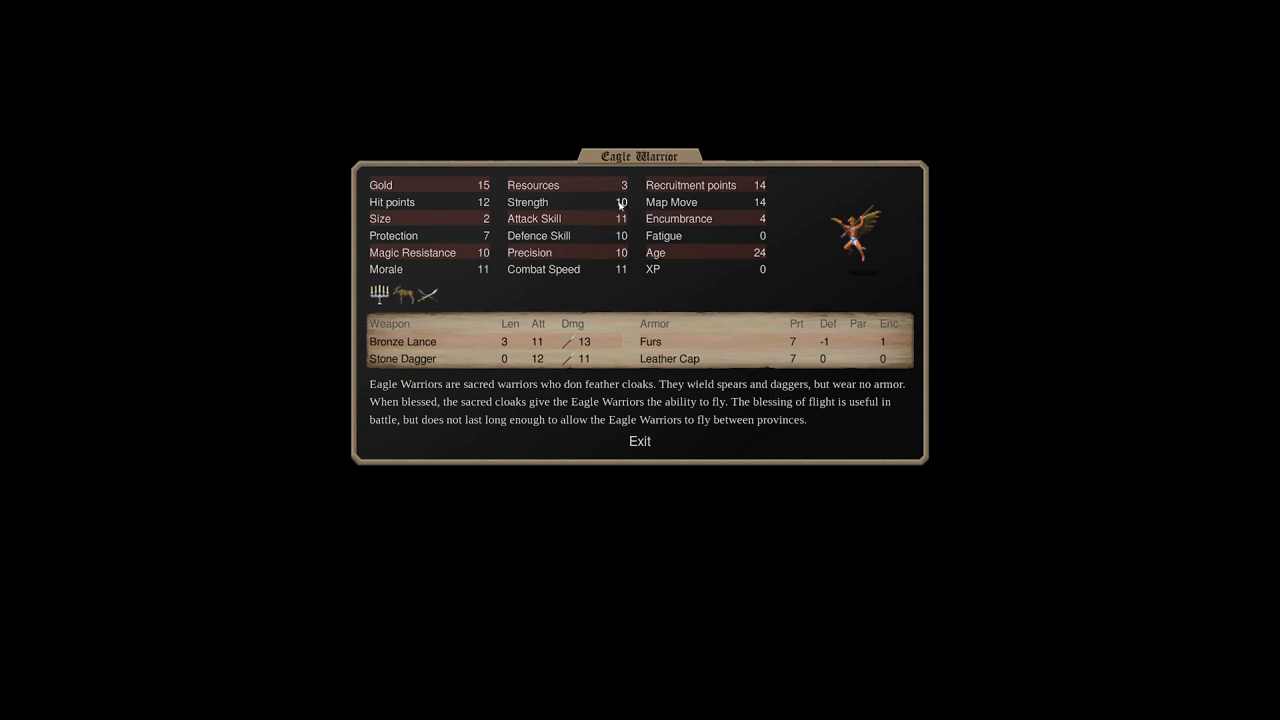
pyautogui.moveTo(572, 324)
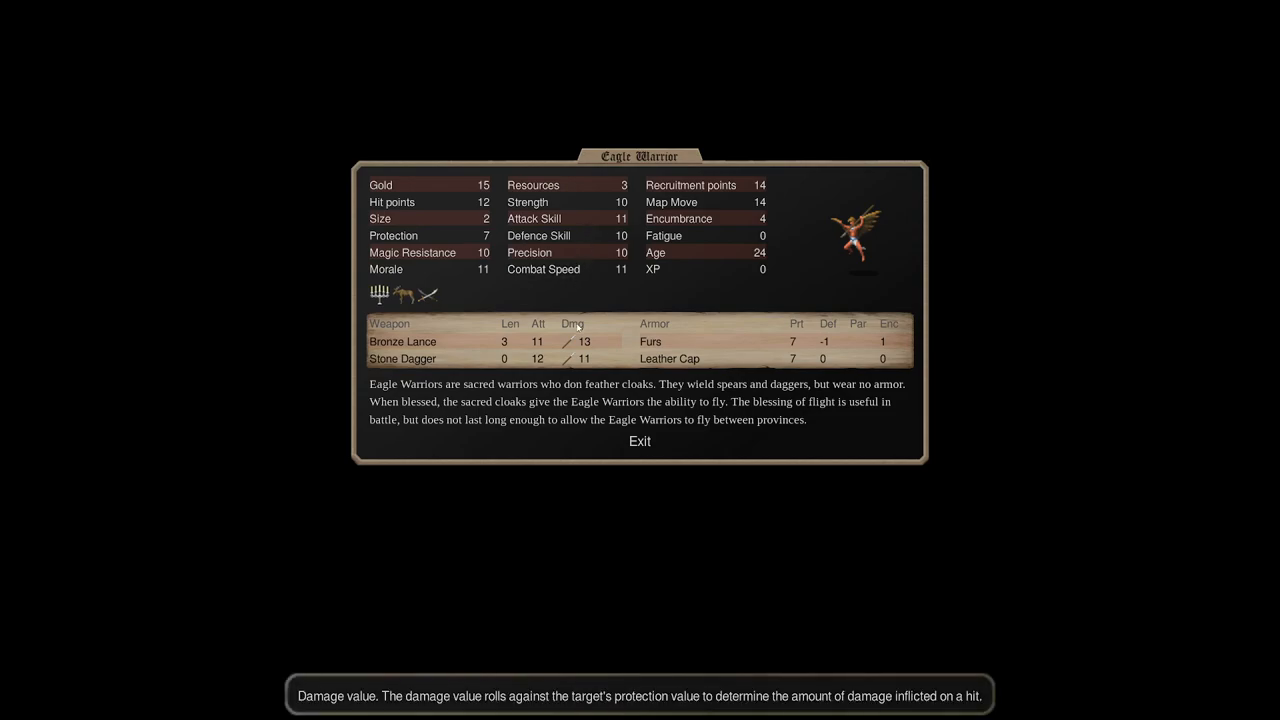
pyautogui.moveTo(588, 322)
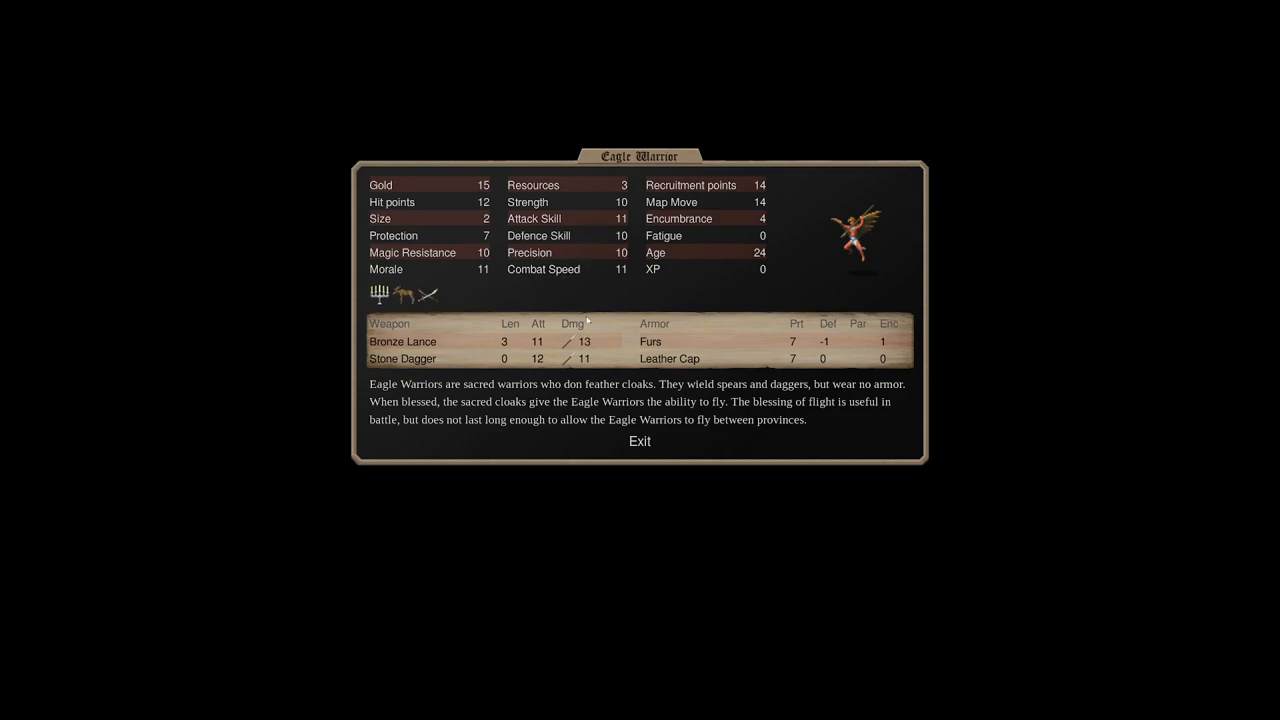
pyautogui.moveTo(1110, 436)
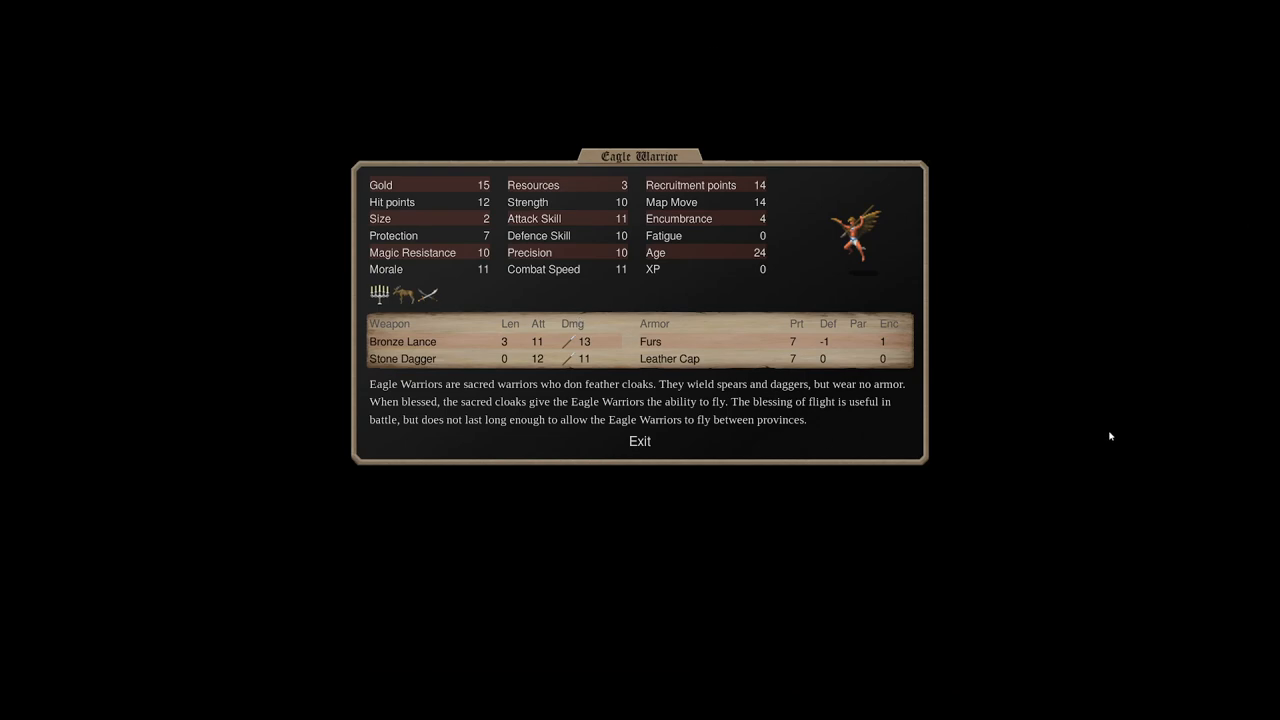
pyautogui.moveTo(712, 340)
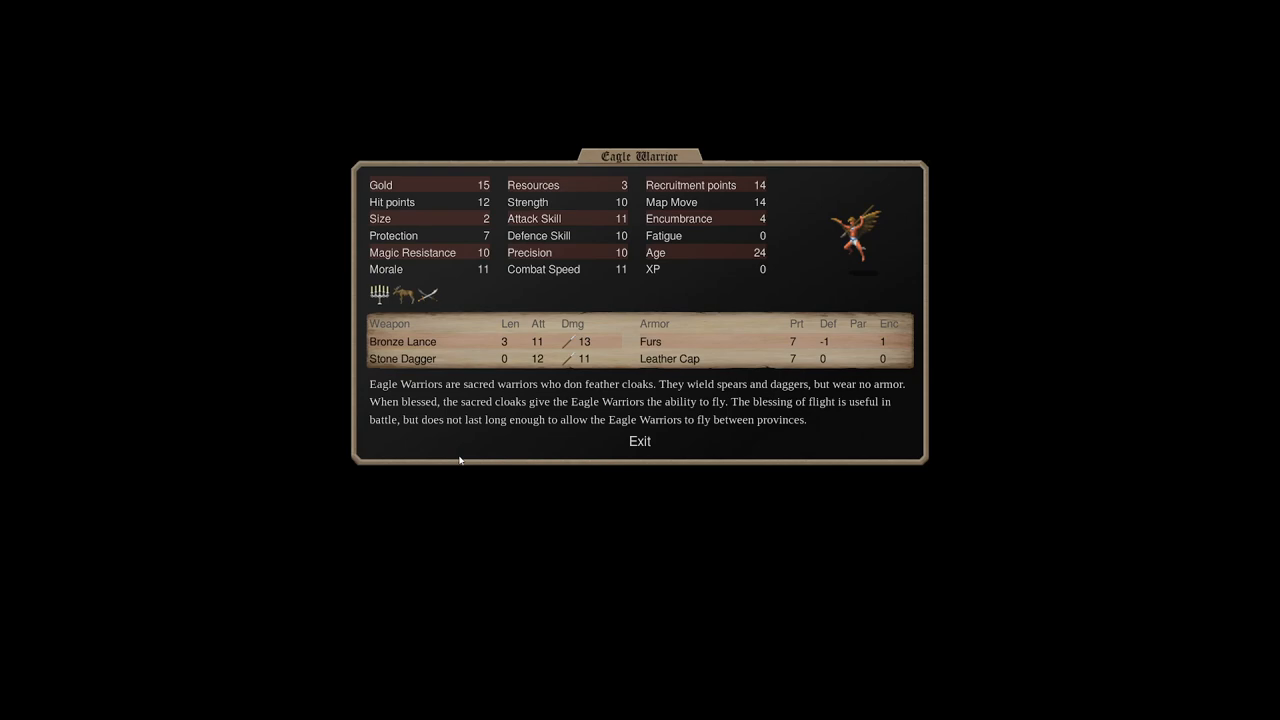
# Exit the Eagle Warrior window and the nation overview back to the God of Mictlan design.
pyautogui.click(640, 442)
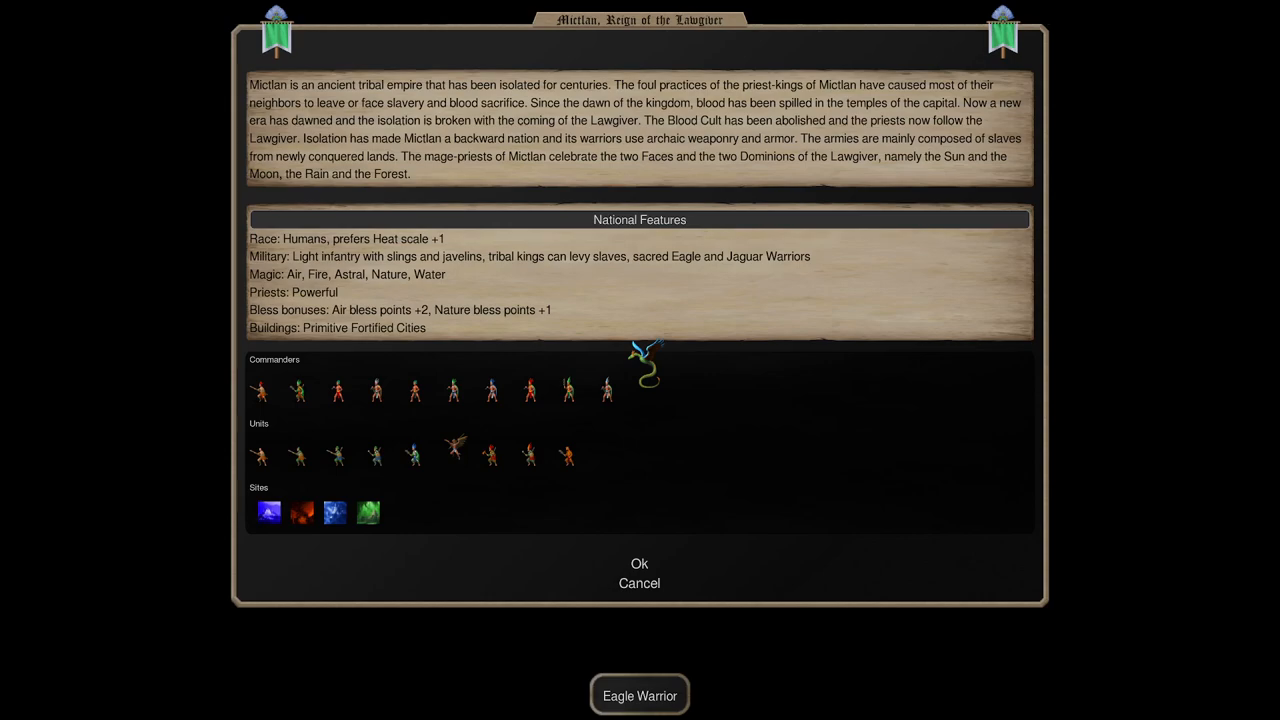
pyautogui.moveTo(408, 500)
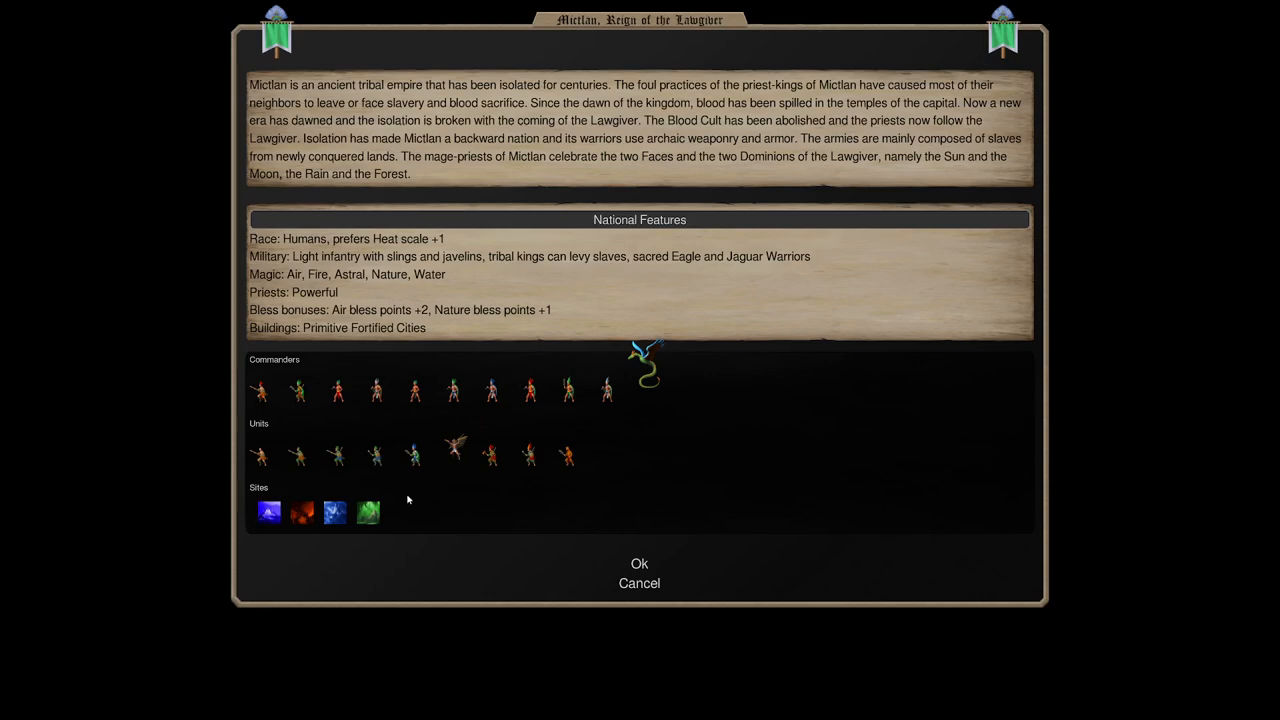
pyautogui.moveTo(368, 512)
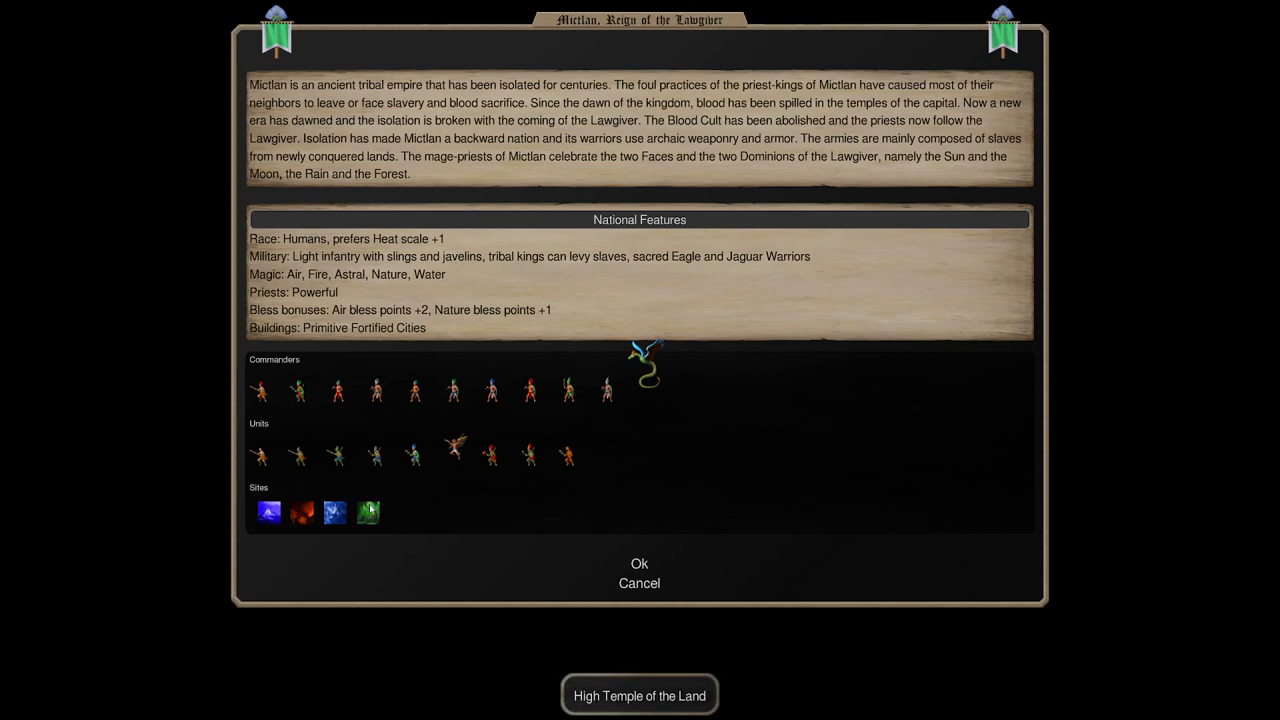
pyautogui.click(640, 564)
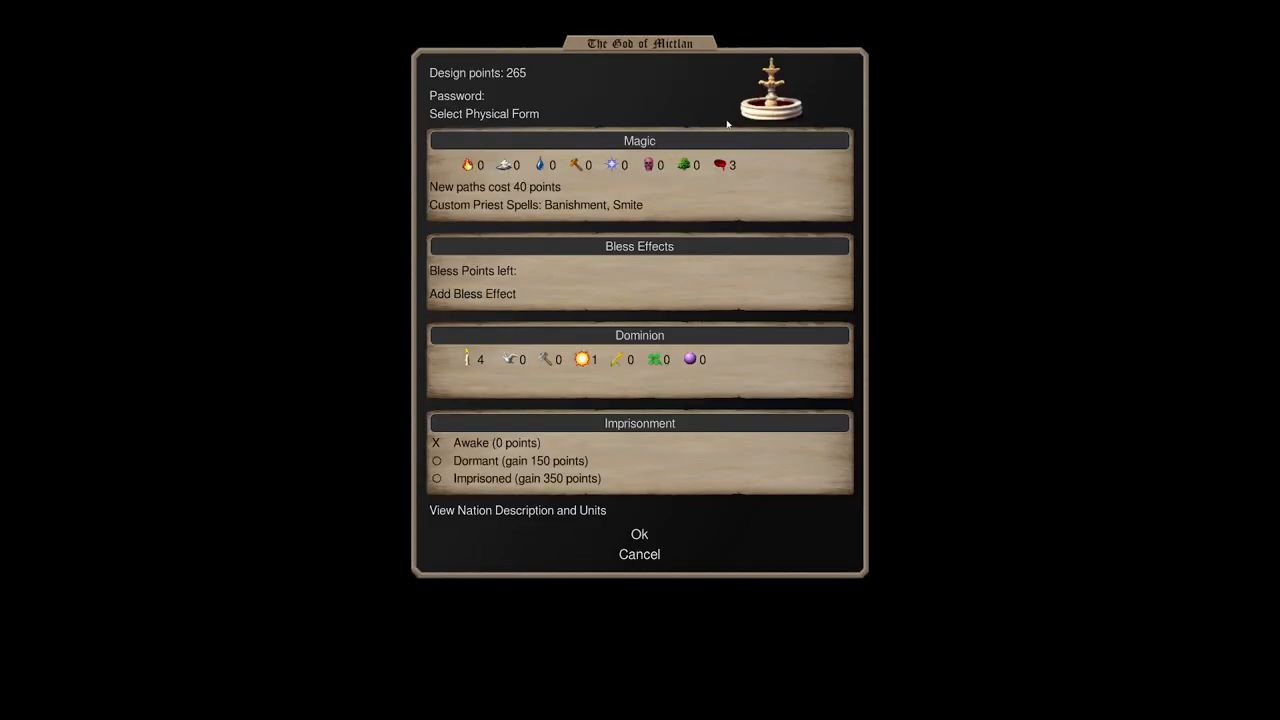
# Bring up the physical form selection list for Mictlan's god.
pyautogui.click(484, 112)
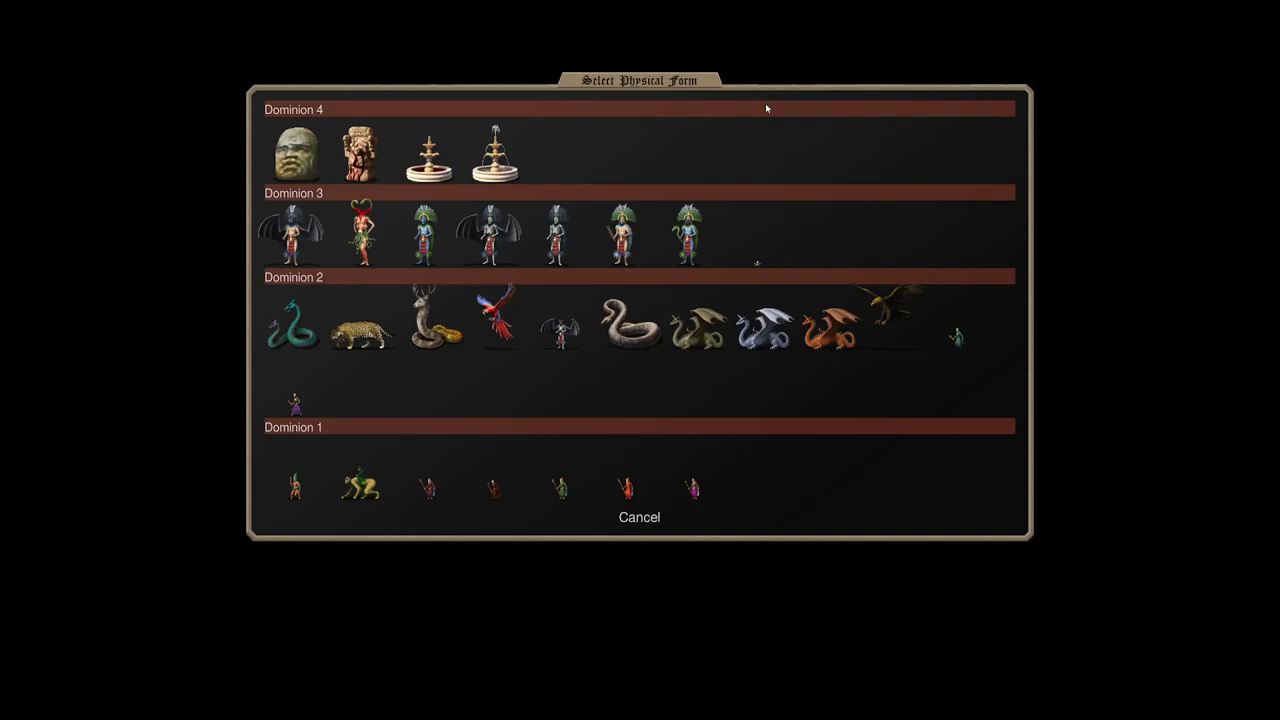
pyautogui.moveTo(612, 106)
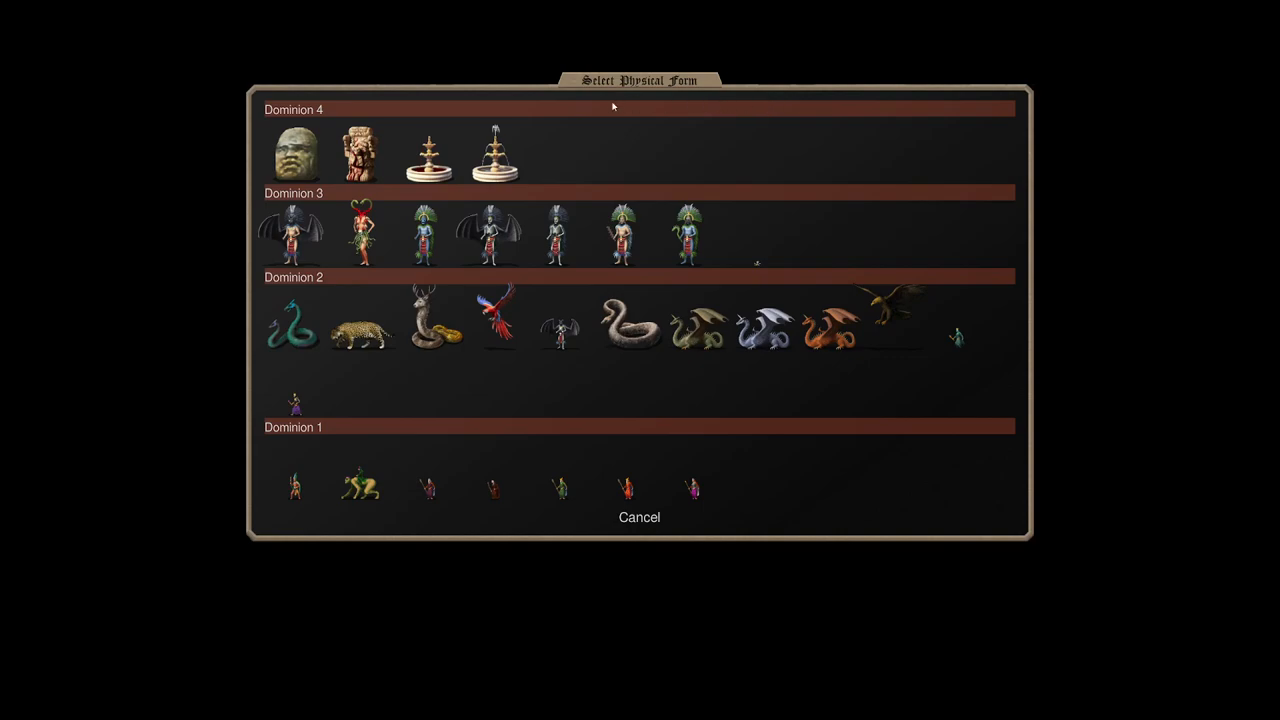
pyautogui.moveTo(296, 488)
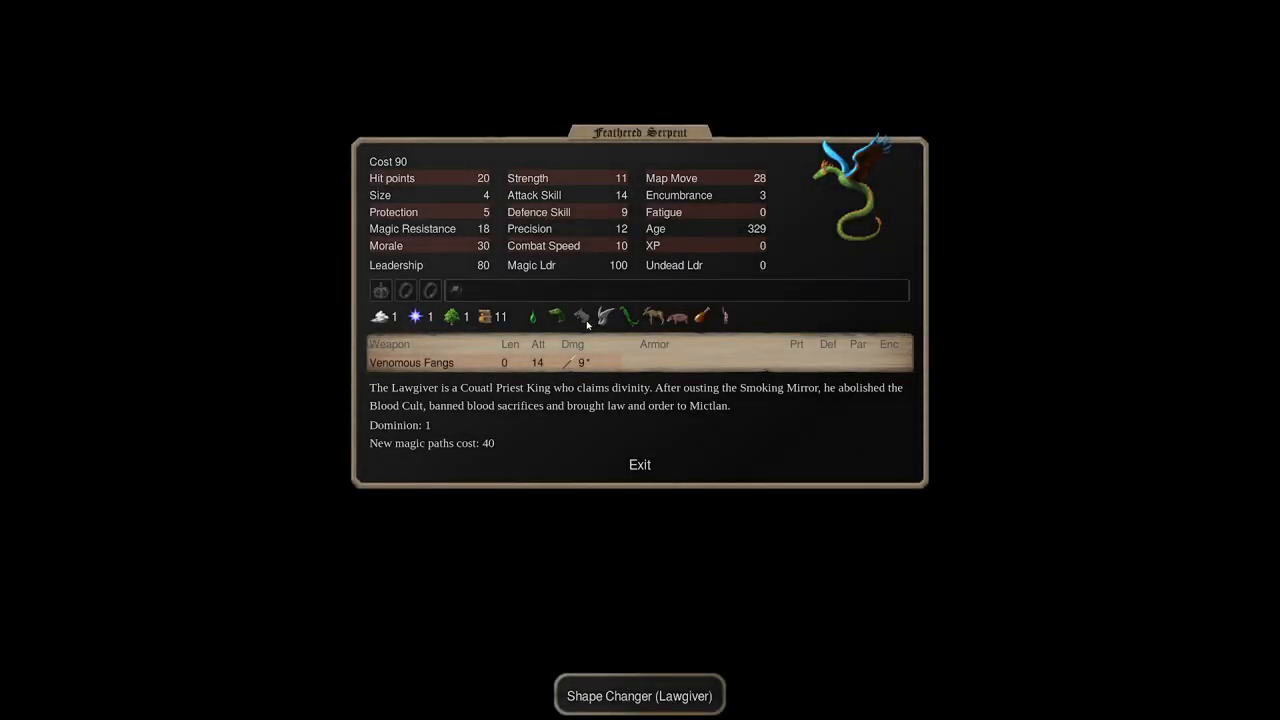
# Close the Feathered Serpent details and add magic paths down to 35 design points.
pyautogui.click(640, 464)
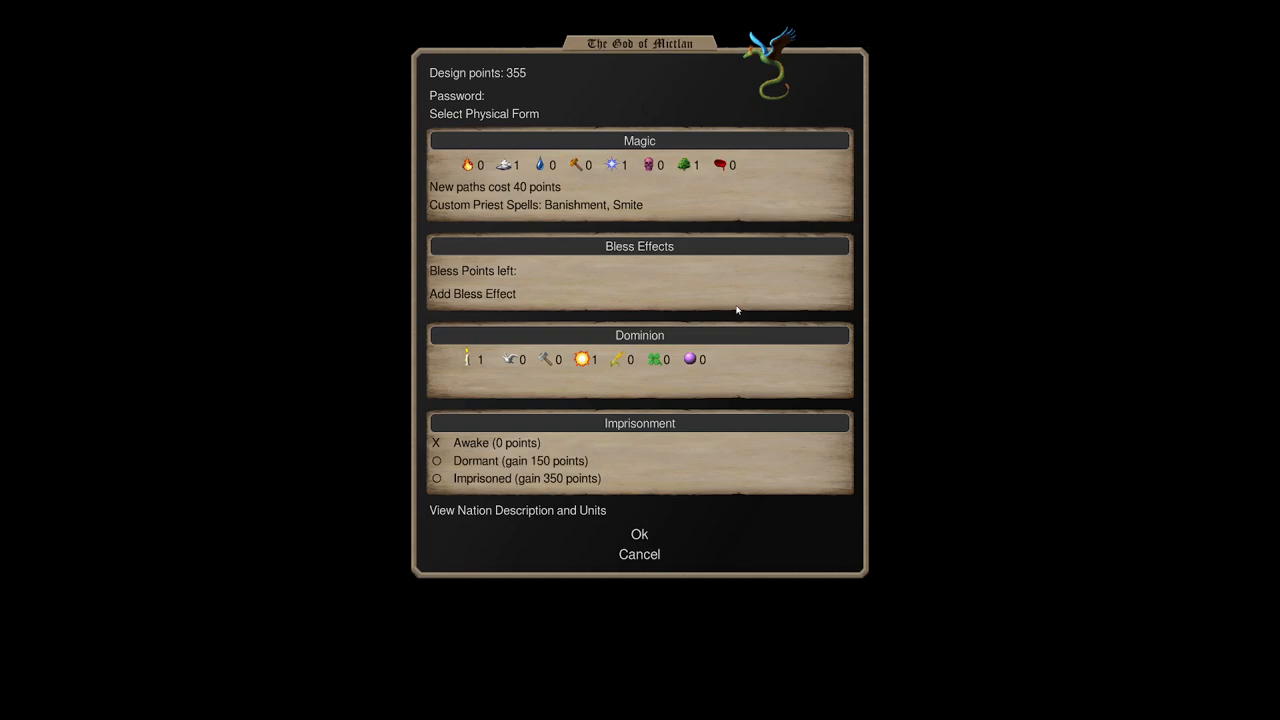
pyautogui.moveTo(840, 96)
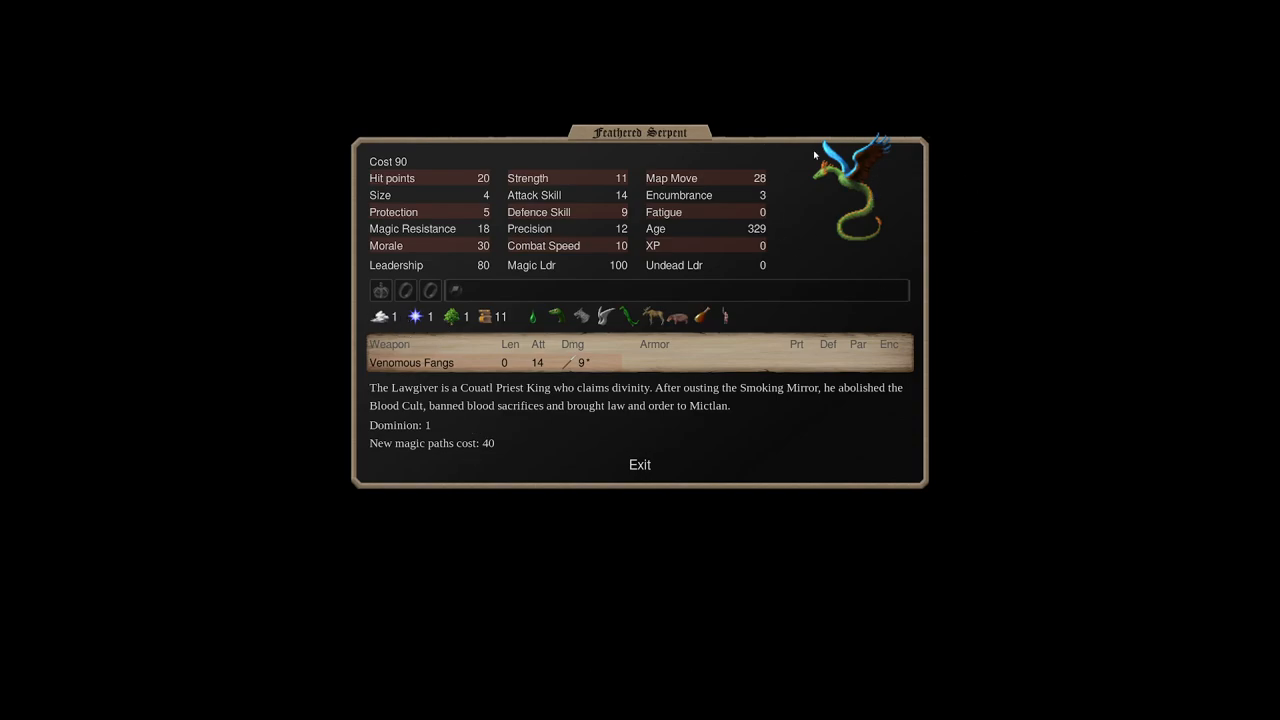
pyautogui.moveTo(708, 404)
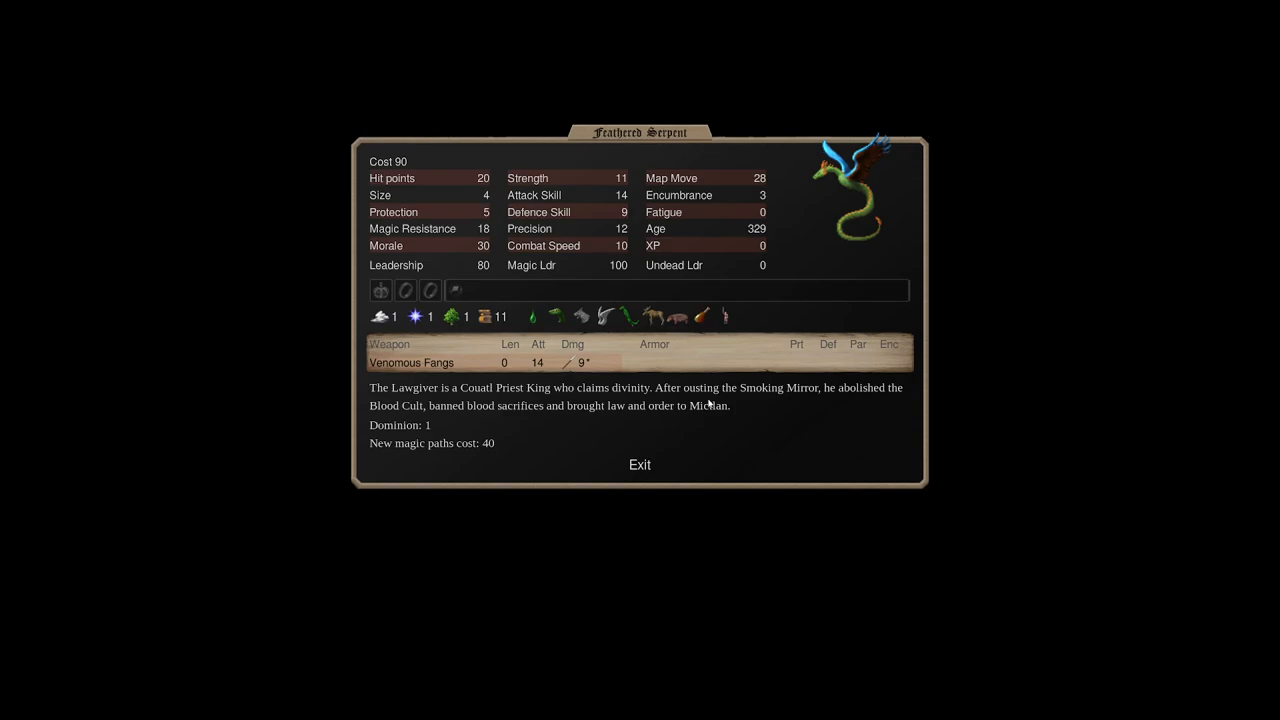
pyautogui.click(640, 464)
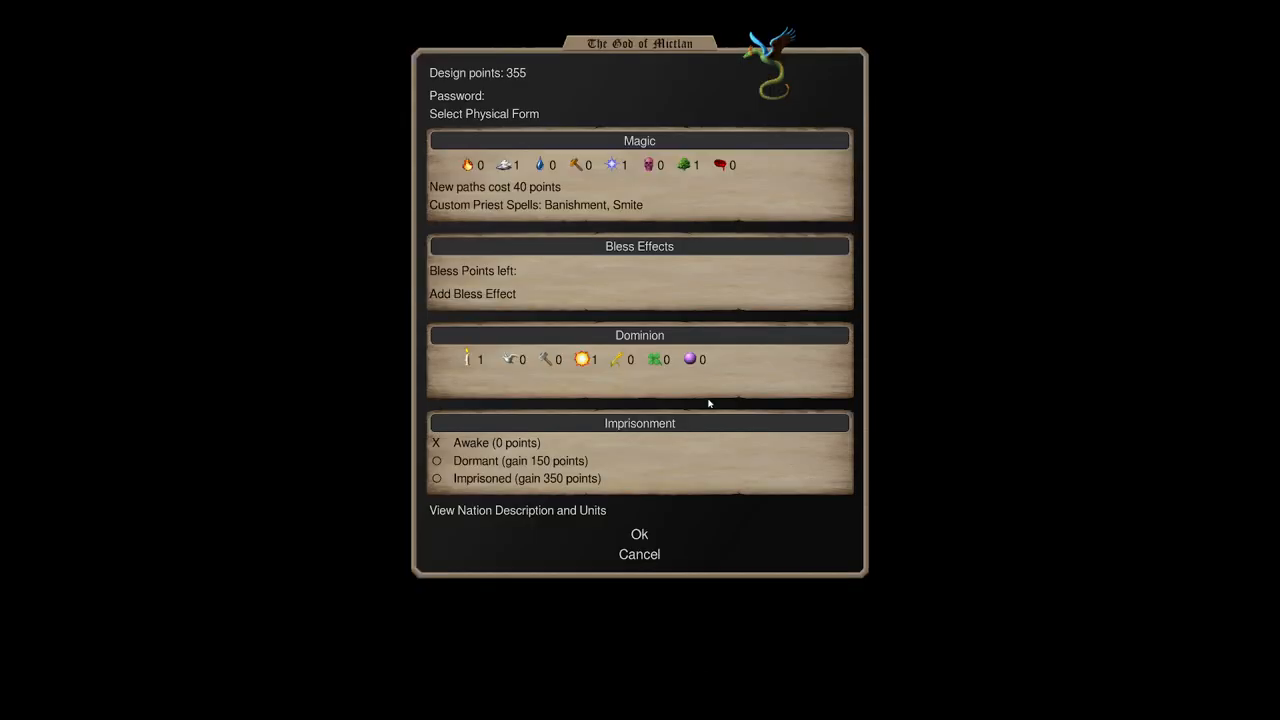
pyautogui.moveTo(688, 166)
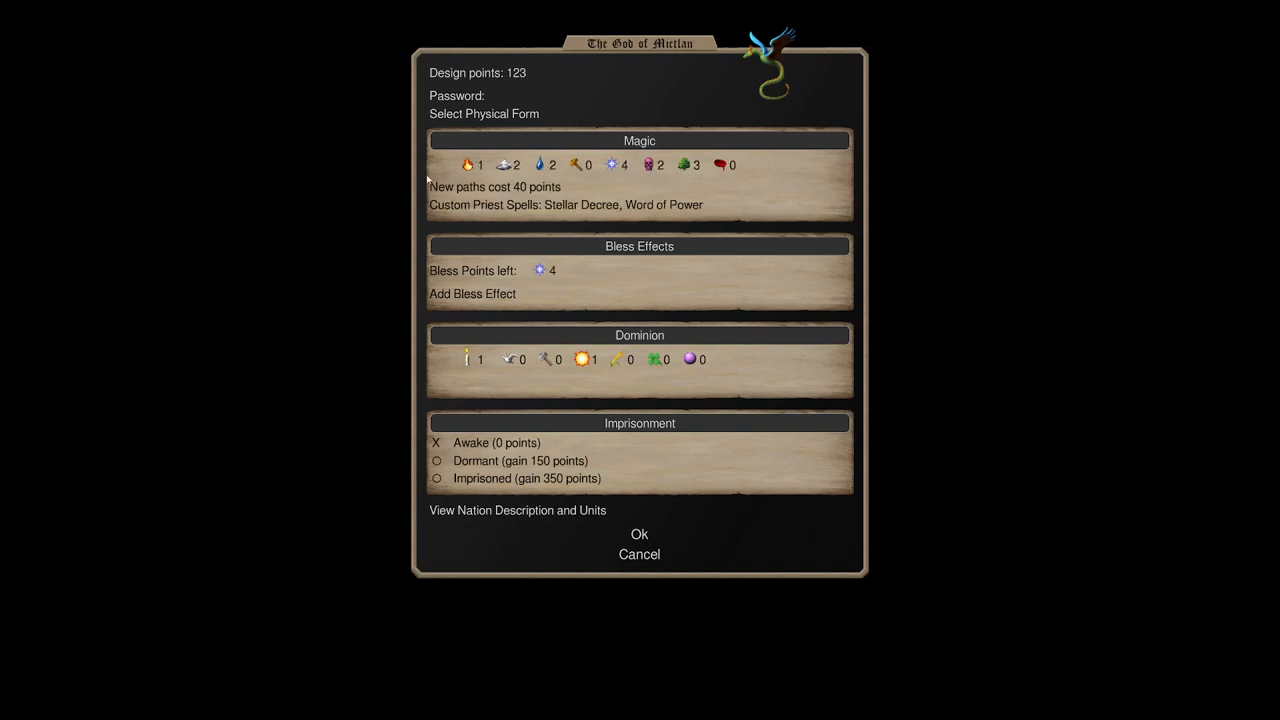
pyautogui.moveTo(728, 214)
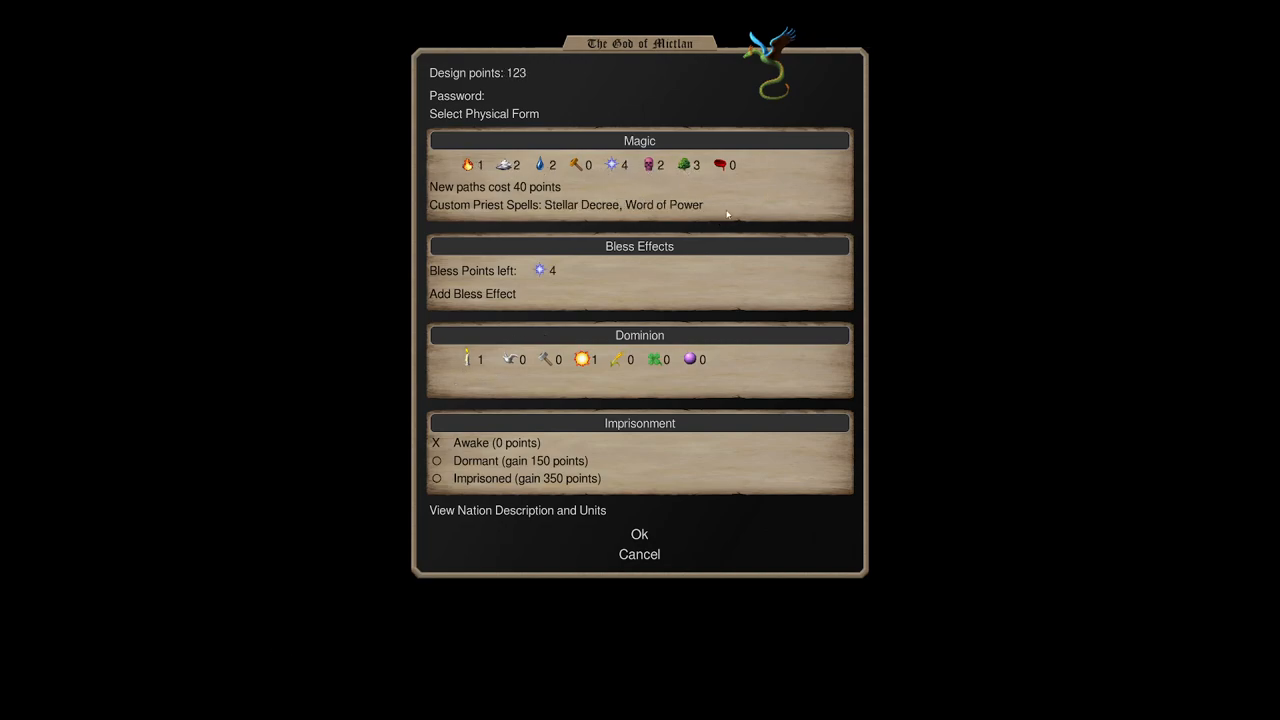
pyautogui.click(462, 164)
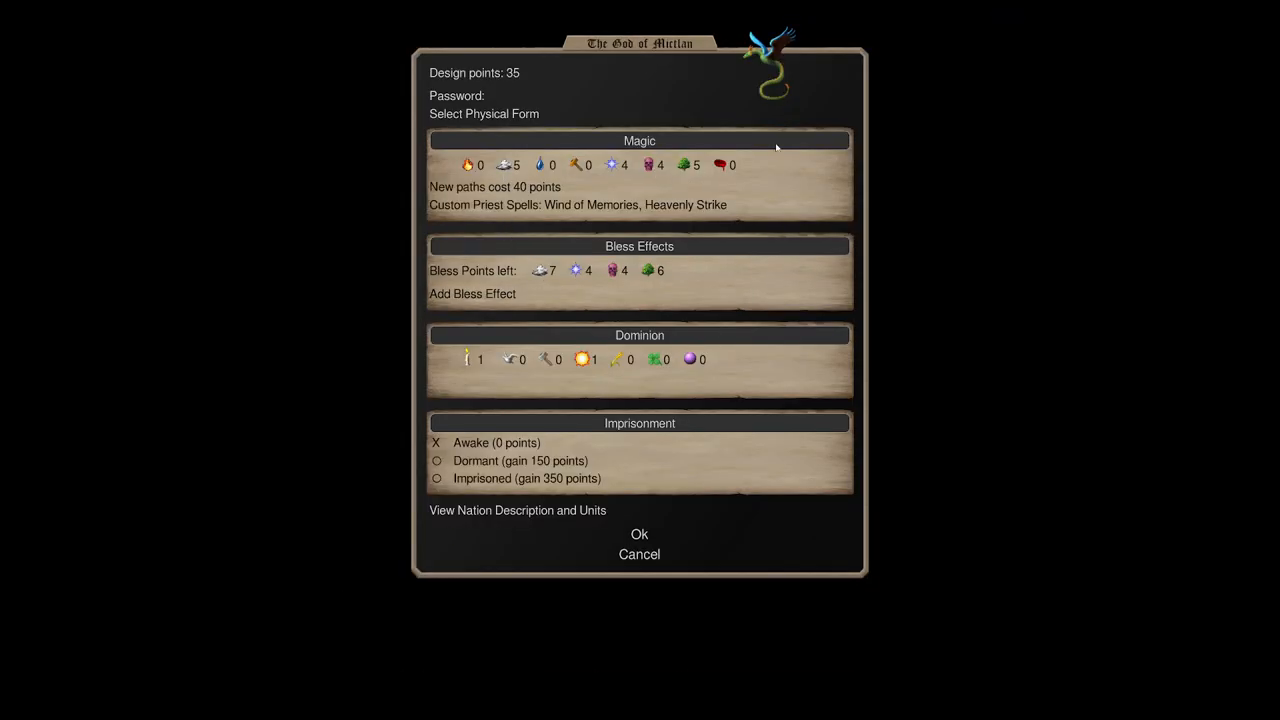
pyautogui.moveTo(498, 382)
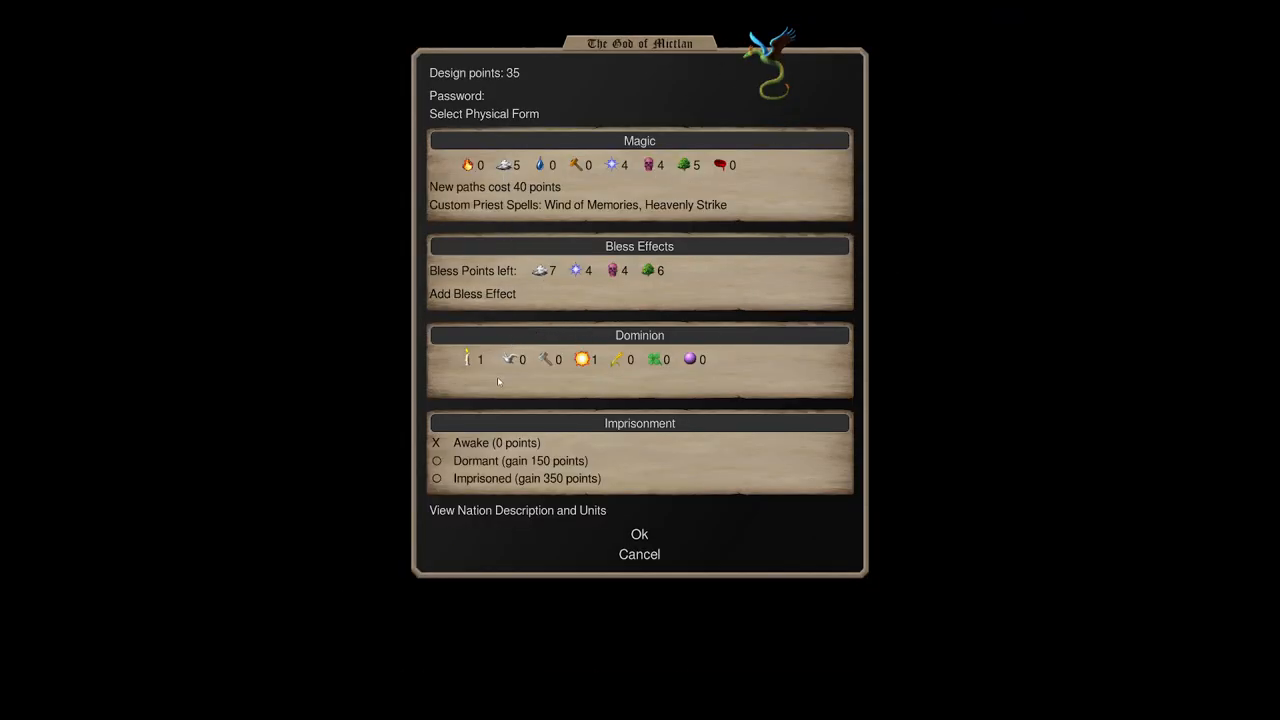
pyautogui.click(484, 112)
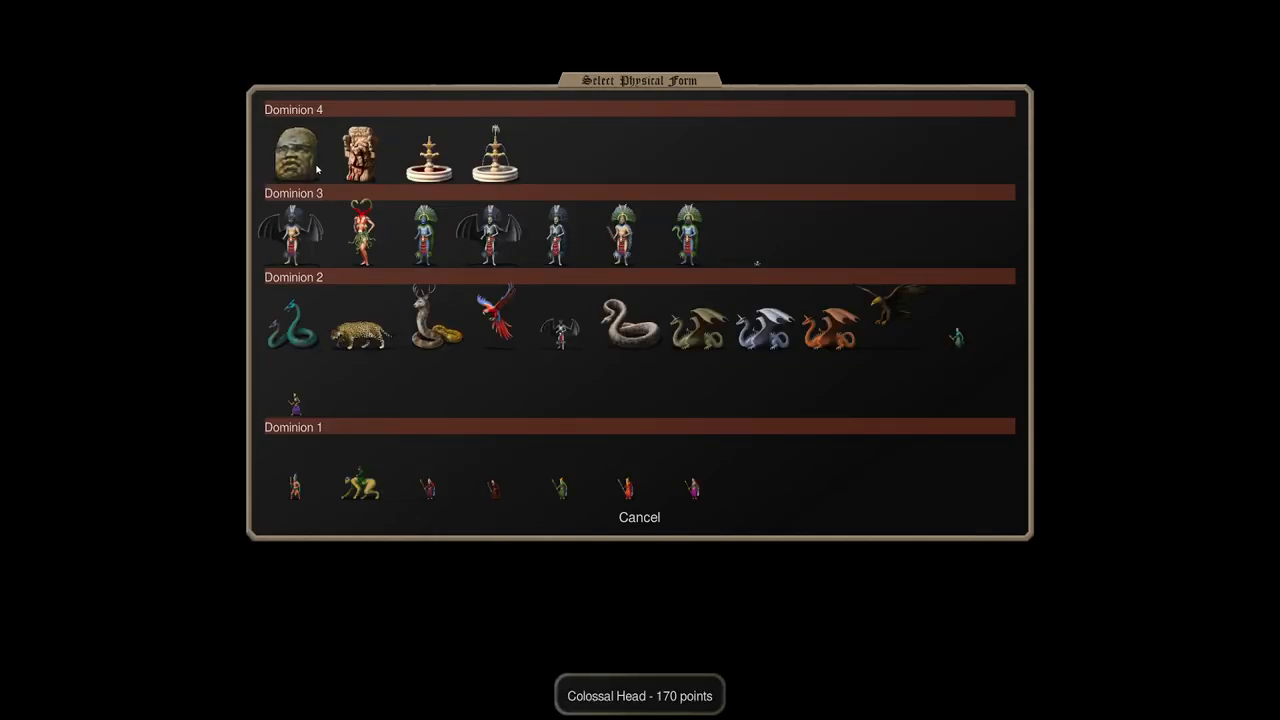
# Pick the Colossal Head from the Dominion 4 row and give it air magic.
pyautogui.click(294, 150)
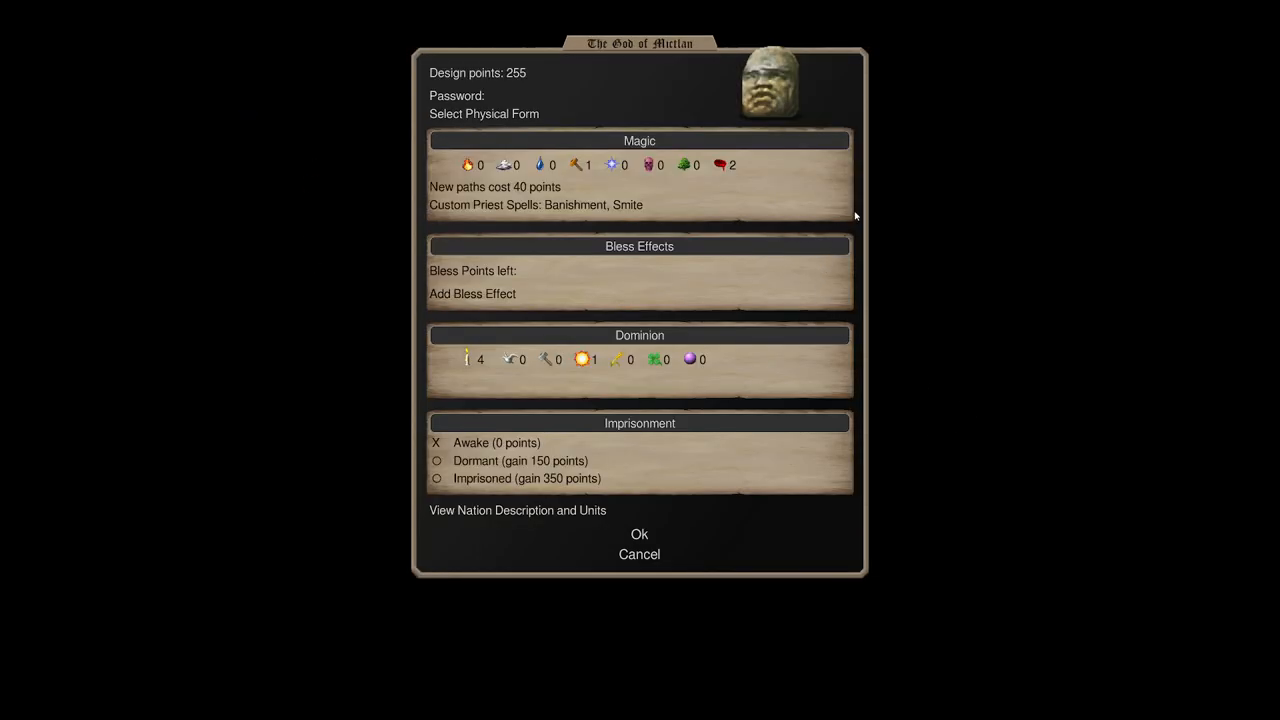
pyautogui.moveTo(940, 228)
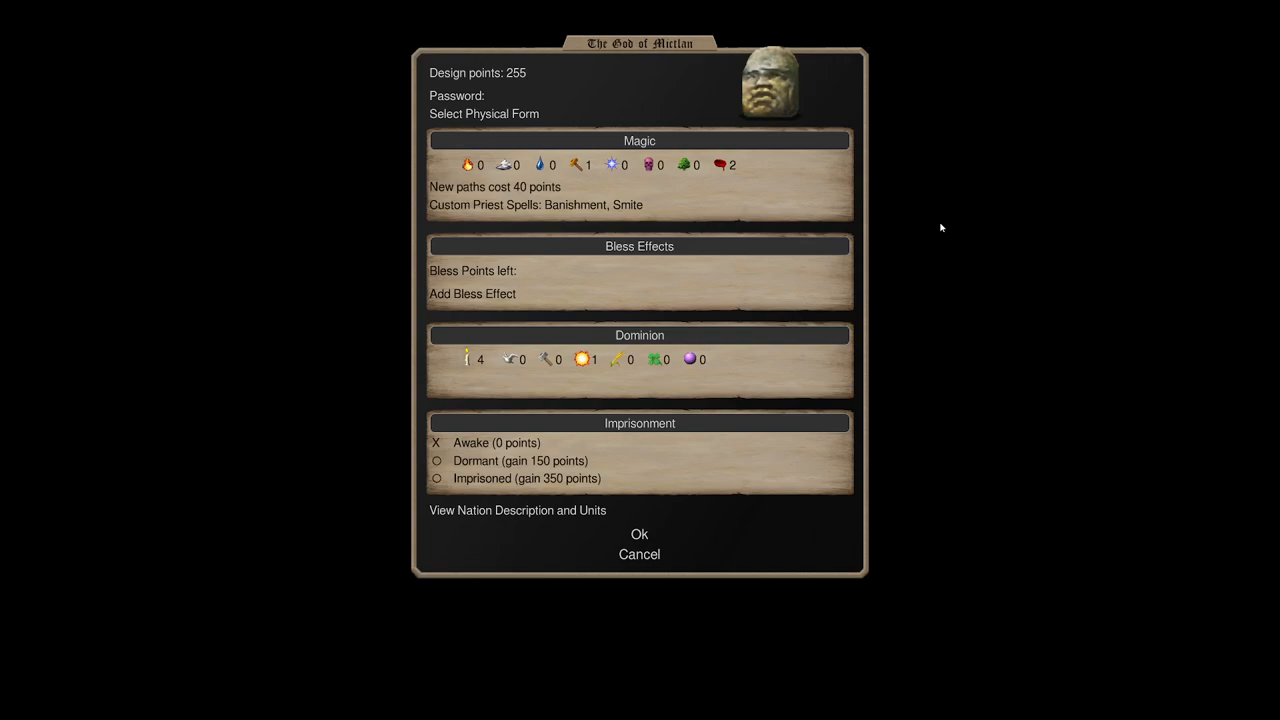
pyautogui.click(504, 164)
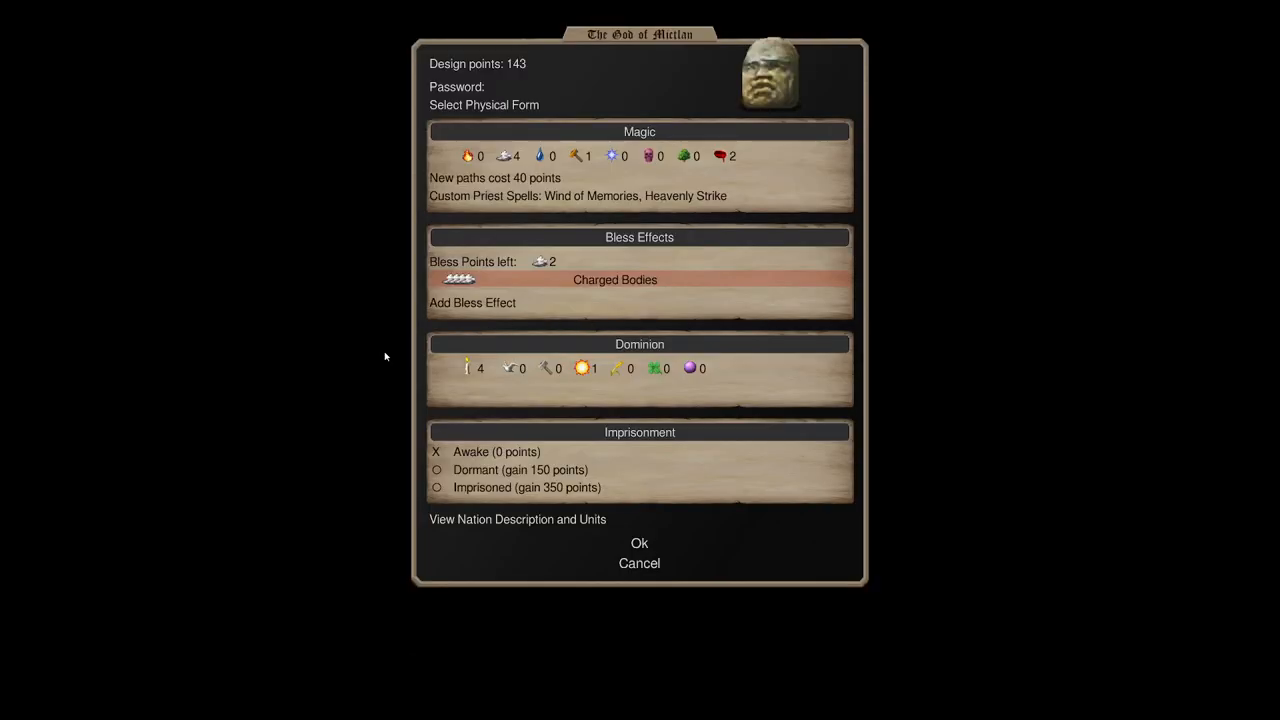
# Add Major Shock Resistance, raise air magic to 6, then rework the bless effects toward Swiftness.
pyautogui.click(472, 304)
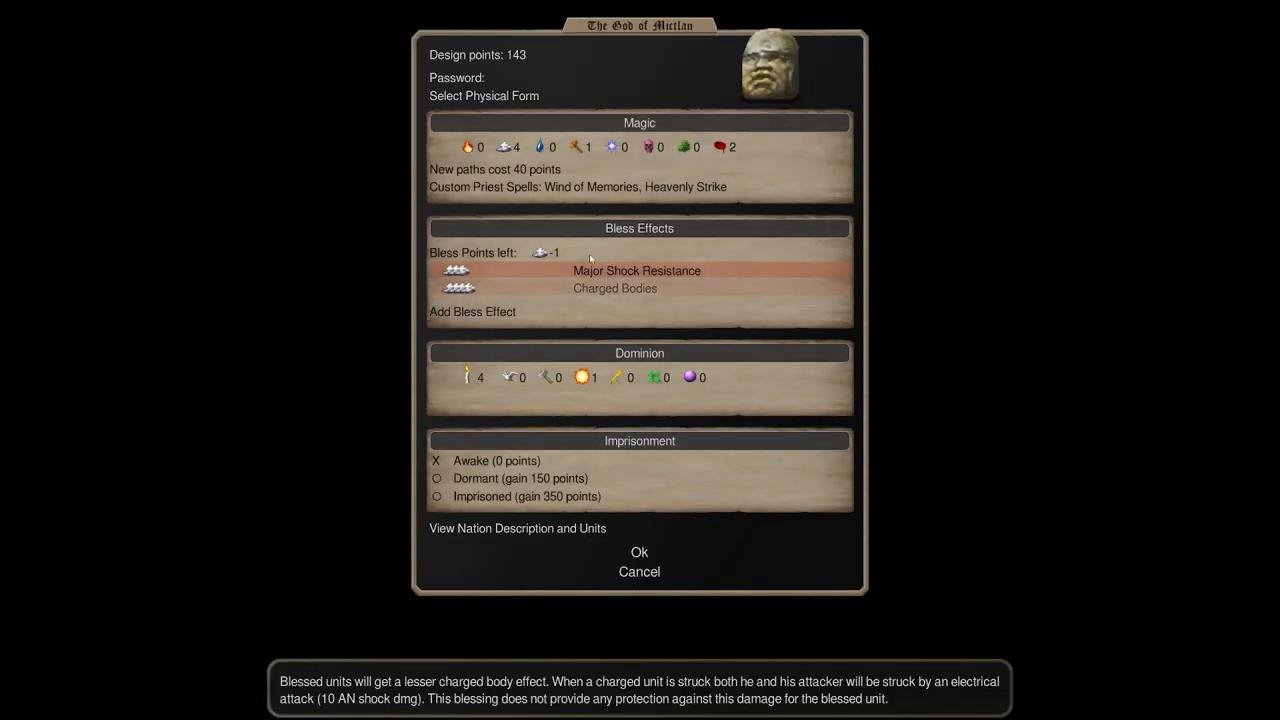
pyautogui.click(504, 148)
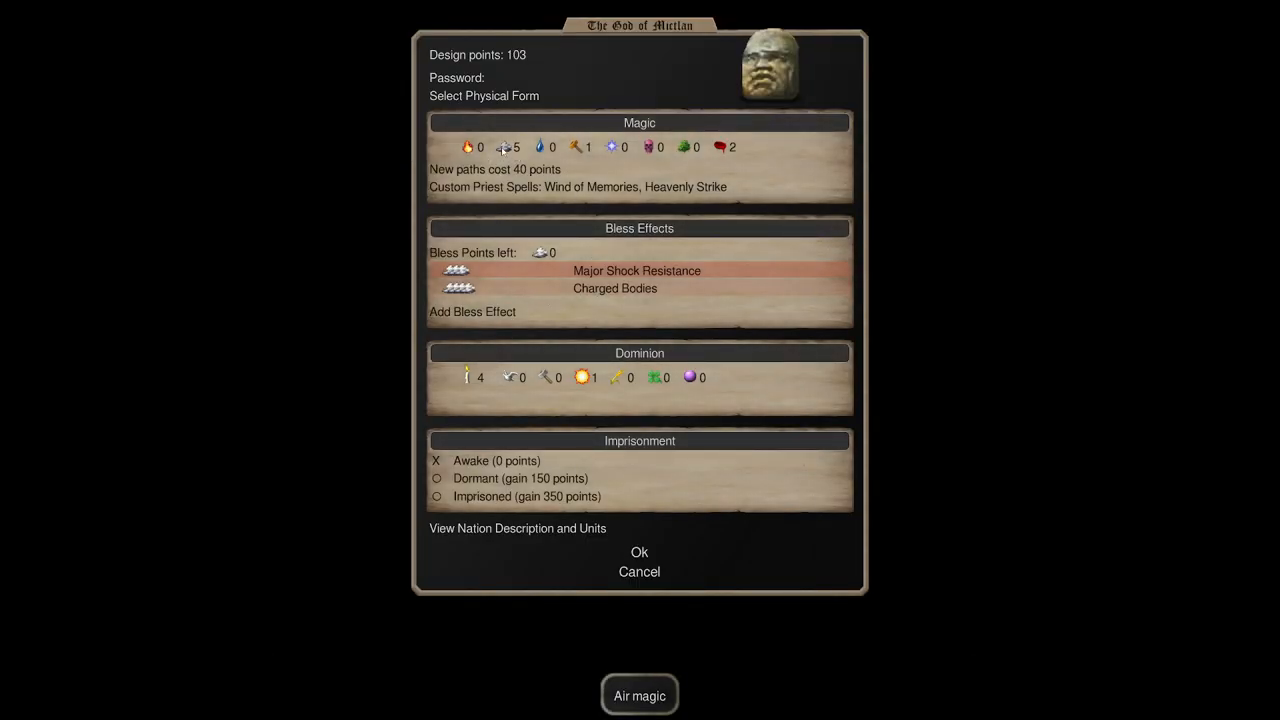
pyautogui.moveTo(636, 270)
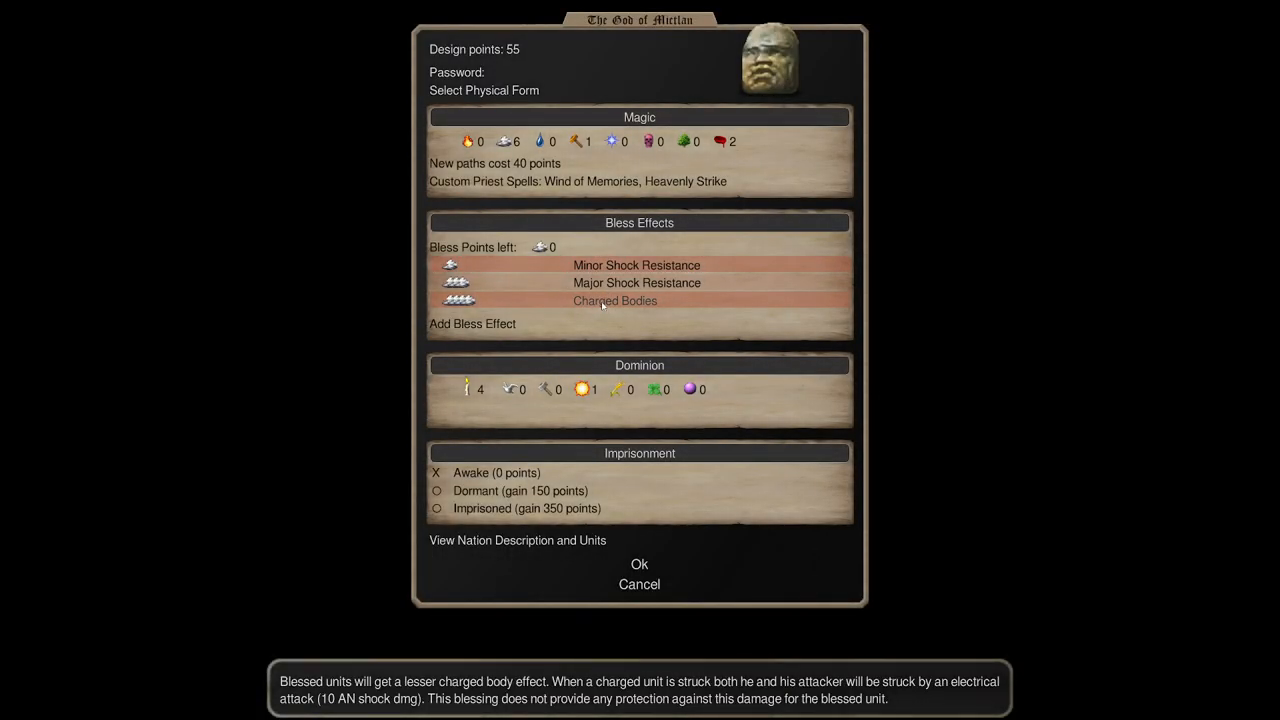
pyautogui.moveTo(636, 282)
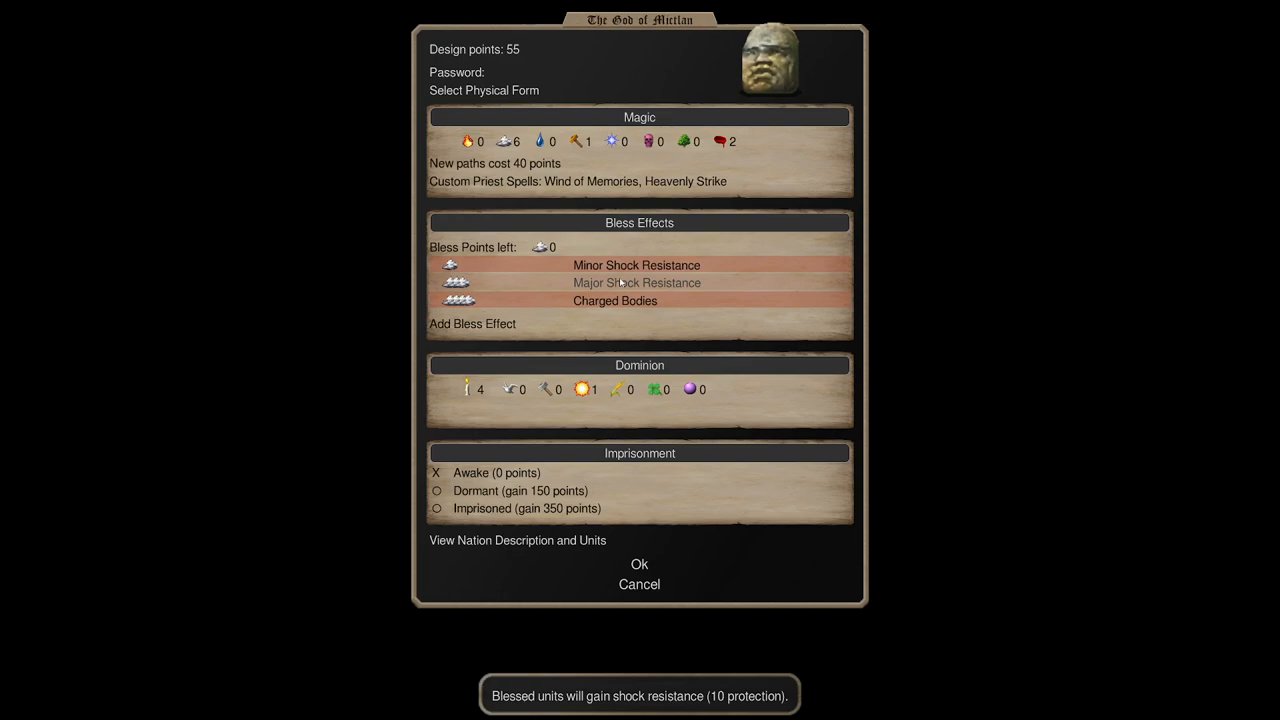
pyautogui.click(636, 284)
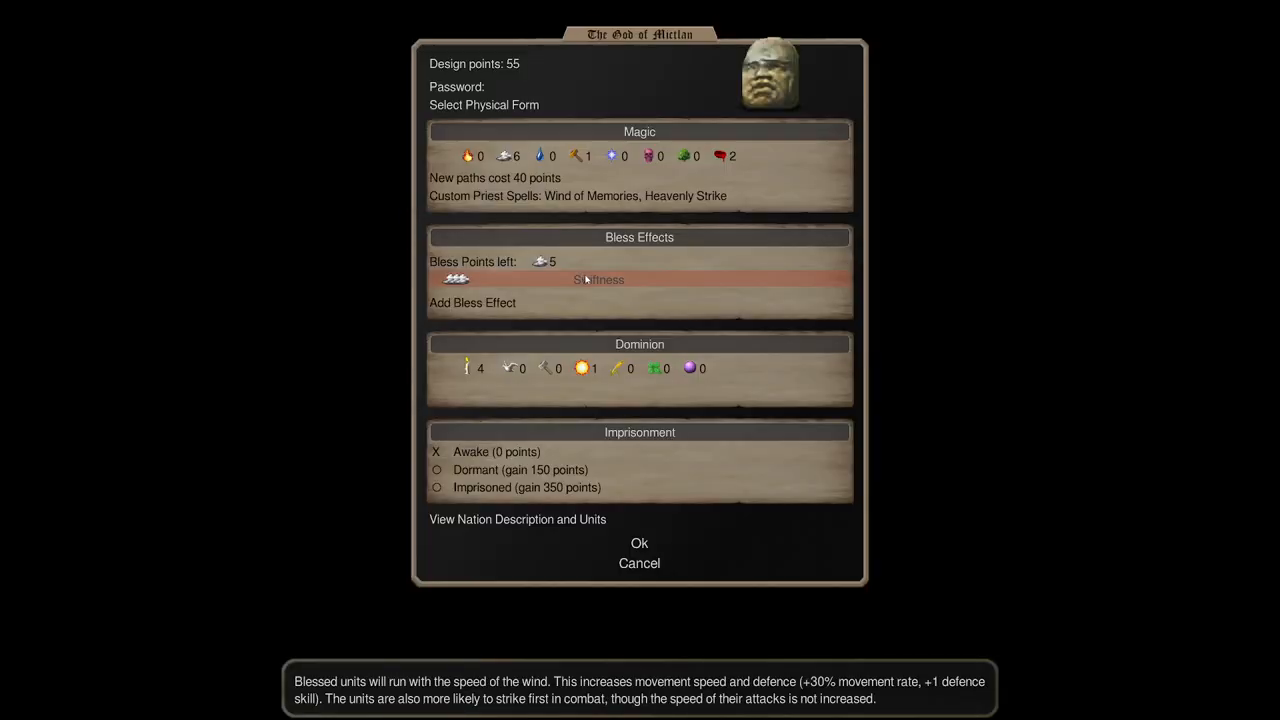
# Add a second Swiftness blessing so Bless Points left reads 0.
pyautogui.click(596, 280)
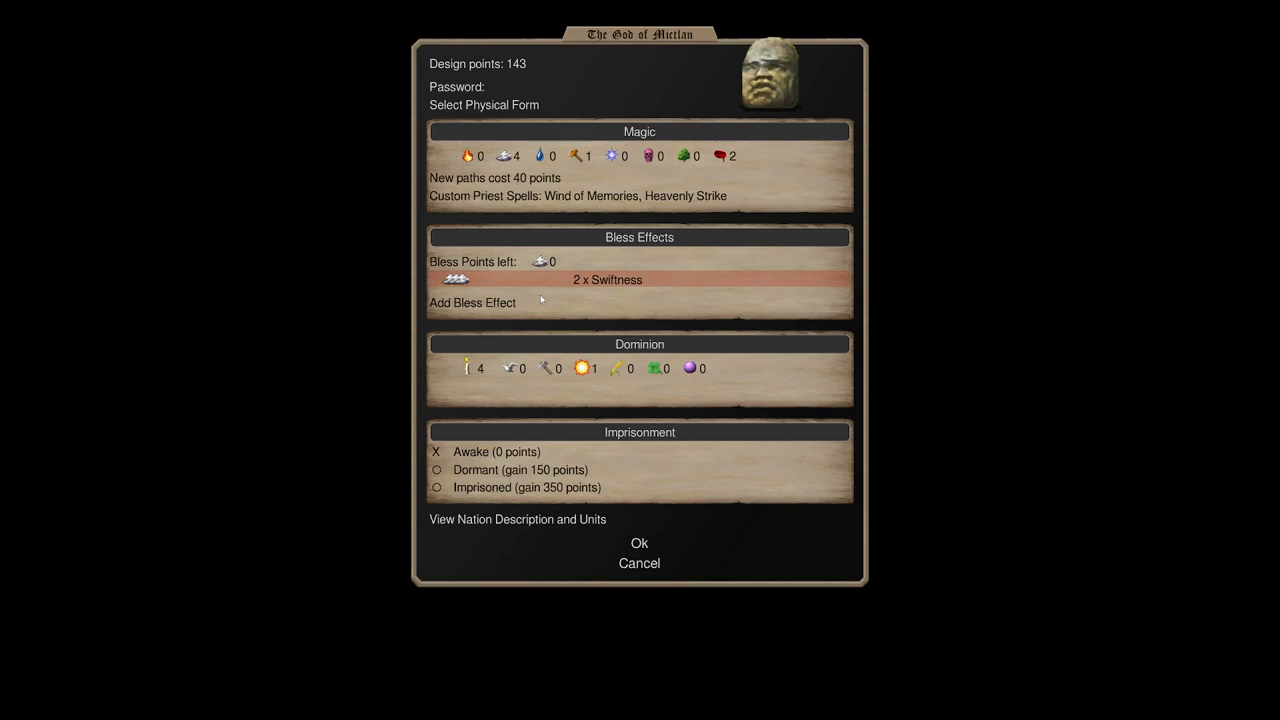
pyautogui.moveTo(632, 284)
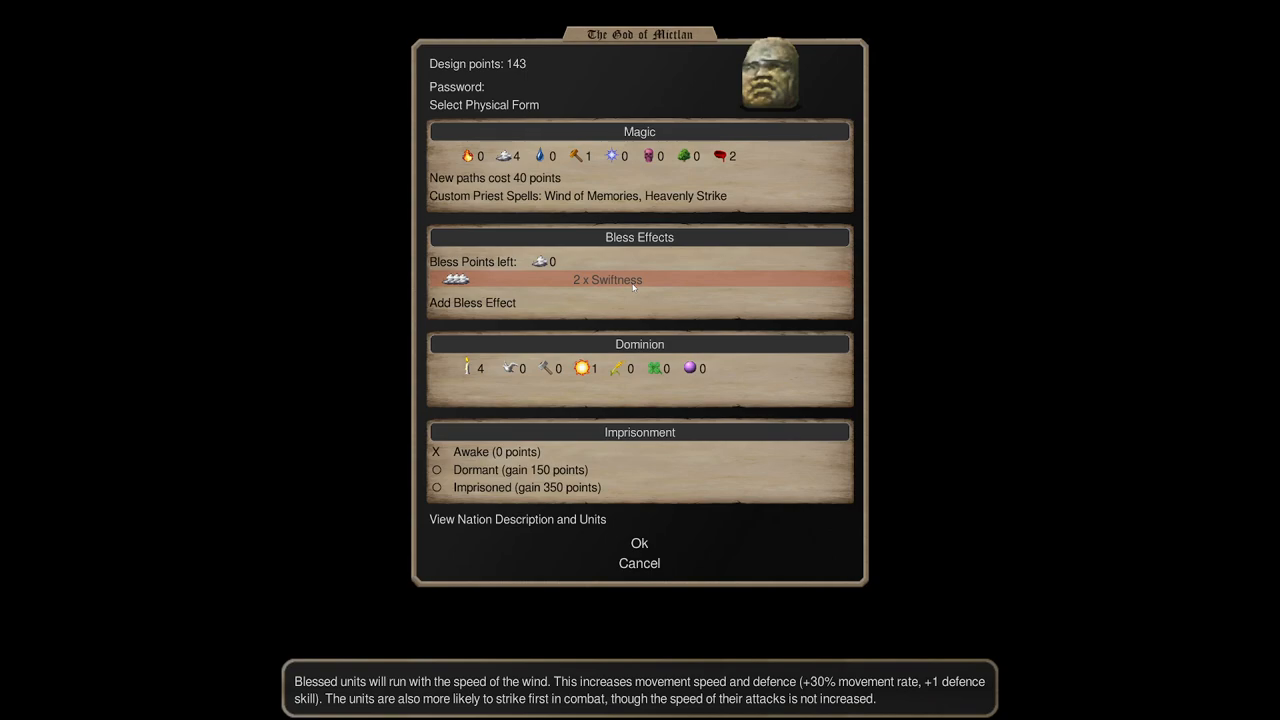
pyautogui.moveTo(516, 524)
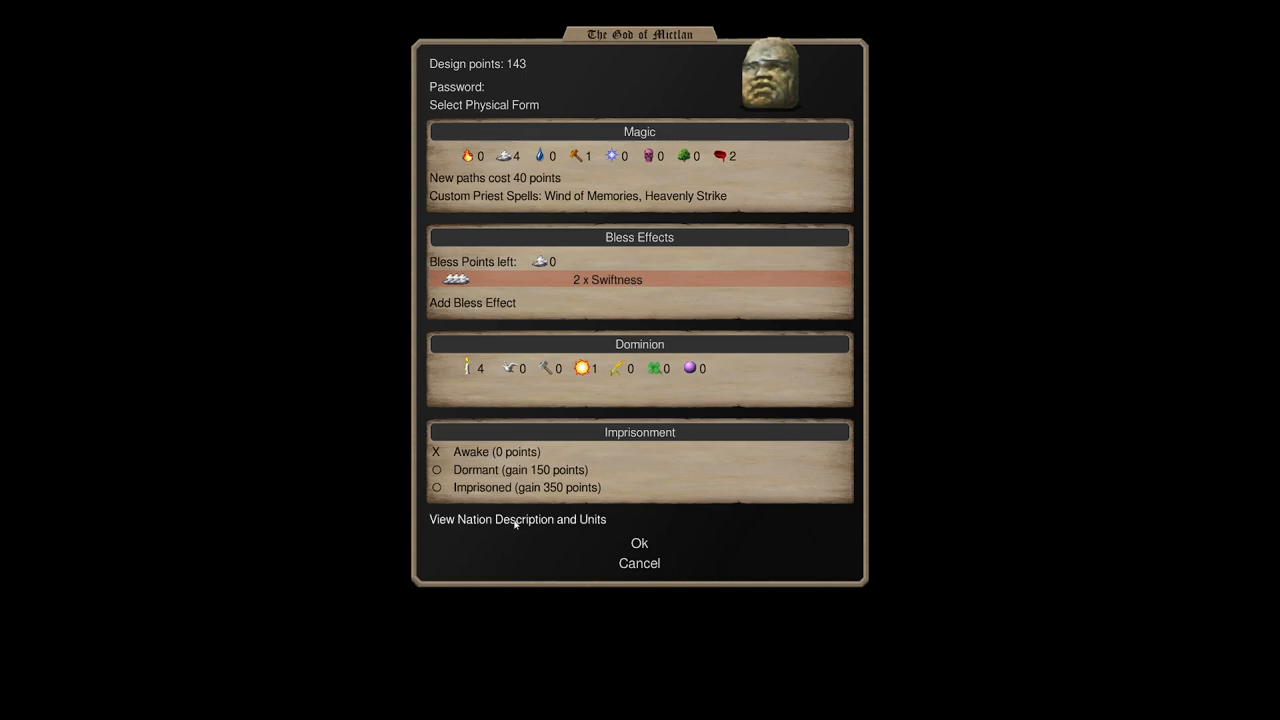
# After a glance at the Eagle Warrior, juggle Swiftness and Major Shock Resistance, then remove all blessings.
pyautogui.click(516, 520)
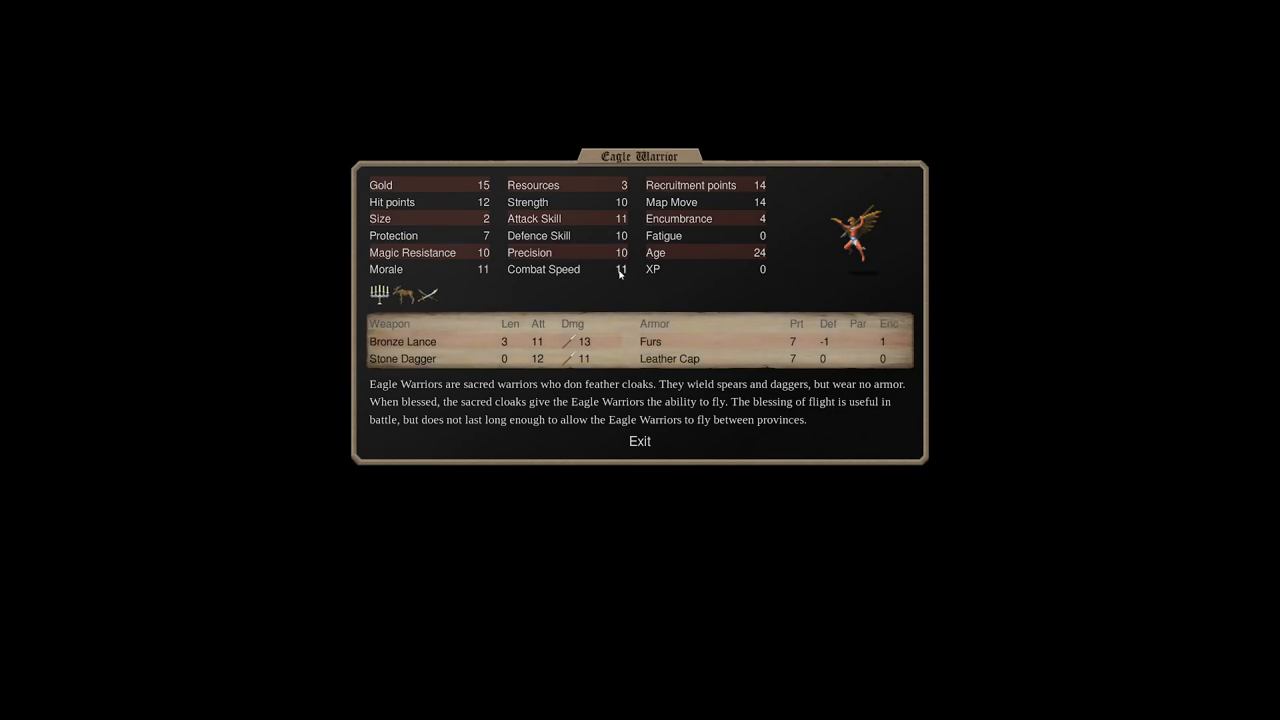
pyautogui.moveTo(634, 370)
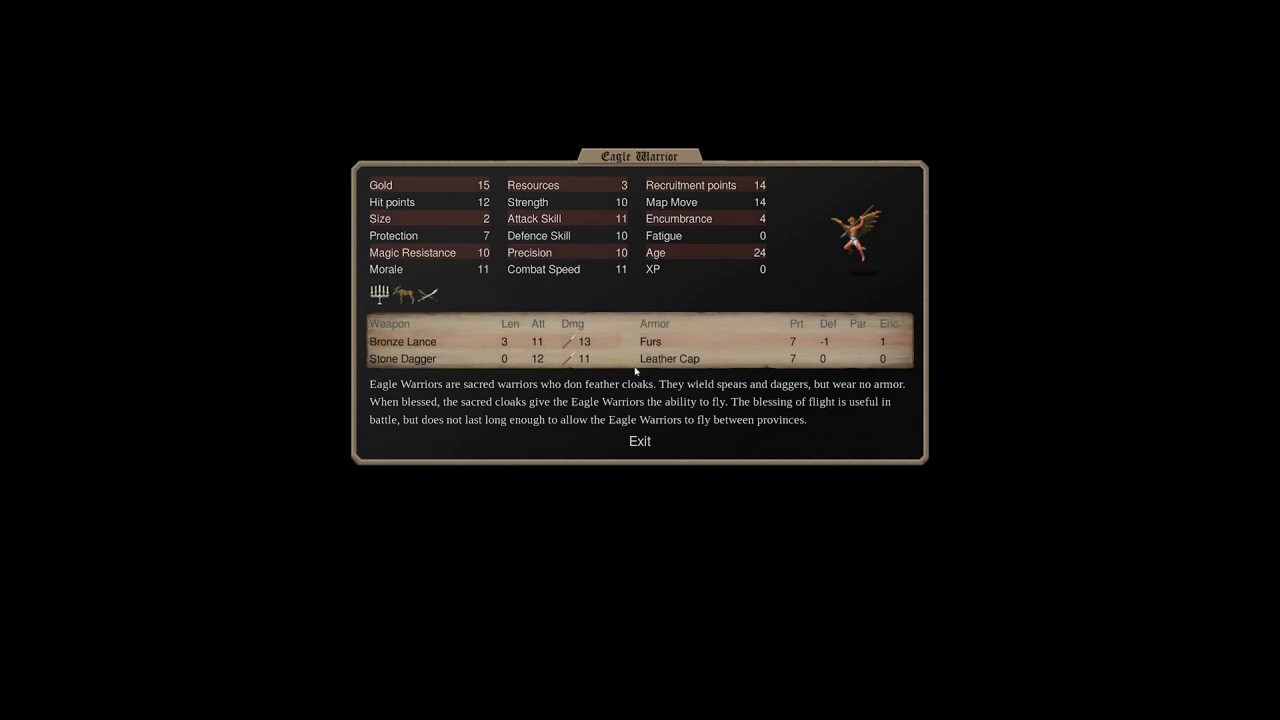
pyautogui.click(640, 442)
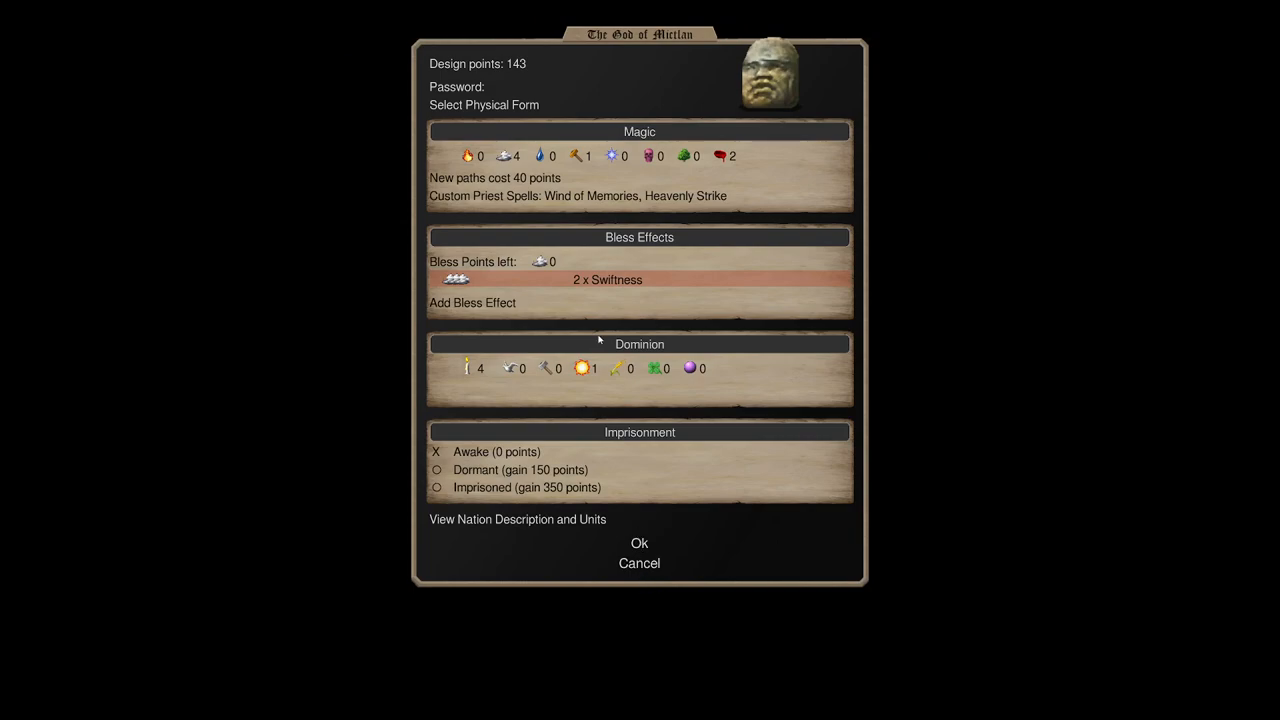
pyautogui.click(596, 280)
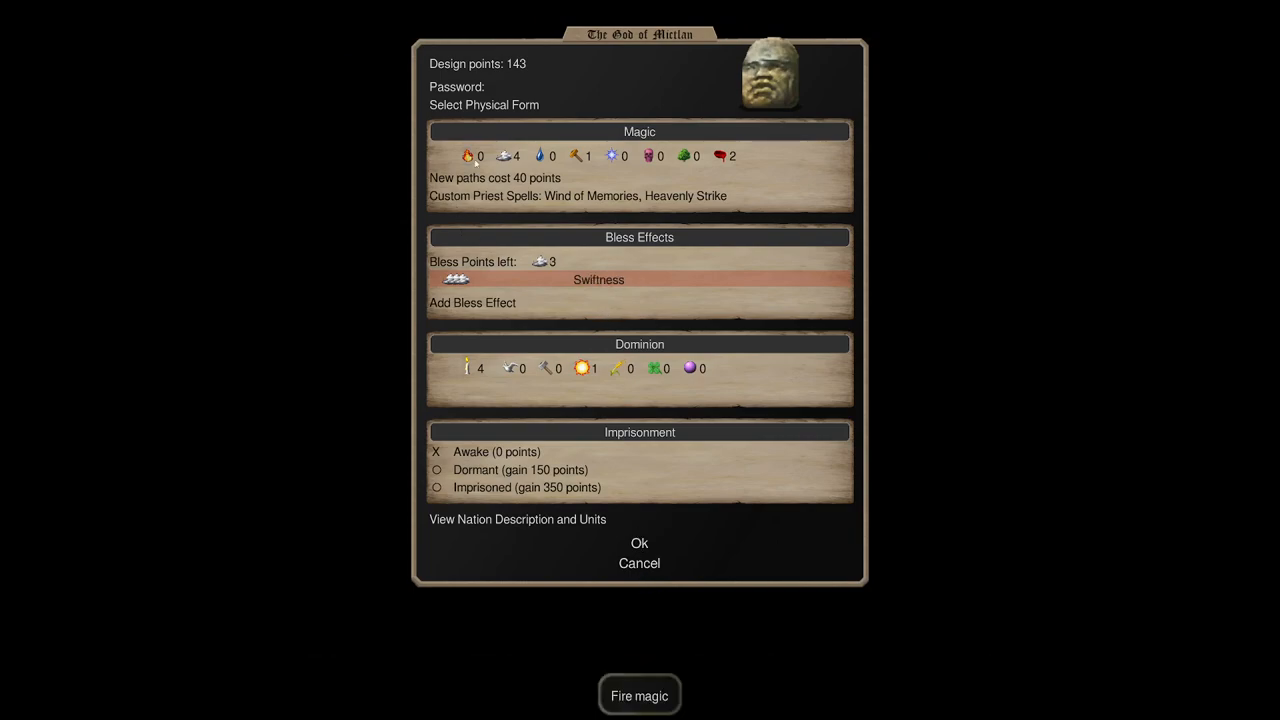
pyautogui.click(472, 302)
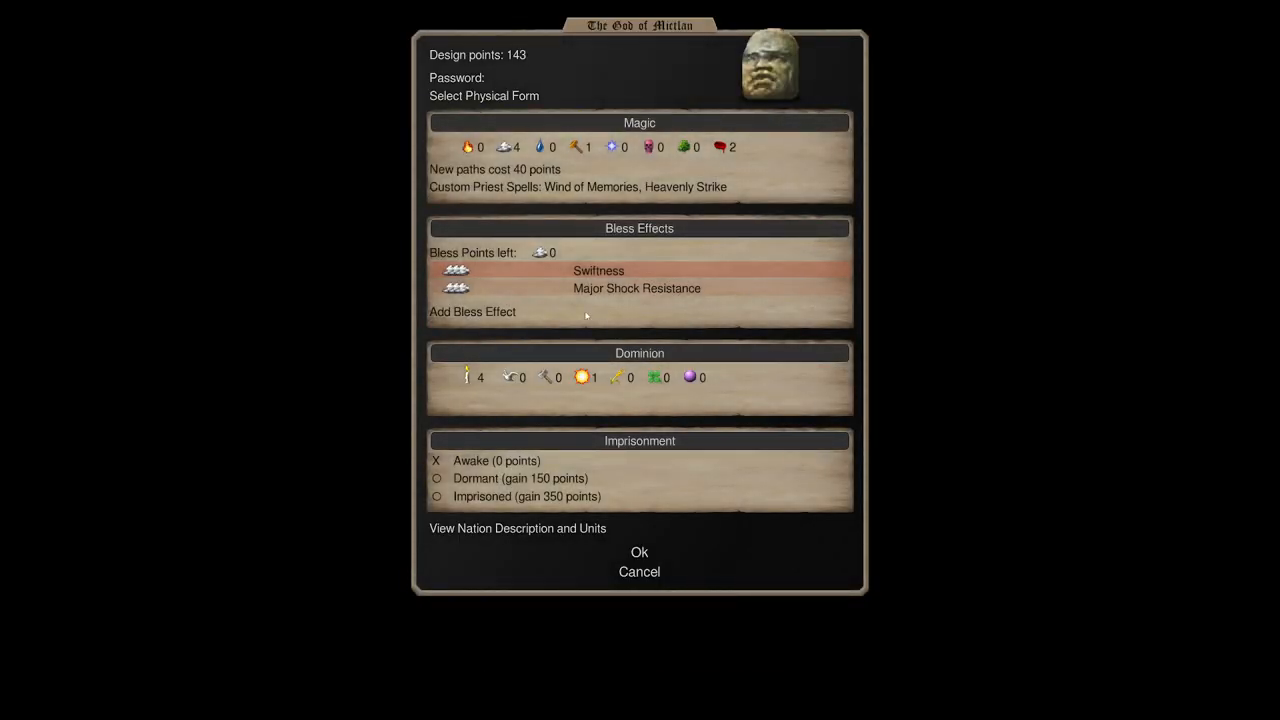
pyautogui.click(598, 270)
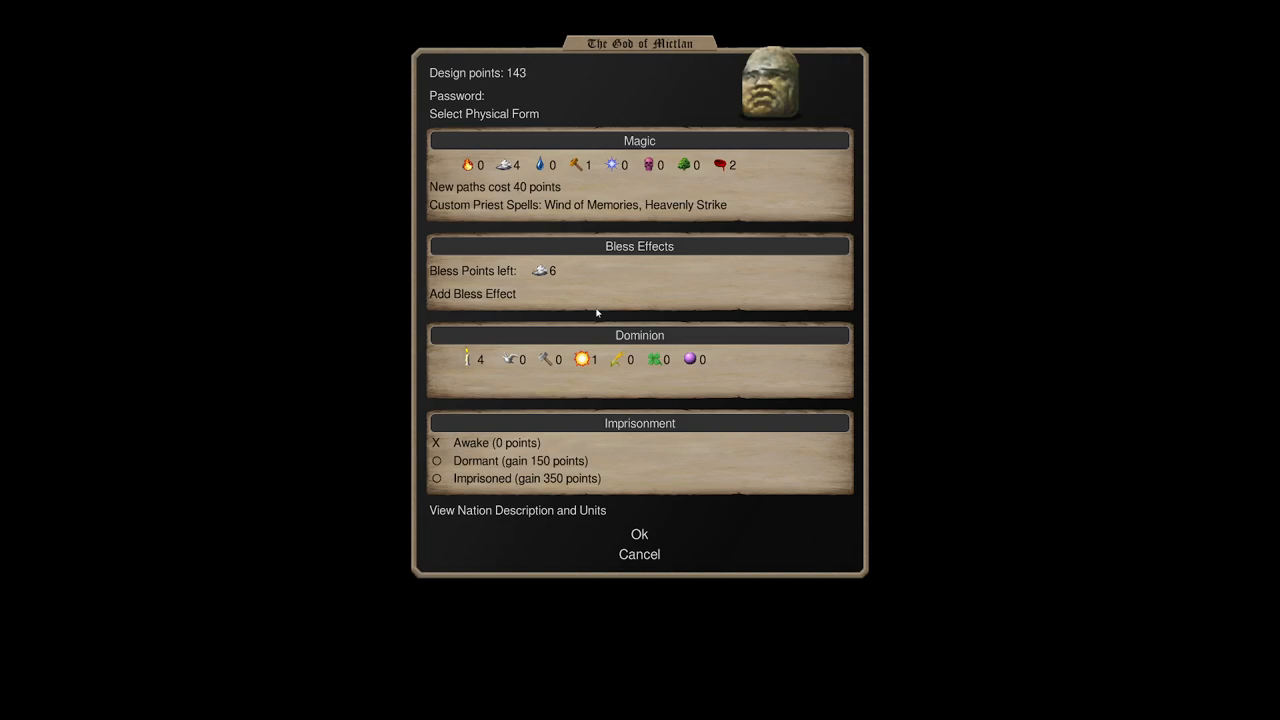
# Set Turmoil 3 and Sloth 3 for 383 design points, then view Mictlan's nation description.
pyautogui.click(512, 350)
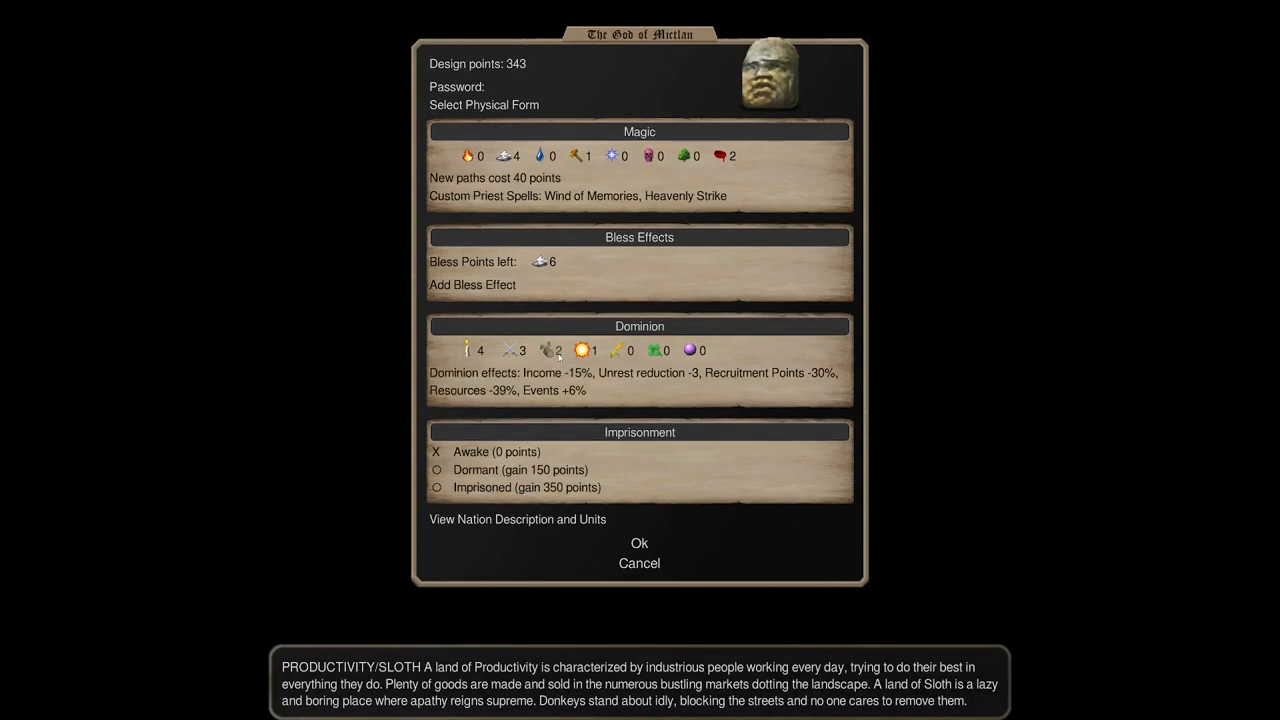
pyautogui.click(560, 350)
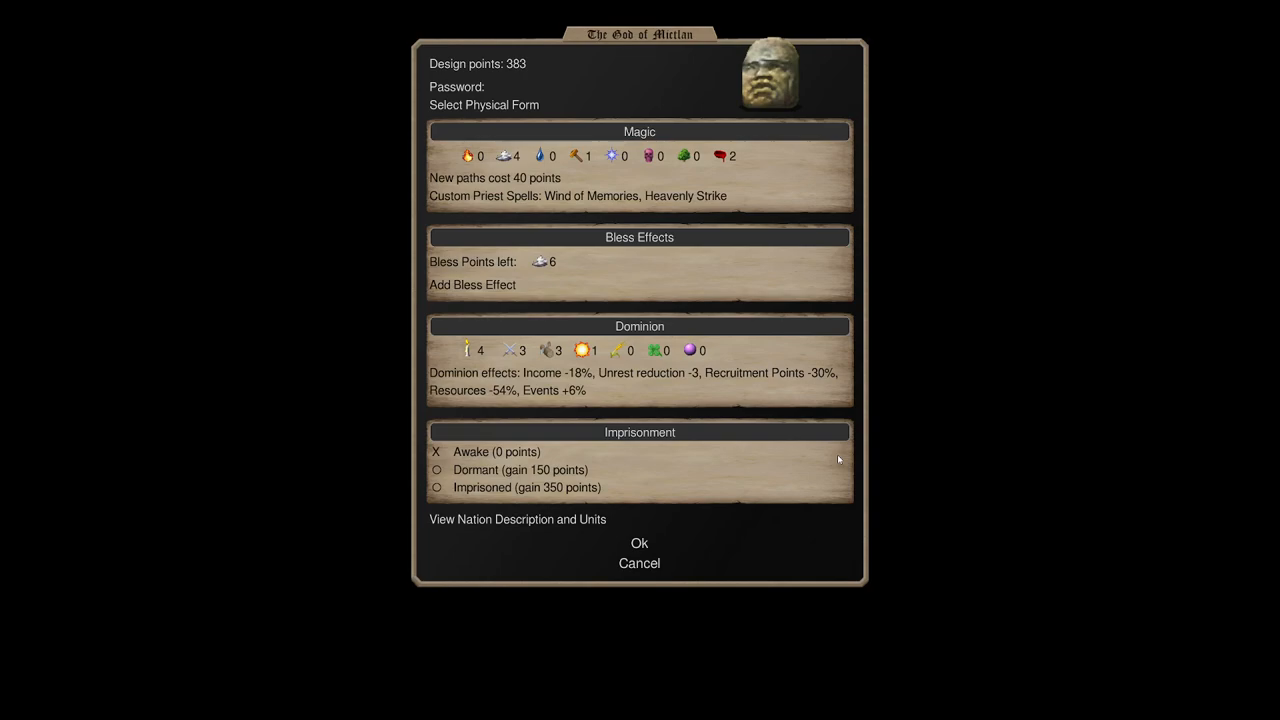
pyautogui.click(518, 520)
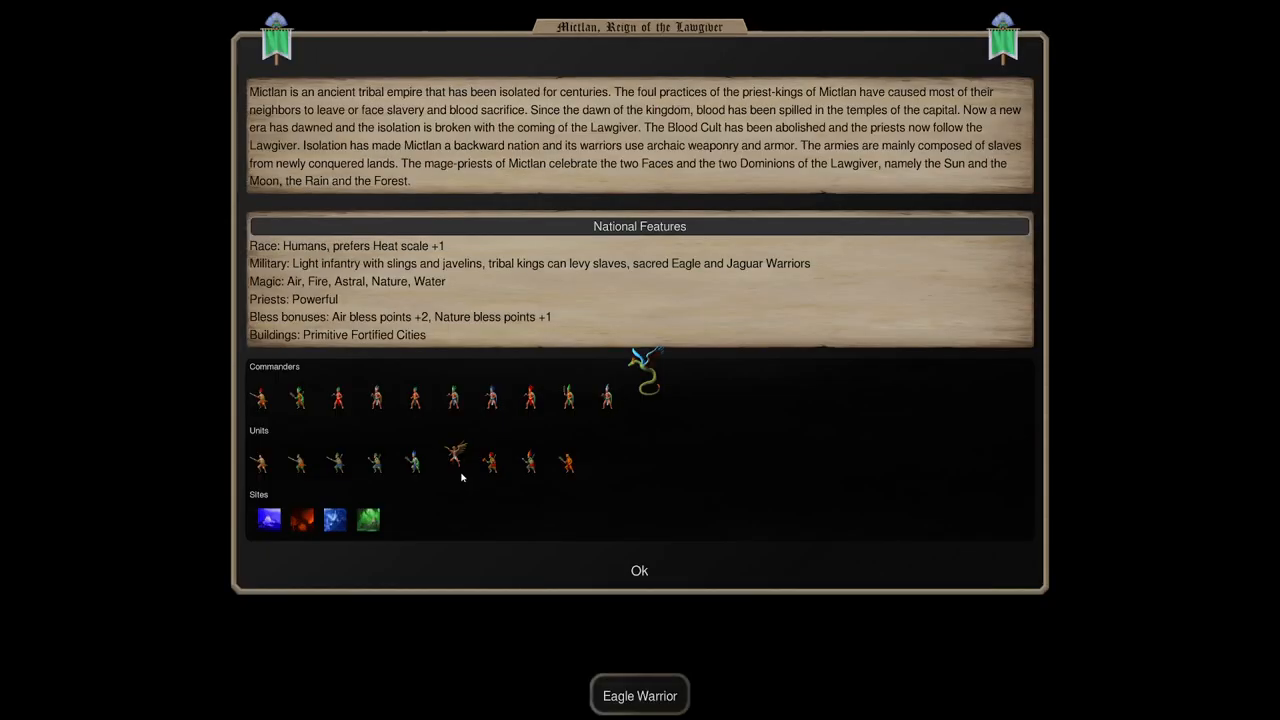
# Open the Eagle Warrior's stat sheet from the Units row.
pyautogui.click(456, 460)
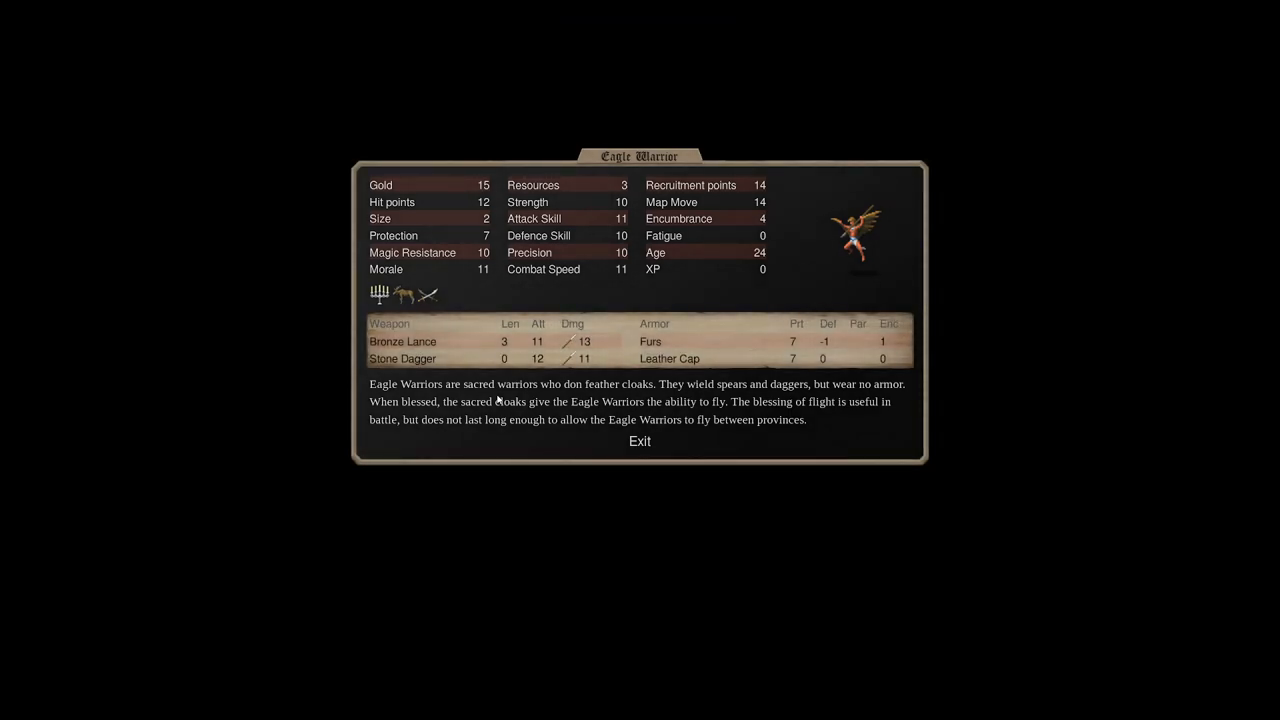
pyautogui.moveTo(1038, 20)
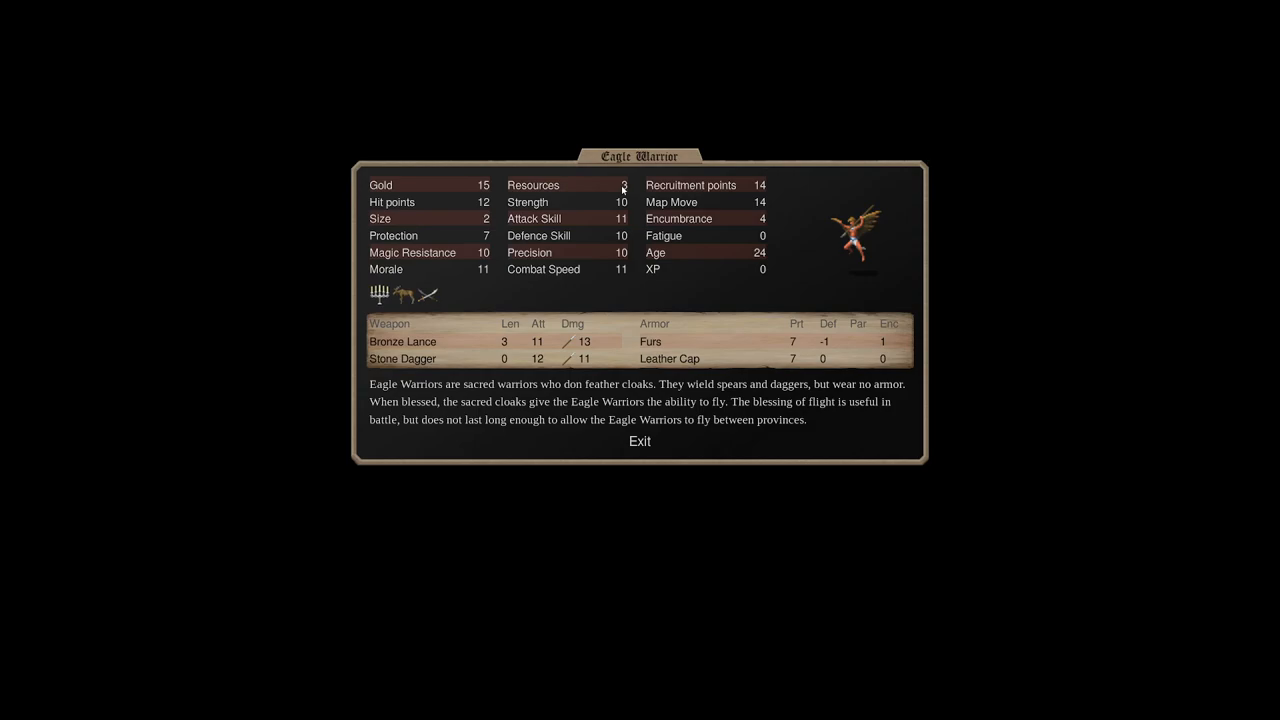
# Revisit the Eagle Warrior's stats, return to the God of Mictlan design and raise dominion to 6.
pyautogui.click(640, 442)
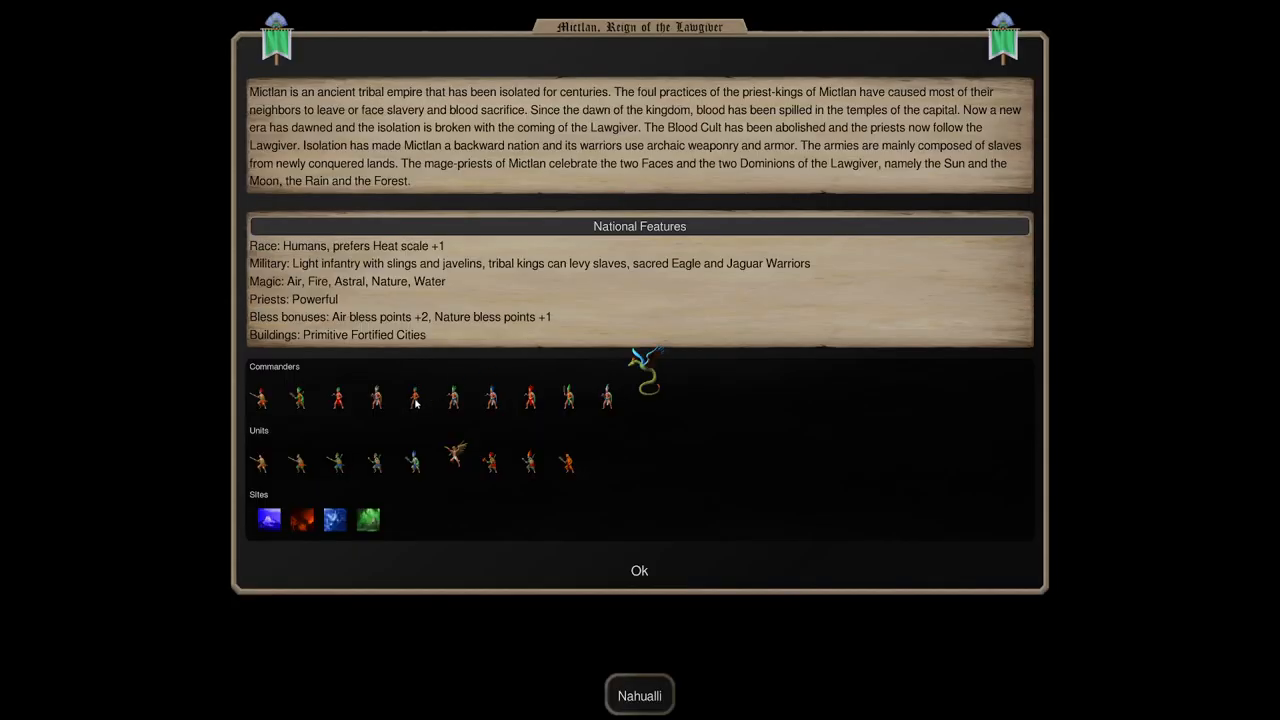
pyautogui.moveTo(504, 420)
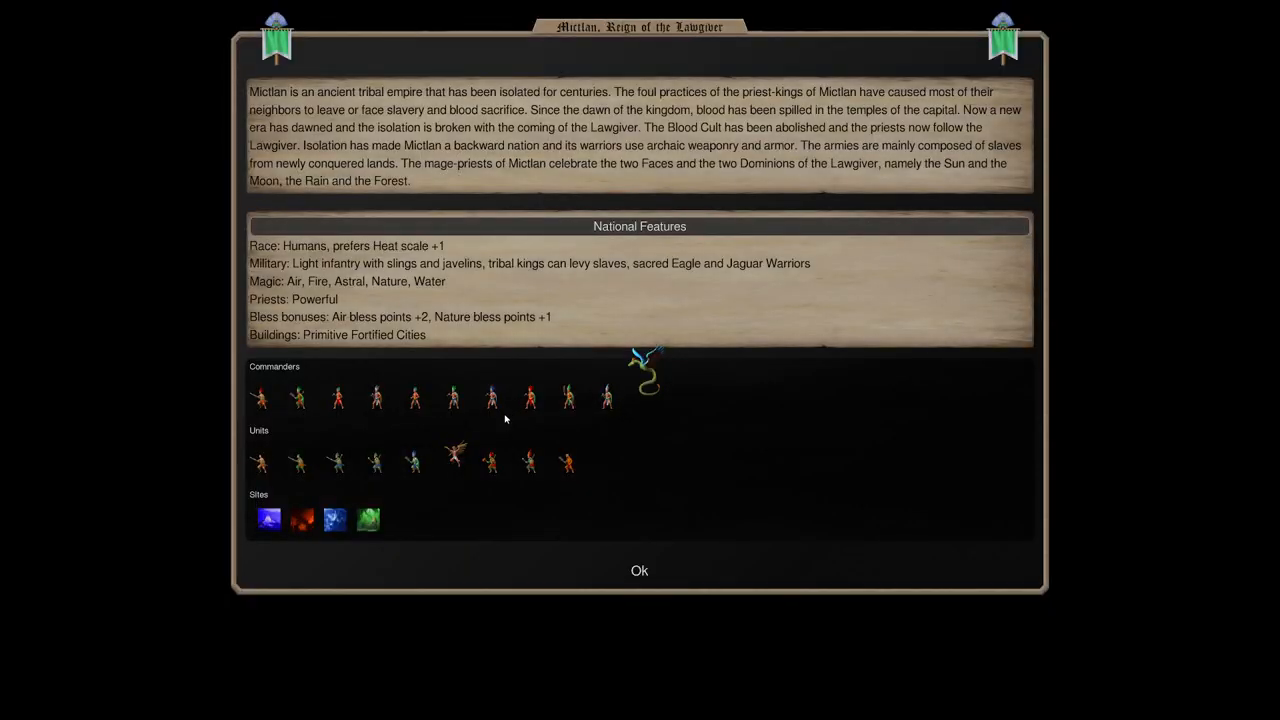
pyautogui.click(452, 462)
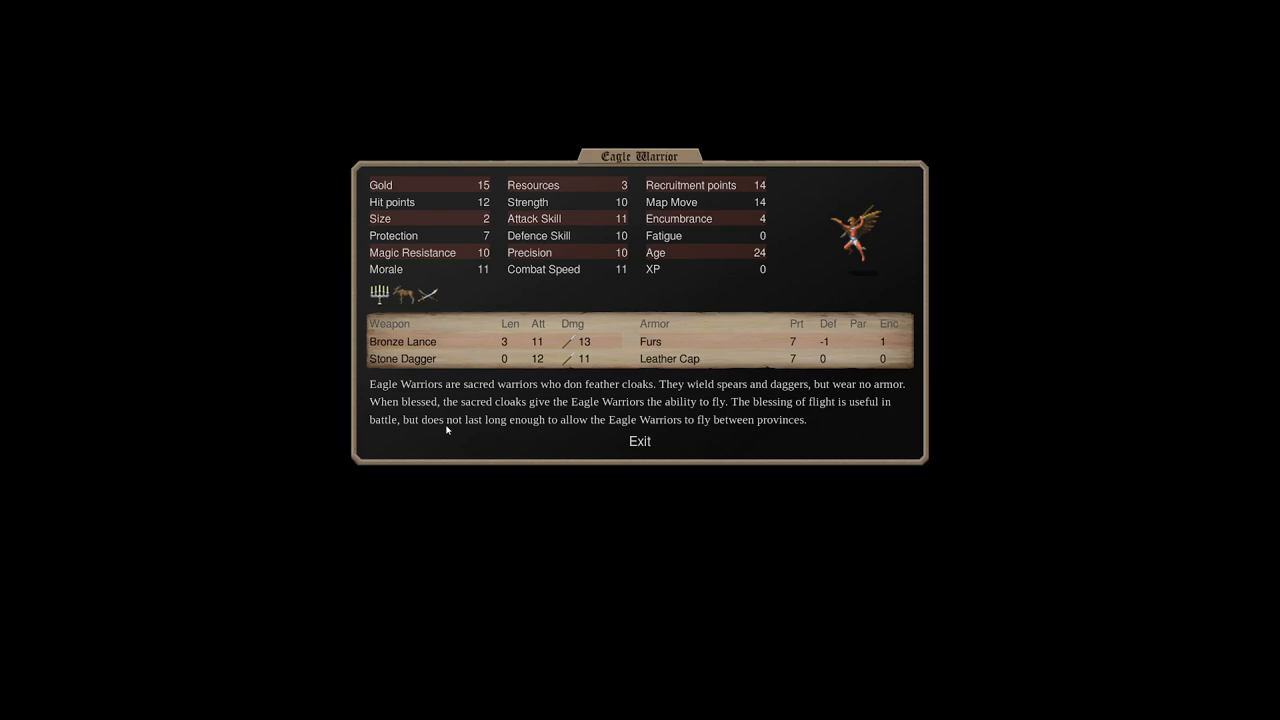
pyautogui.click(640, 442)
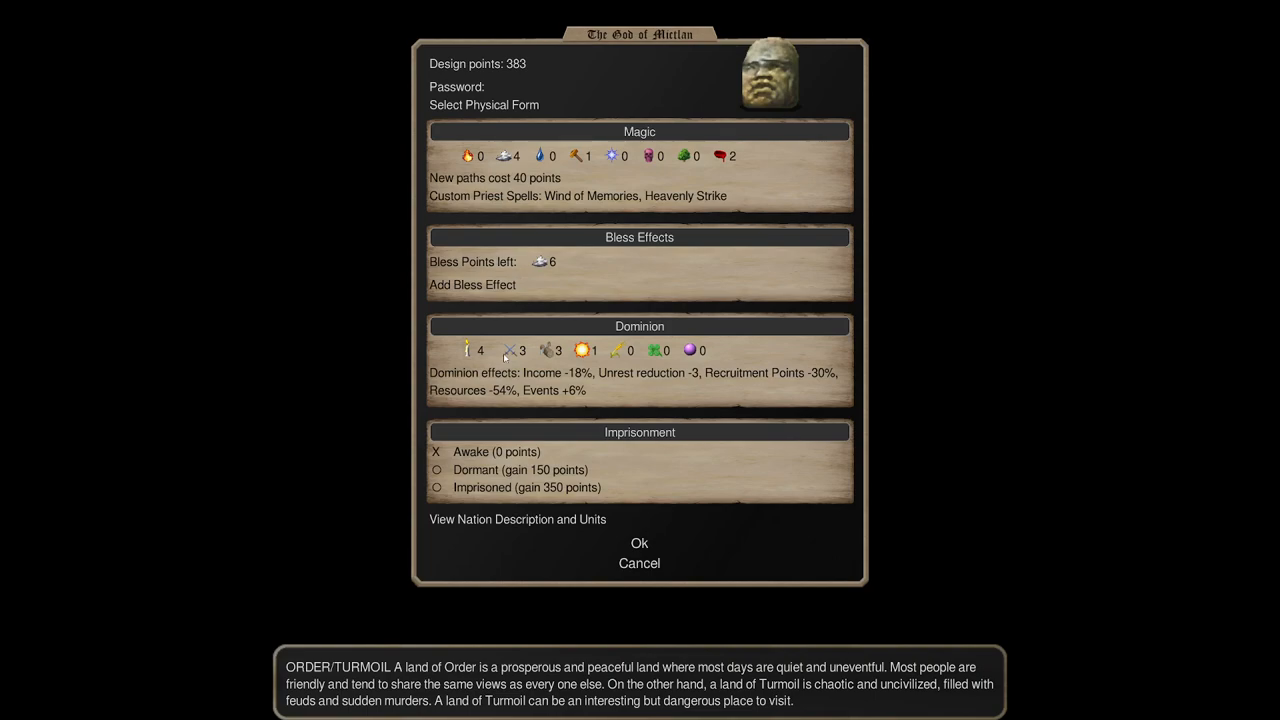
pyautogui.click(468, 350)
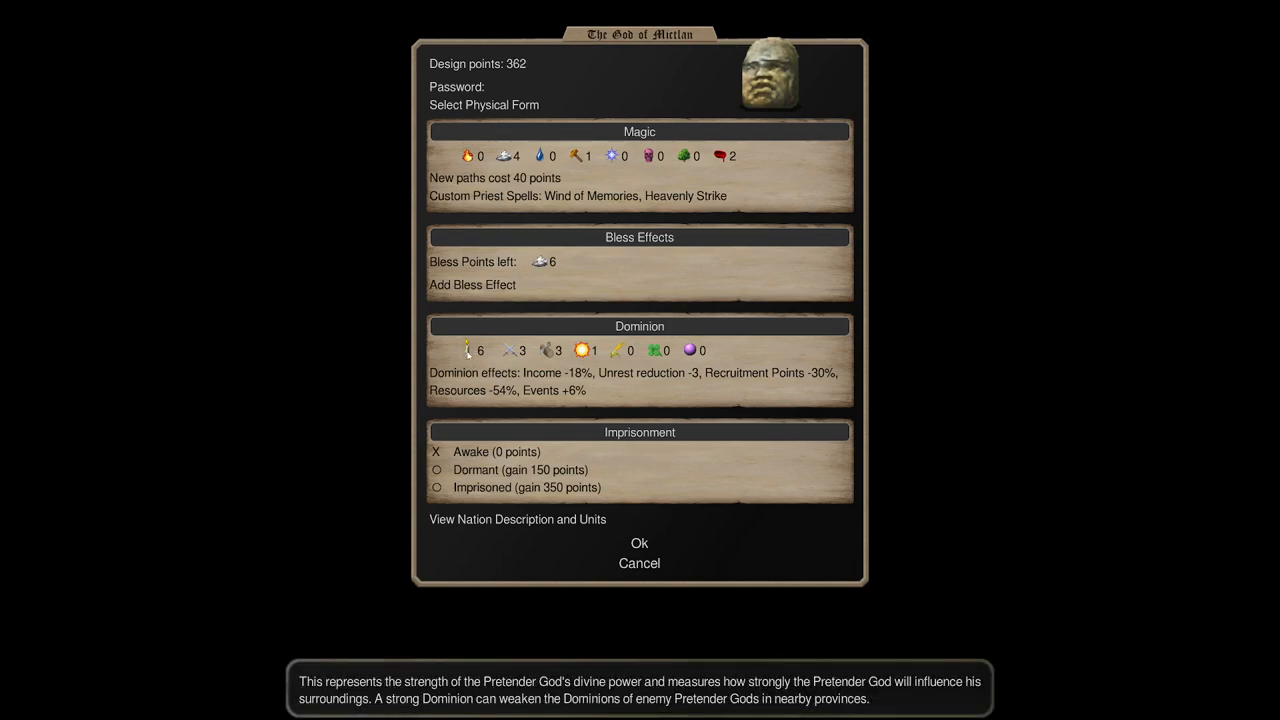
# Push dominion strength to 10, then bring it back to 6 for 362 design points.
pyautogui.click(490, 350)
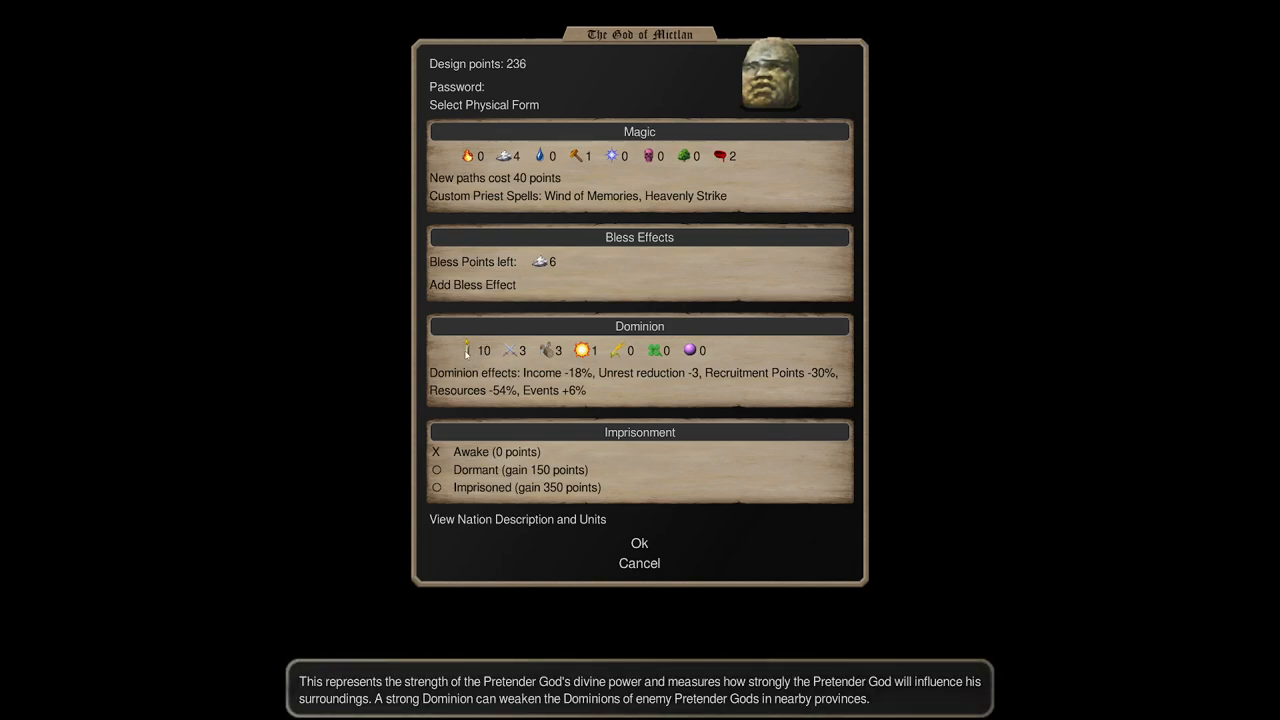
pyautogui.moveTo(468, 352)
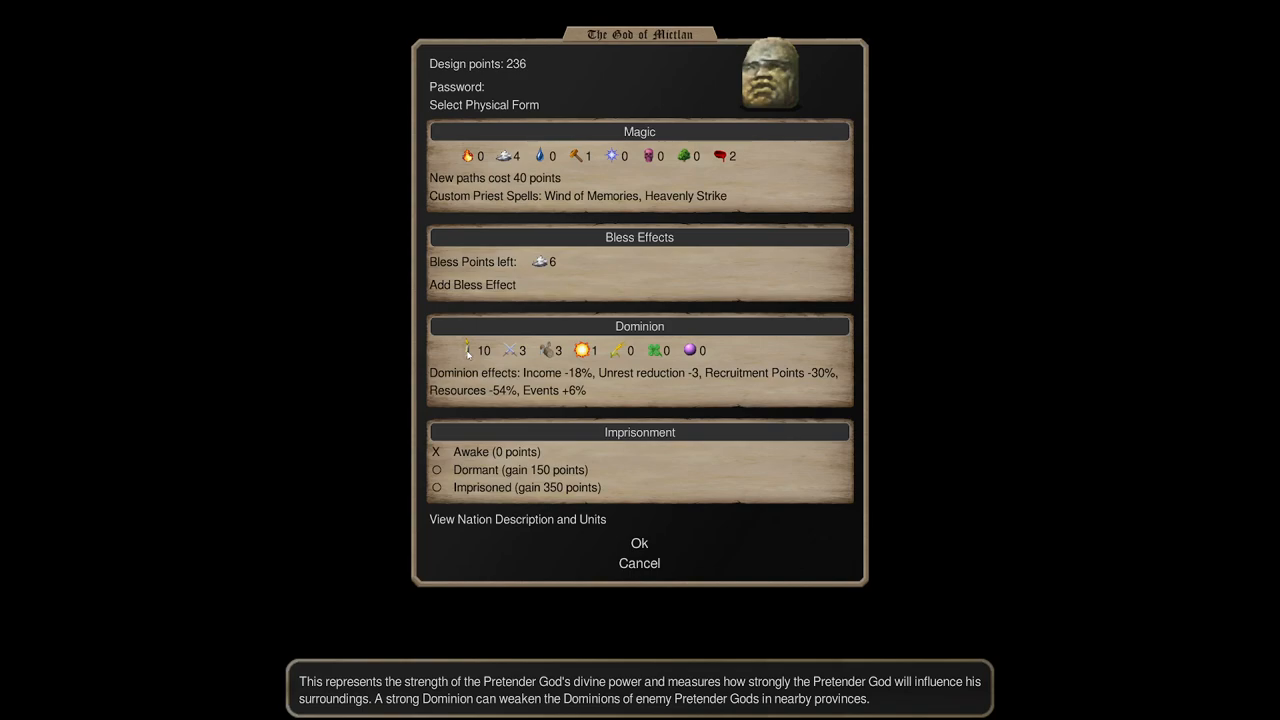
pyautogui.click(468, 350)
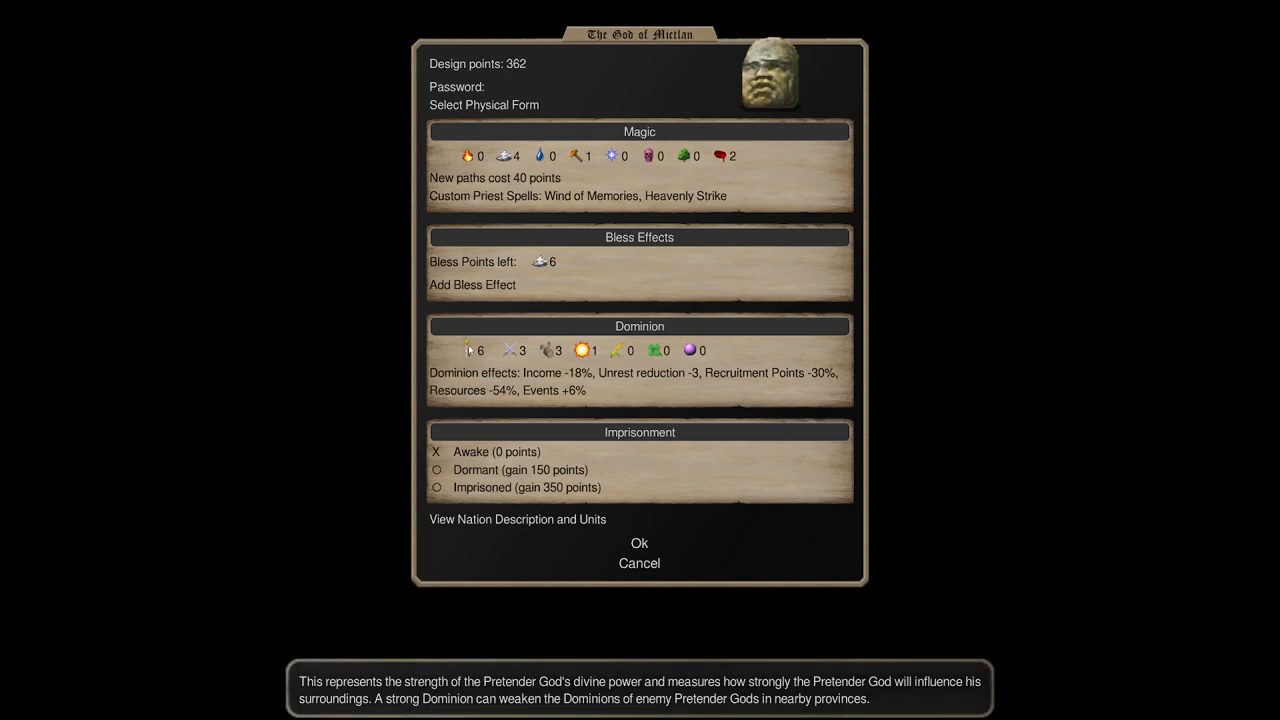
pyautogui.moveTo(164, 572)
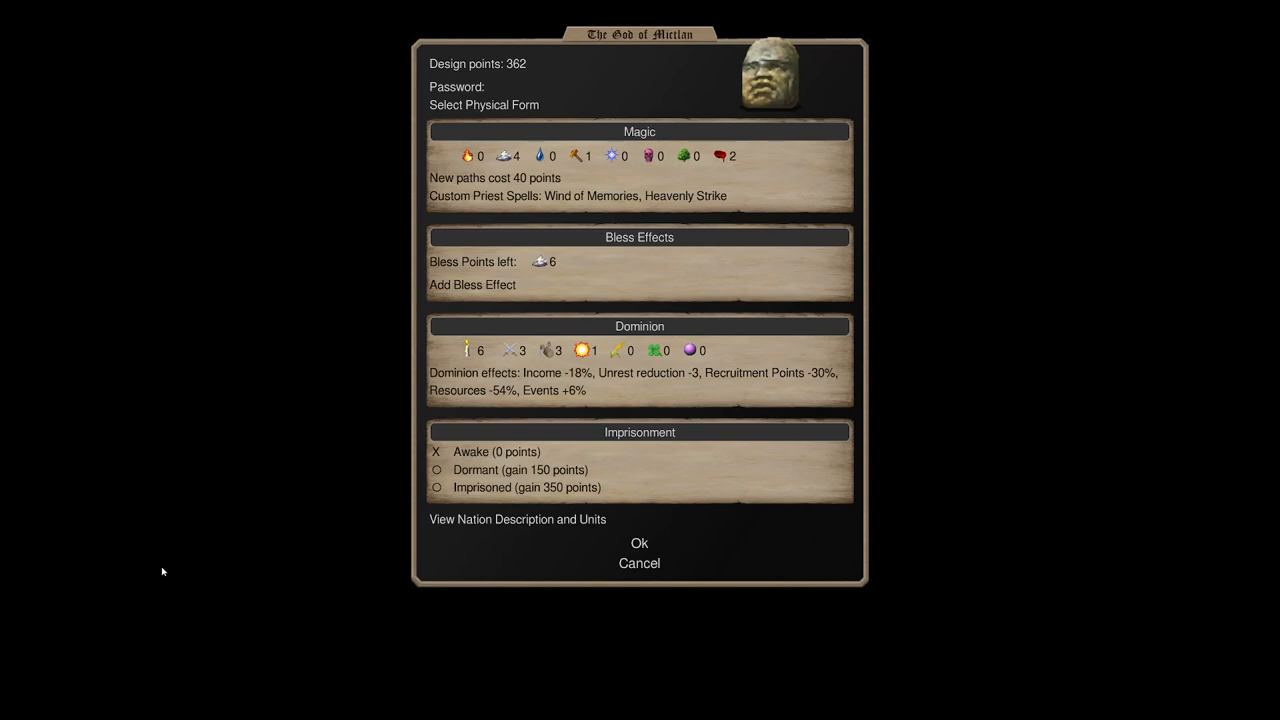
# View Mictlan's nation overview and read the Eagle Warrior's stat sheet twice.
pyautogui.click(516, 520)
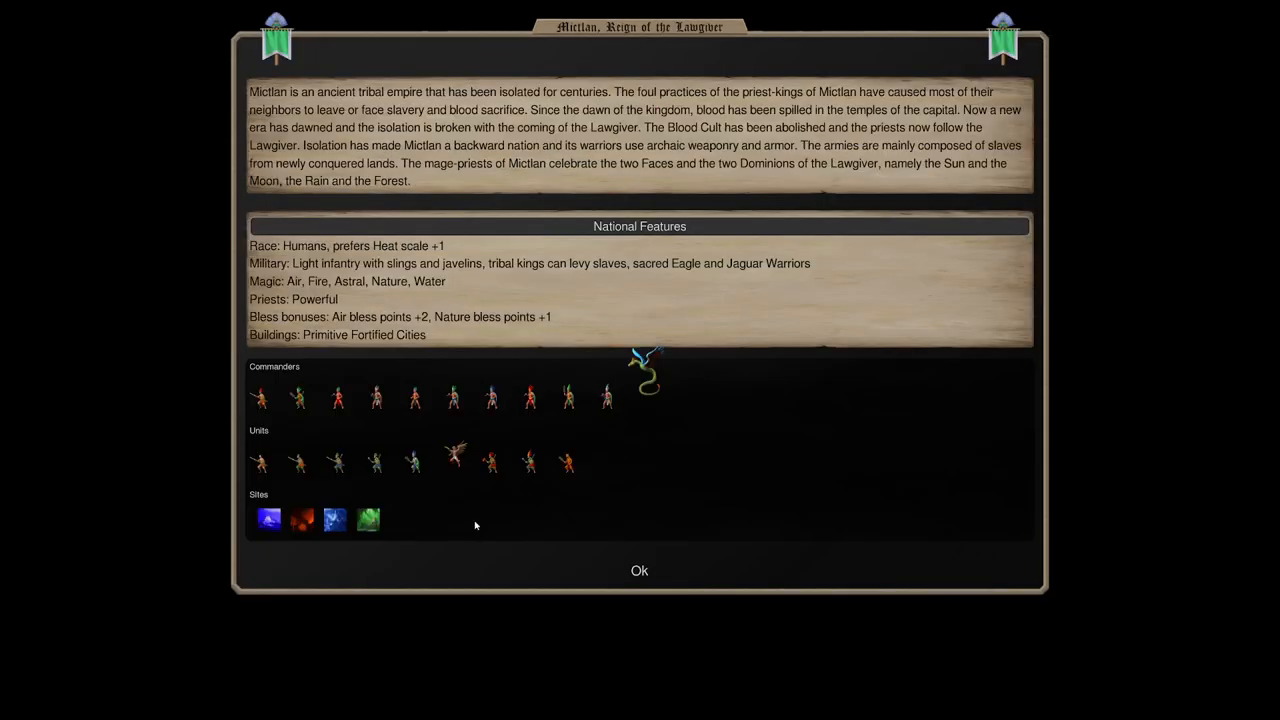
pyautogui.click(454, 460)
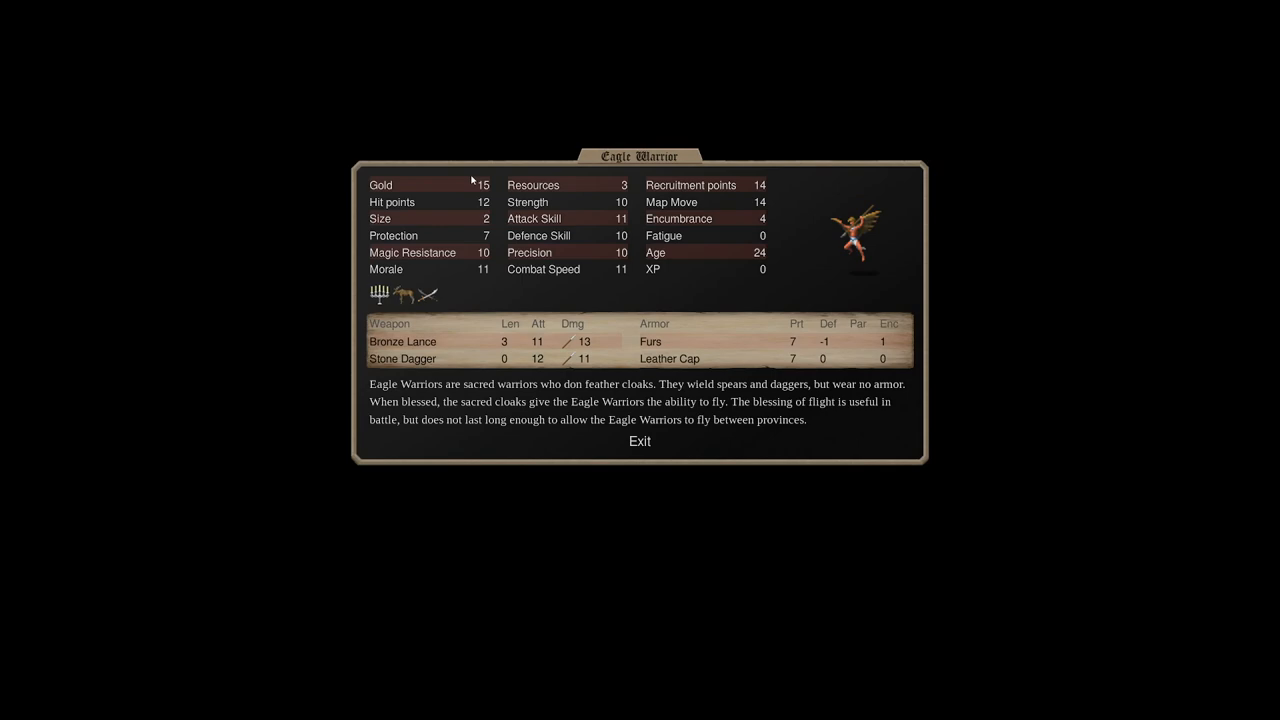
pyautogui.click(640, 442)
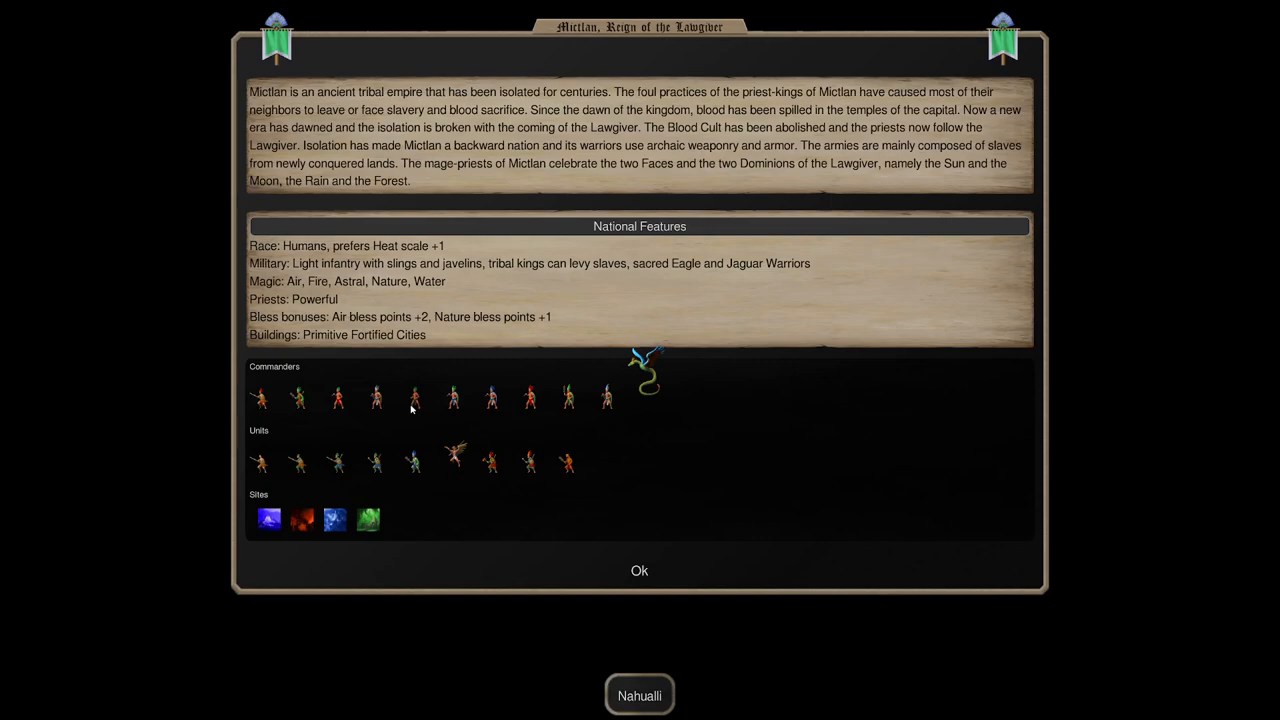
pyautogui.click(452, 460)
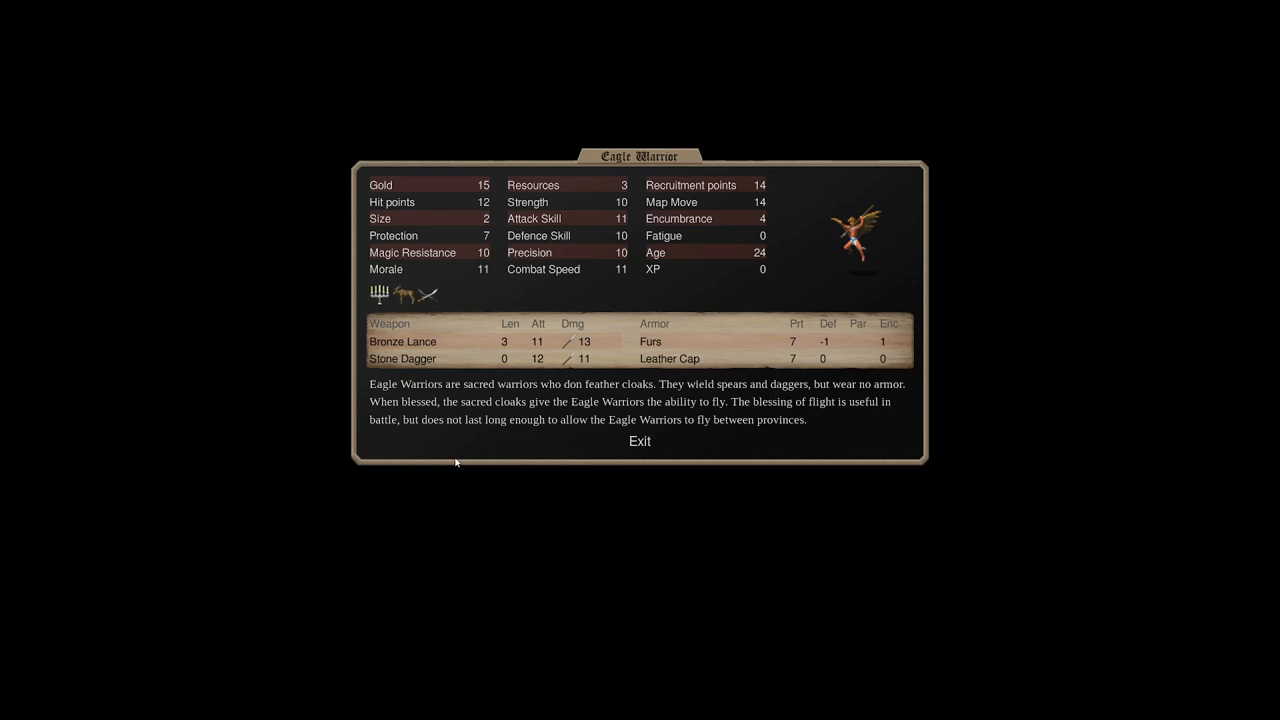
pyautogui.moveTo(510, 466)
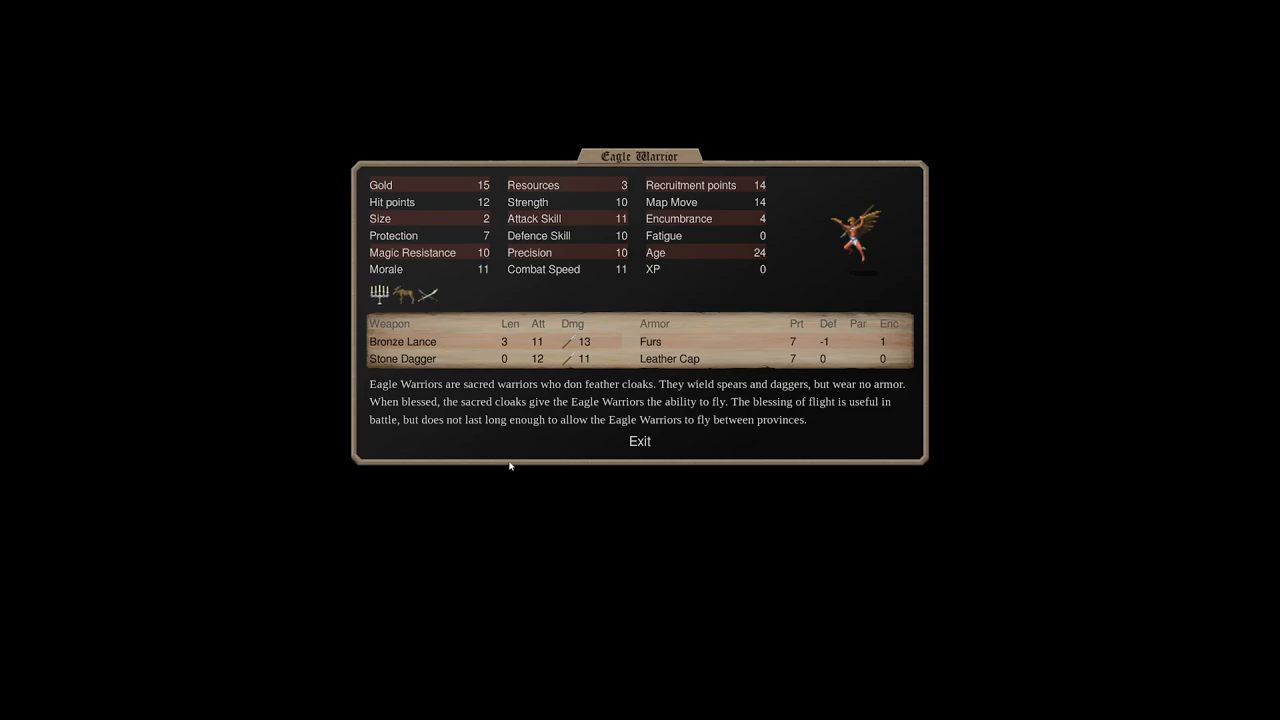
pyautogui.click(640, 442)
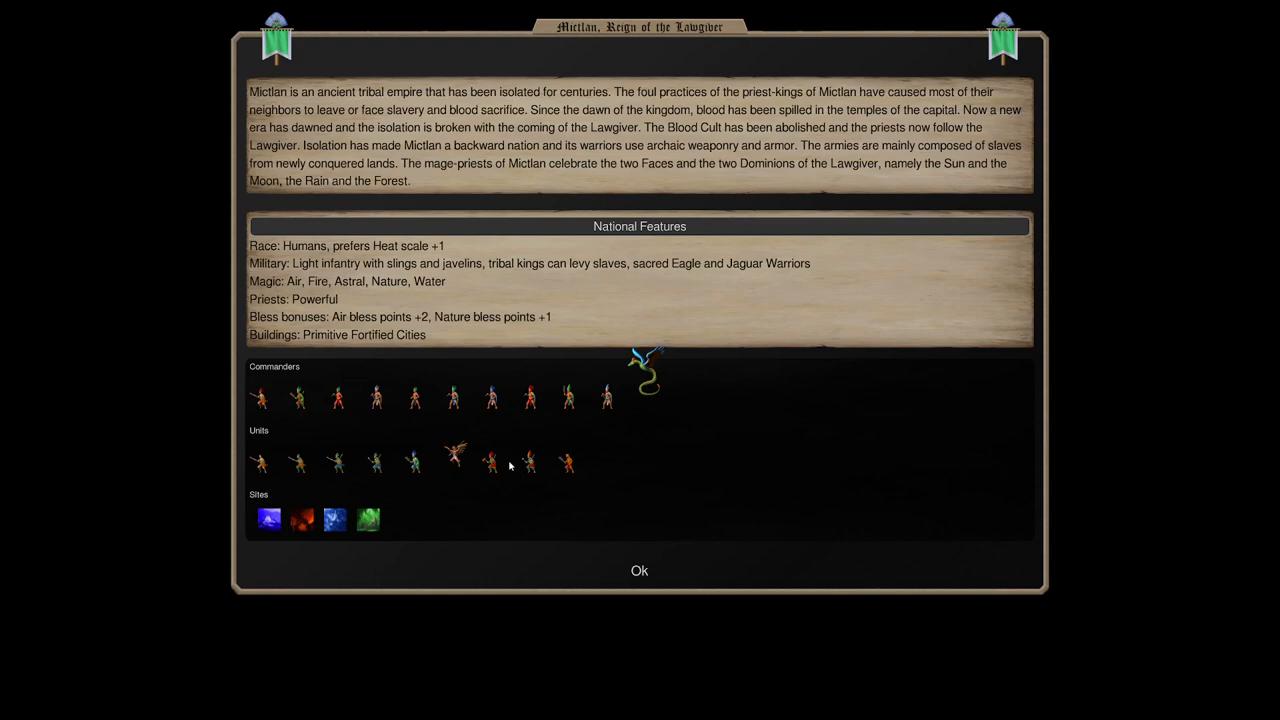
pyautogui.moveTo(464, 486)
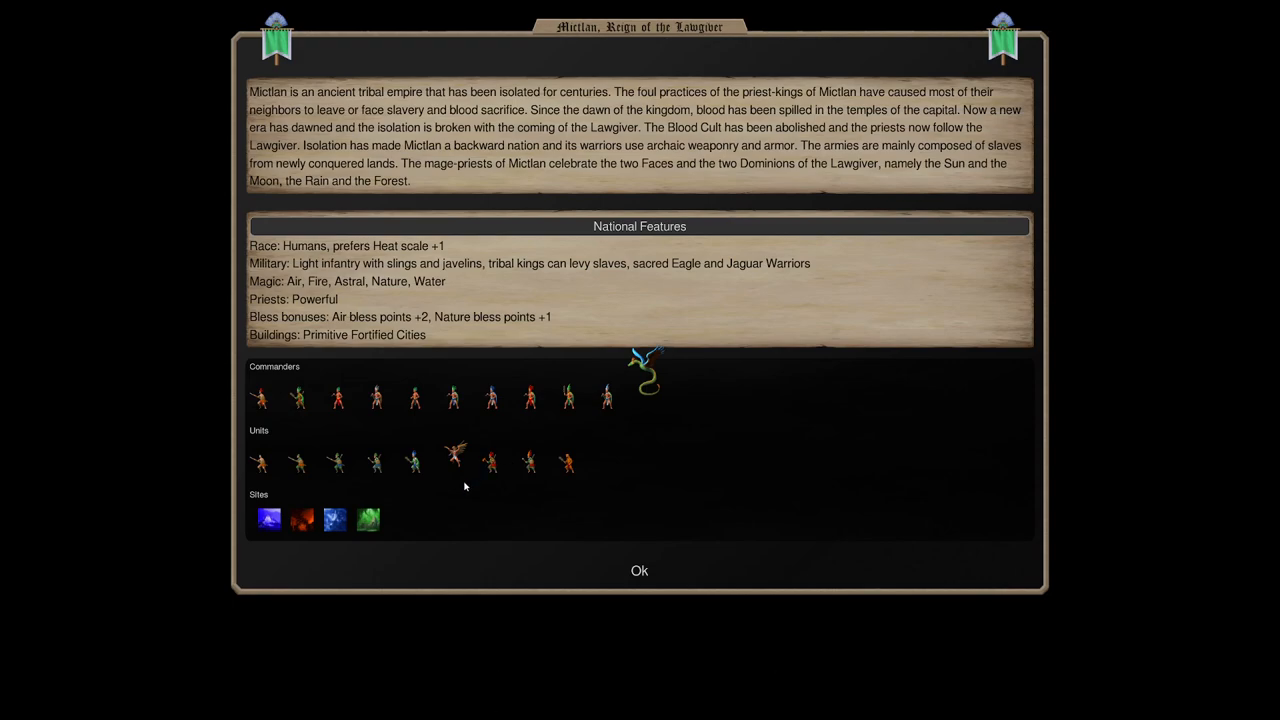
pyautogui.moveTo(456, 460)
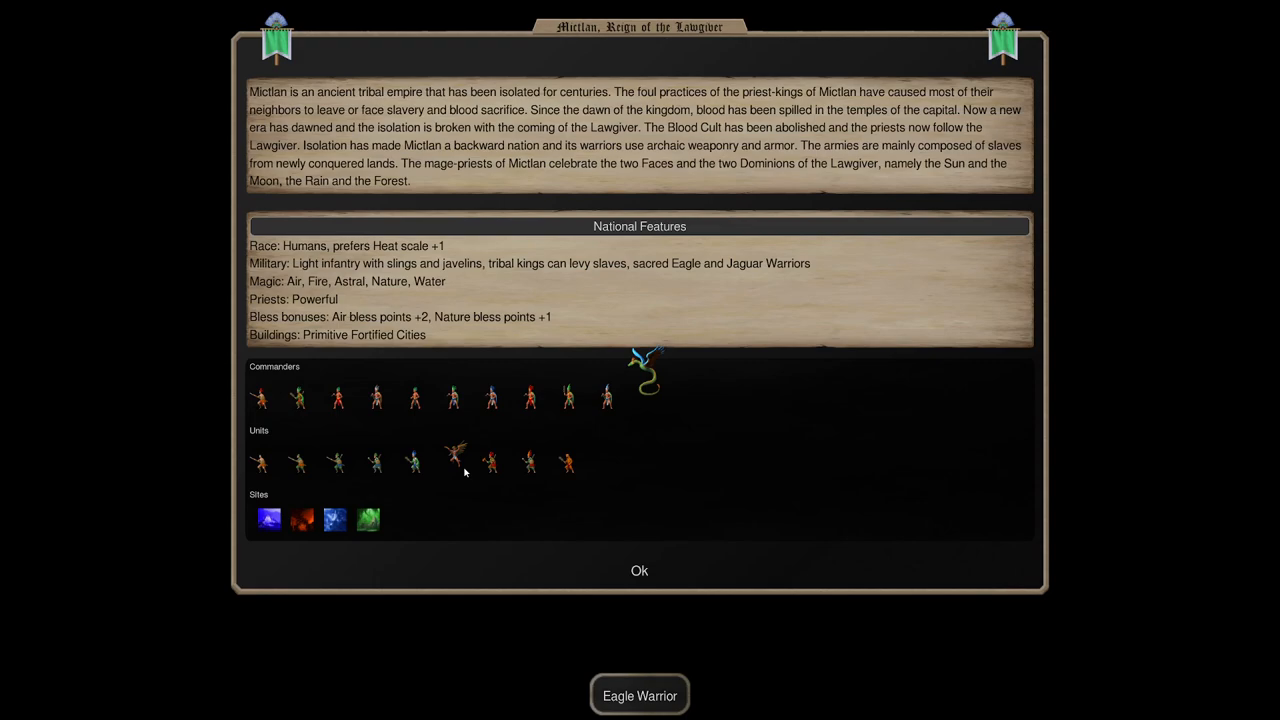
pyautogui.click(640, 570)
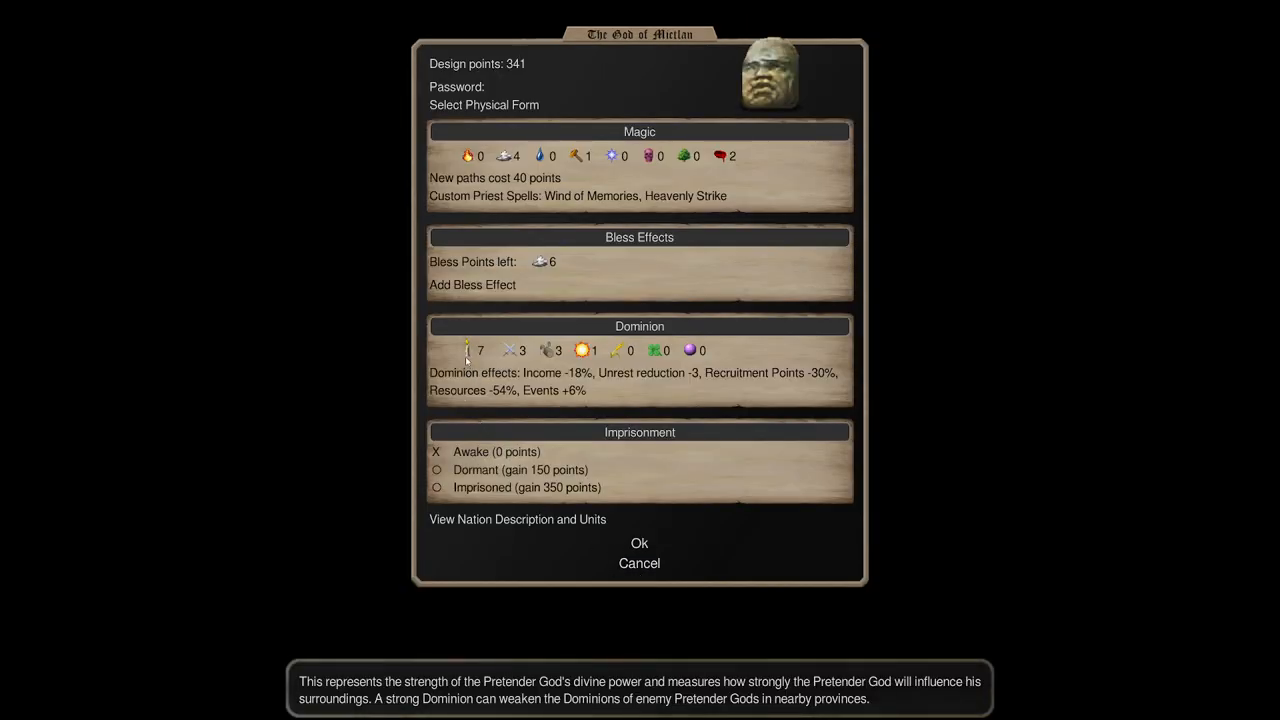
pyautogui.click(472, 350)
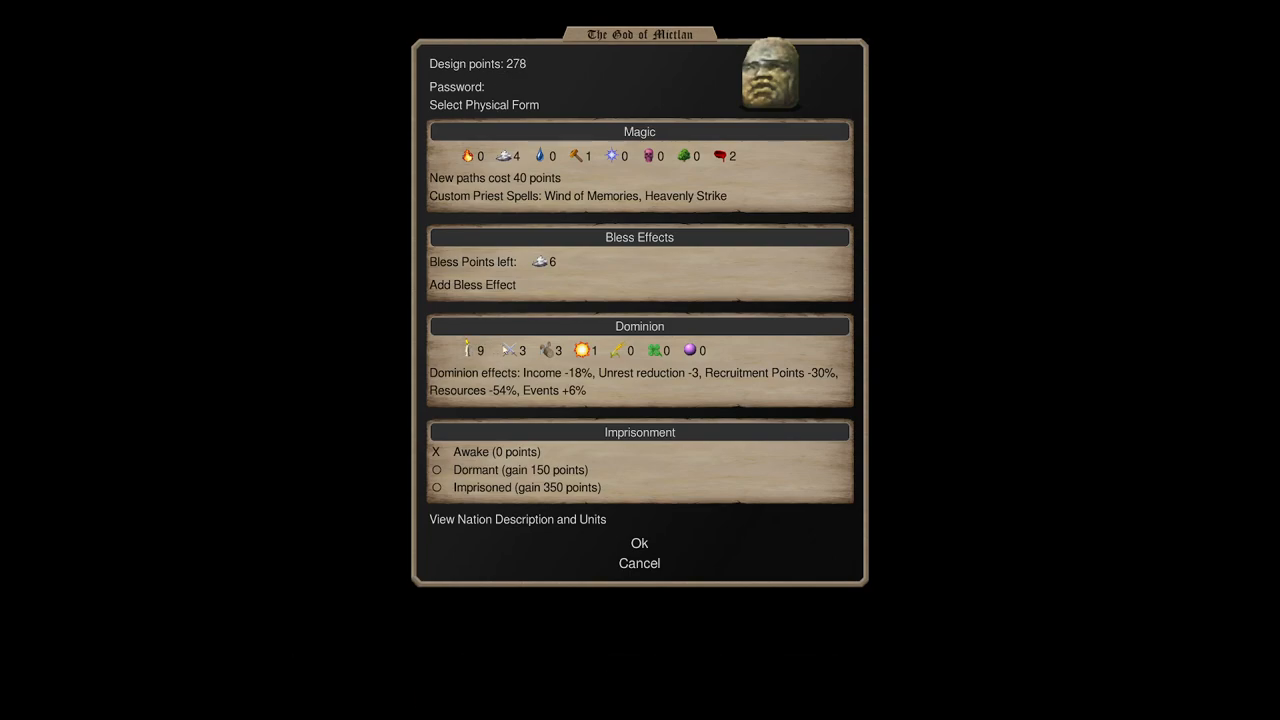
pyautogui.click(468, 350)
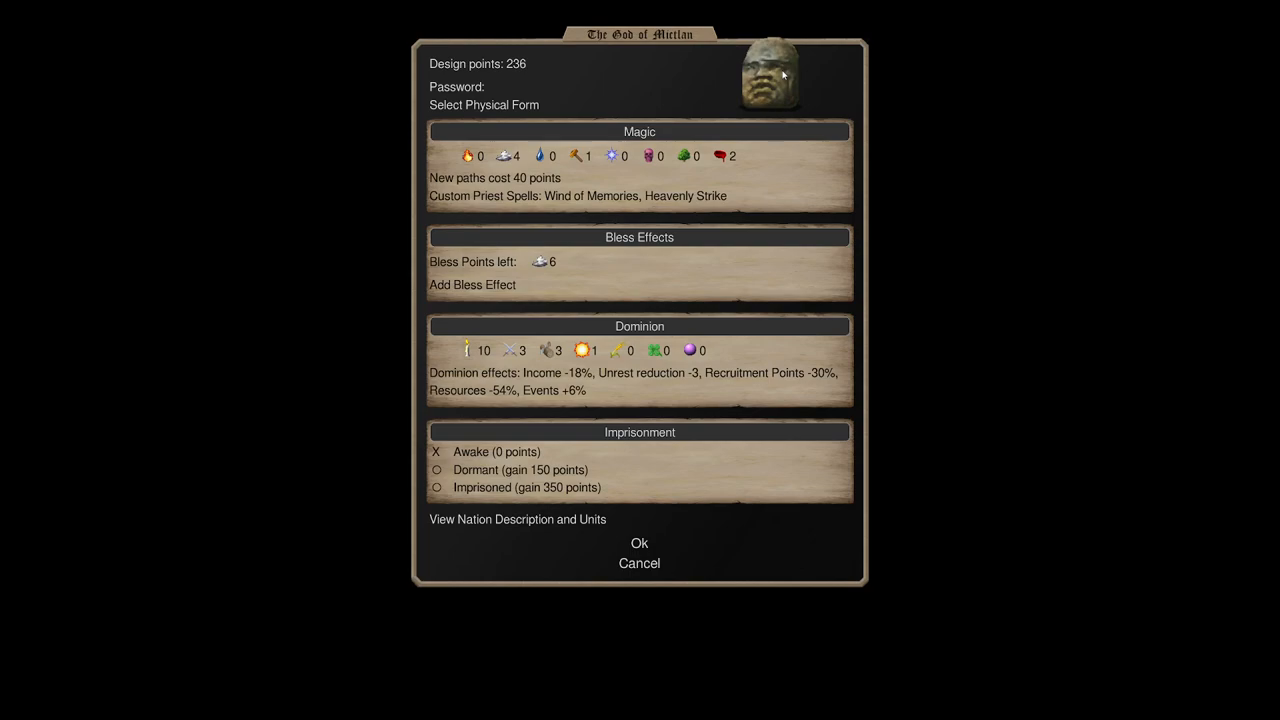
pyautogui.moveTo(428, 302)
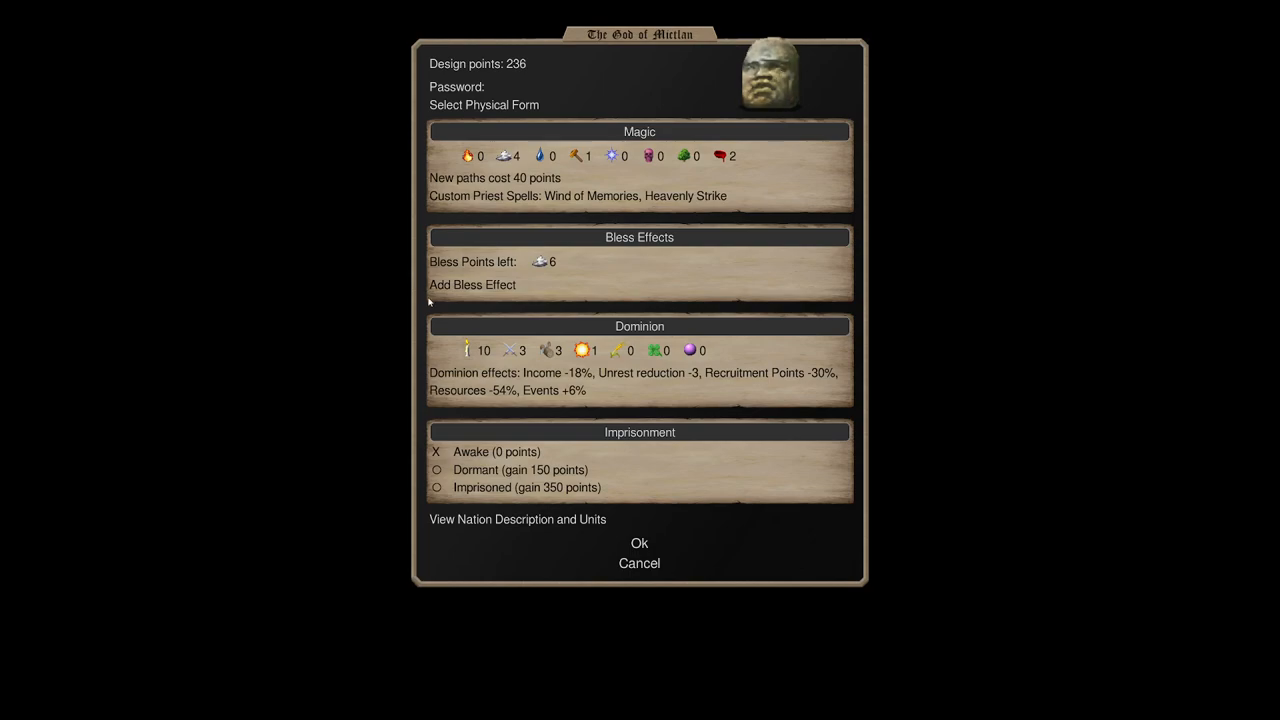
pyautogui.moveTo(476, 350)
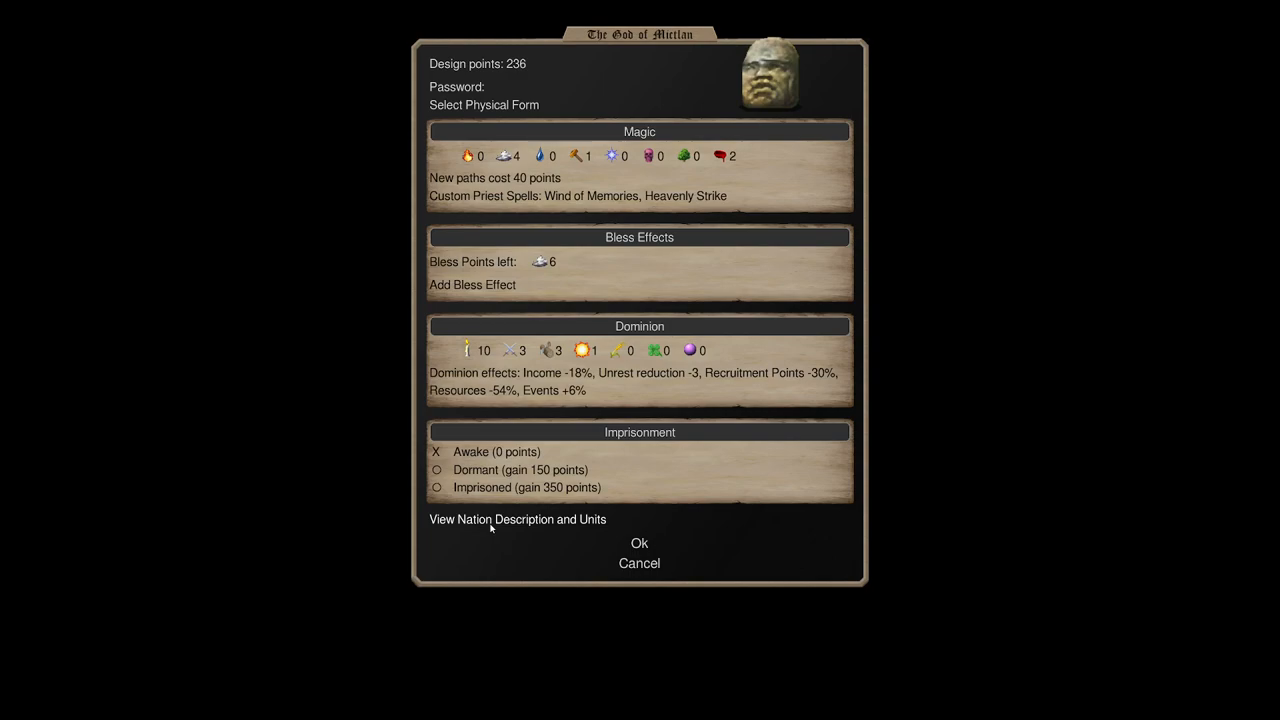
pyautogui.click(516, 520)
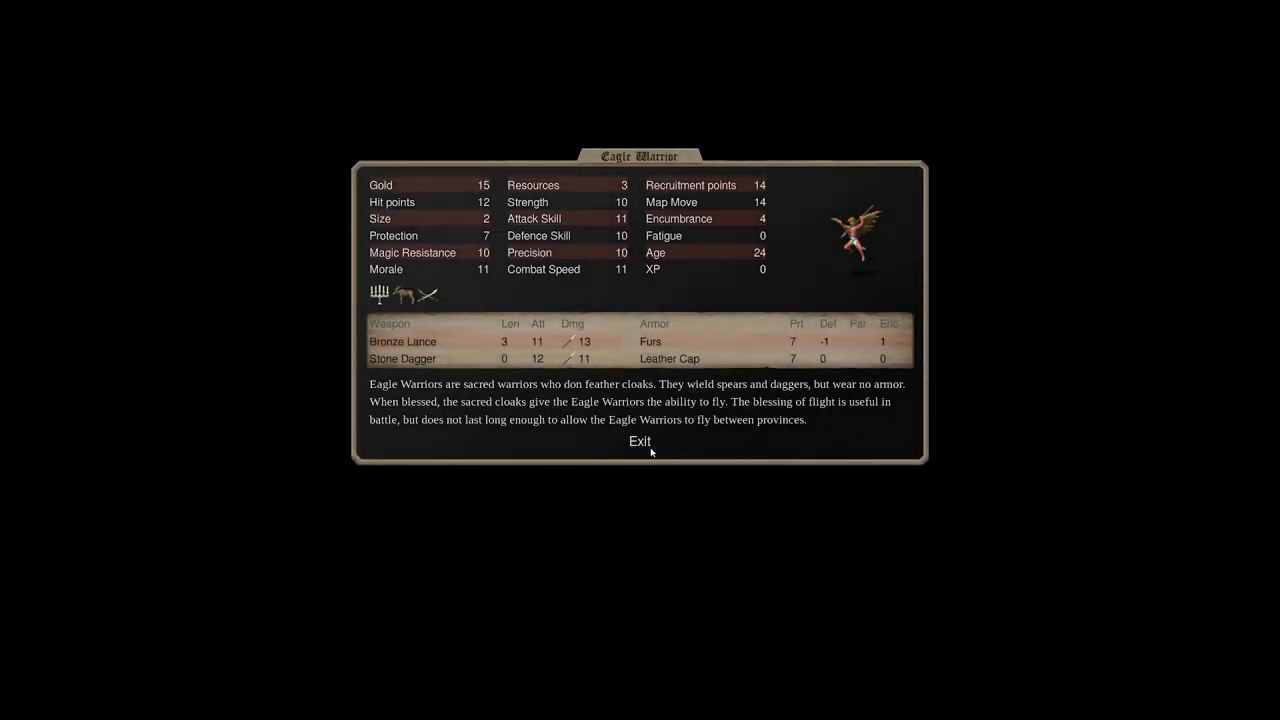
pyautogui.click(640, 442)
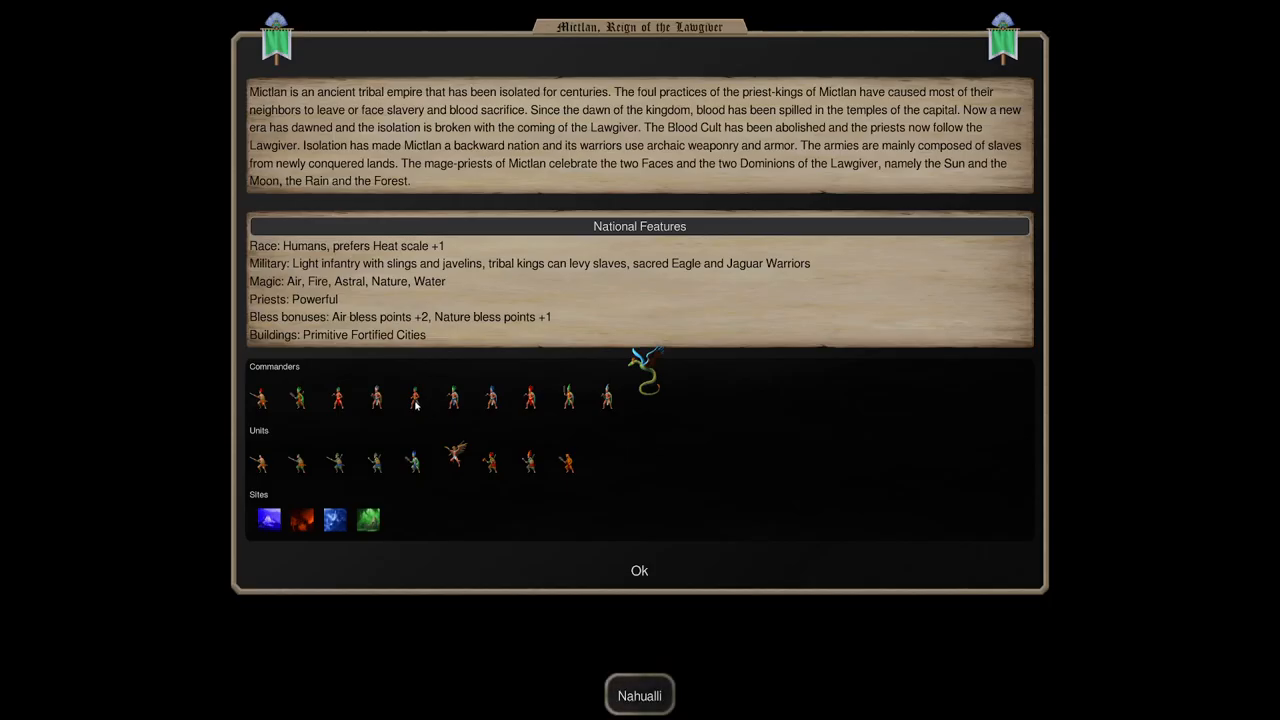
pyautogui.moveTo(532, 378)
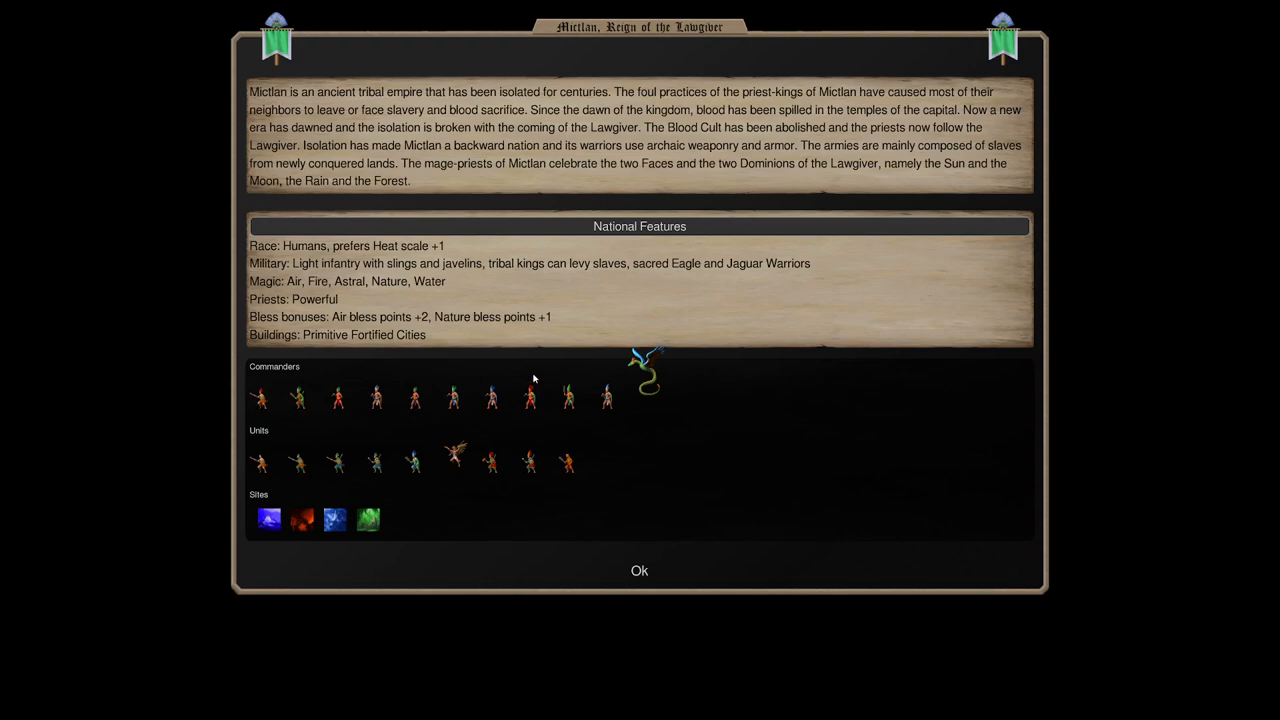
pyautogui.moveTo(456, 460)
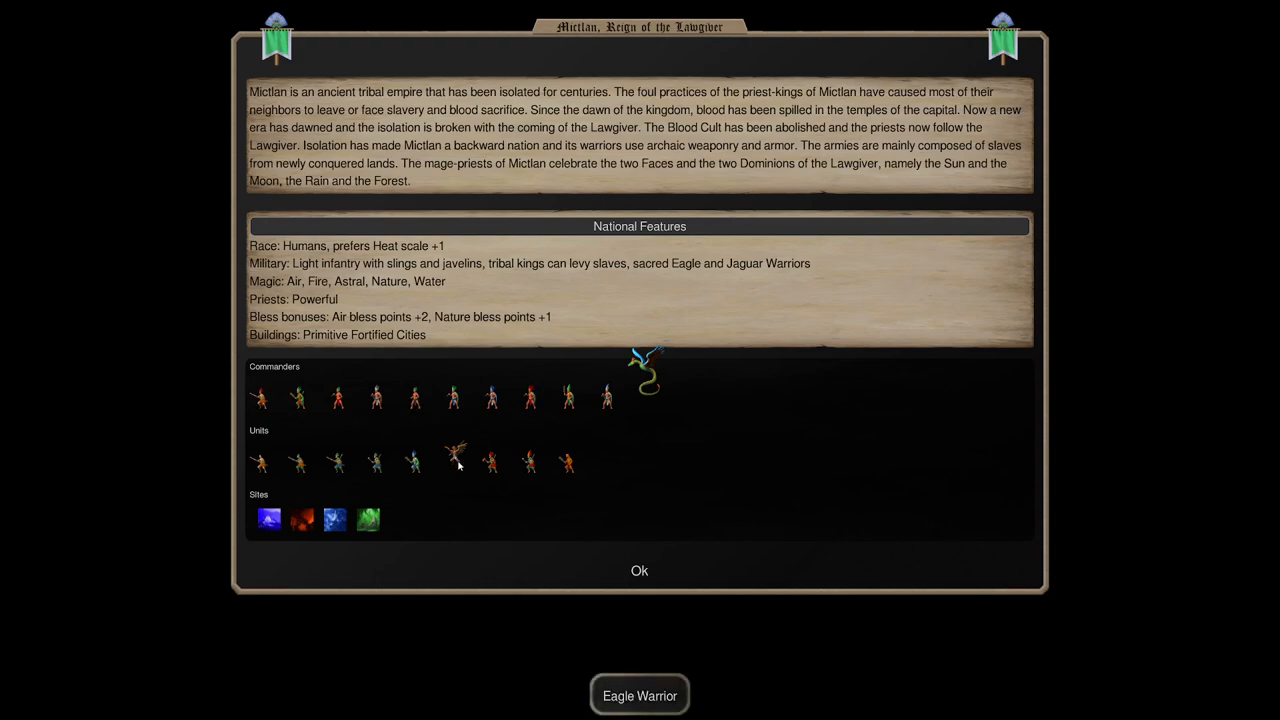
pyautogui.click(640, 570)
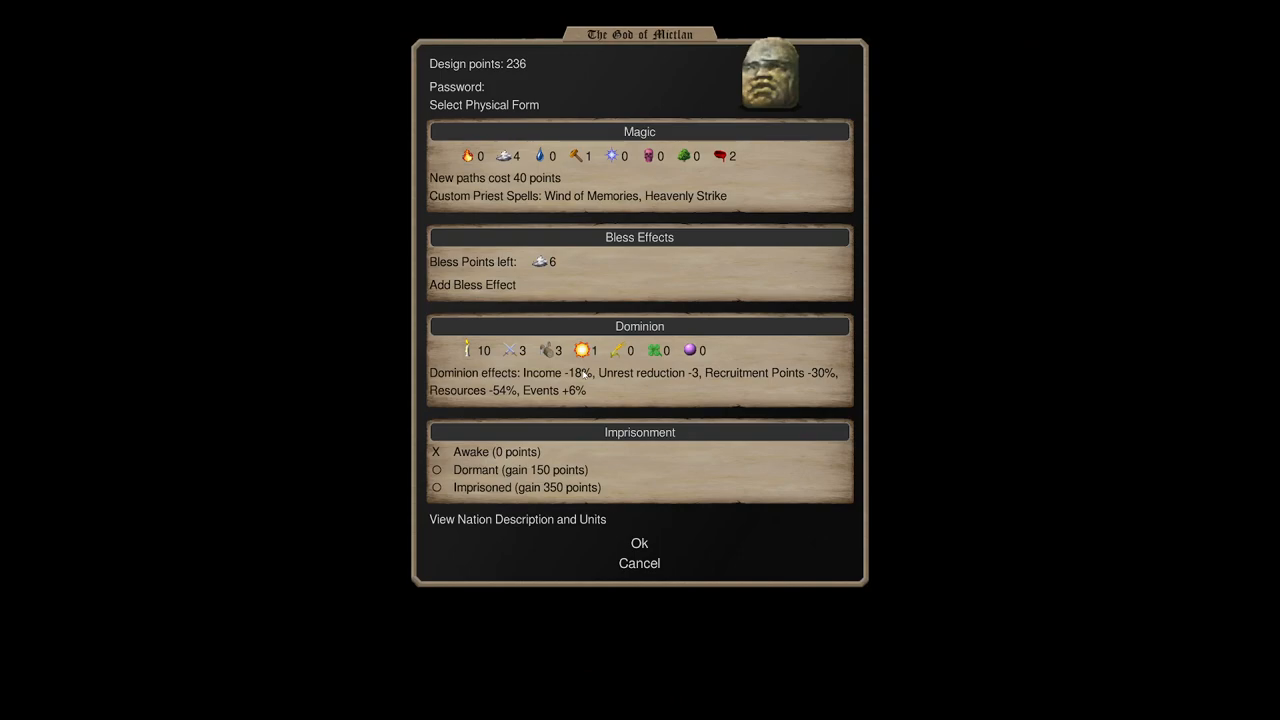
pyautogui.moveTo(476, 350)
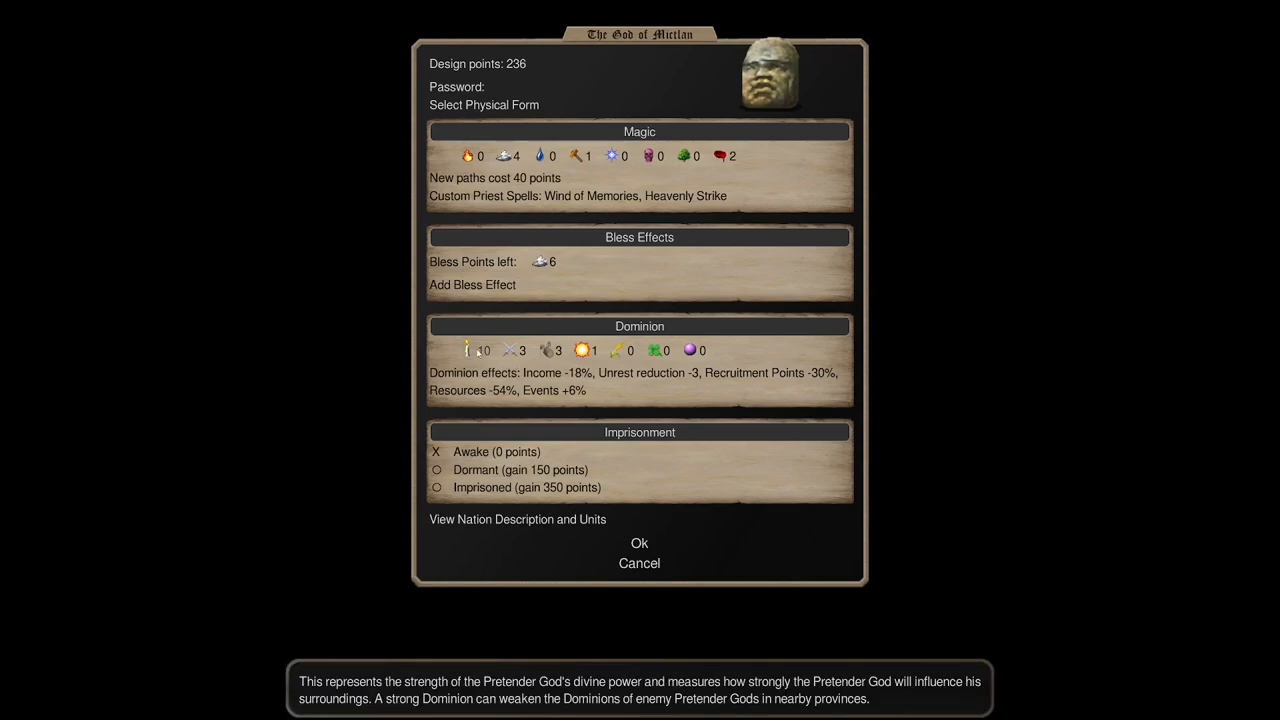
# Set dominion strength to 9 and Magic scale to 3, leaving 158 design points.
pyautogui.click(468, 350)
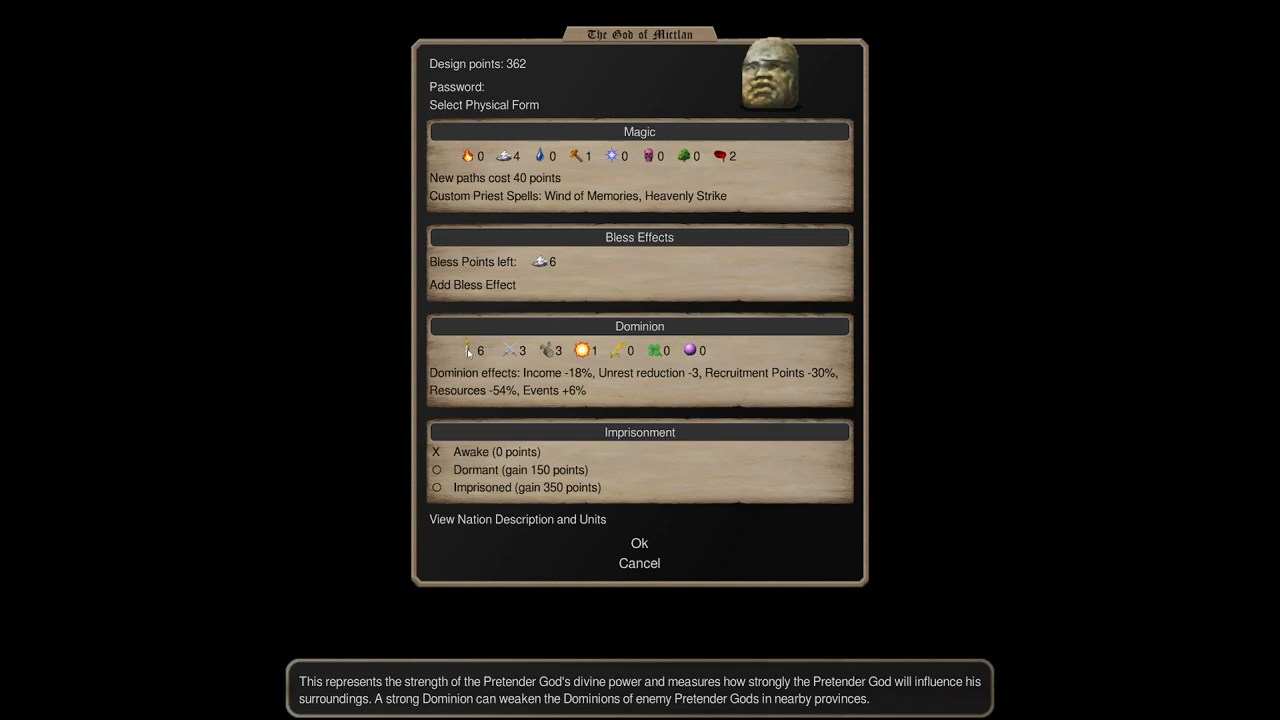
pyautogui.click(468, 350)
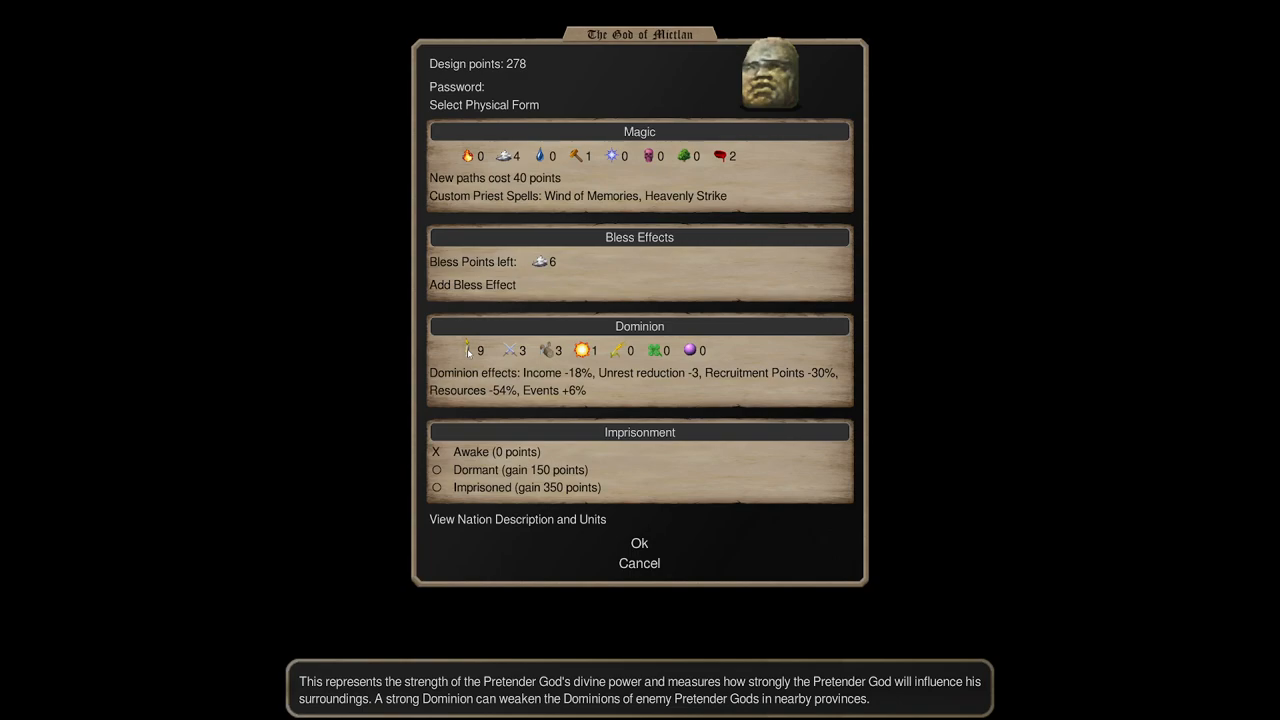
pyautogui.moveTo(550, 374)
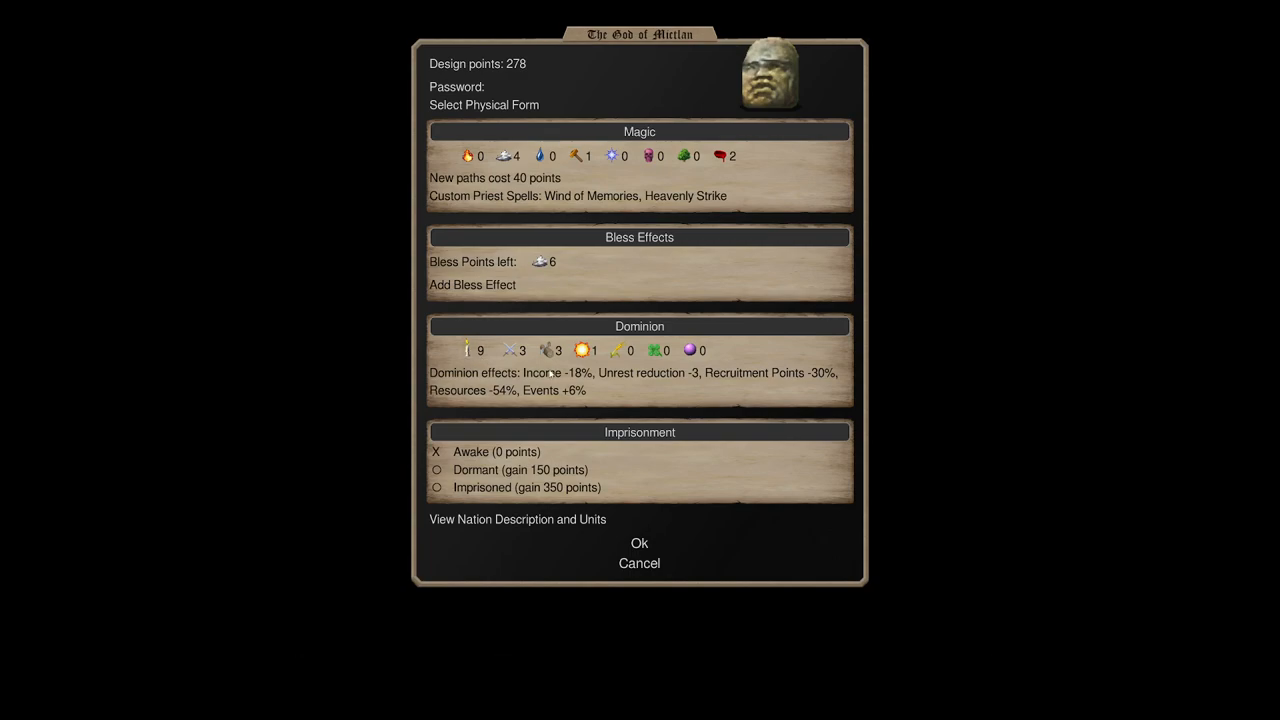
pyautogui.click(592, 350)
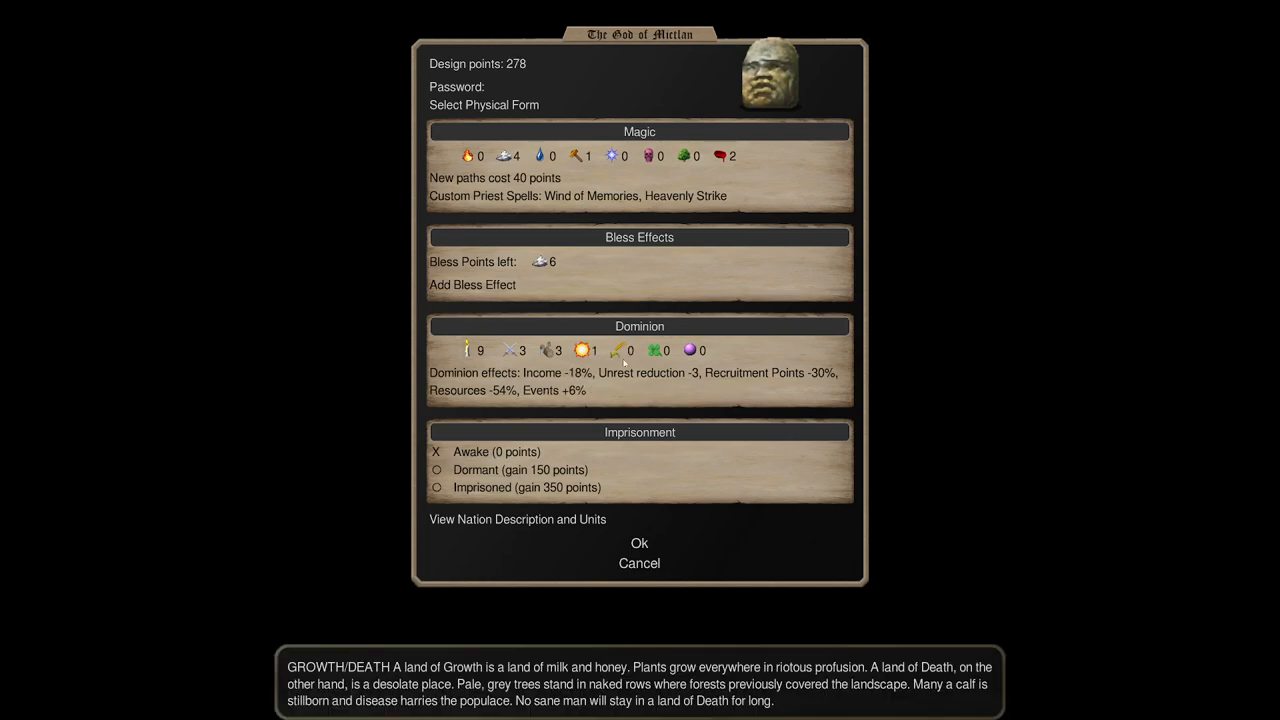
pyautogui.click(692, 350)
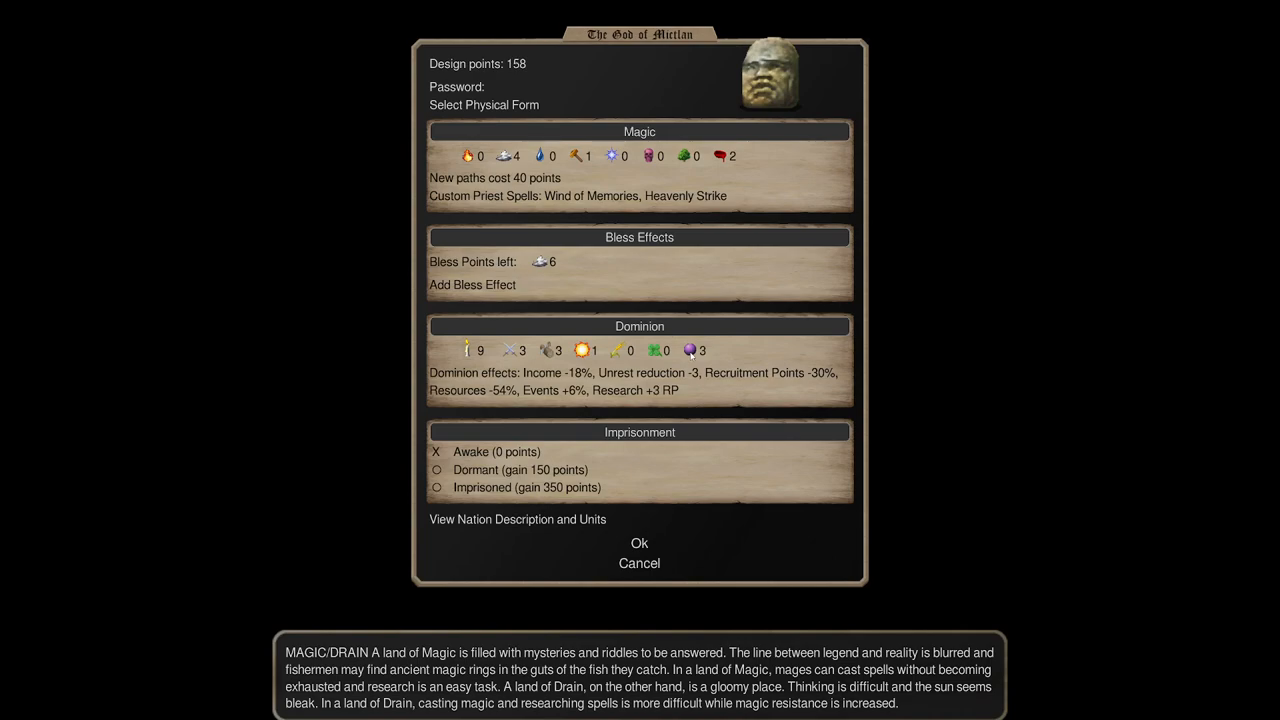
pyautogui.click(516, 520)
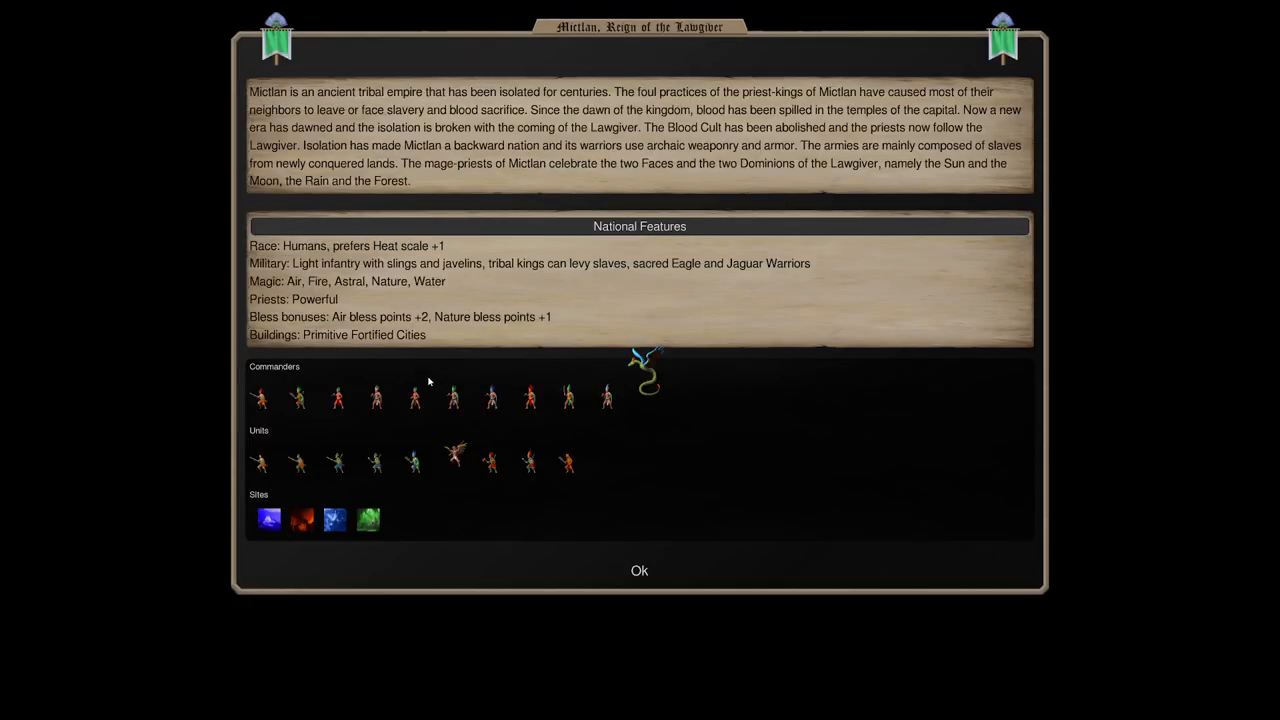
pyautogui.moveTo(376, 398)
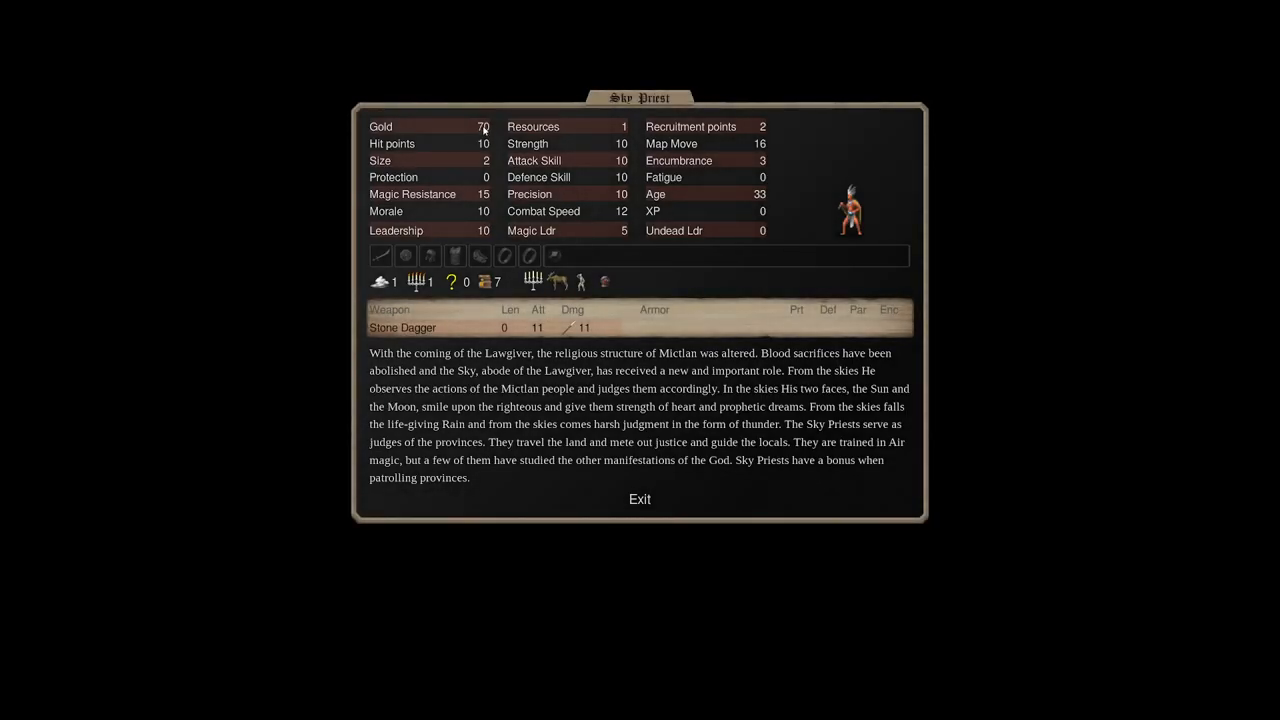
pyautogui.moveTo(488, 282)
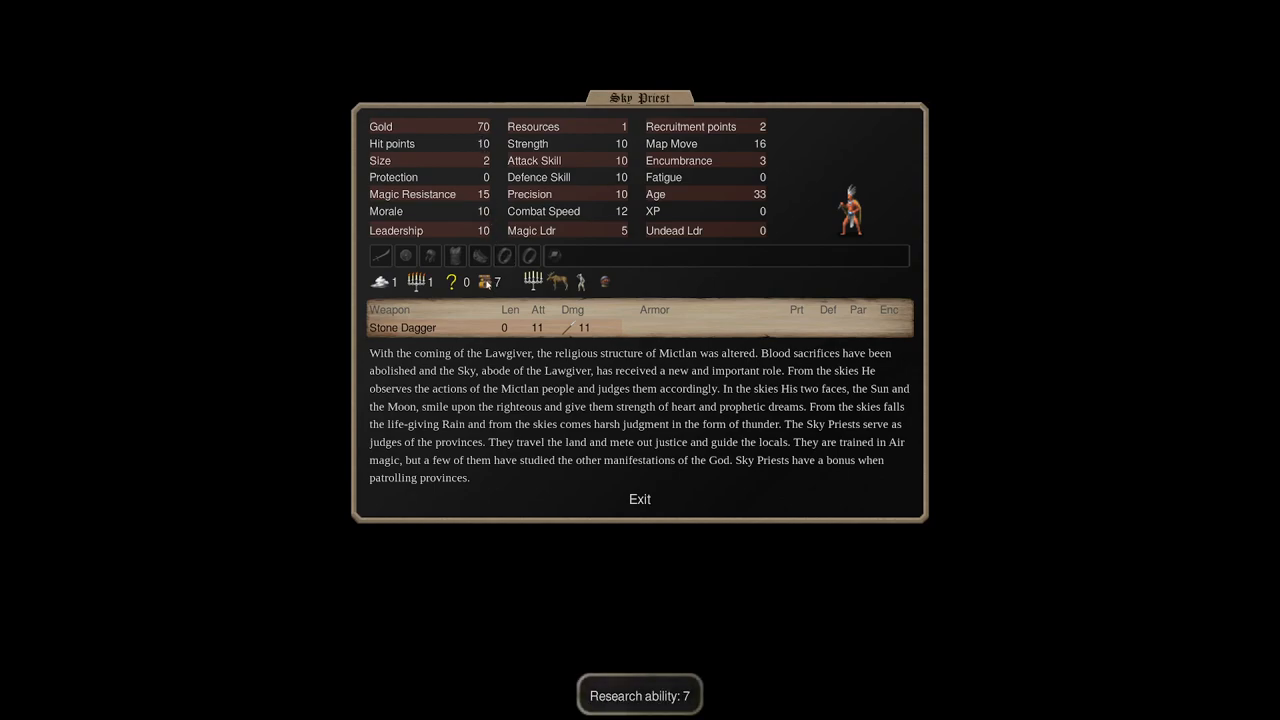
pyautogui.moveTo(480, 224)
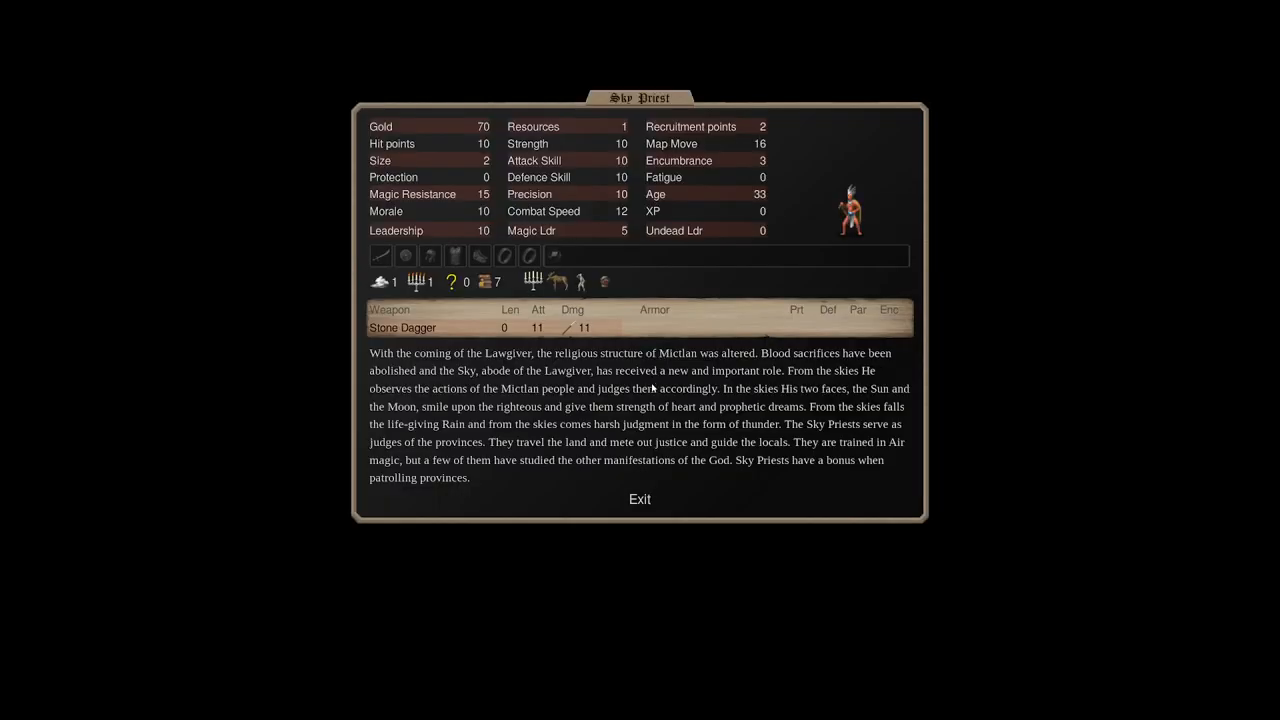
pyautogui.click(640, 500)
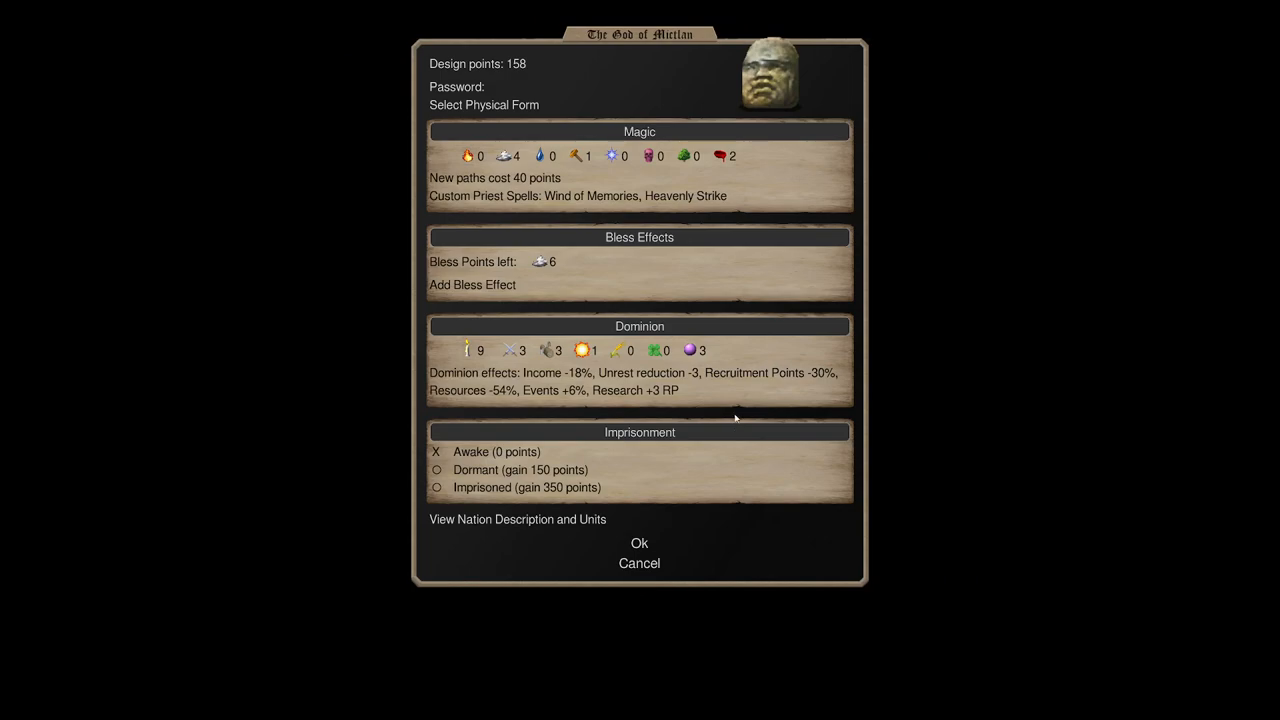
# Trade the Magic scale for Luck 3 and bring up the Coatl's unit details.
pyautogui.click(652, 352)
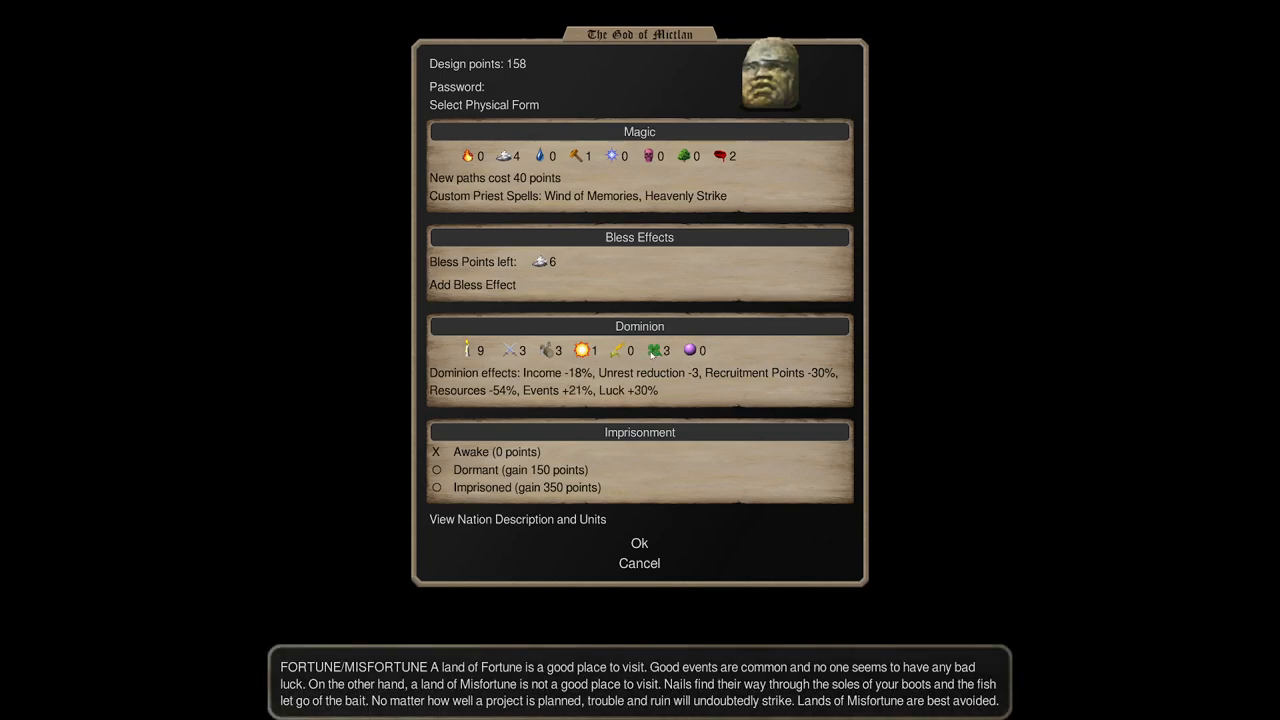
pyautogui.moveTo(656, 412)
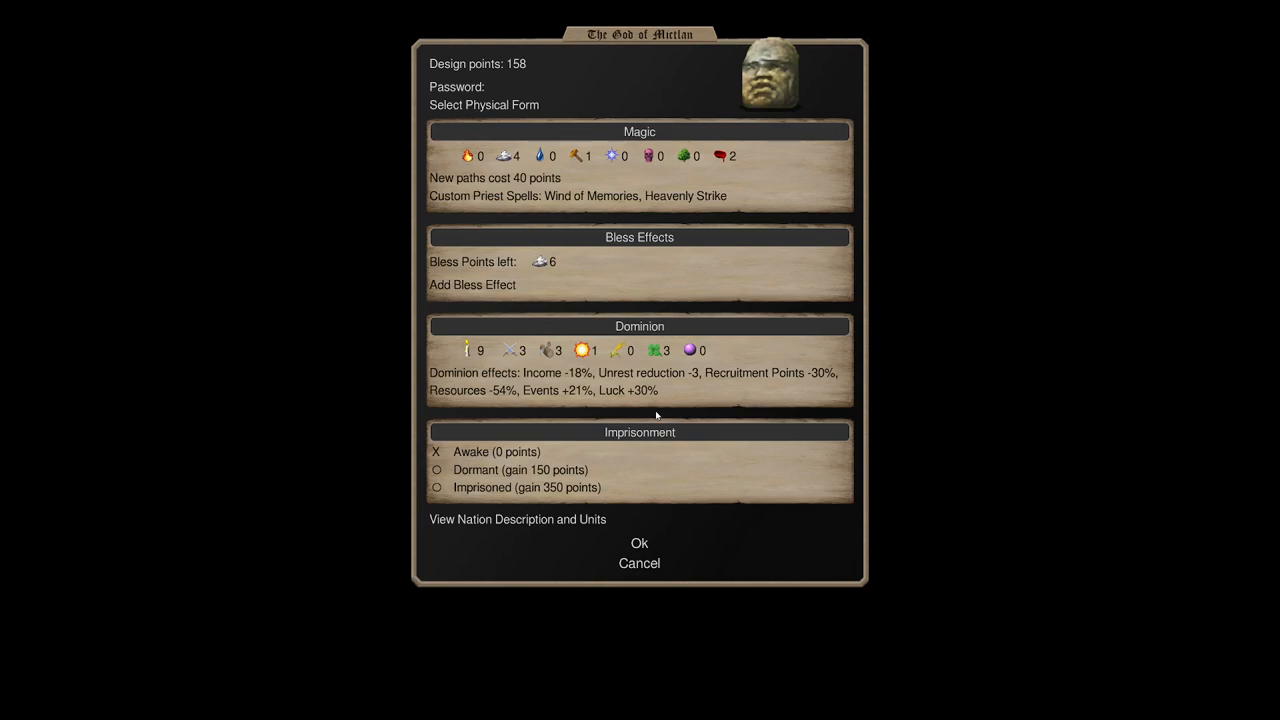
pyautogui.moveTo(656, 396)
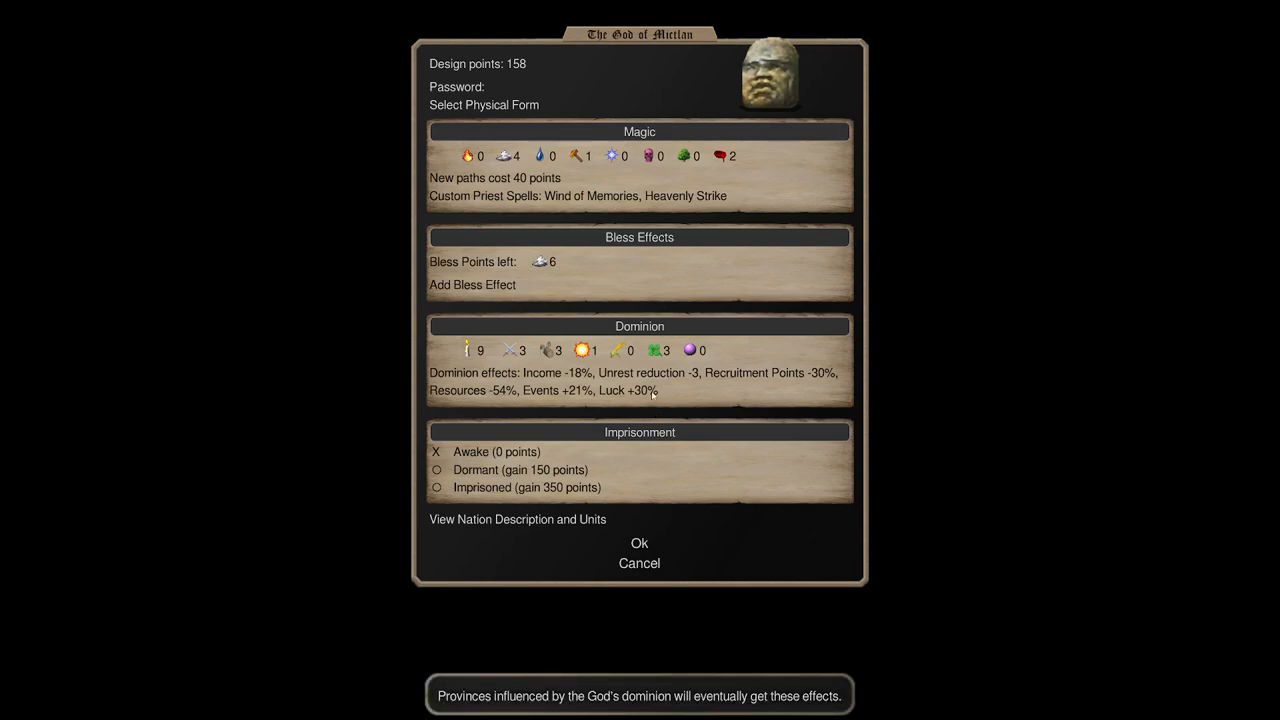
pyautogui.click(648, 156)
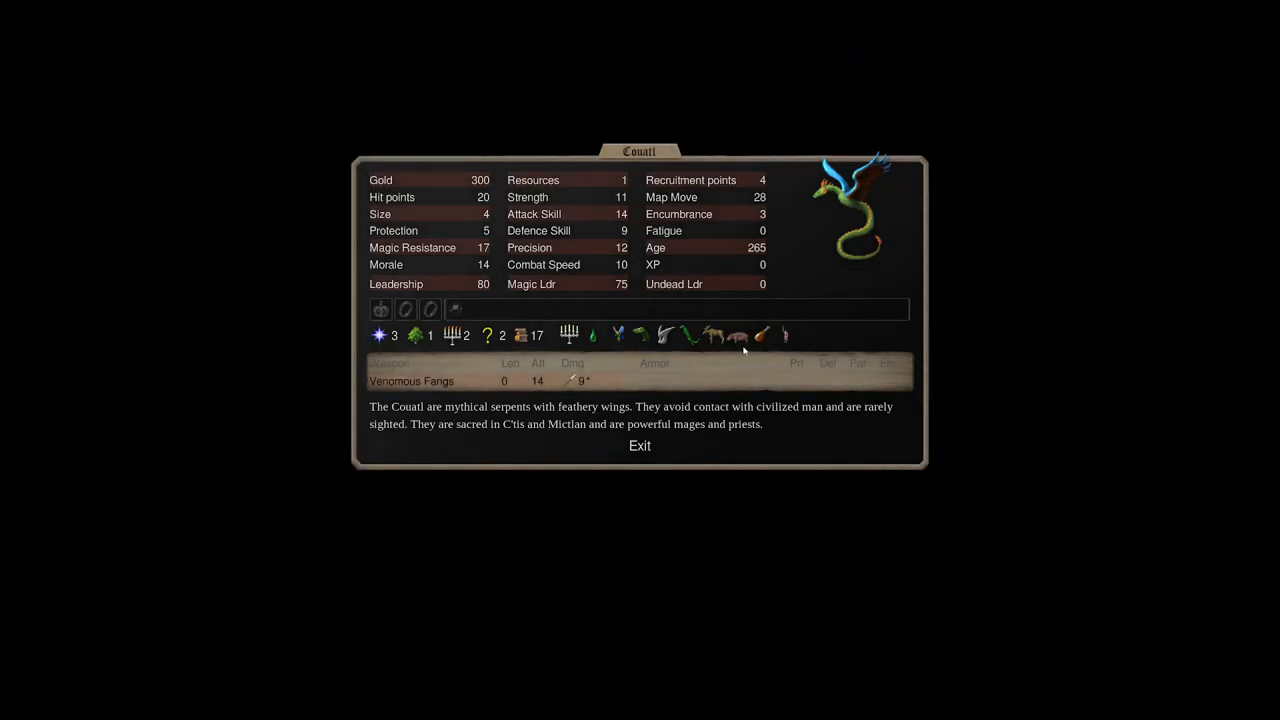
# Close the Coatl sheet and Mictlan's overview to return to the god design.
pyautogui.click(640, 446)
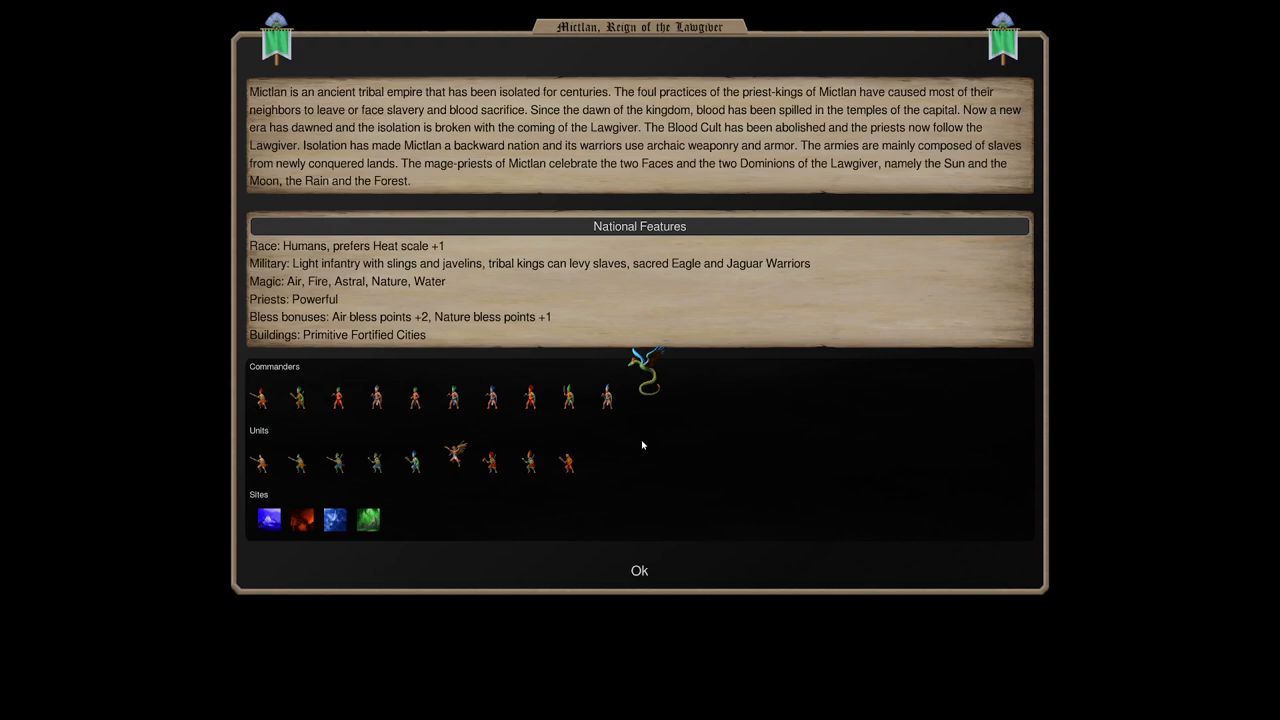
pyautogui.click(640, 572)
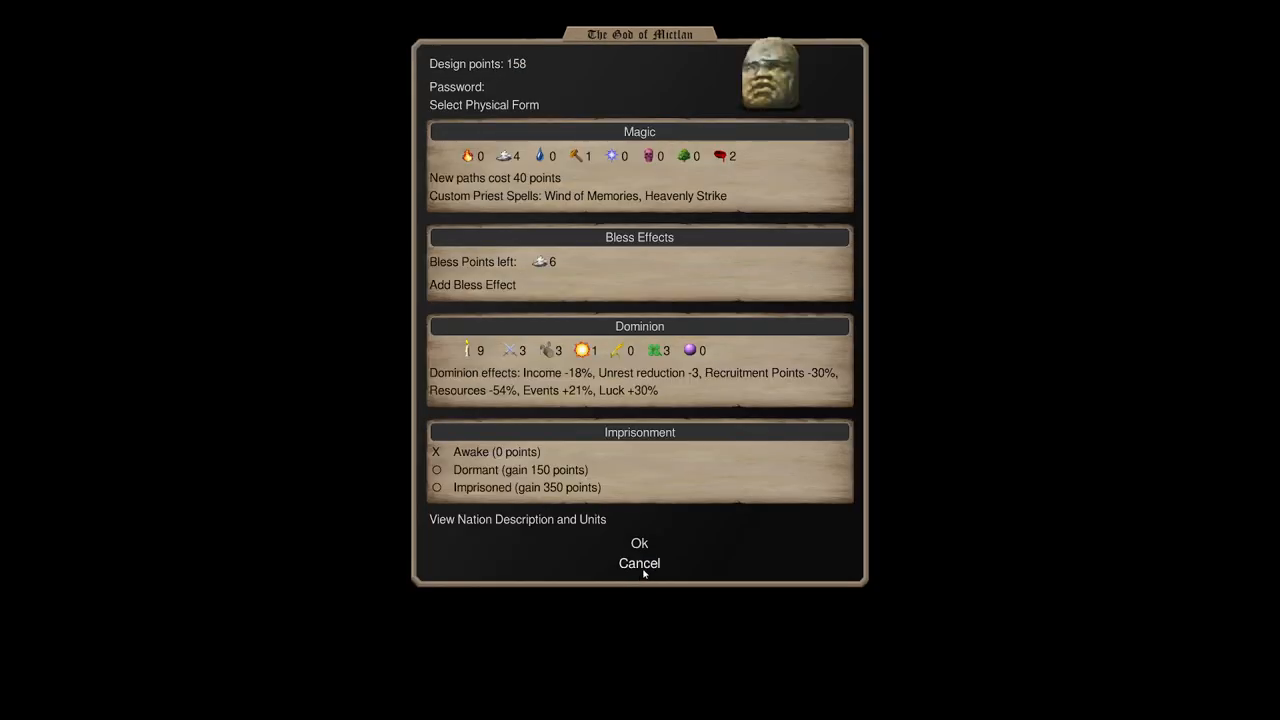
pyautogui.moveTo(376, 348)
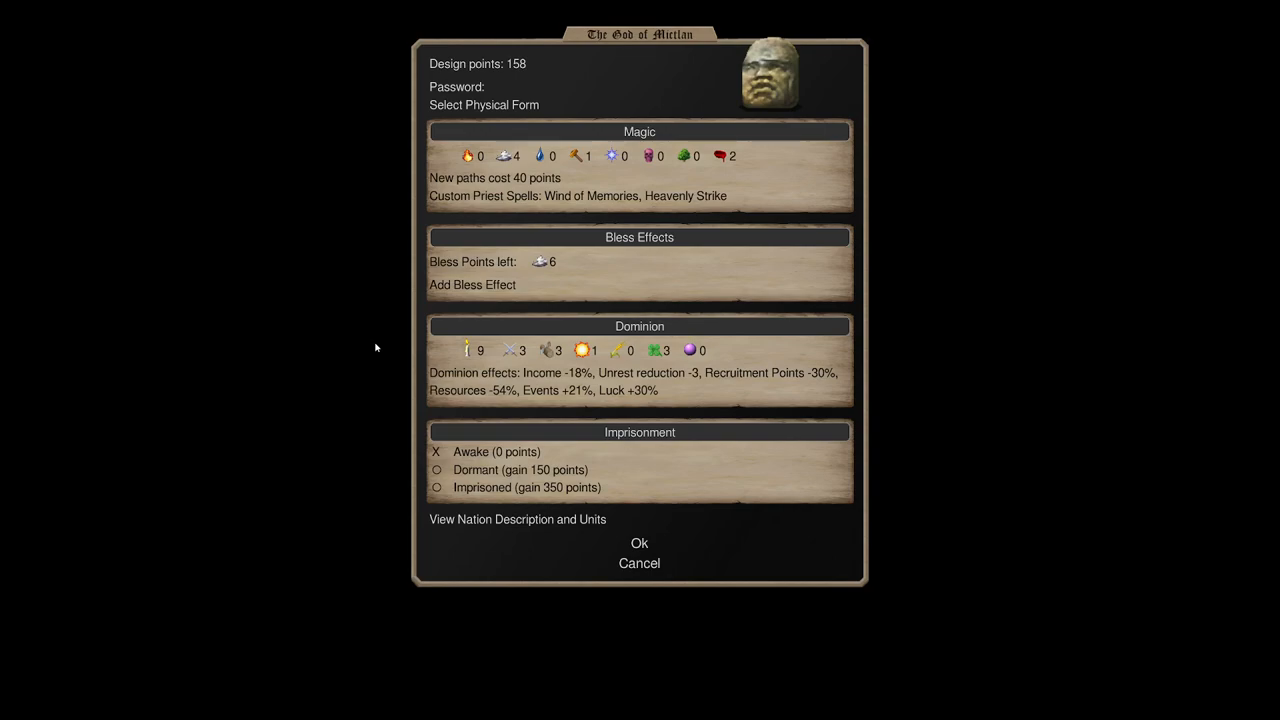
# Reset Luck to neutral, set dominion to 10 at 236 points, and view Mictlan's overview.
pyautogui.click(658, 350)
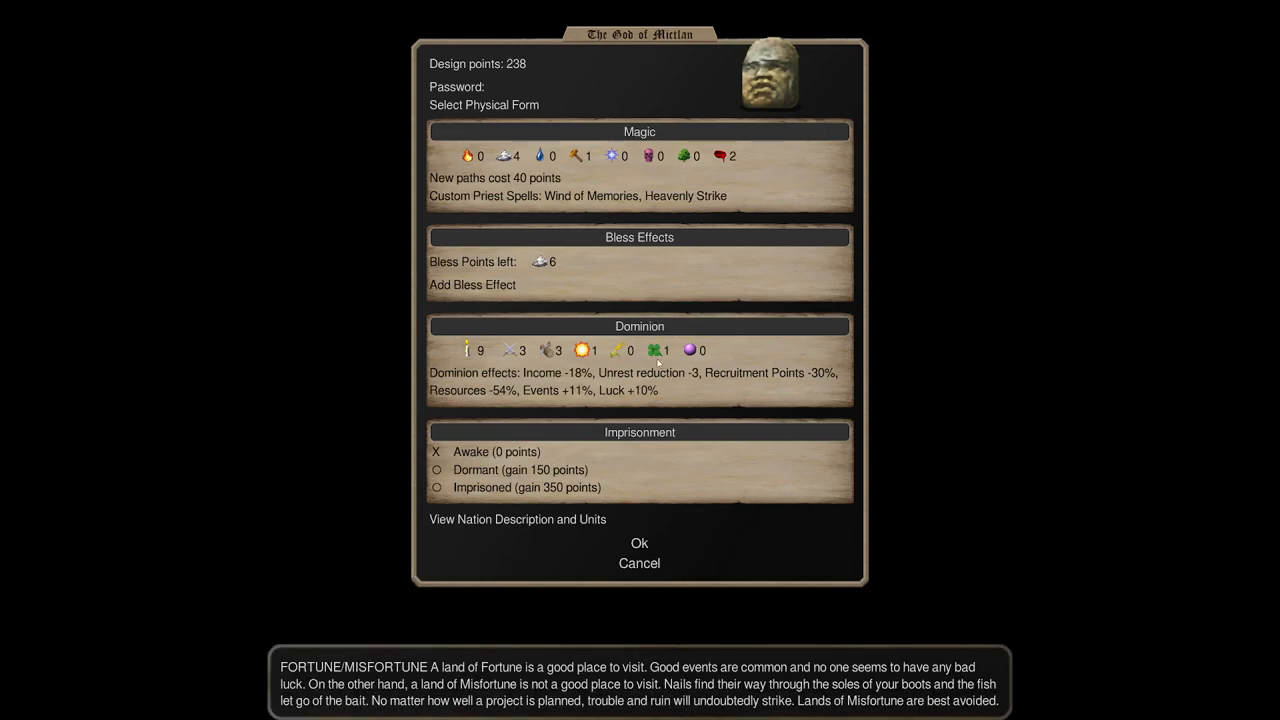
pyautogui.click(648, 350)
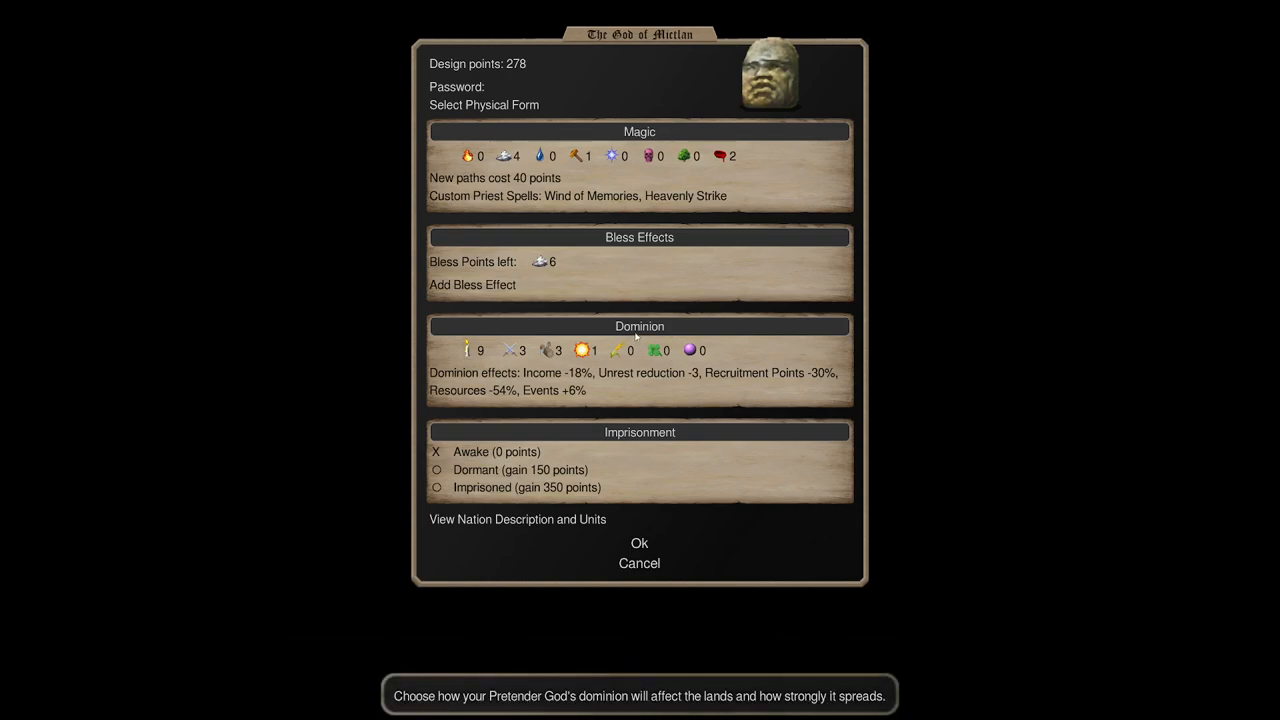
pyautogui.moveTo(568, 312)
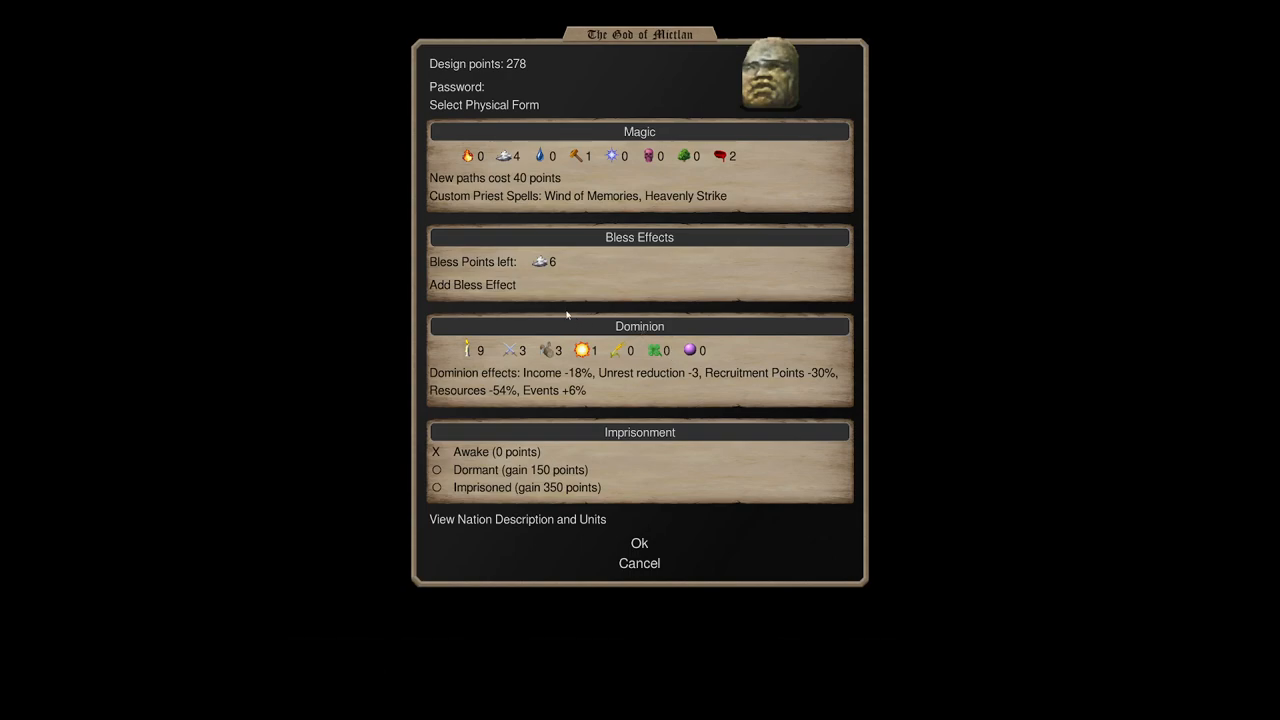
pyautogui.moveTo(546, 414)
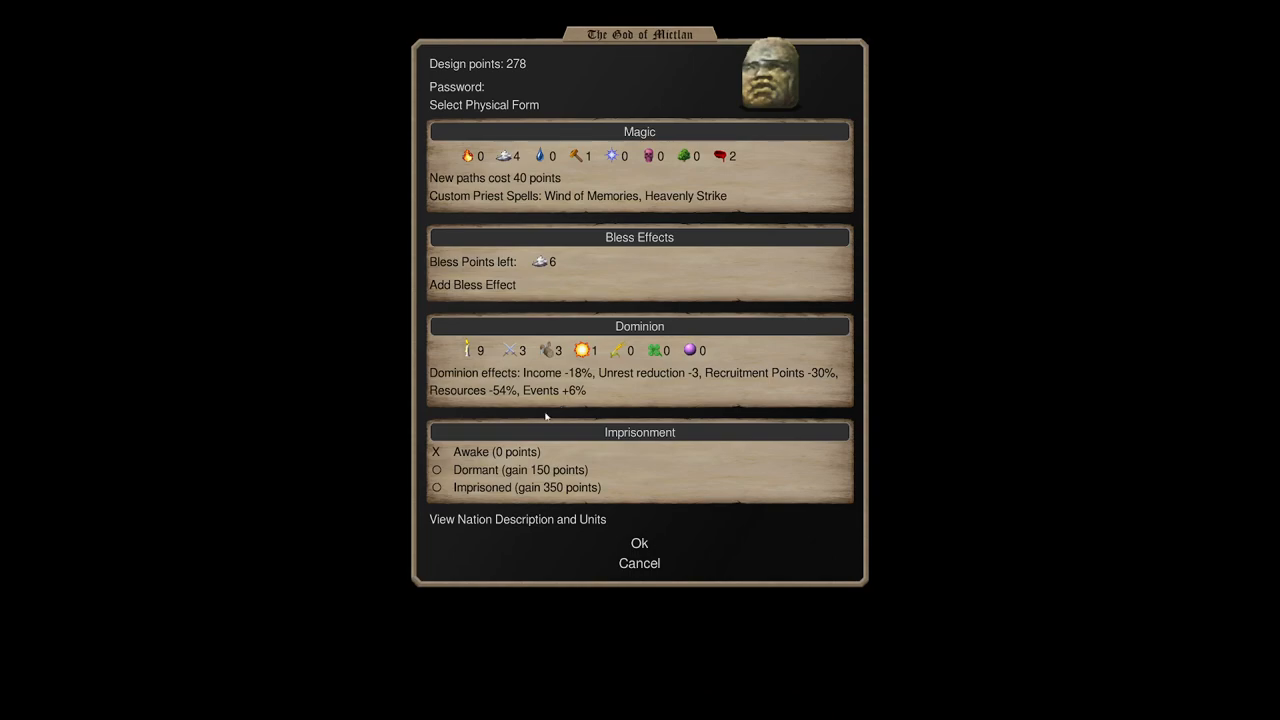
pyautogui.click(468, 350)
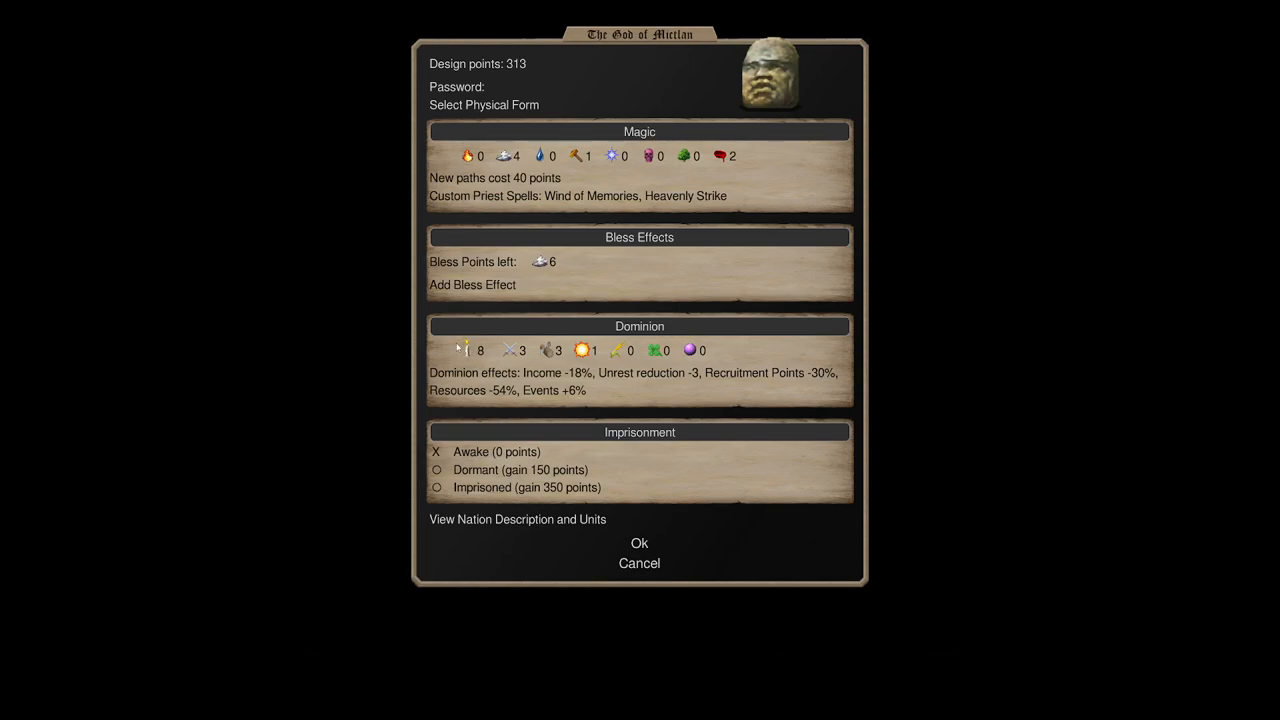
pyautogui.click(464, 350)
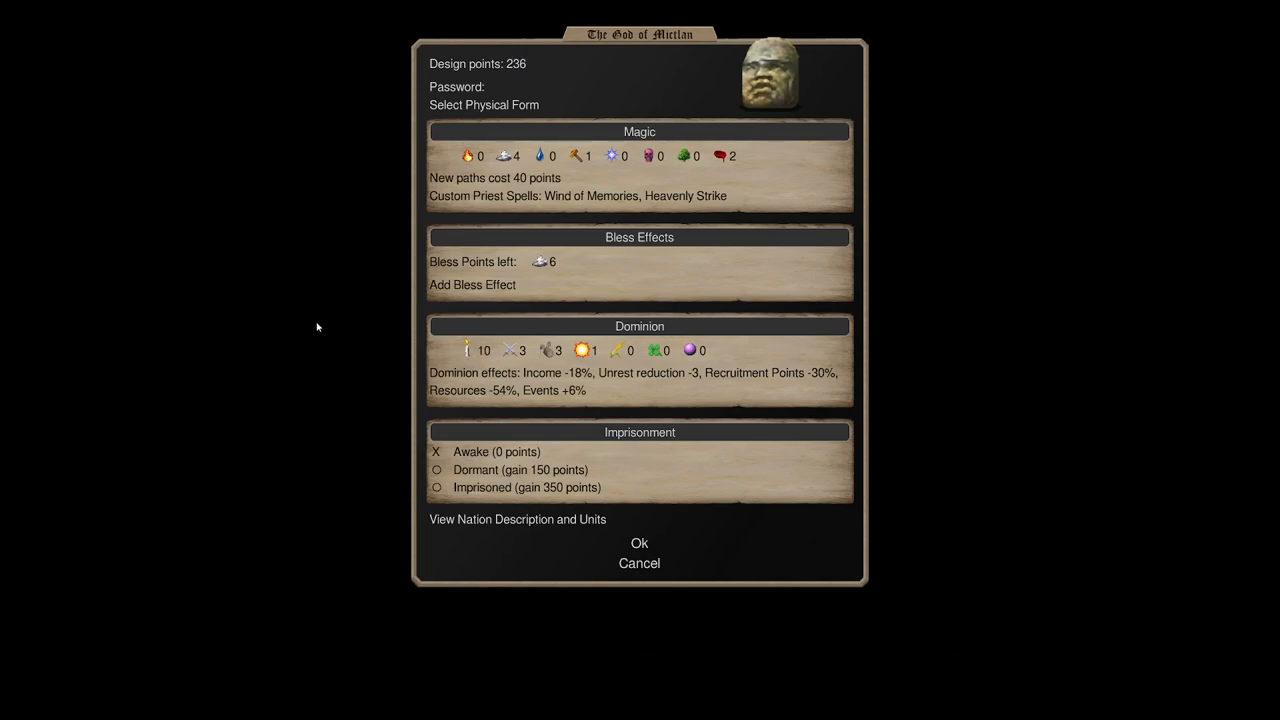
pyautogui.moveTo(324, 312)
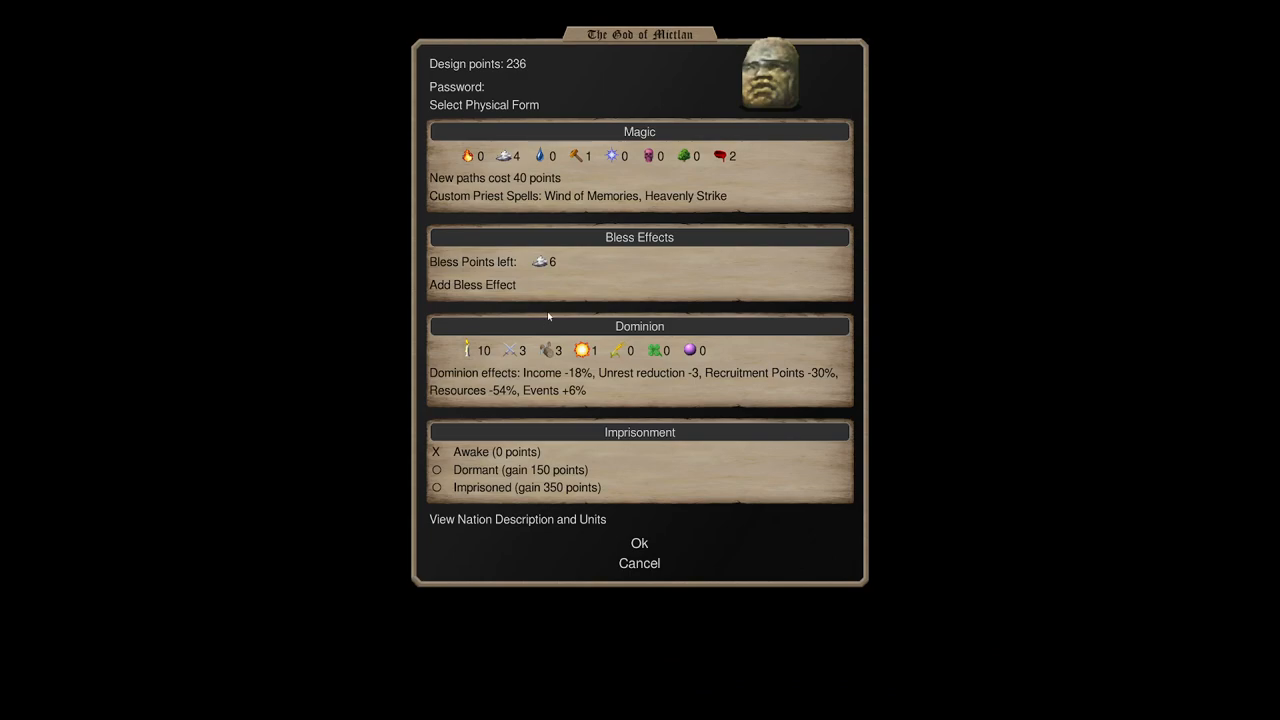
pyautogui.moveTo(624, 316)
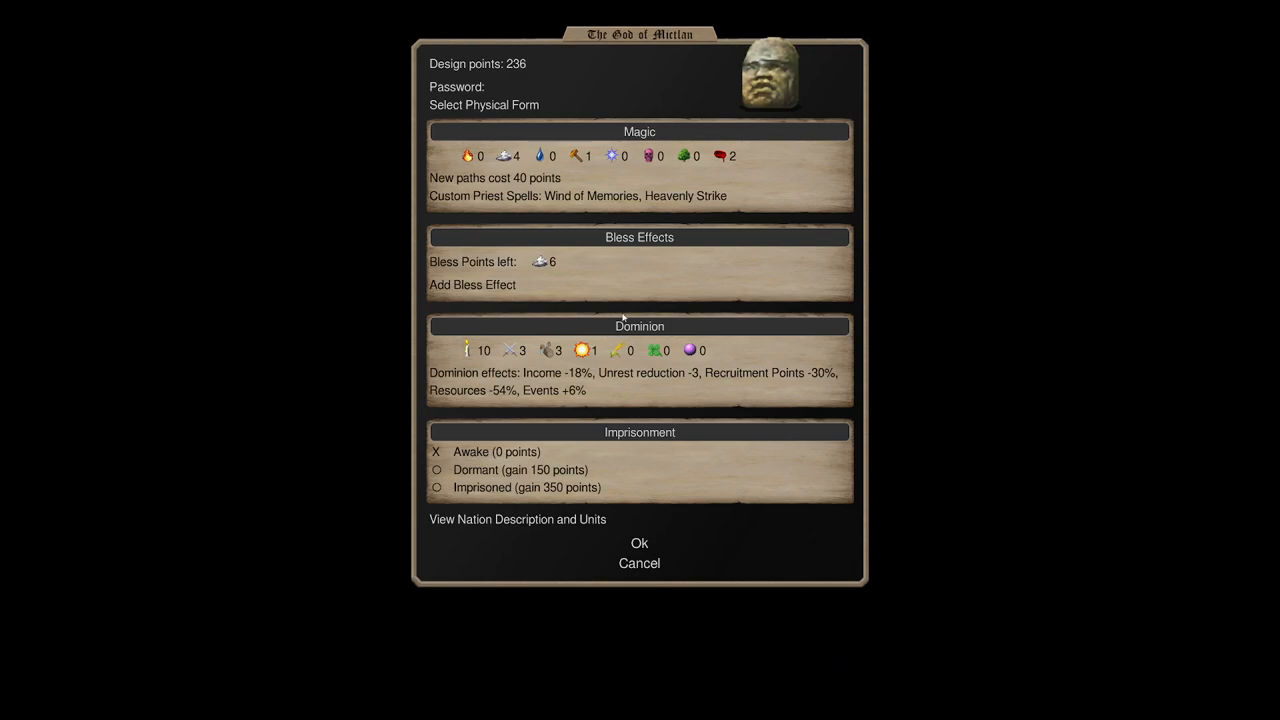
pyautogui.moveTo(674, 270)
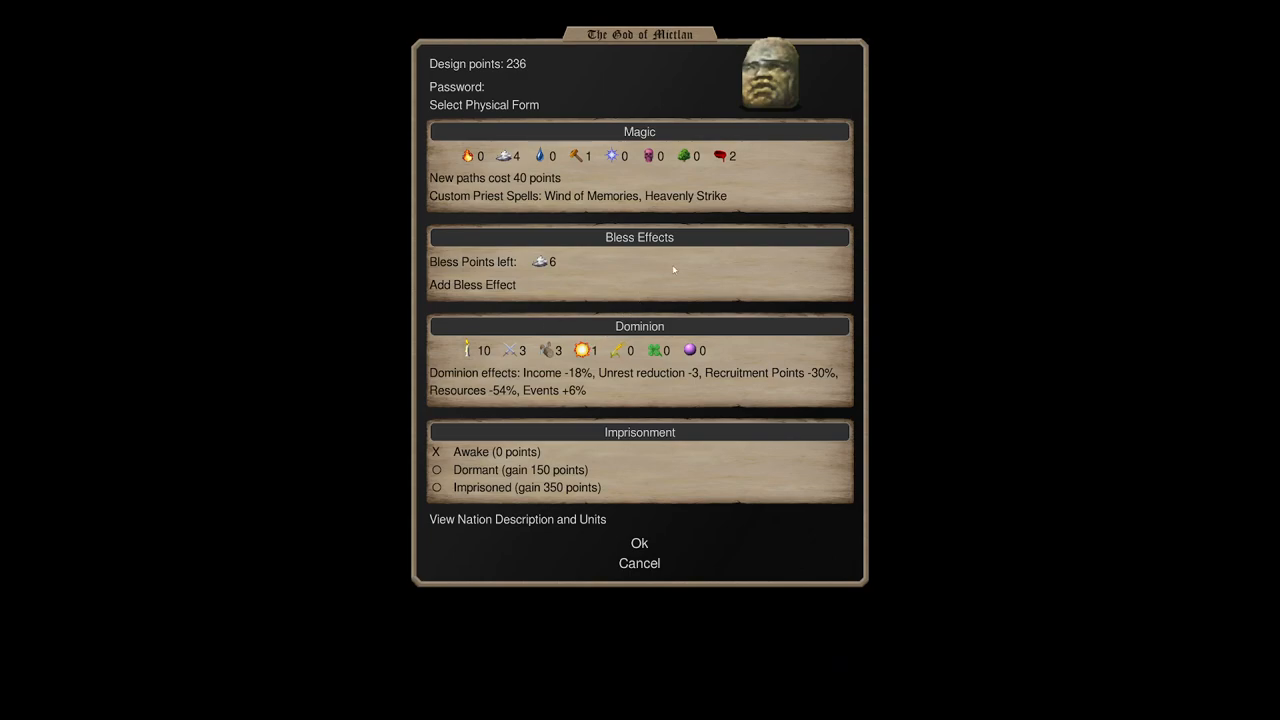
pyautogui.moveTo(712, 216)
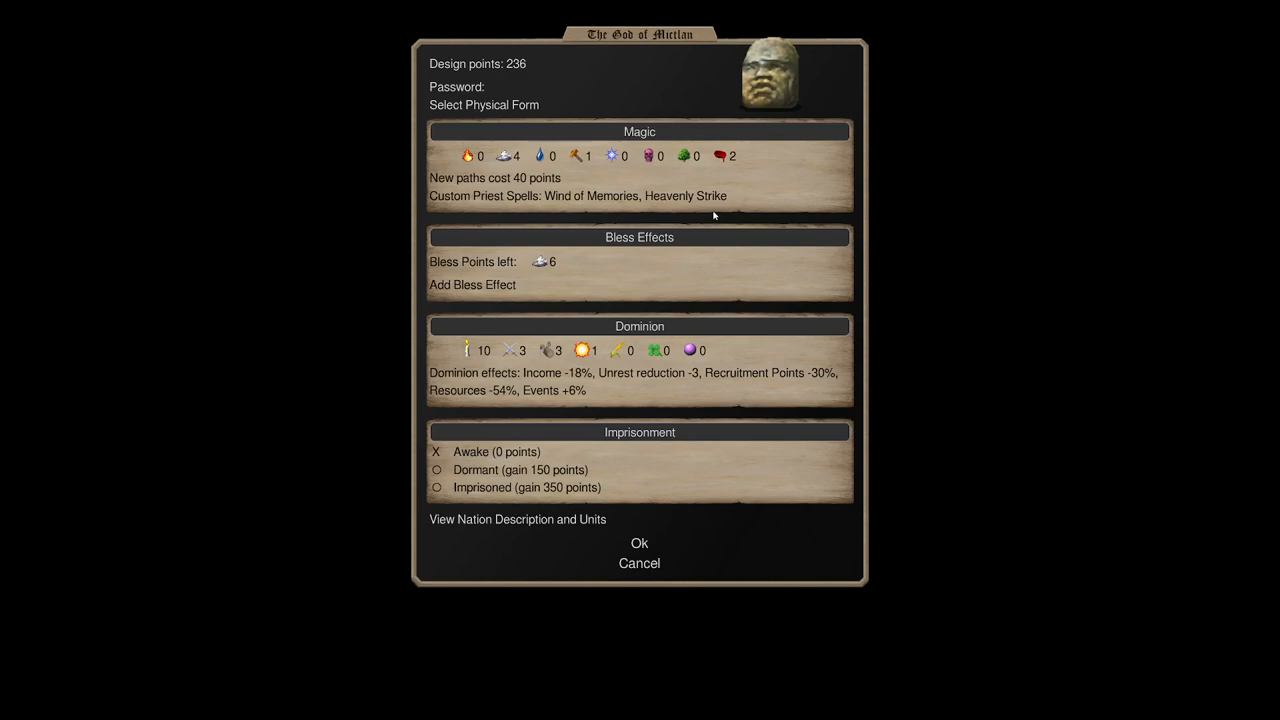
pyautogui.click(516, 520)
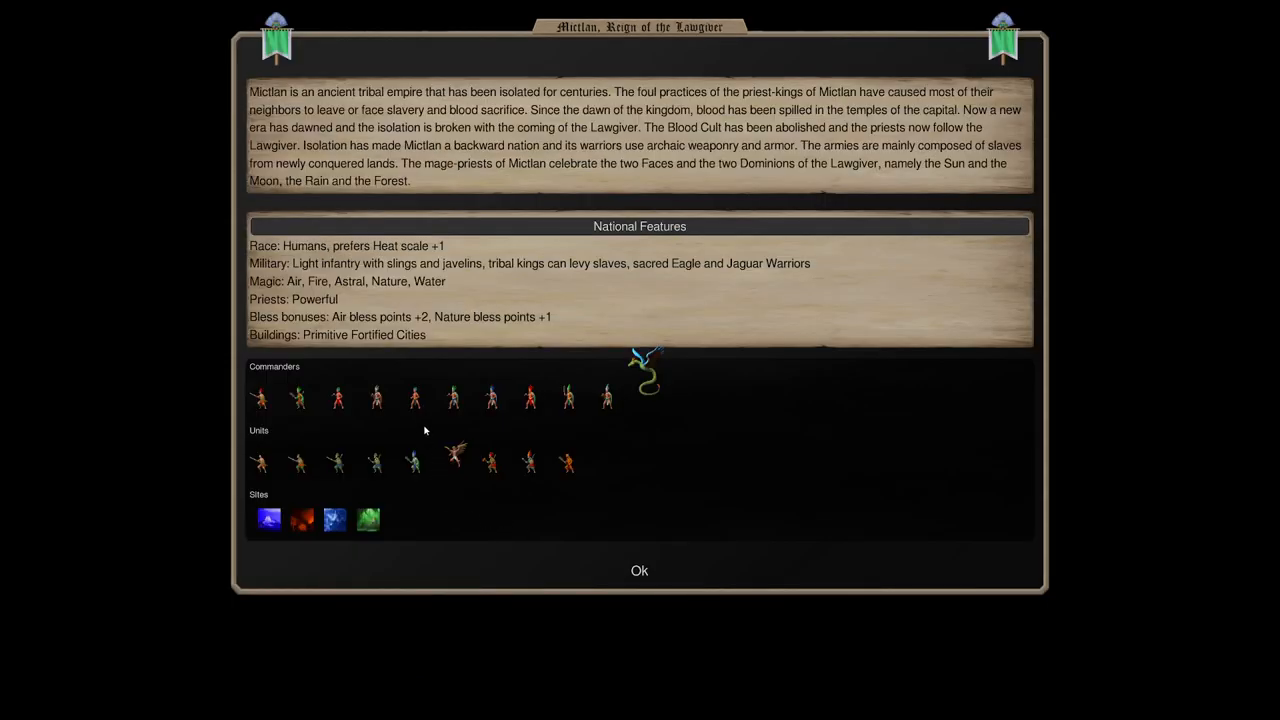
pyautogui.moveTo(416, 398)
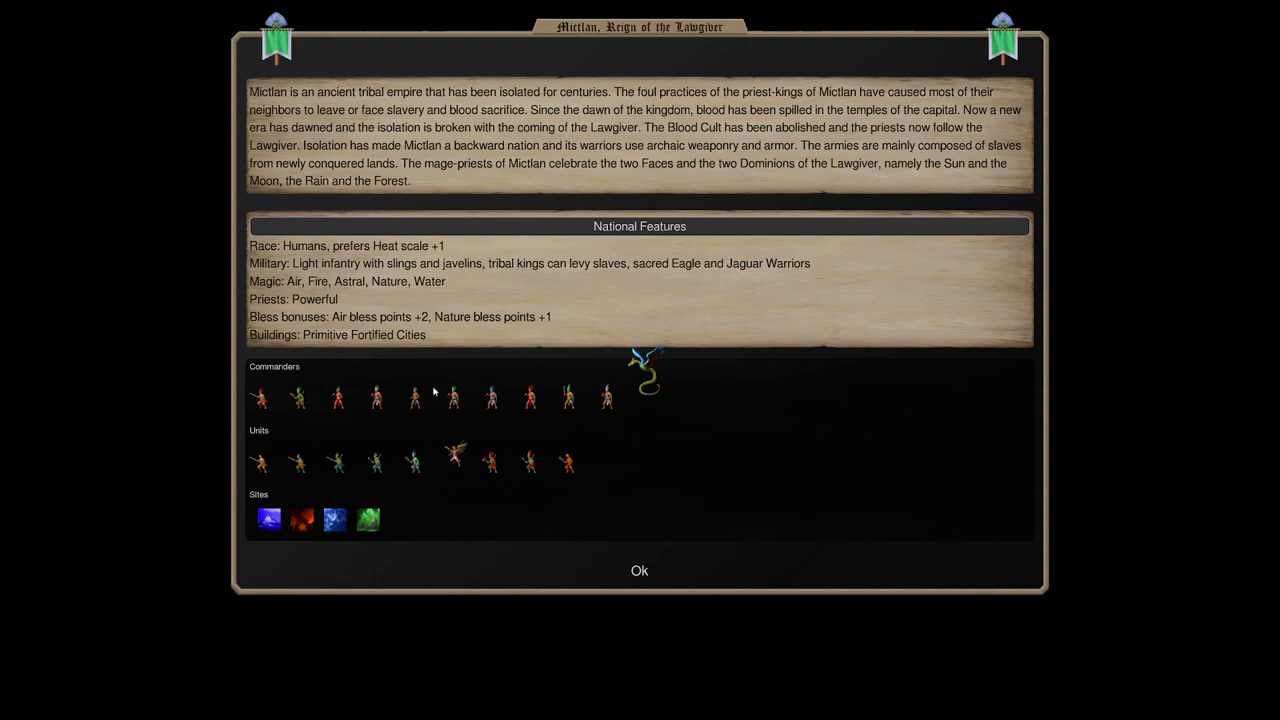
pyautogui.moveTo(640, 376)
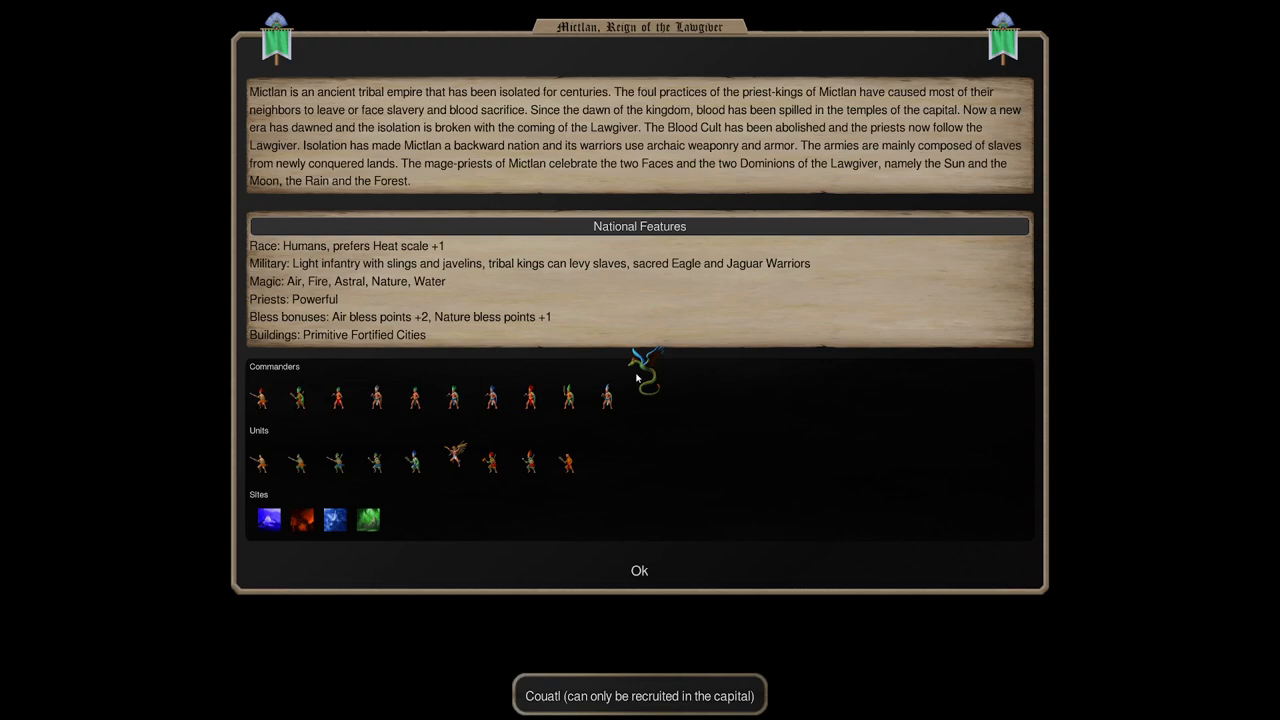
pyautogui.moveTo(416, 400)
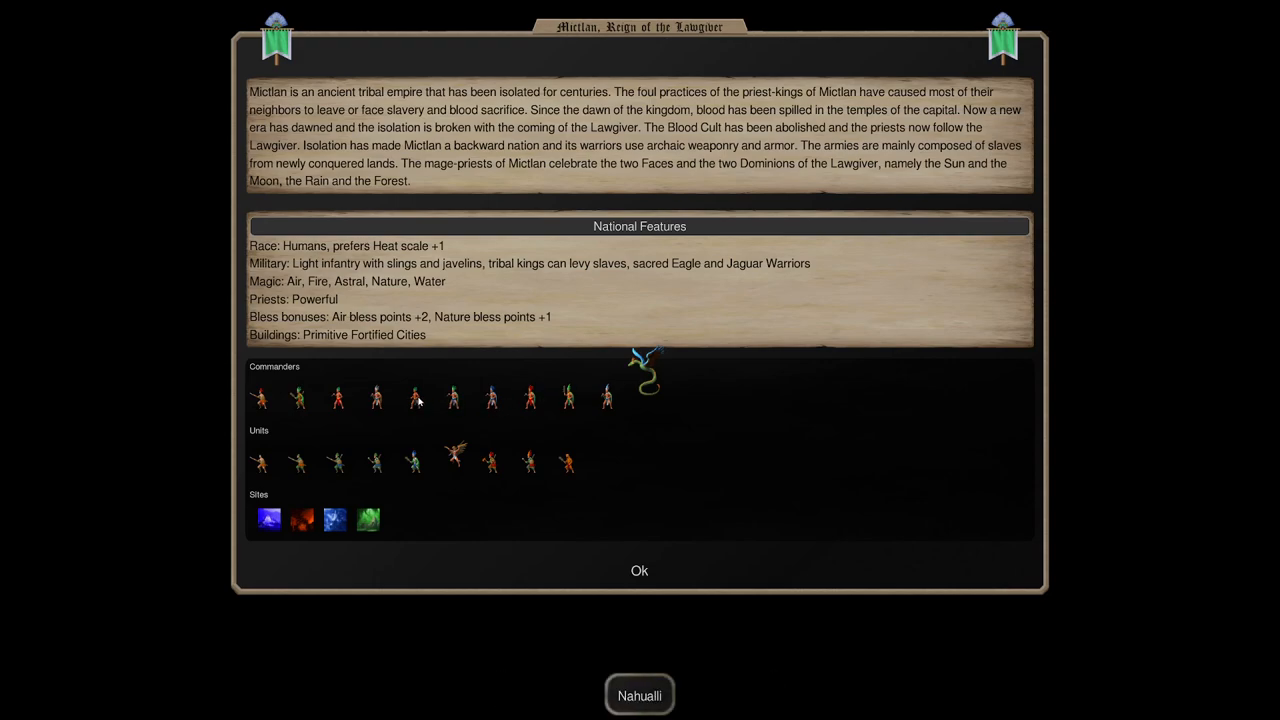
pyautogui.moveTo(422, 426)
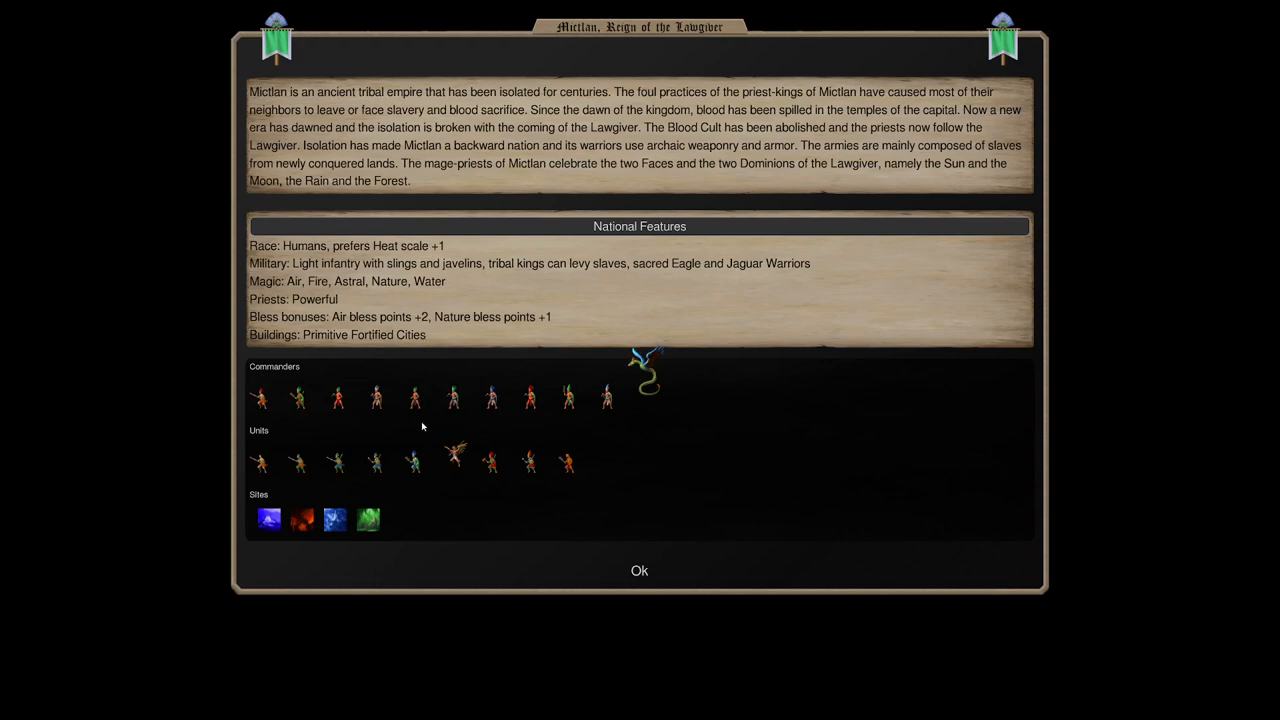
pyautogui.moveTo(596, 404)
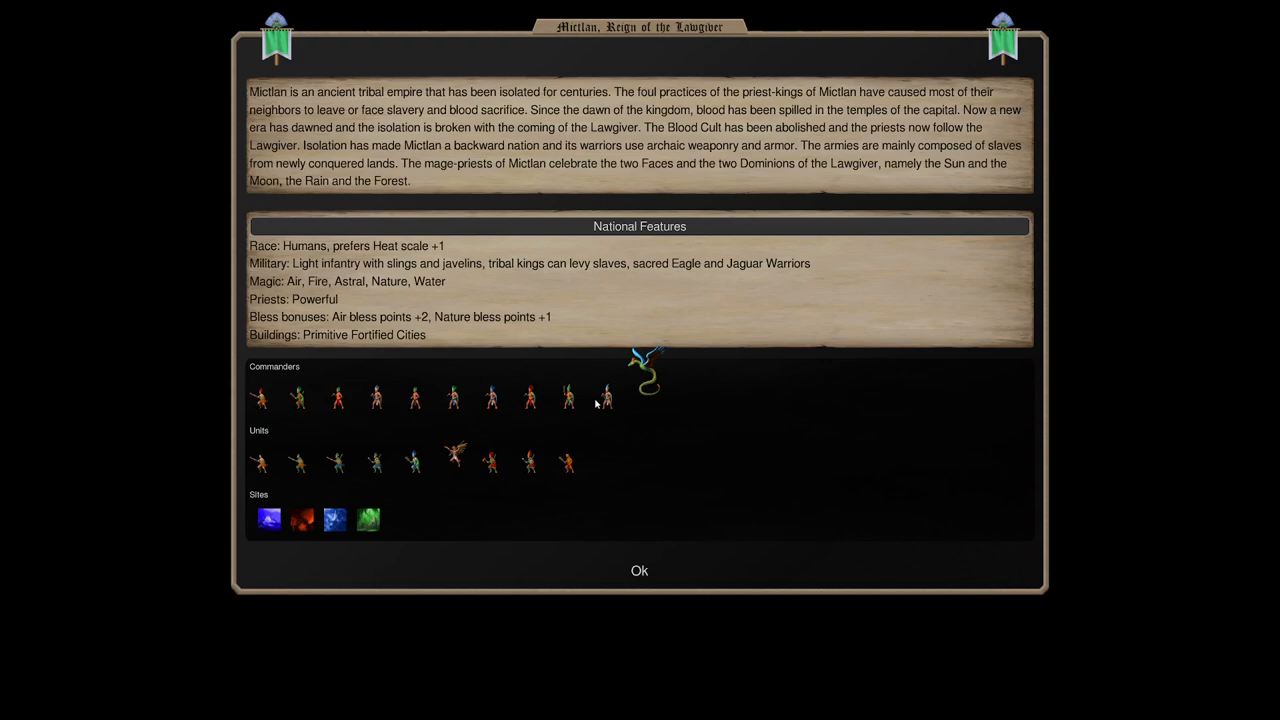
pyautogui.moveTo(456, 356)
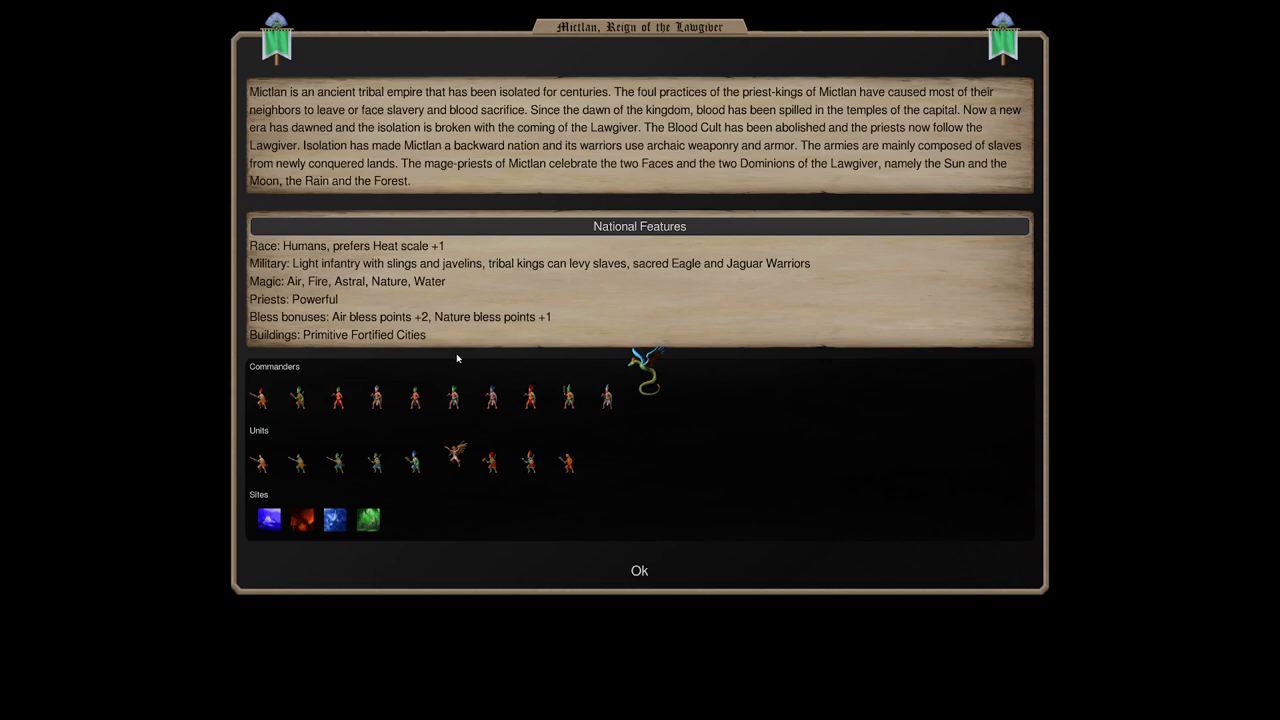
pyautogui.moveTo(414, 400)
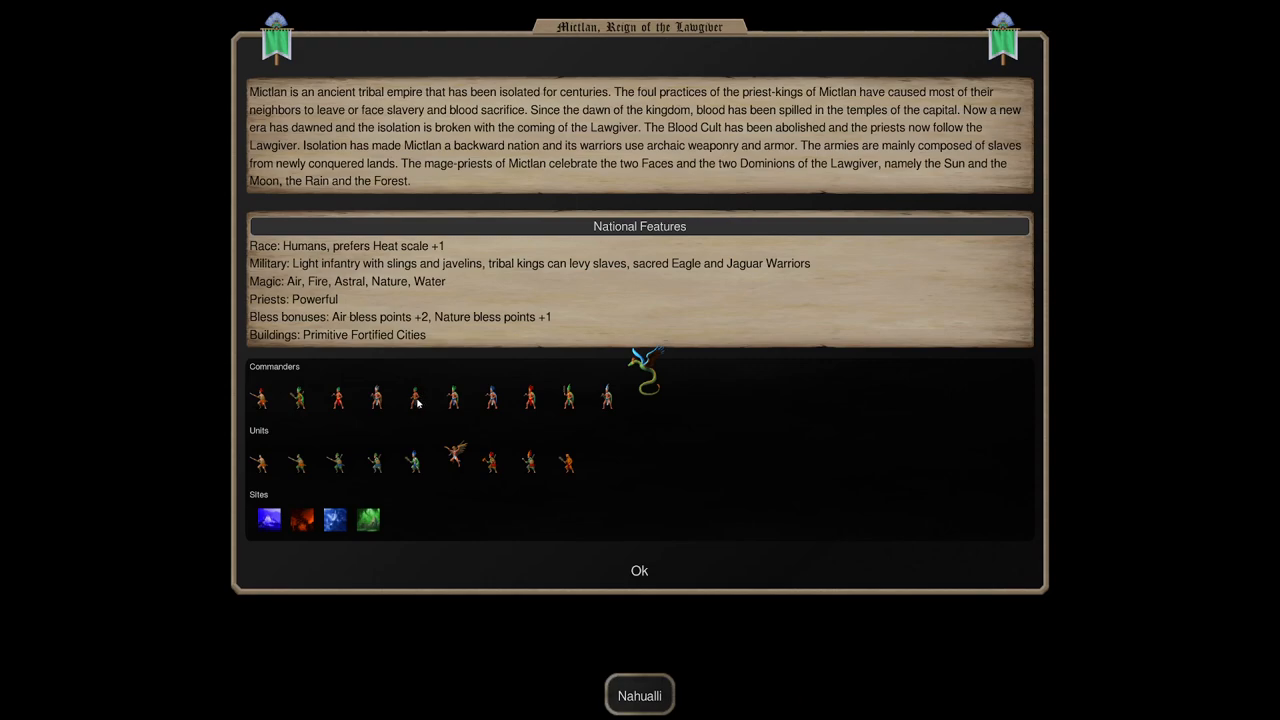
pyautogui.moveTo(418, 380)
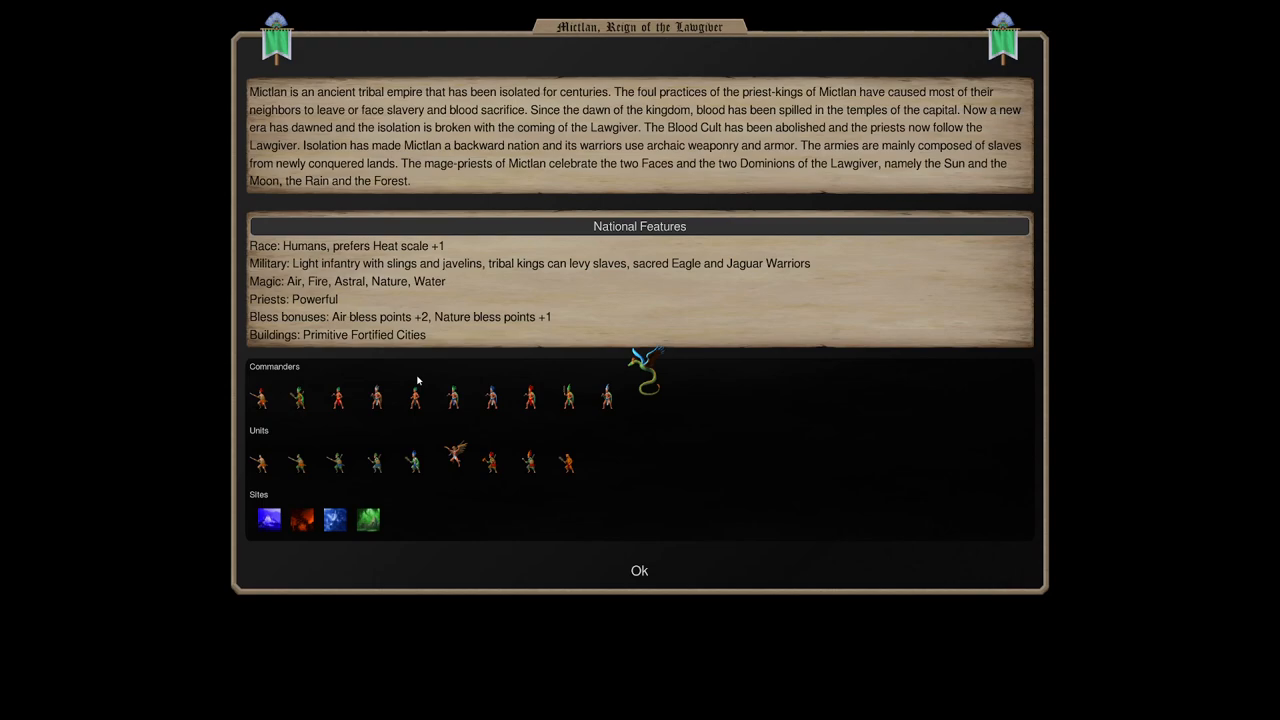
pyautogui.moveTo(434, 444)
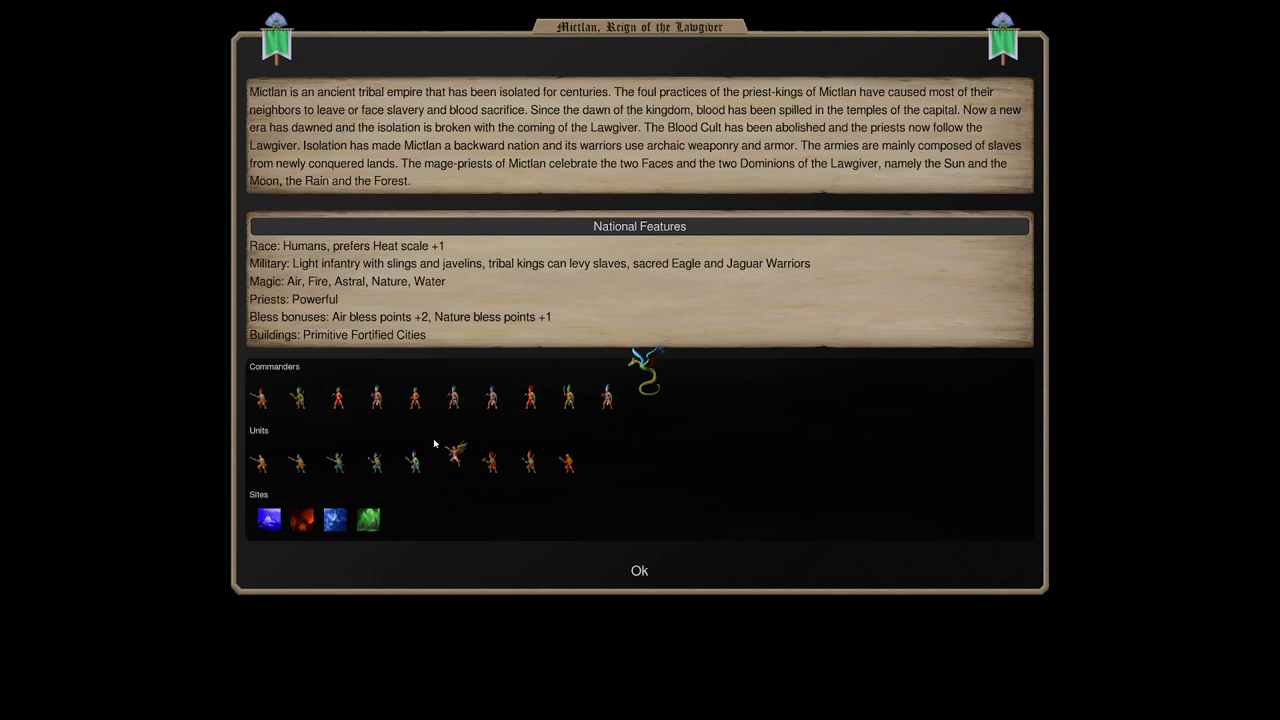
pyautogui.moveTo(452, 460)
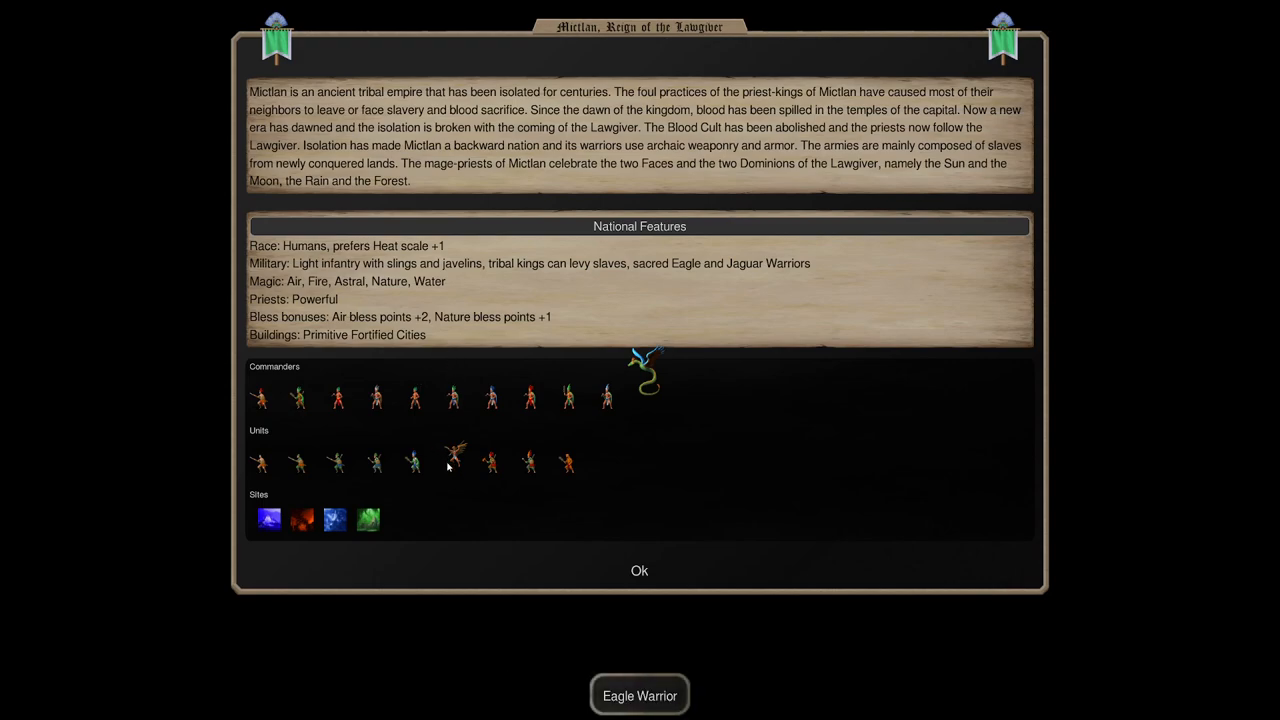
pyautogui.moveTo(448, 504)
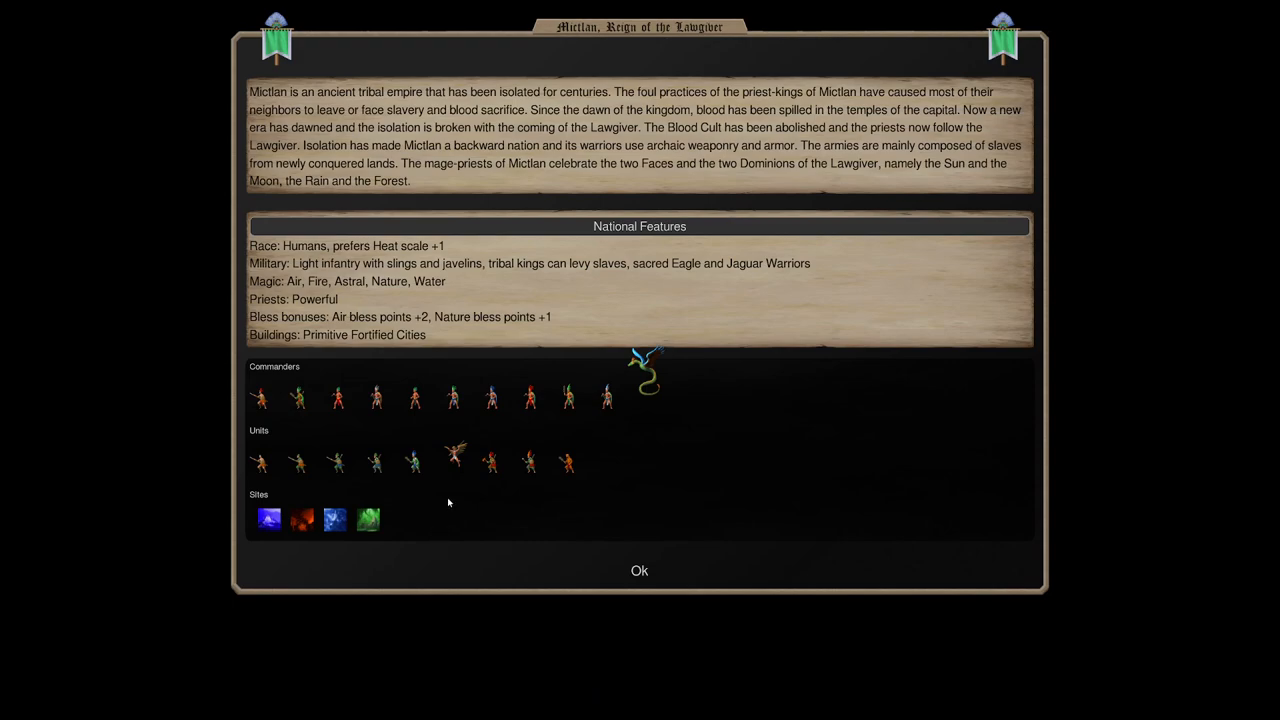
pyautogui.moveTo(456, 458)
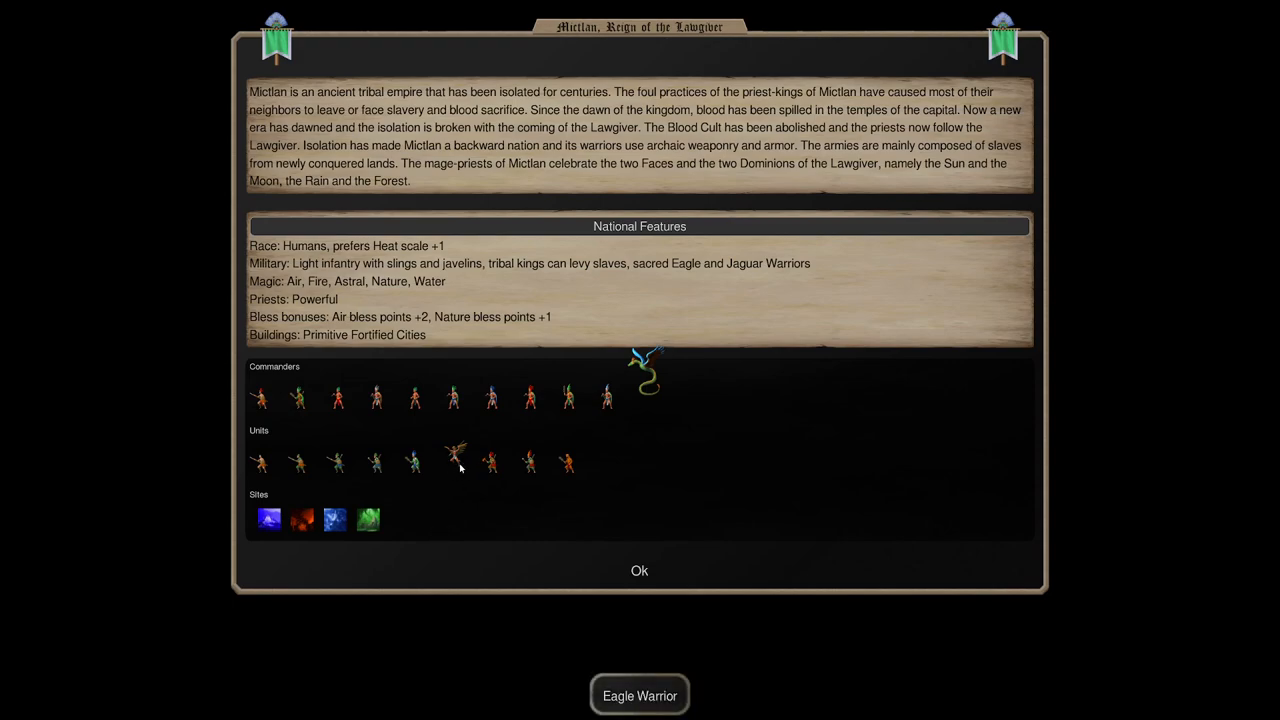
pyautogui.moveTo(454, 474)
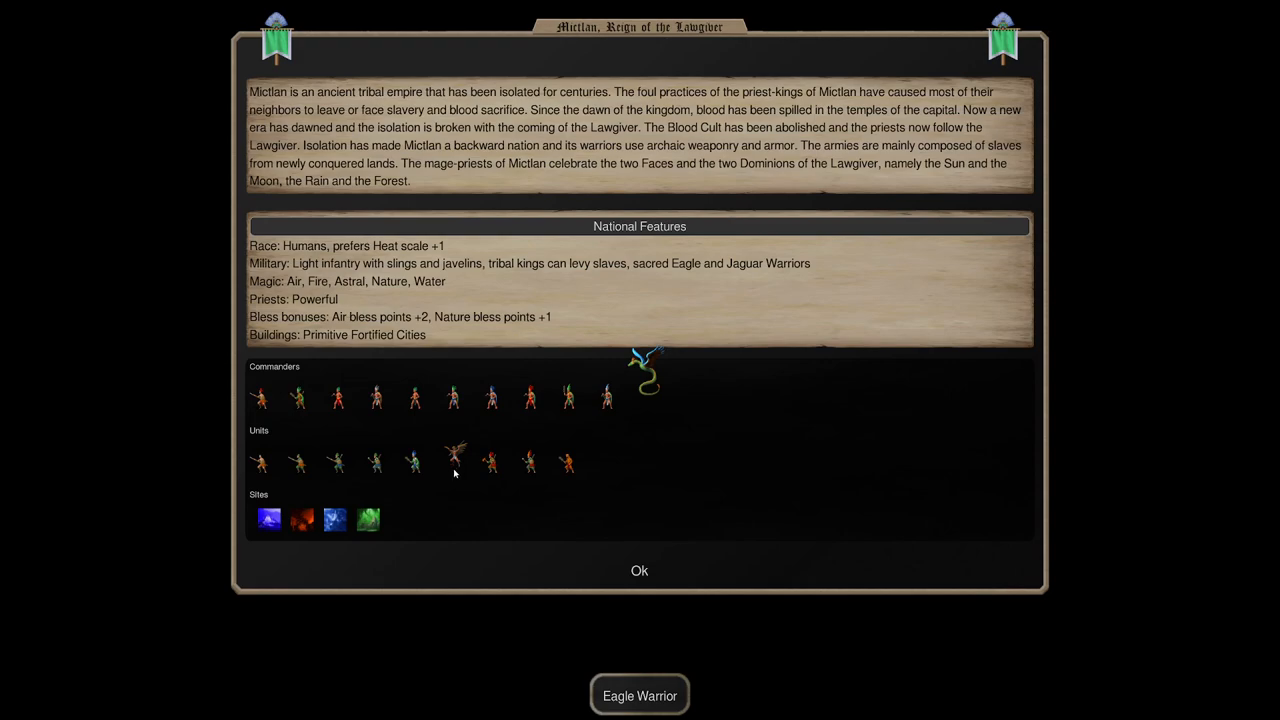
# Bring up the Eagle Warrior's full stat sheet from the Units row.
pyautogui.click(452, 462)
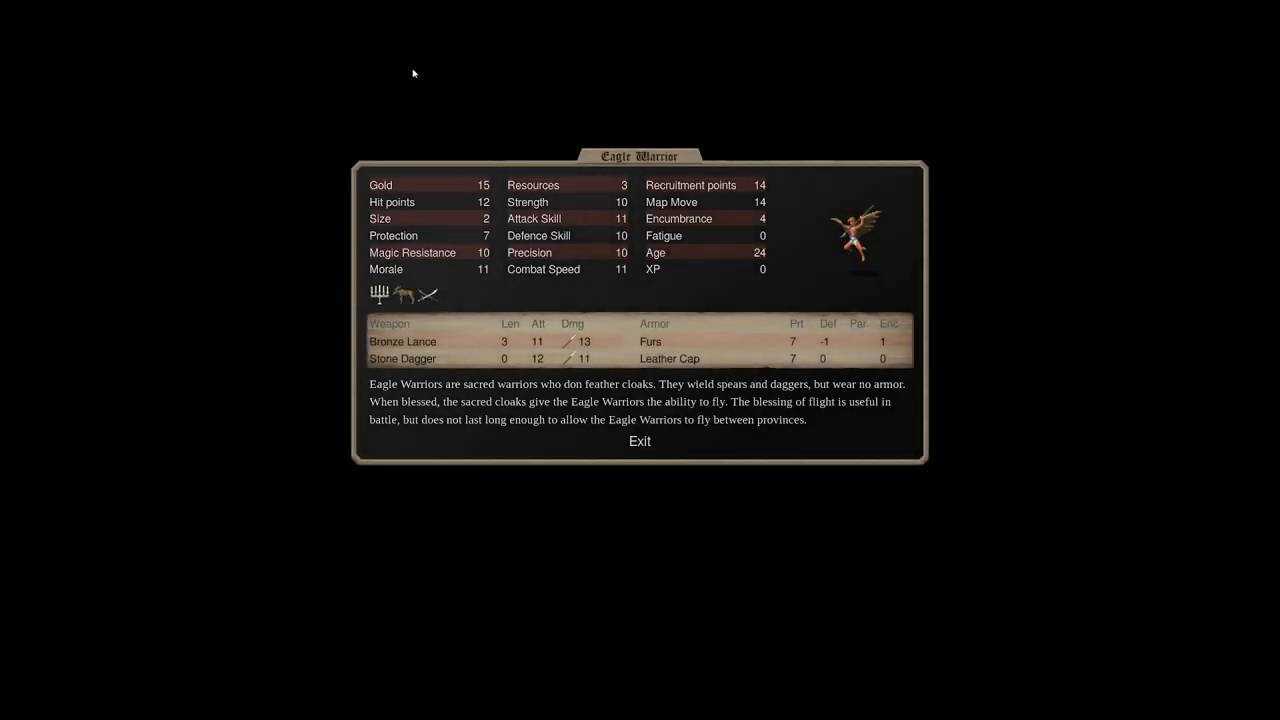
pyautogui.moveTo(564, 360)
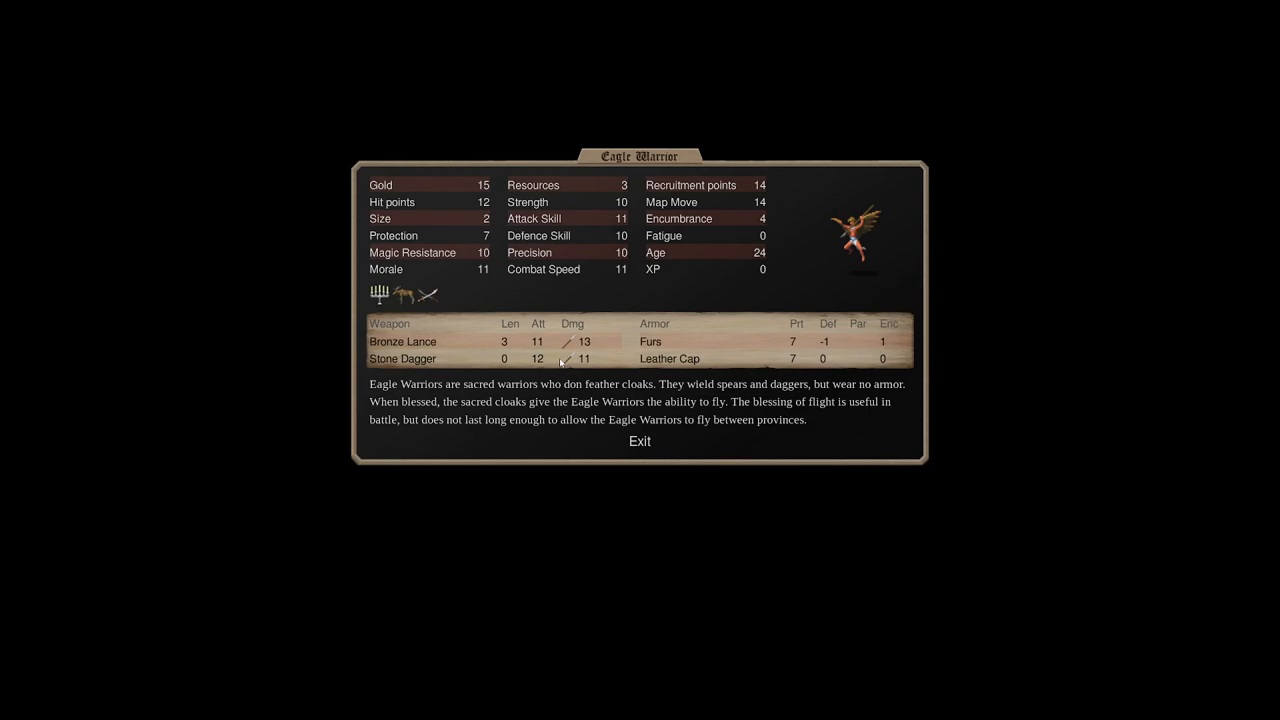
pyautogui.moveTo(908, 226)
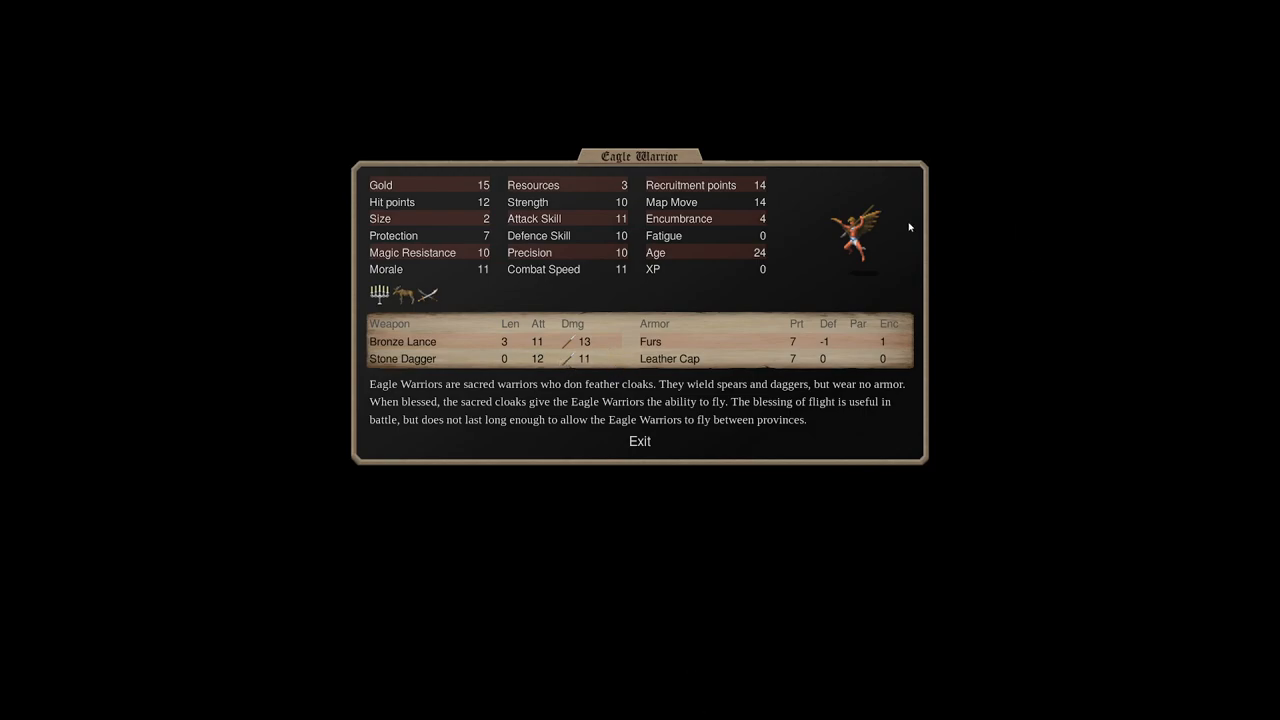
pyautogui.moveTo(960, 220)
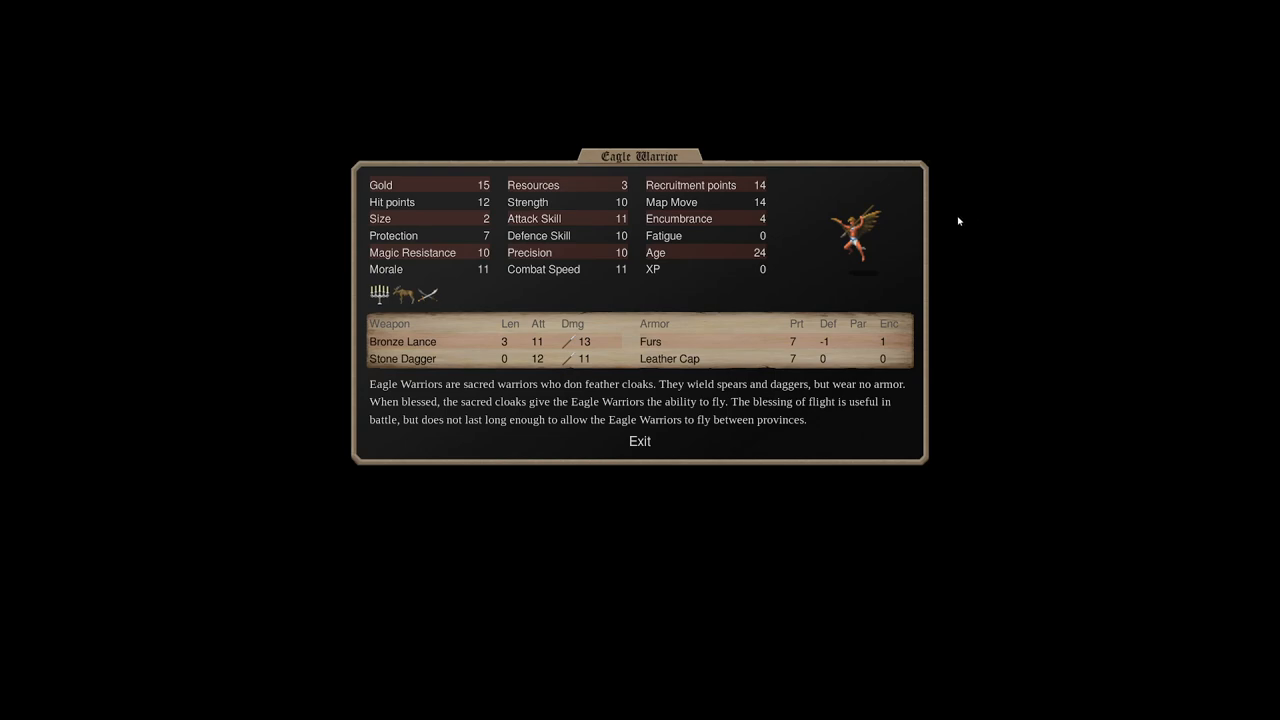
pyautogui.moveTo(600, 412)
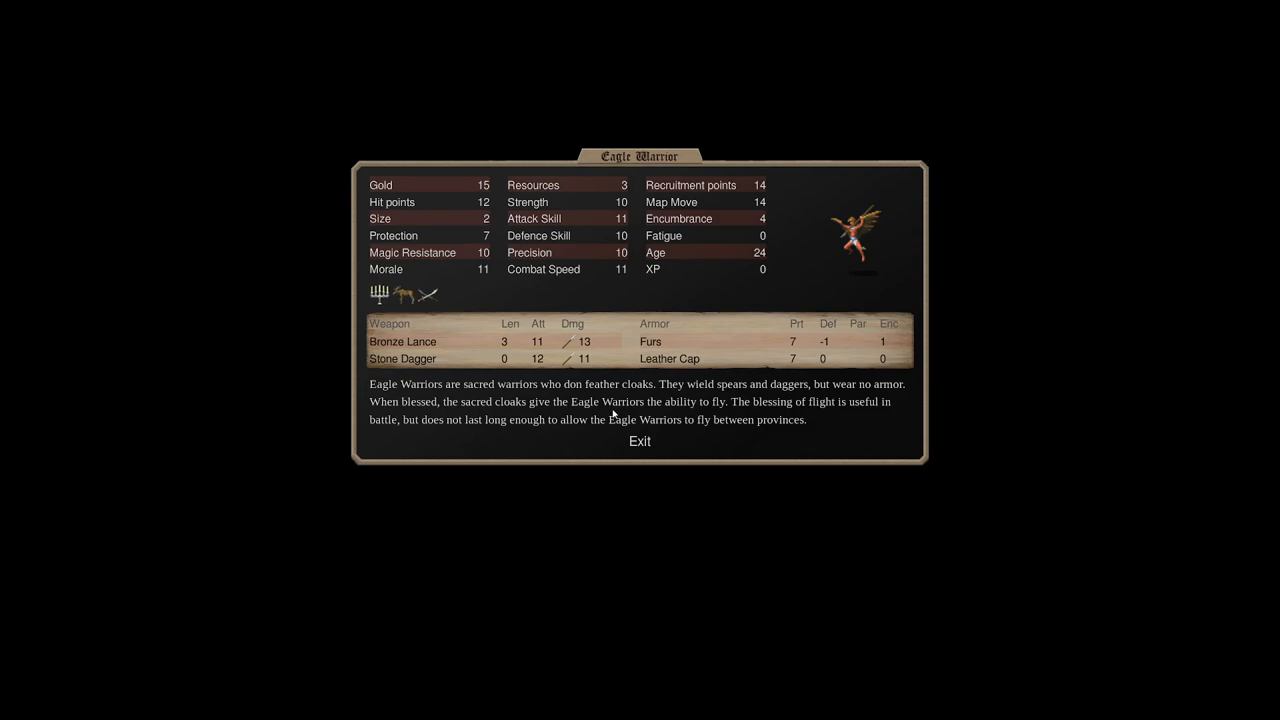
# Close the Eagle Warrior sheet back to Mictlan's national overview.
pyautogui.click(640, 442)
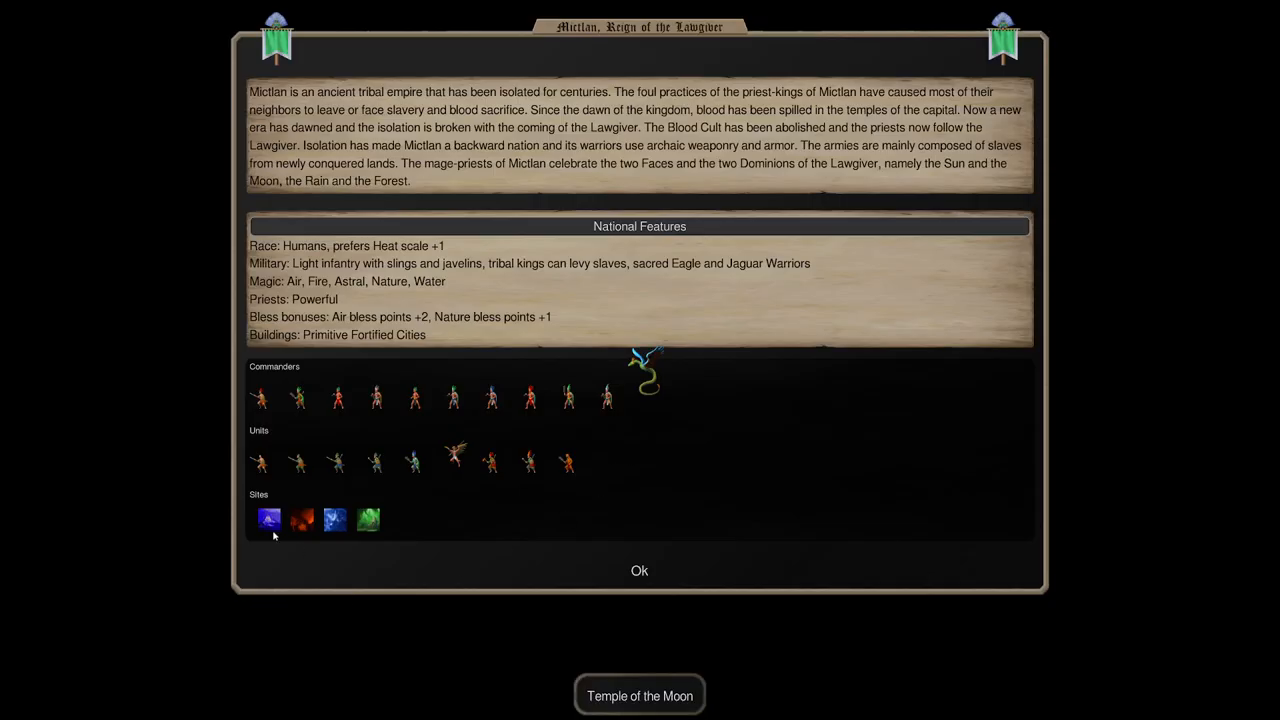
pyautogui.click(260, 462)
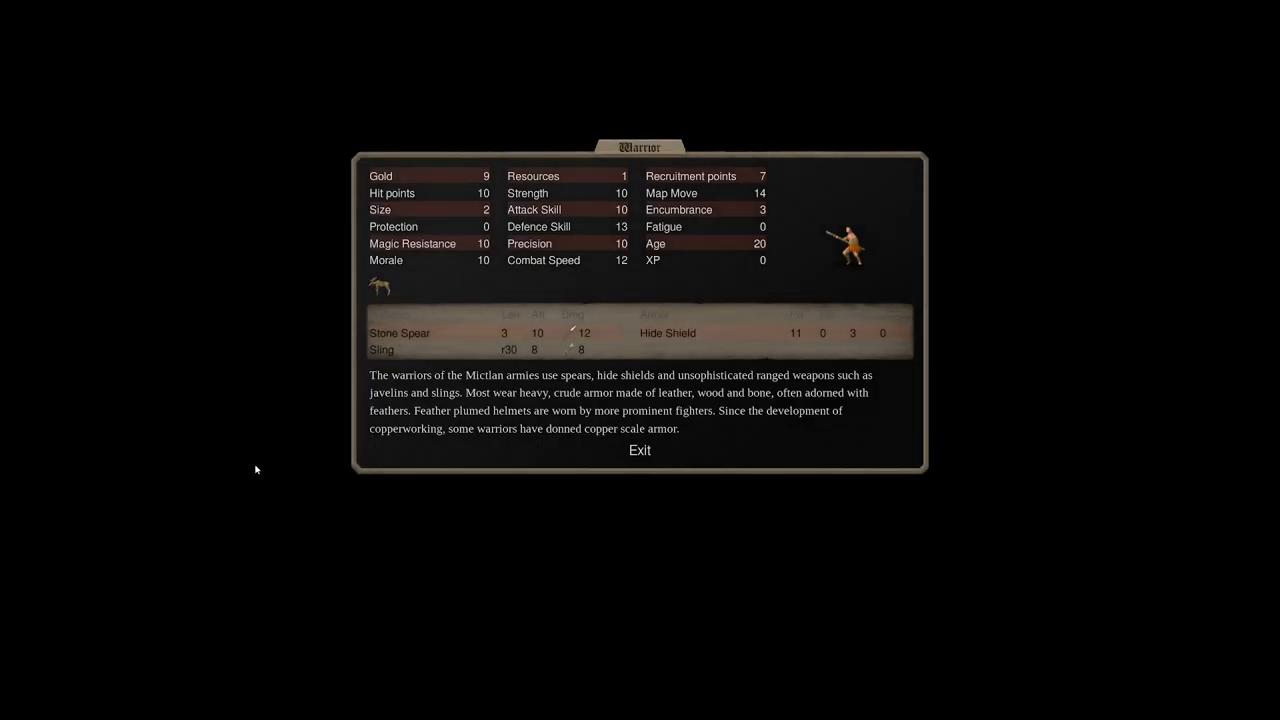
pyautogui.click(640, 450)
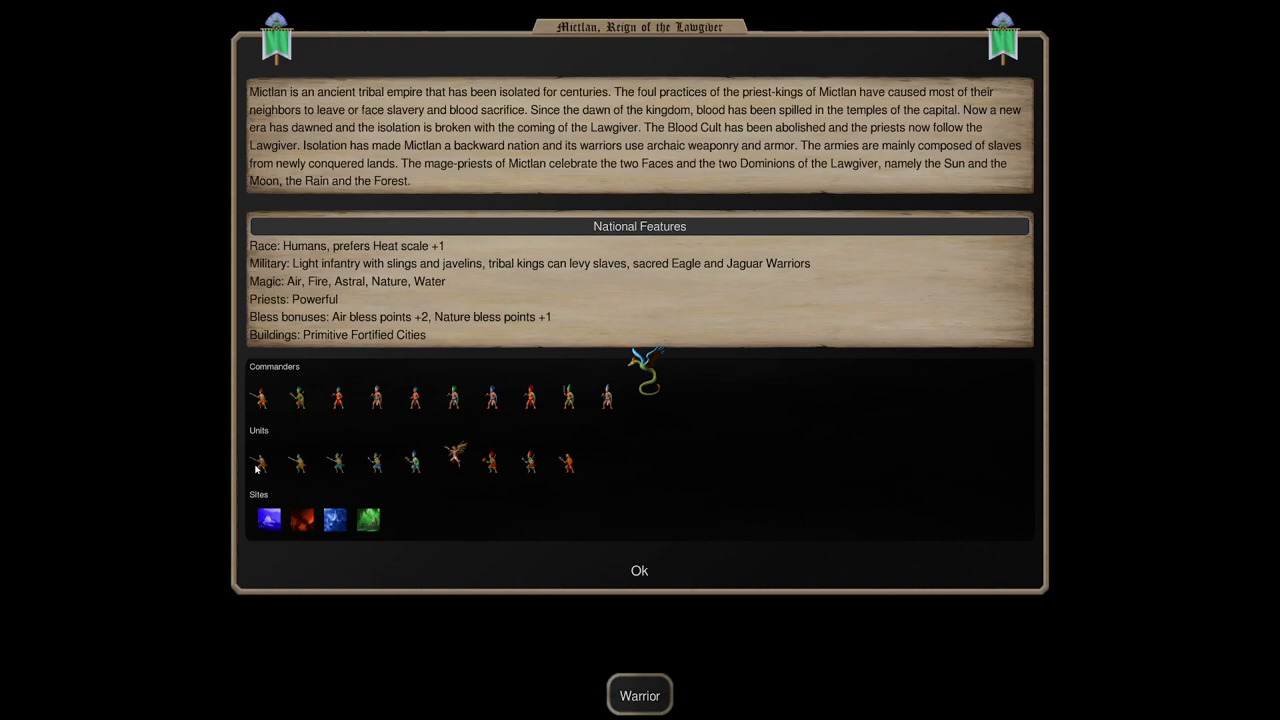
pyautogui.click(260, 460)
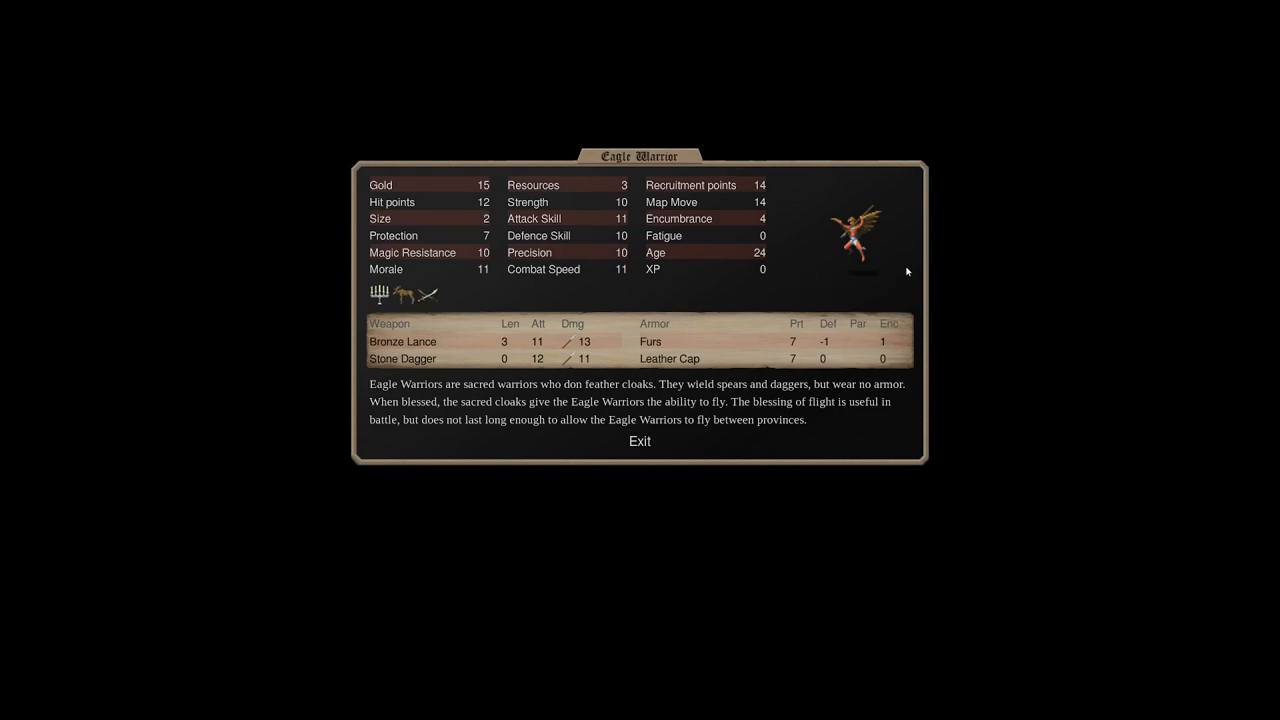
pyautogui.moveTo(658, 442)
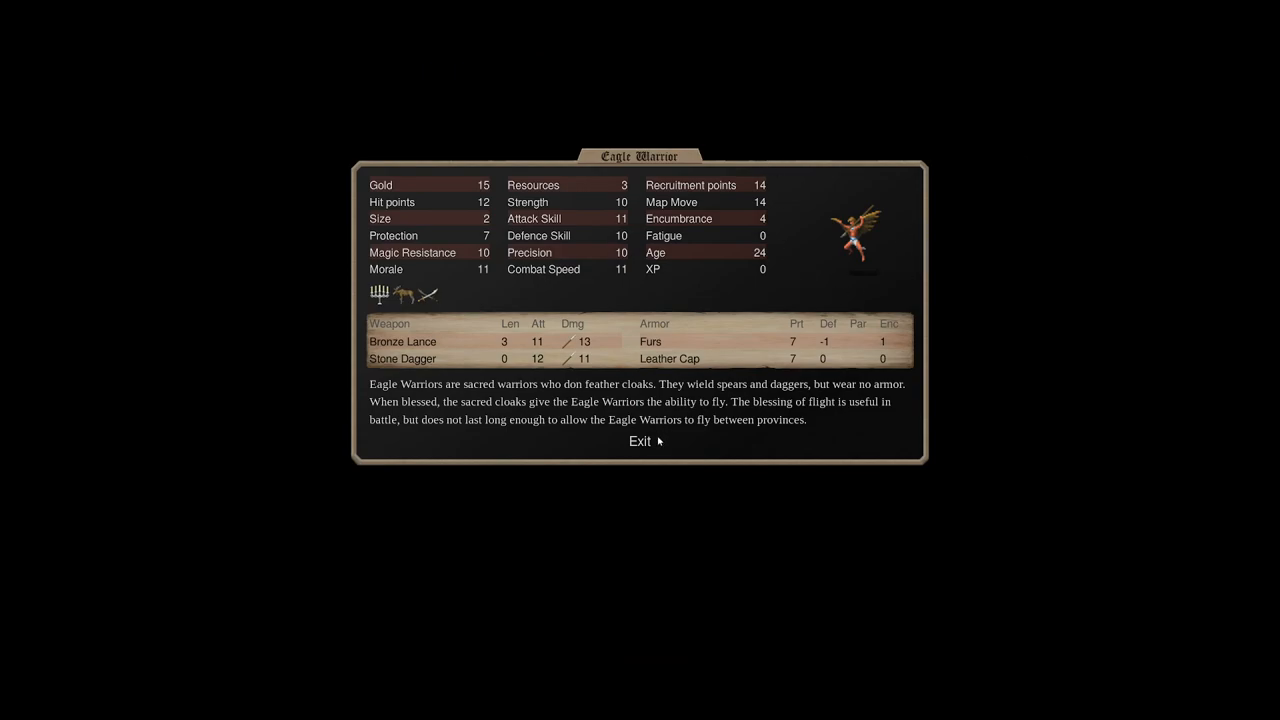
pyautogui.click(640, 442)
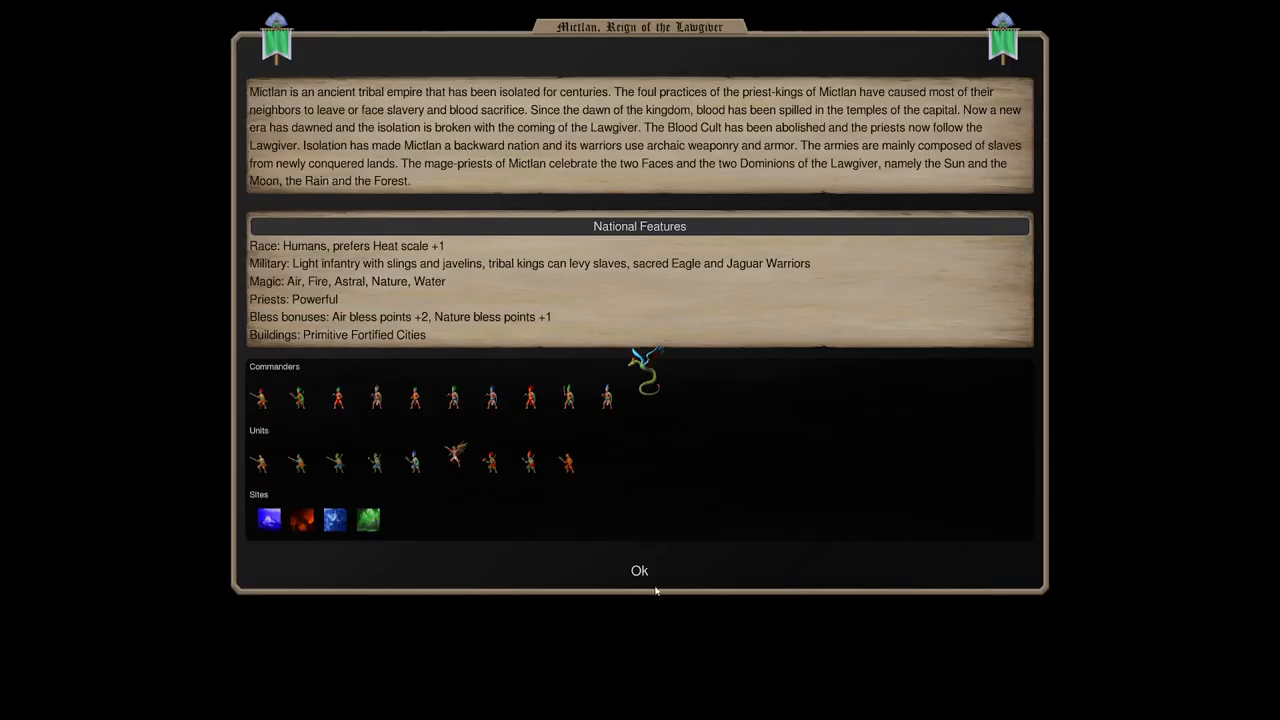
# Return to the god design, raise Blood magic to 4 and list the Blood spells.
pyautogui.click(640, 572)
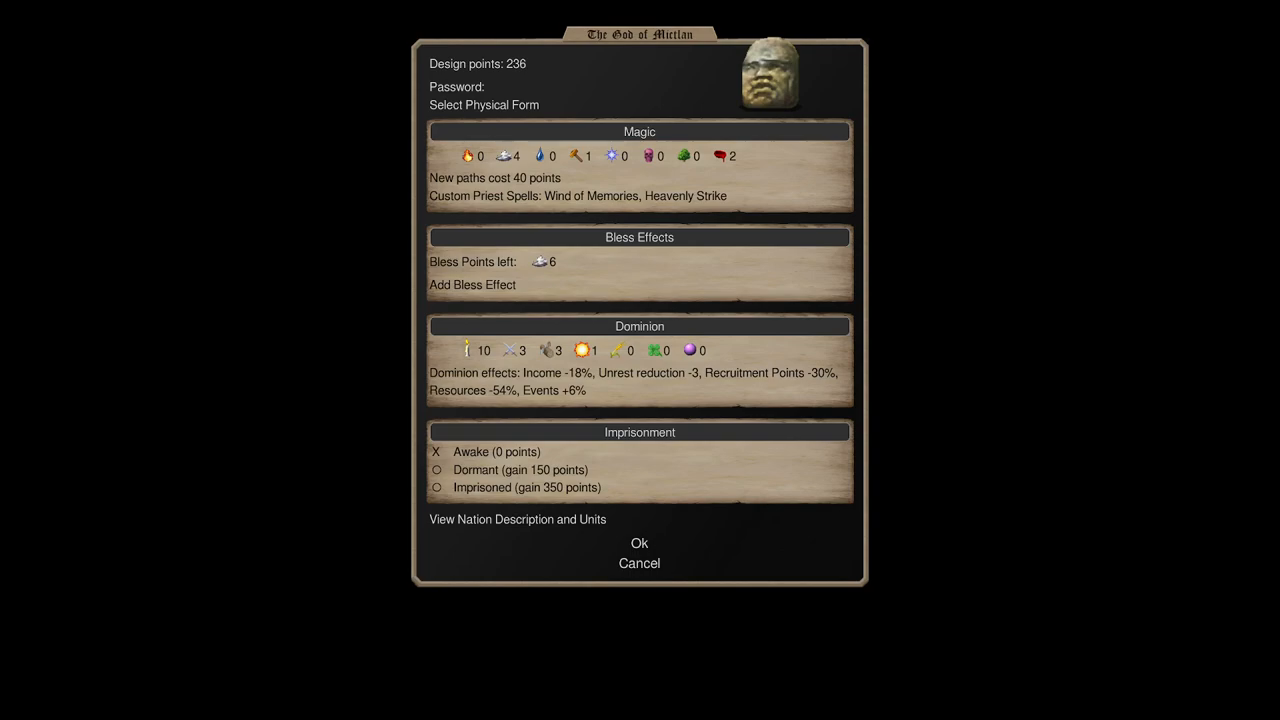
pyautogui.moveTo(344, 344)
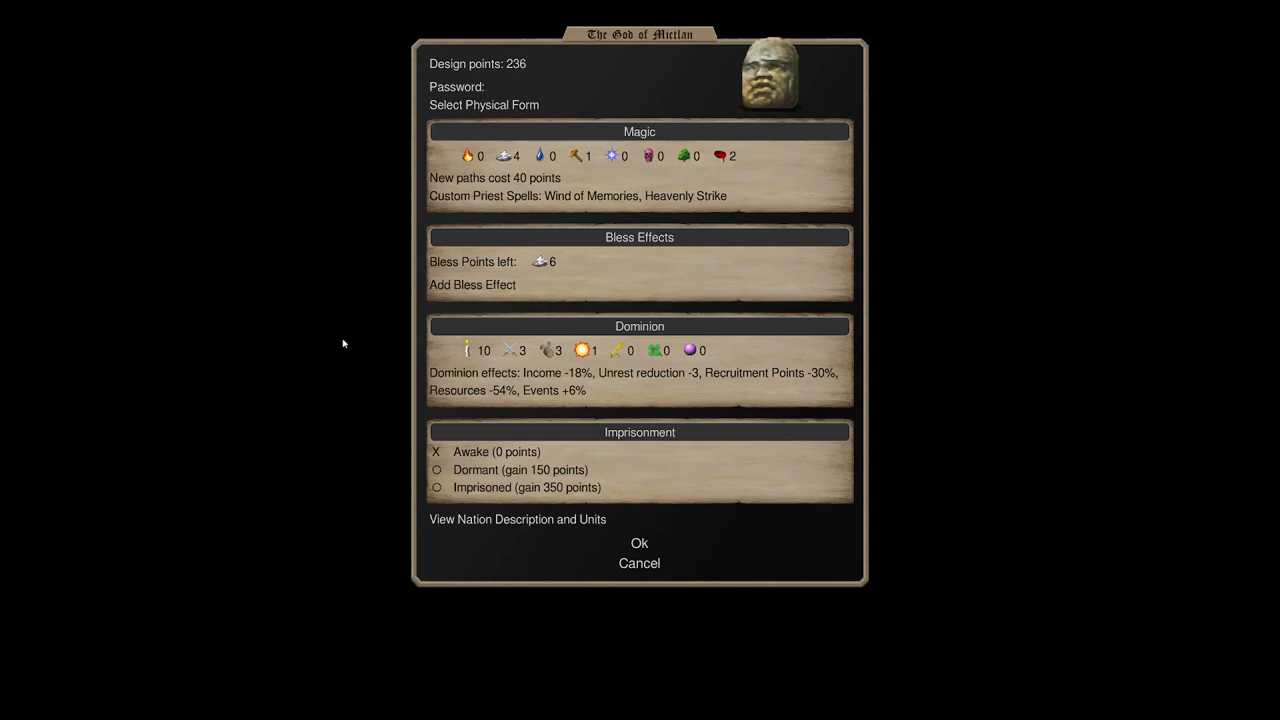
pyautogui.moveTo(684, 148)
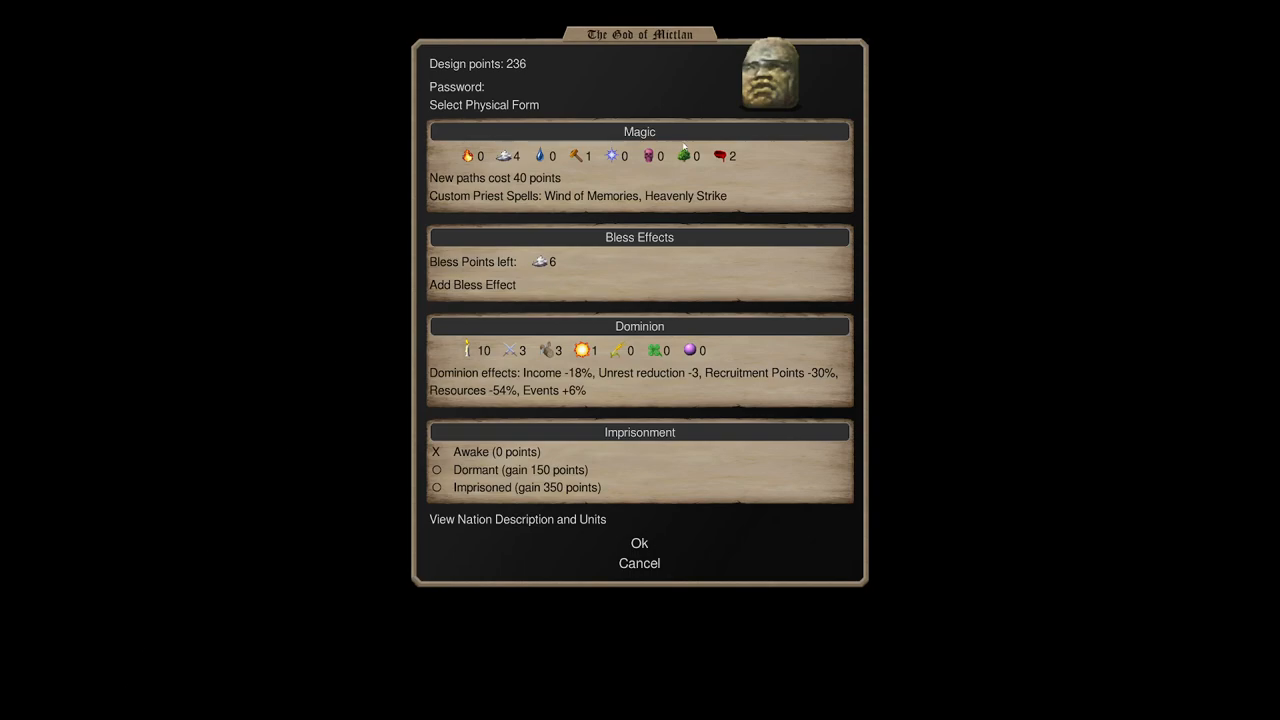
pyautogui.click(708, 156)
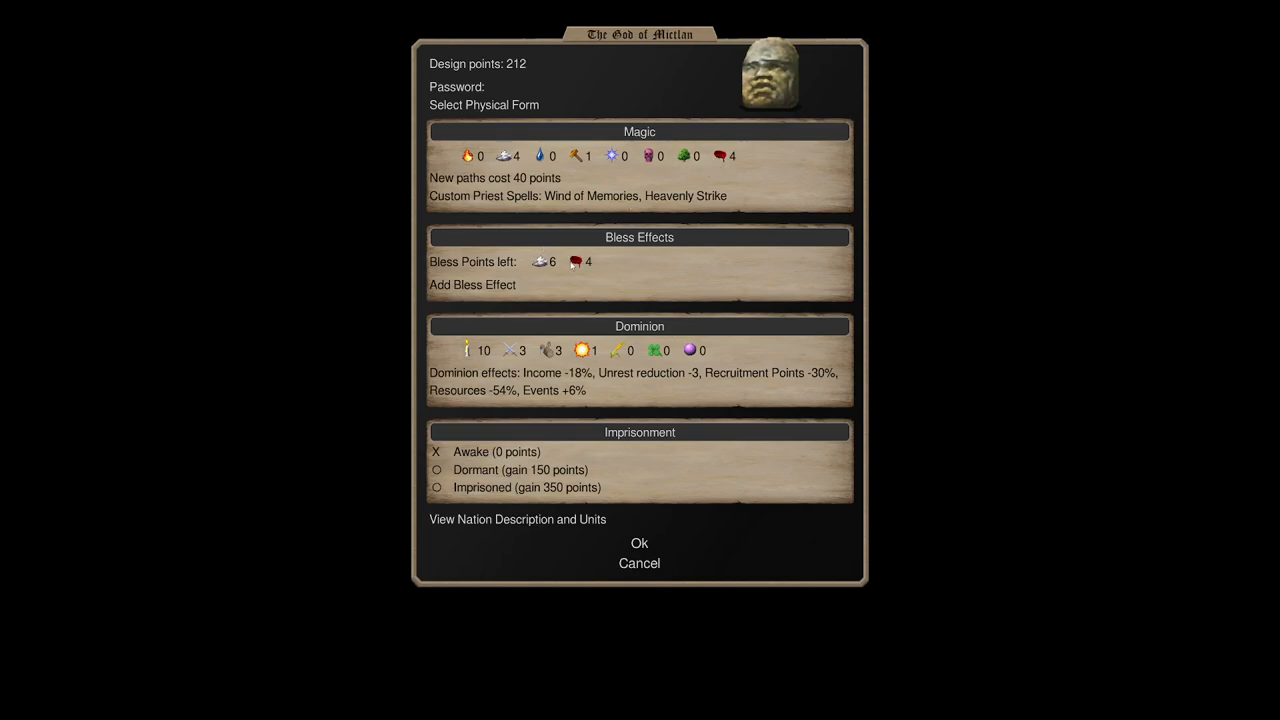
pyautogui.moveTo(568, 268)
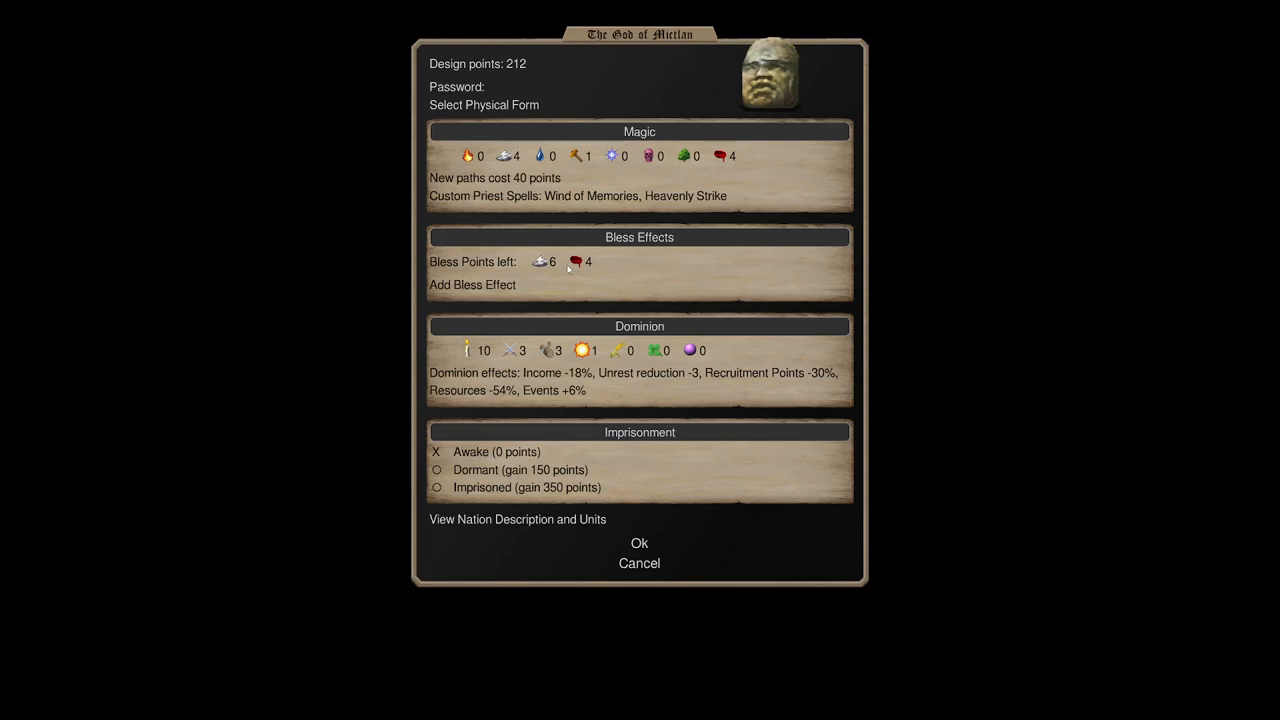
pyautogui.moveTo(748, 168)
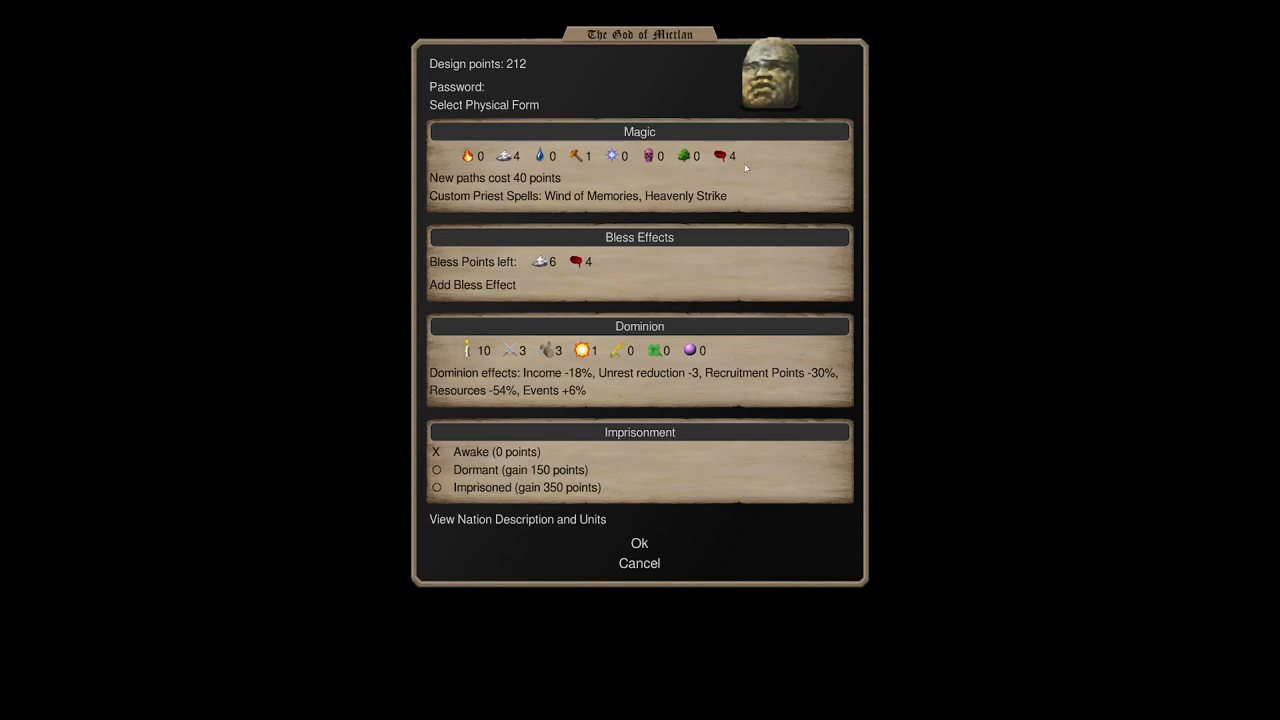
pyautogui.click(518, 520)
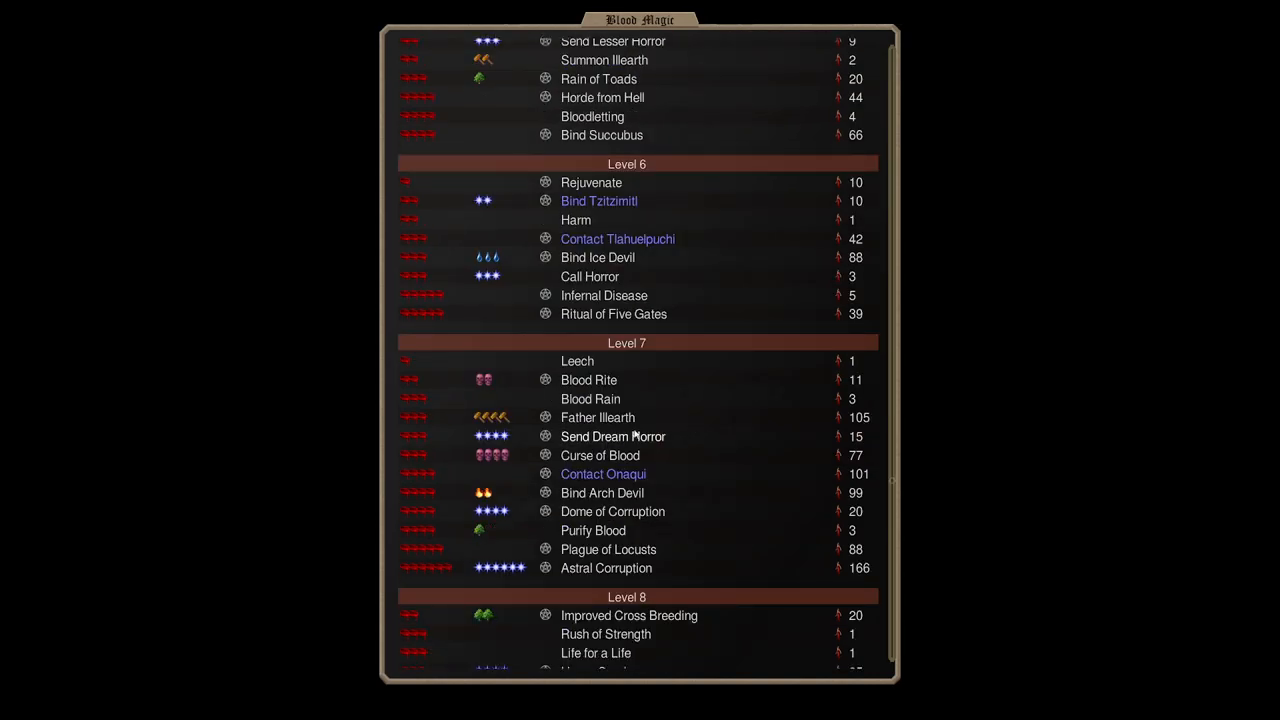
pyautogui.scroll(3)
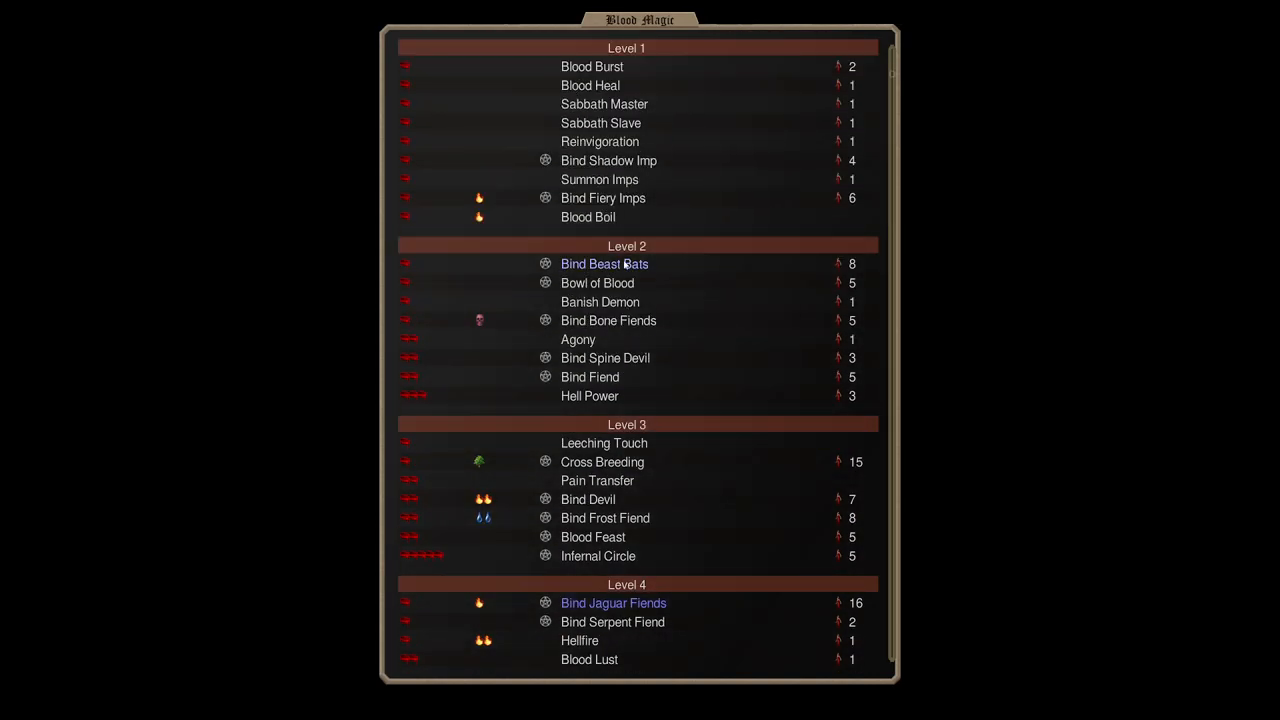
pyautogui.scroll(-3)
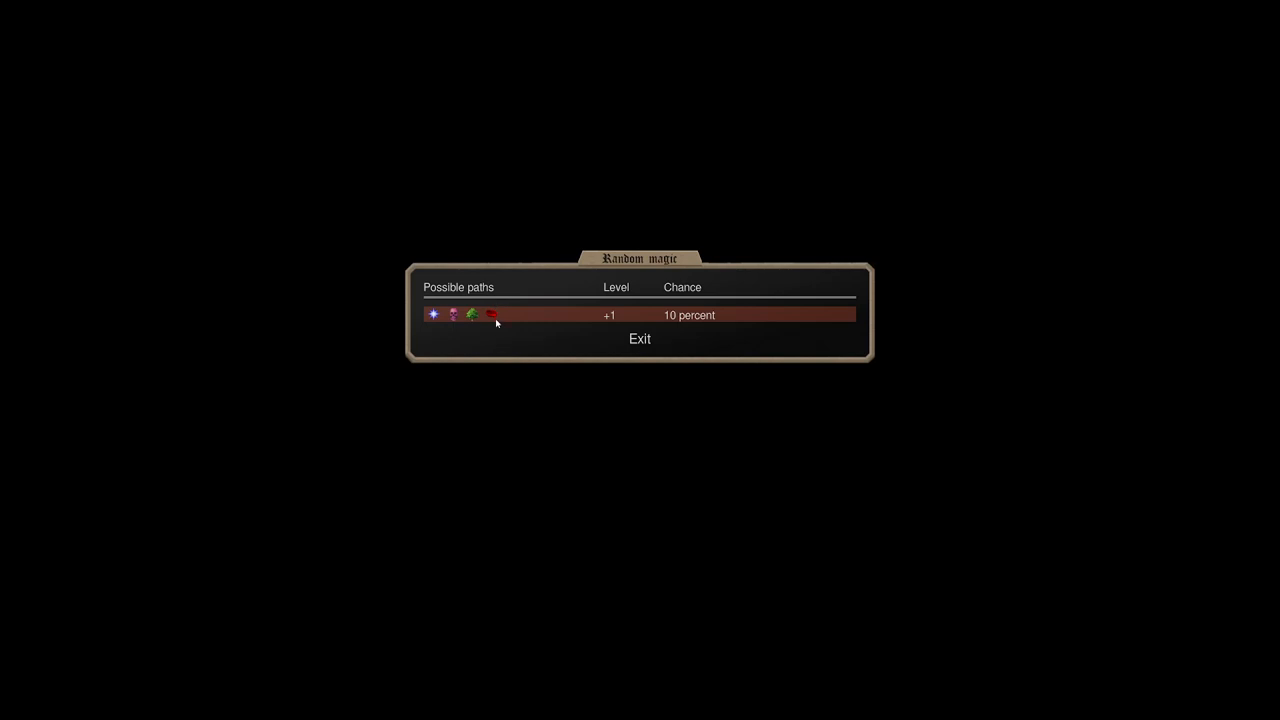
pyautogui.click(640, 338)
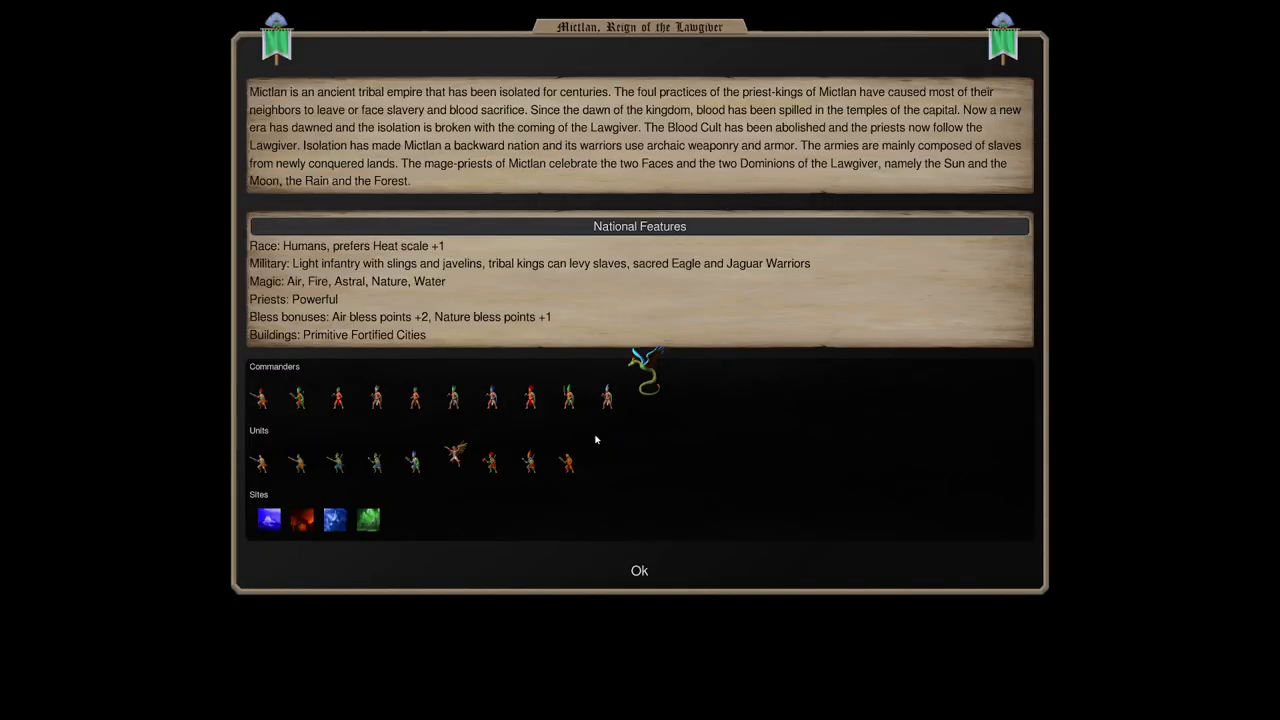
pyautogui.click(640, 572)
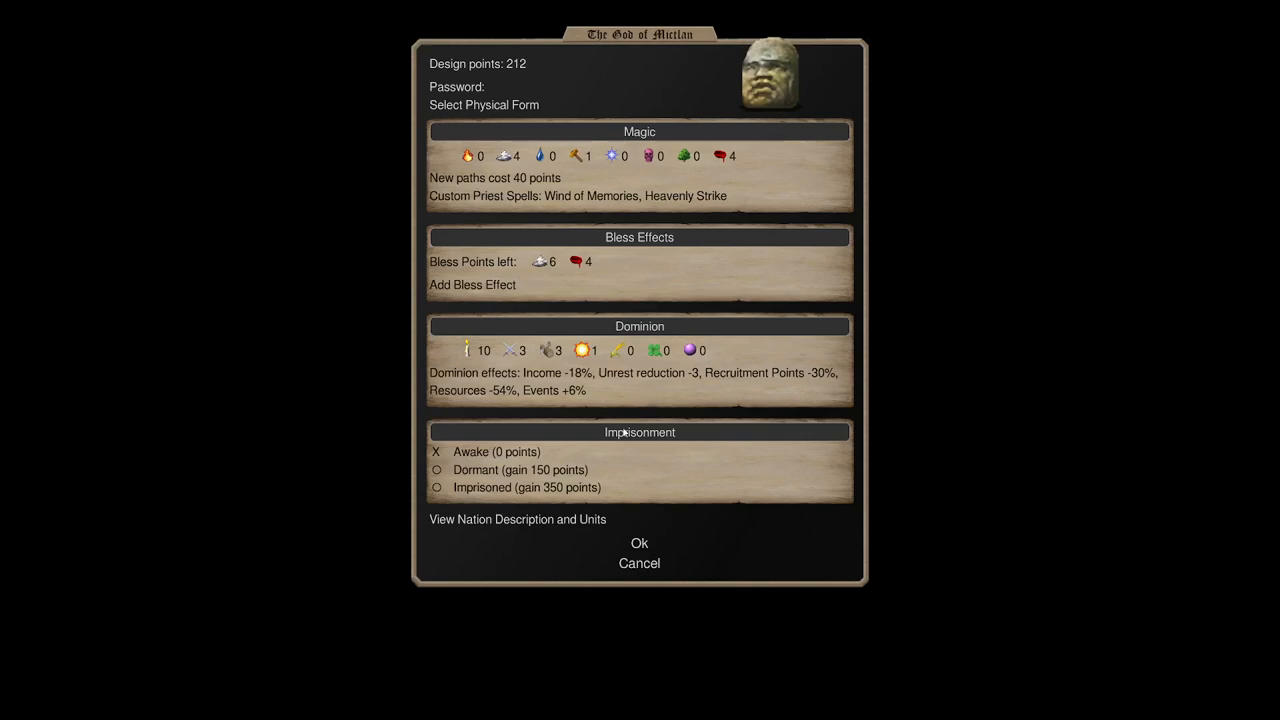
pyautogui.click(516, 520)
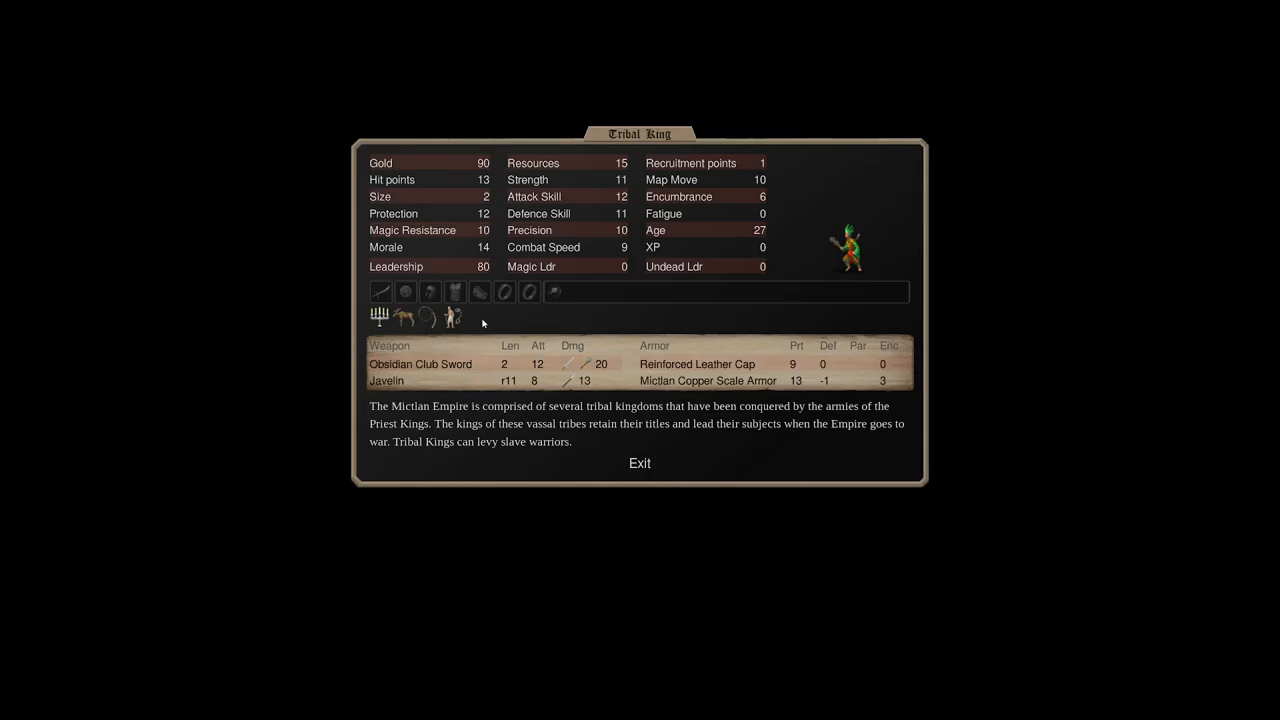
pyautogui.click(640, 464)
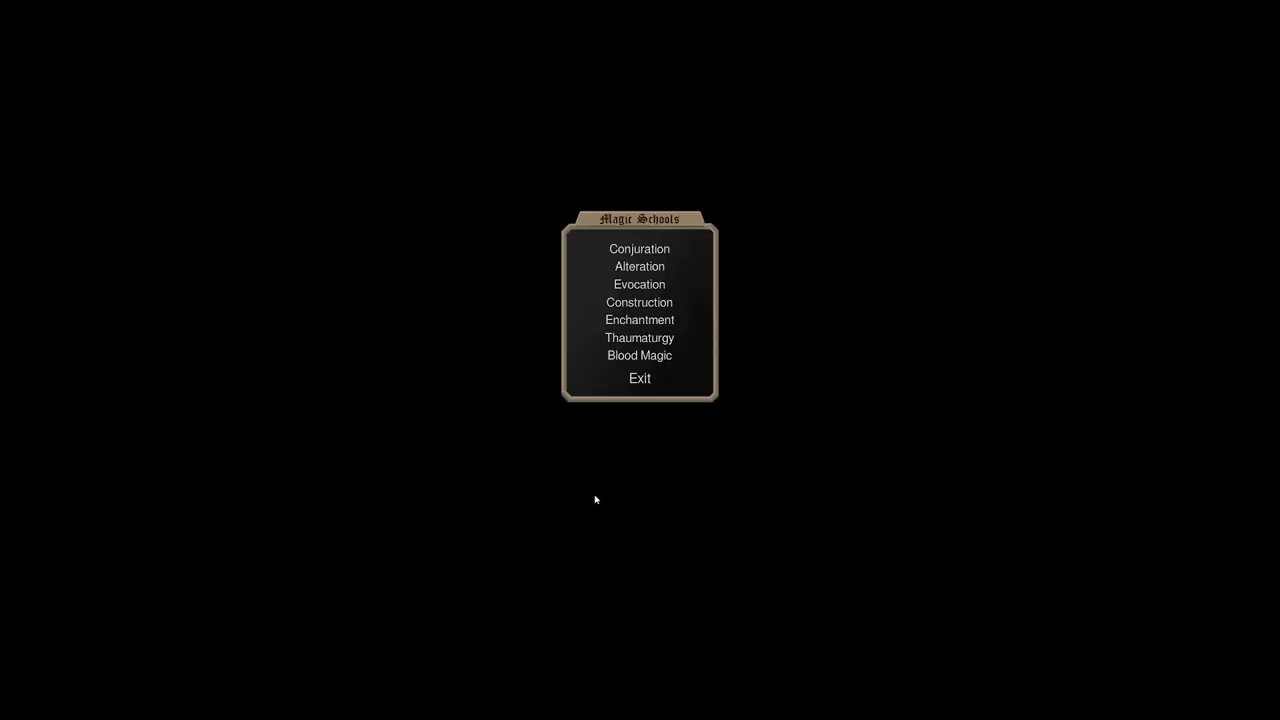
pyautogui.click(640, 356)
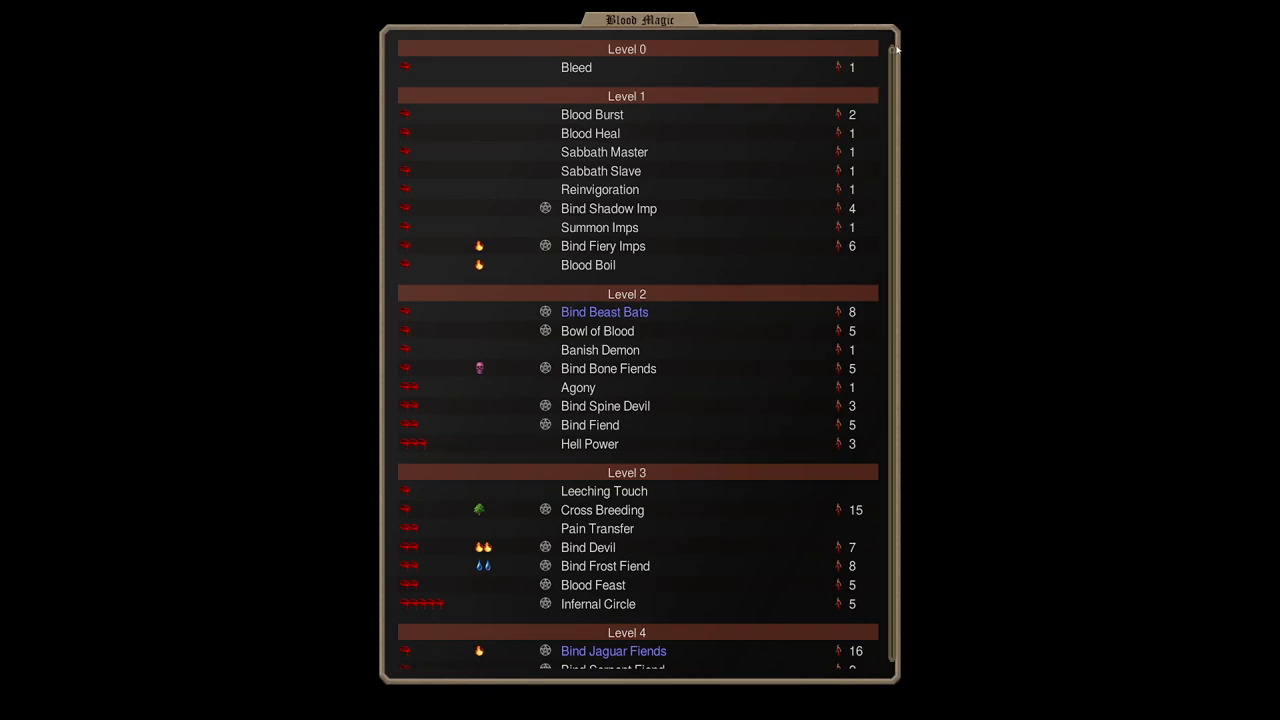
pyautogui.scroll(-3)
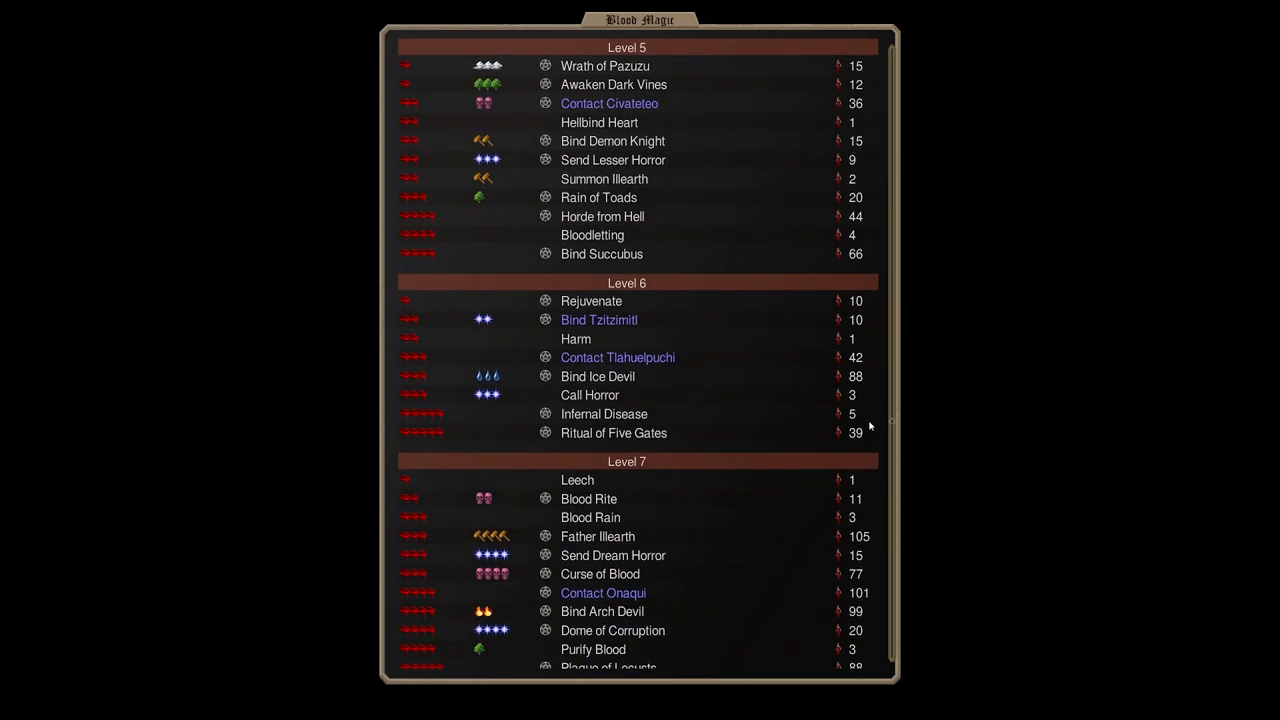
pyautogui.click(604, 592)
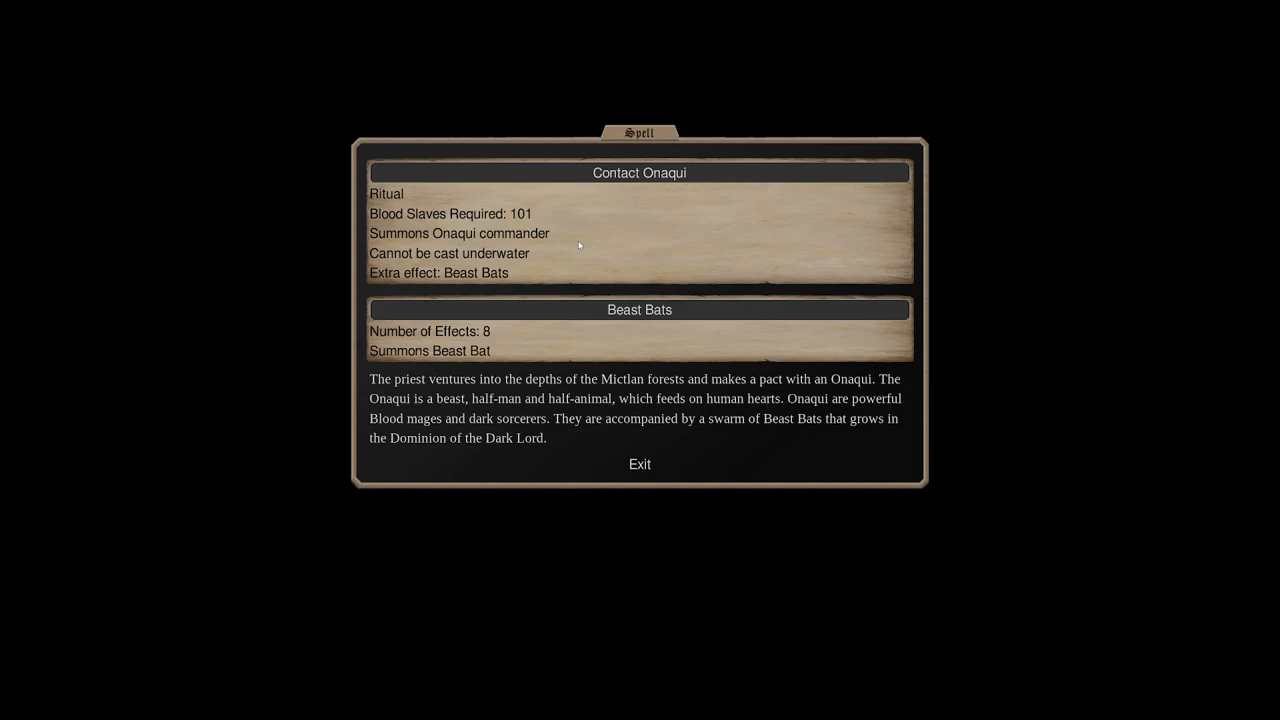
pyautogui.click(640, 464)
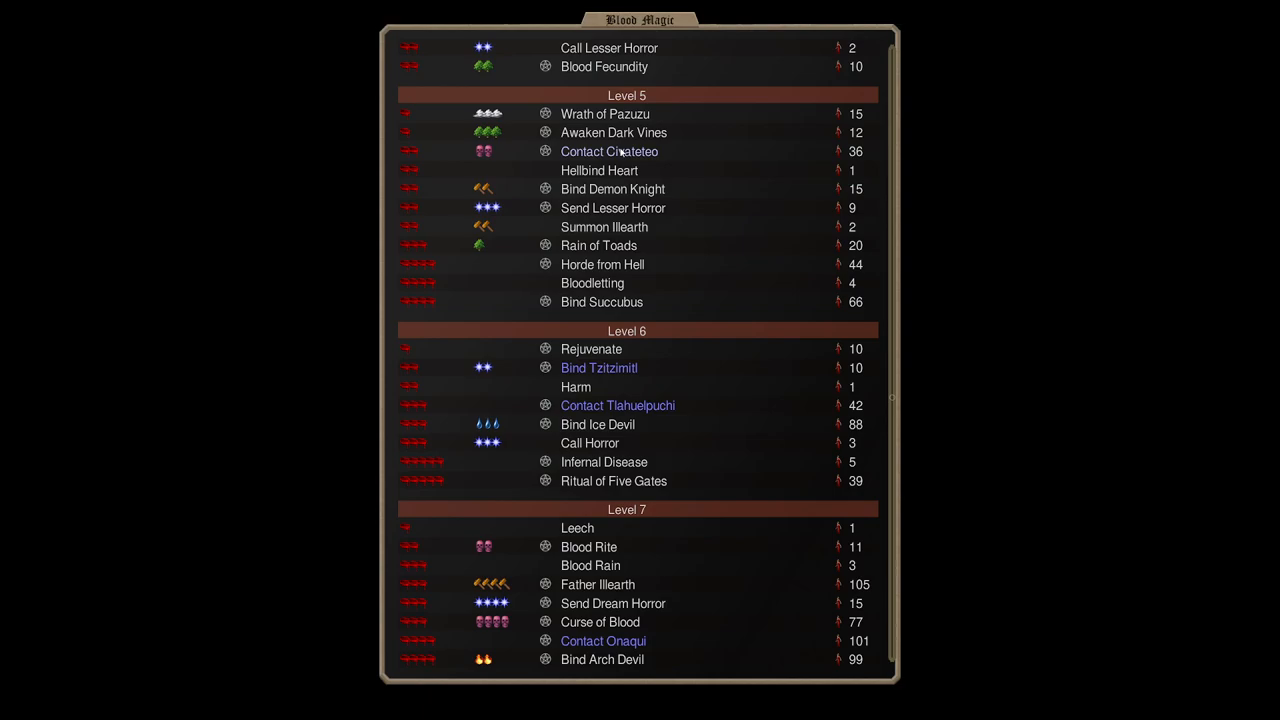
pyautogui.scroll(-3)
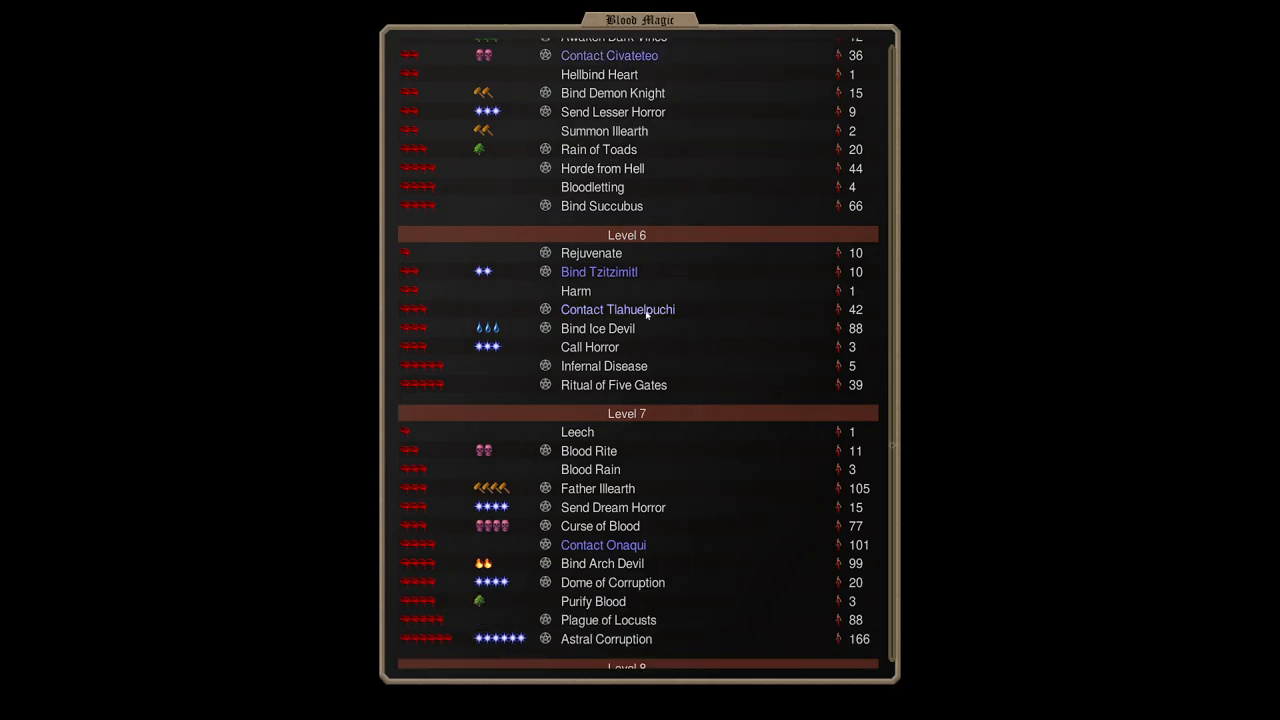
pyautogui.scroll(-3)
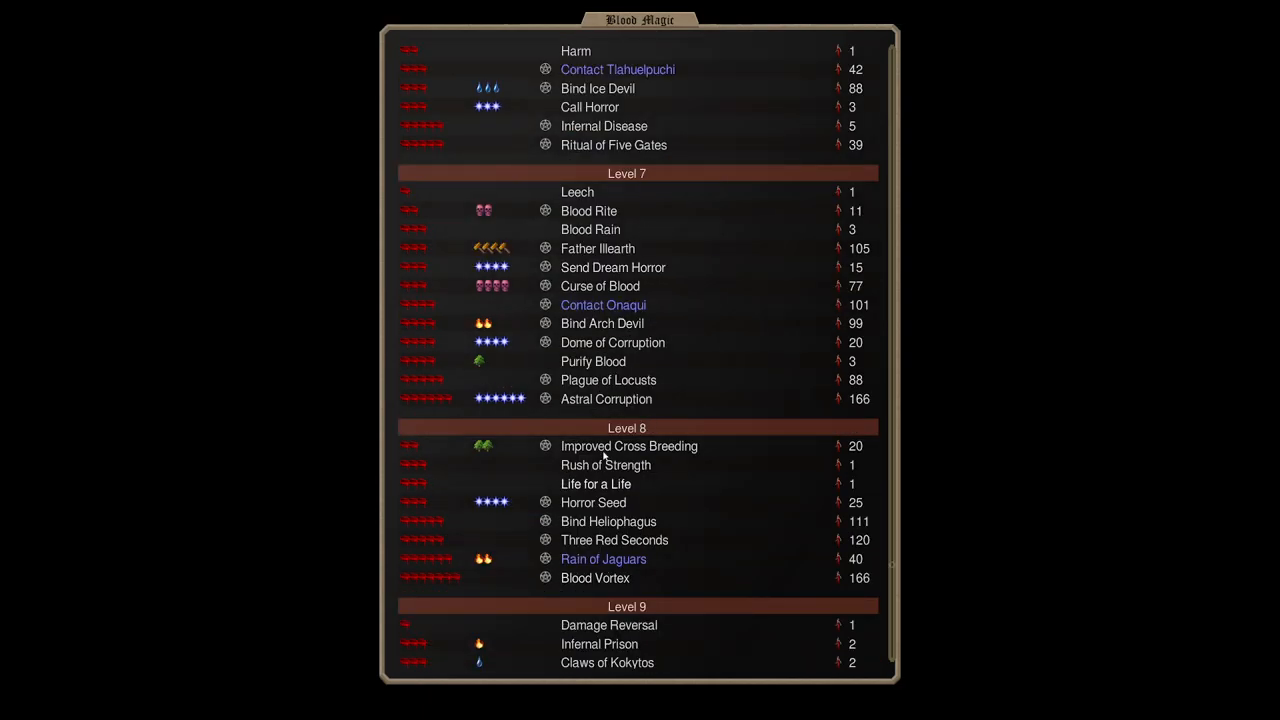
pyautogui.moveTo(684, 62)
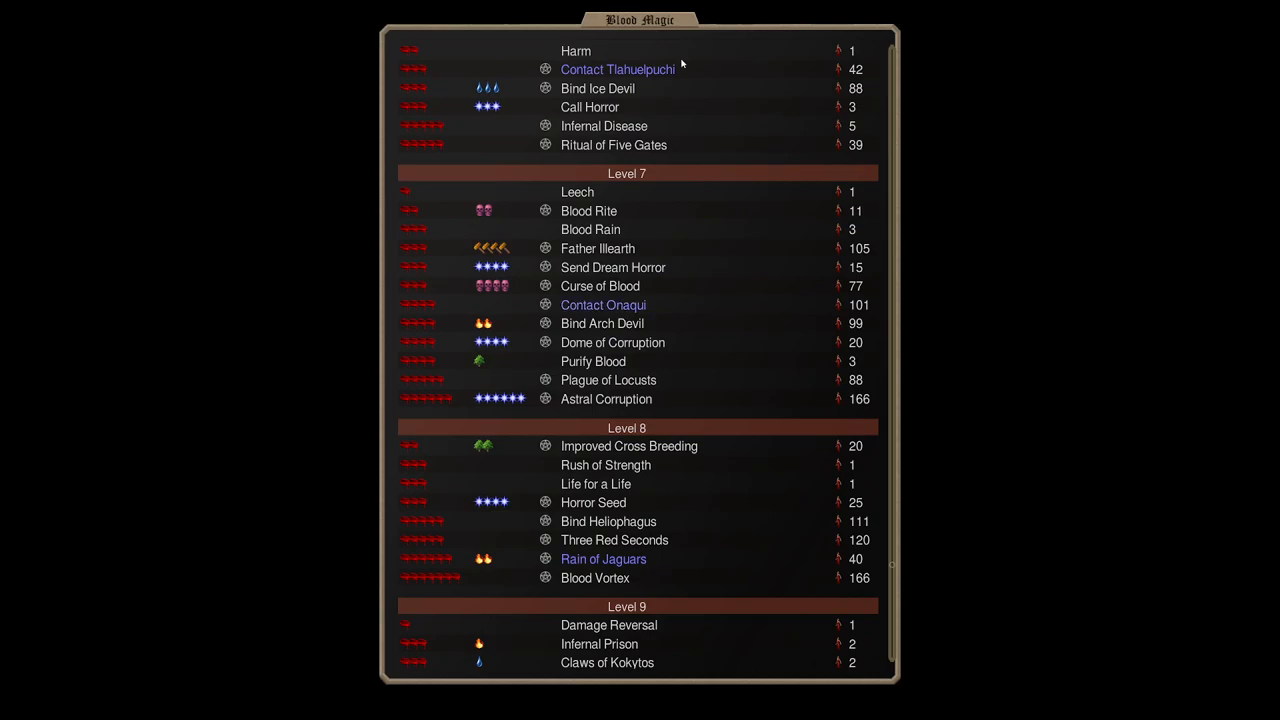
pyautogui.scroll(3)
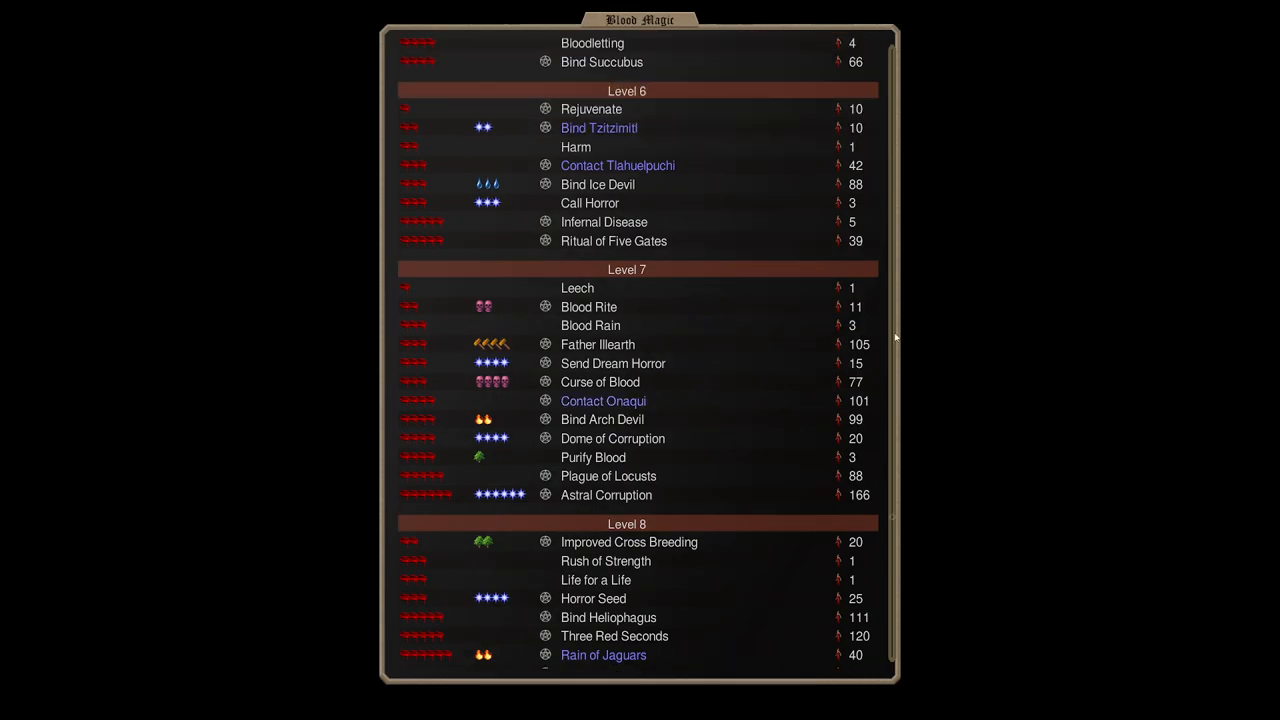
pyautogui.scroll(3)
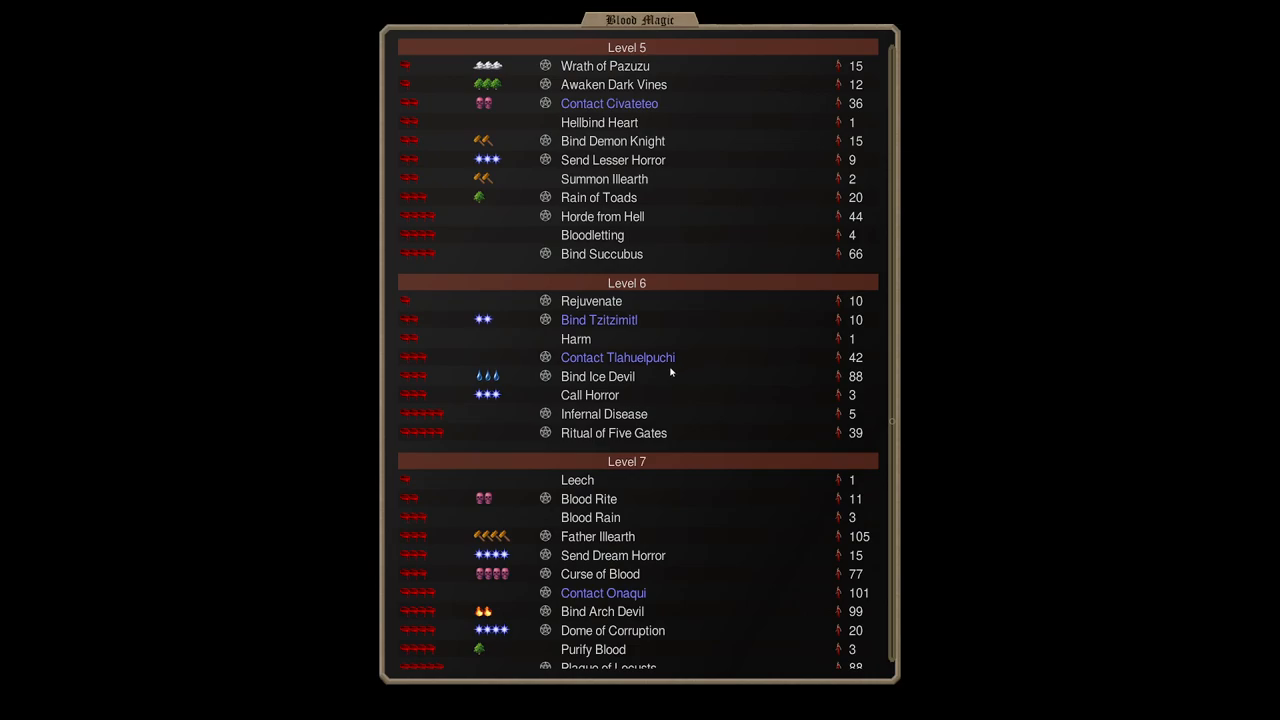
pyautogui.scroll(-3)
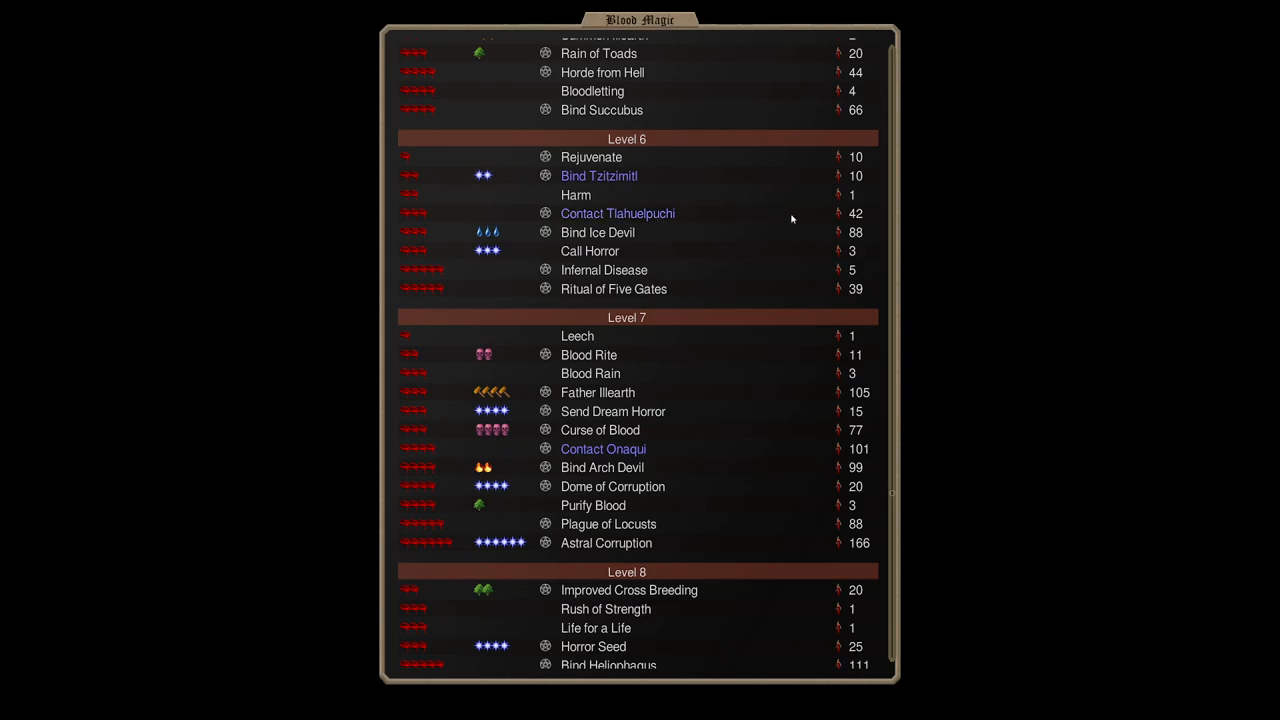
pyautogui.scroll(-3)
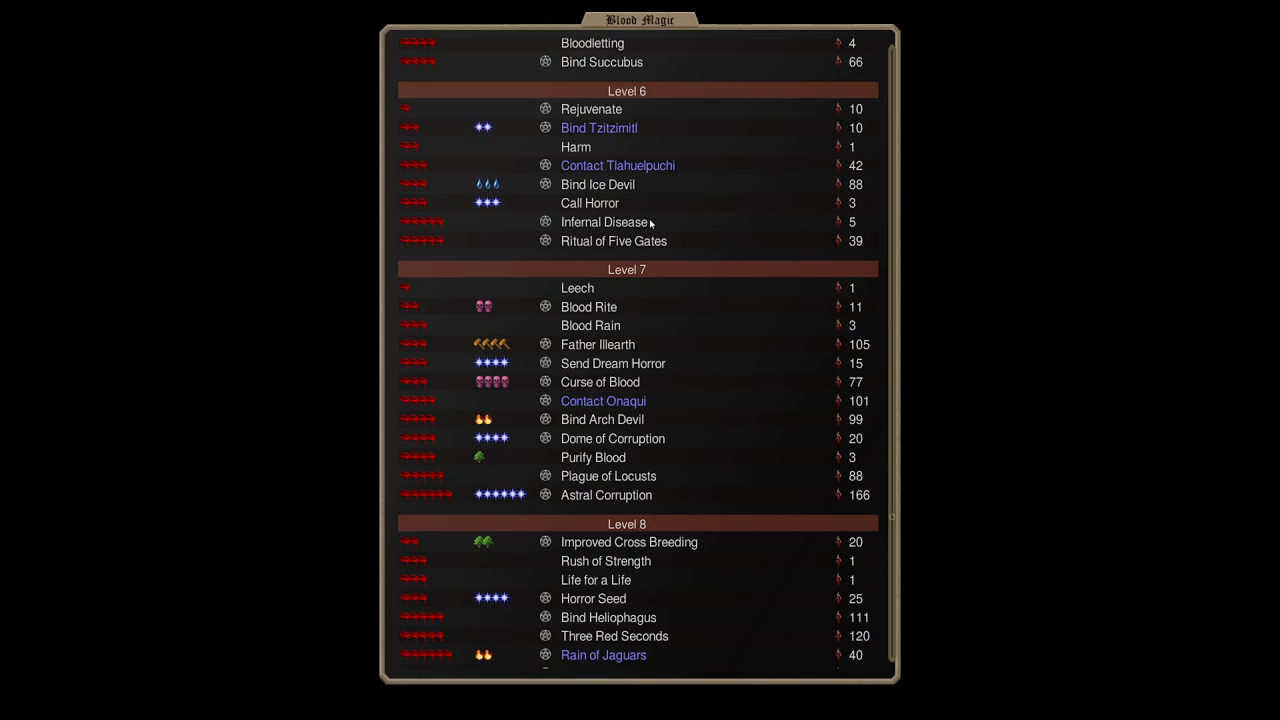
pyautogui.moveTo(612, 400)
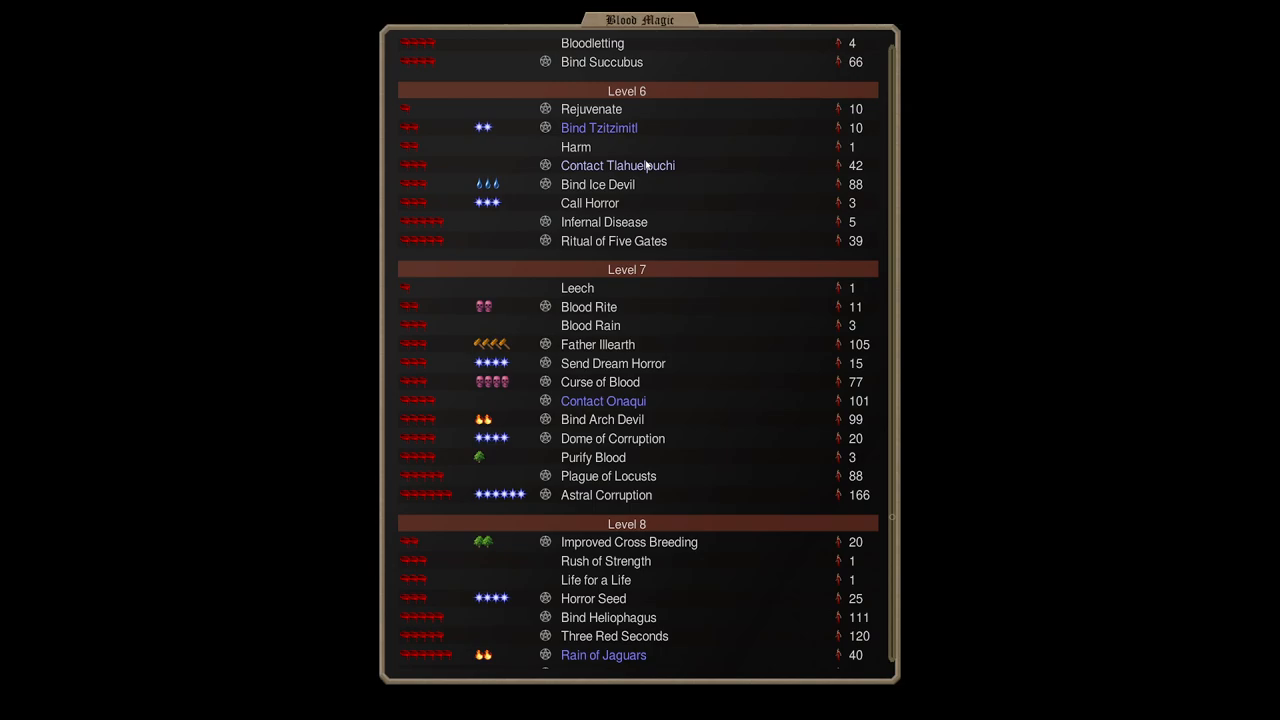
pyautogui.moveTo(604, 400)
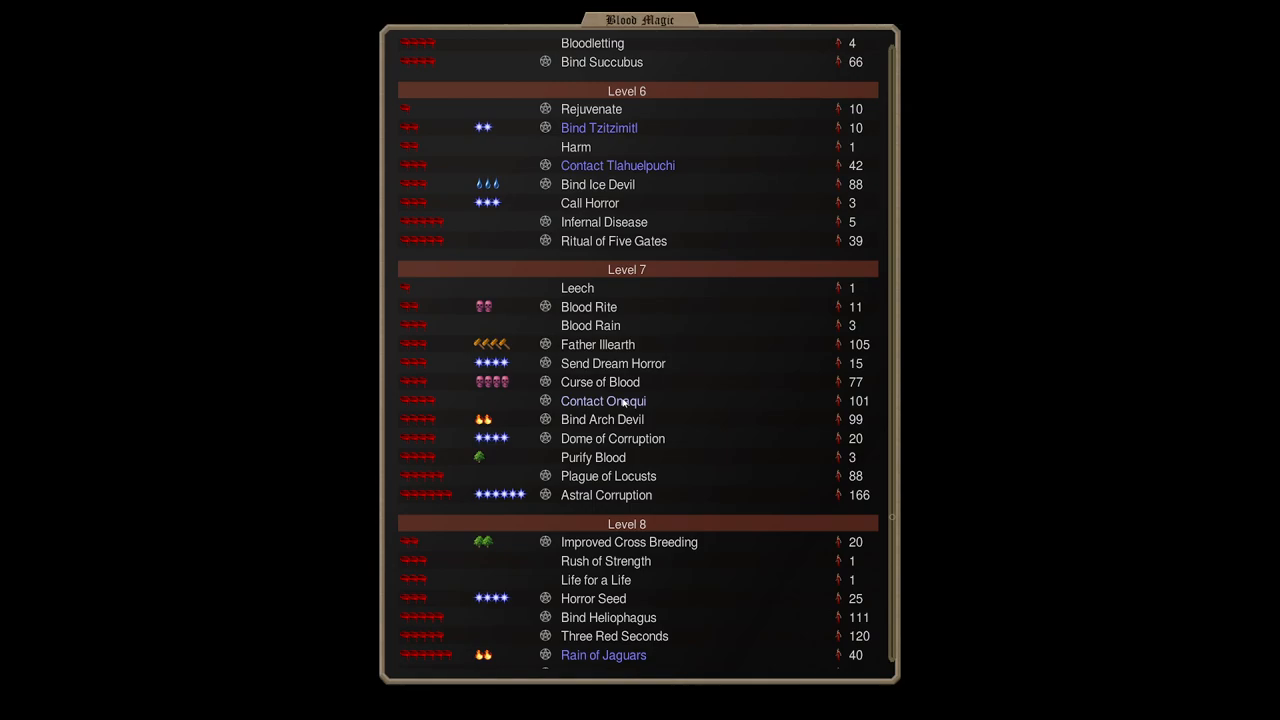
pyautogui.click(604, 400)
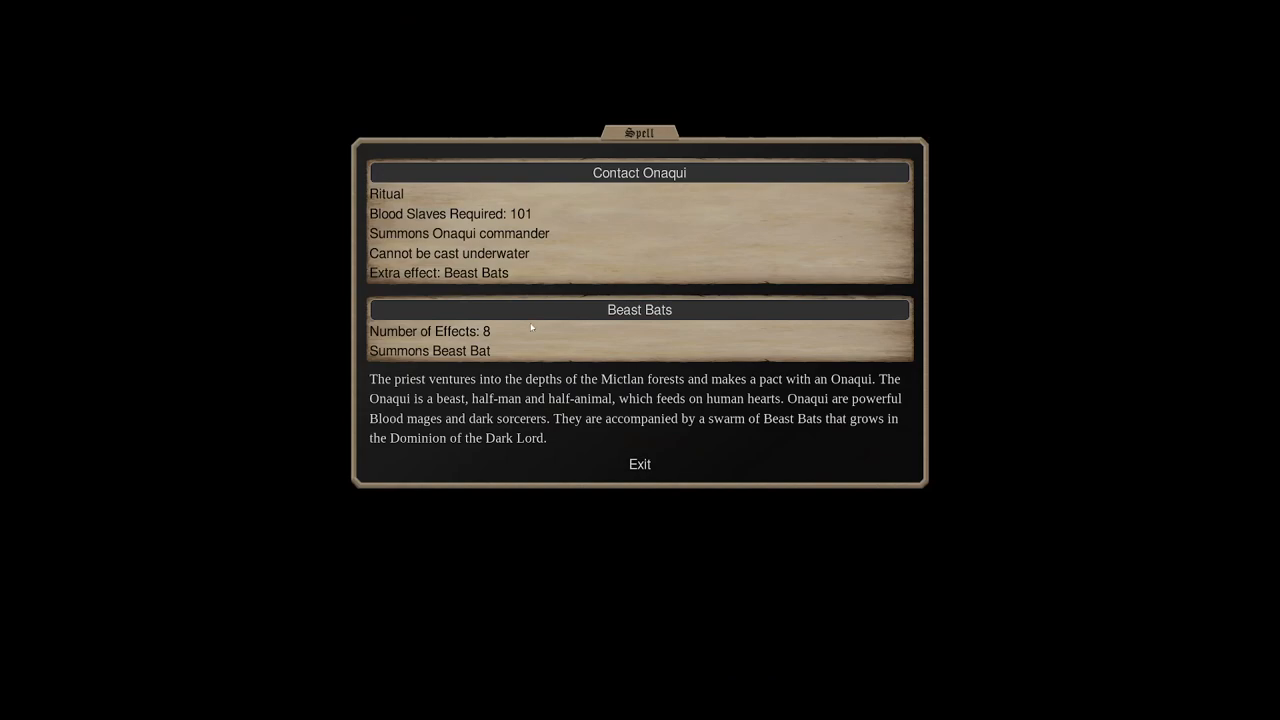
pyautogui.moveTo(462, 336)
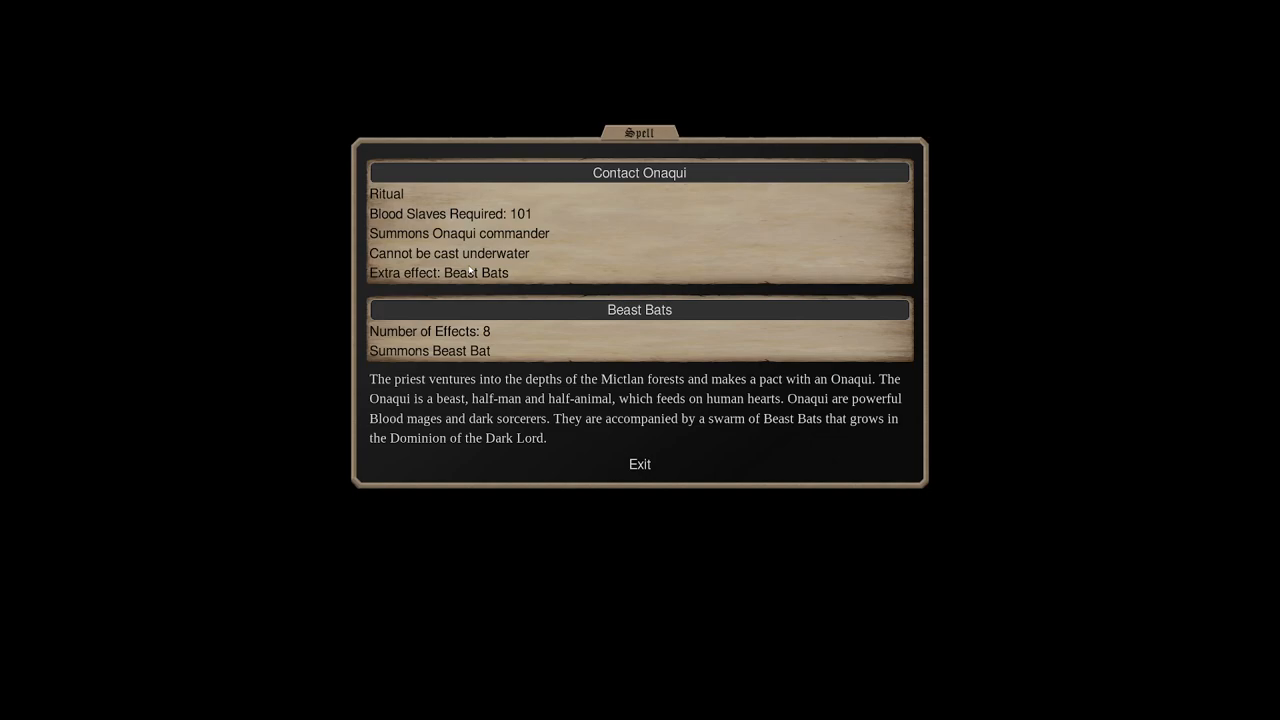
pyautogui.click(640, 464)
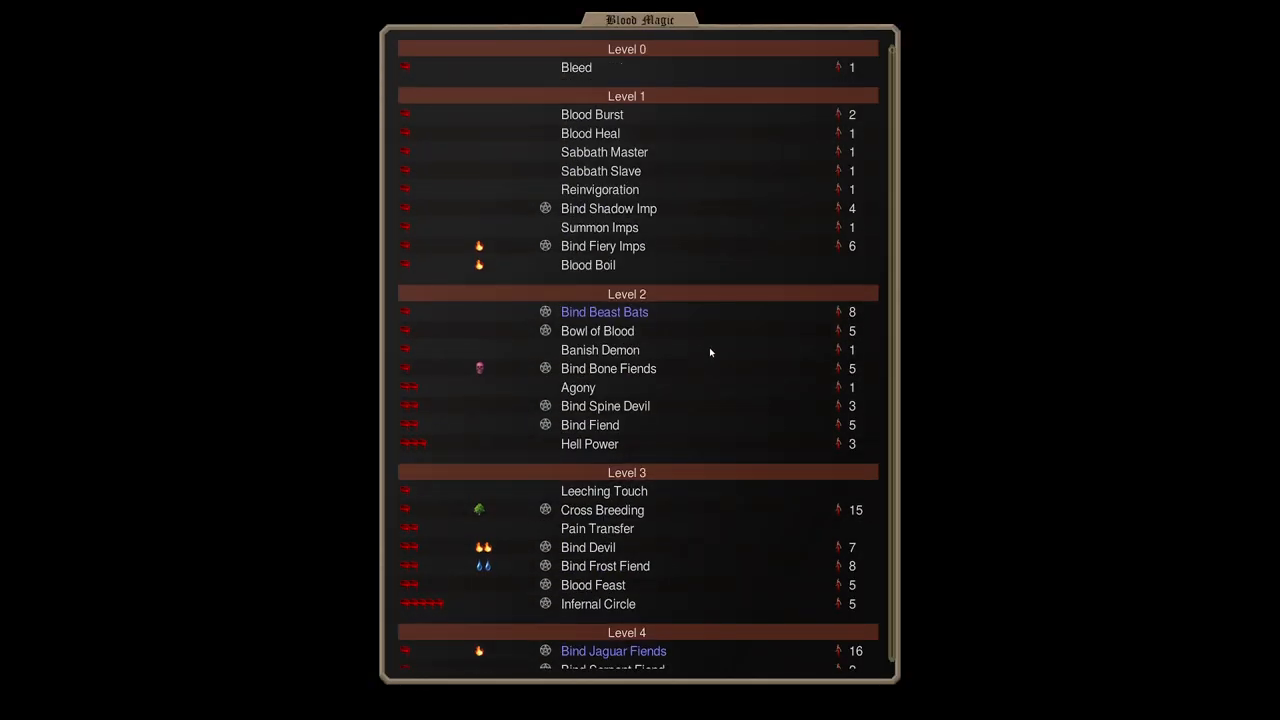
pyautogui.click(604, 312)
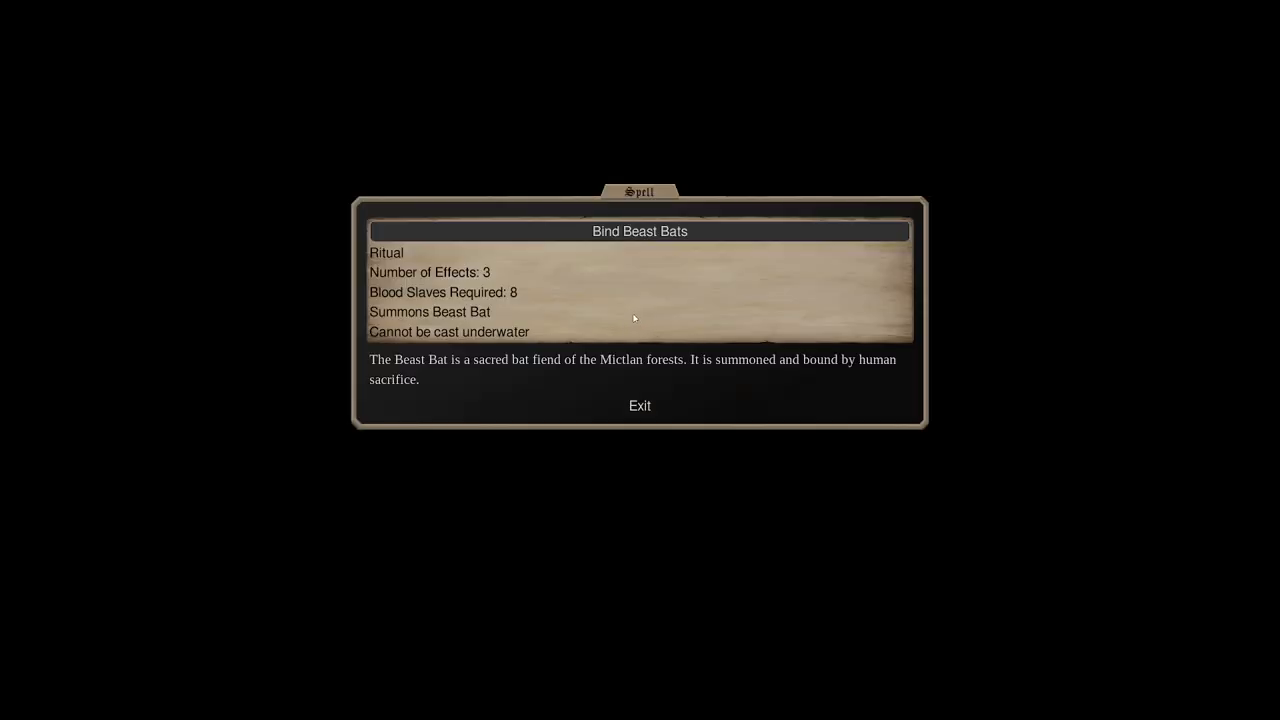
pyautogui.moveTo(506, 272)
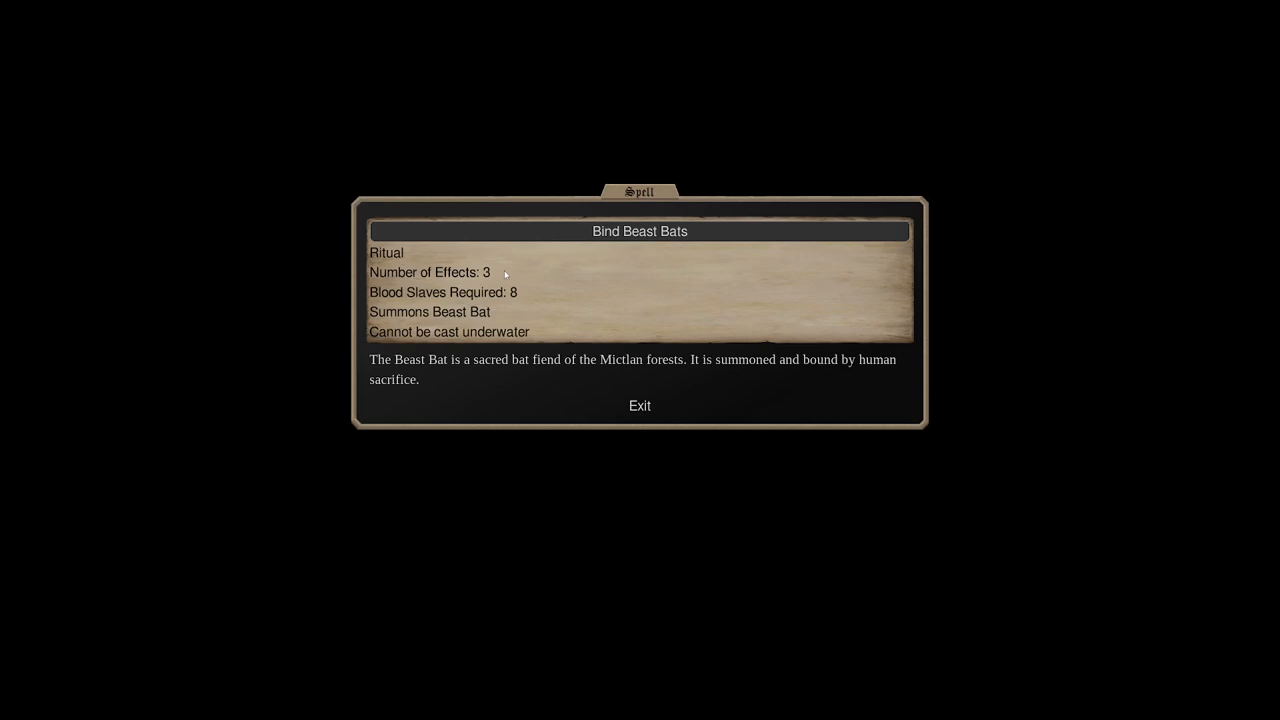
pyautogui.click(640, 406)
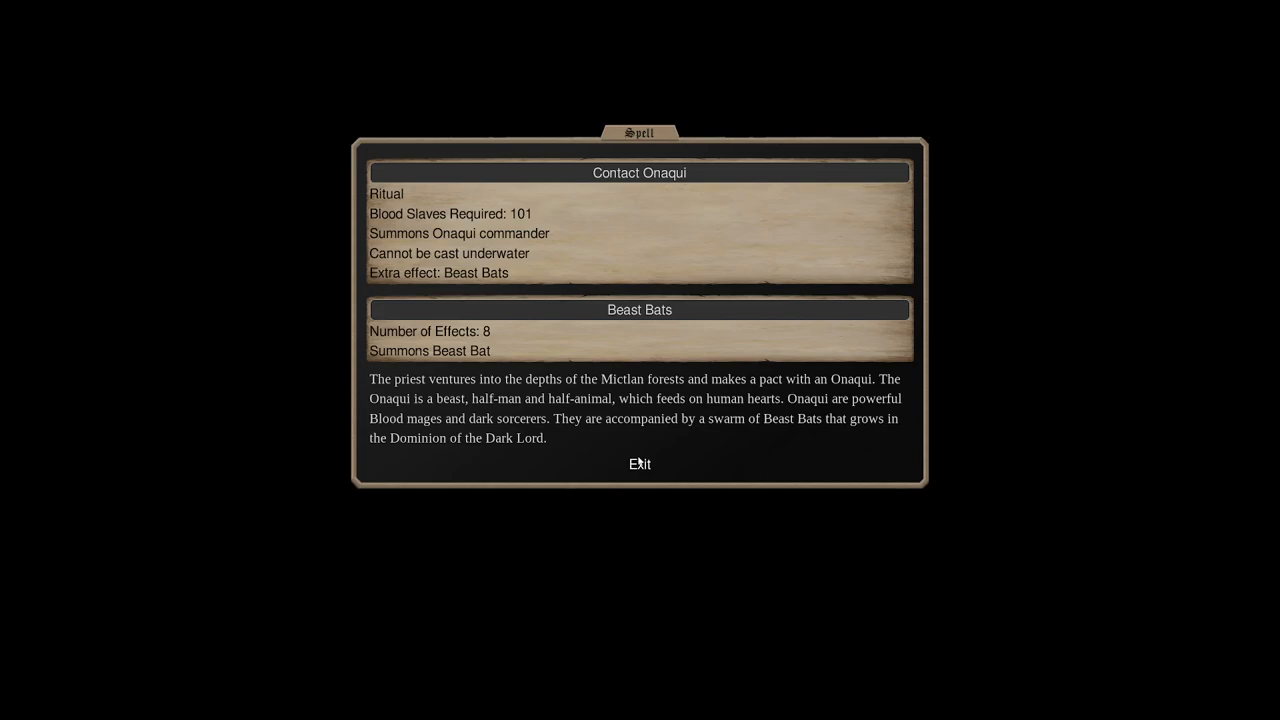
pyautogui.click(640, 464)
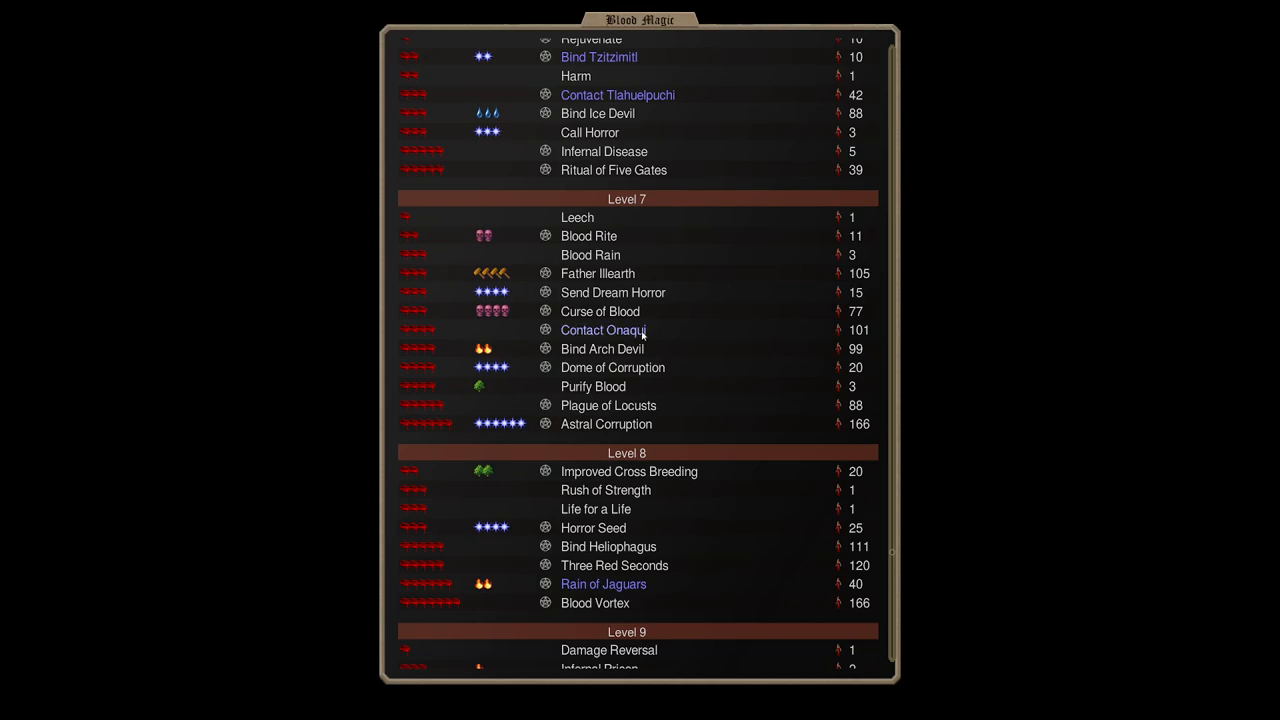
# Read Curse of Blood, scroll to the level 7–9 blood rituals, and open Rain of Jaguars' description.
pyautogui.click(600, 312)
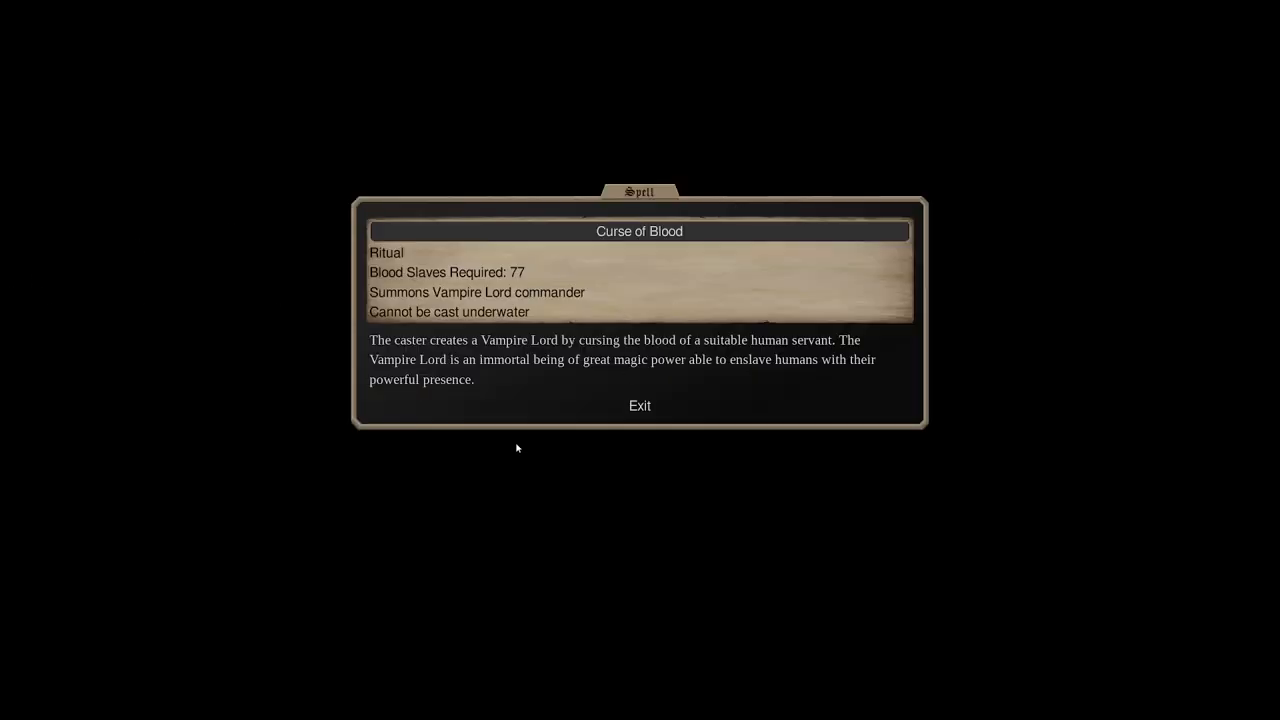
pyautogui.click(640, 404)
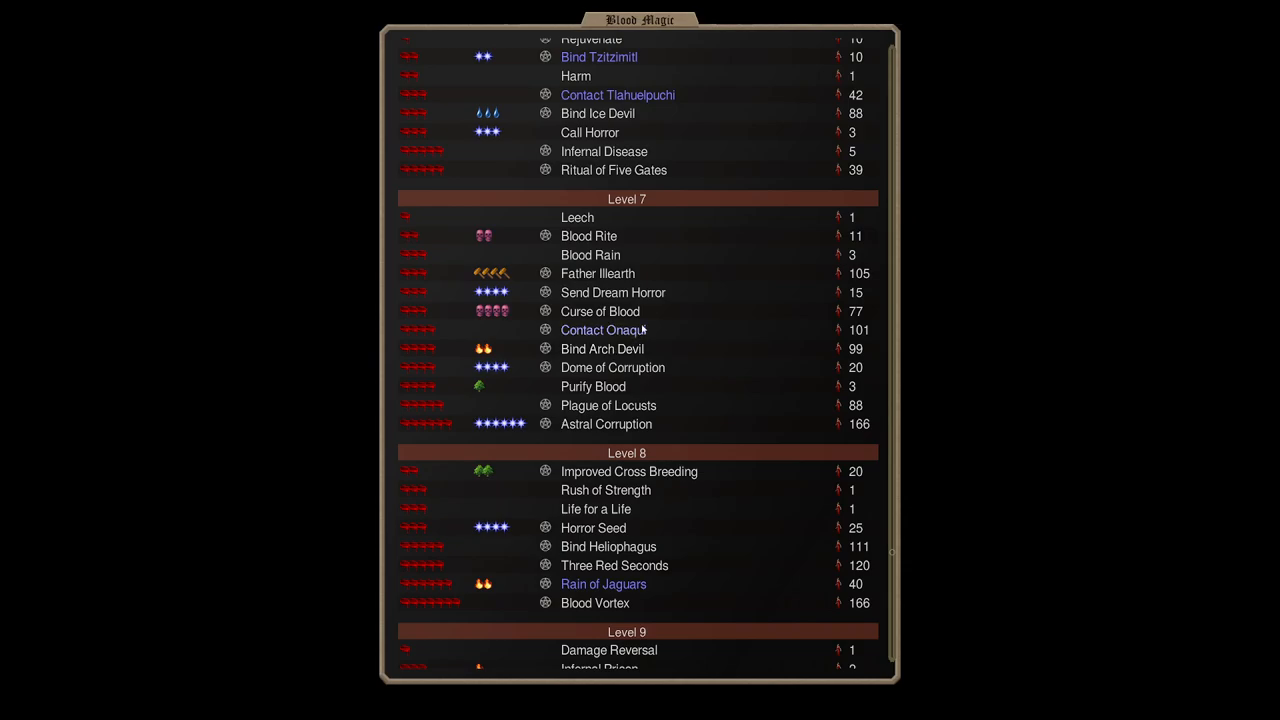
pyautogui.moveTo(460, 320)
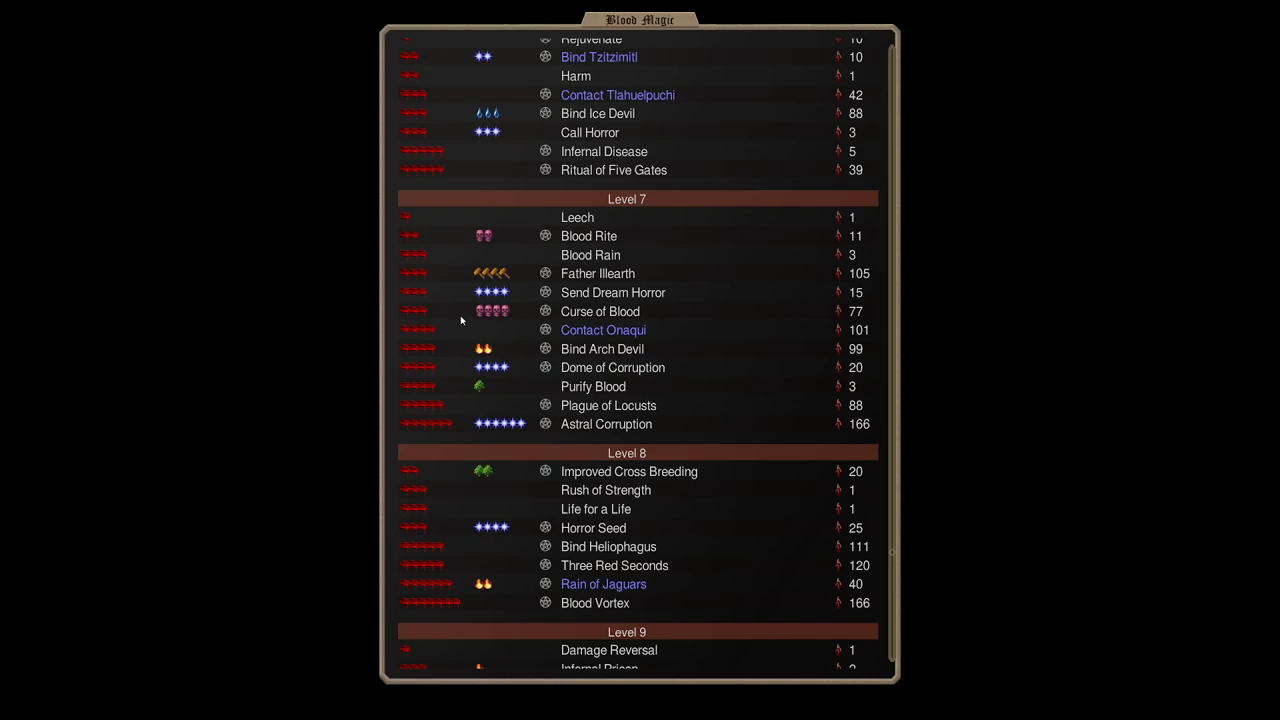
pyautogui.moveTo(600, 312)
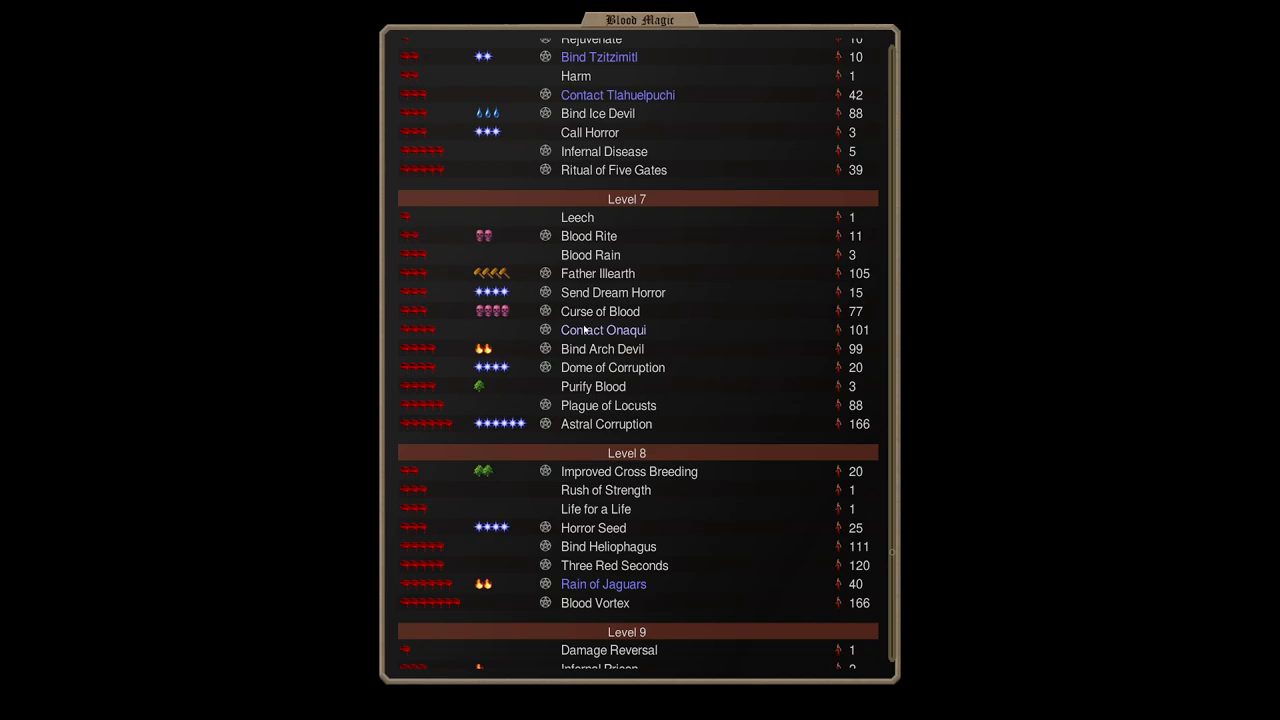
pyautogui.scroll(-3)
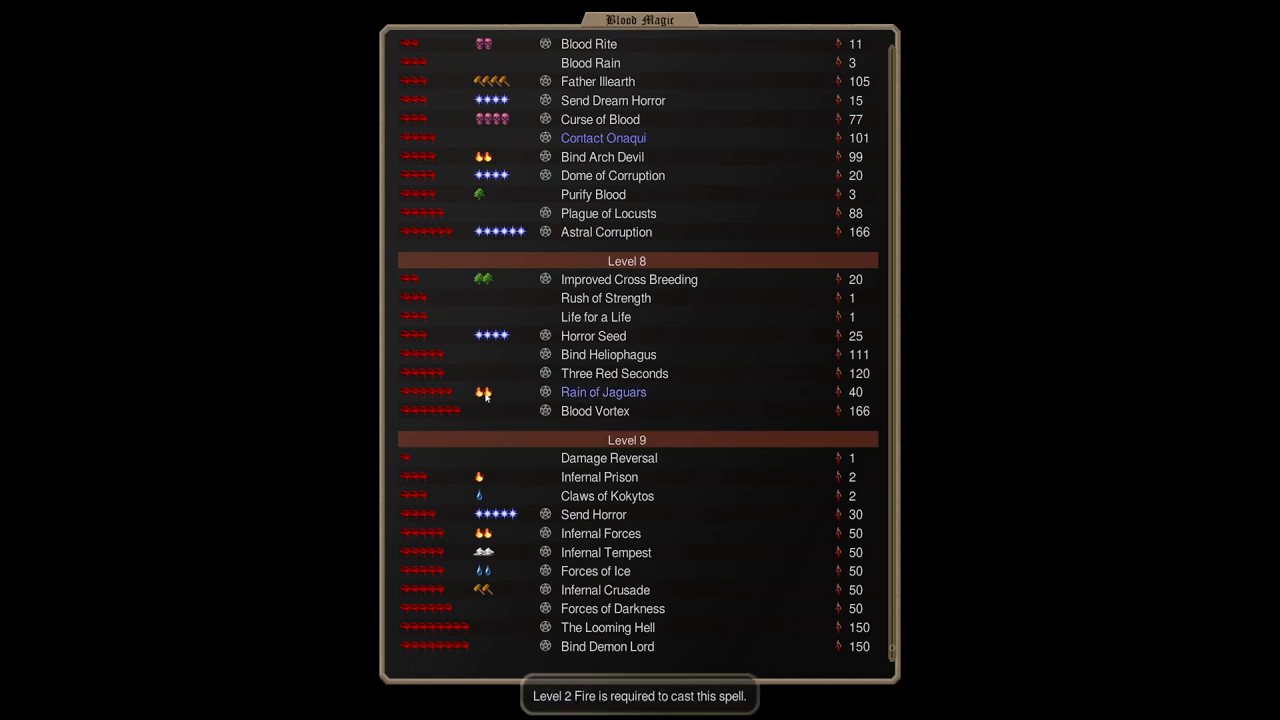
pyautogui.moveTo(416, 390)
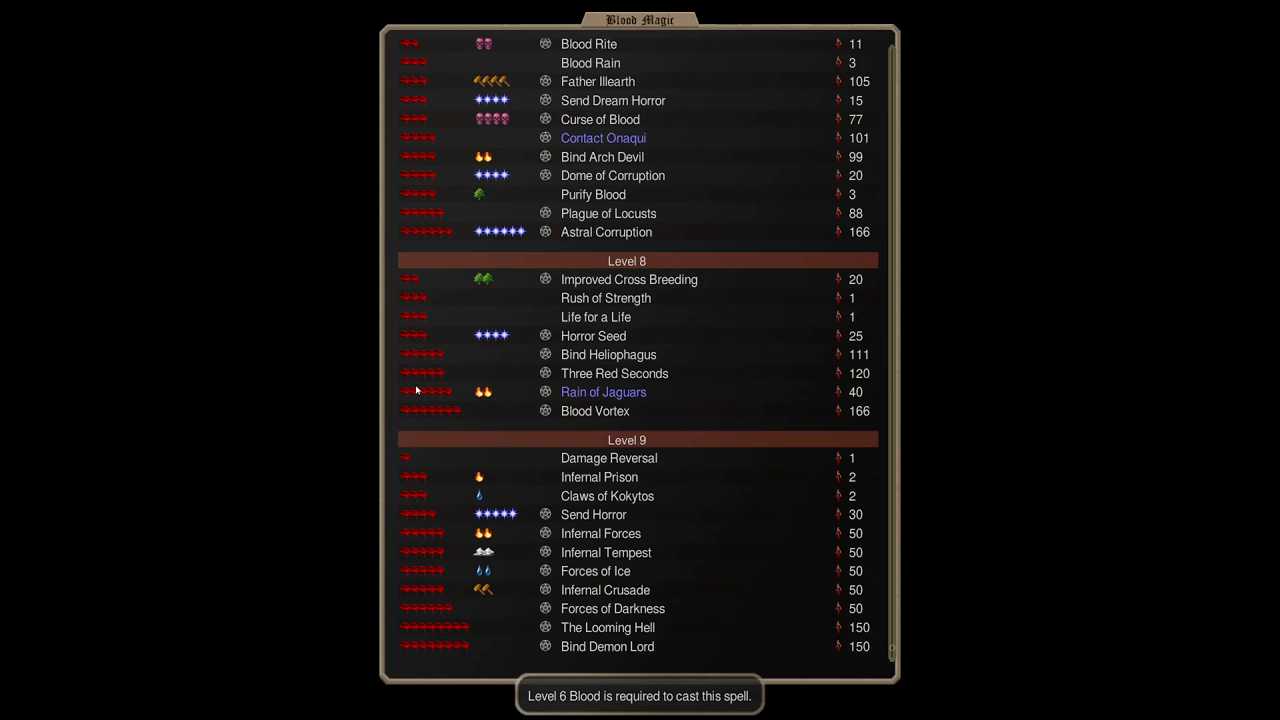
pyautogui.moveTo(560, 390)
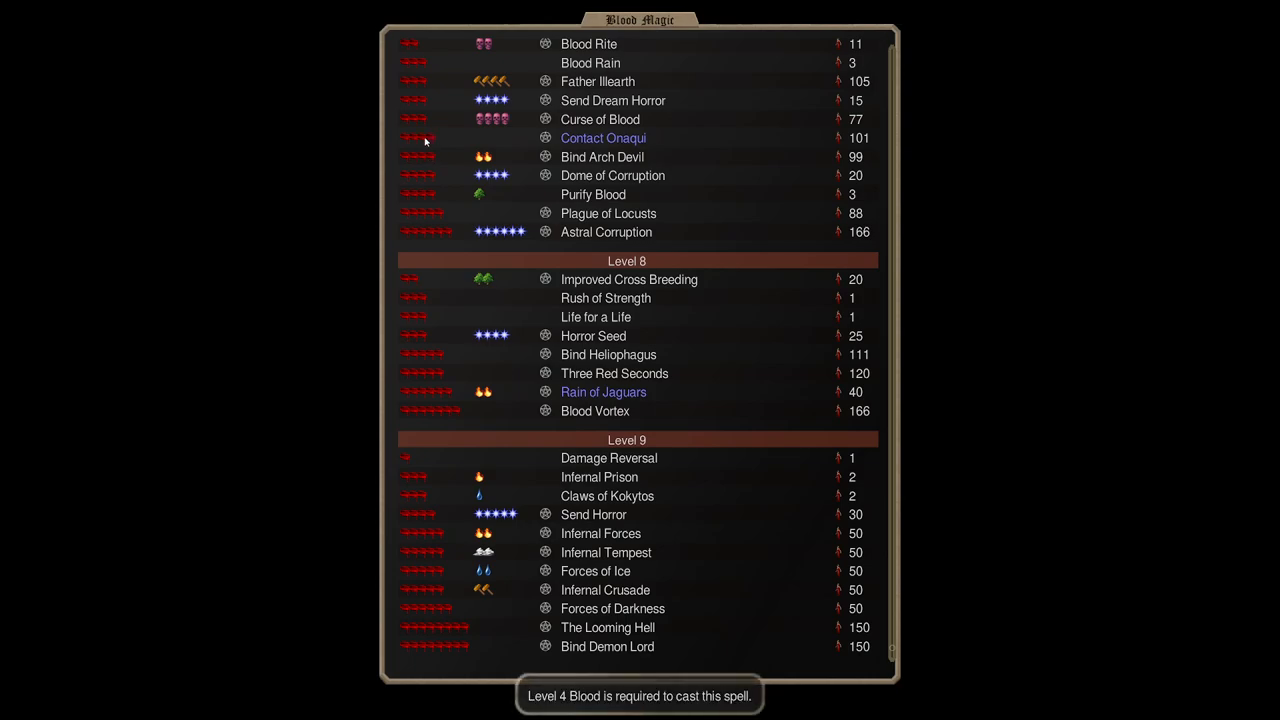
pyautogui.moveTo(592, 128)
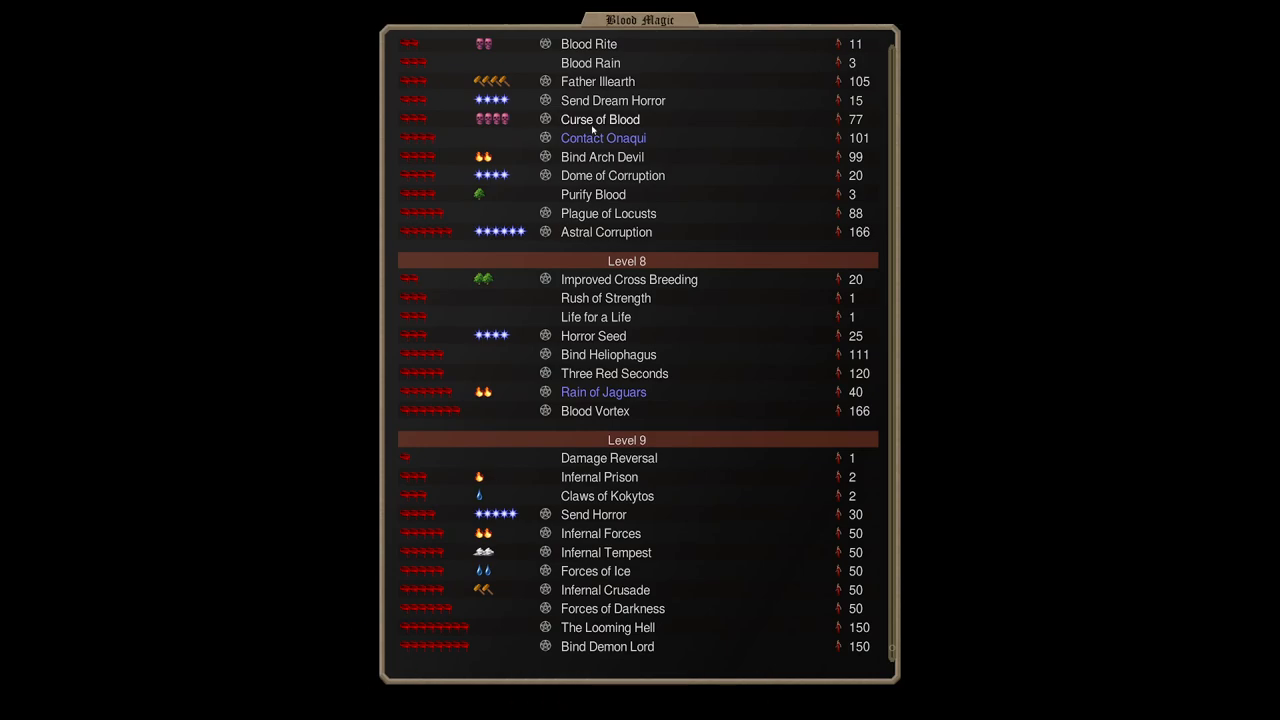
pyautogui.click(604, 390)
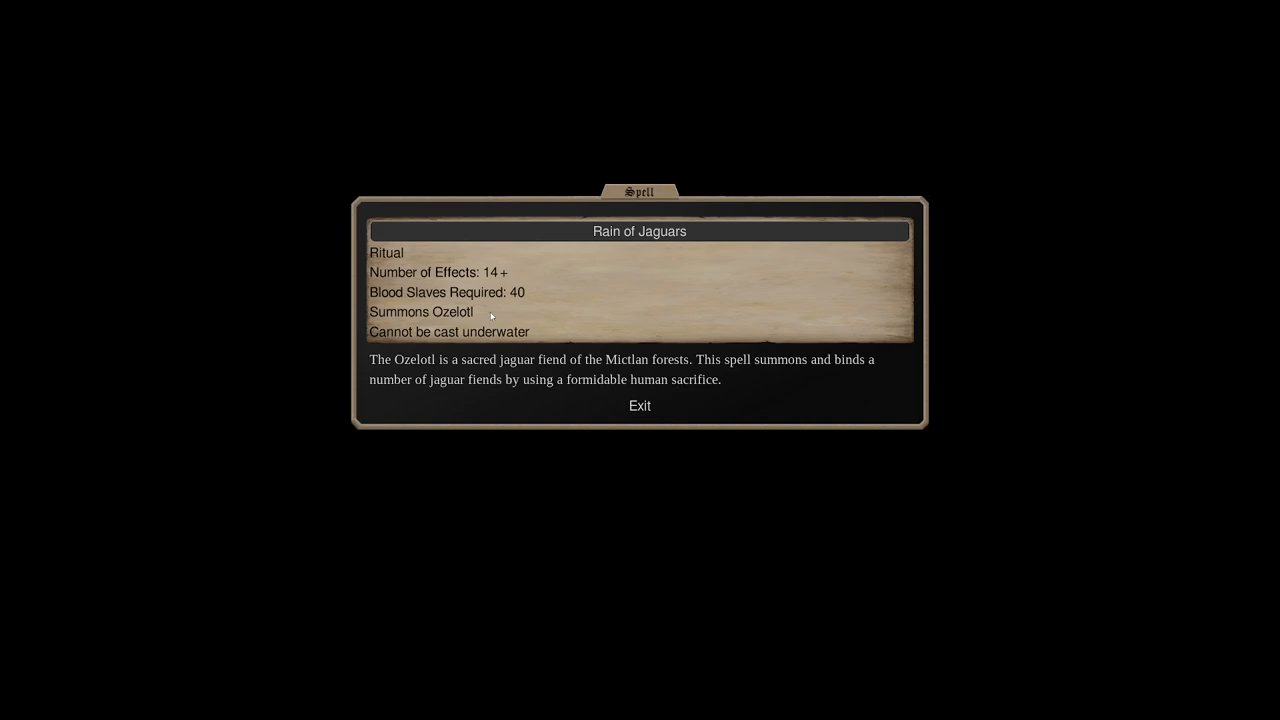
# Close Rain of Jaguars and scroll the Blood Magic list back through the lower-level spells.
pyautogui.click(638, 406)
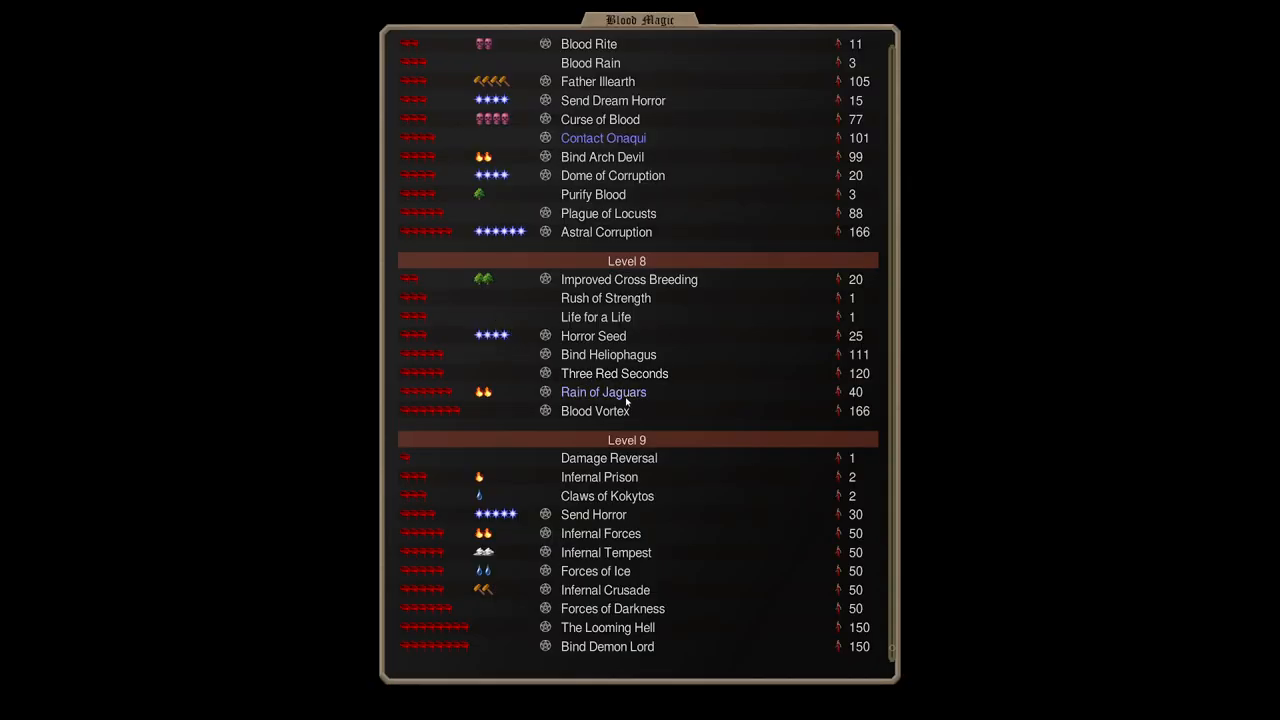
pyautogui.moveTo(650, 396)
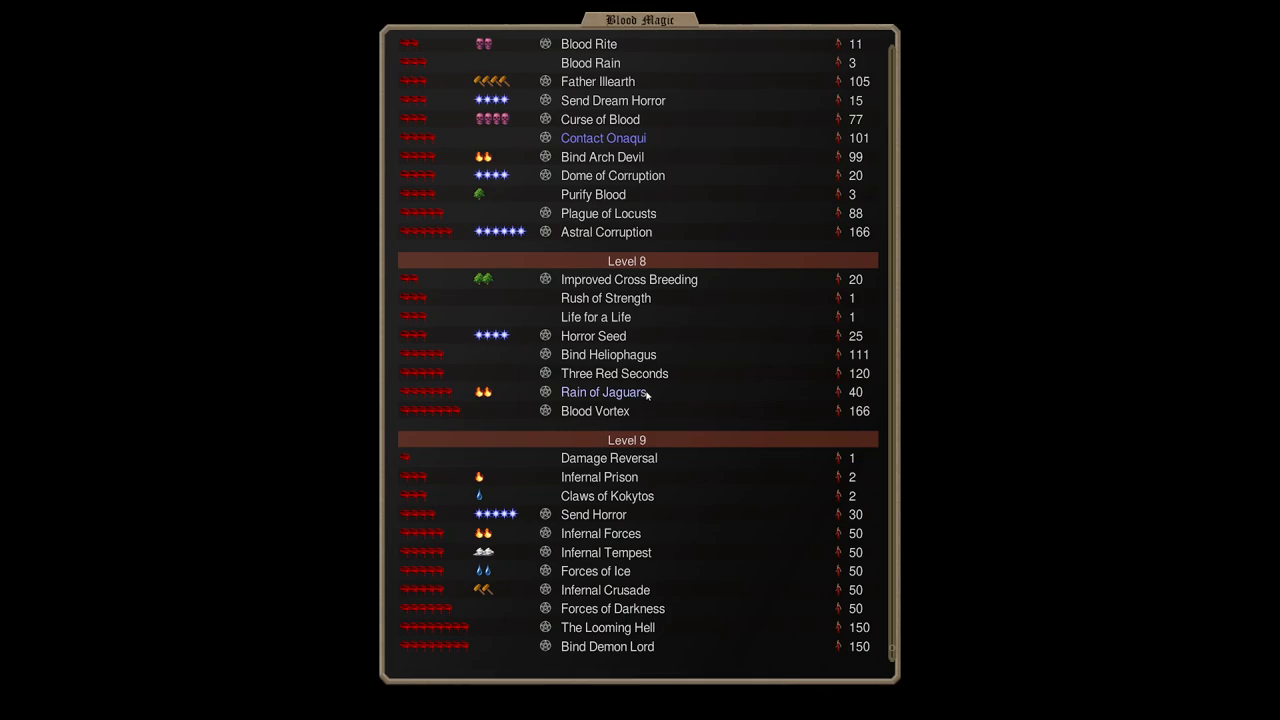
pyautogui.scroll(3)
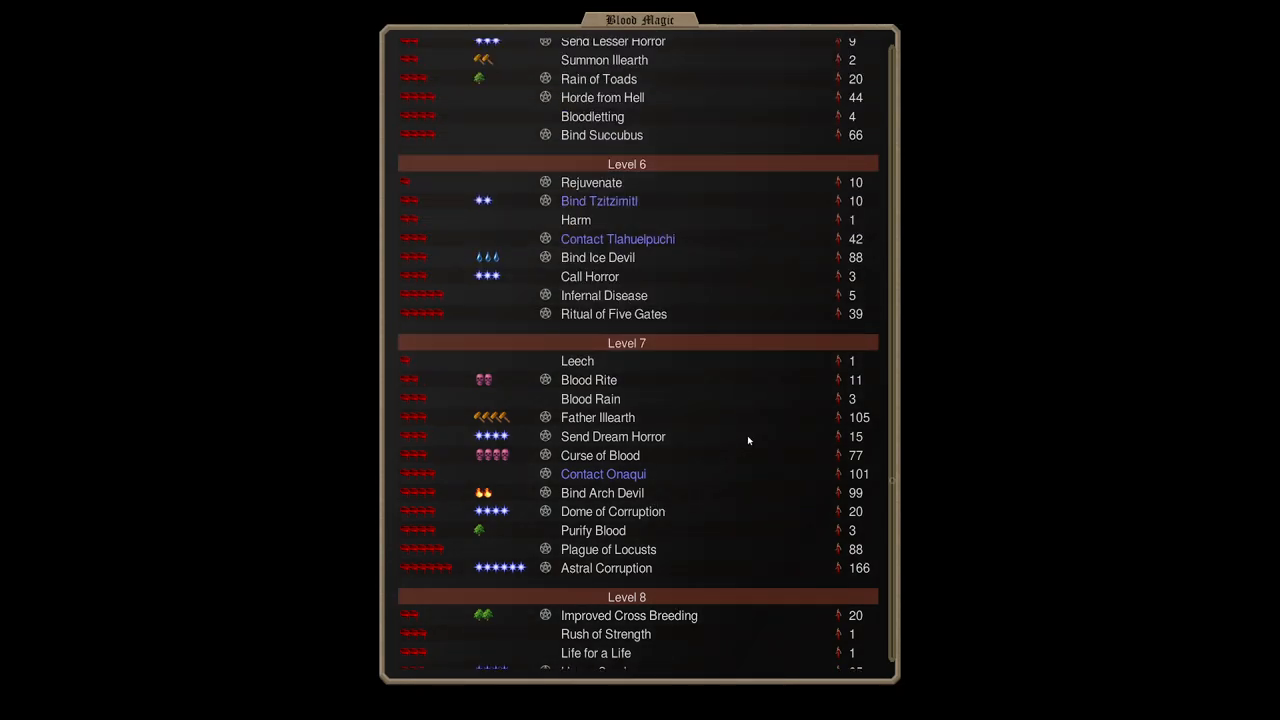
pyautogui.scroll(3)
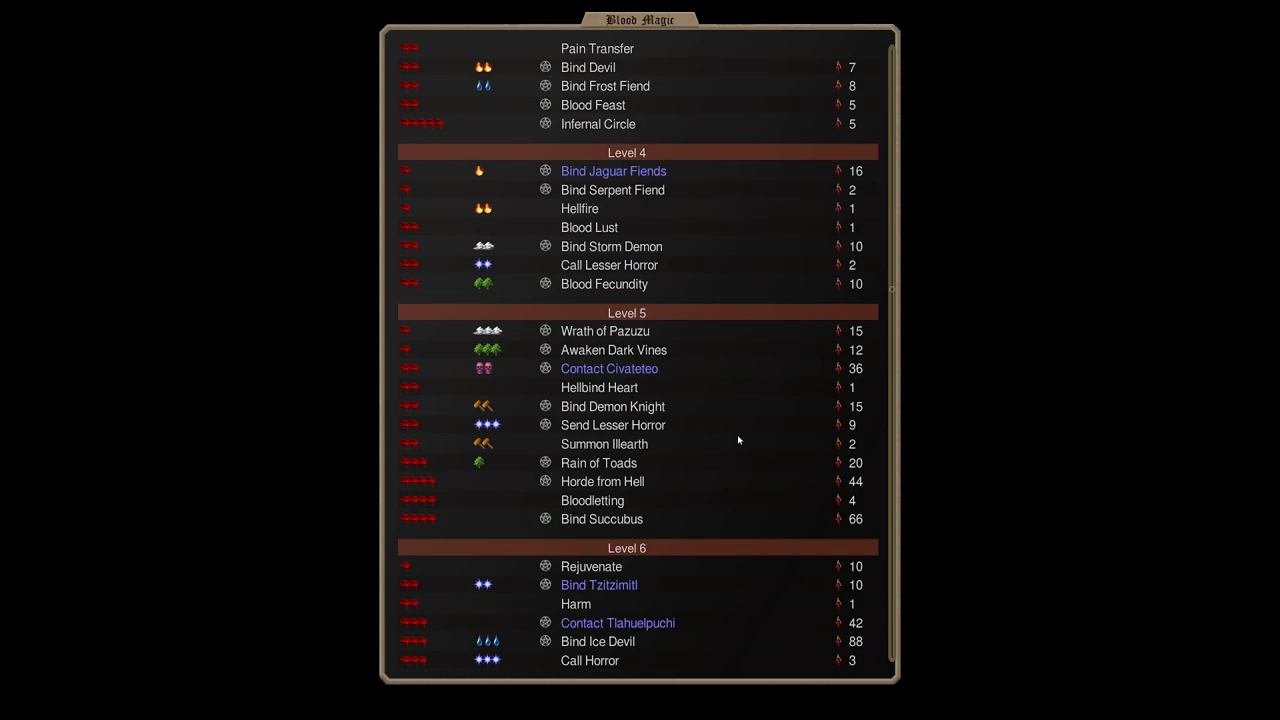
pyautogui.scroll(-3)
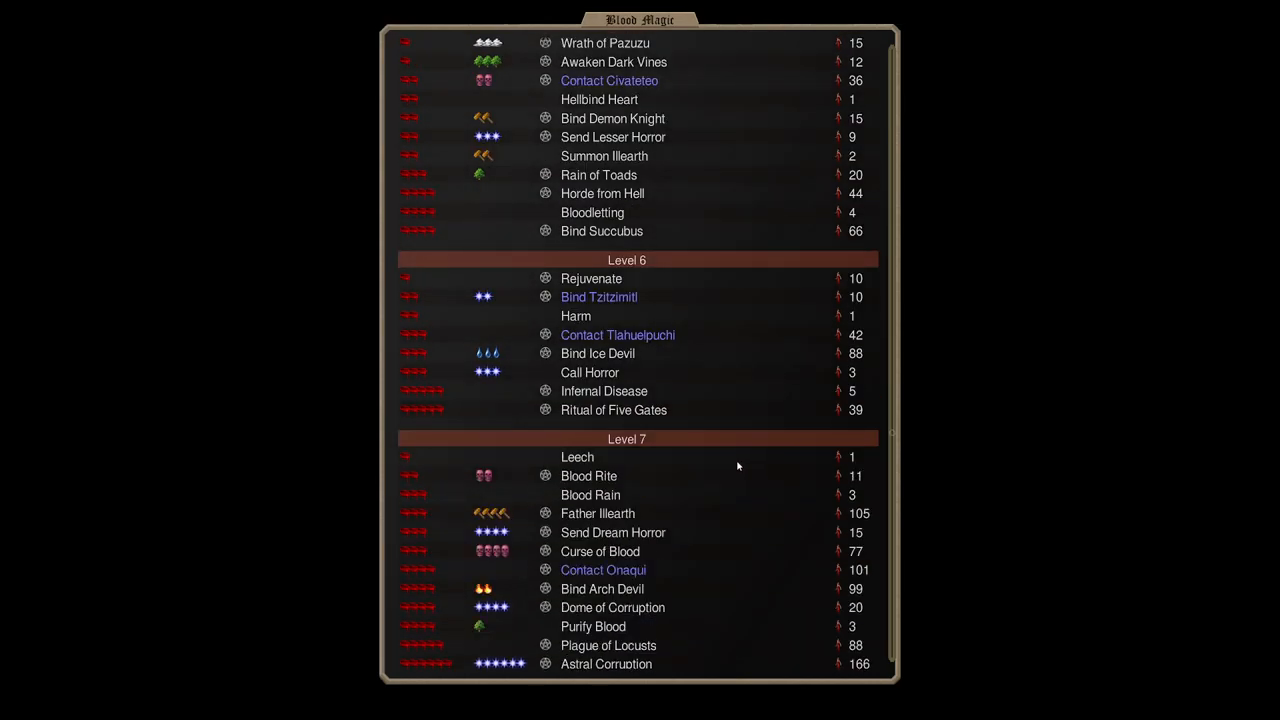
pyautogui.scroll(-3)
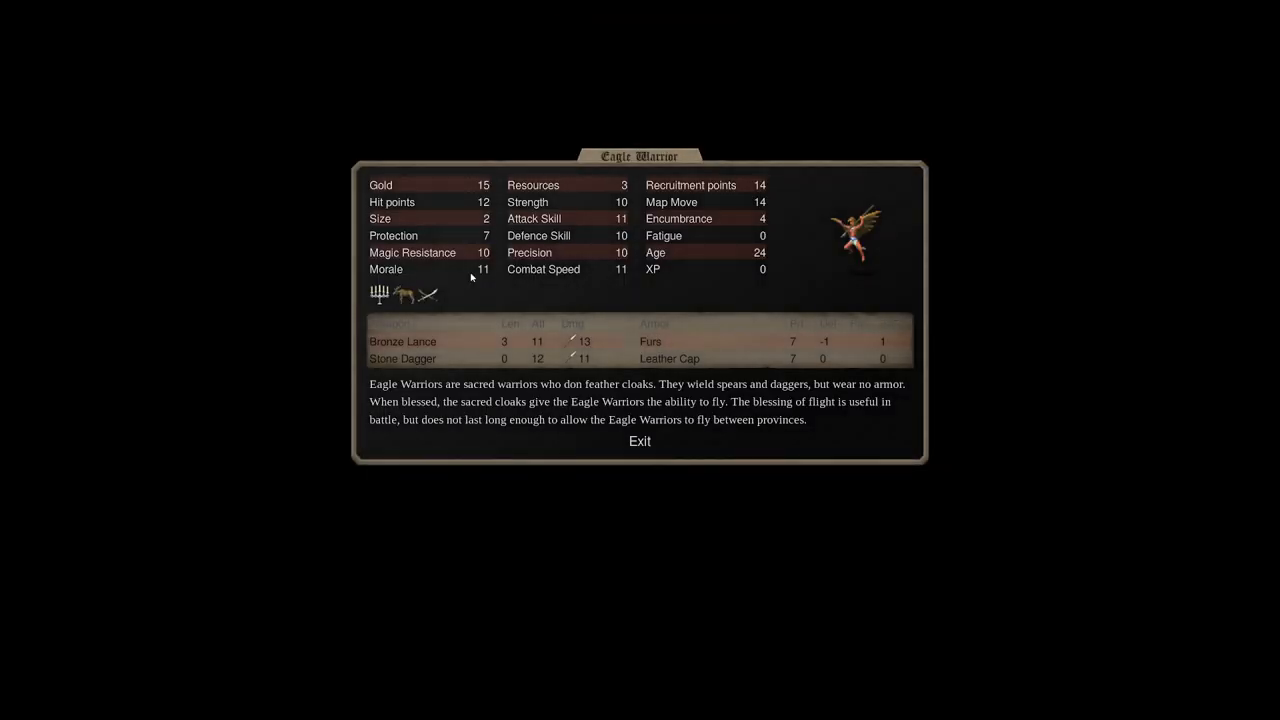
# Read the Magic Resistance explanation on the Eagle Warrior sheet and close it.
pyautogui.click(412, 252)
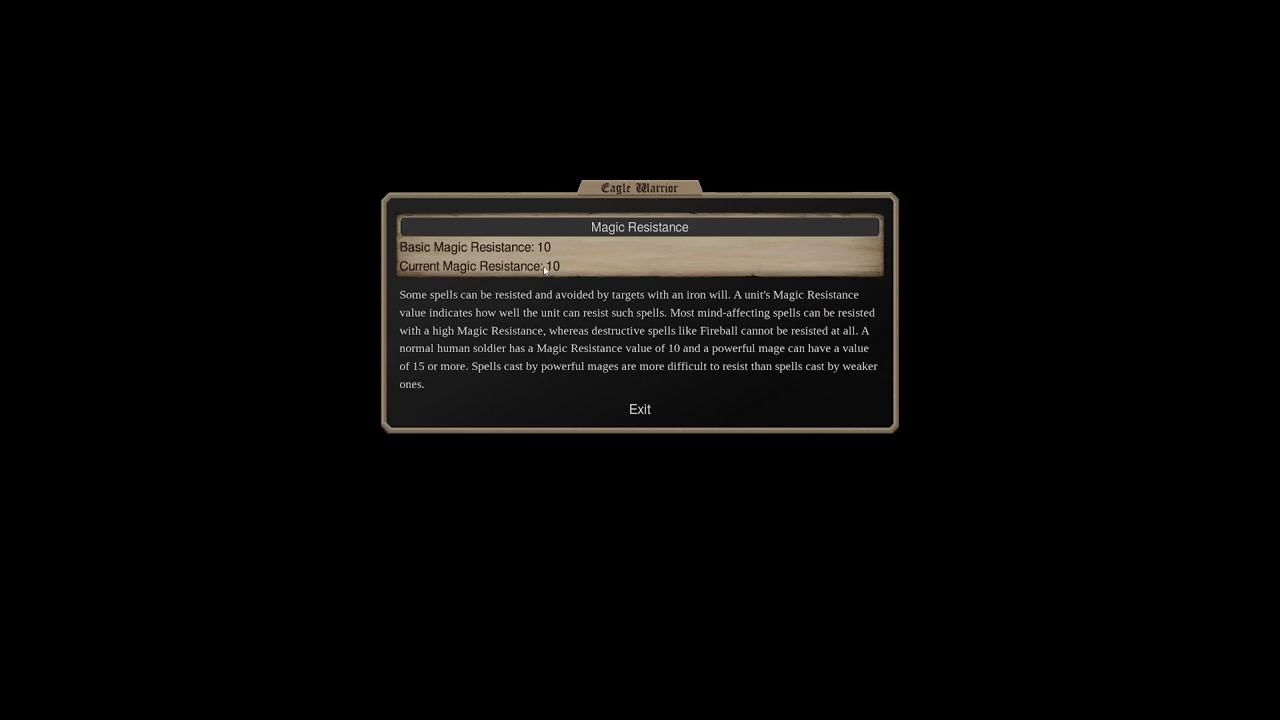
pyautogui.click(640, 408)
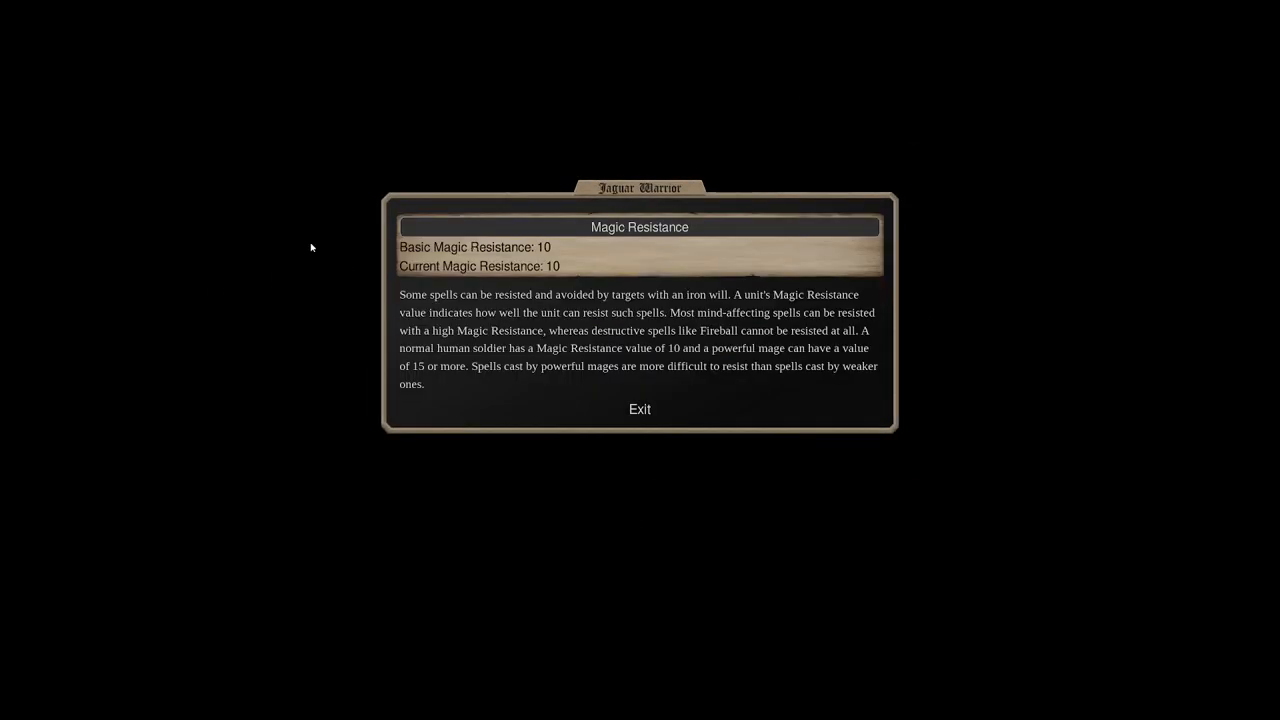
pyautogui.click(640, 408)
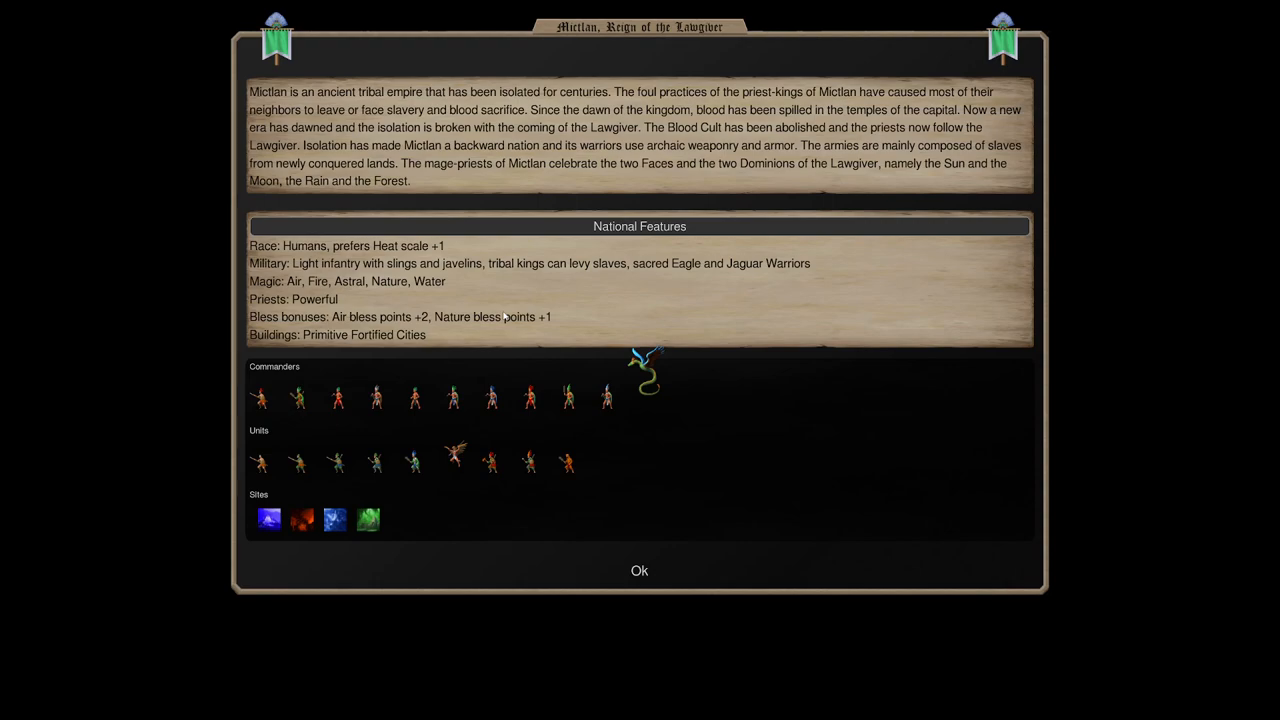
pyautogui.moveTo(568, 462)
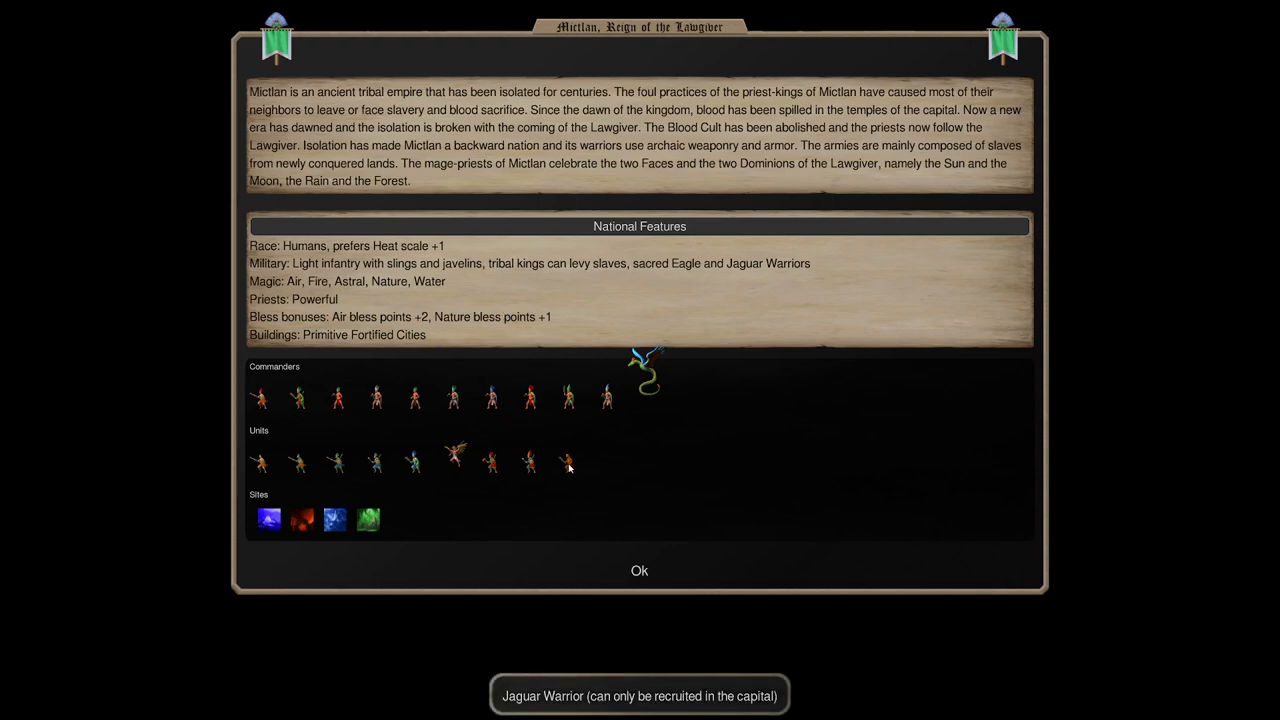
# Leave Mictlan's nation description and close the God of Mictlan design to reach Game Tools.
pyautogui.click(640, 570)
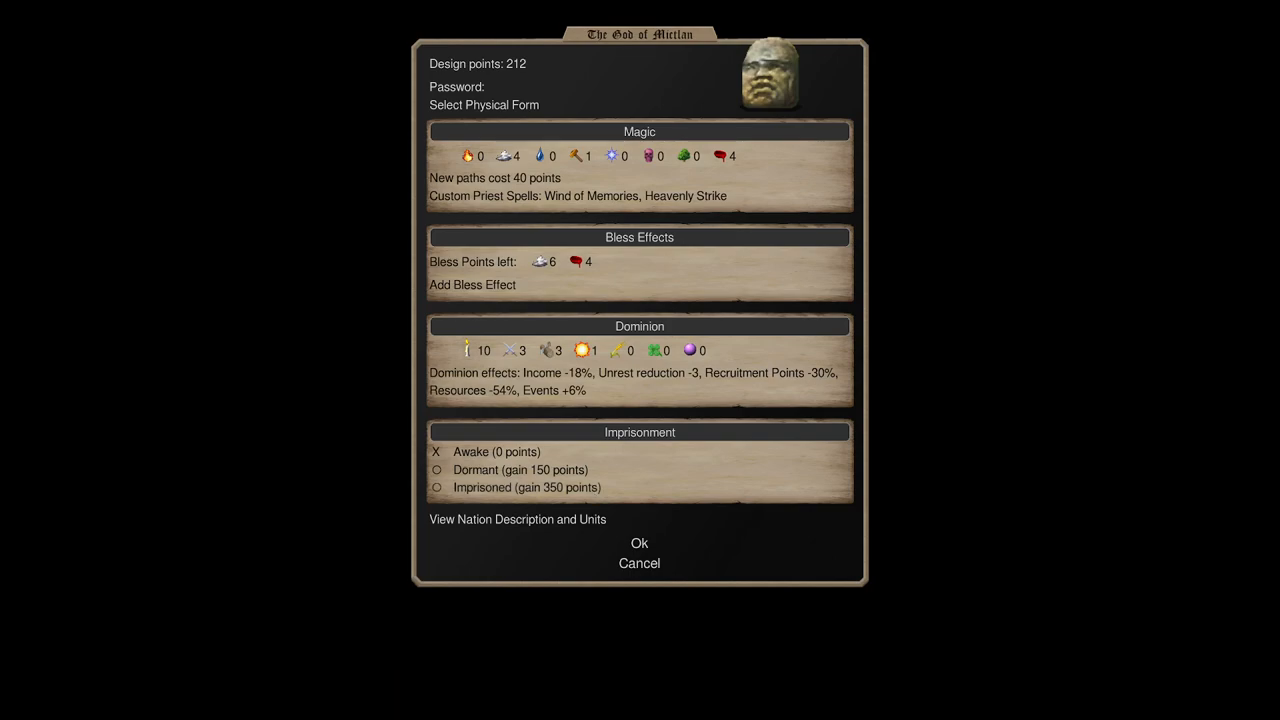
pyautogui.click(640, 564)
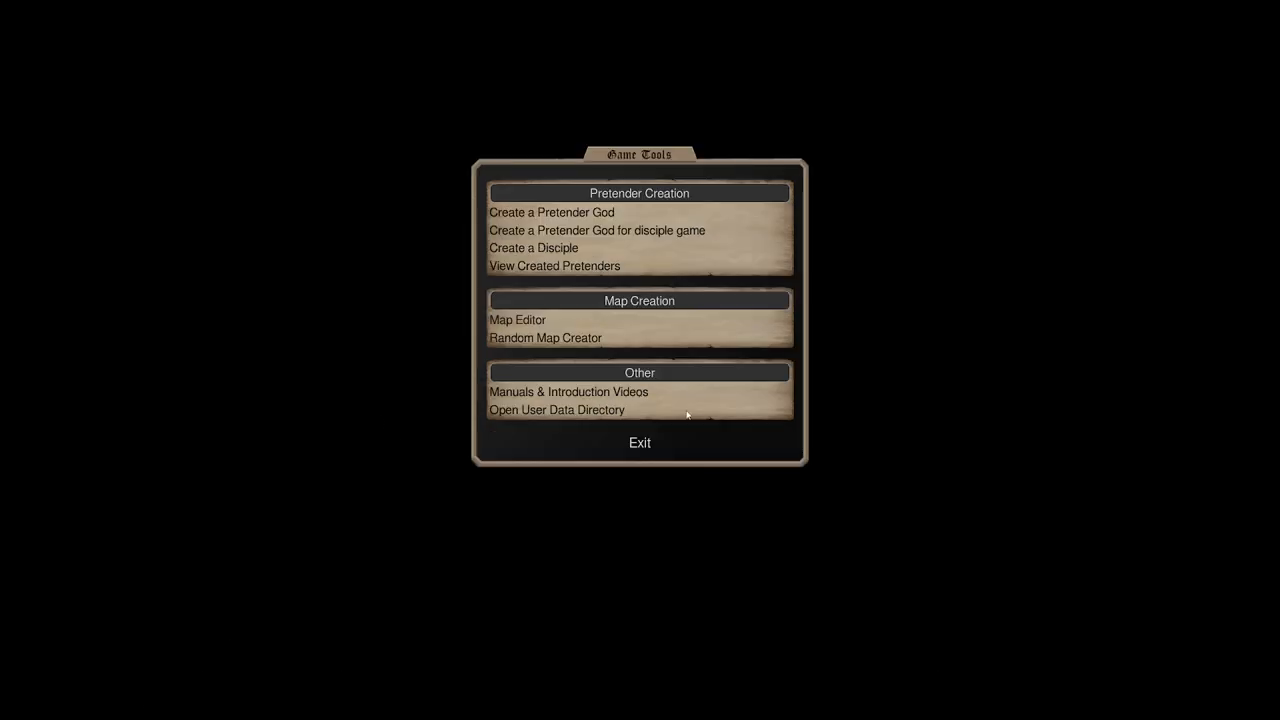